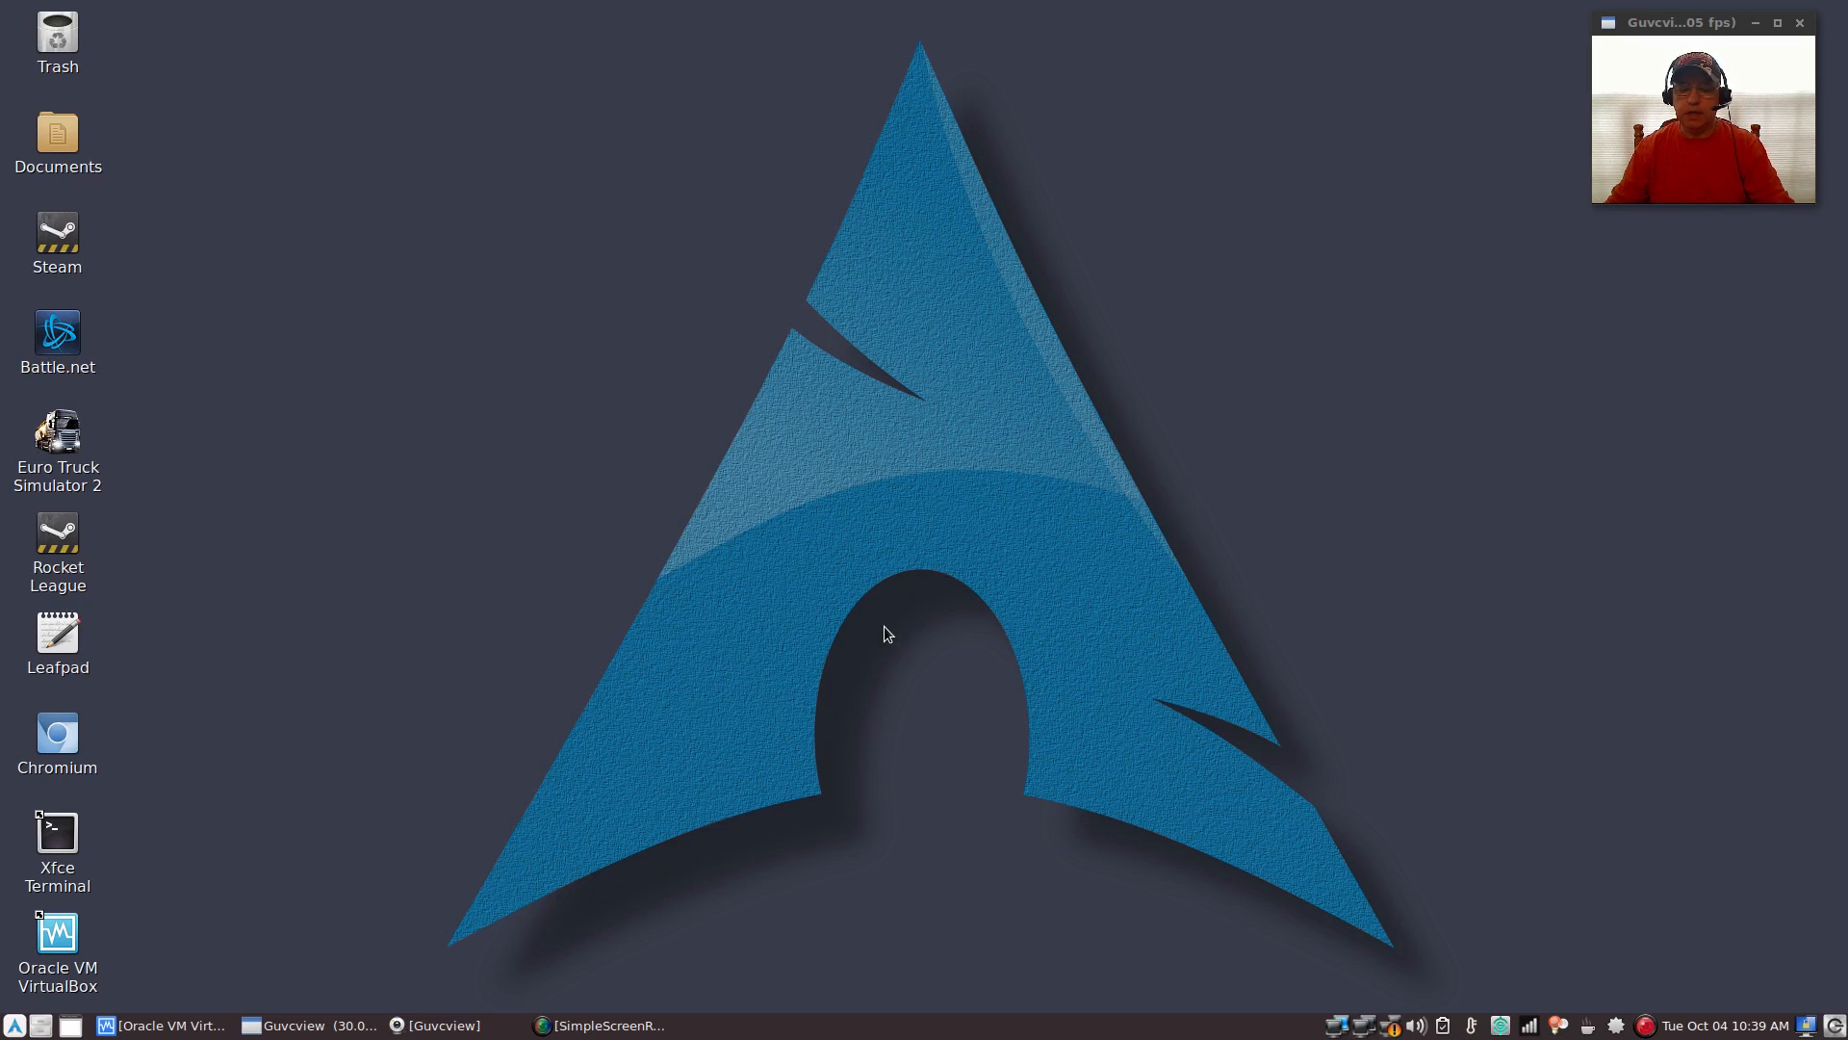
mouse_move(924, 604)
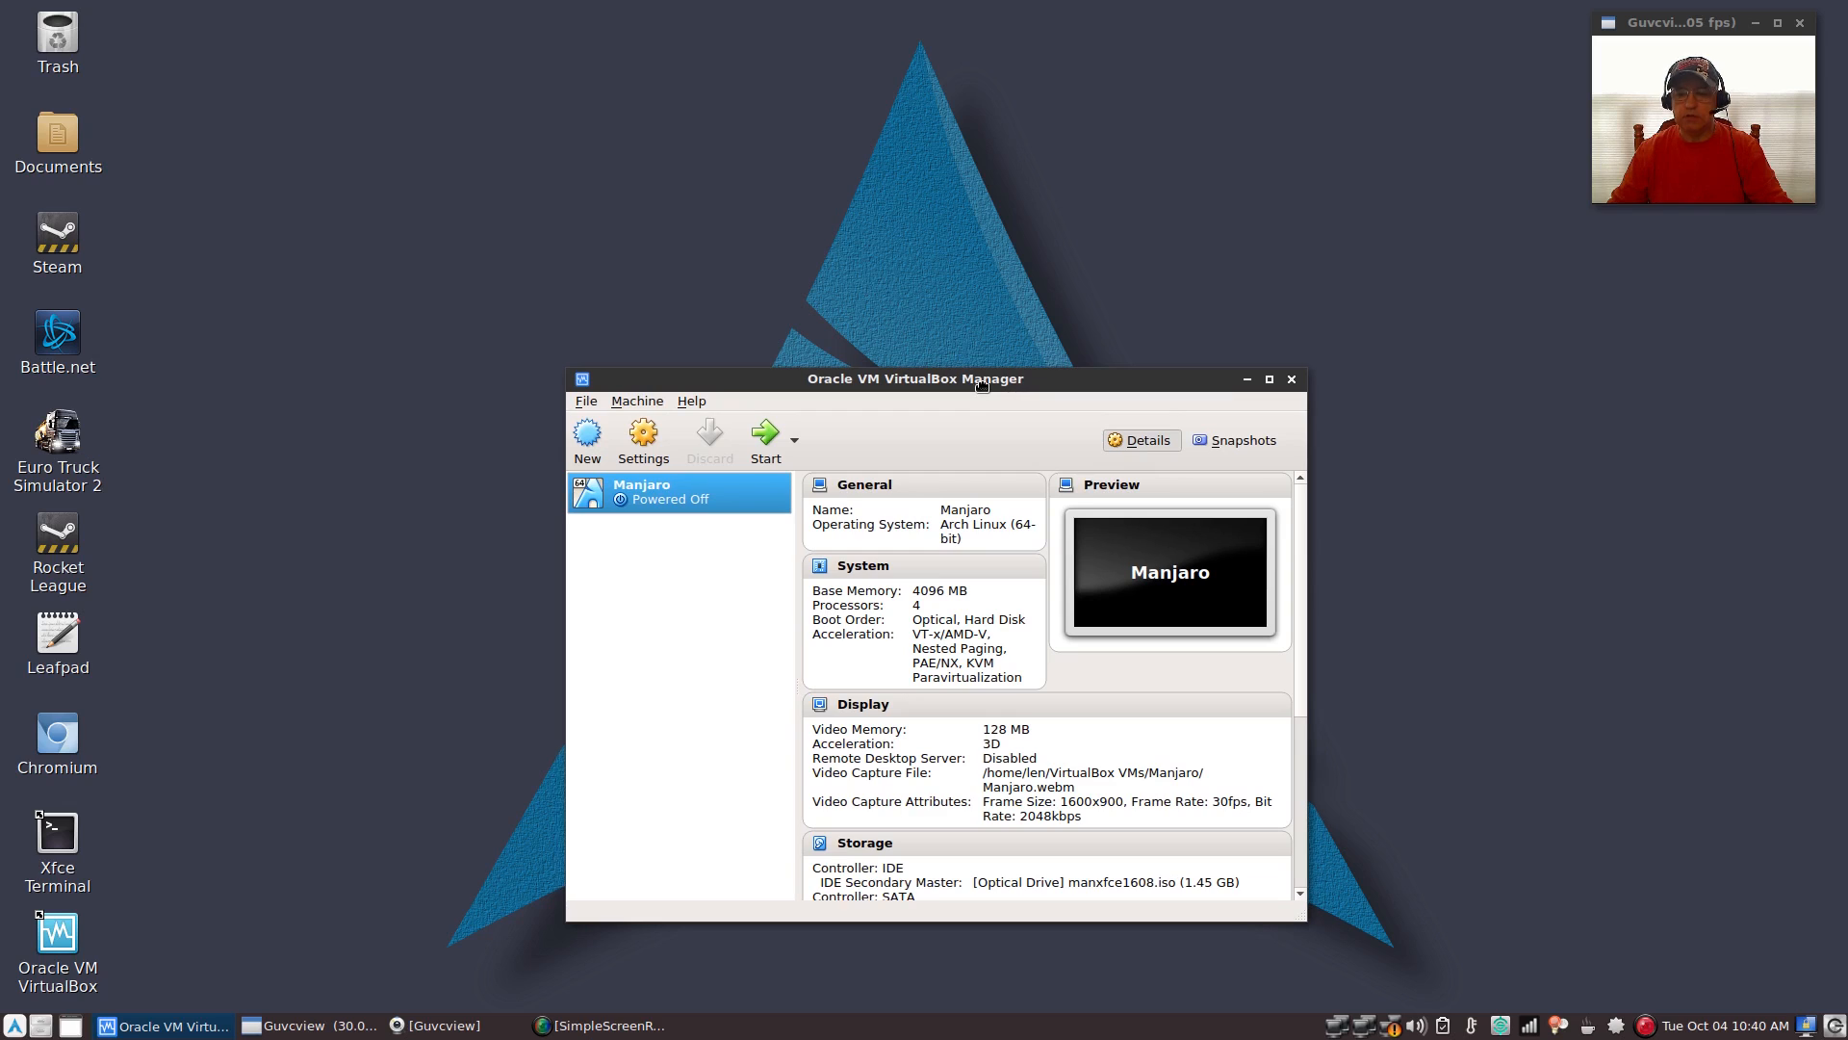
mouse_move(981, 387)
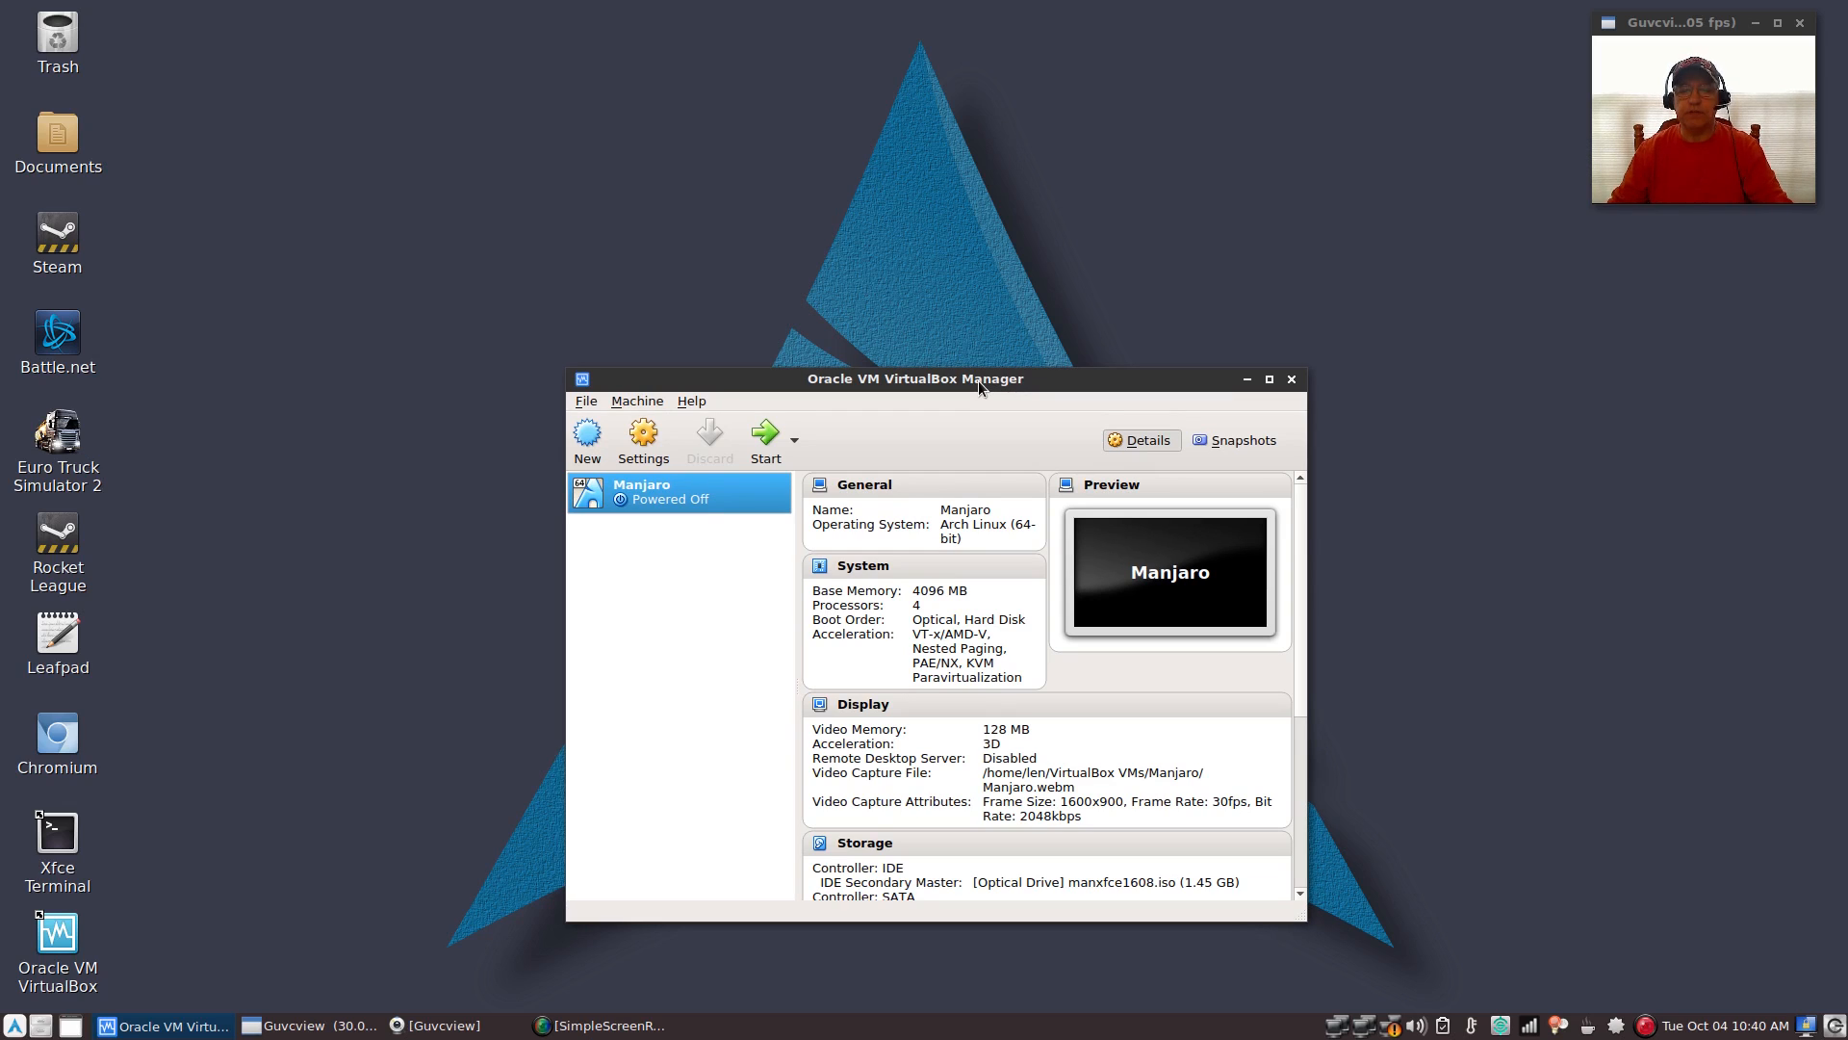
mouse_move(765, 438)
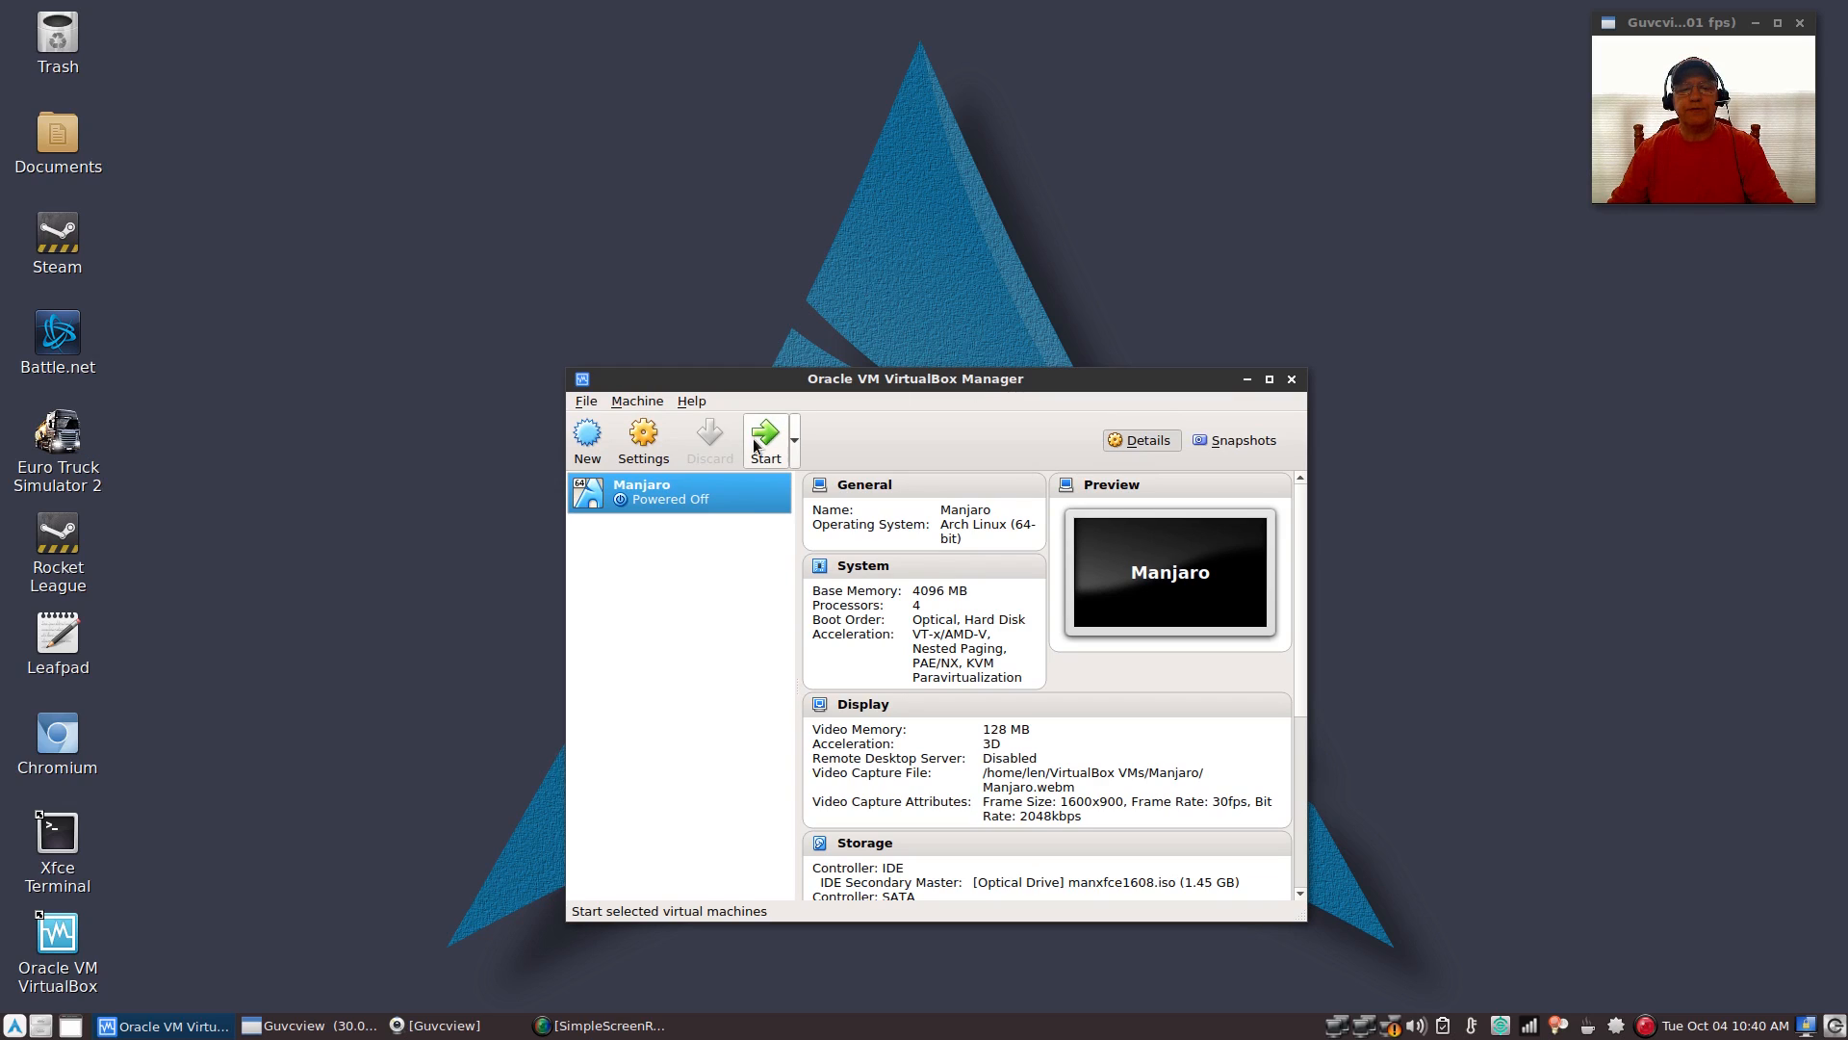
Start the Manjaro virtual machine and accept switching its window to scaled mode
click(763, 432)
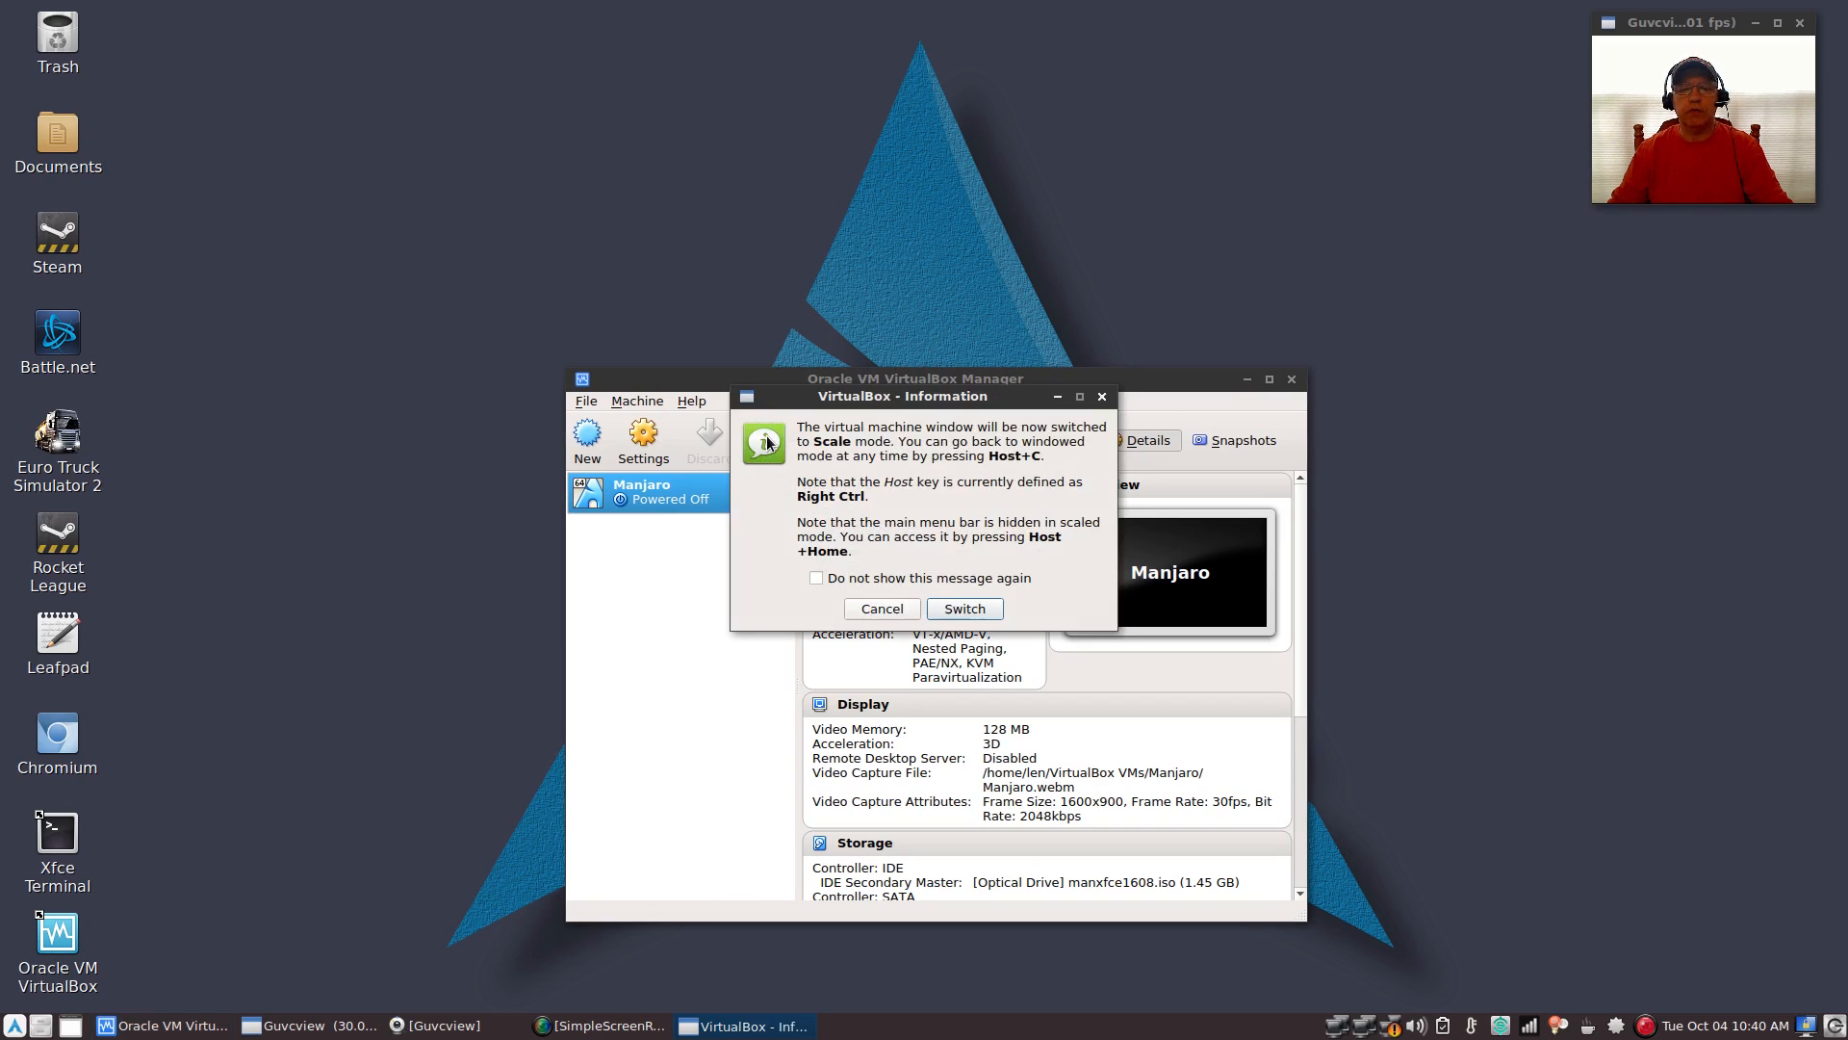
click(962, 608)
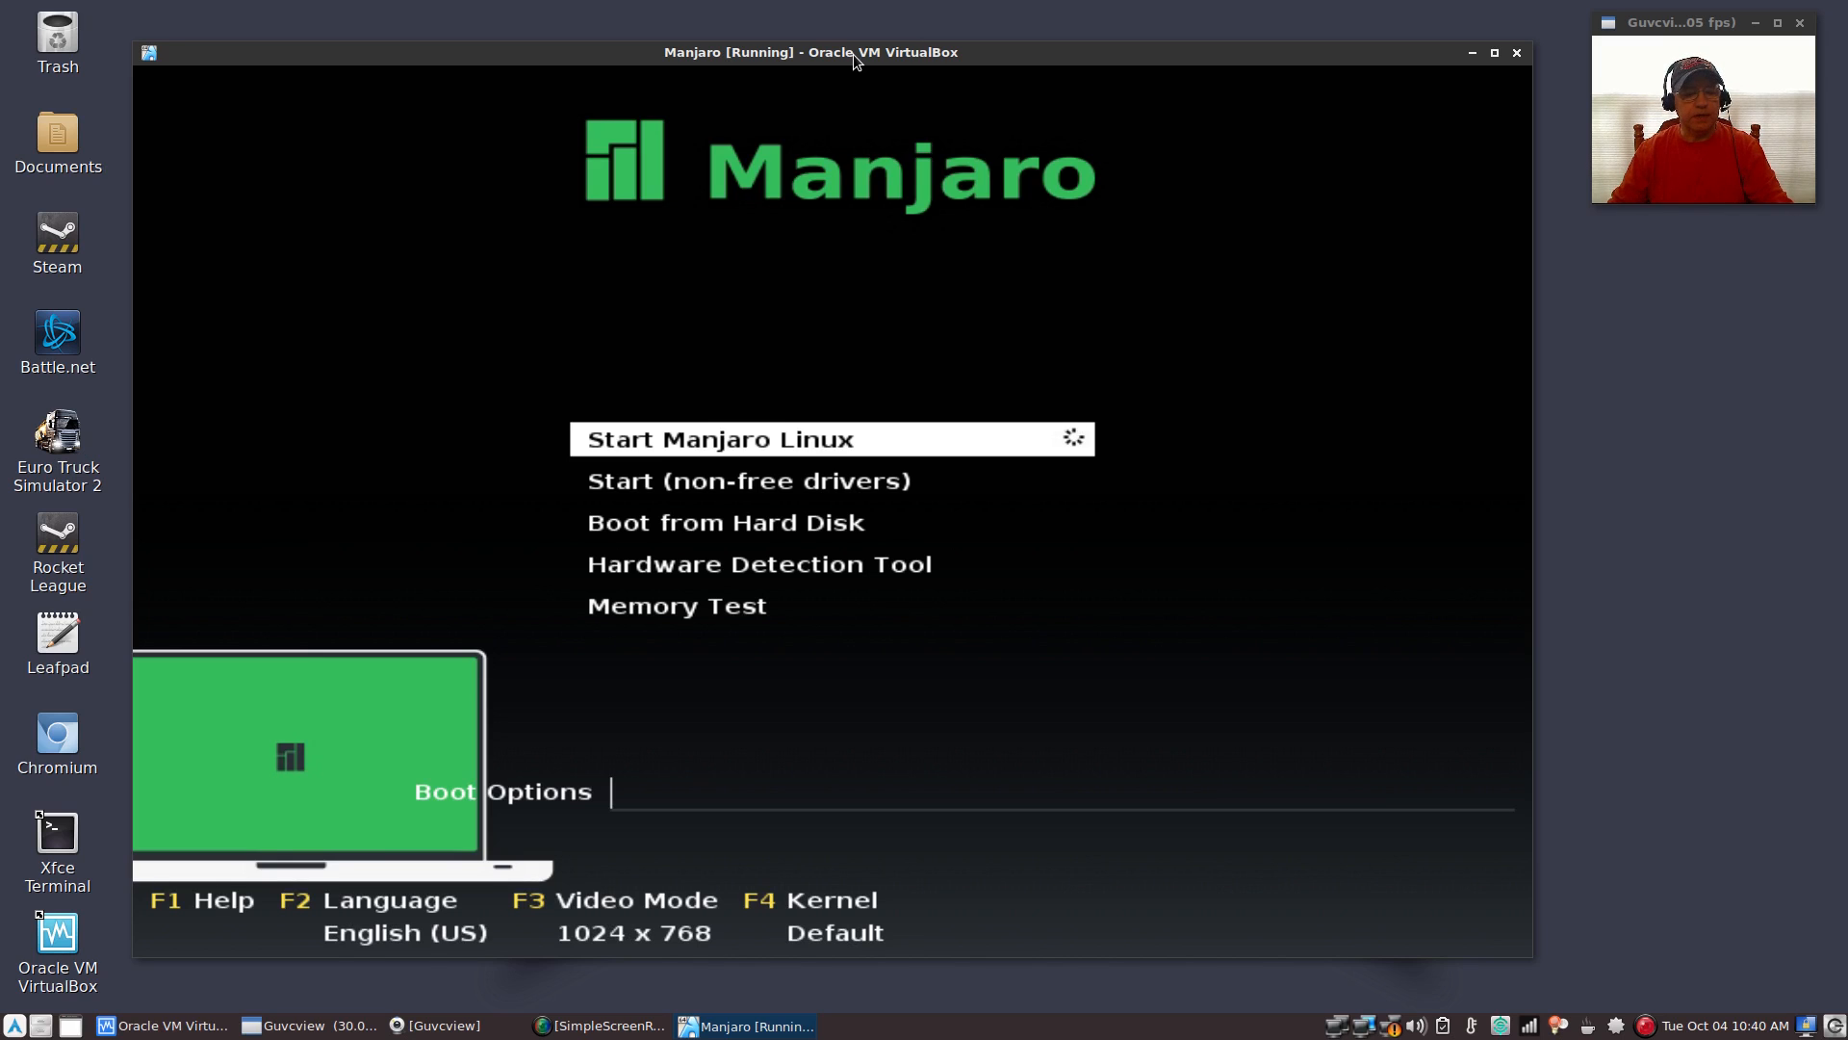
mouse_move(372, 980)
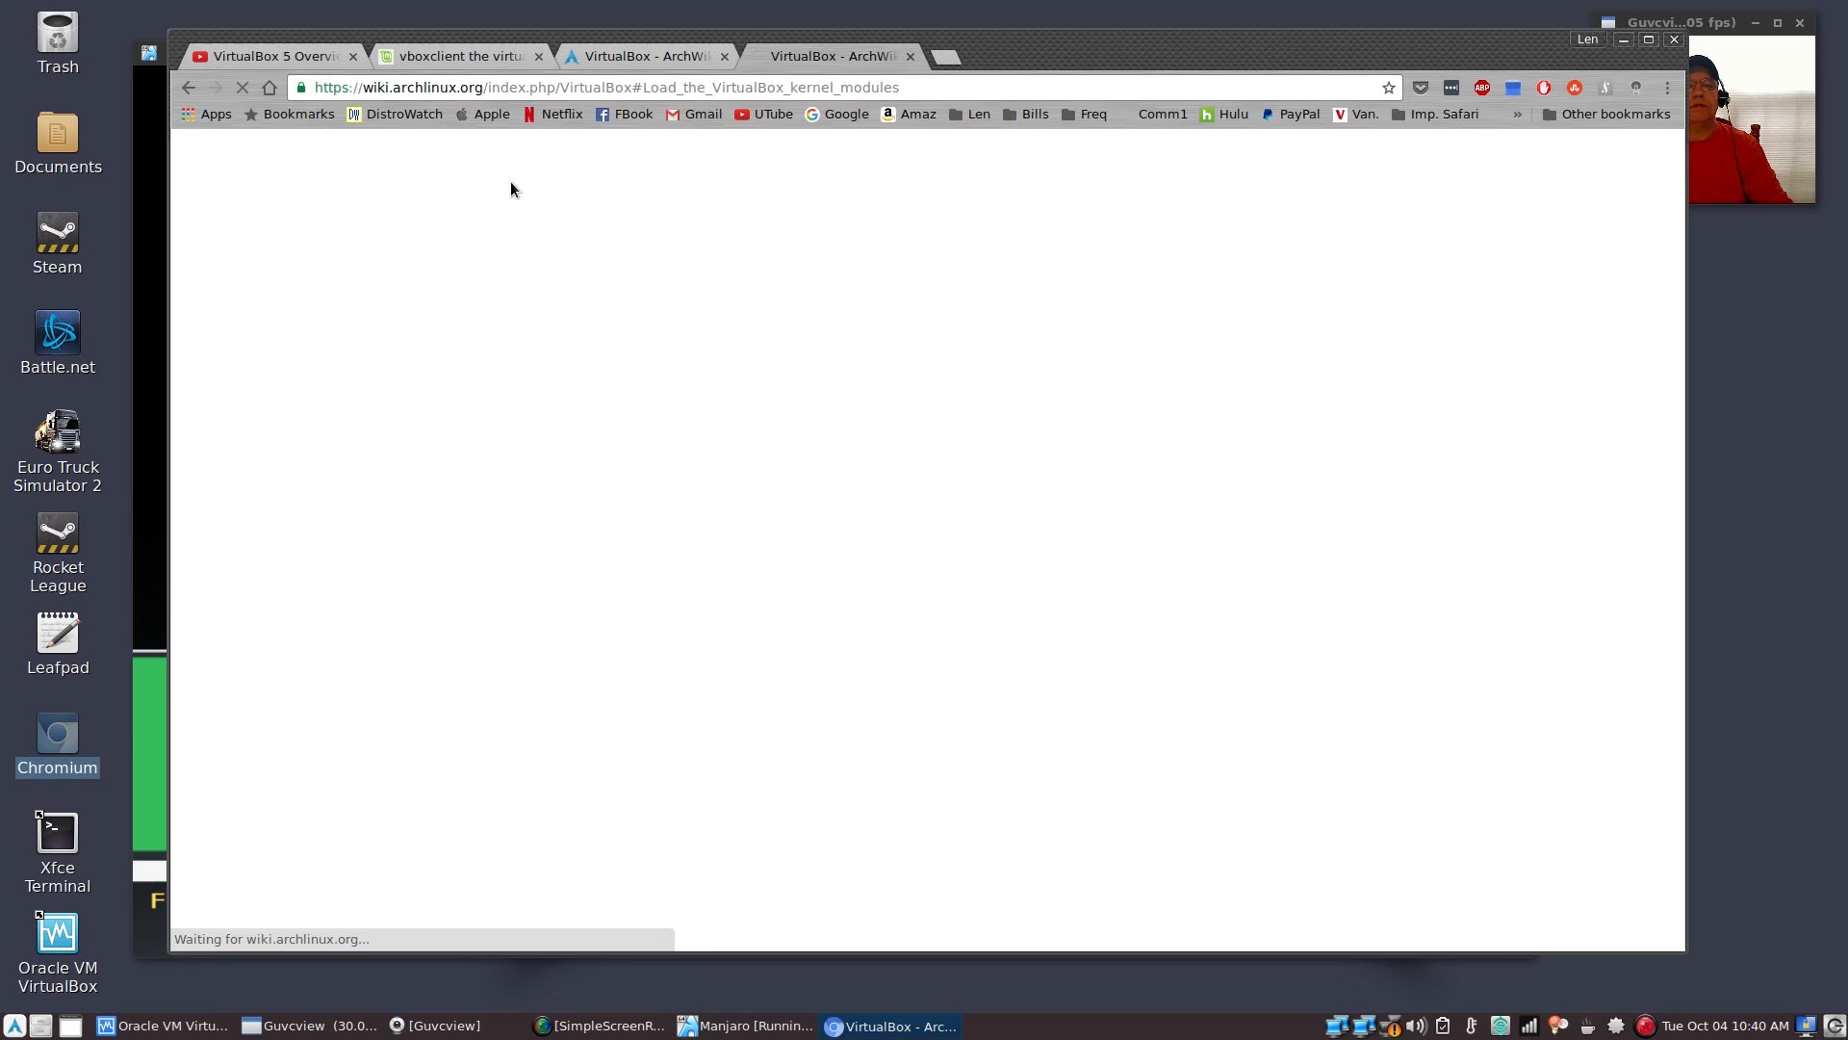
In a new tab, search Google for 'manj' and open the Manjaro Linux site
click(939, 56)
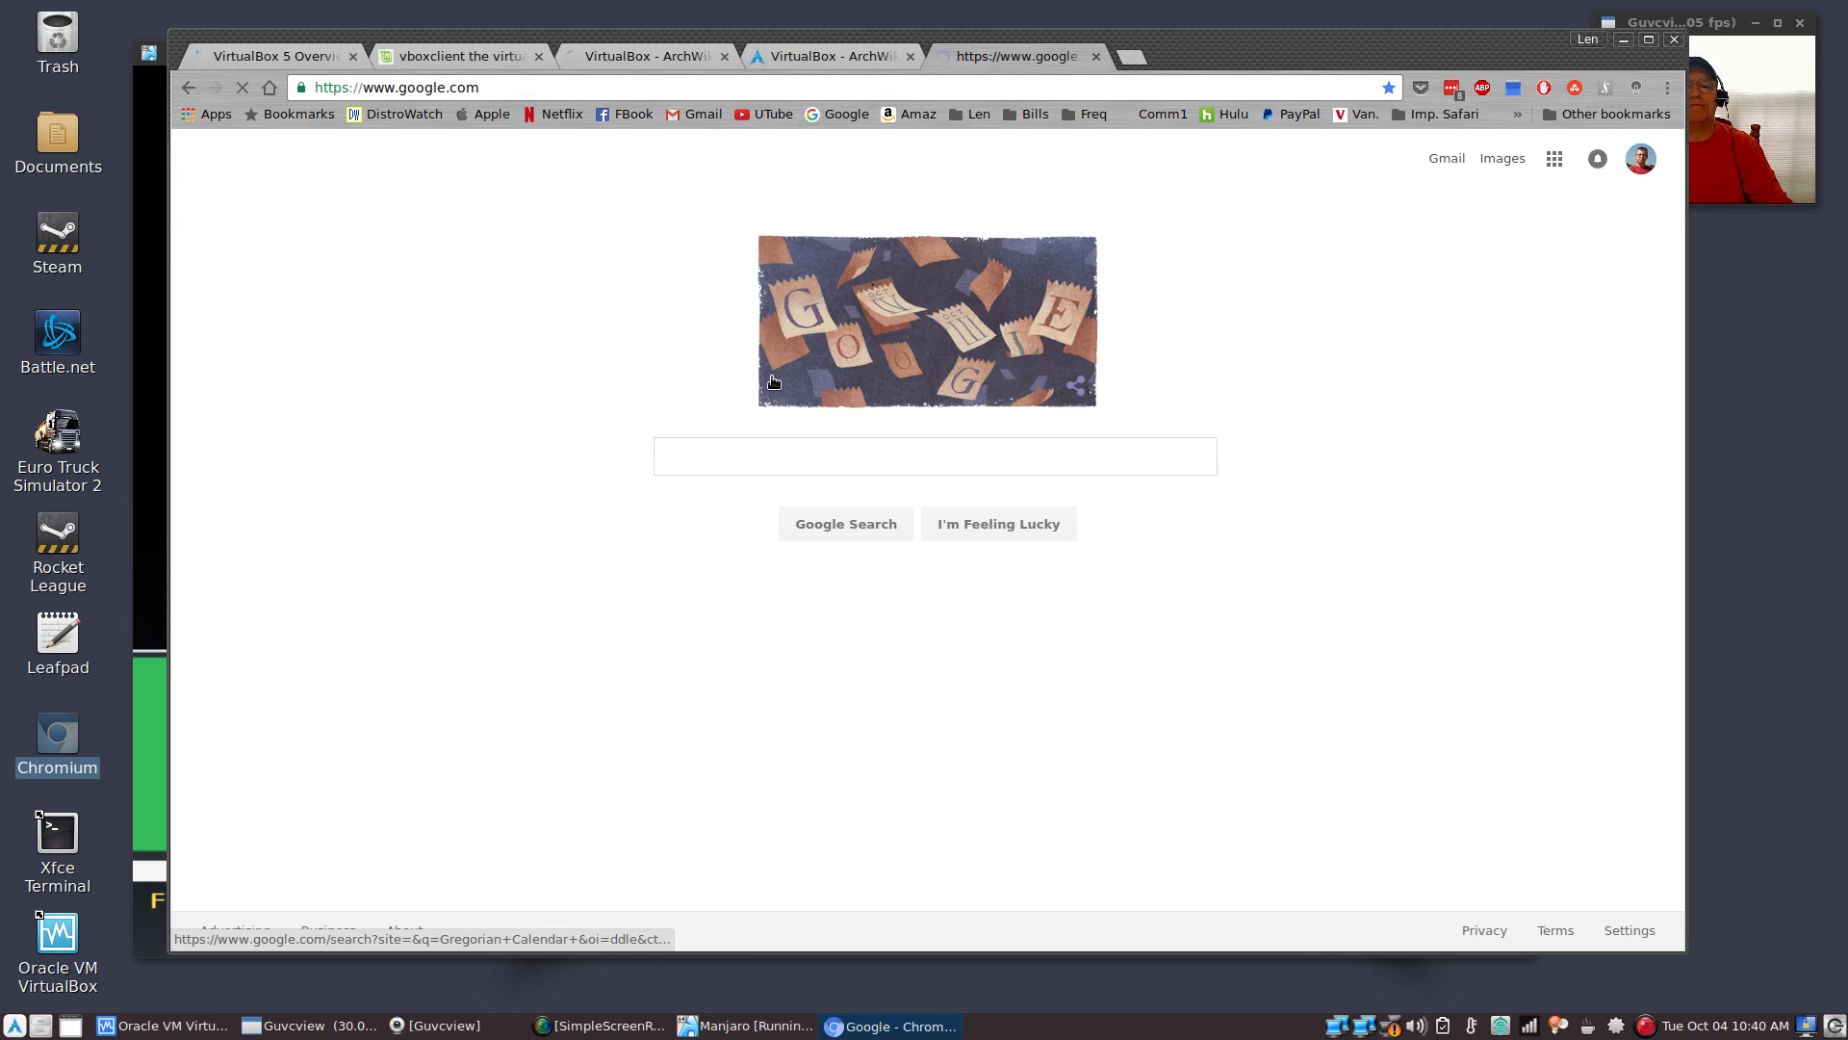
text(manjaro)
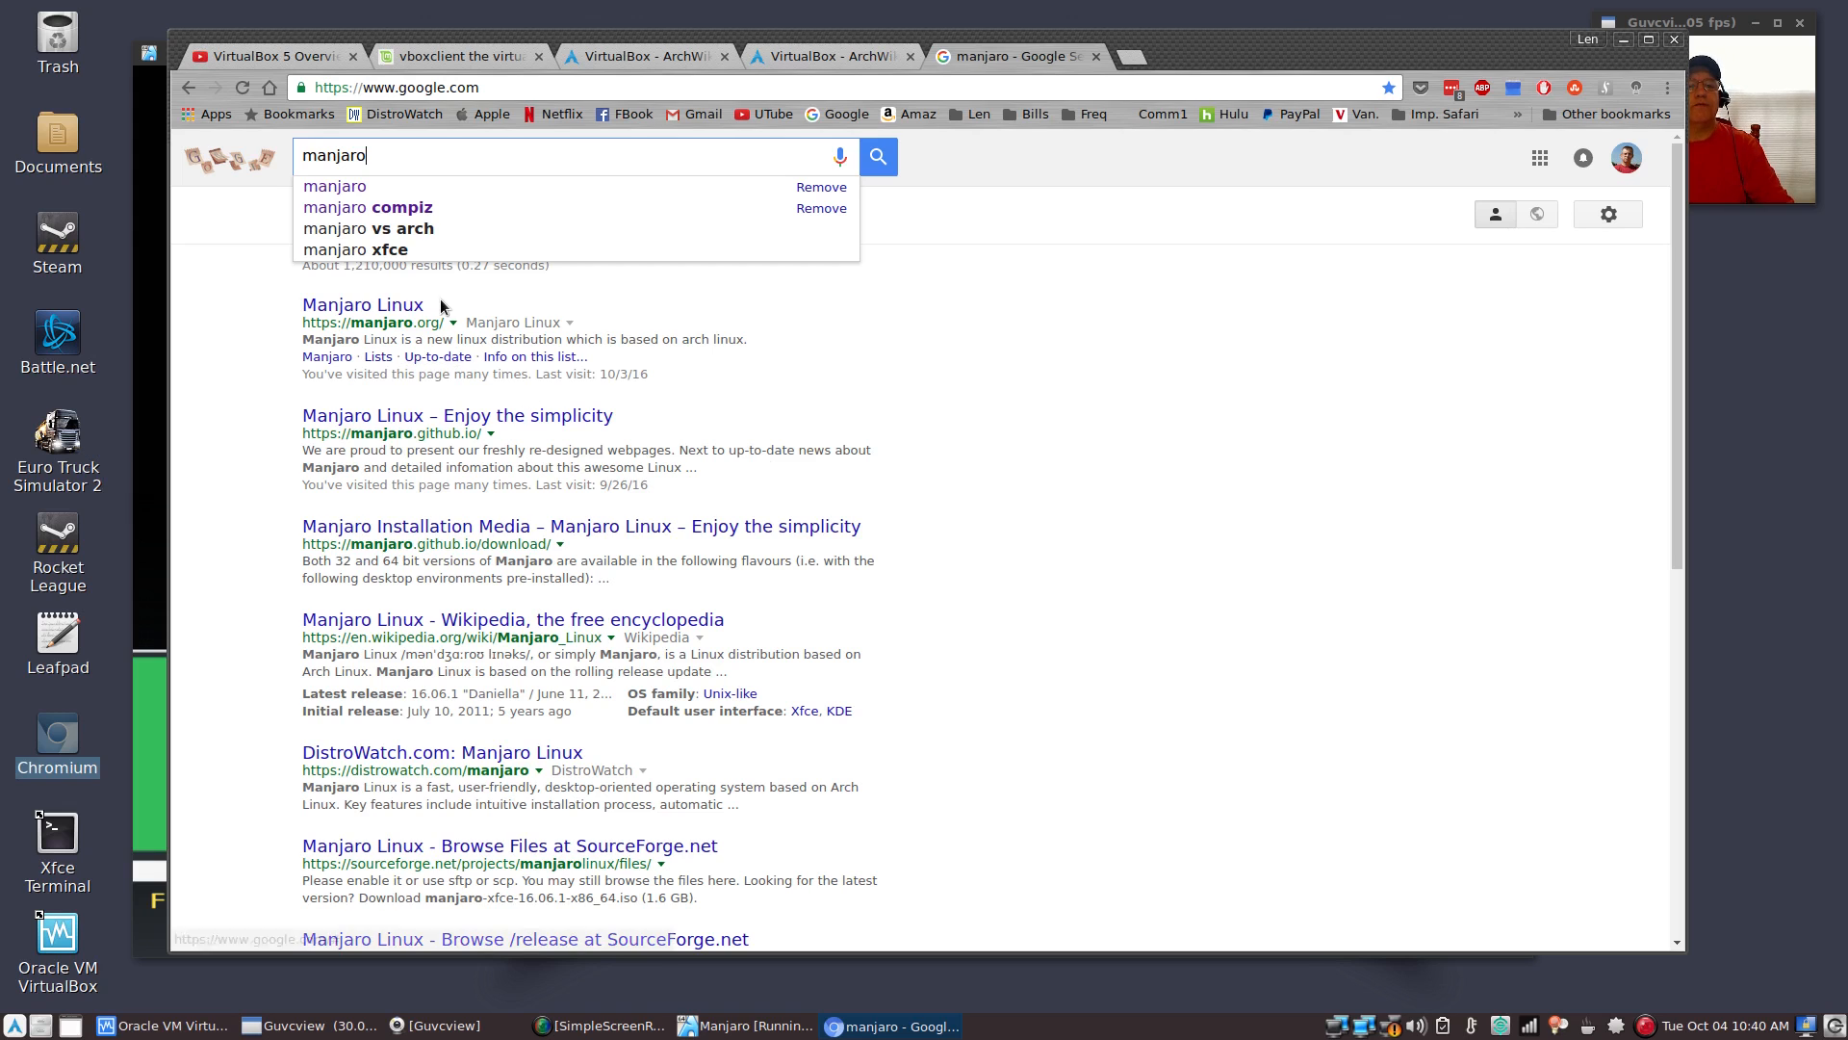
click(361, 304)
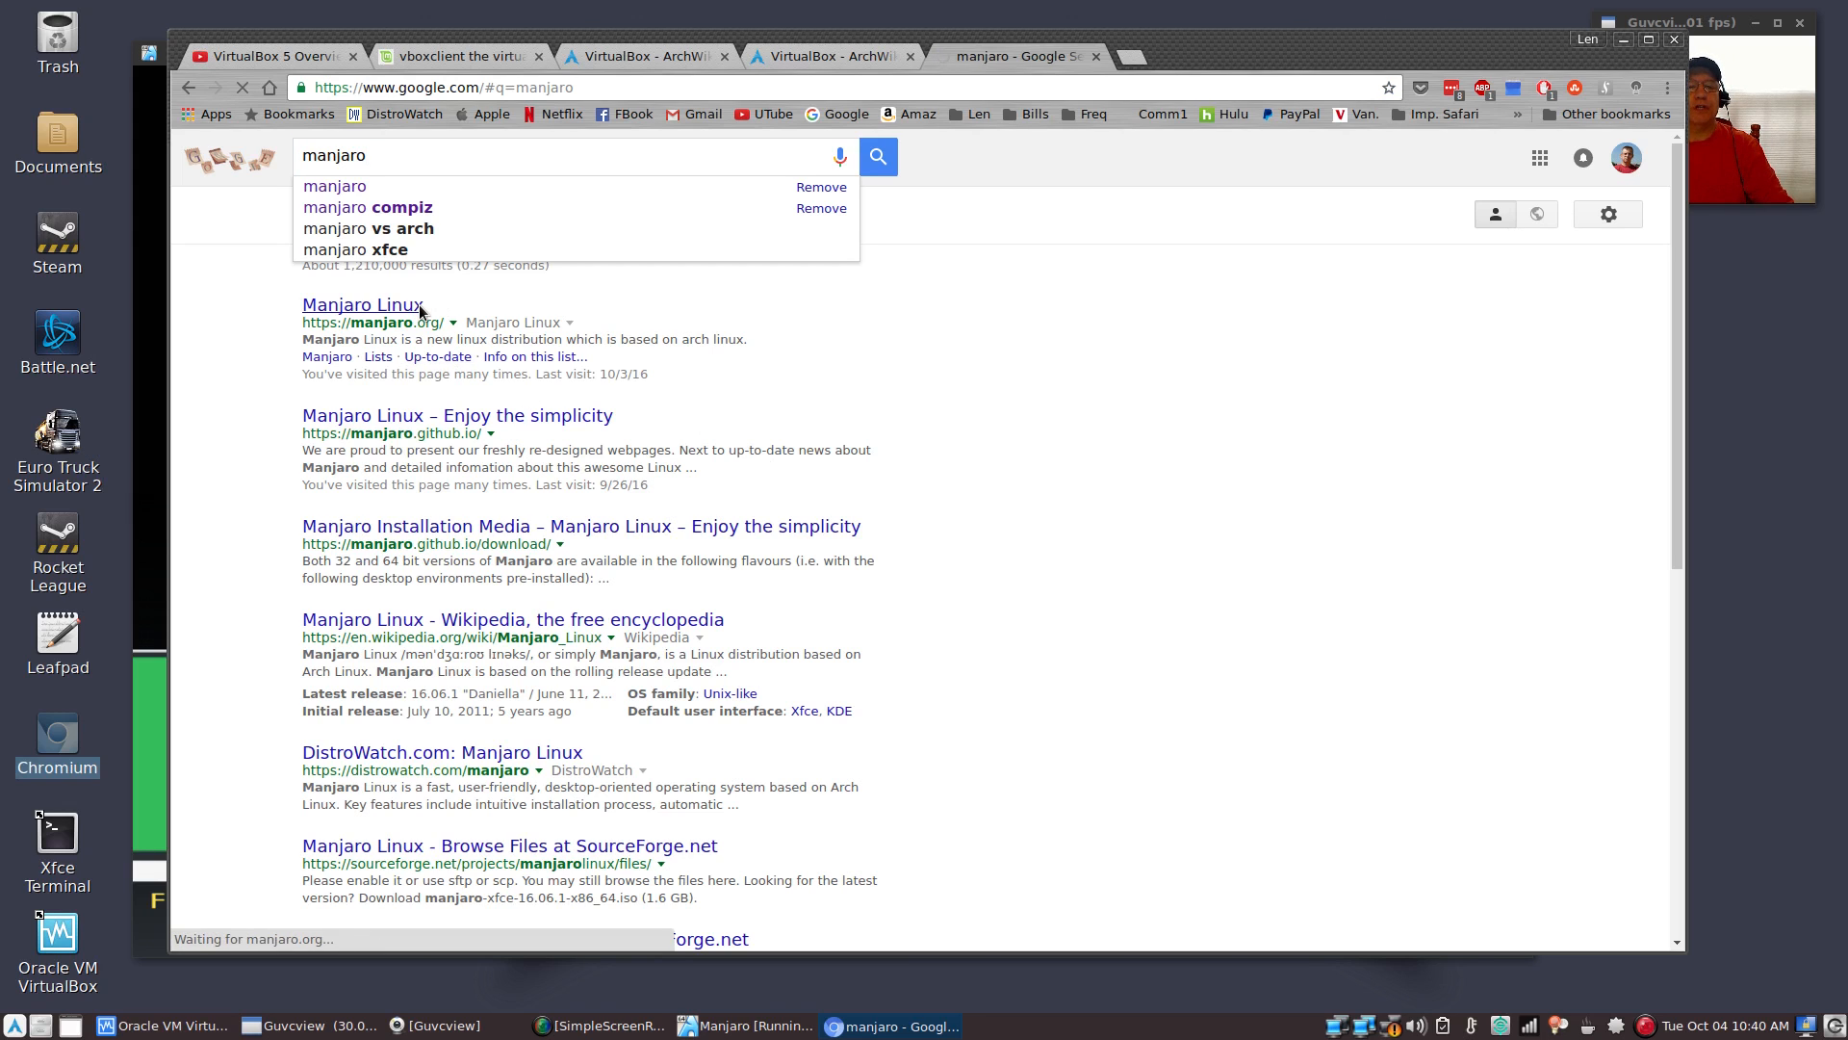
click(362, 304)
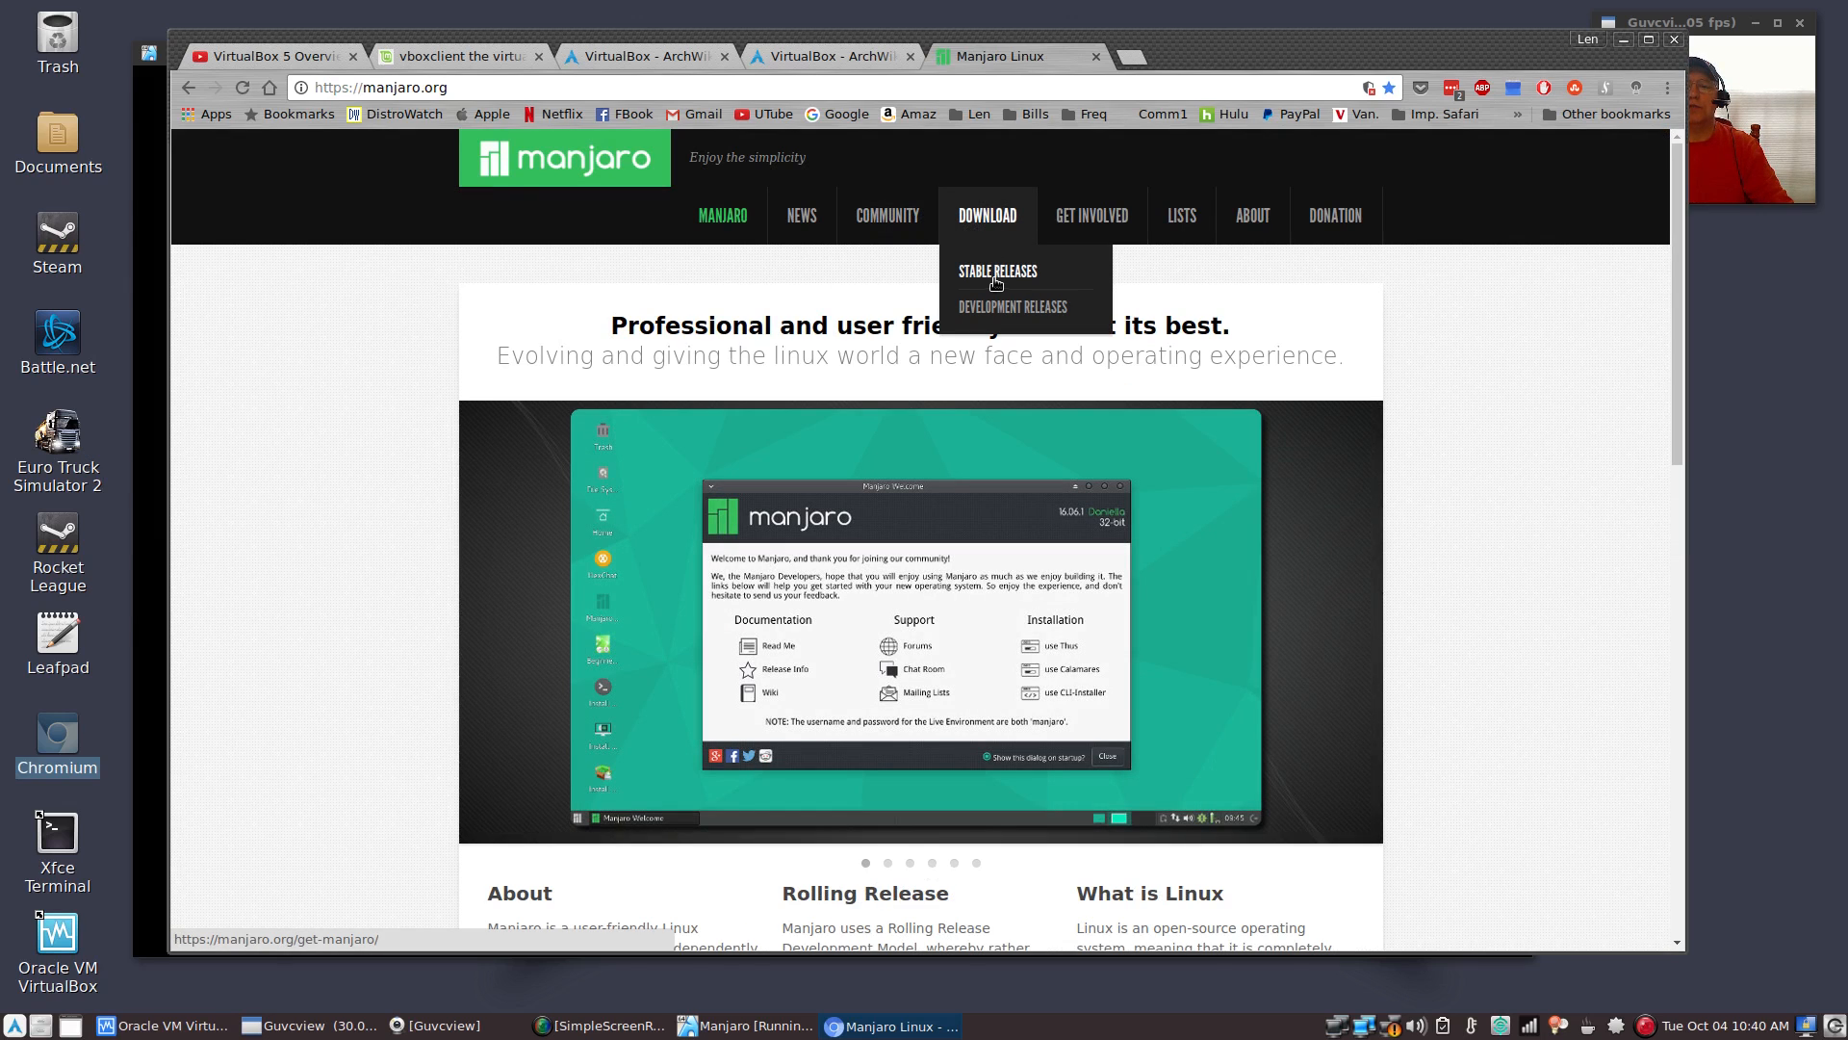
Open the Stable Releases download page and scroll to the XFCE download links
click(998, 271)
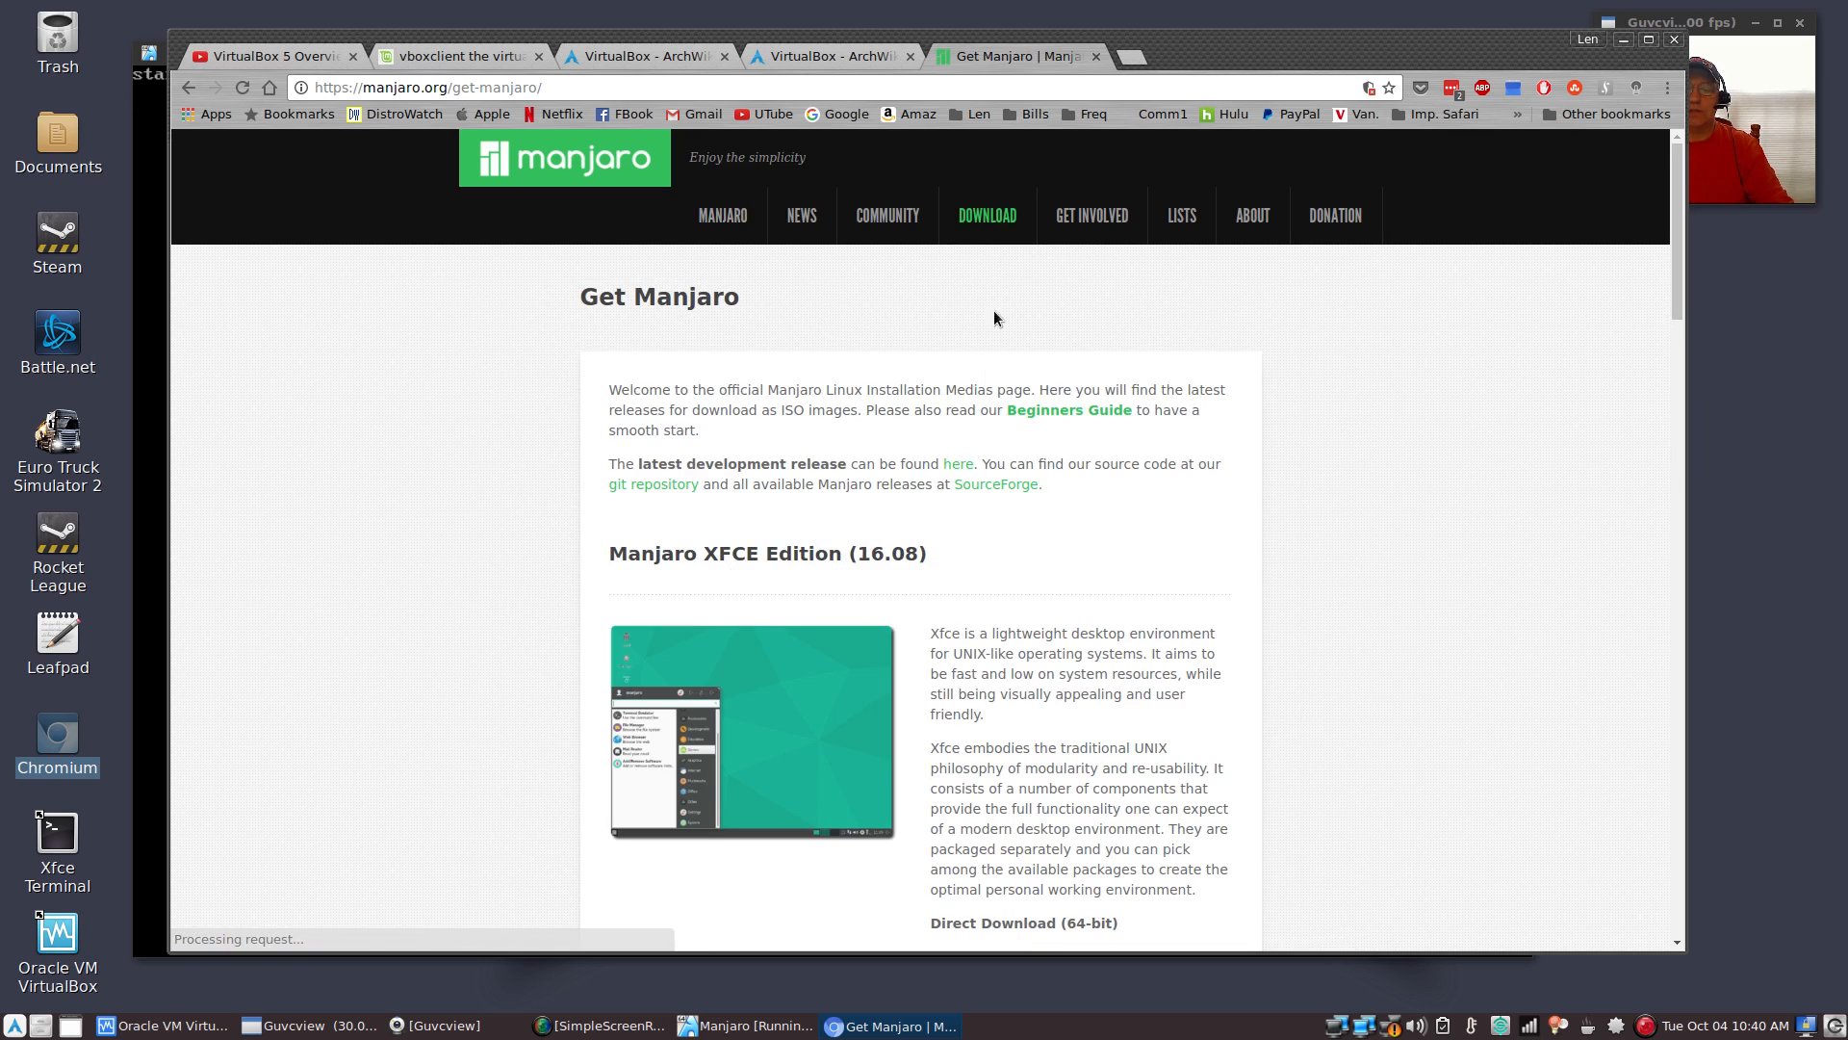
scroll(down, 3)
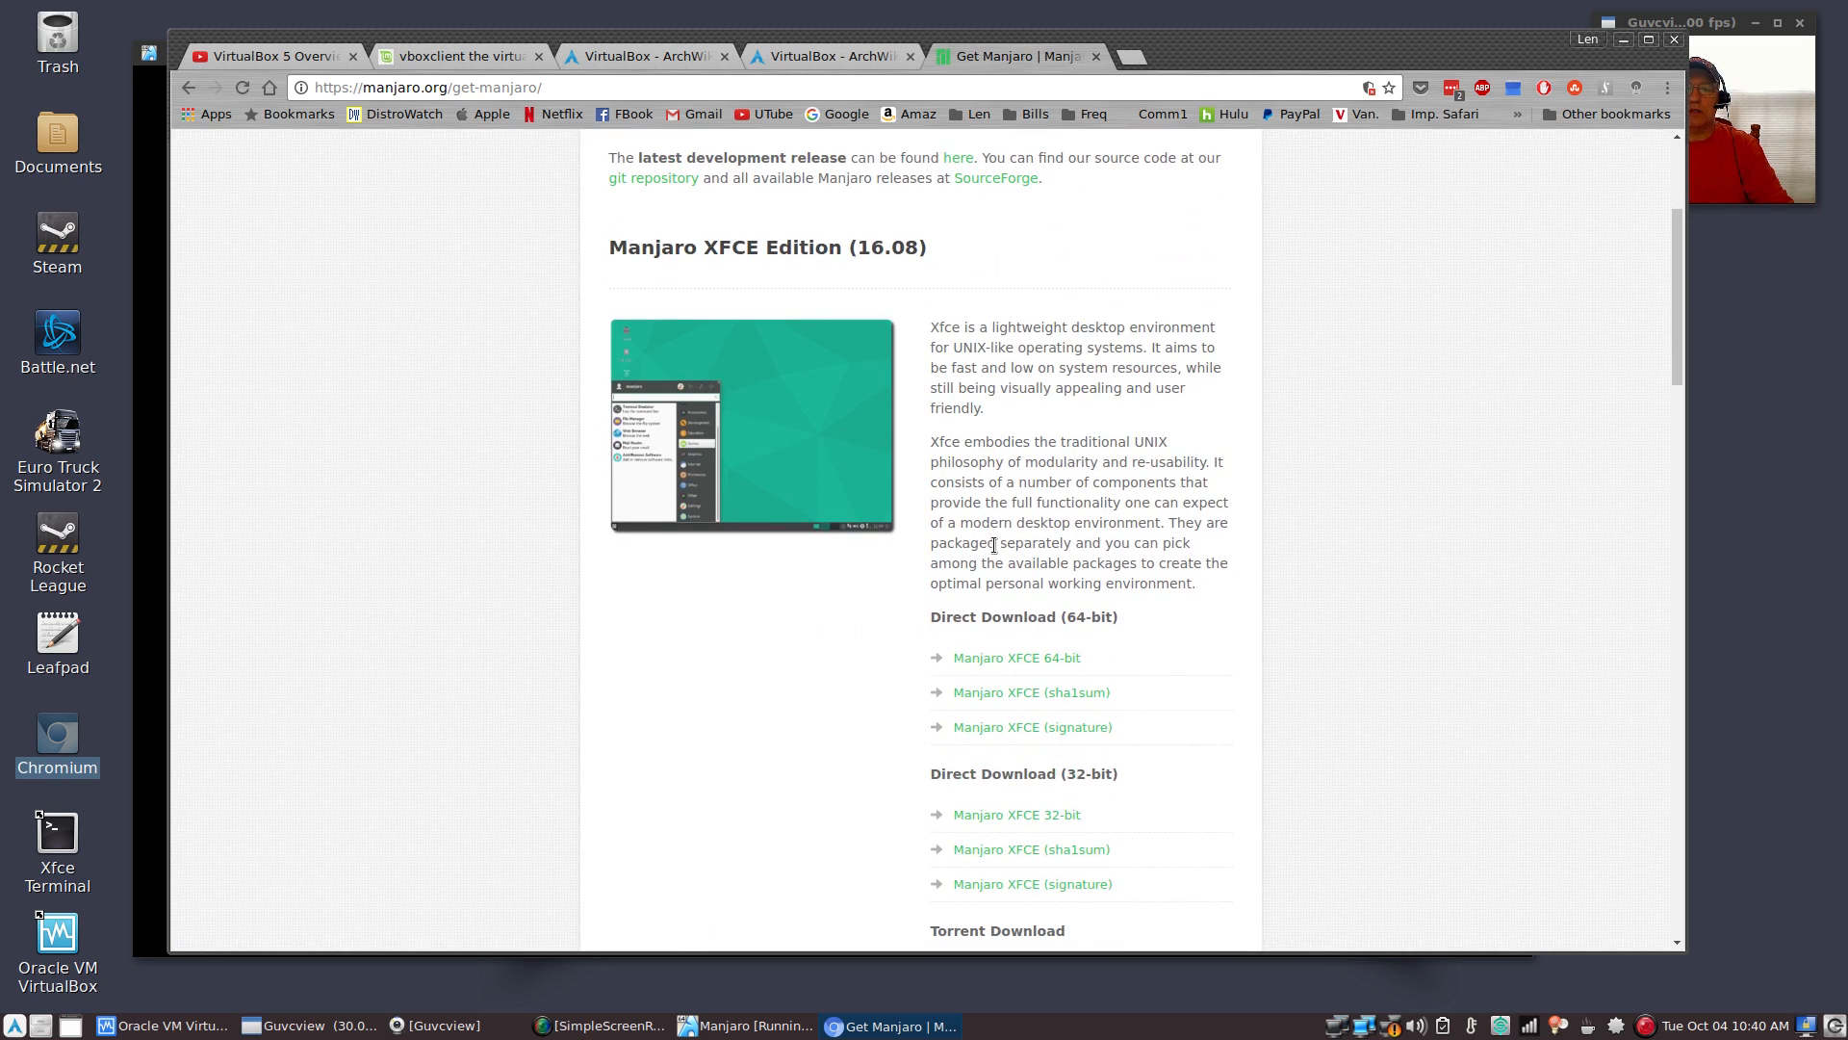
scroll(down, 3)
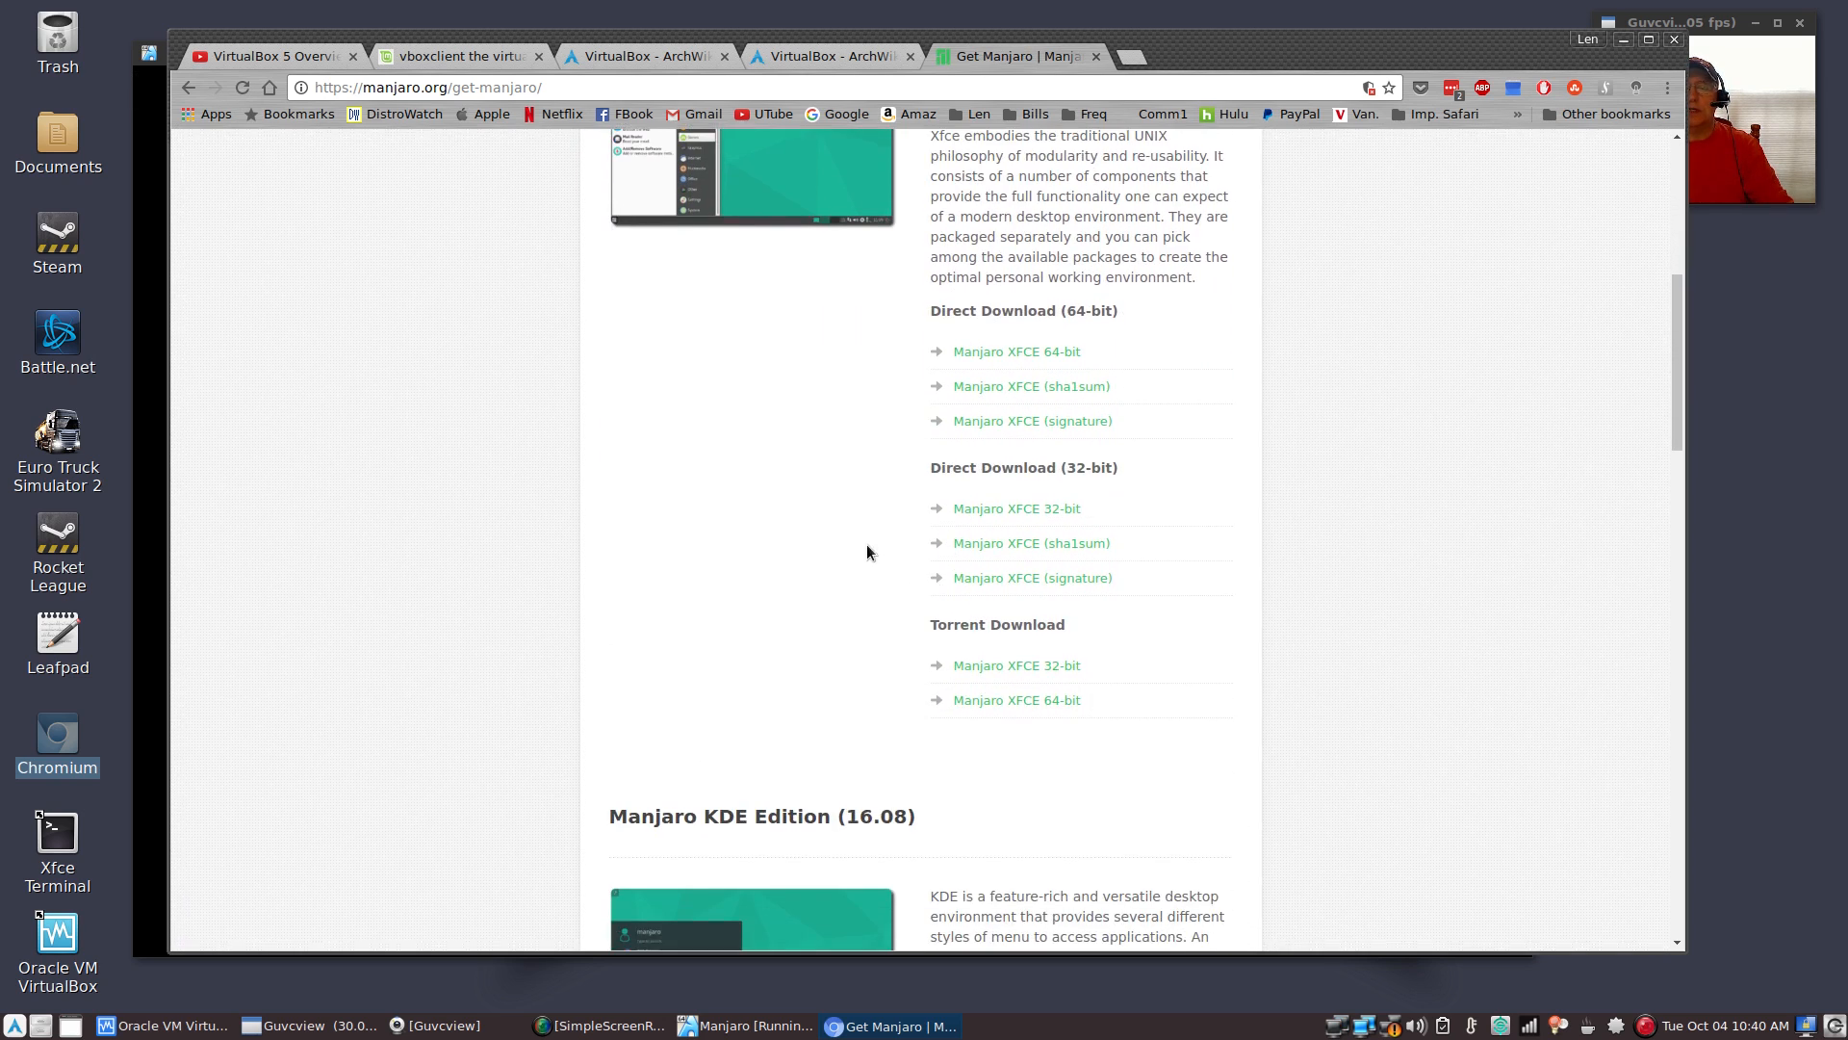
scroll(down, 3)
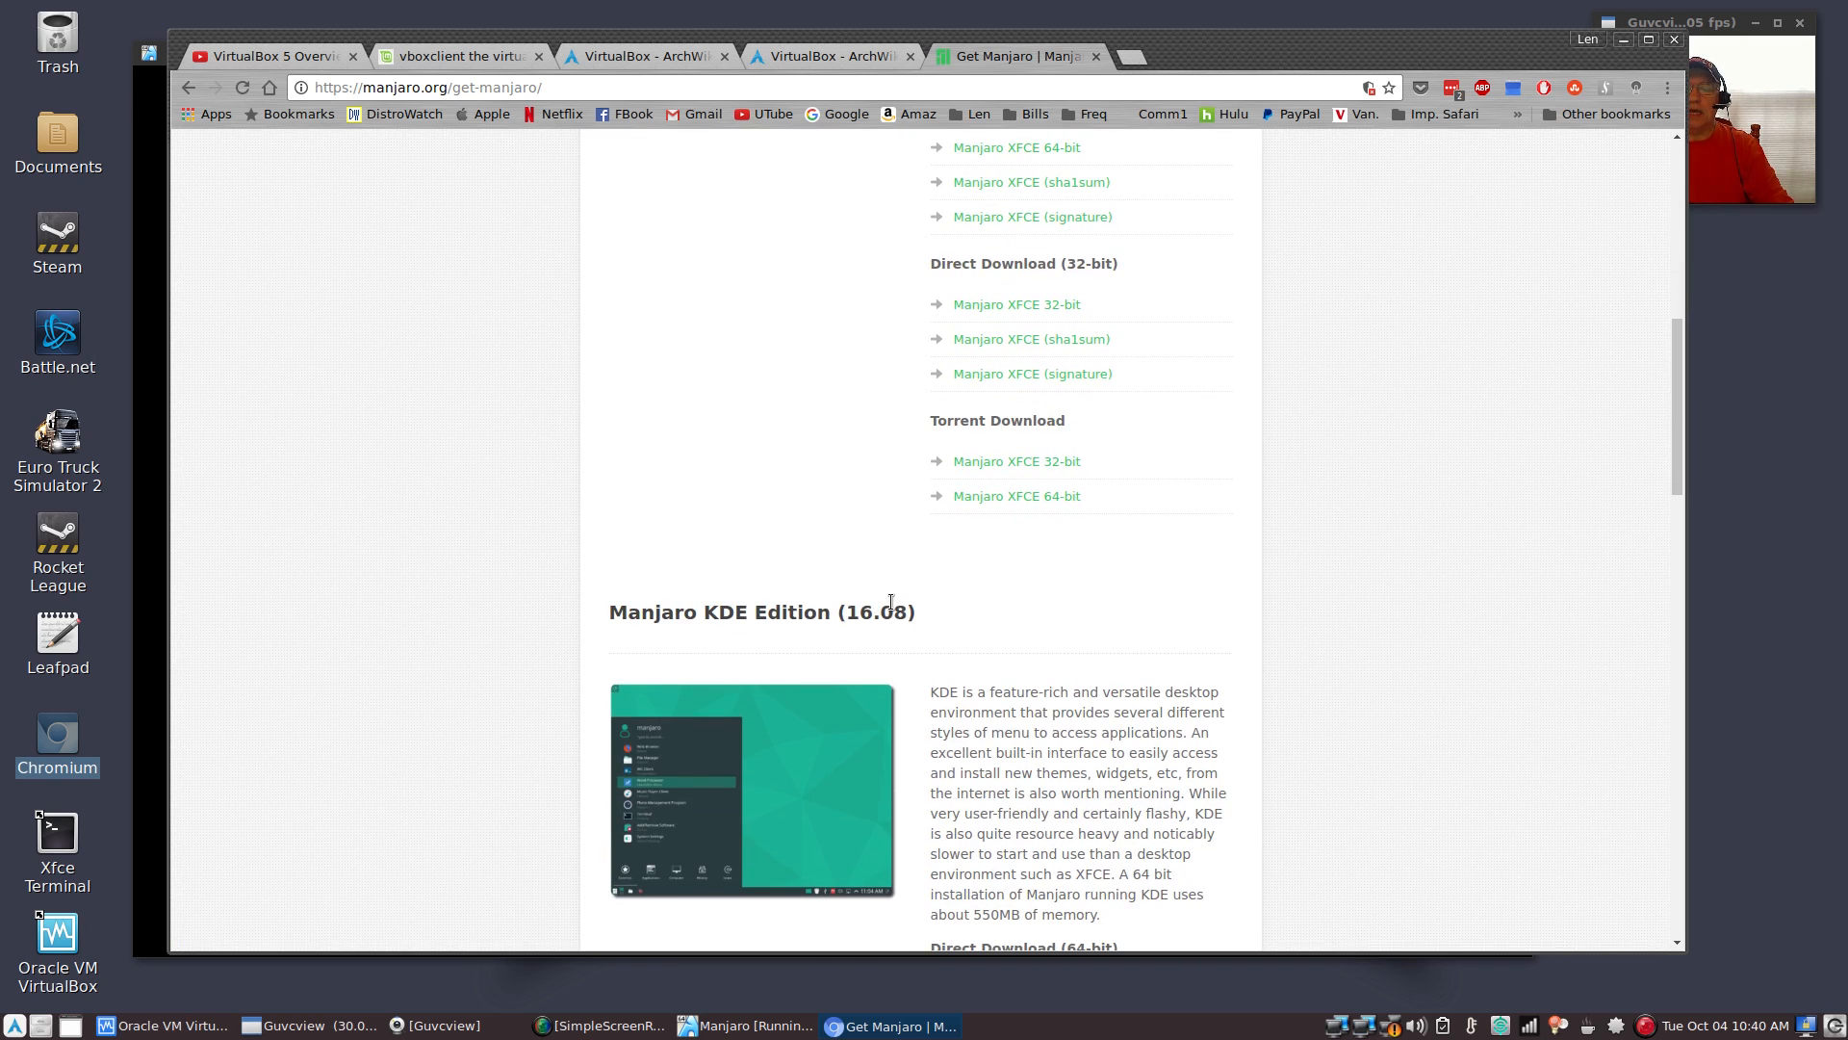
scroll(up, 3)
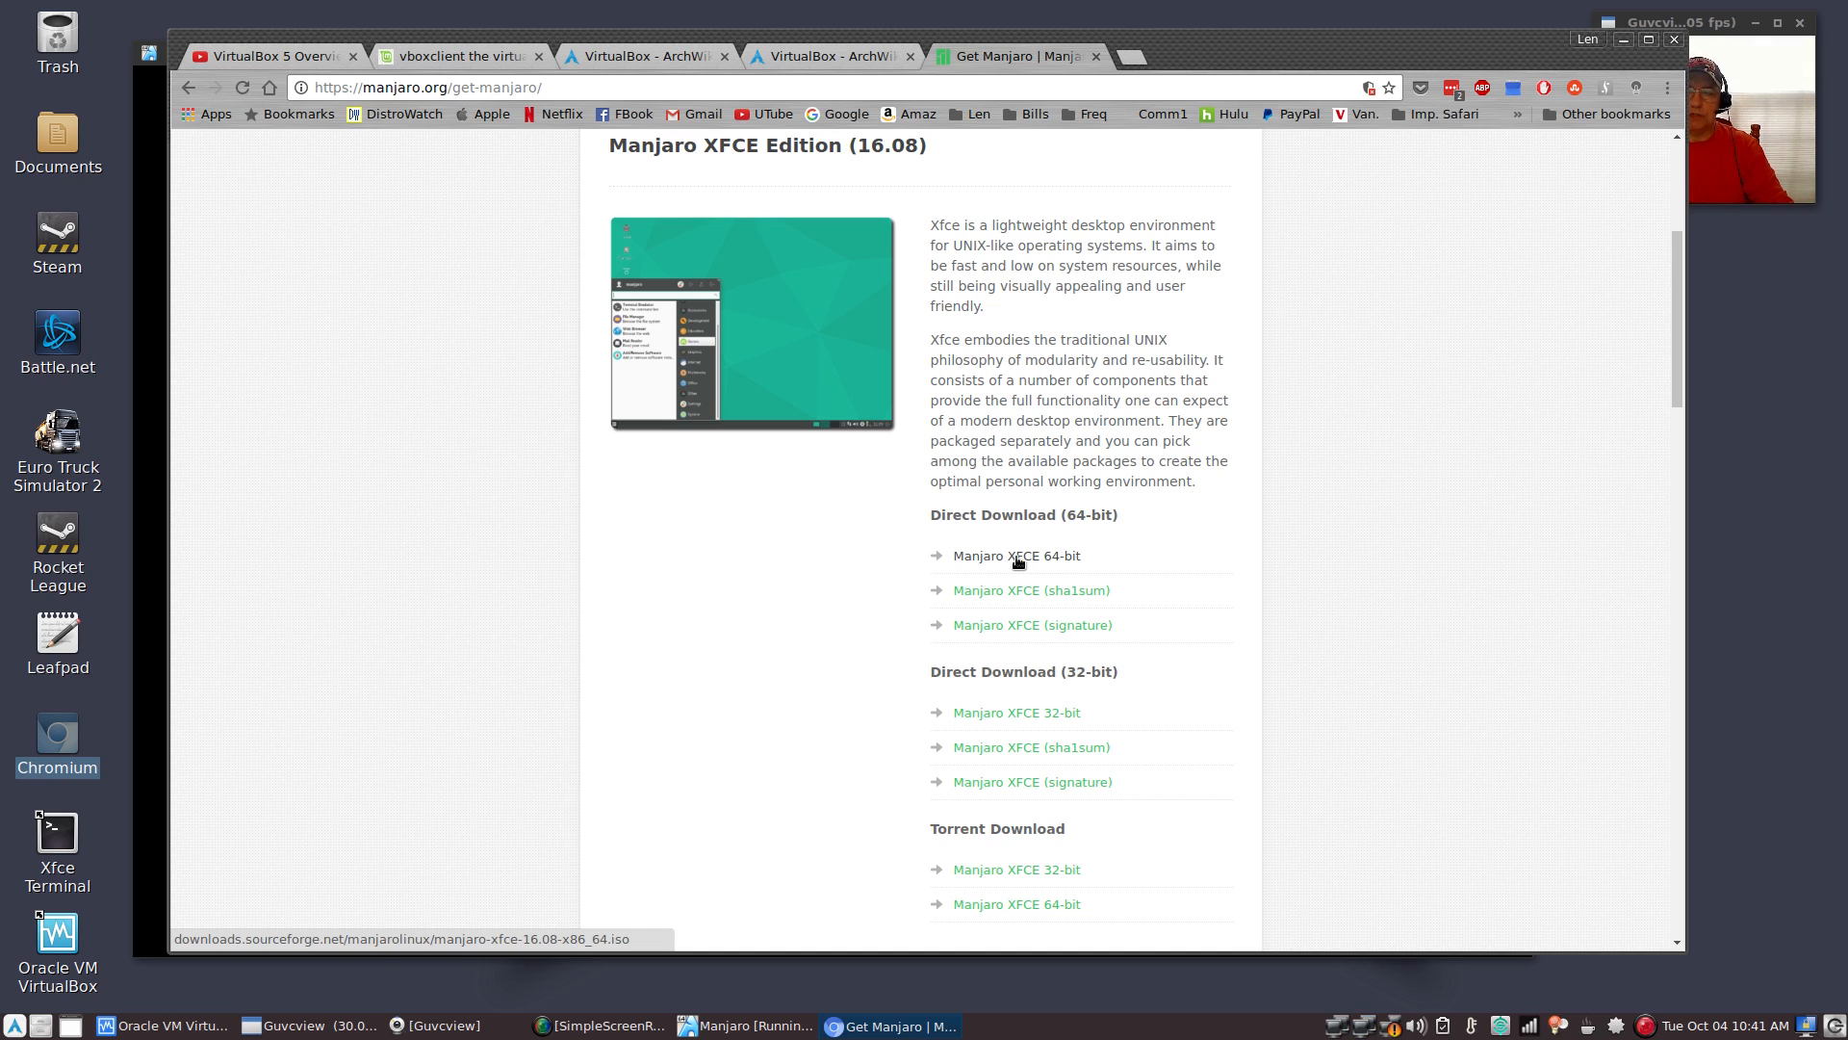
mouse_move(993, 593)
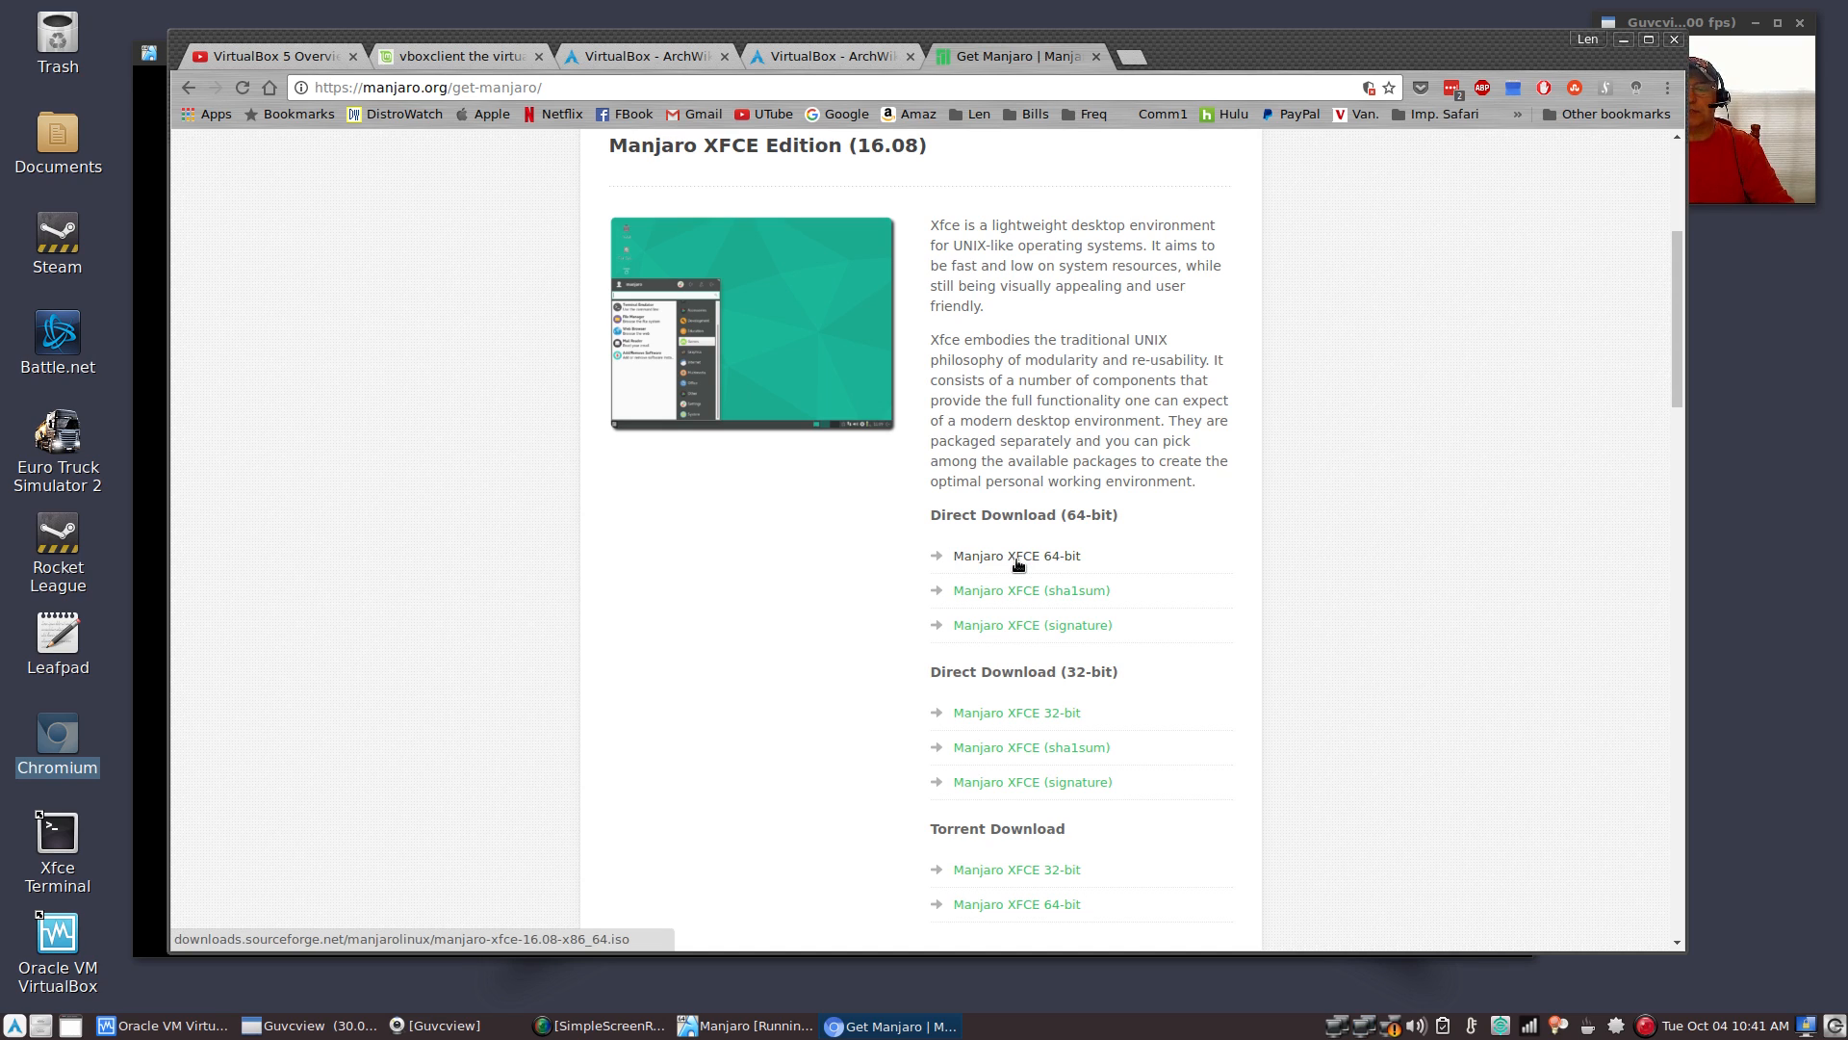
mouse_move(1016, 713)
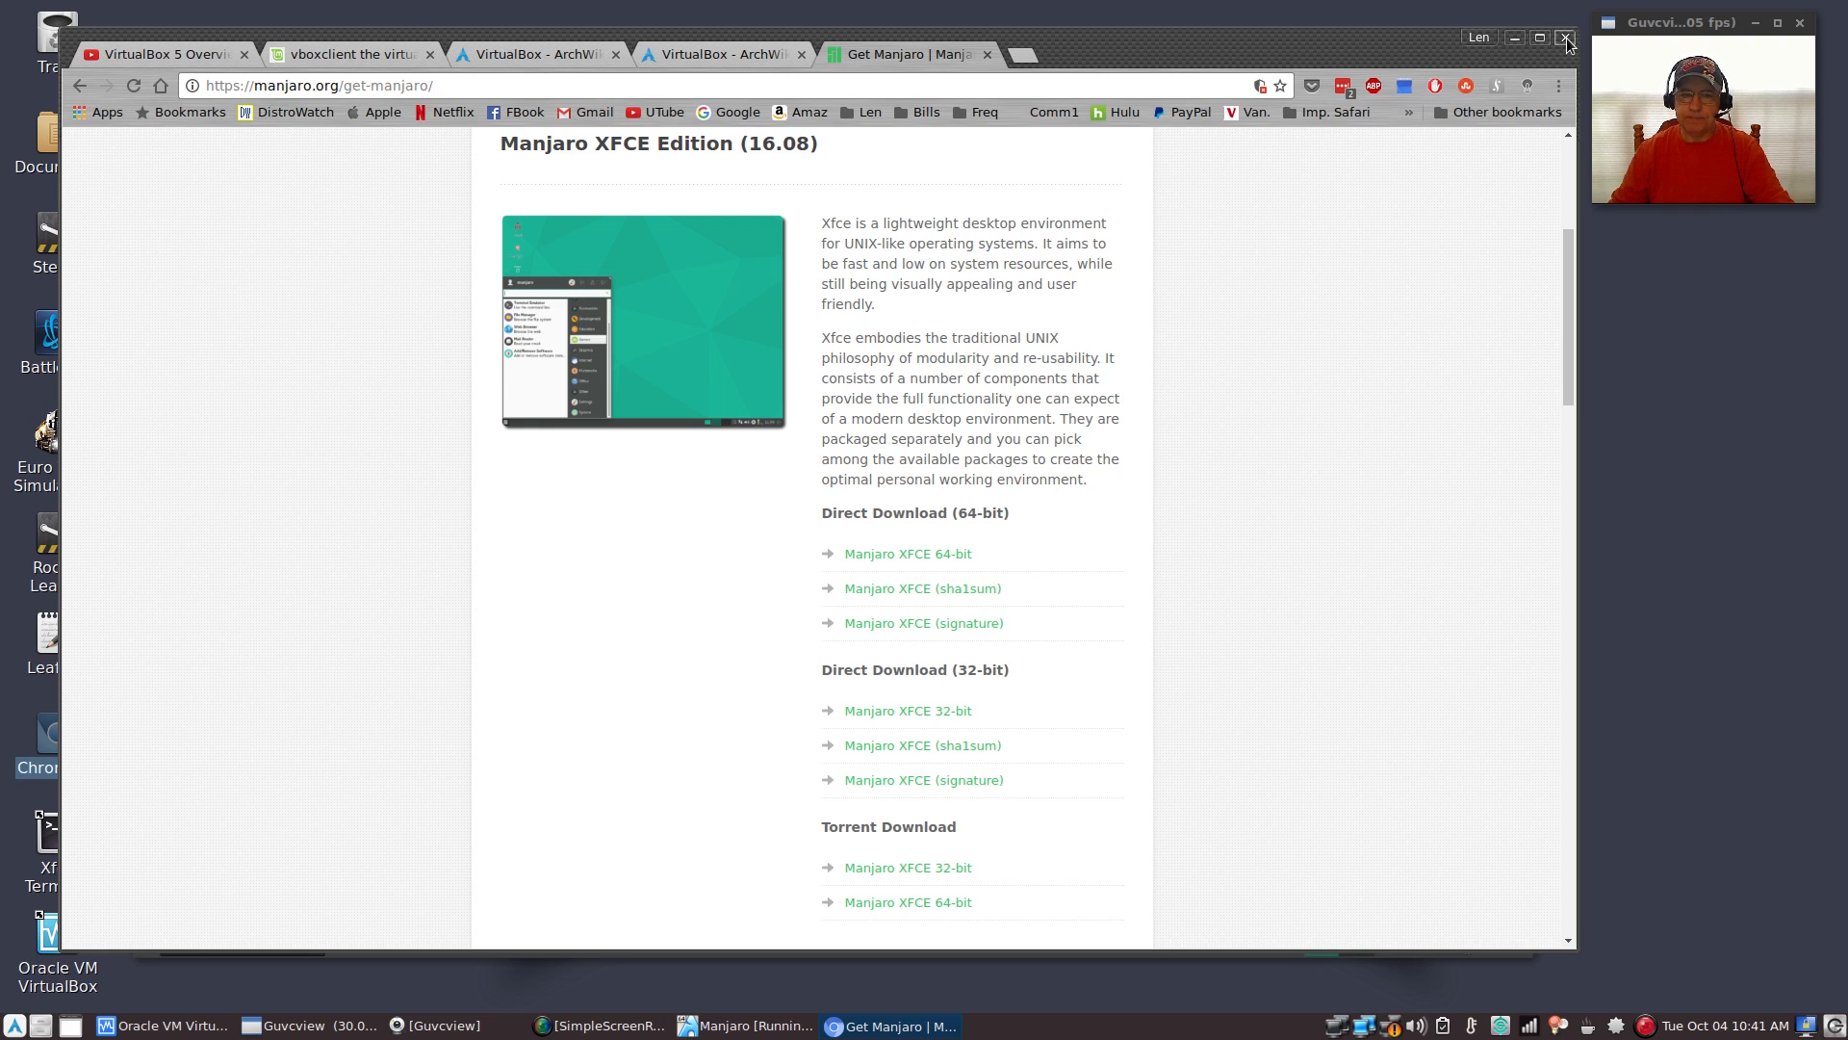
mouse_move(1348, 54)
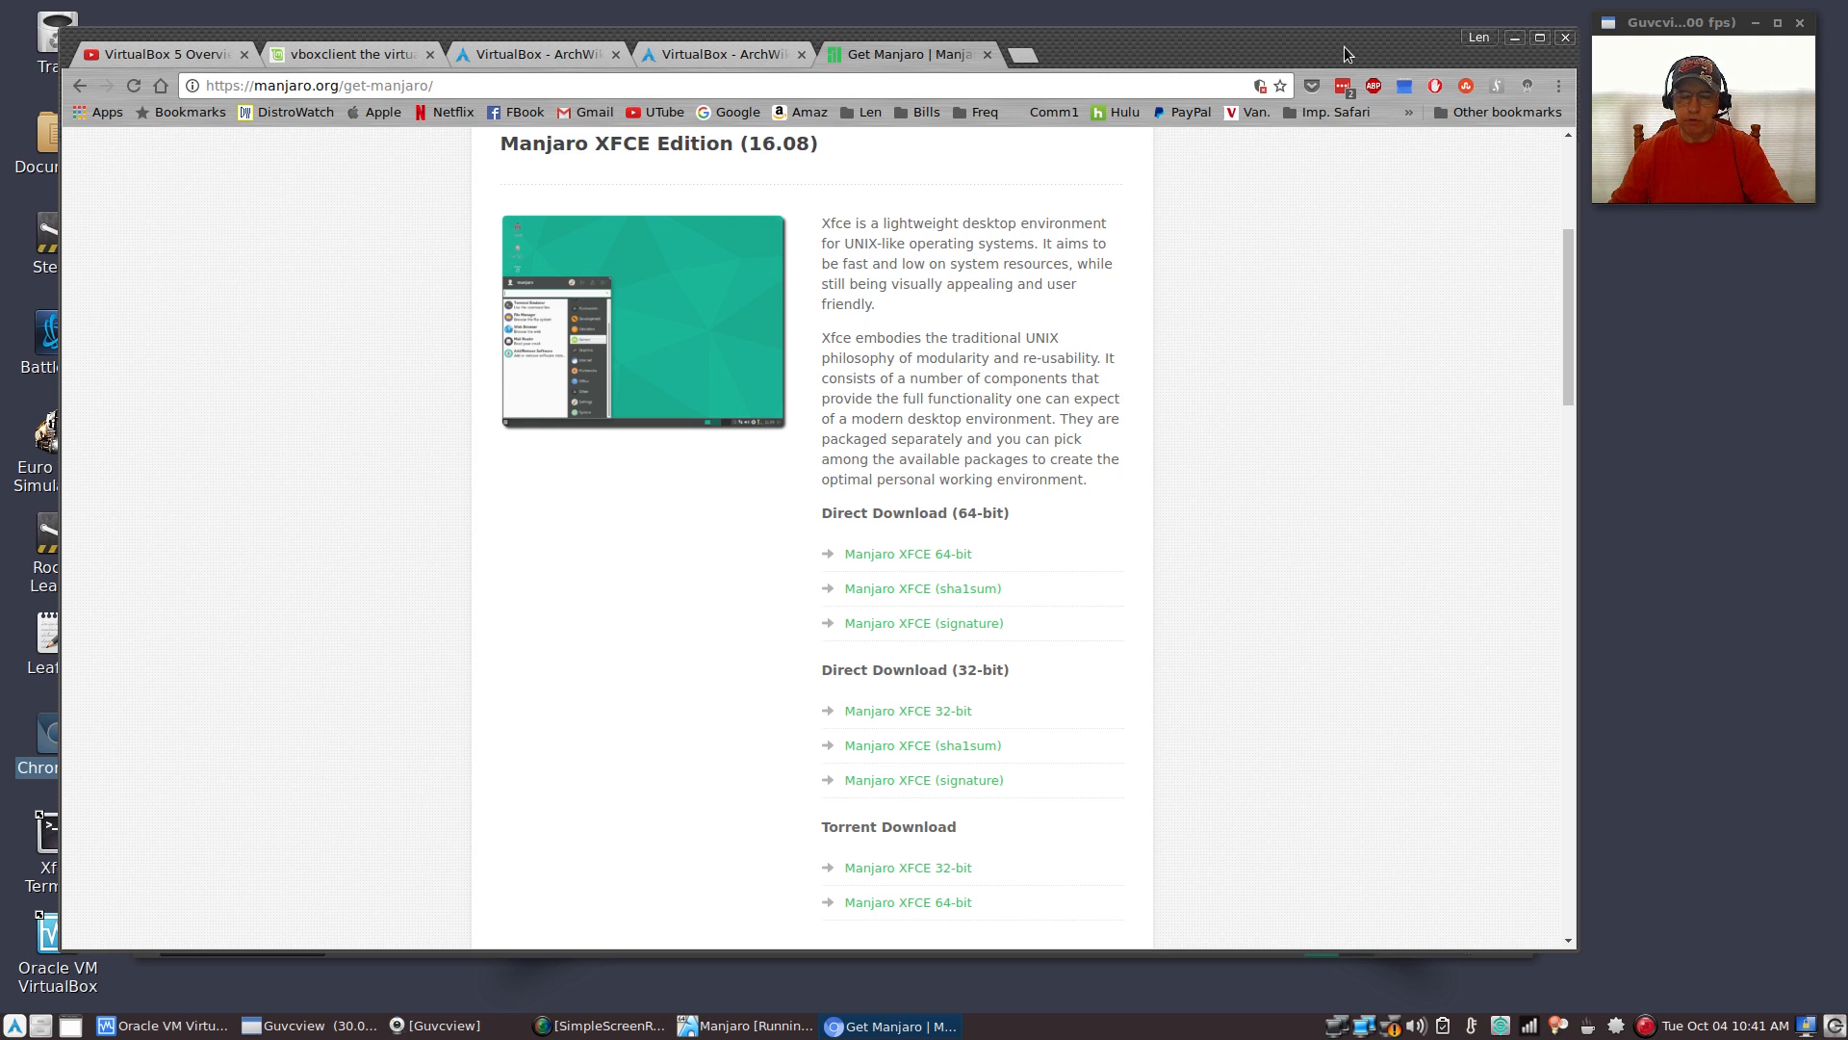
mouse_move(1329, 52)
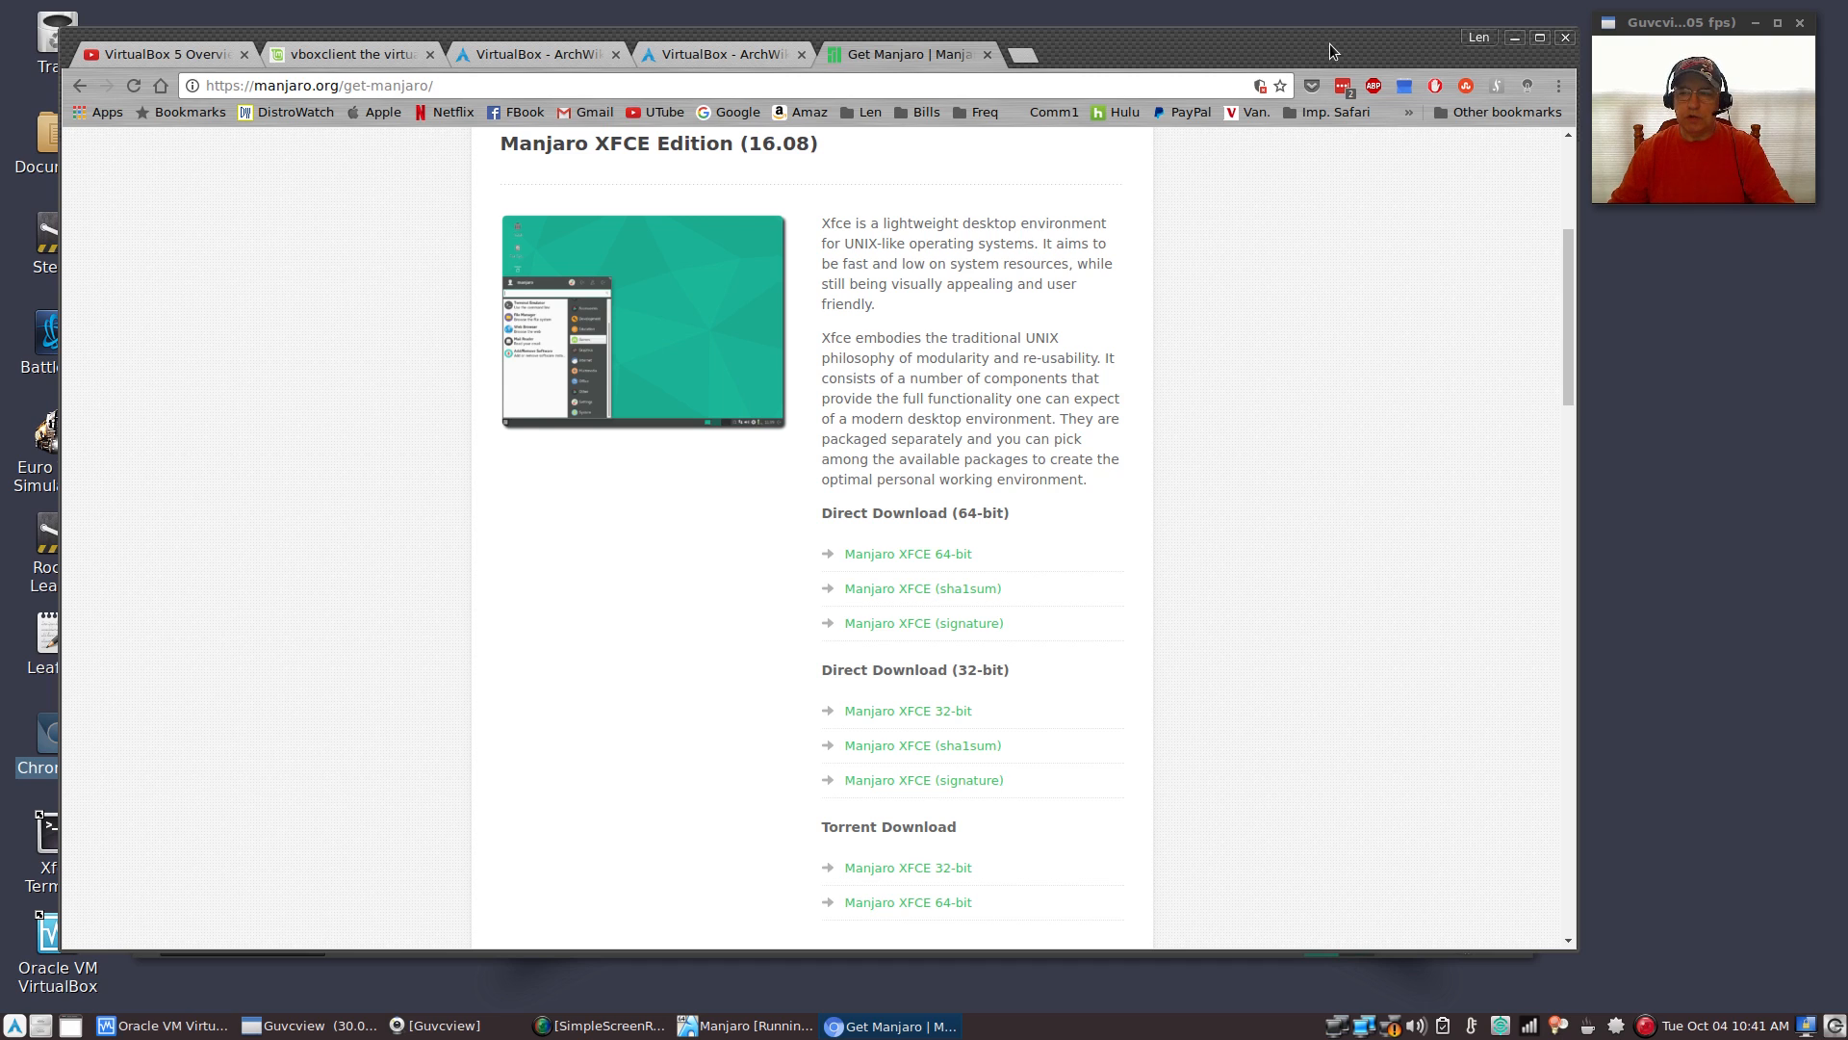
mouse_move(1329, 51)
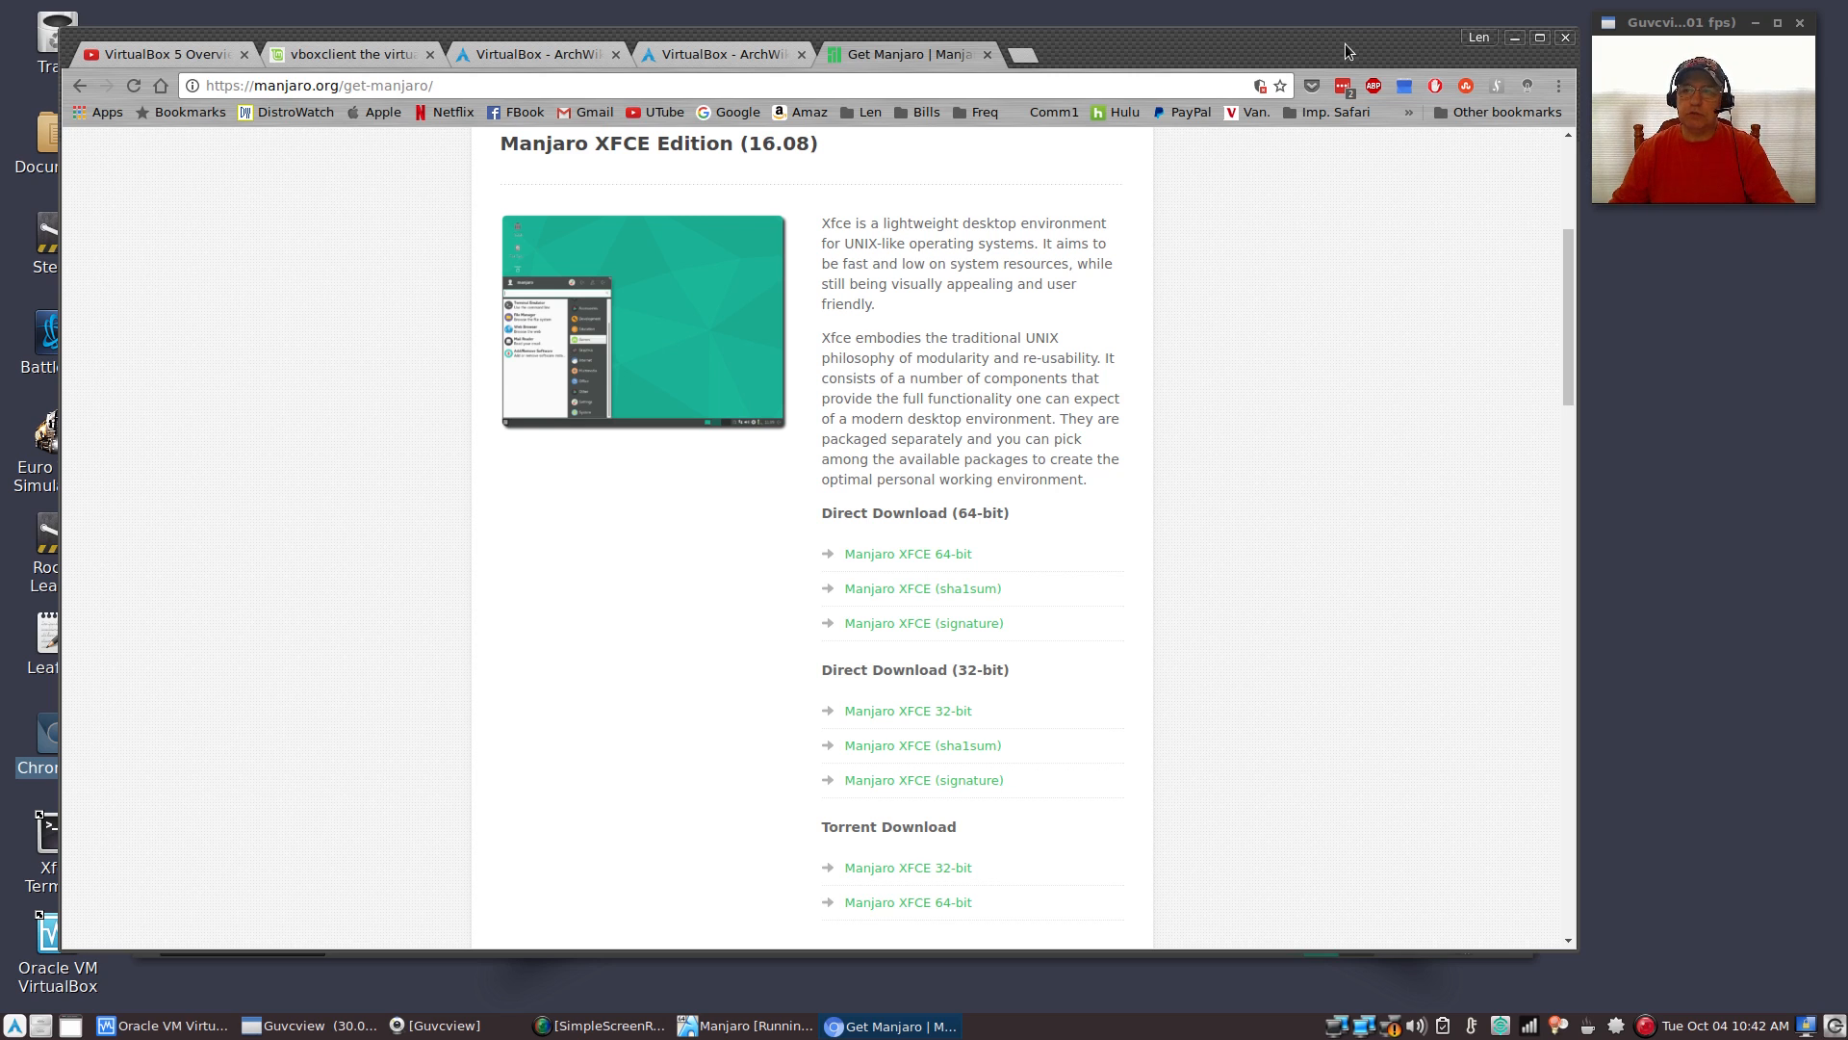
Close the running Manjaro VM window, choosing to power off the machine
click(731, 1024)
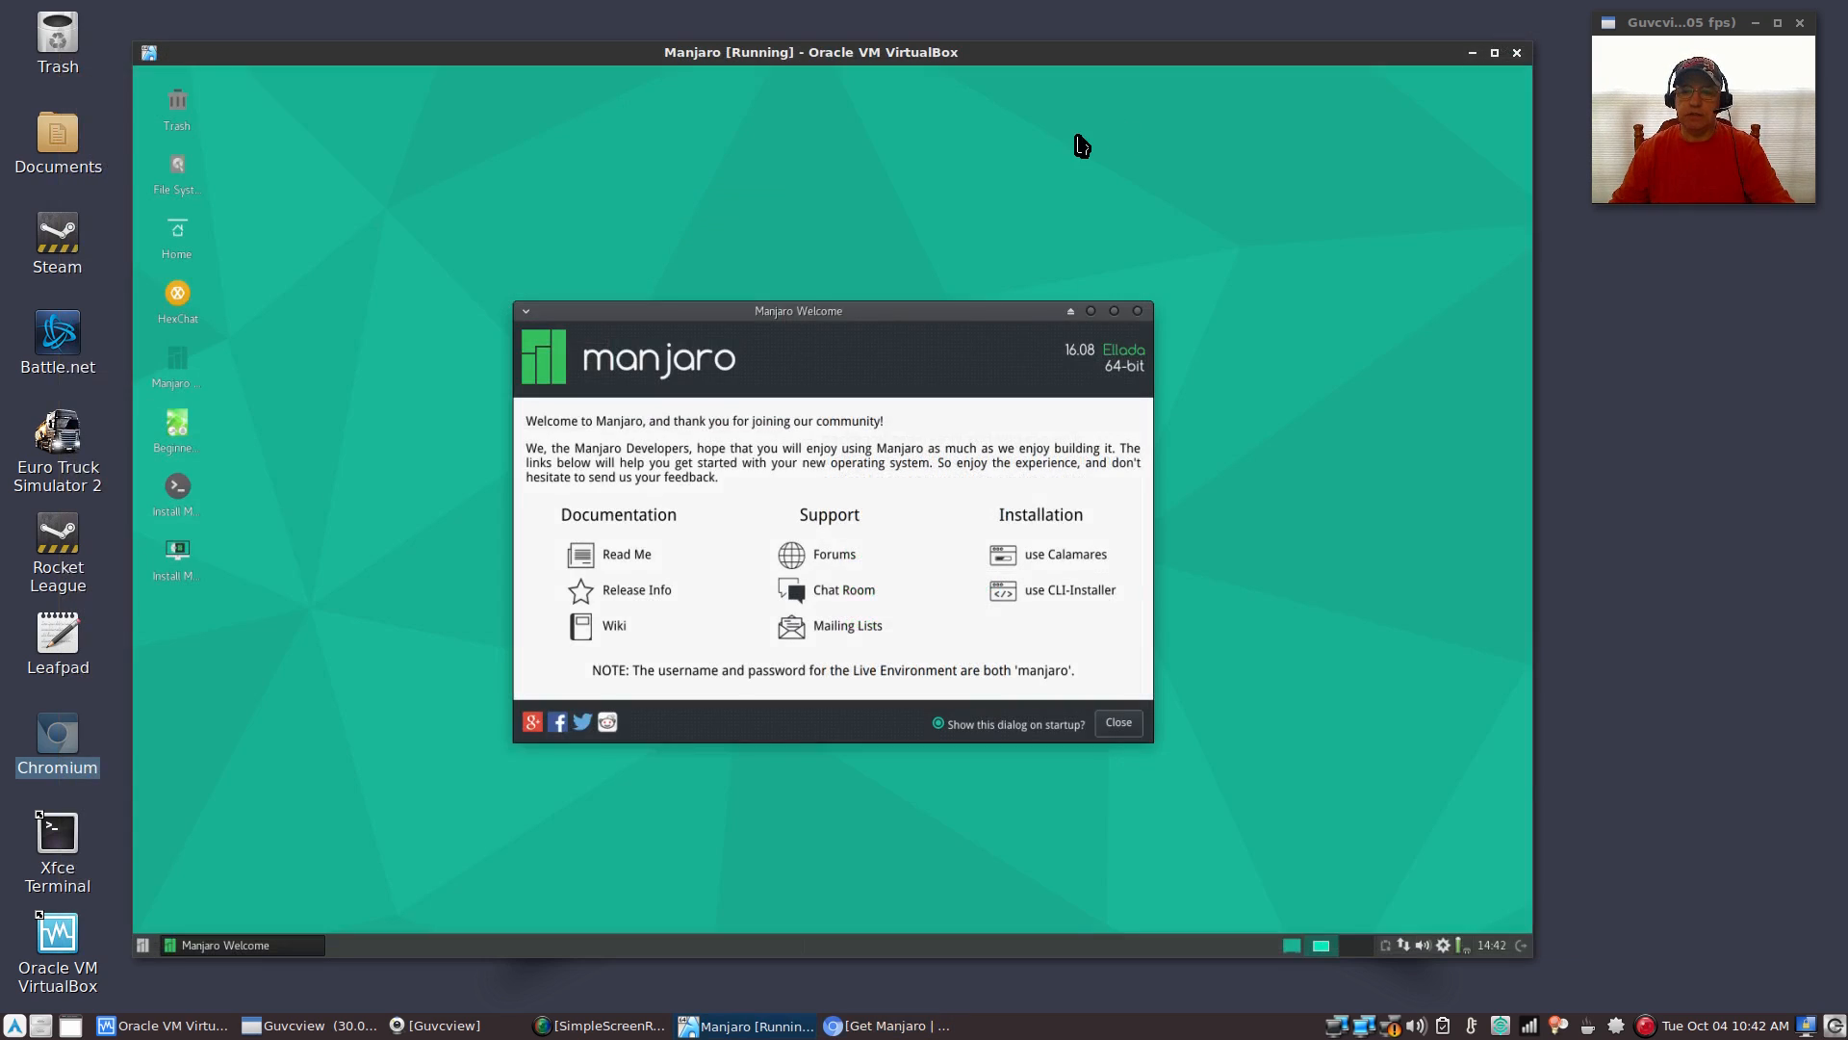
mouse_move(893, 325)
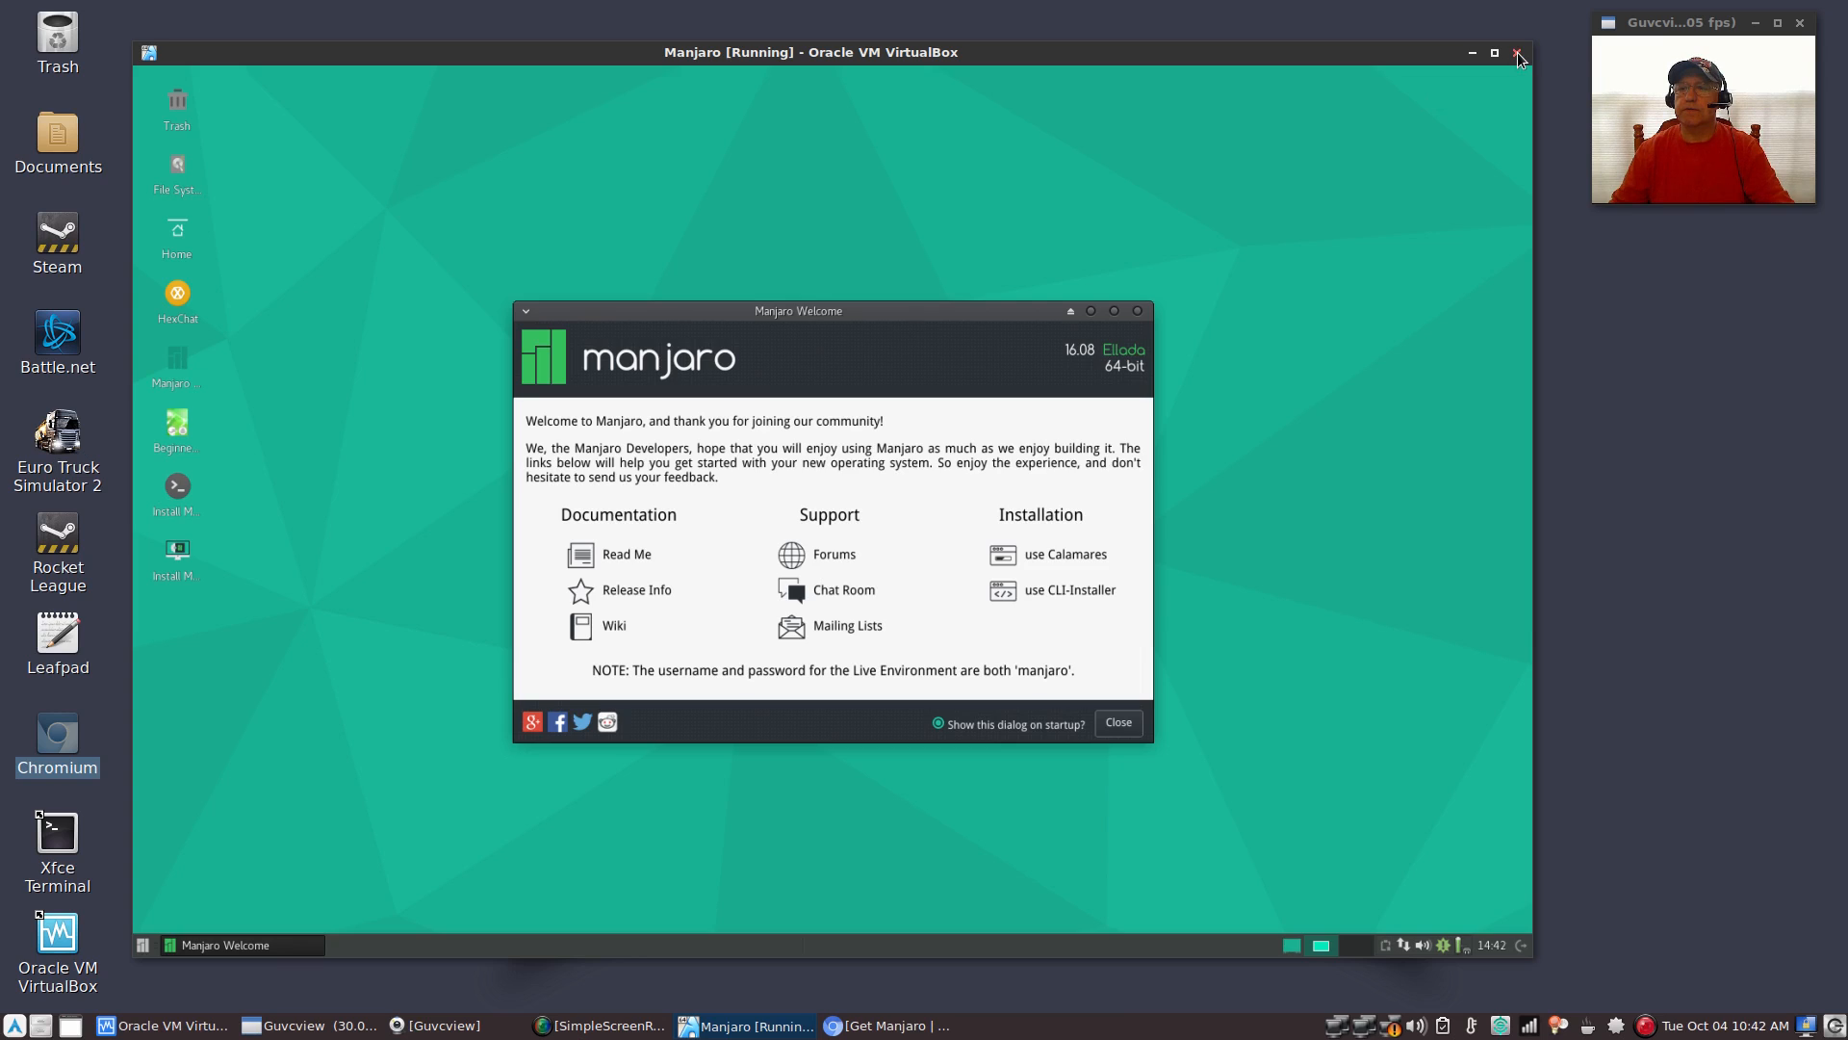
click(1519, 53)
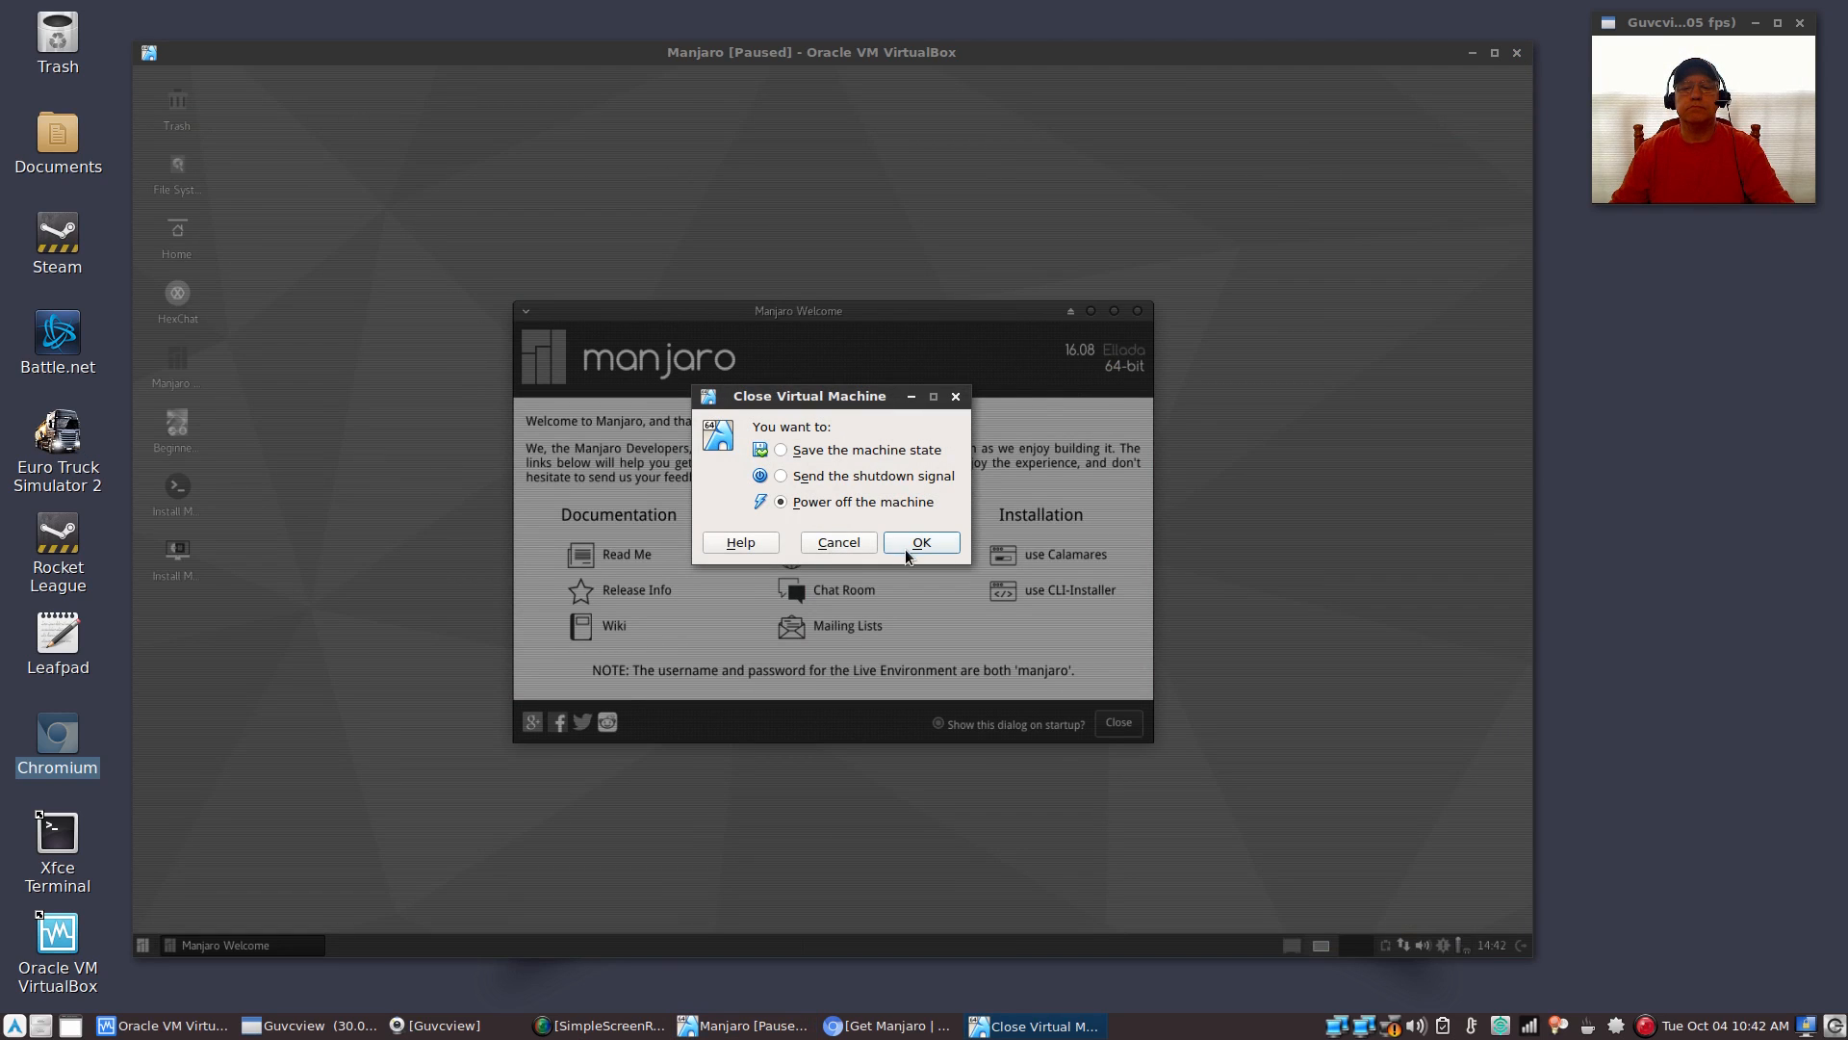
click(923, 542)
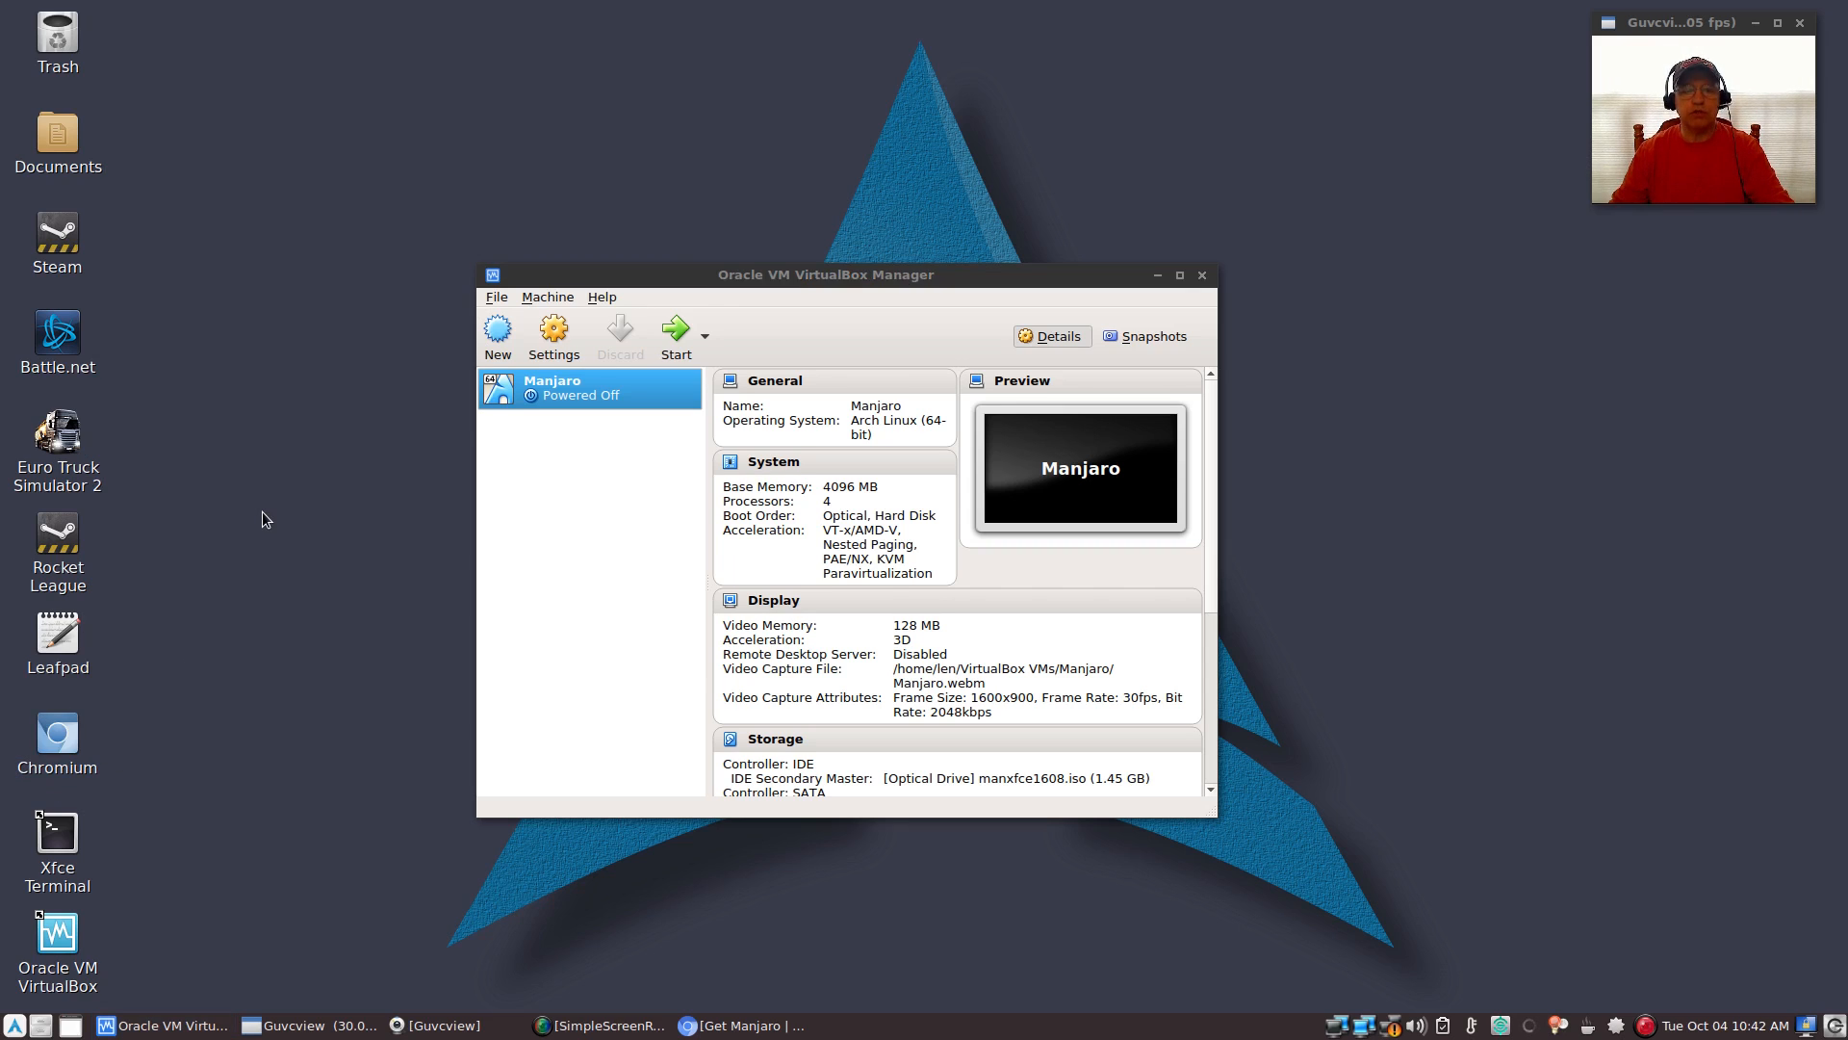
mouse_move(625, 400)
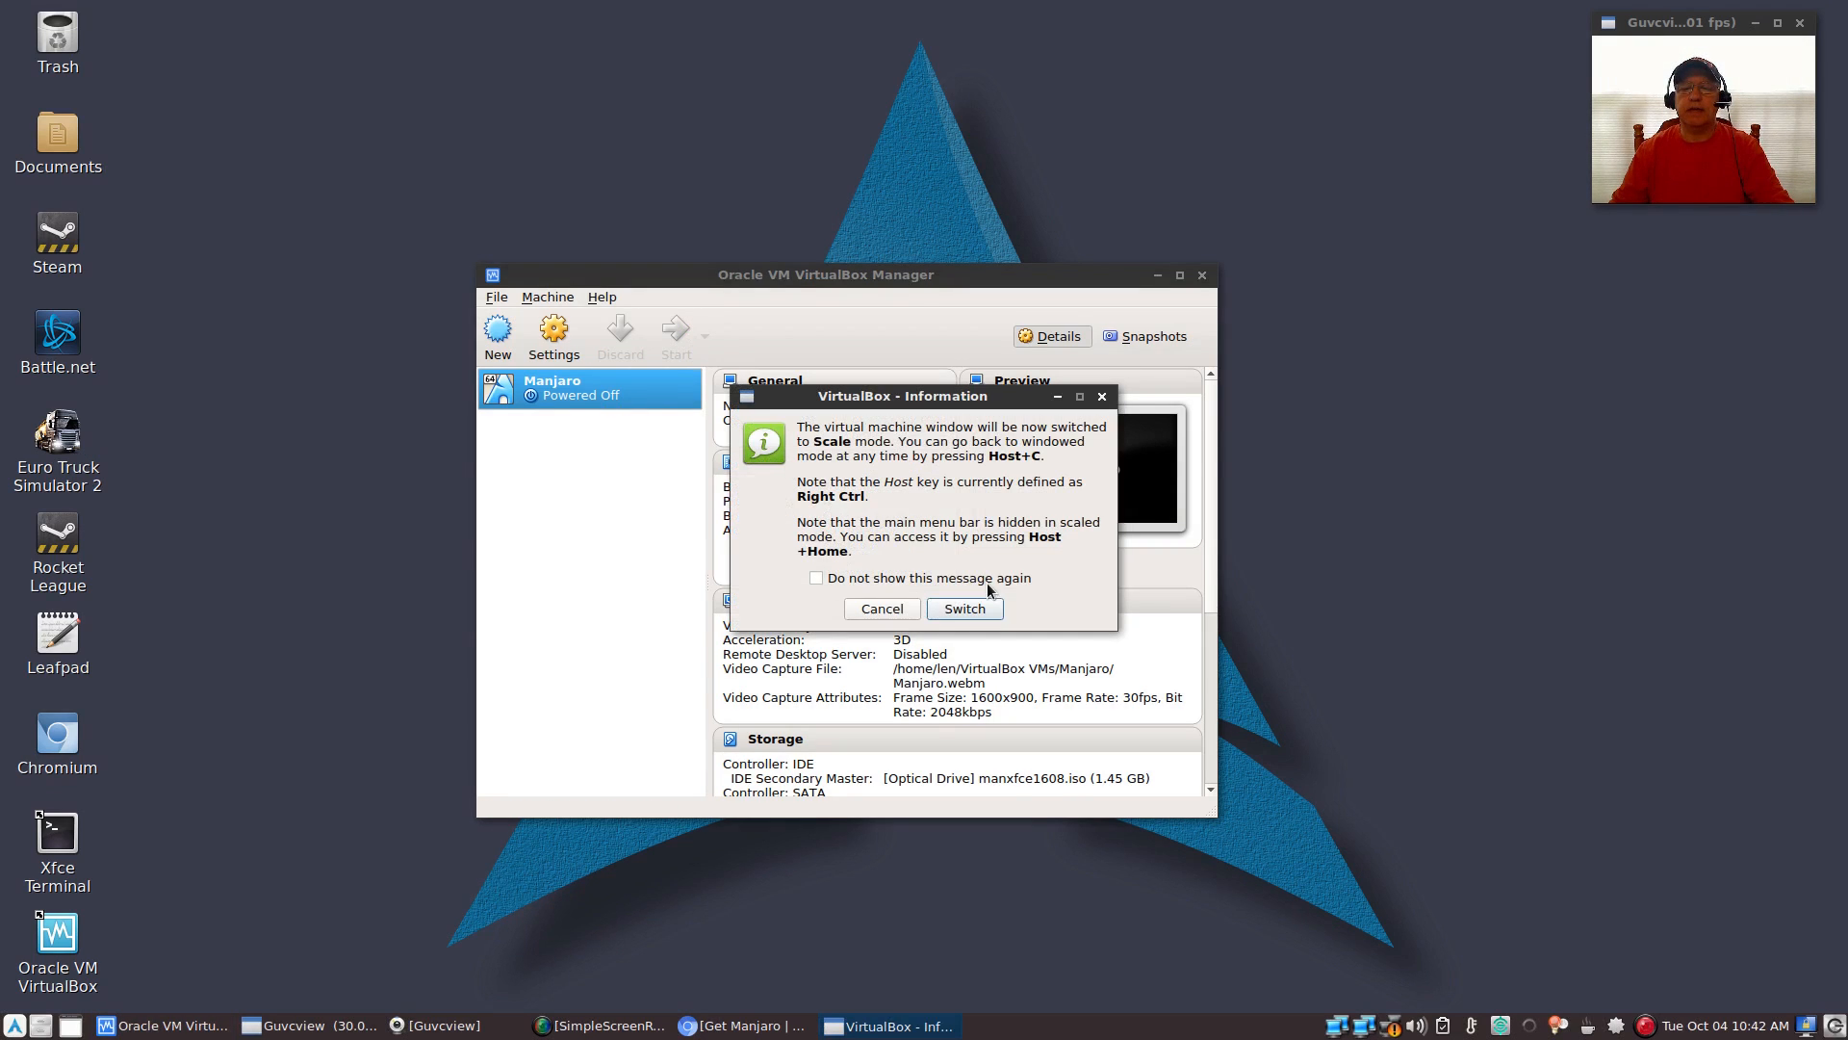
Accept scaled mode and boot the 'Start (non-free drivers)' boot menu entry
click(963, 608)
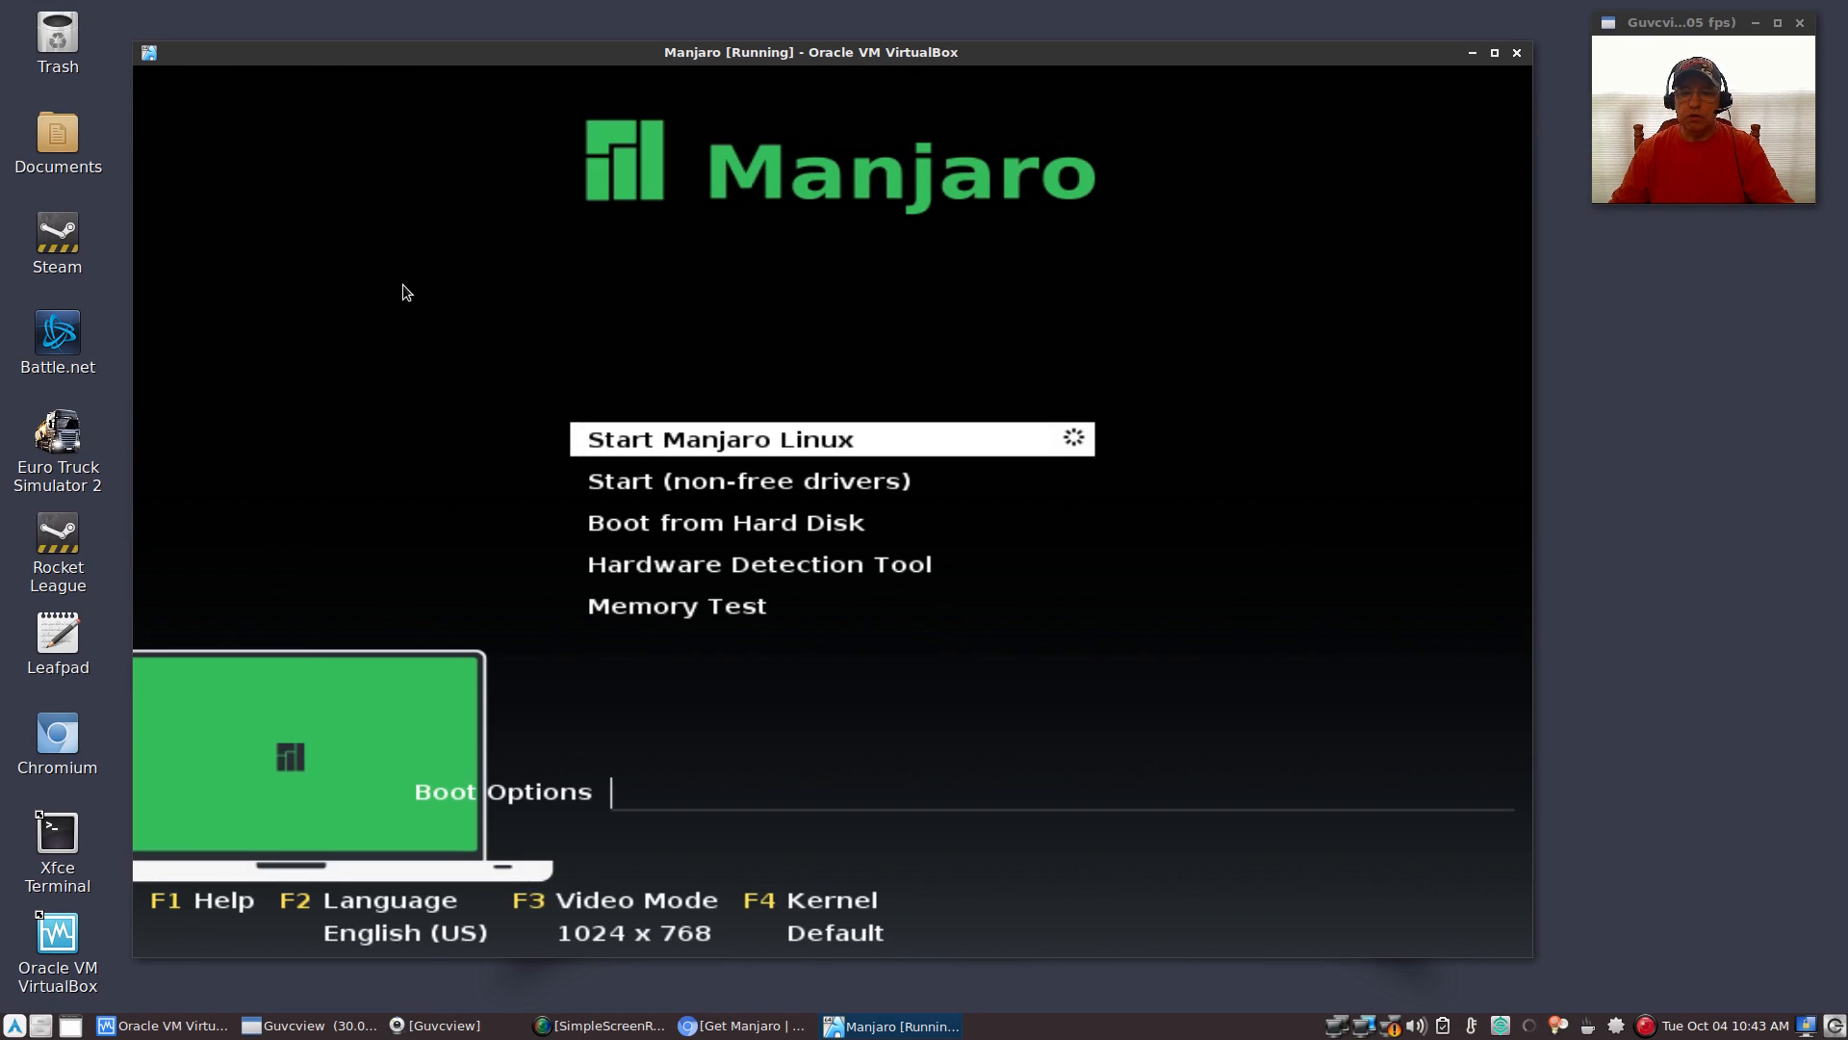
key(Down)
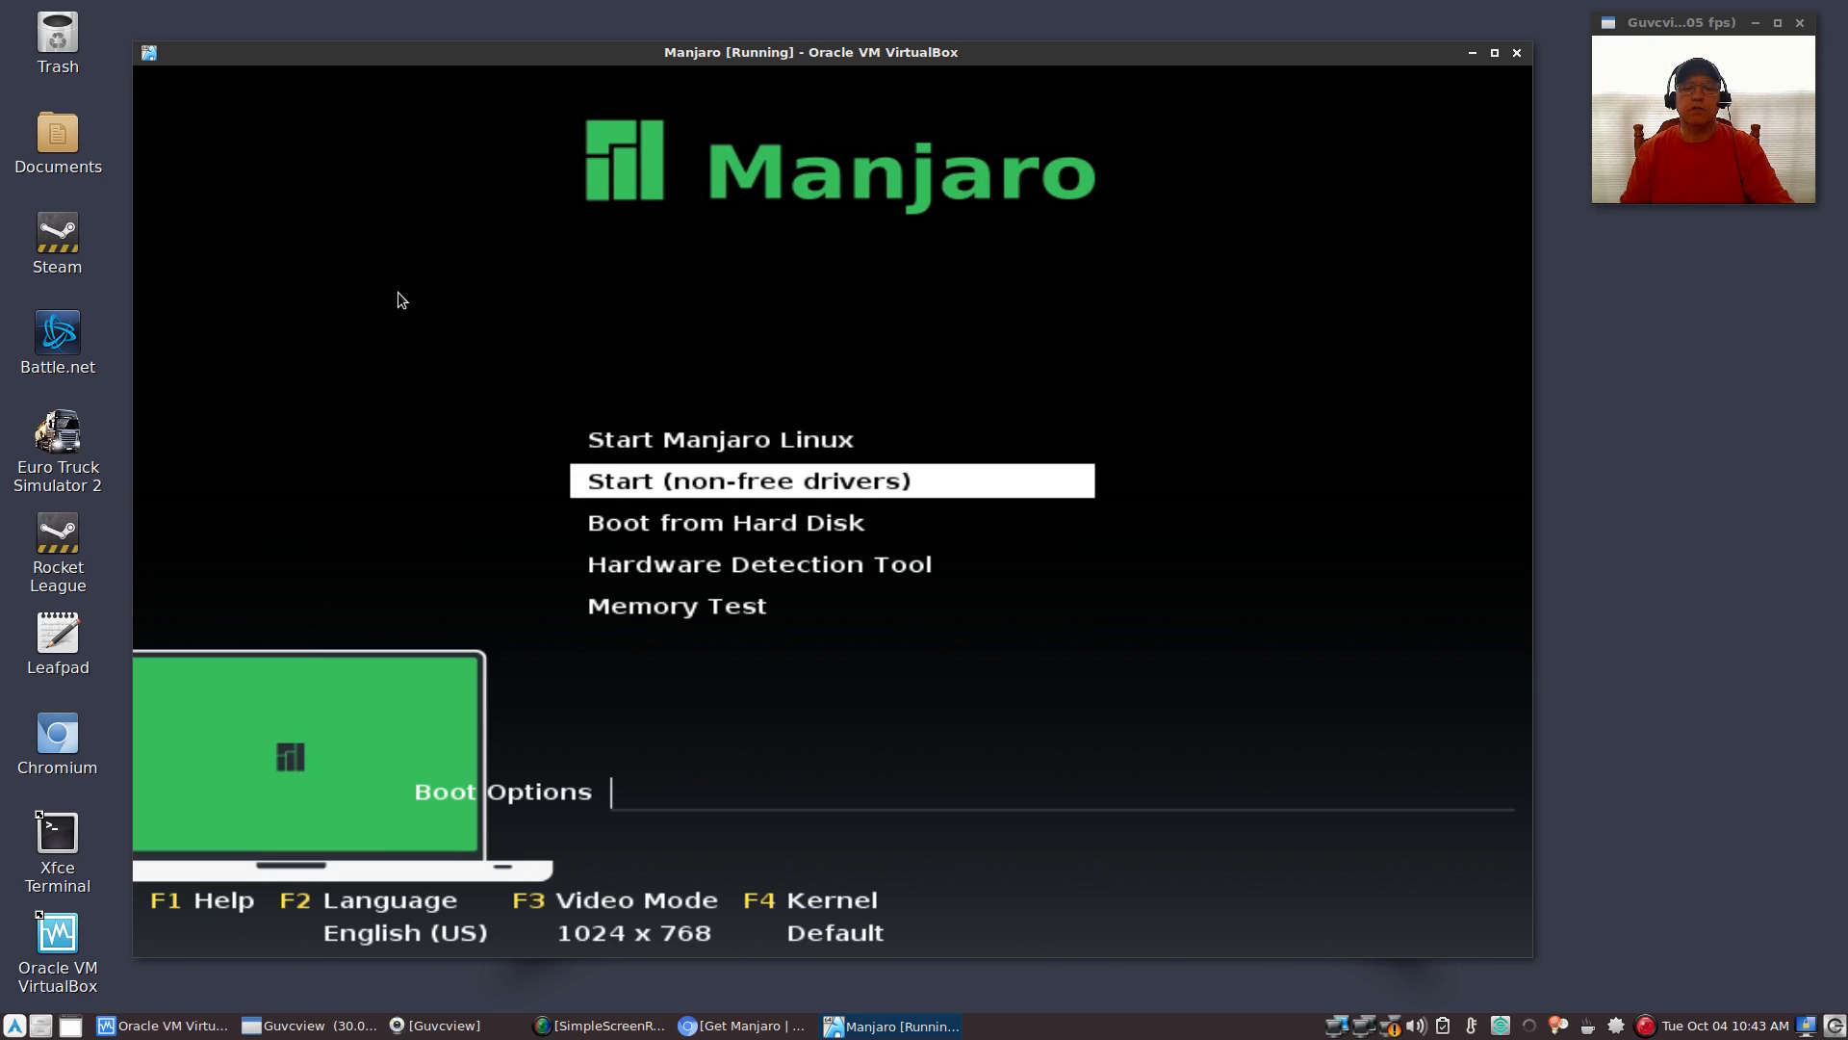
key(up)
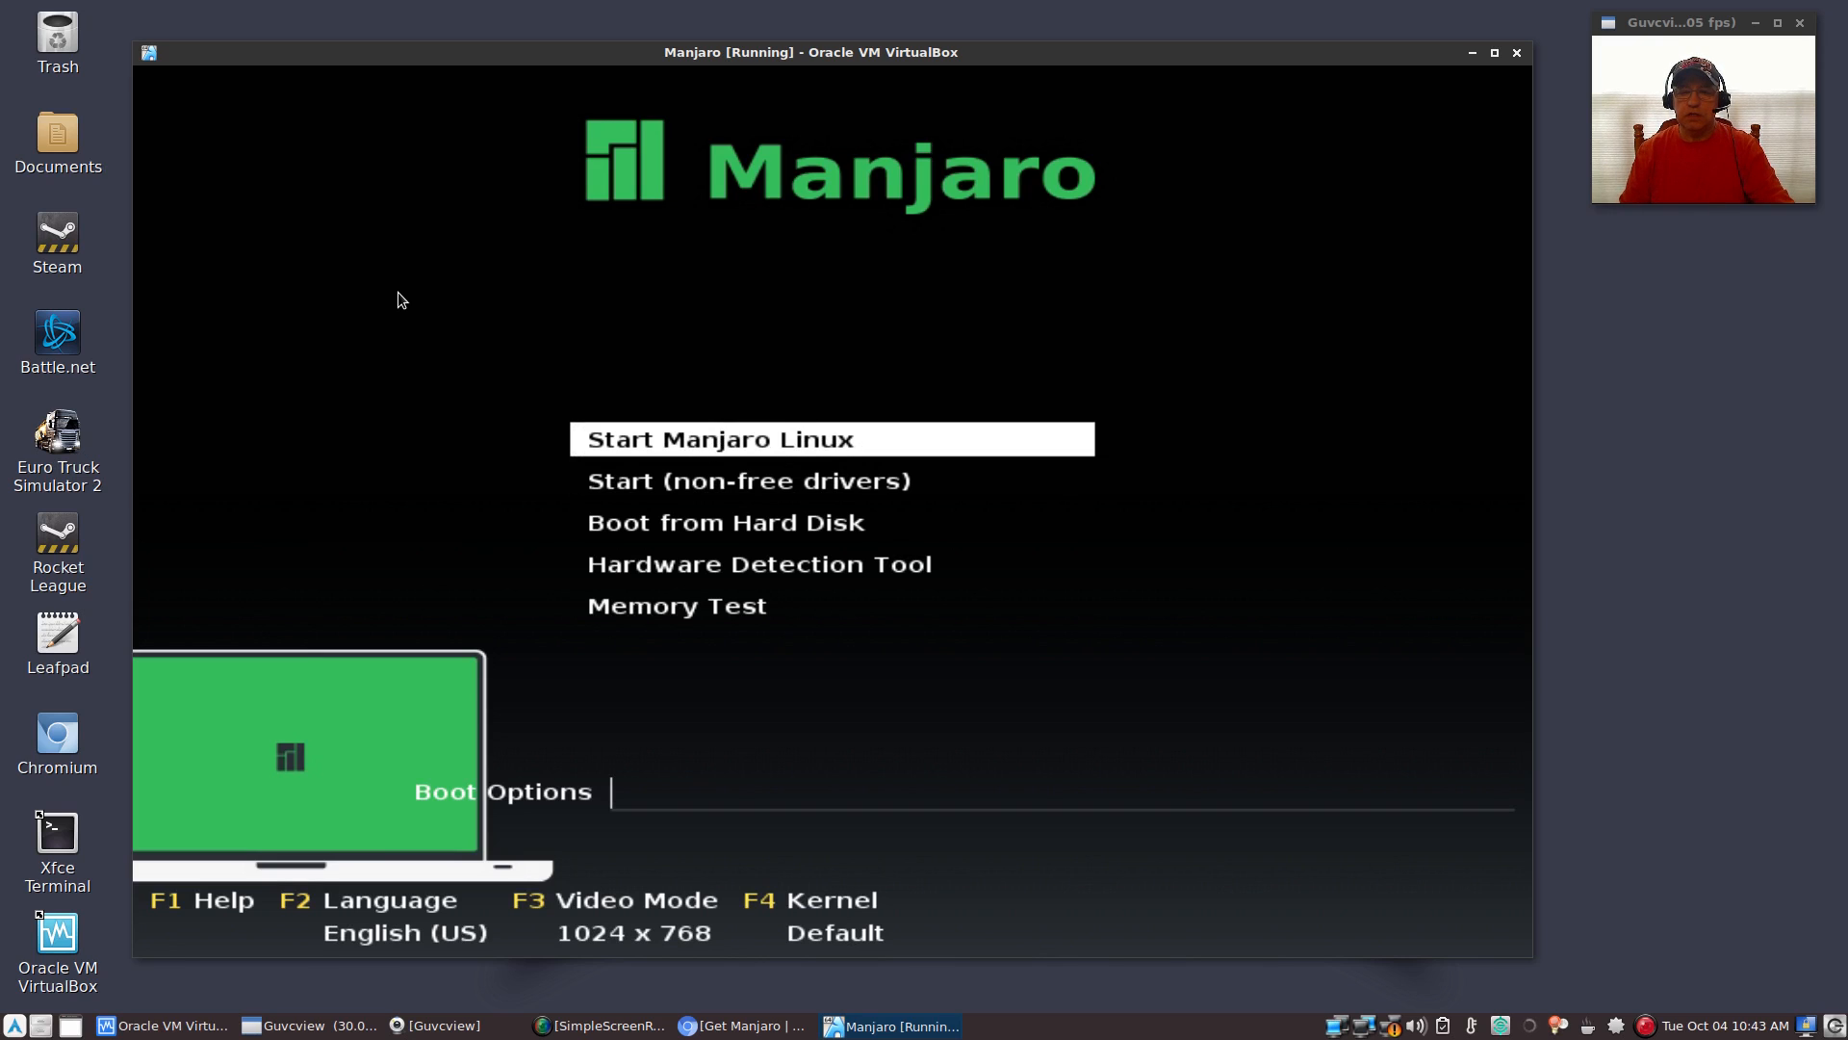
key(Down)
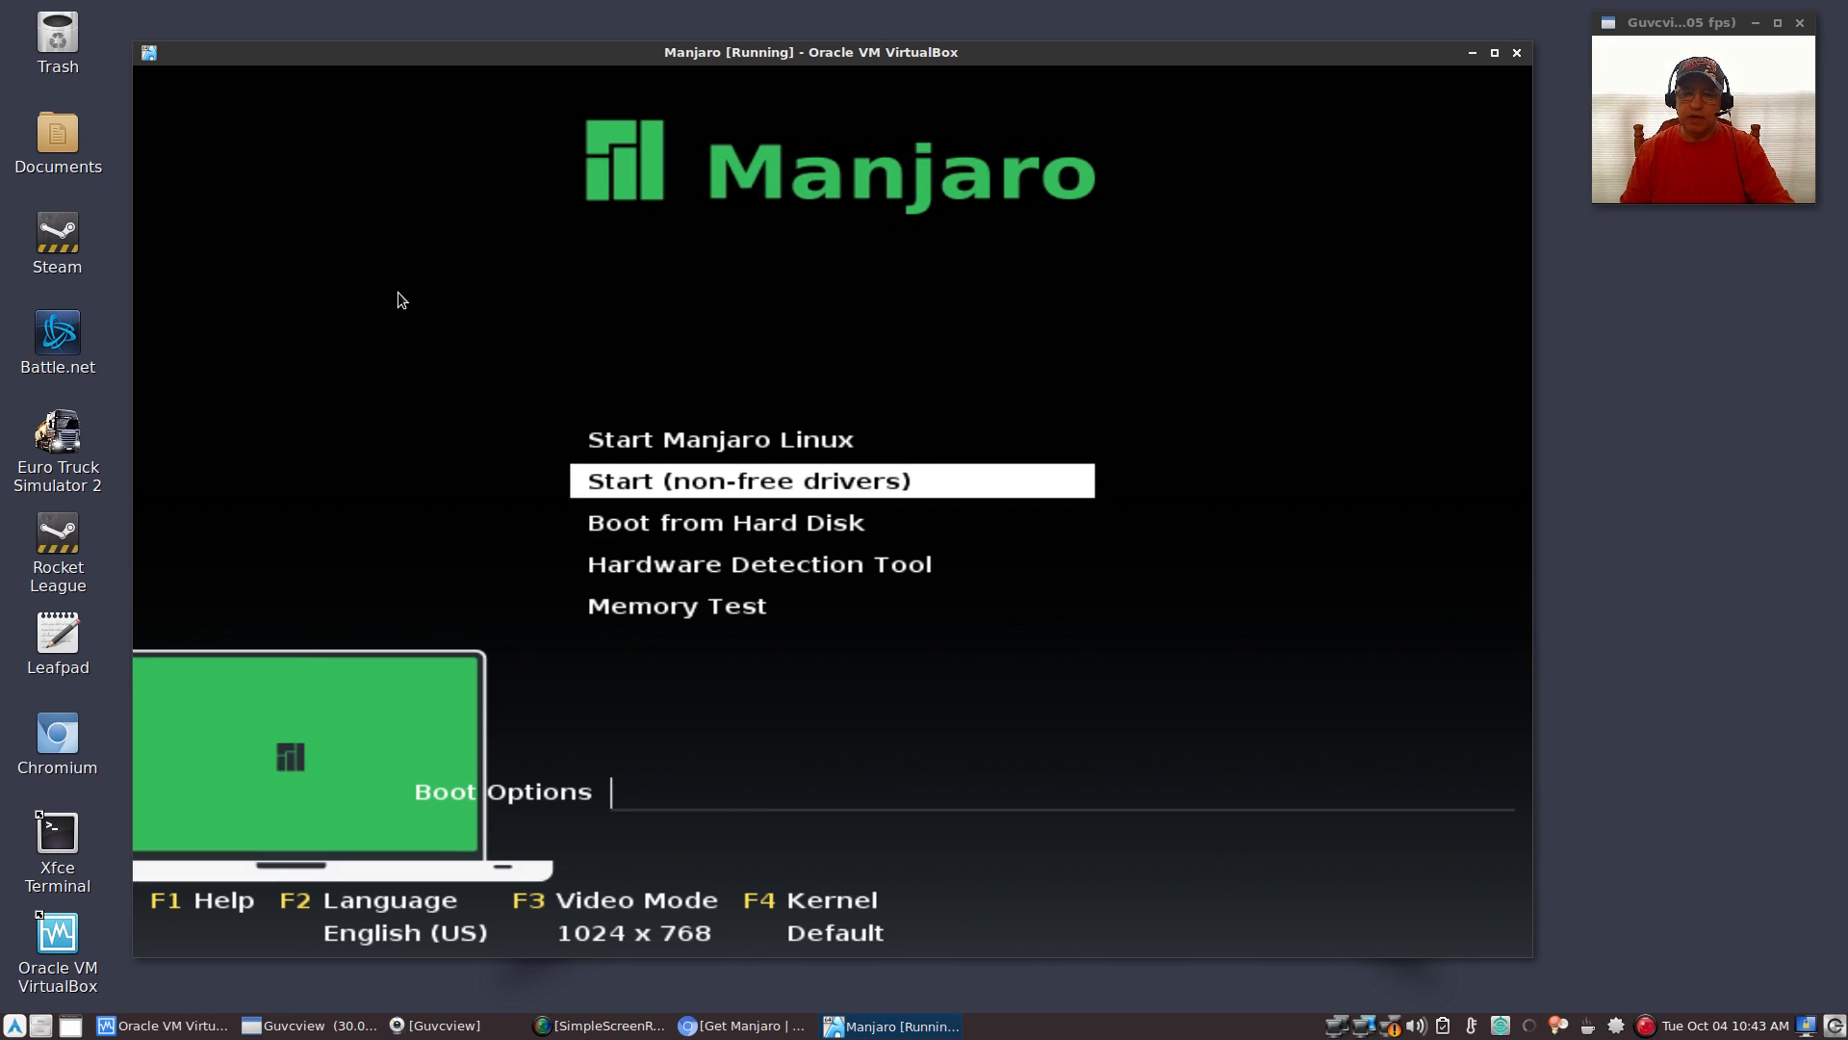
key(Up)
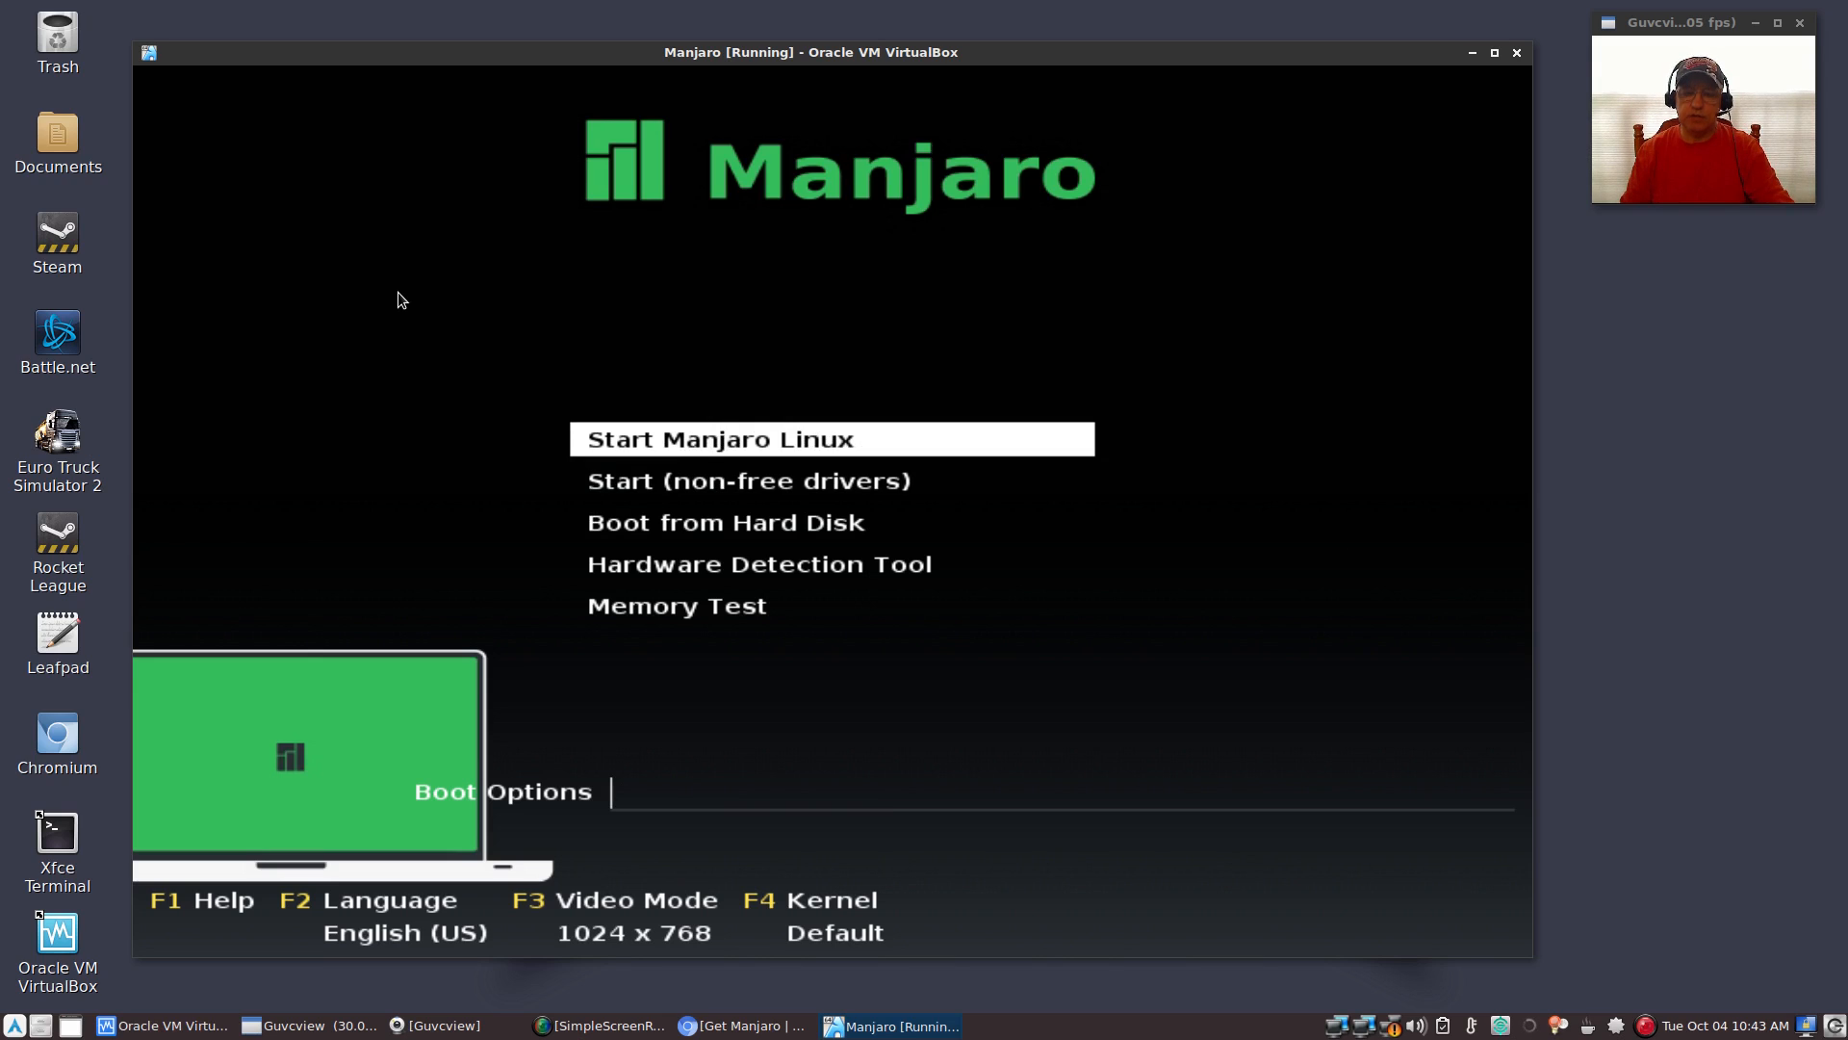
key(Down)
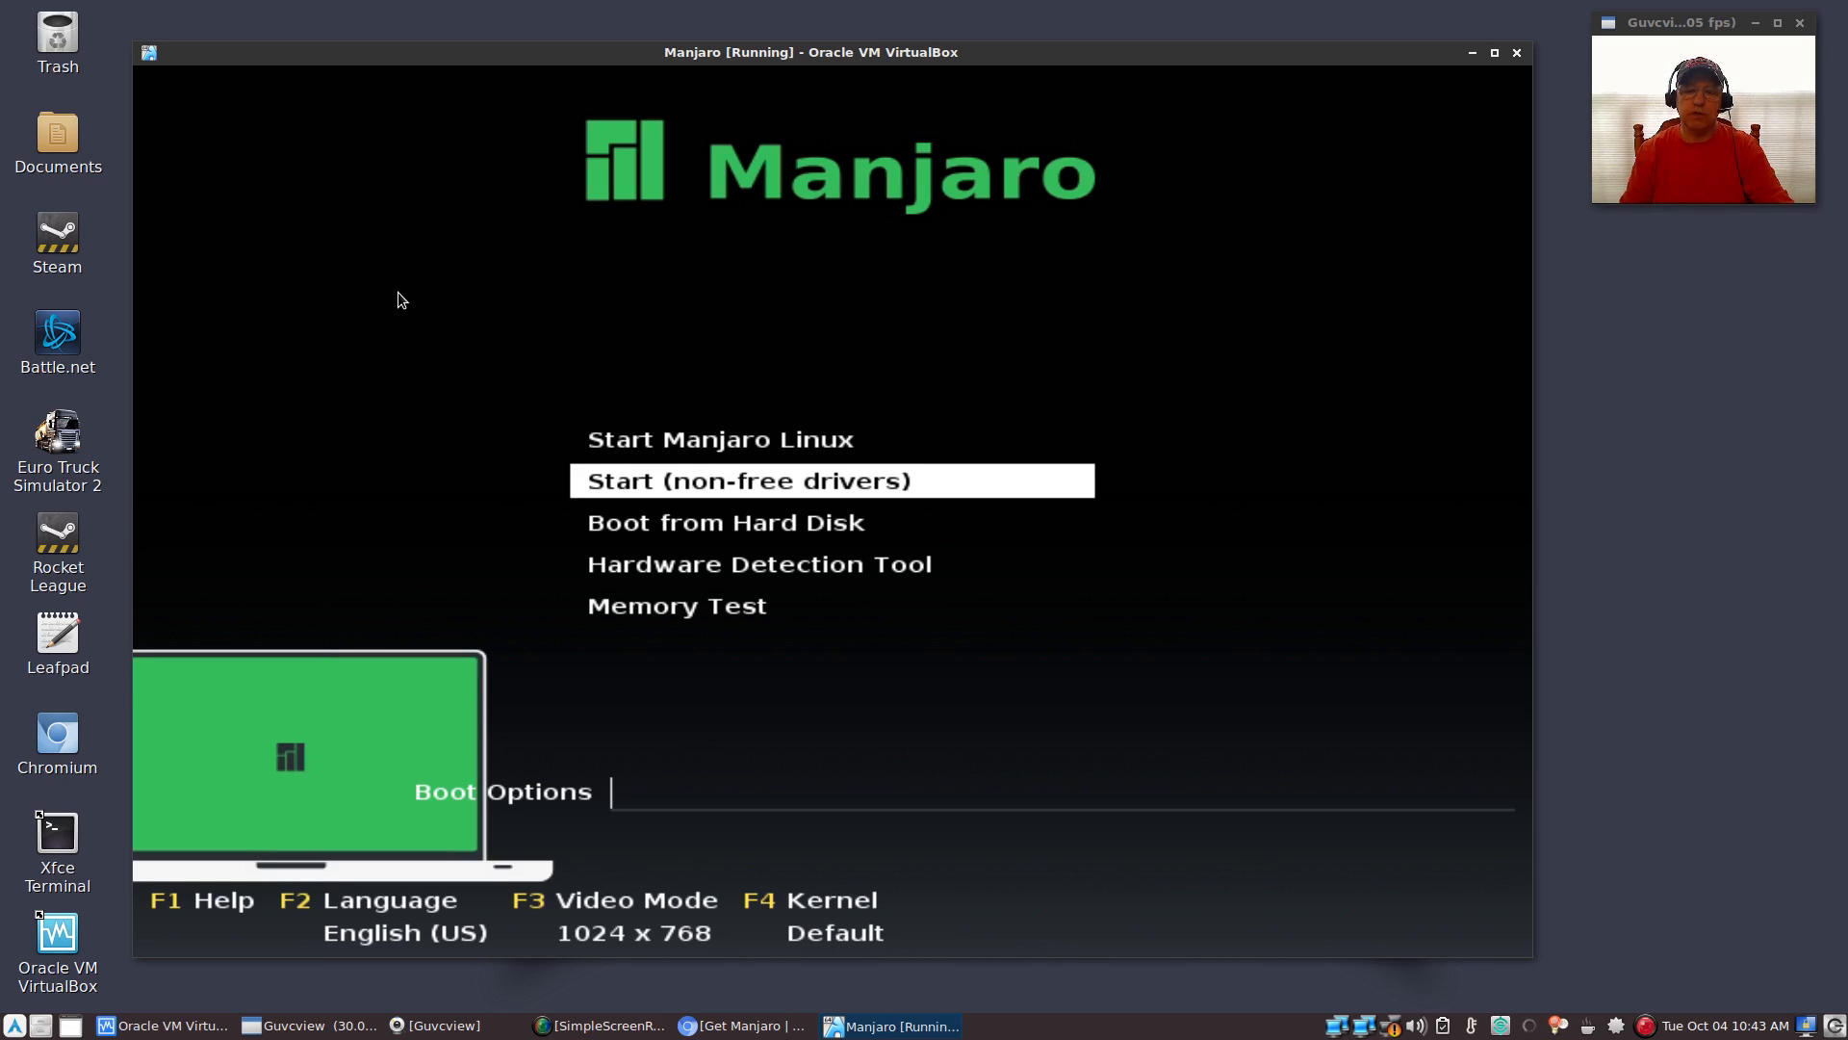
key(Return)
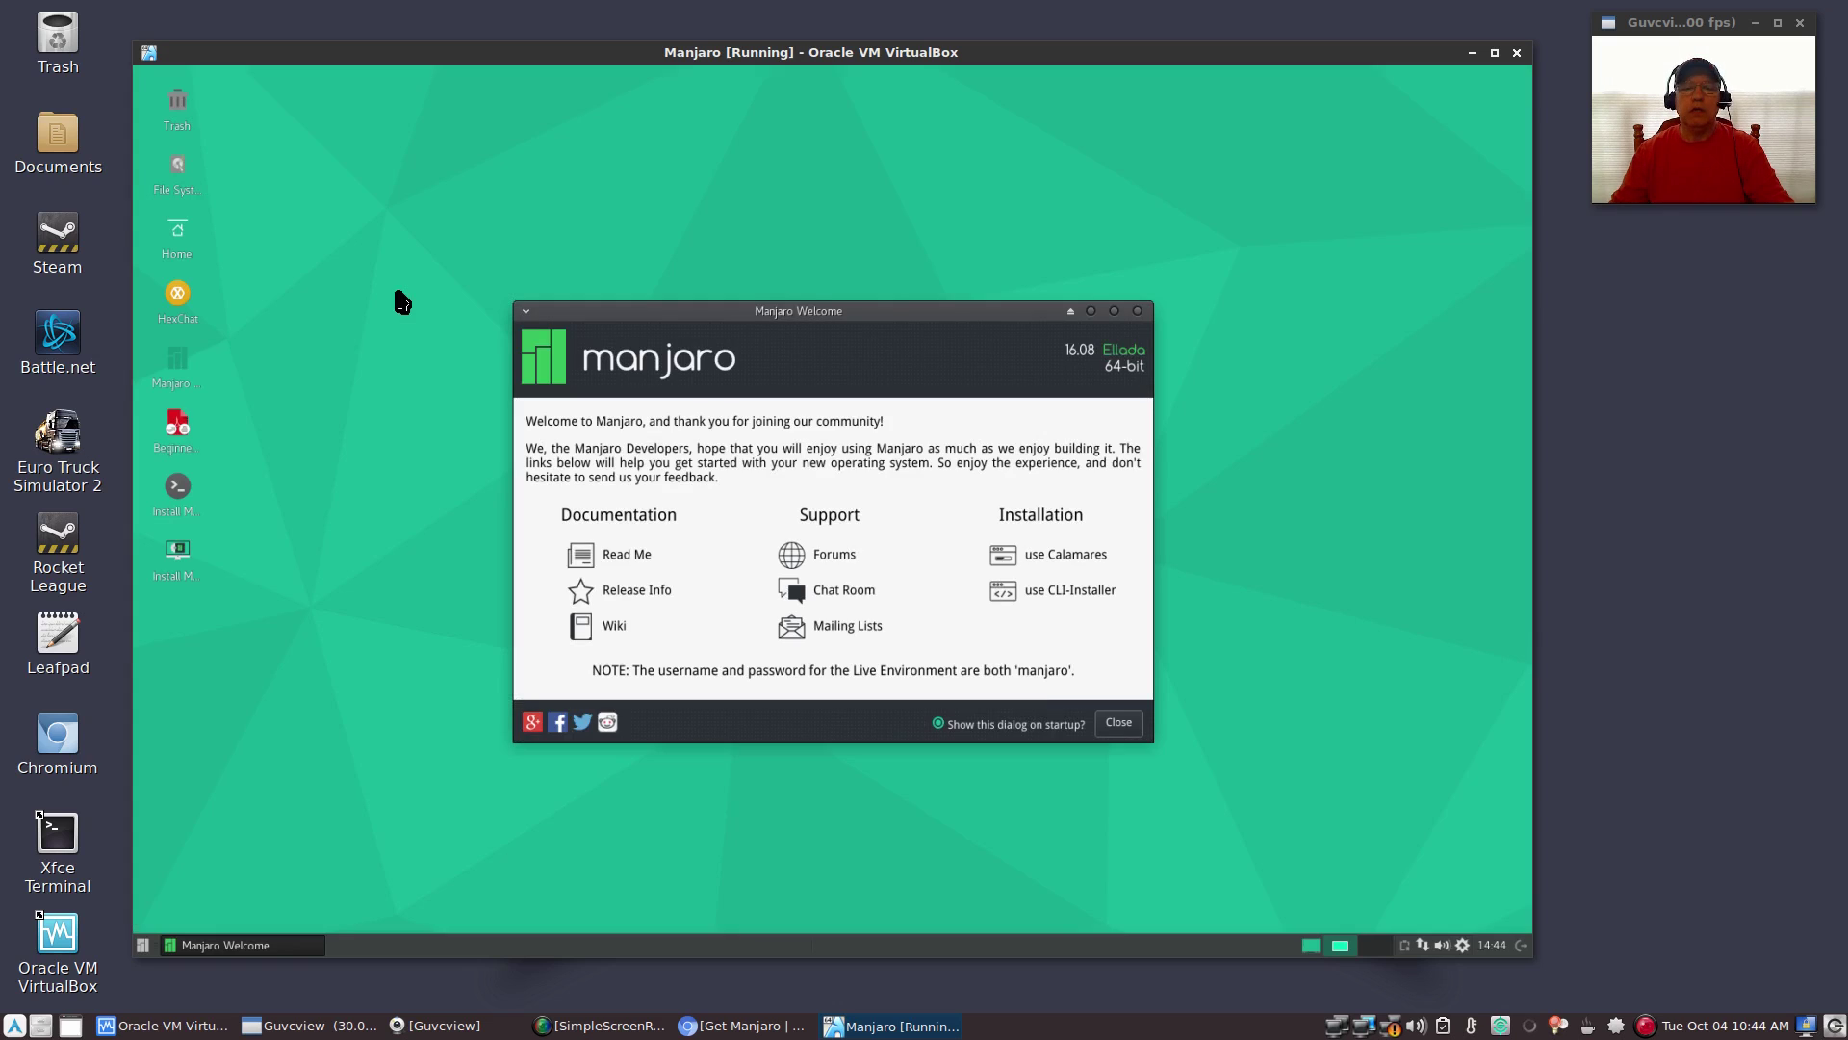
mouse_move(920, 568)
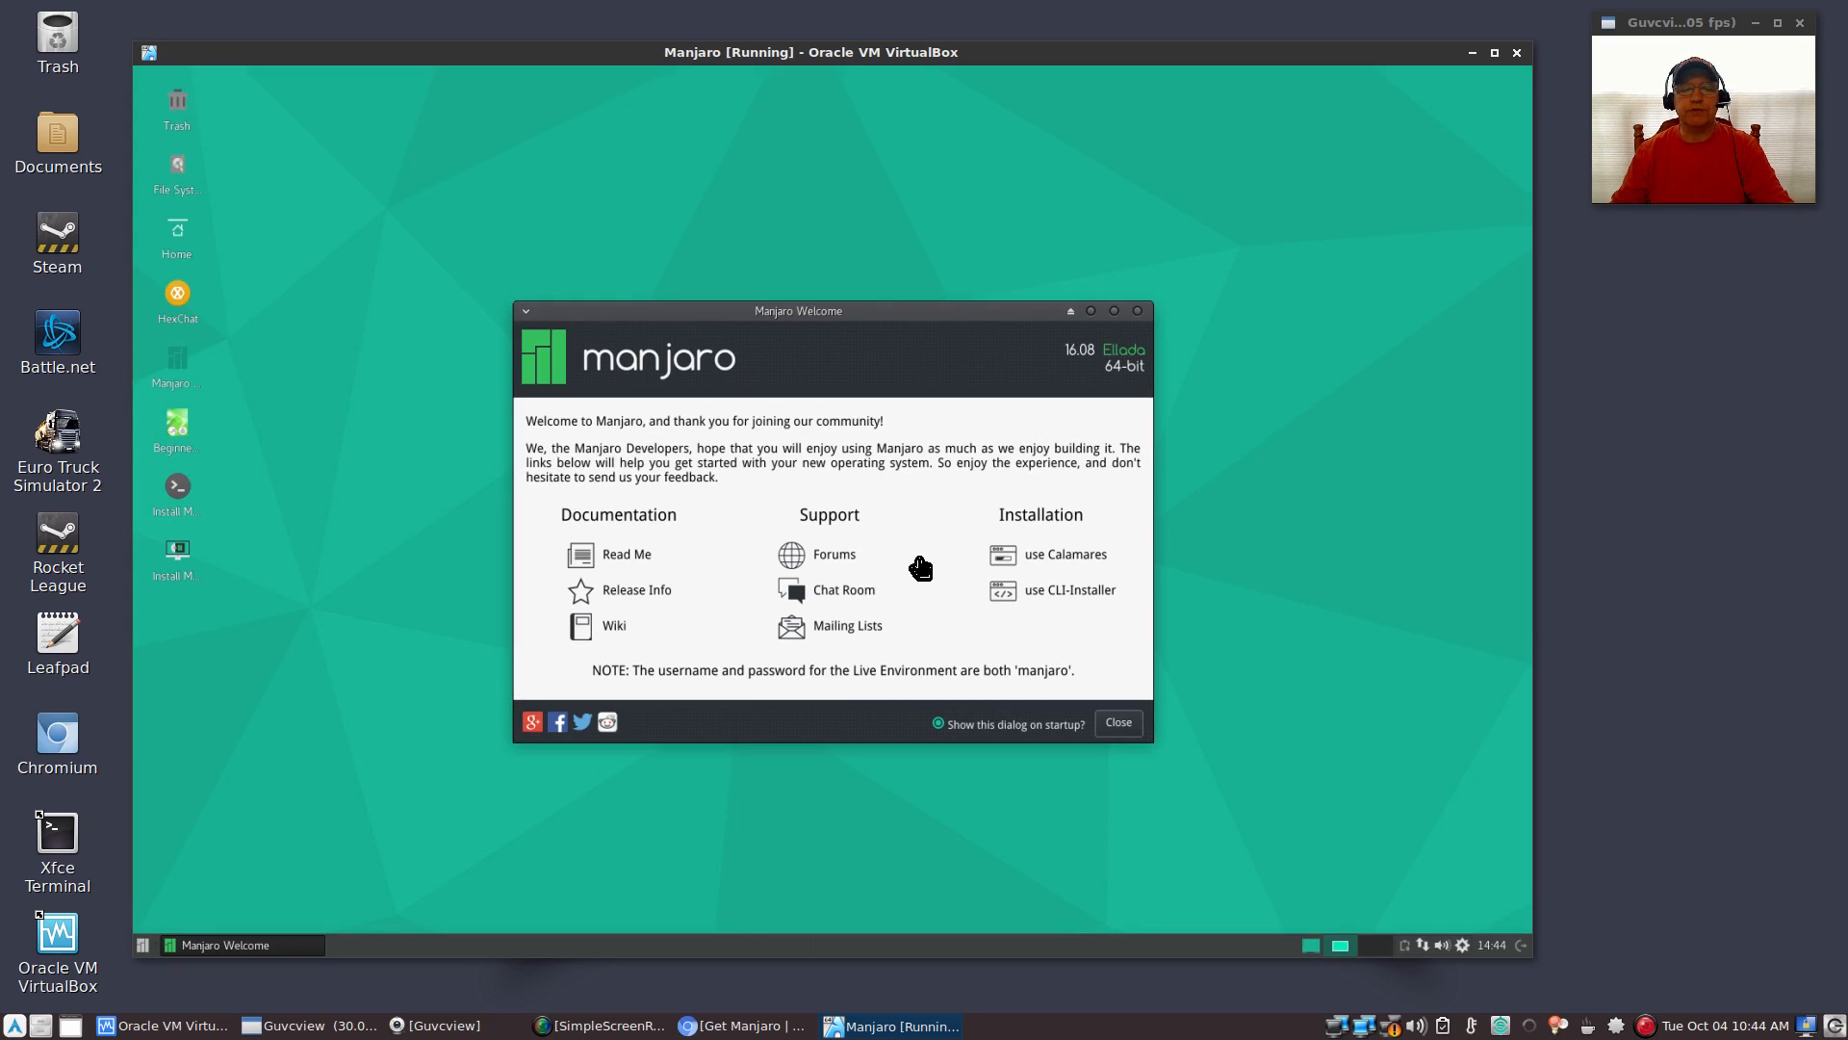
mouse_move(687, 519)
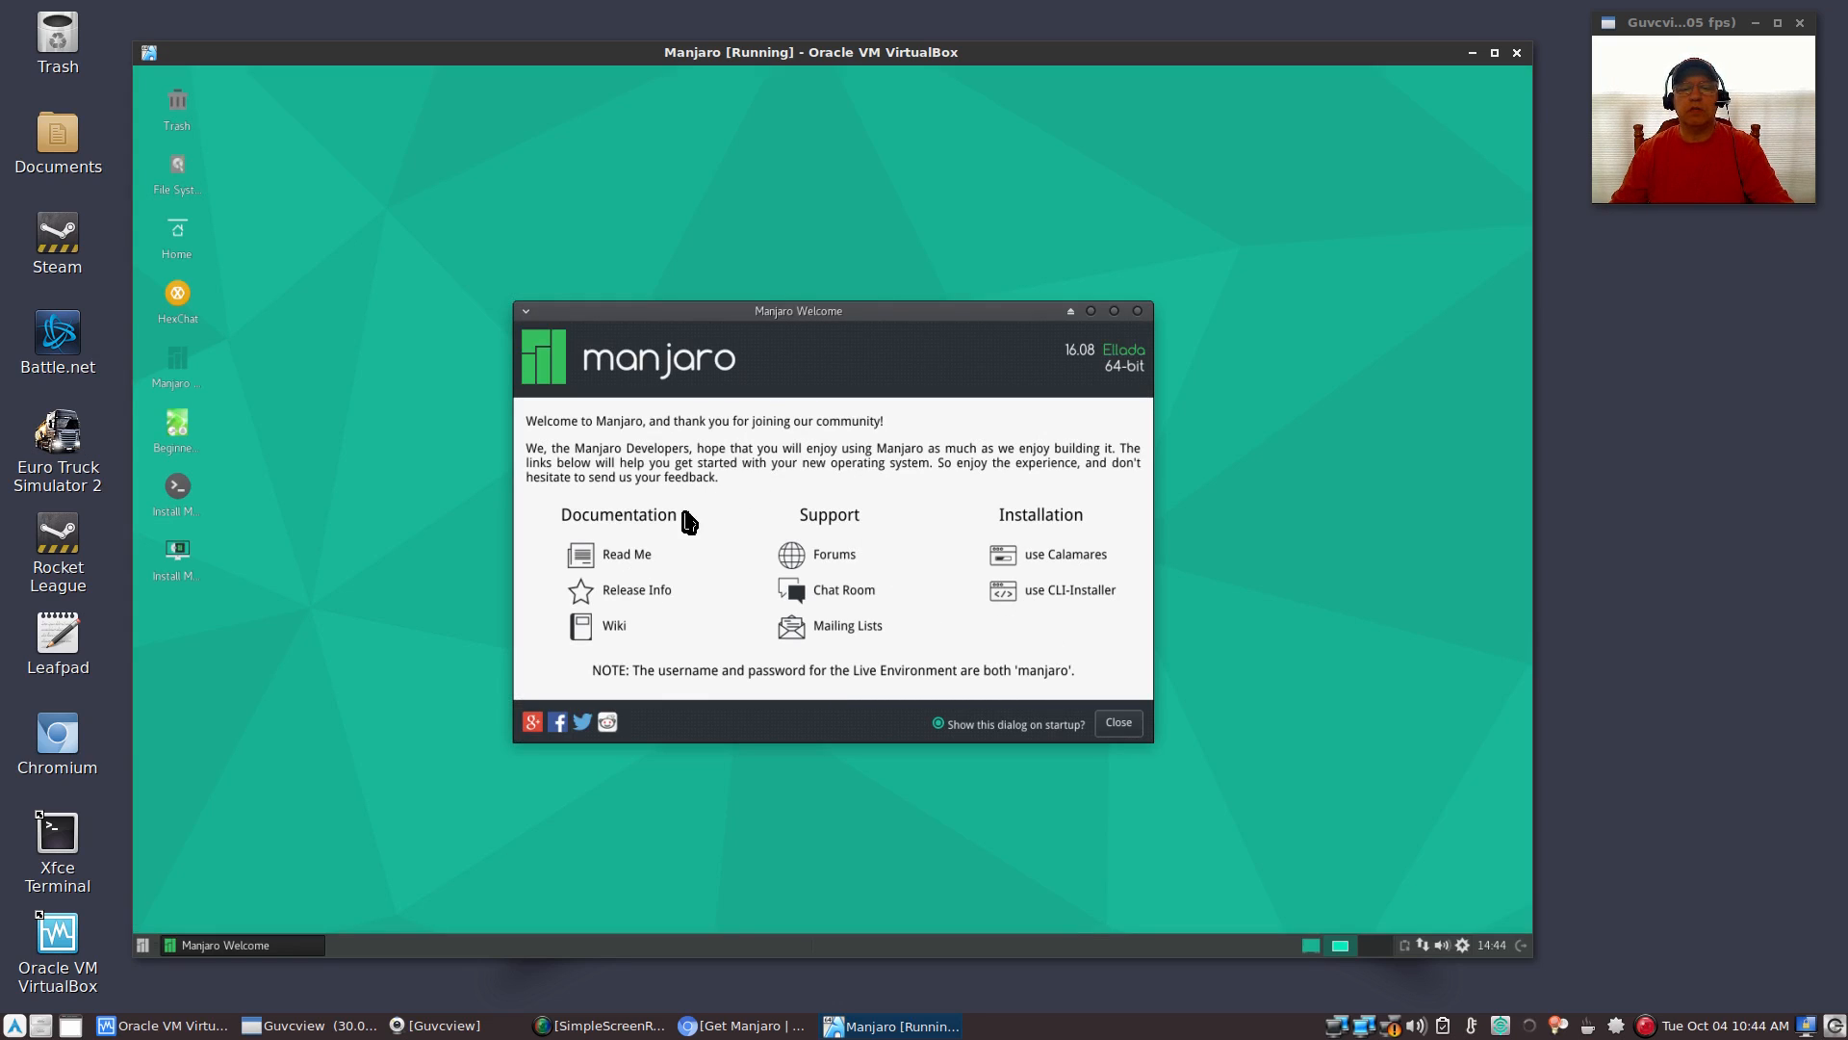
mouse_move(600, 481)
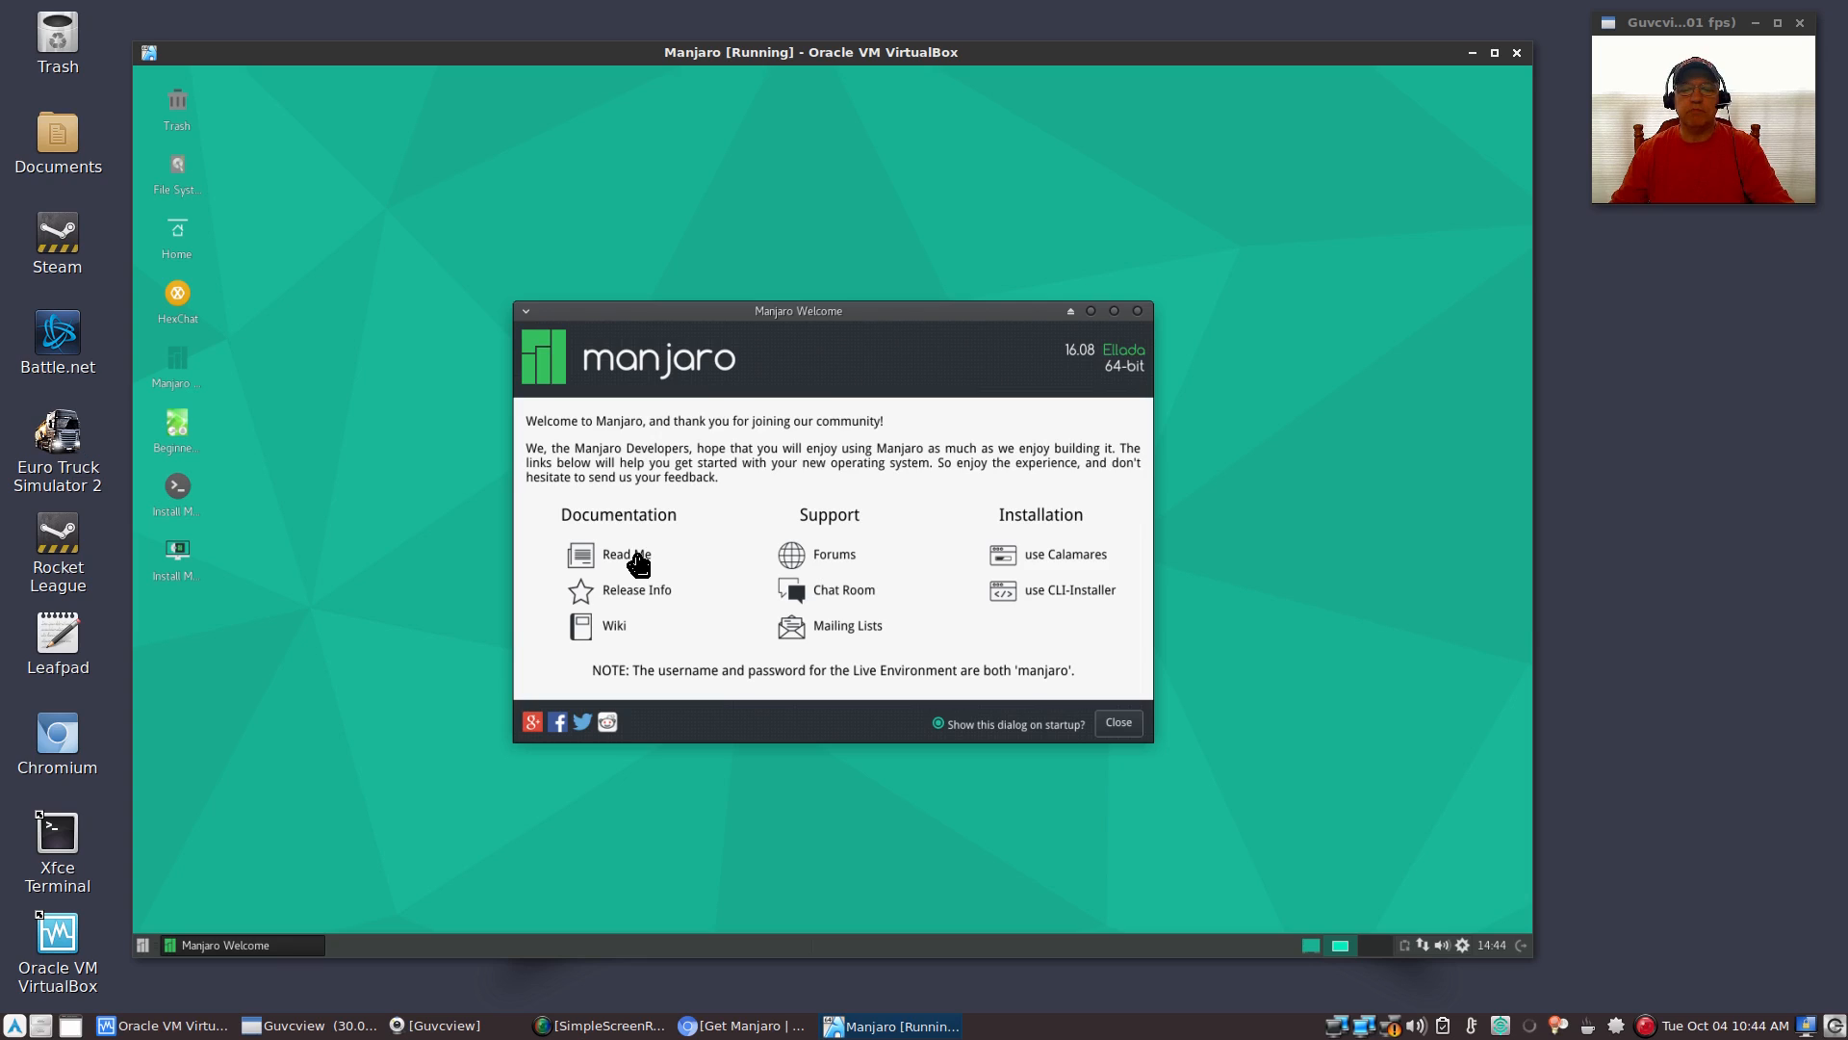
mouse_move(614, 633)
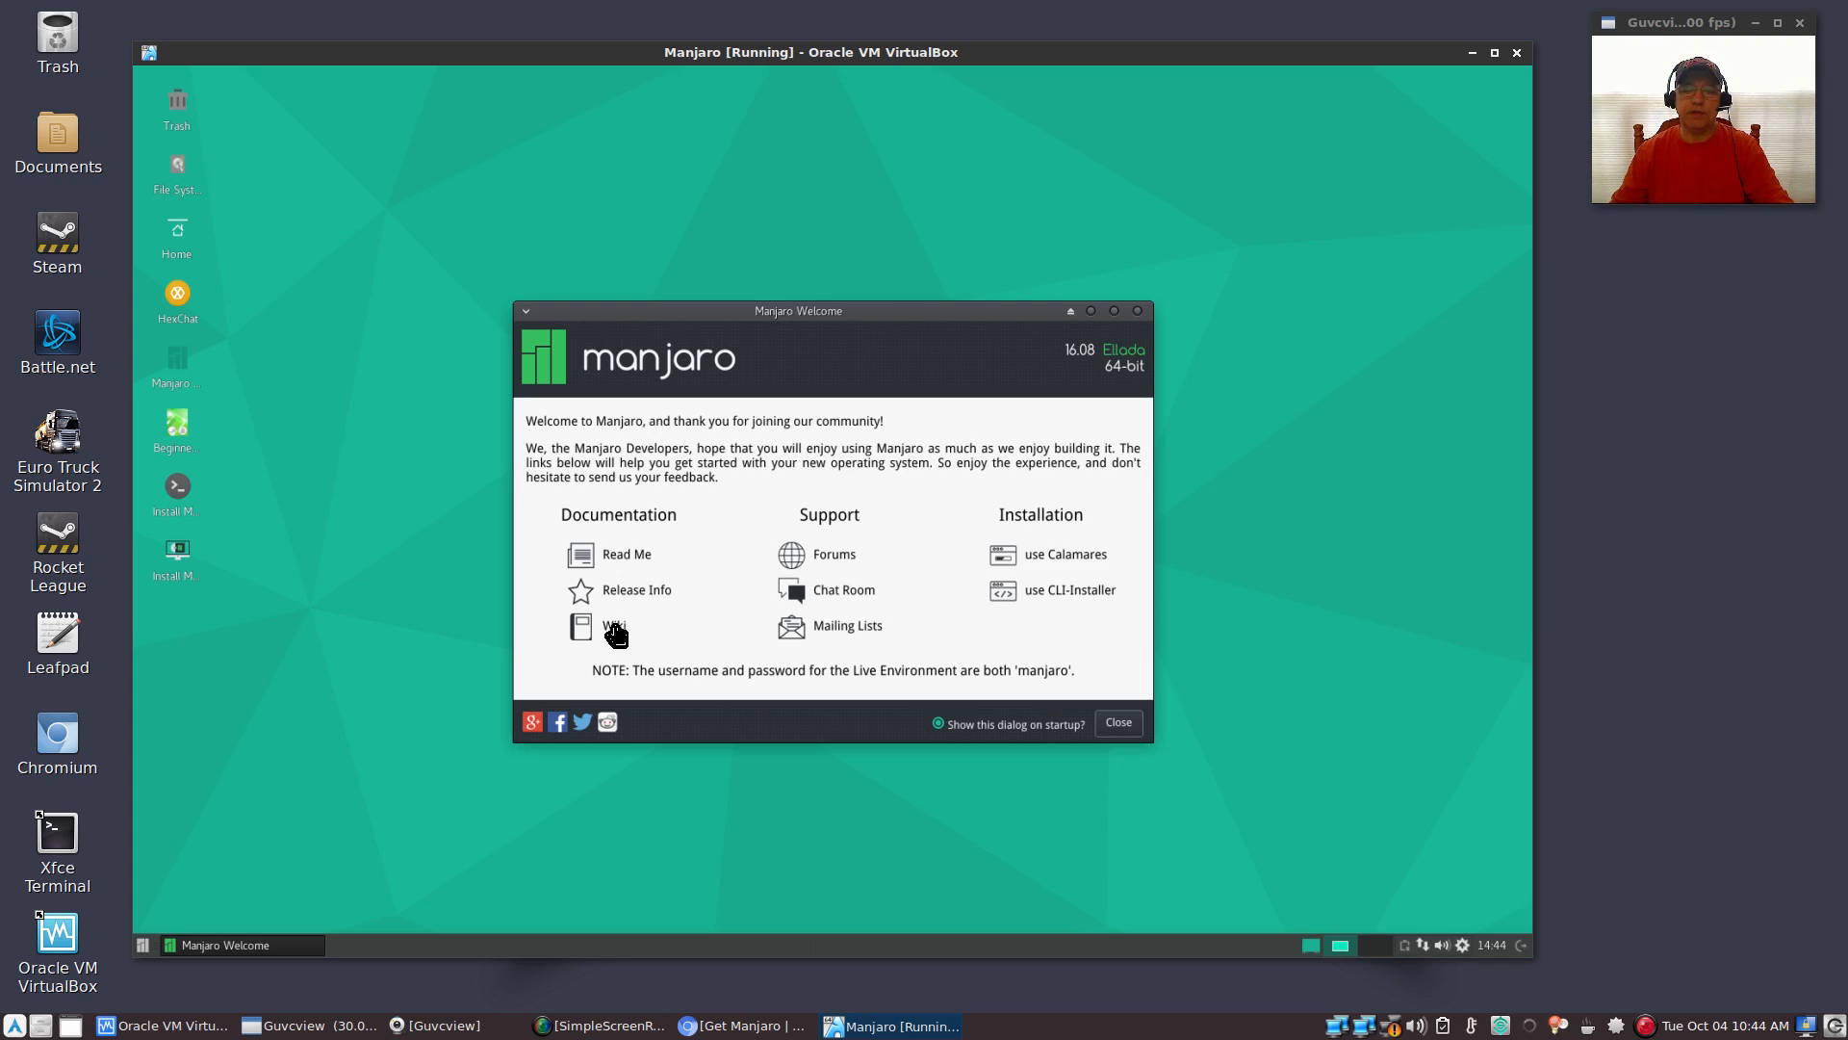
mouse_move(736, 426)
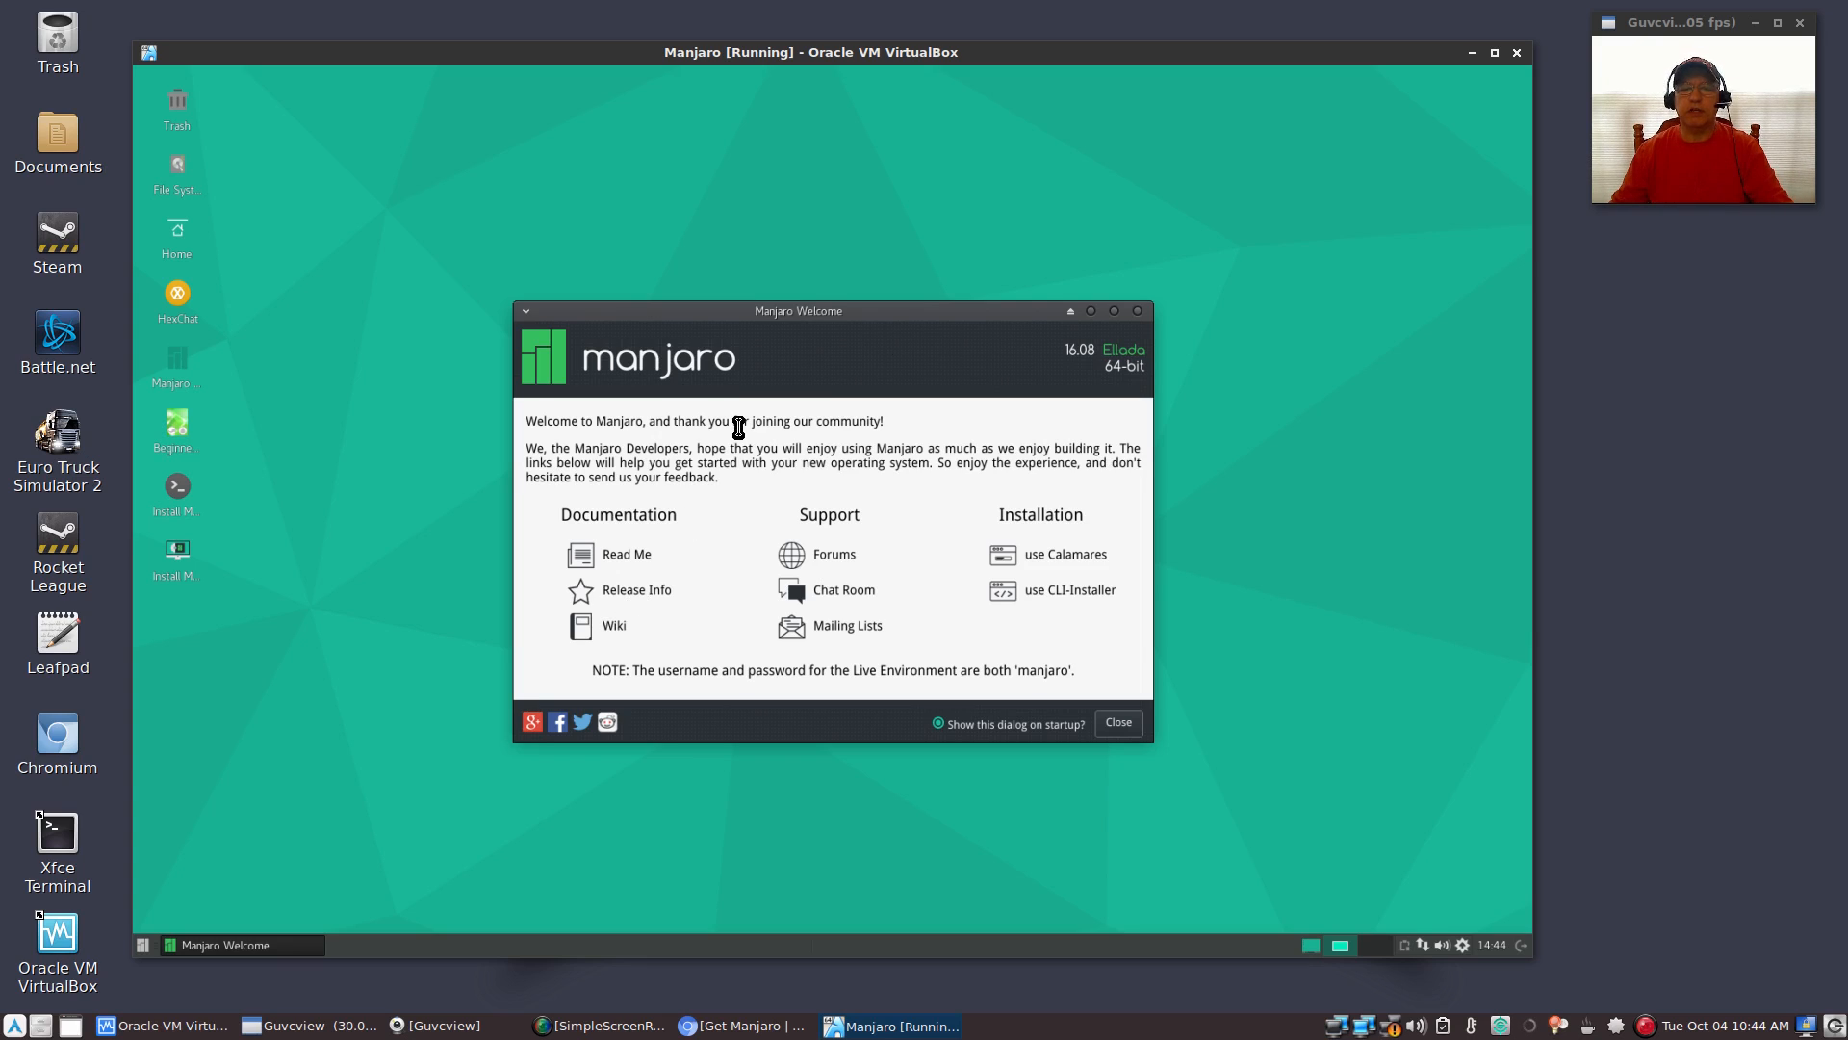
mouse_move(952, 495)
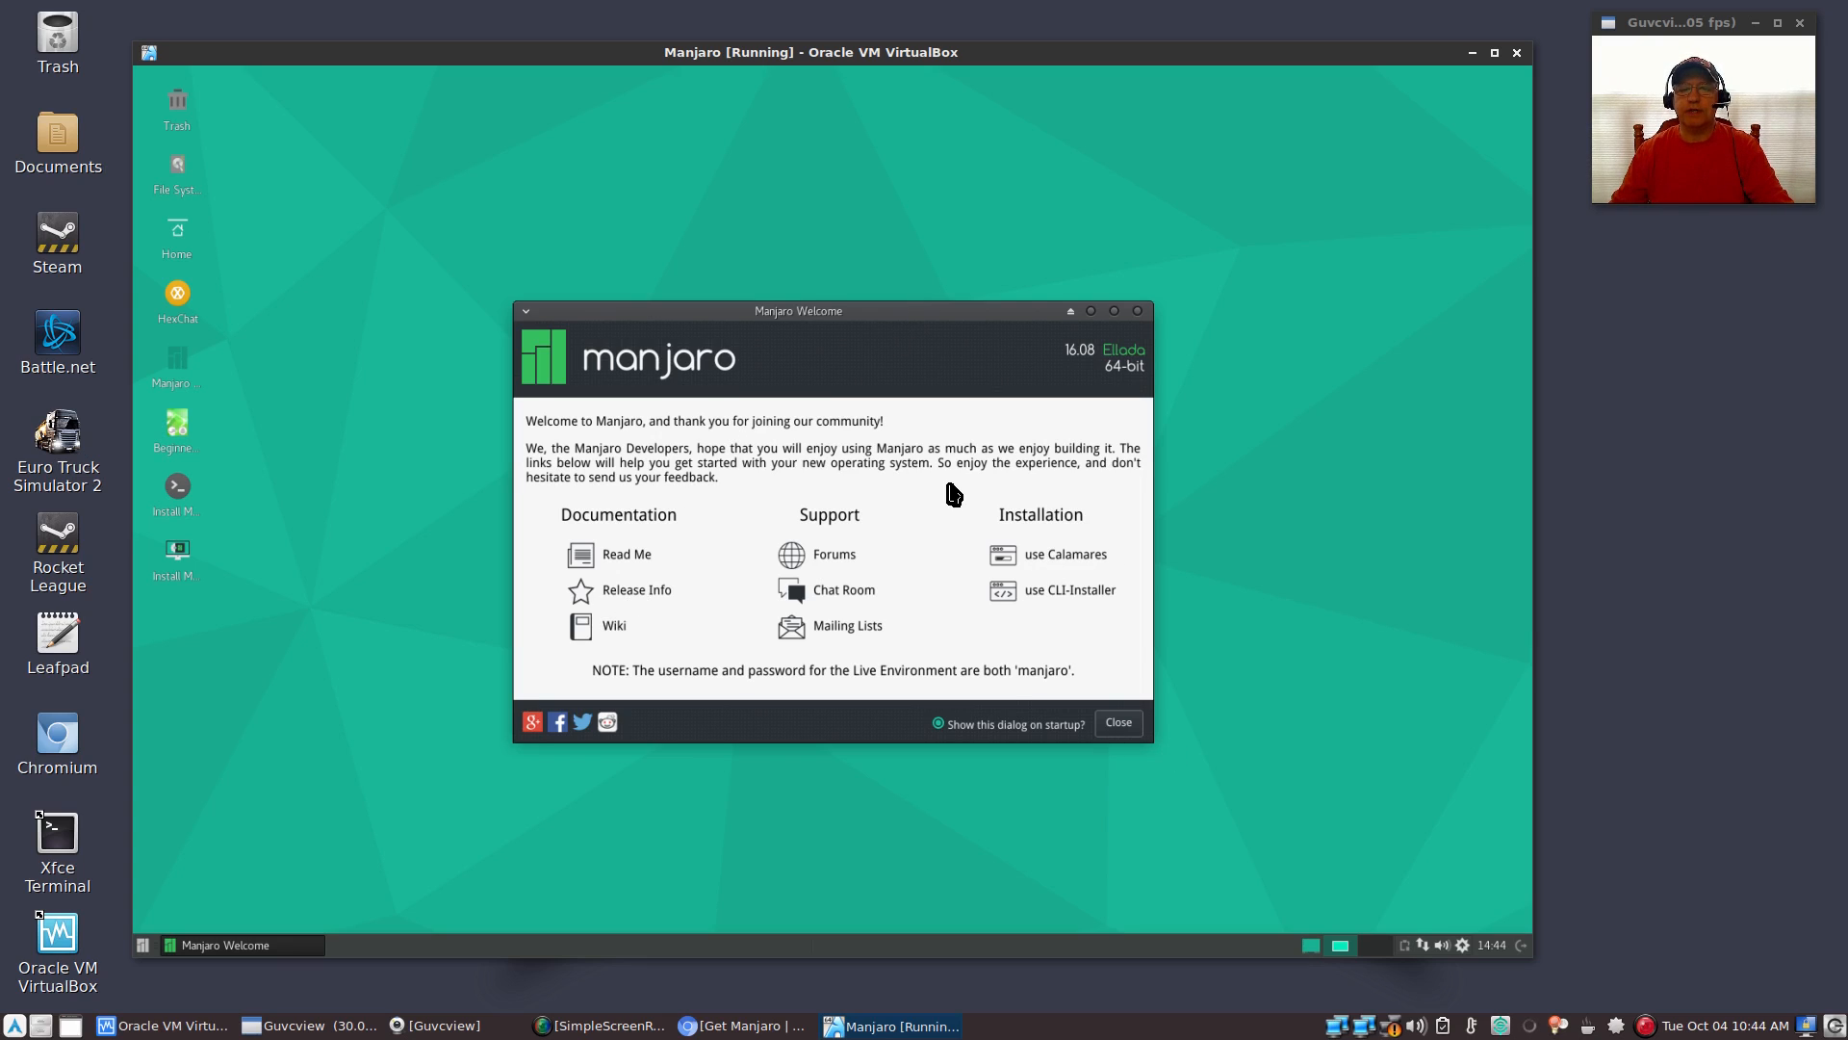
Close the Manjaro Welcome dialog on the live XFCE desktop
click(1114, 721)
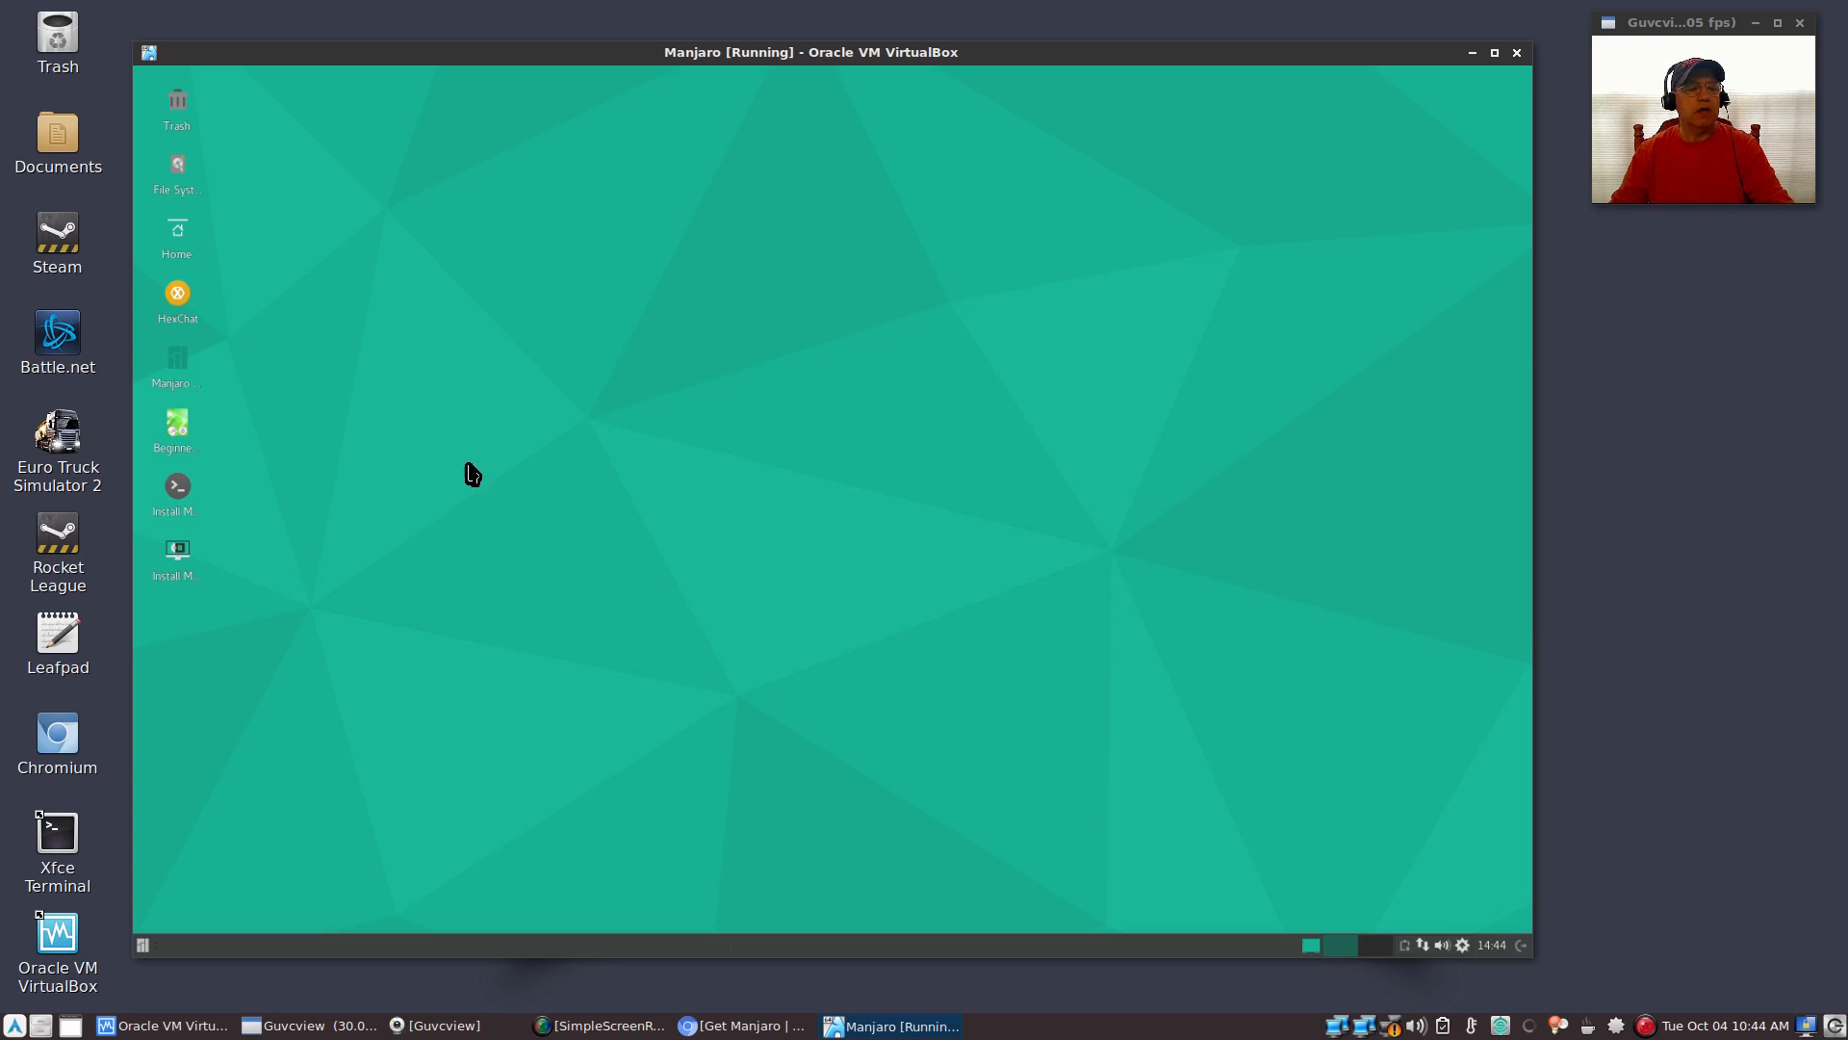
mouse_move(190, 601)
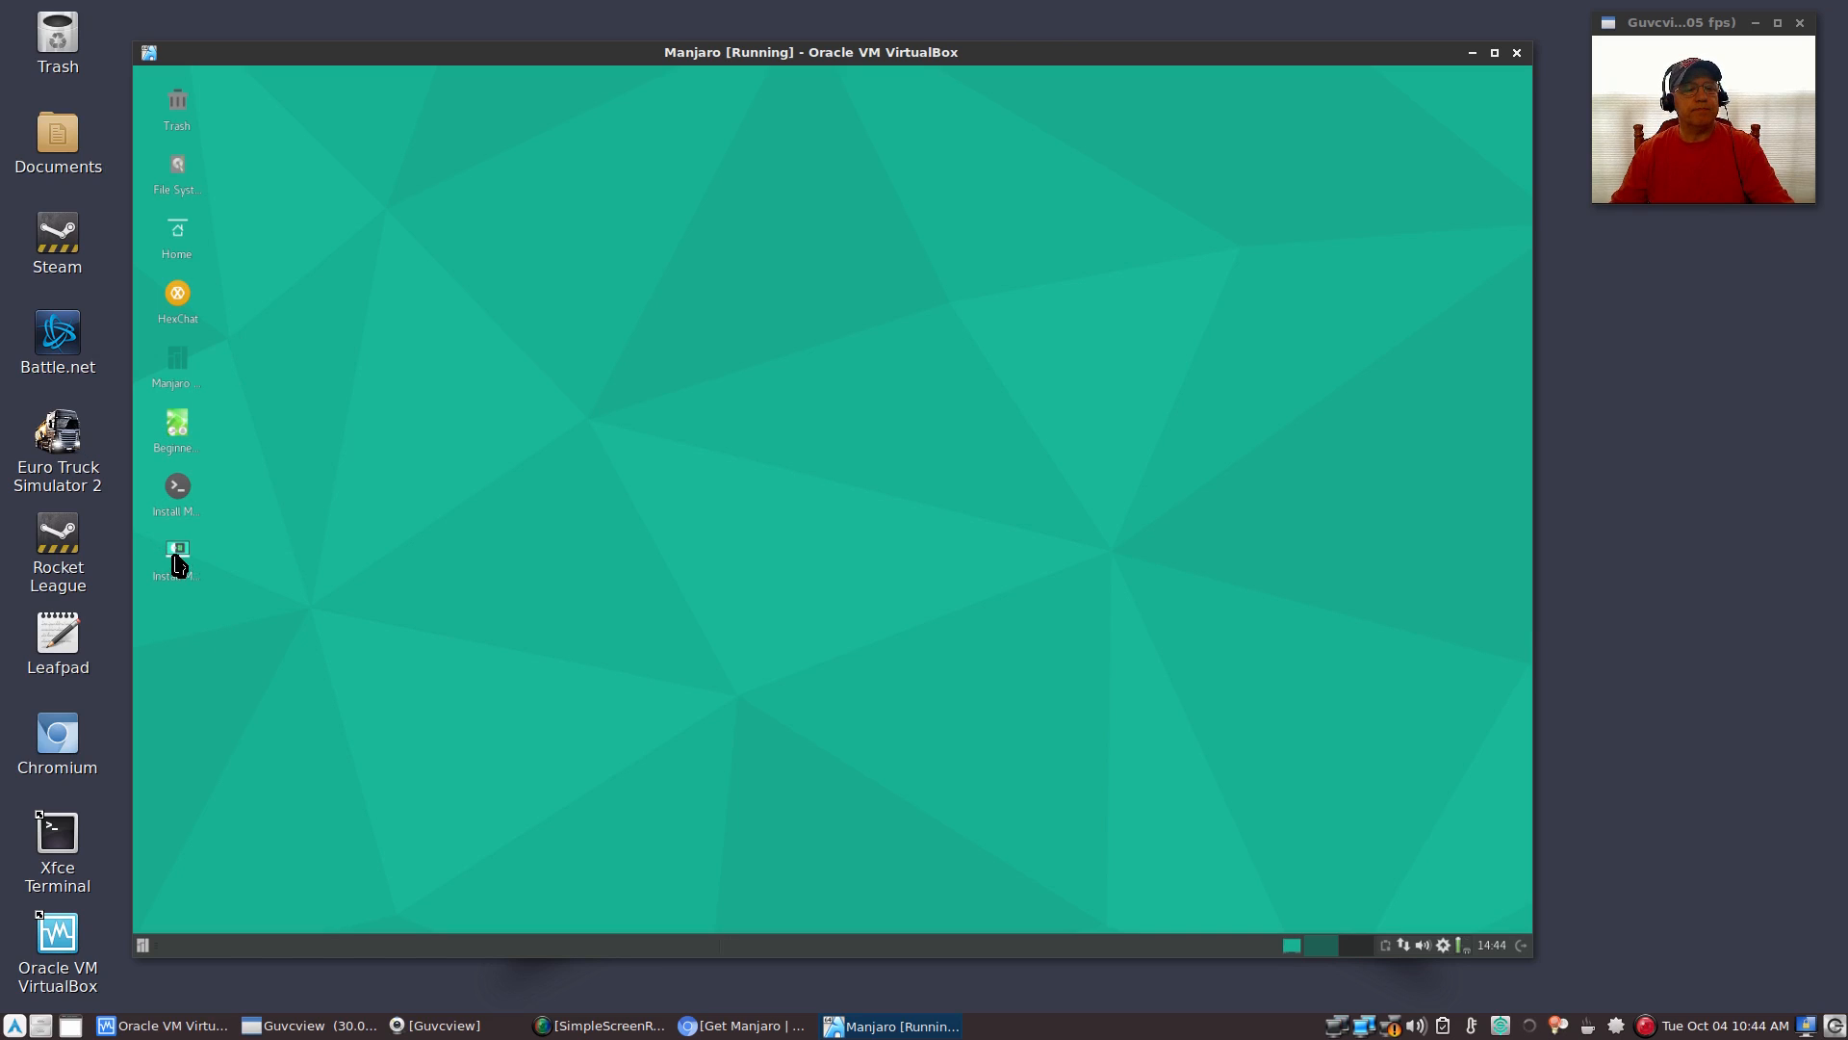
mouse_move(175, 554)
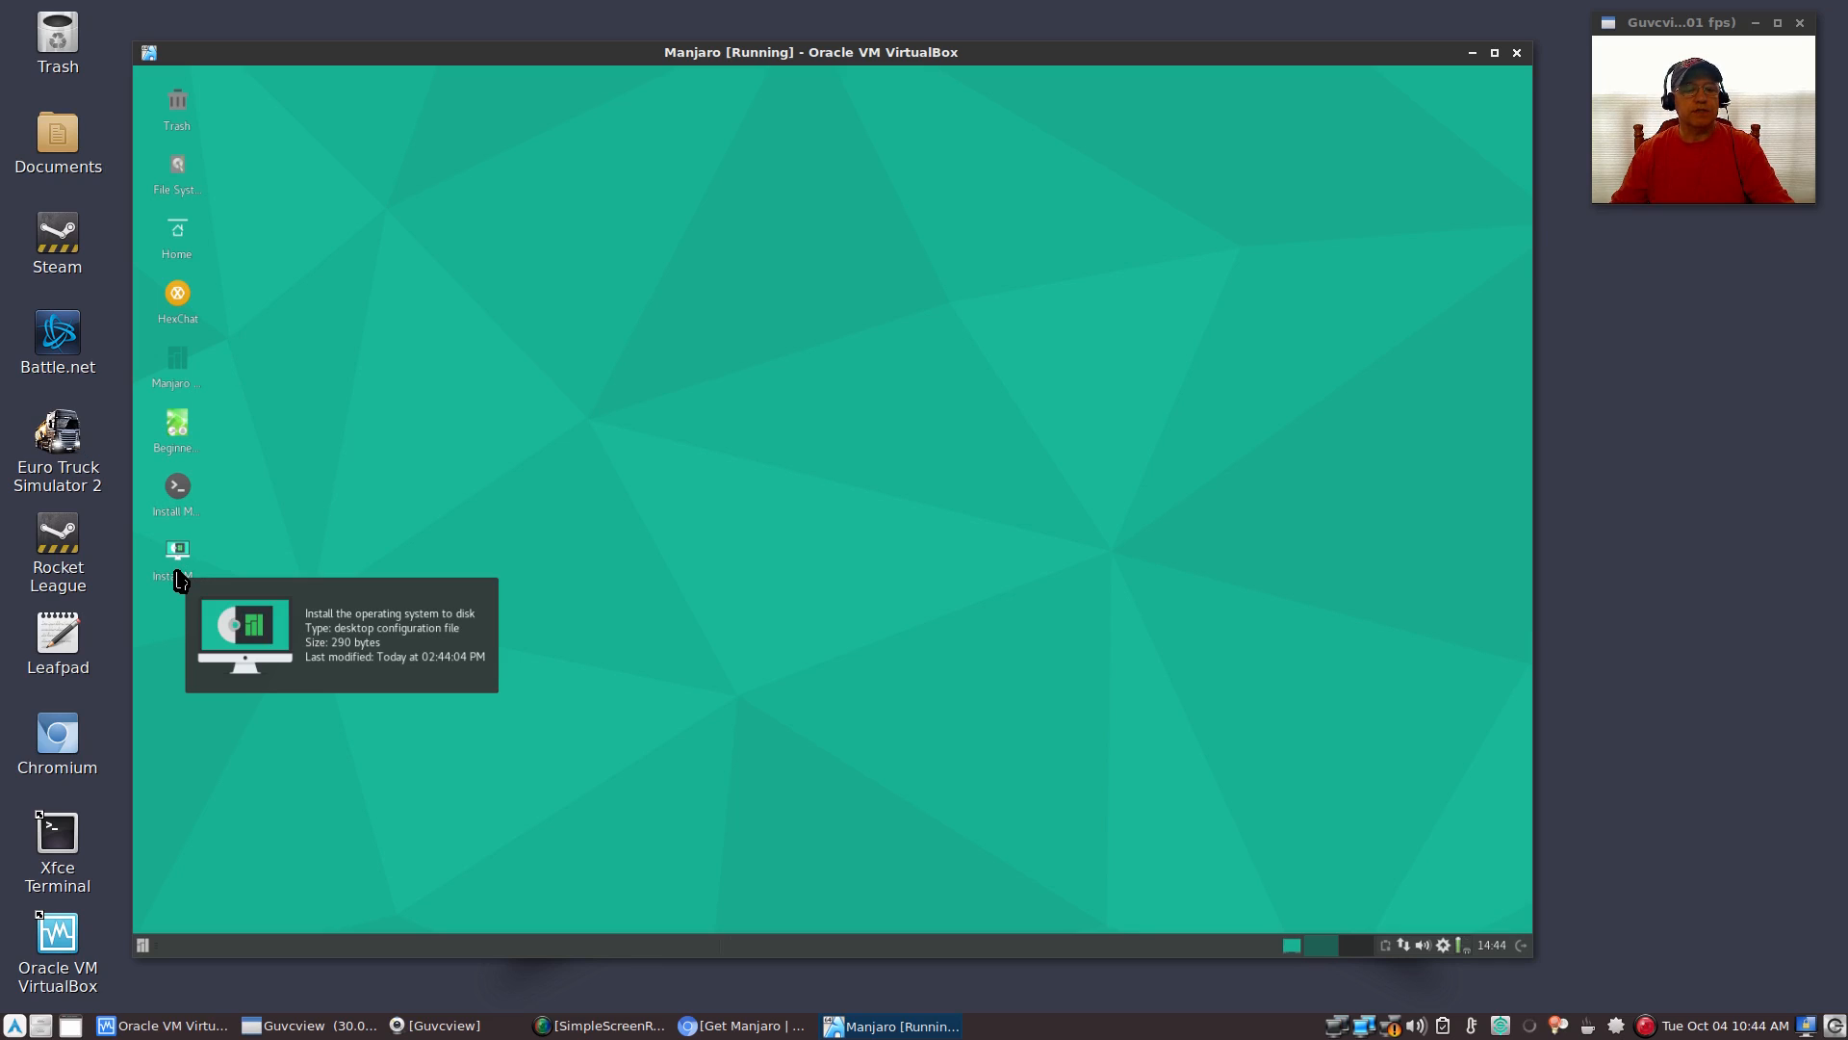
mouse_move(305, 537)
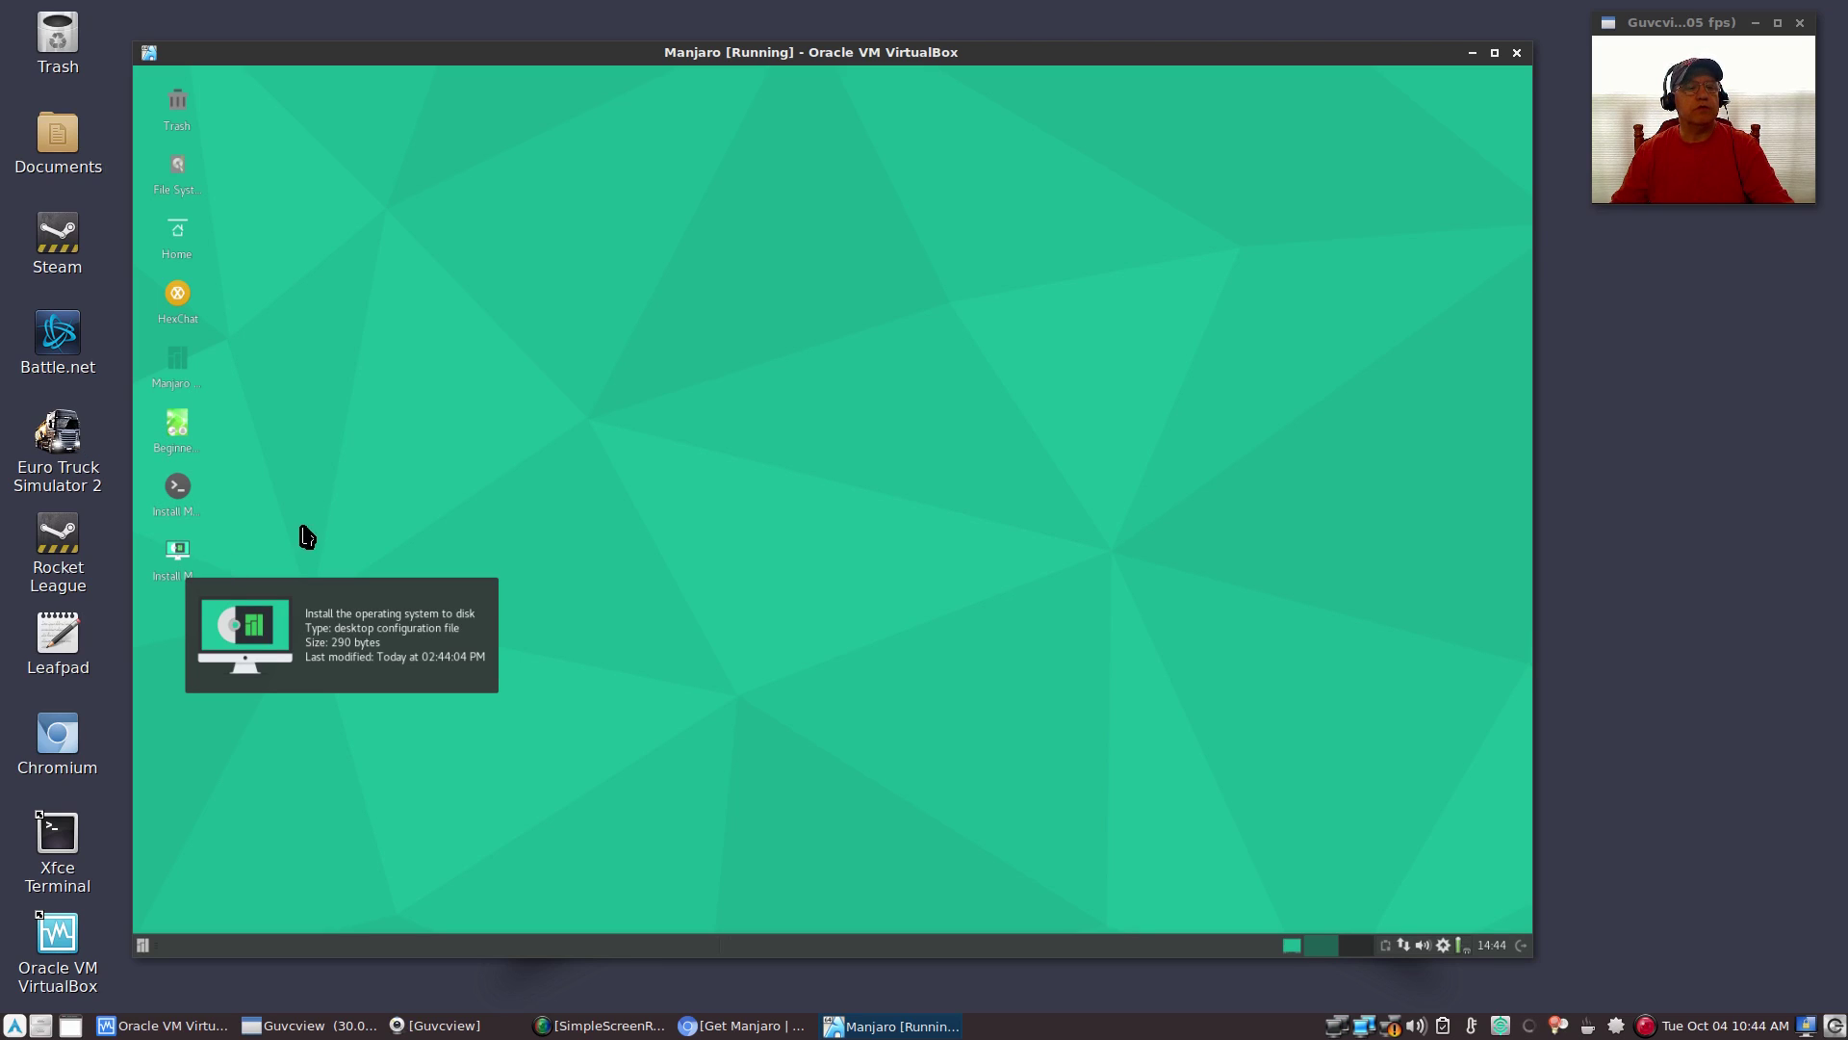
mouse_move(176, 554)
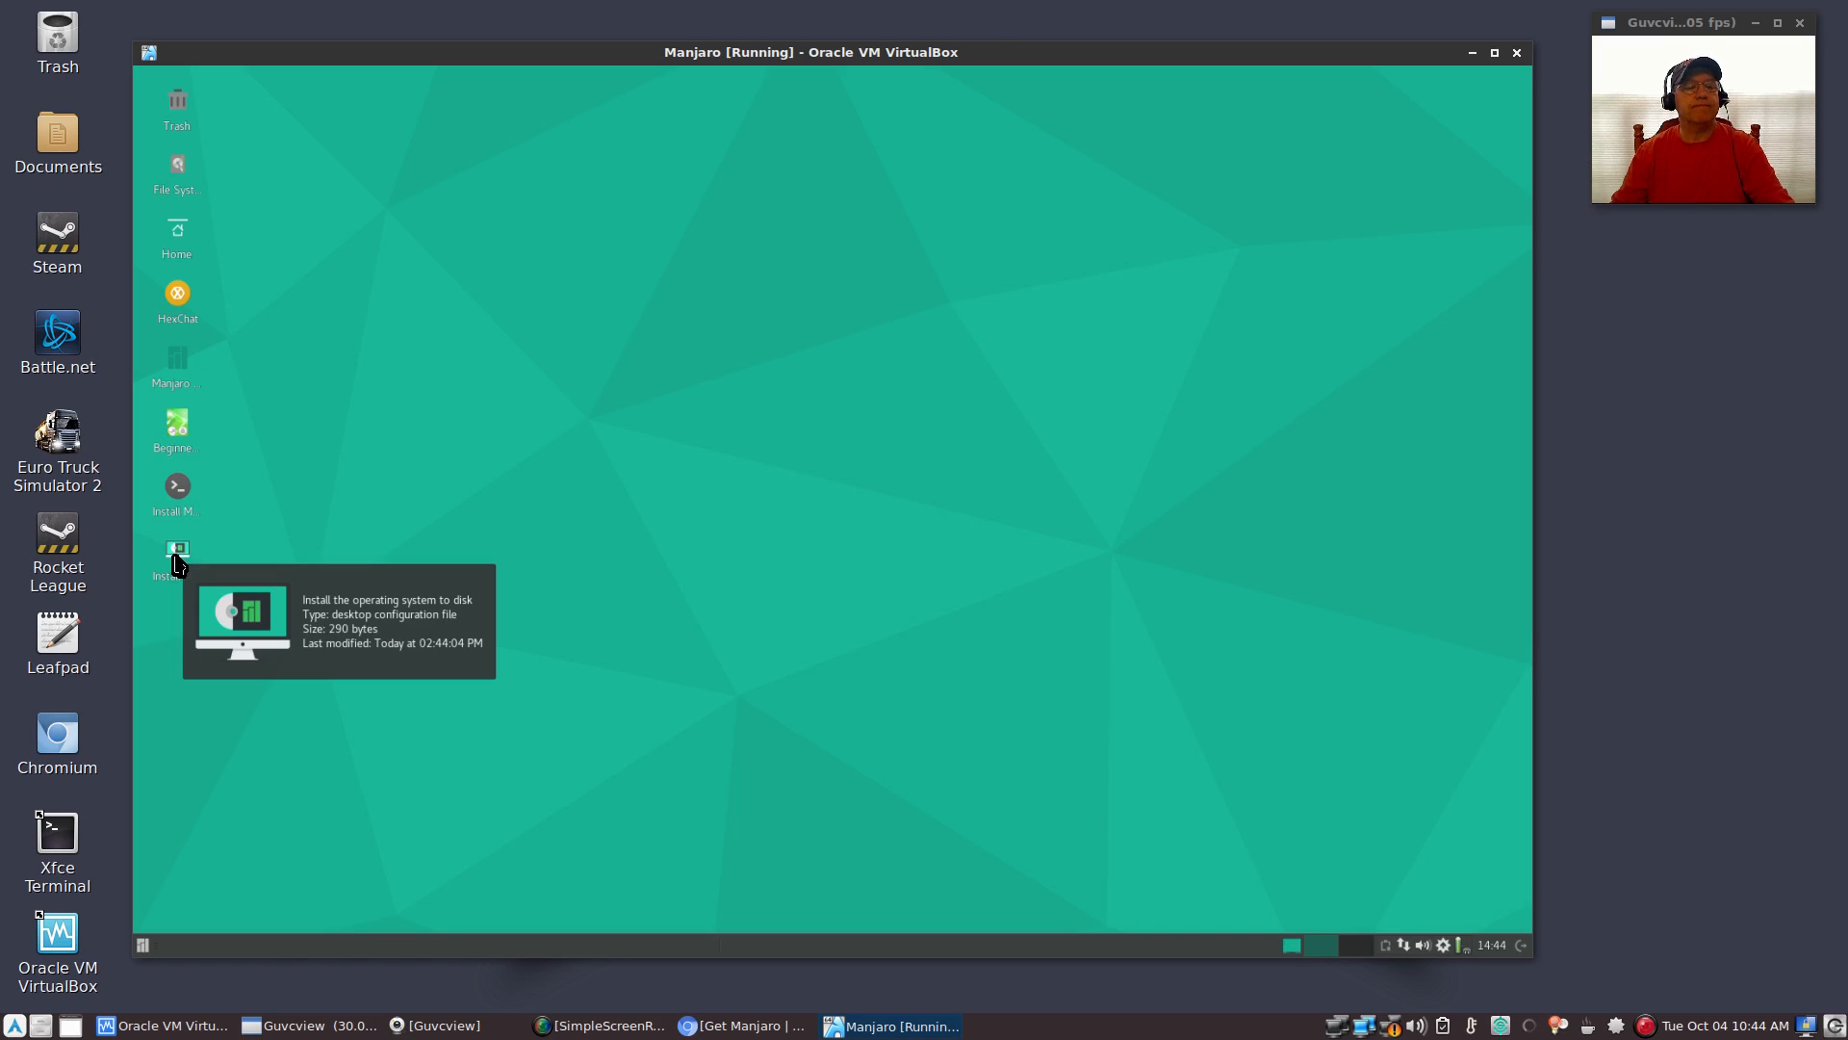
right_click(178, 555)
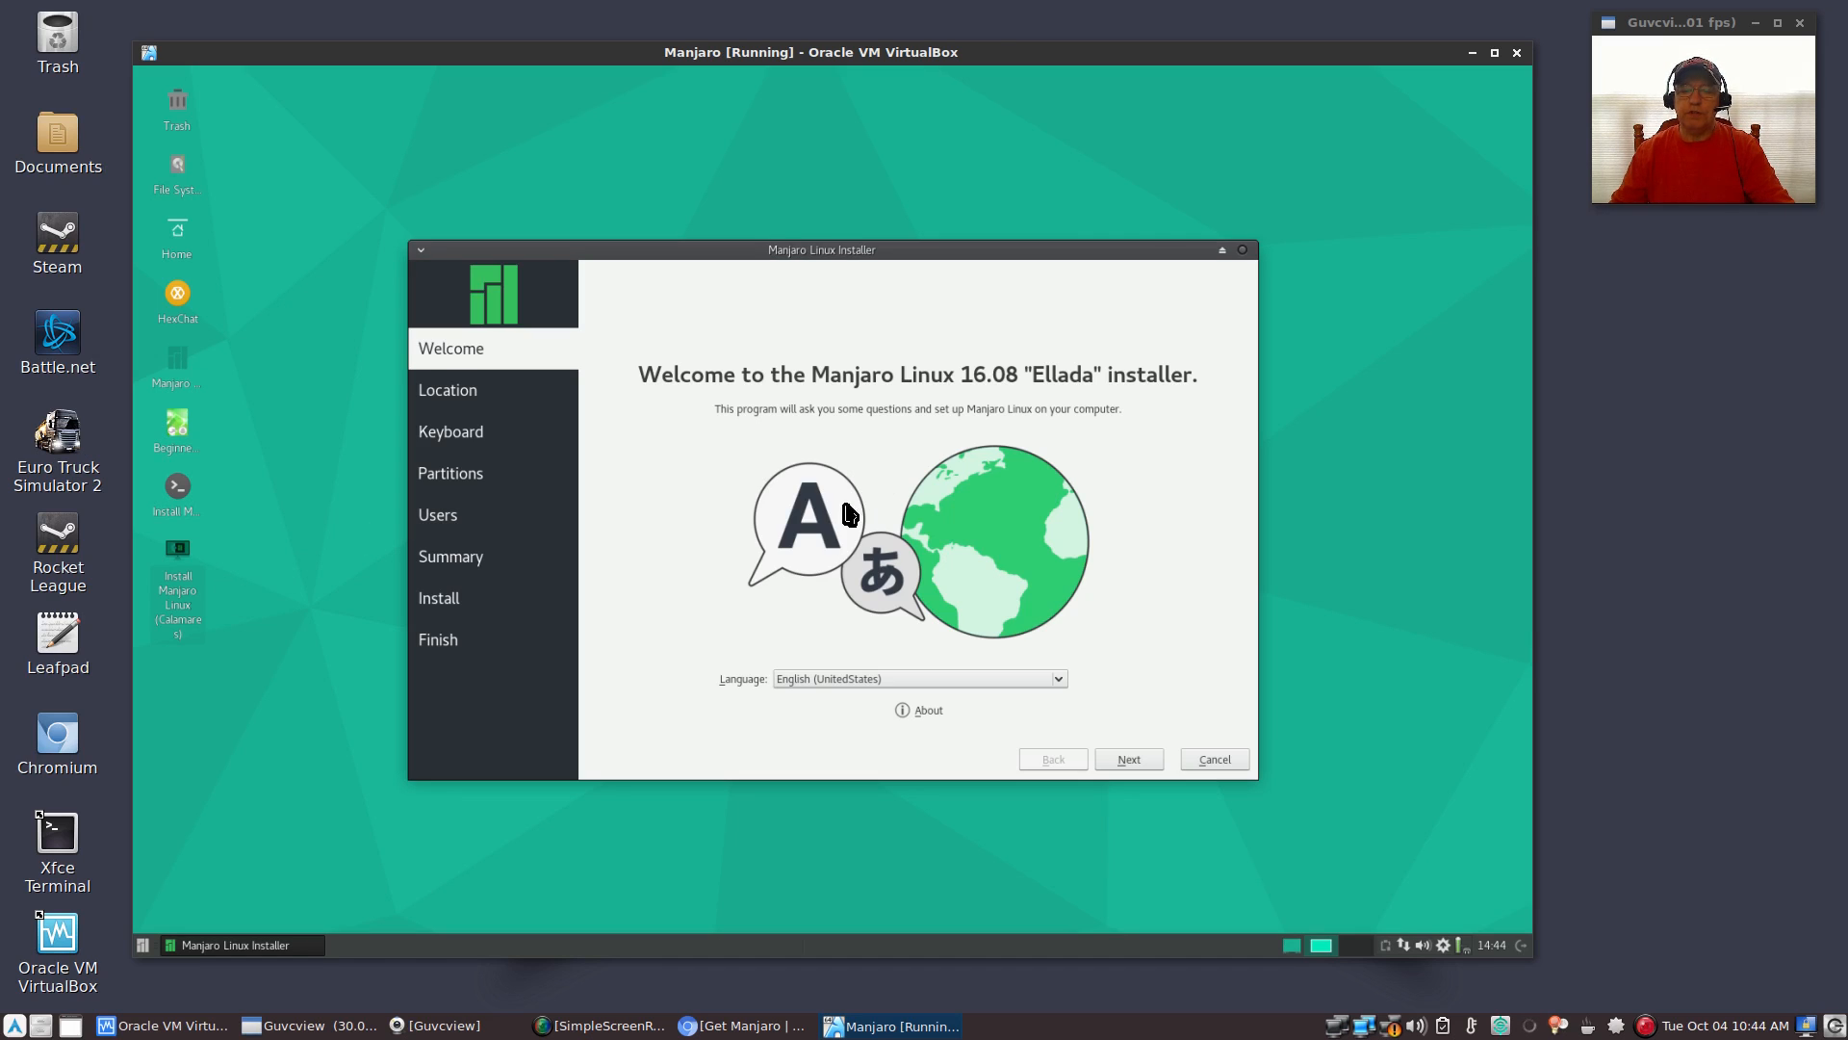
mouse_move(860, 438)
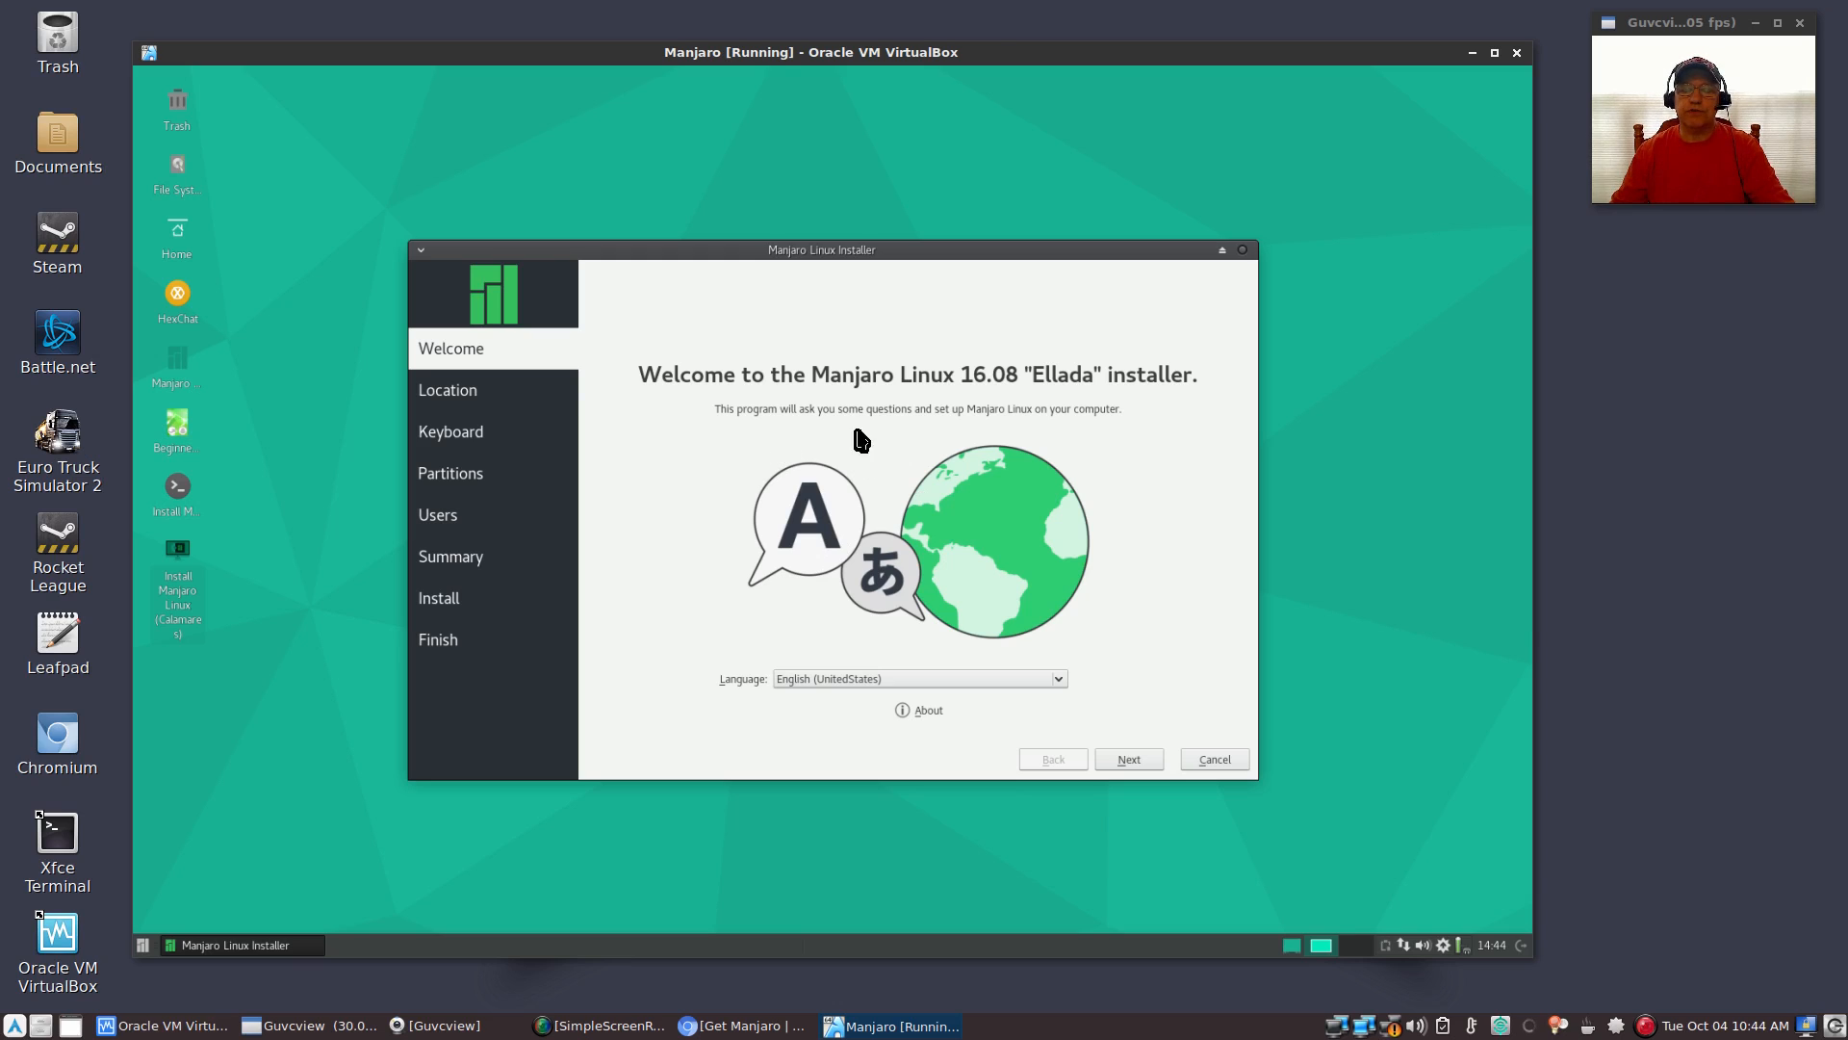
mouse_move(996, 432)
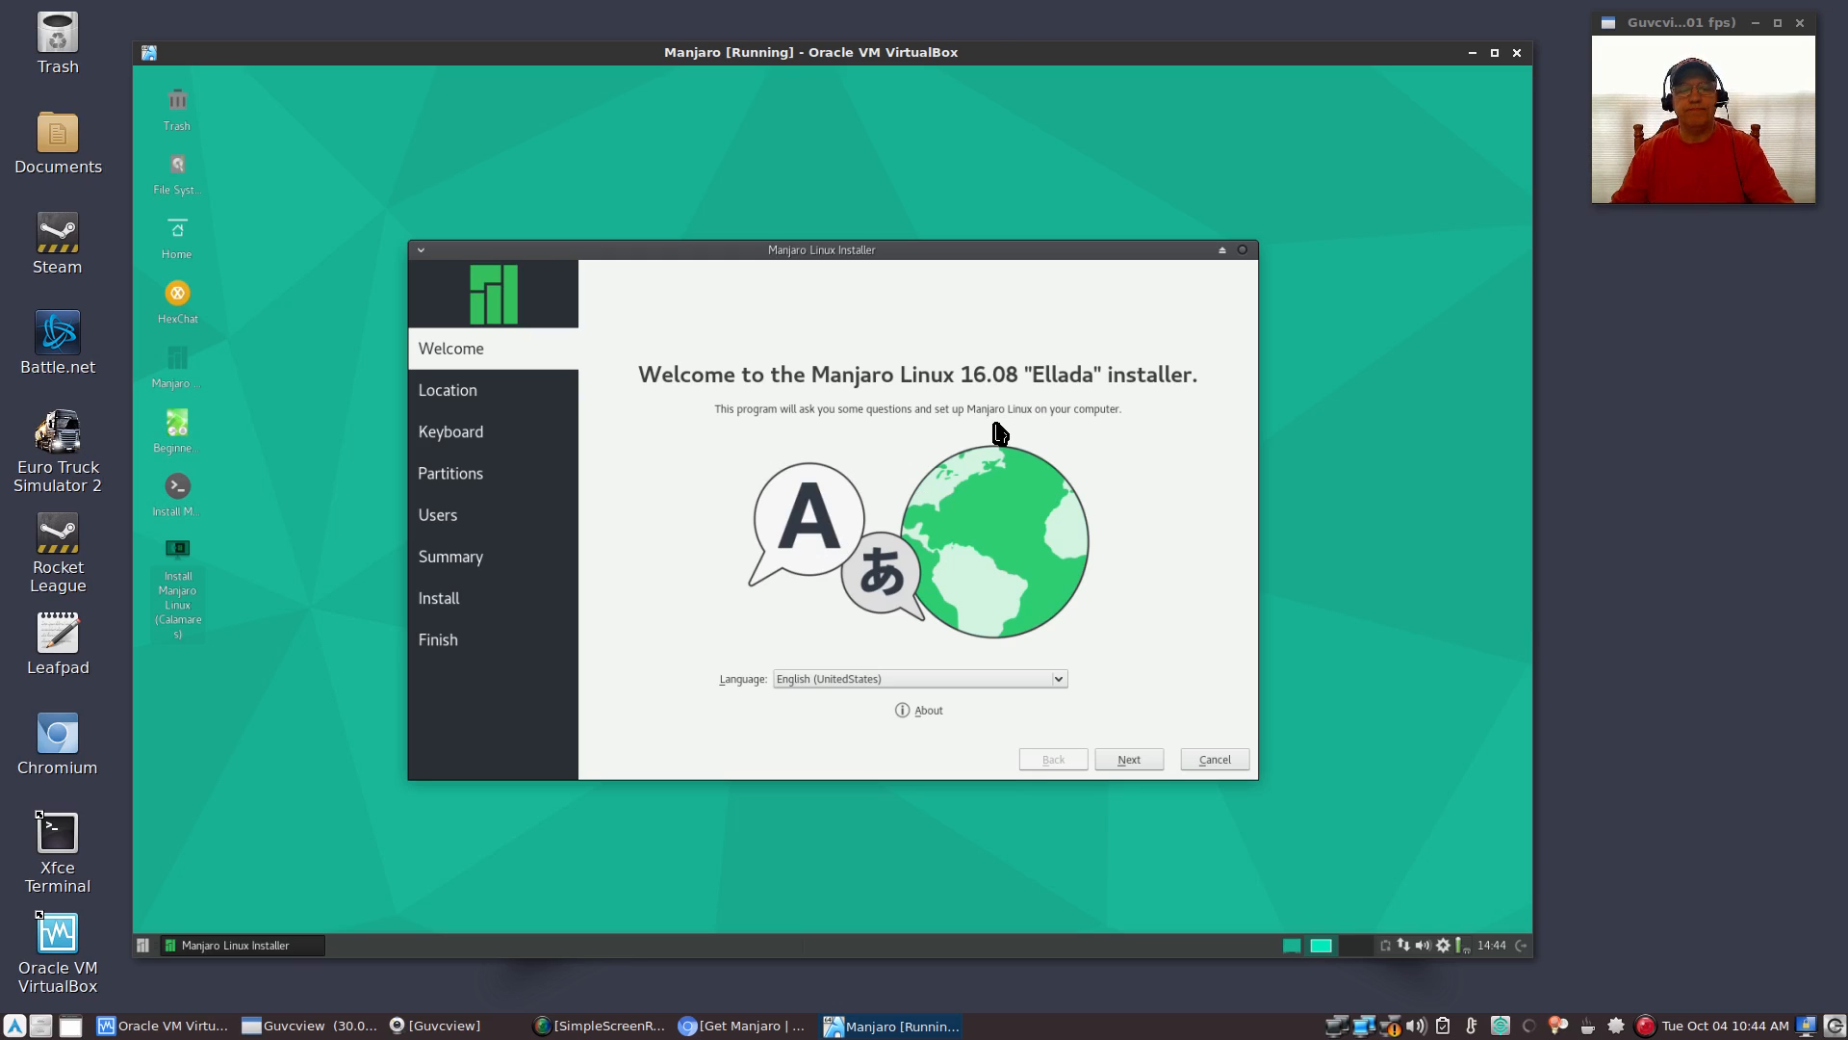
mouse_move(902, 636)
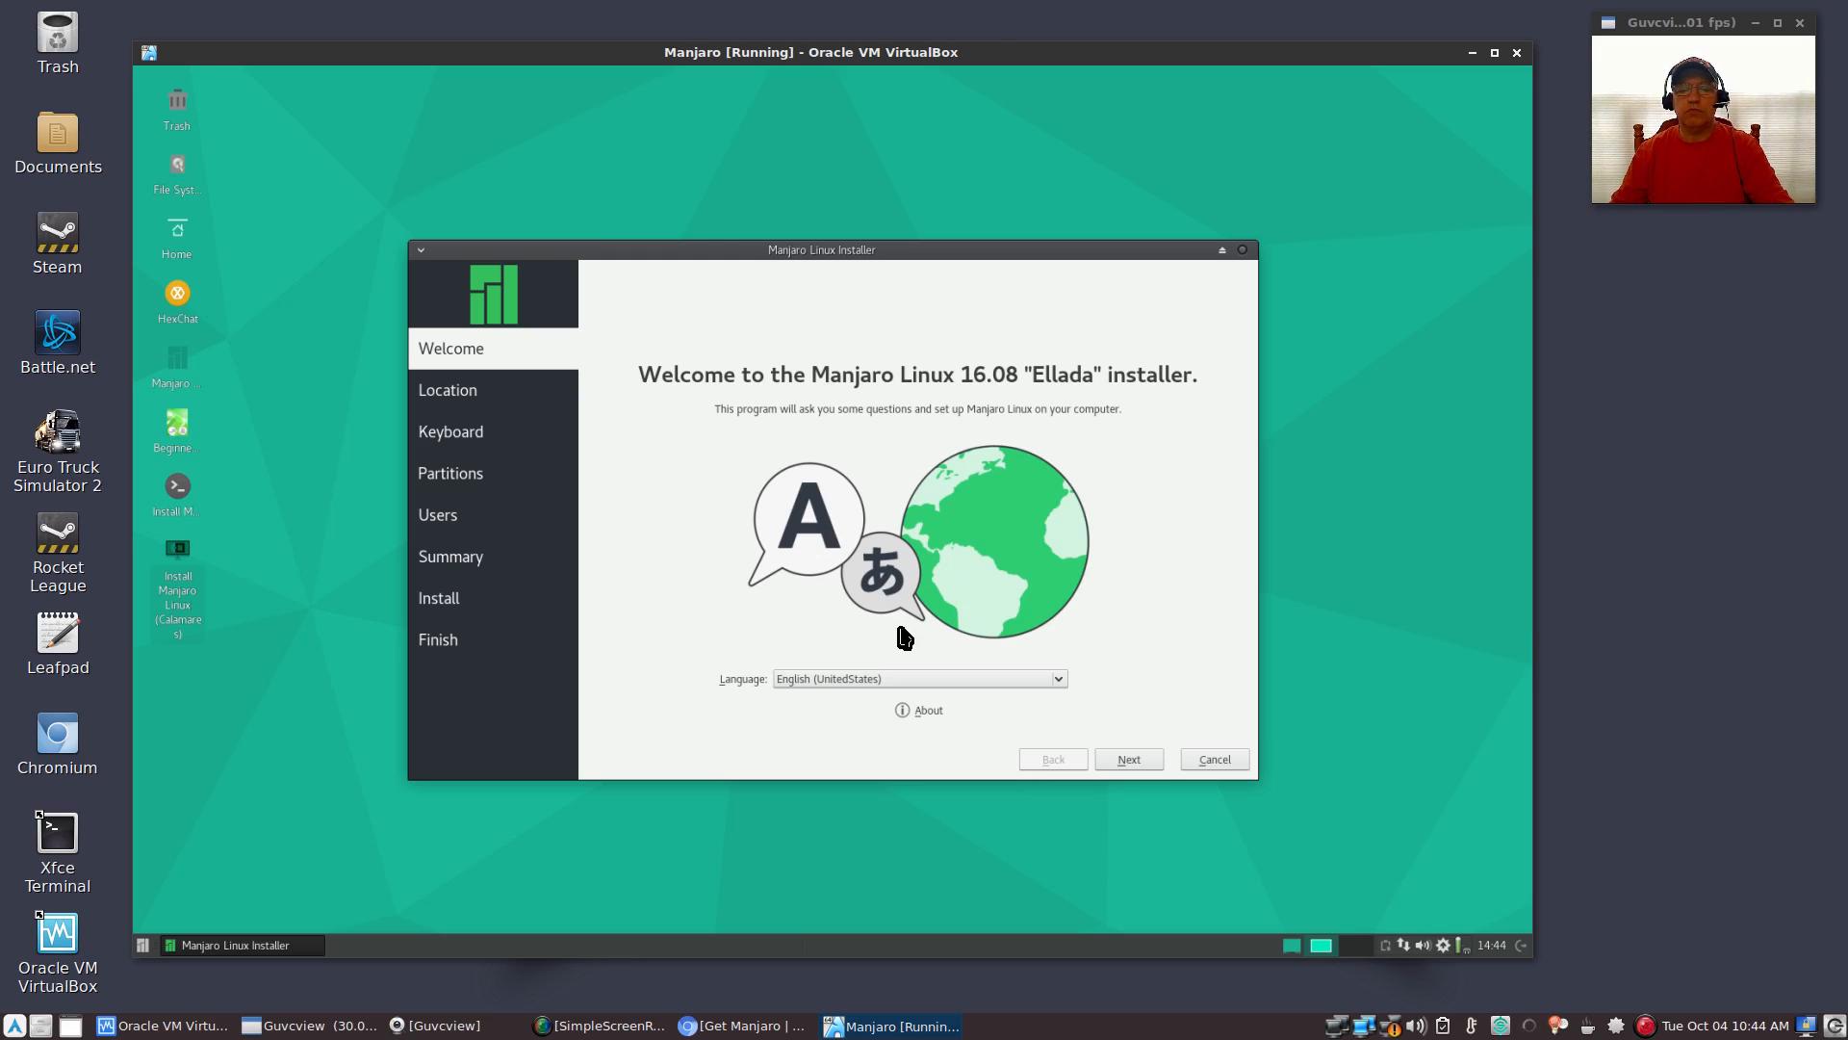
mouse_move(837, 695)
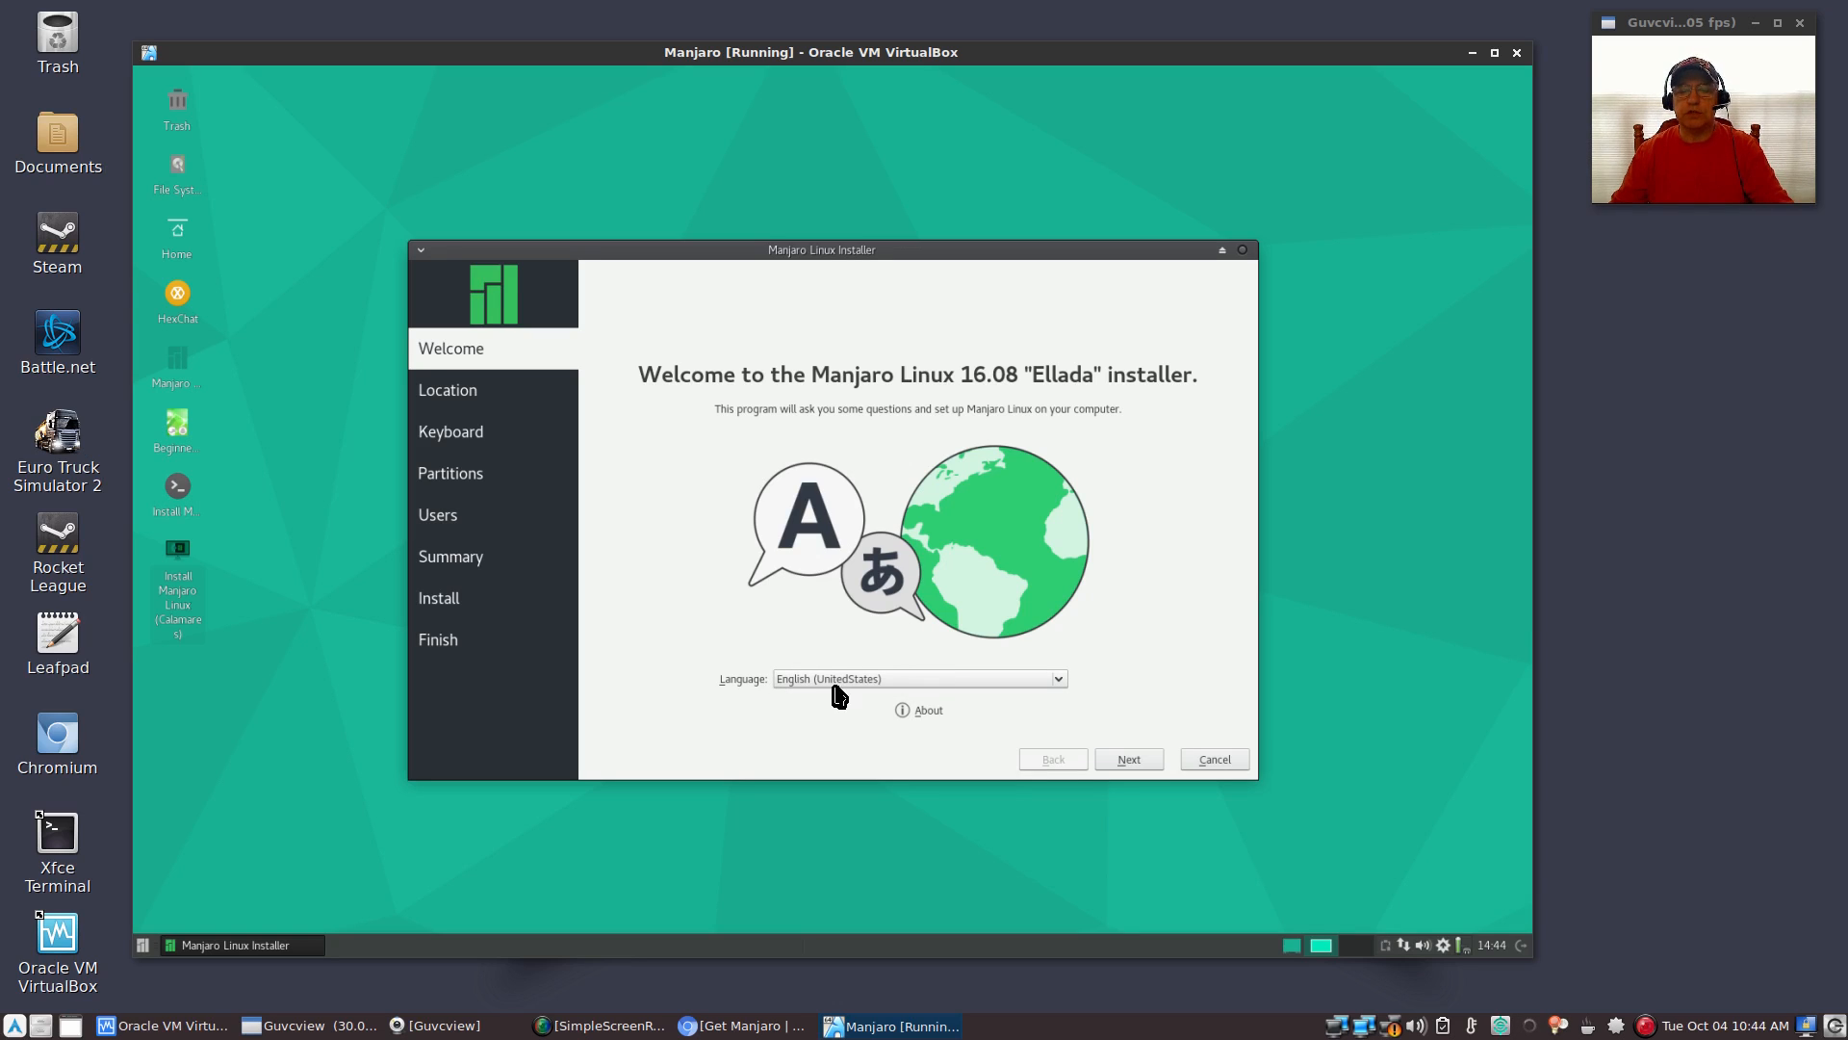
mouse_move(854, 693)
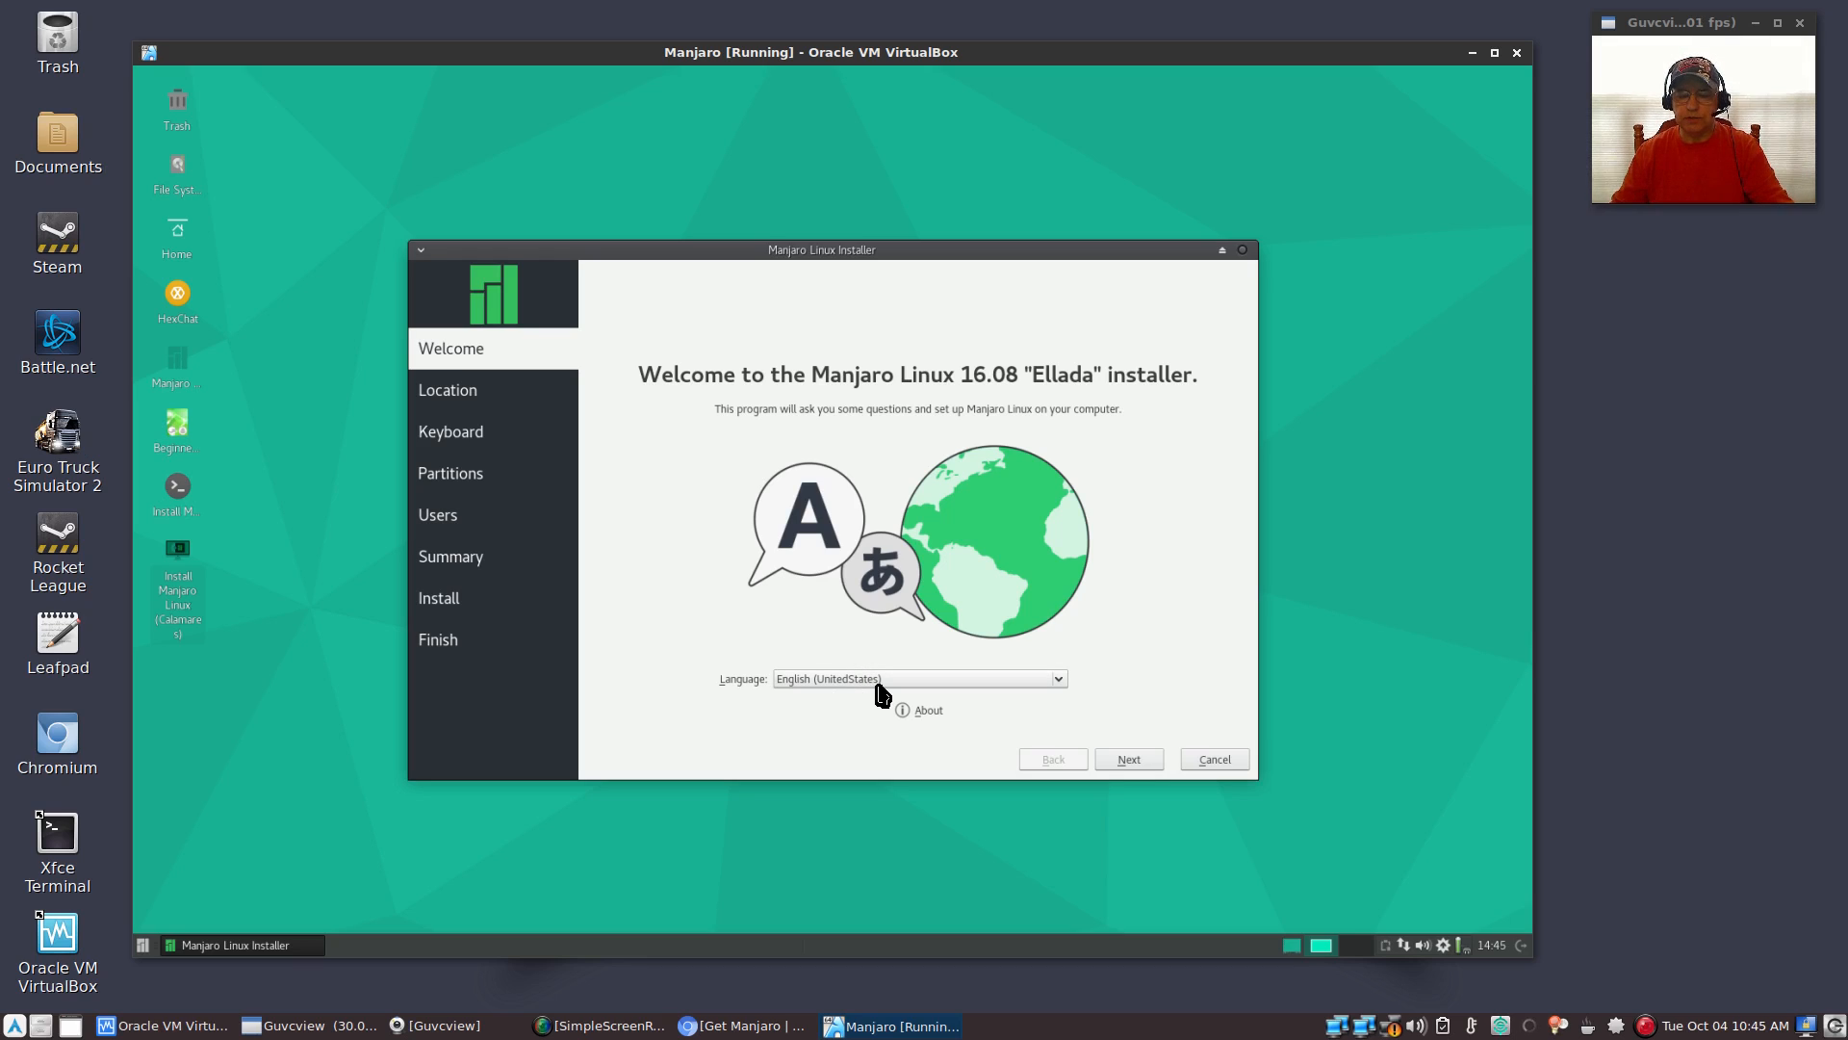
mouse_move(1085, 711)
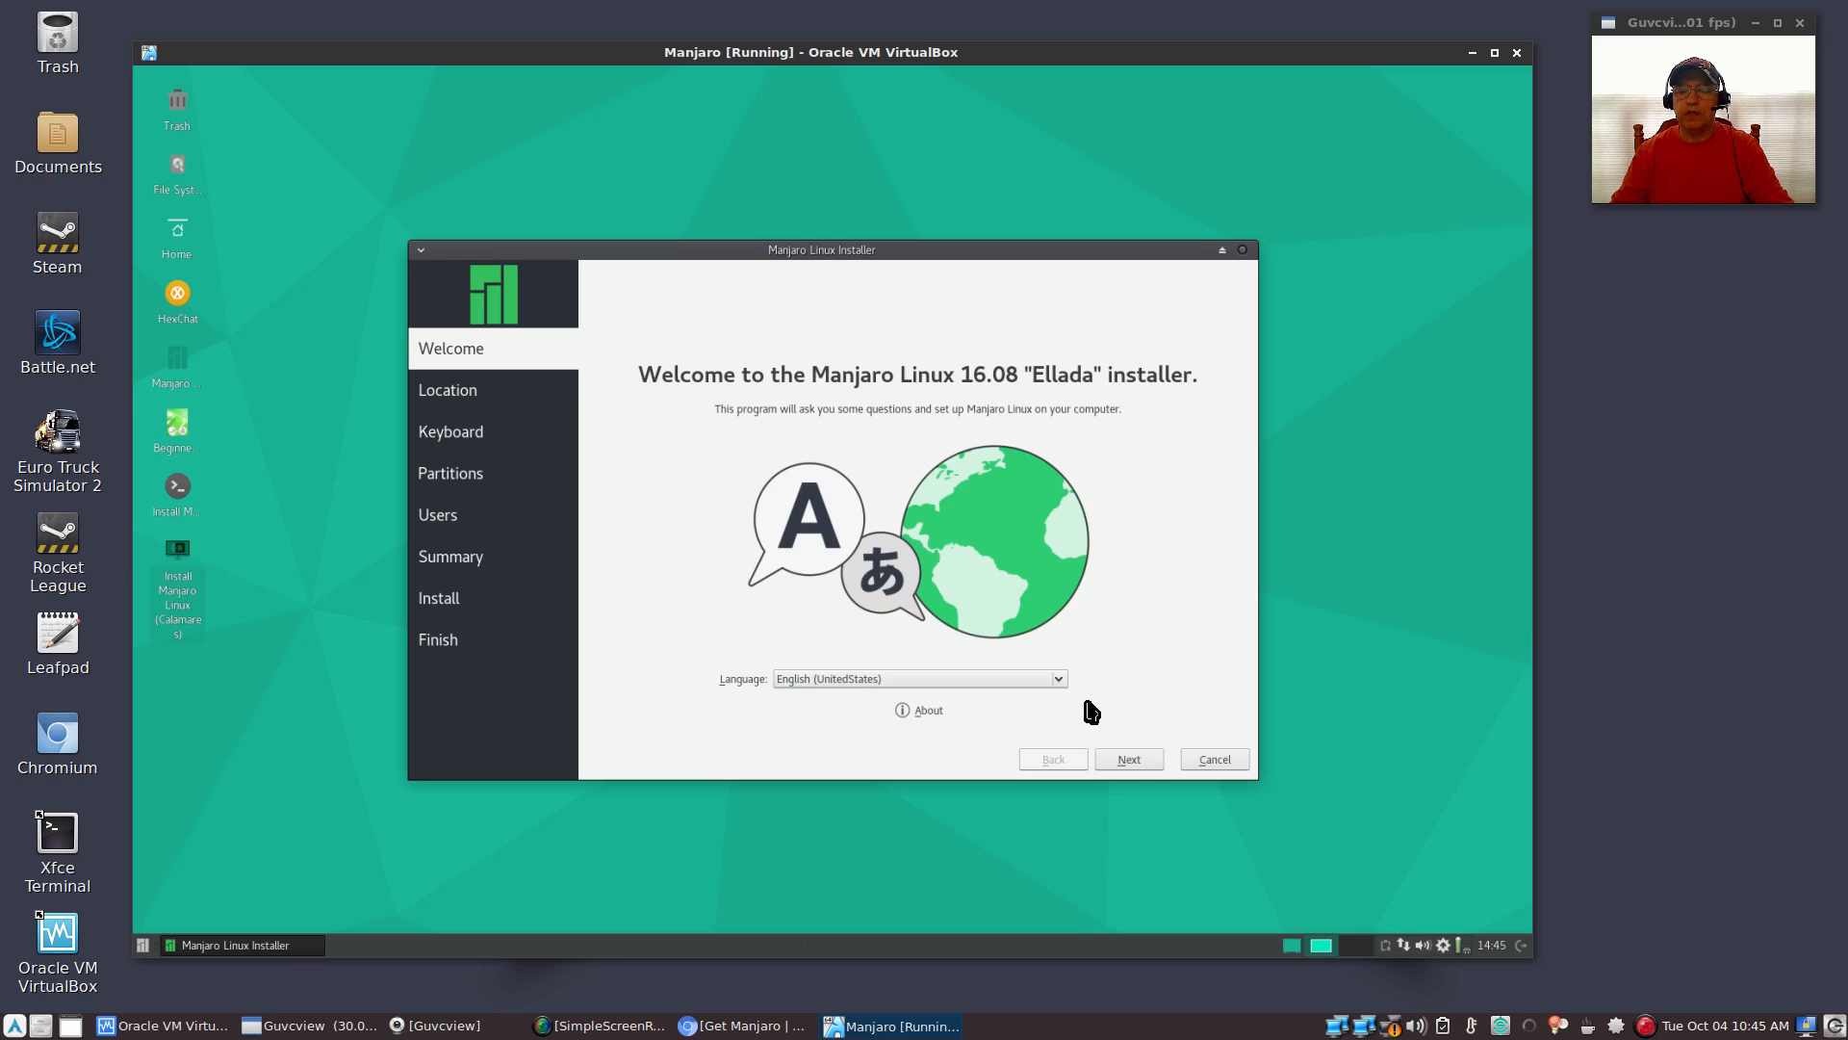
Leave the Welcome page for the Location page showing America / New York
click(1125, 758)
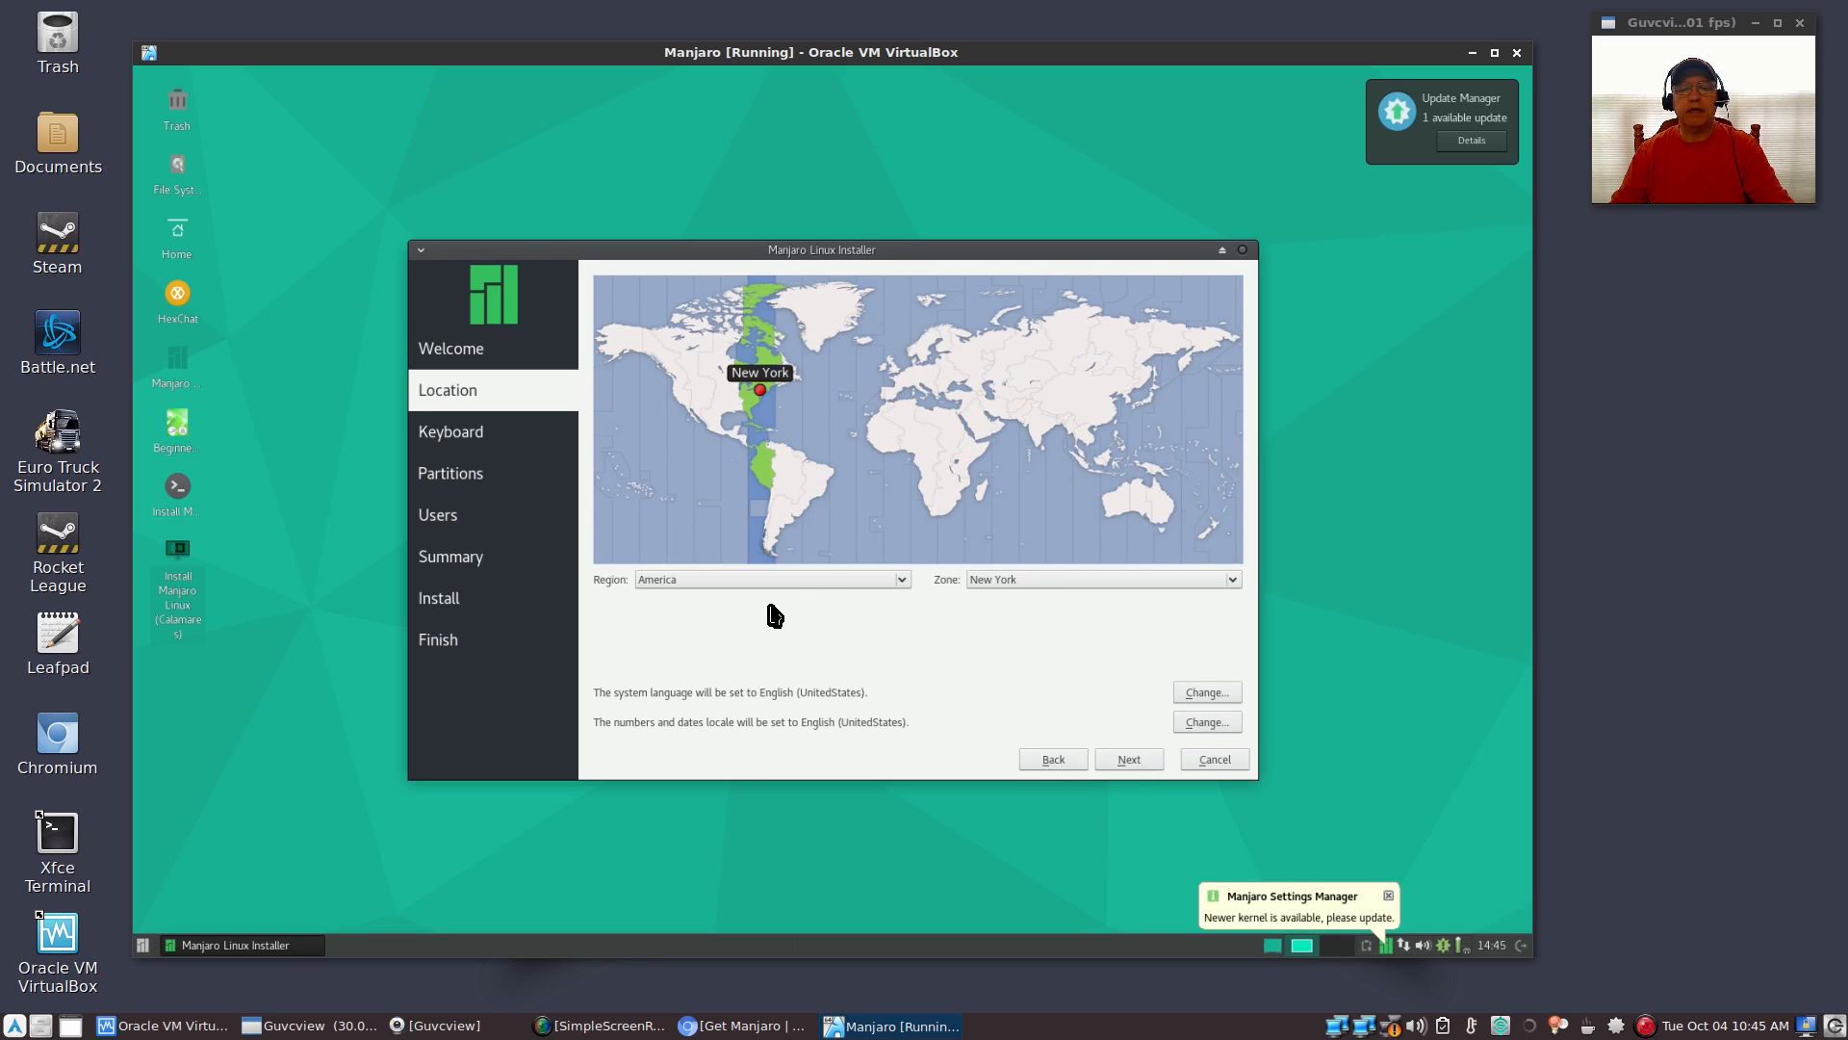
mouse_move(976, 594)
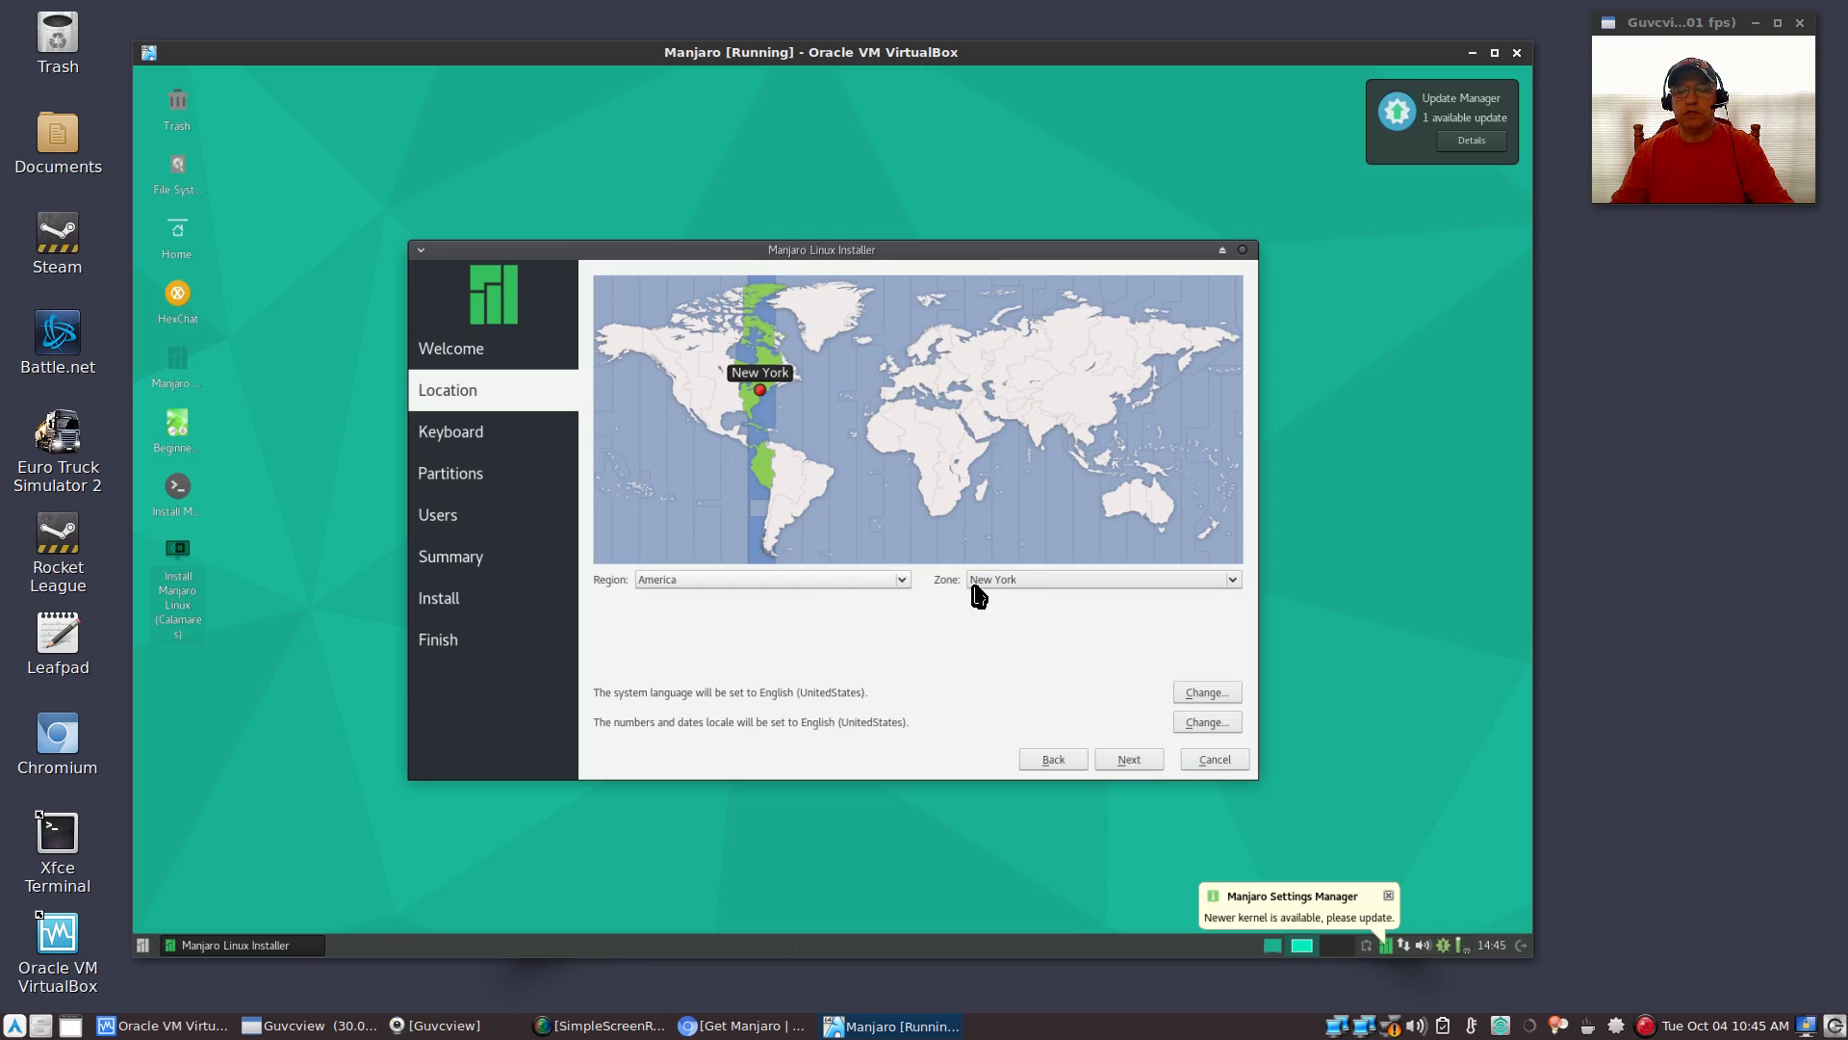
mouse_move(1034, 594)
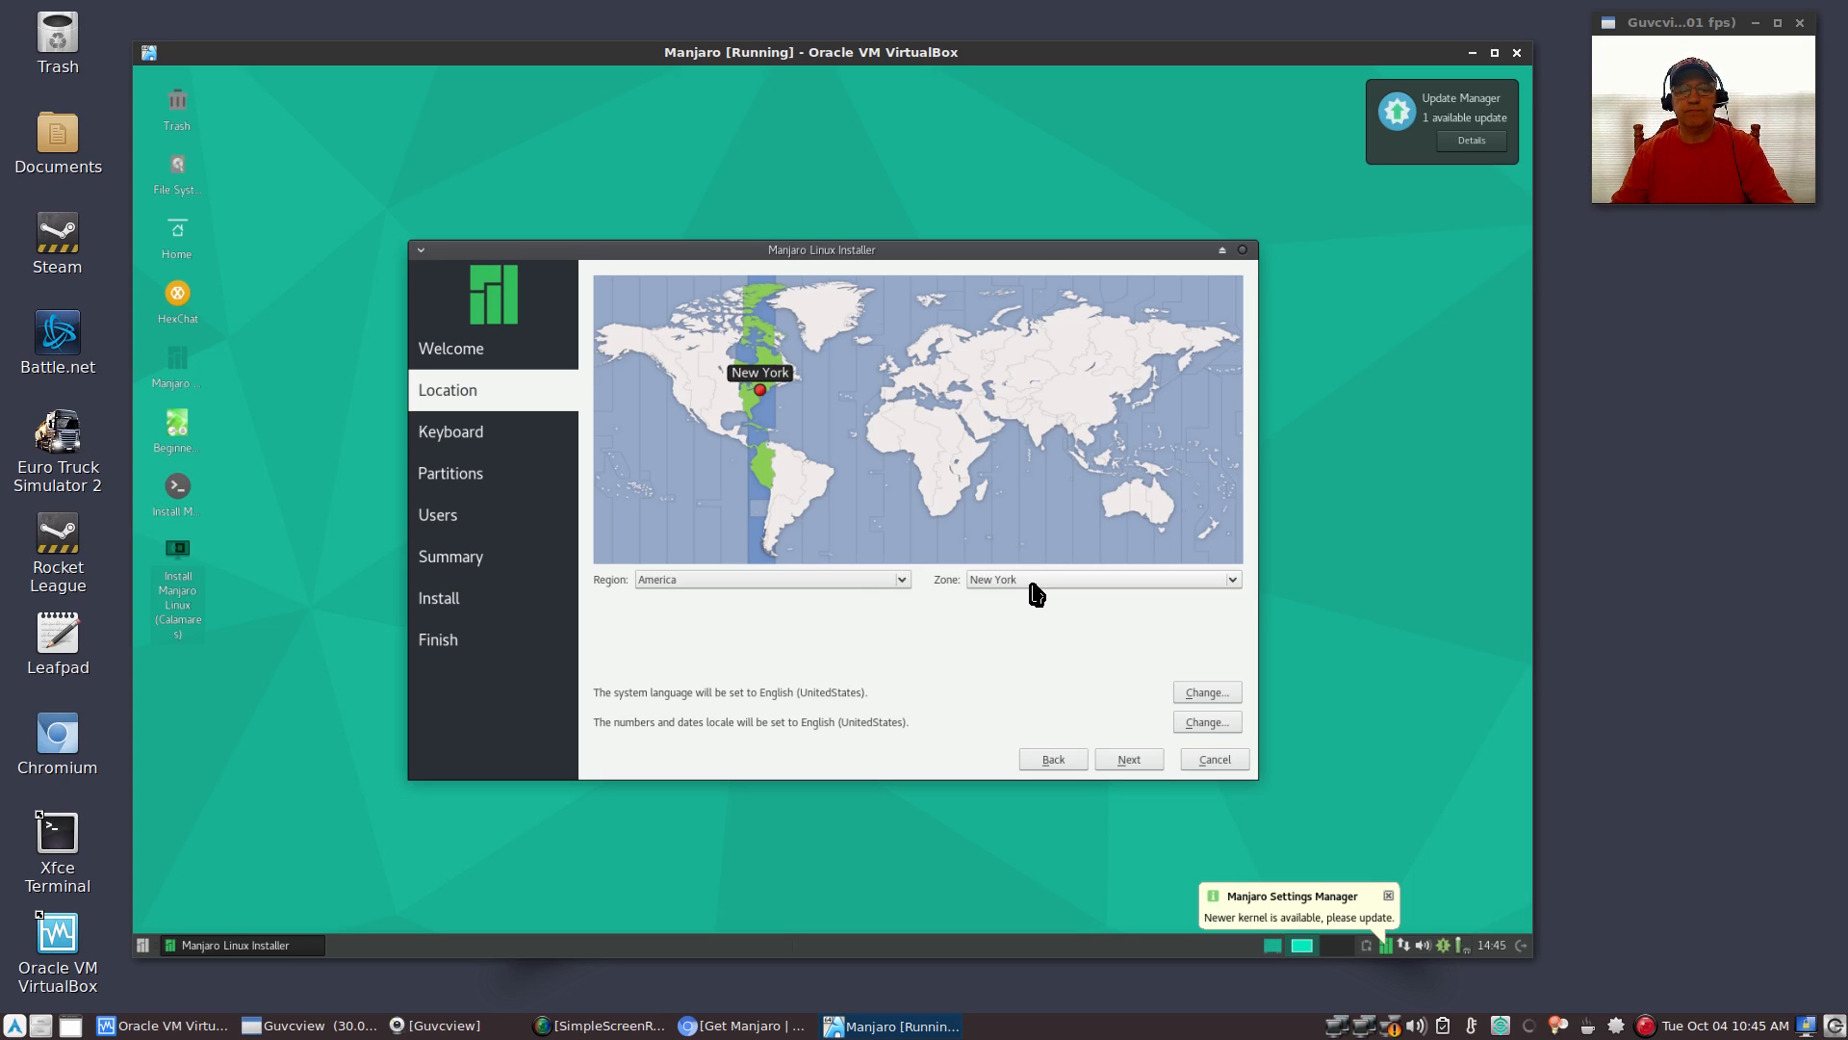
mouse_move(1080, 738)
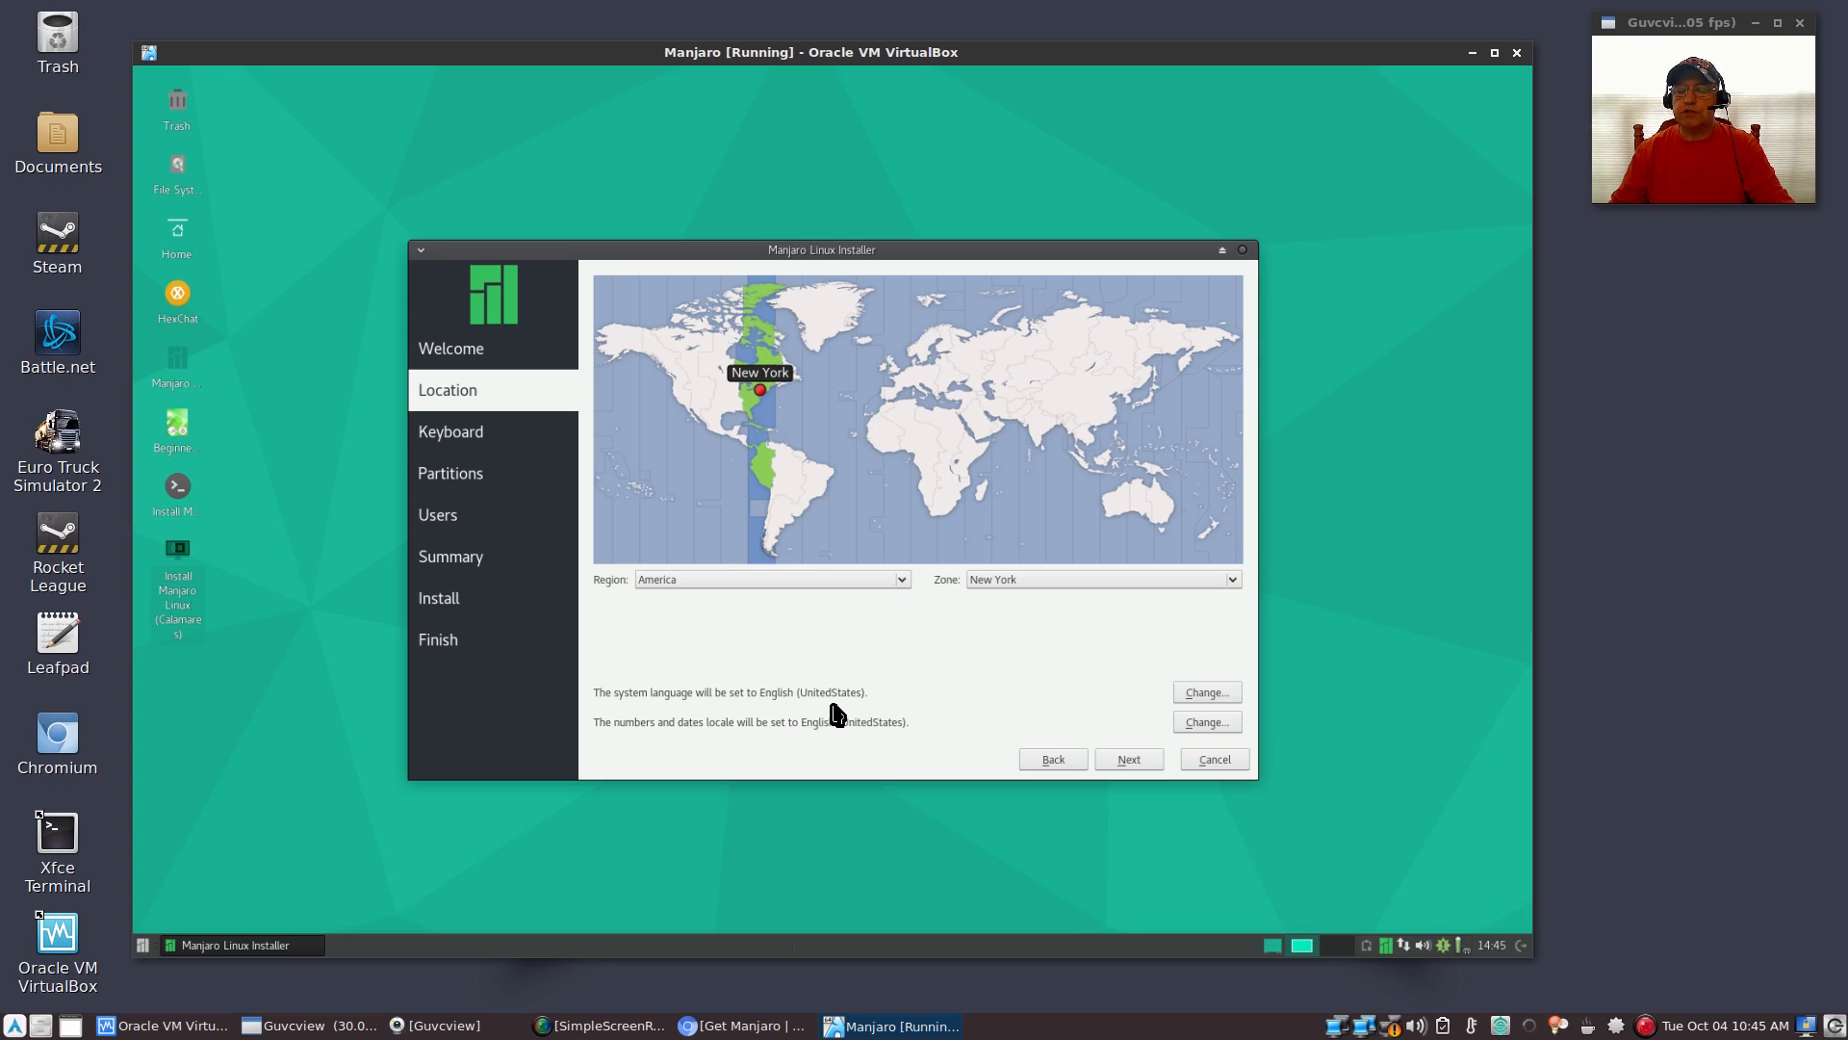
mouse_move(693, 742)
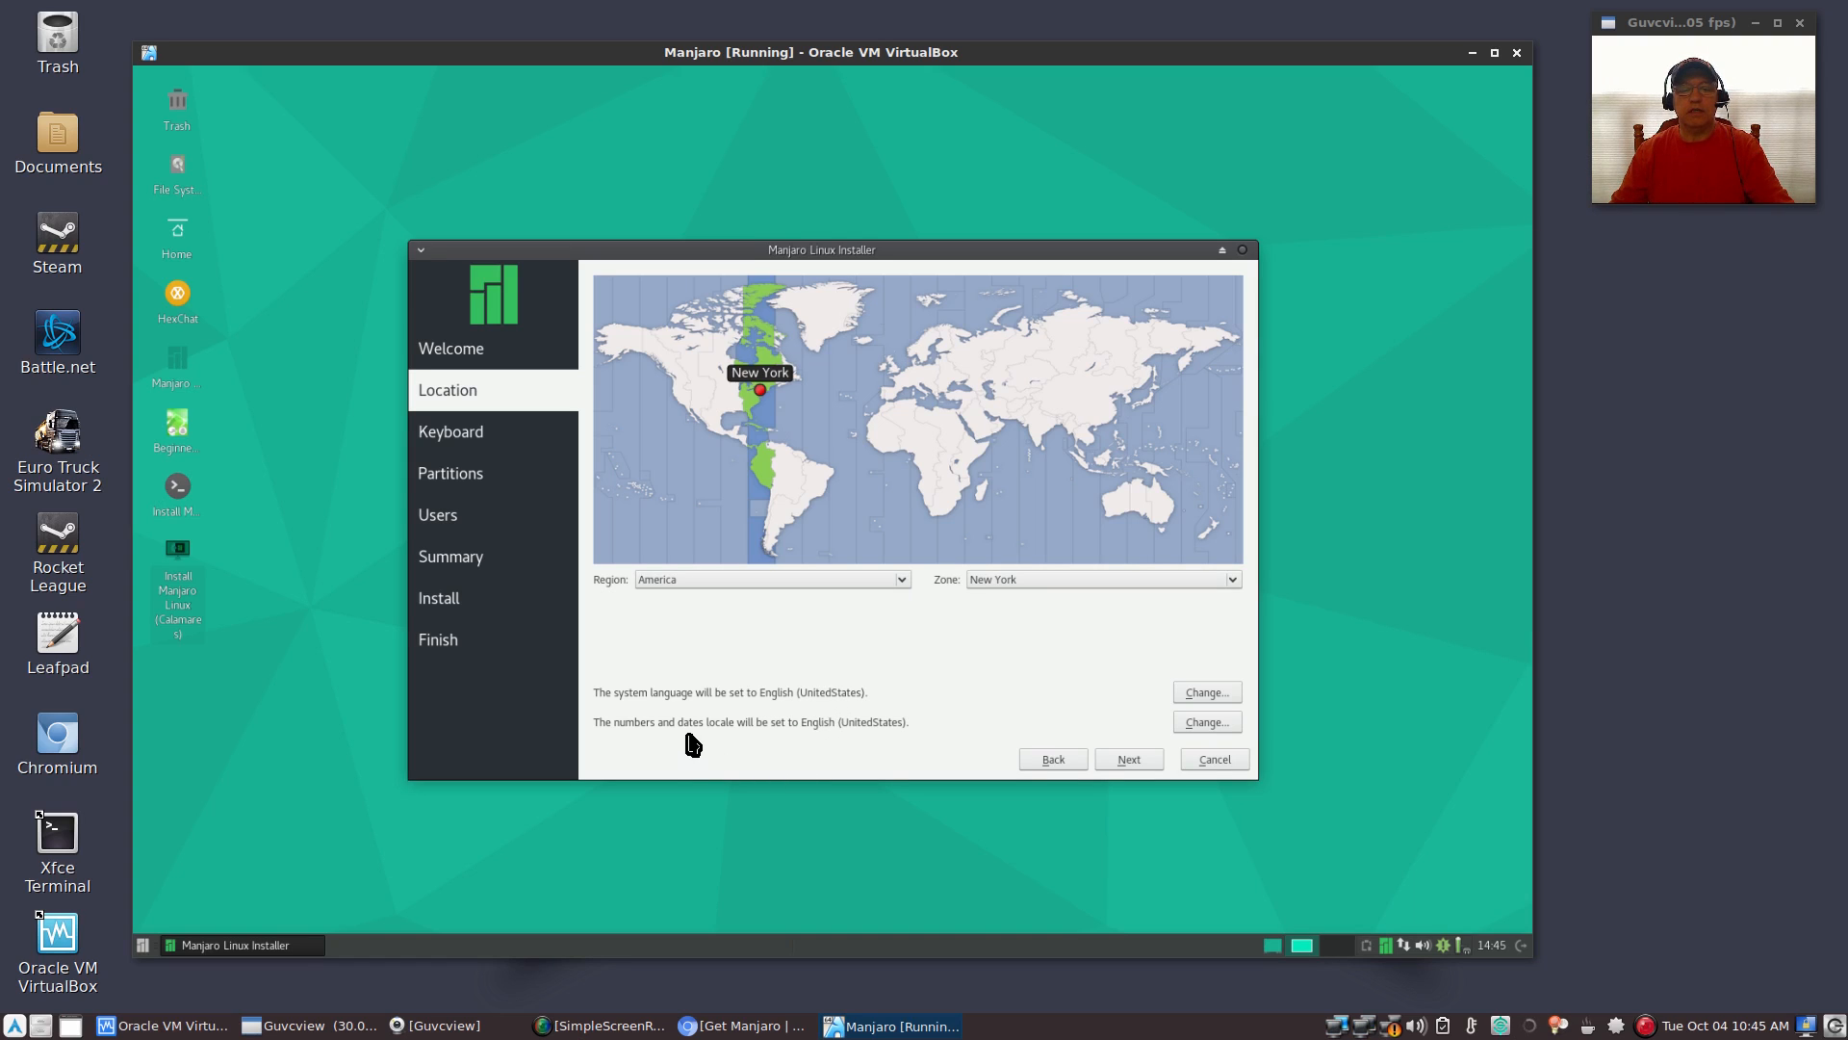
mouse_move(831, 722)
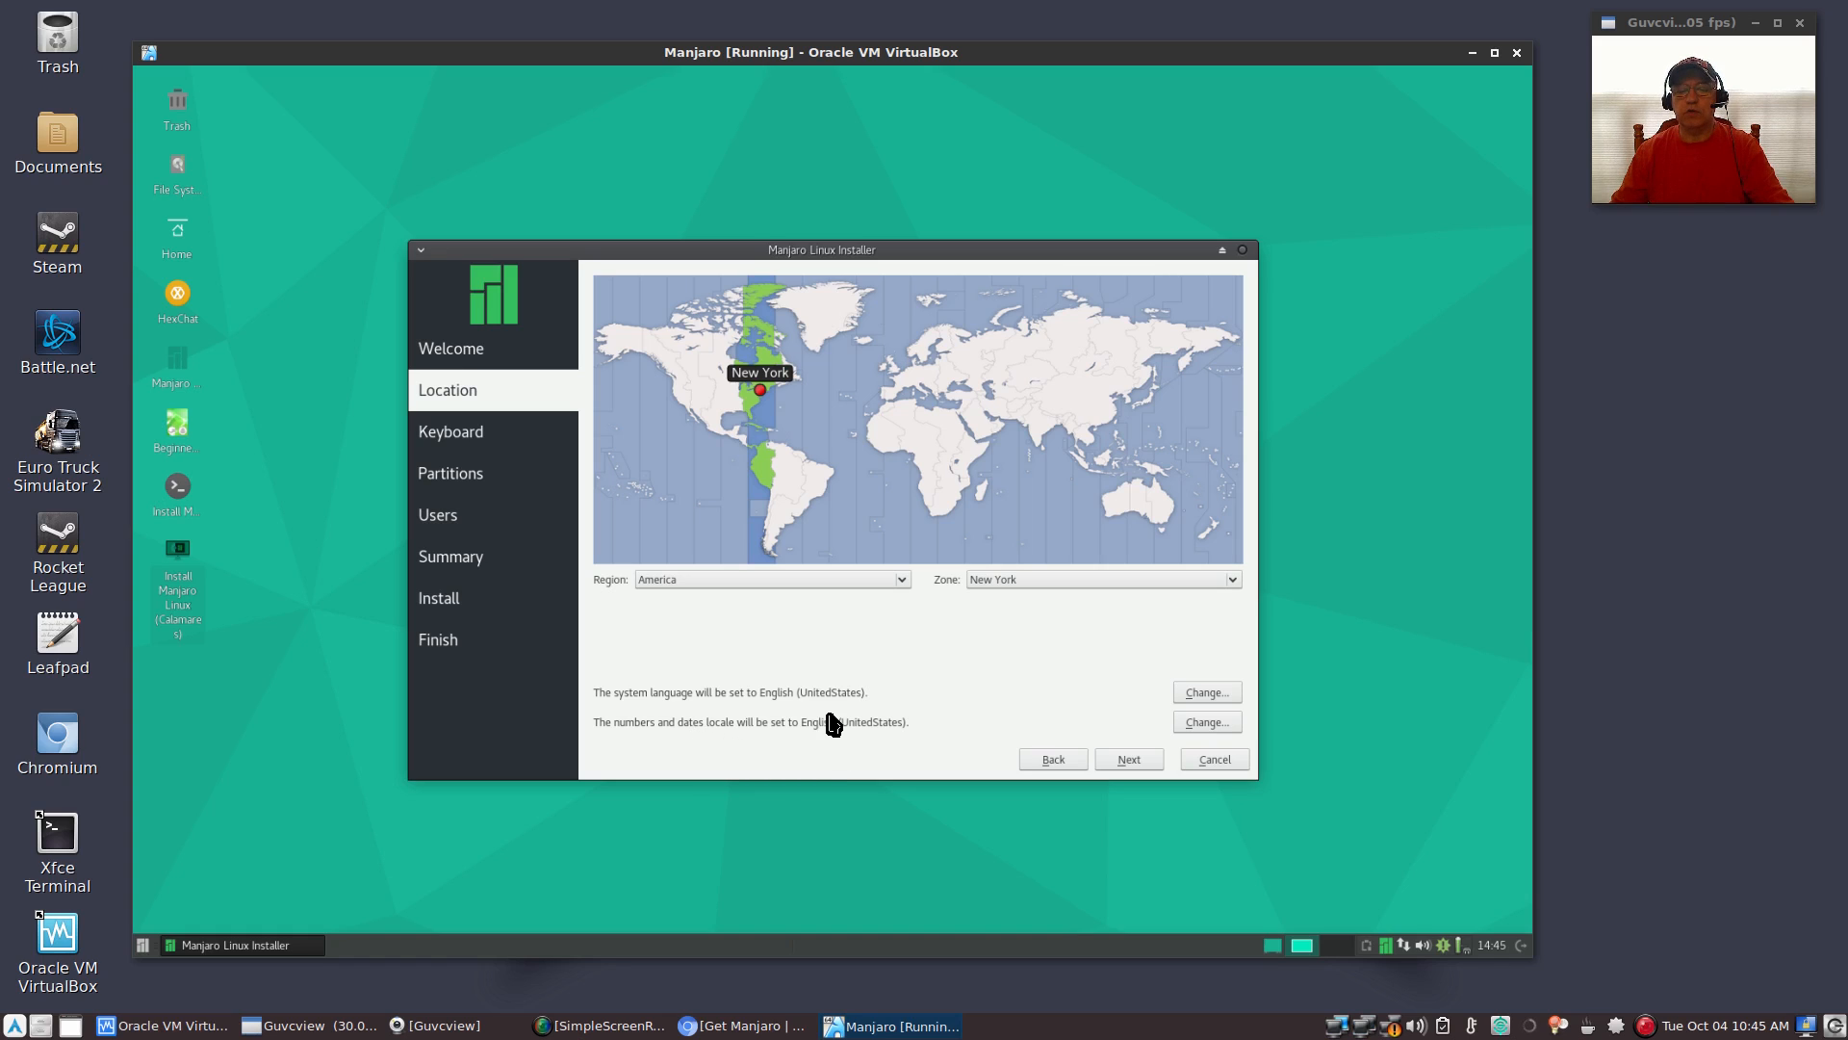
mouse_move(1172, 701)
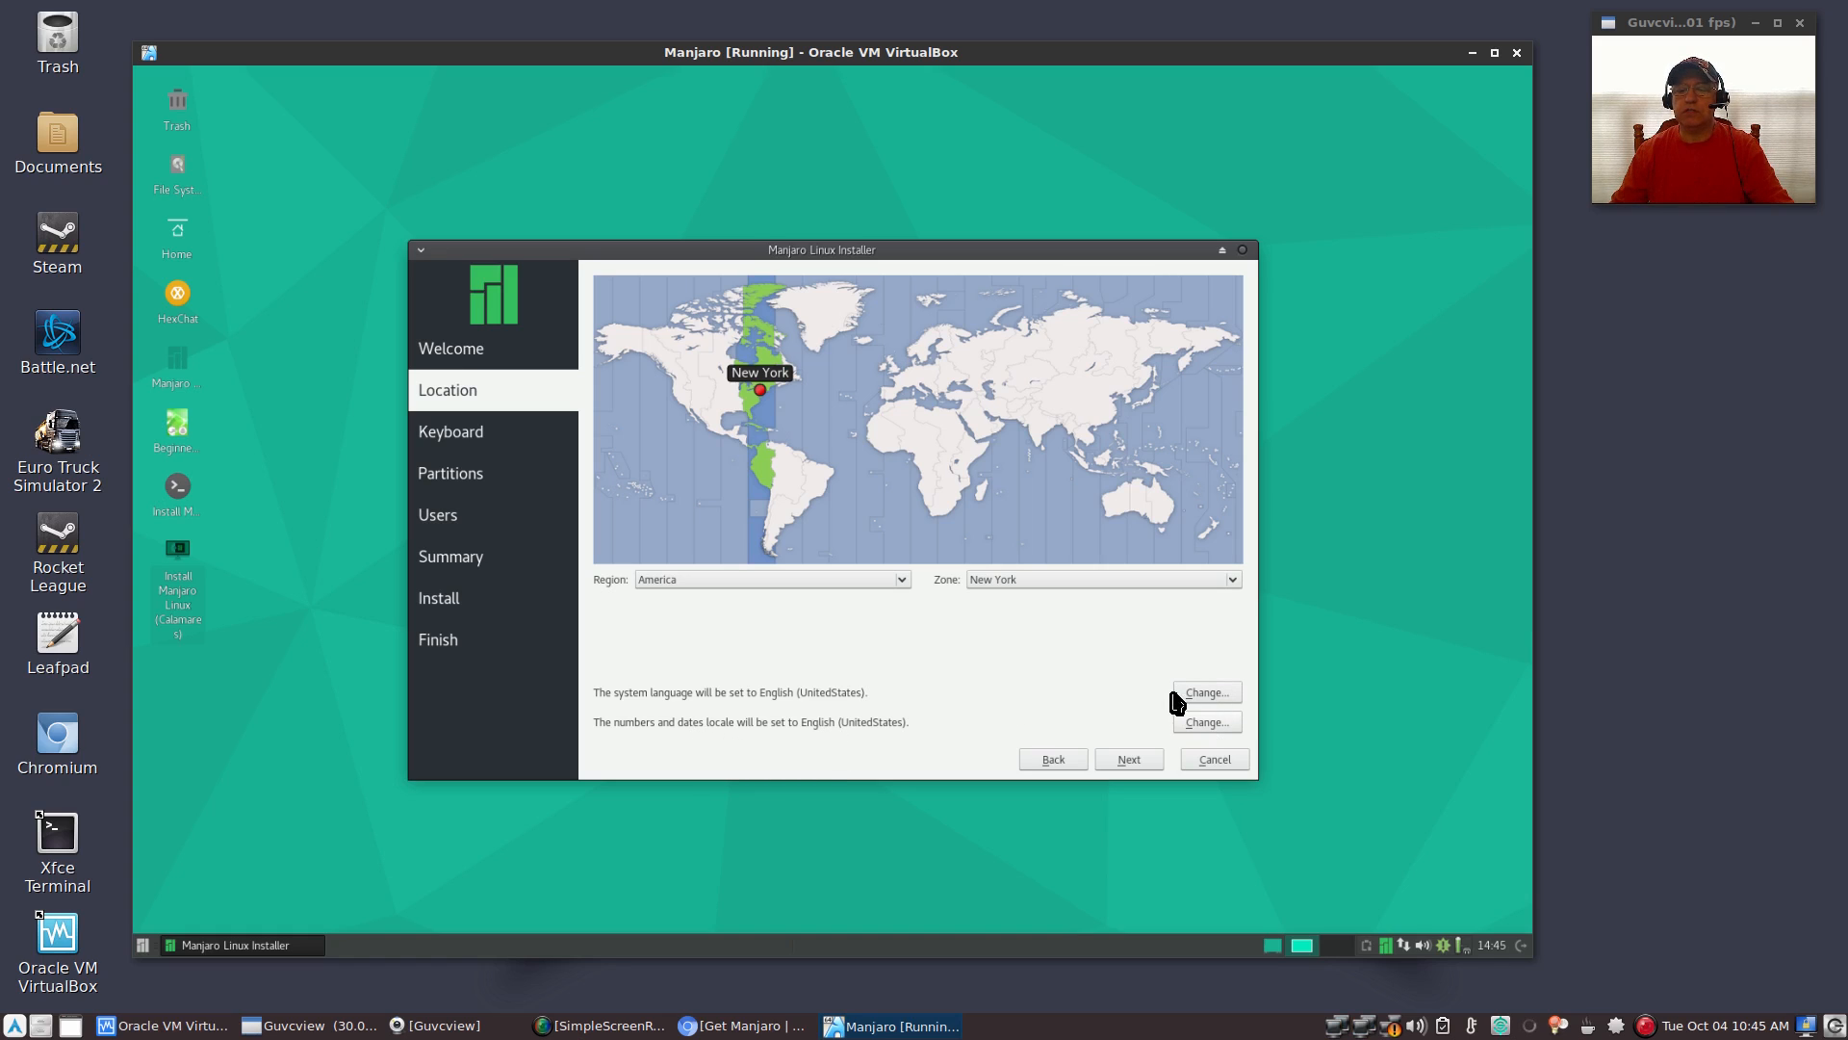
mouse_move(1124, 766)
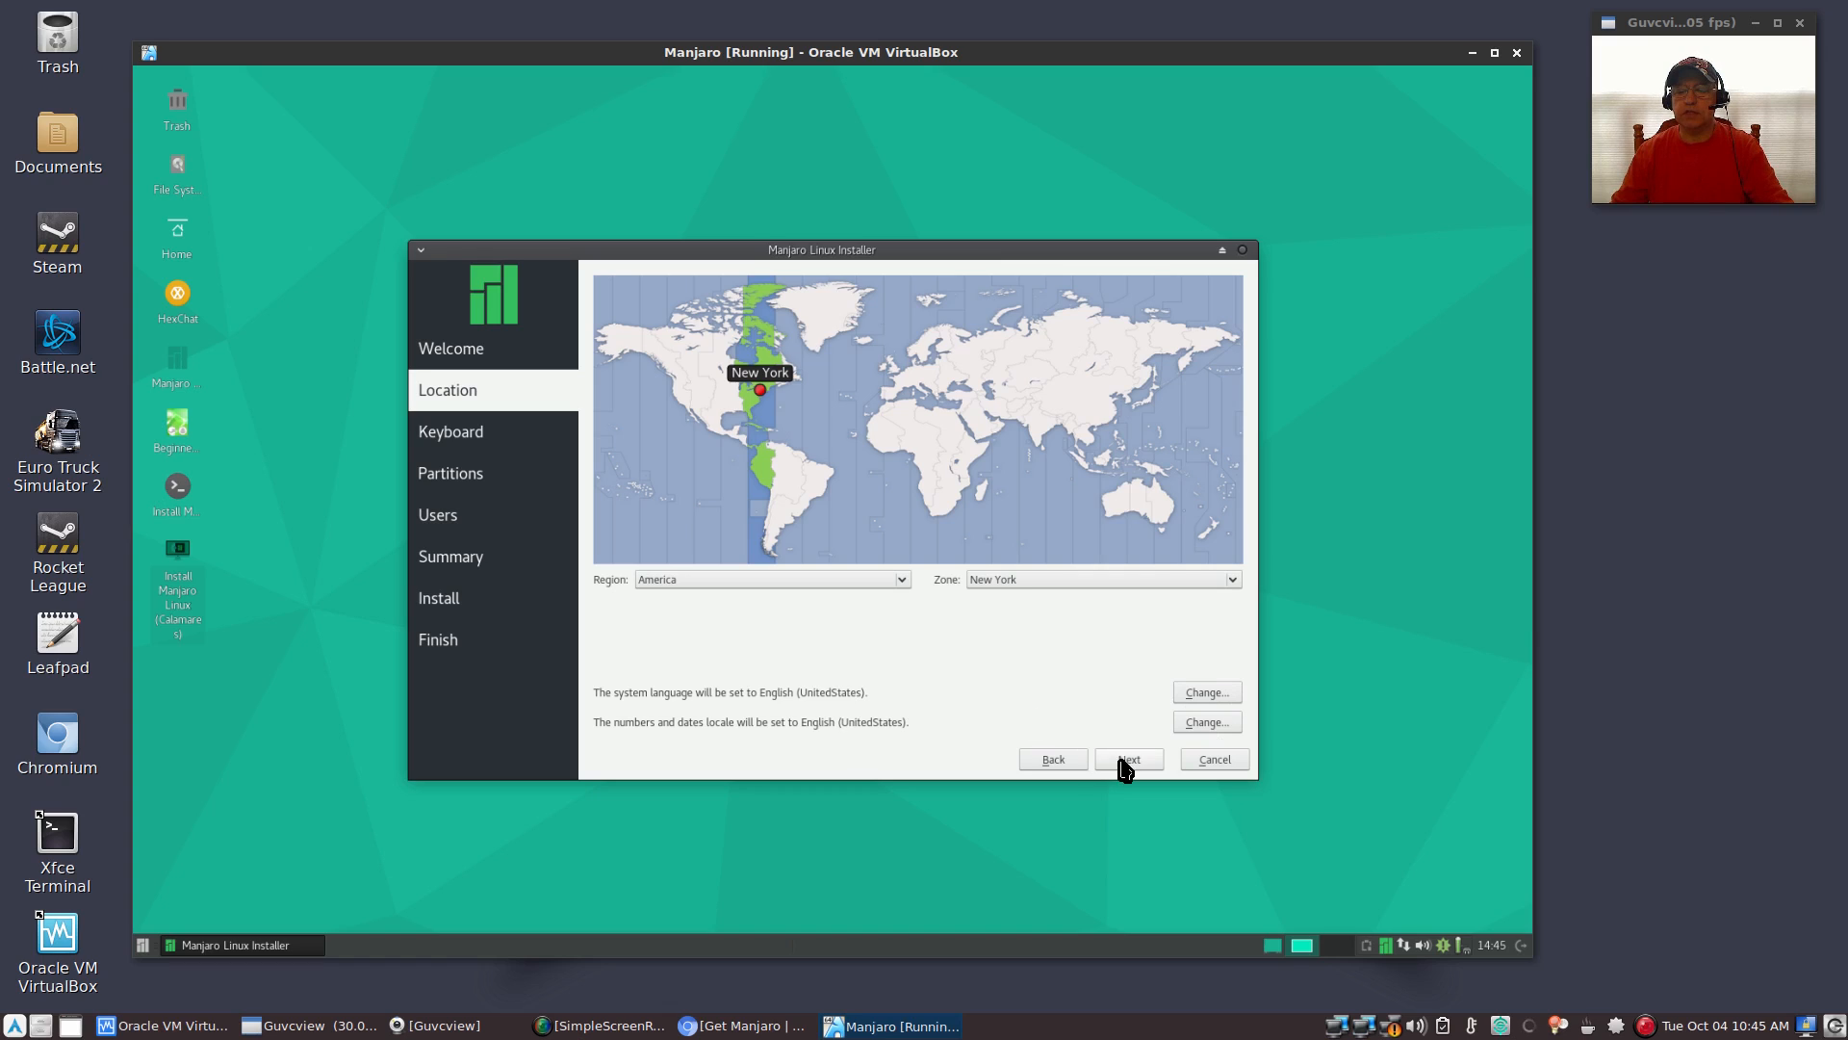
click(1127, 757)
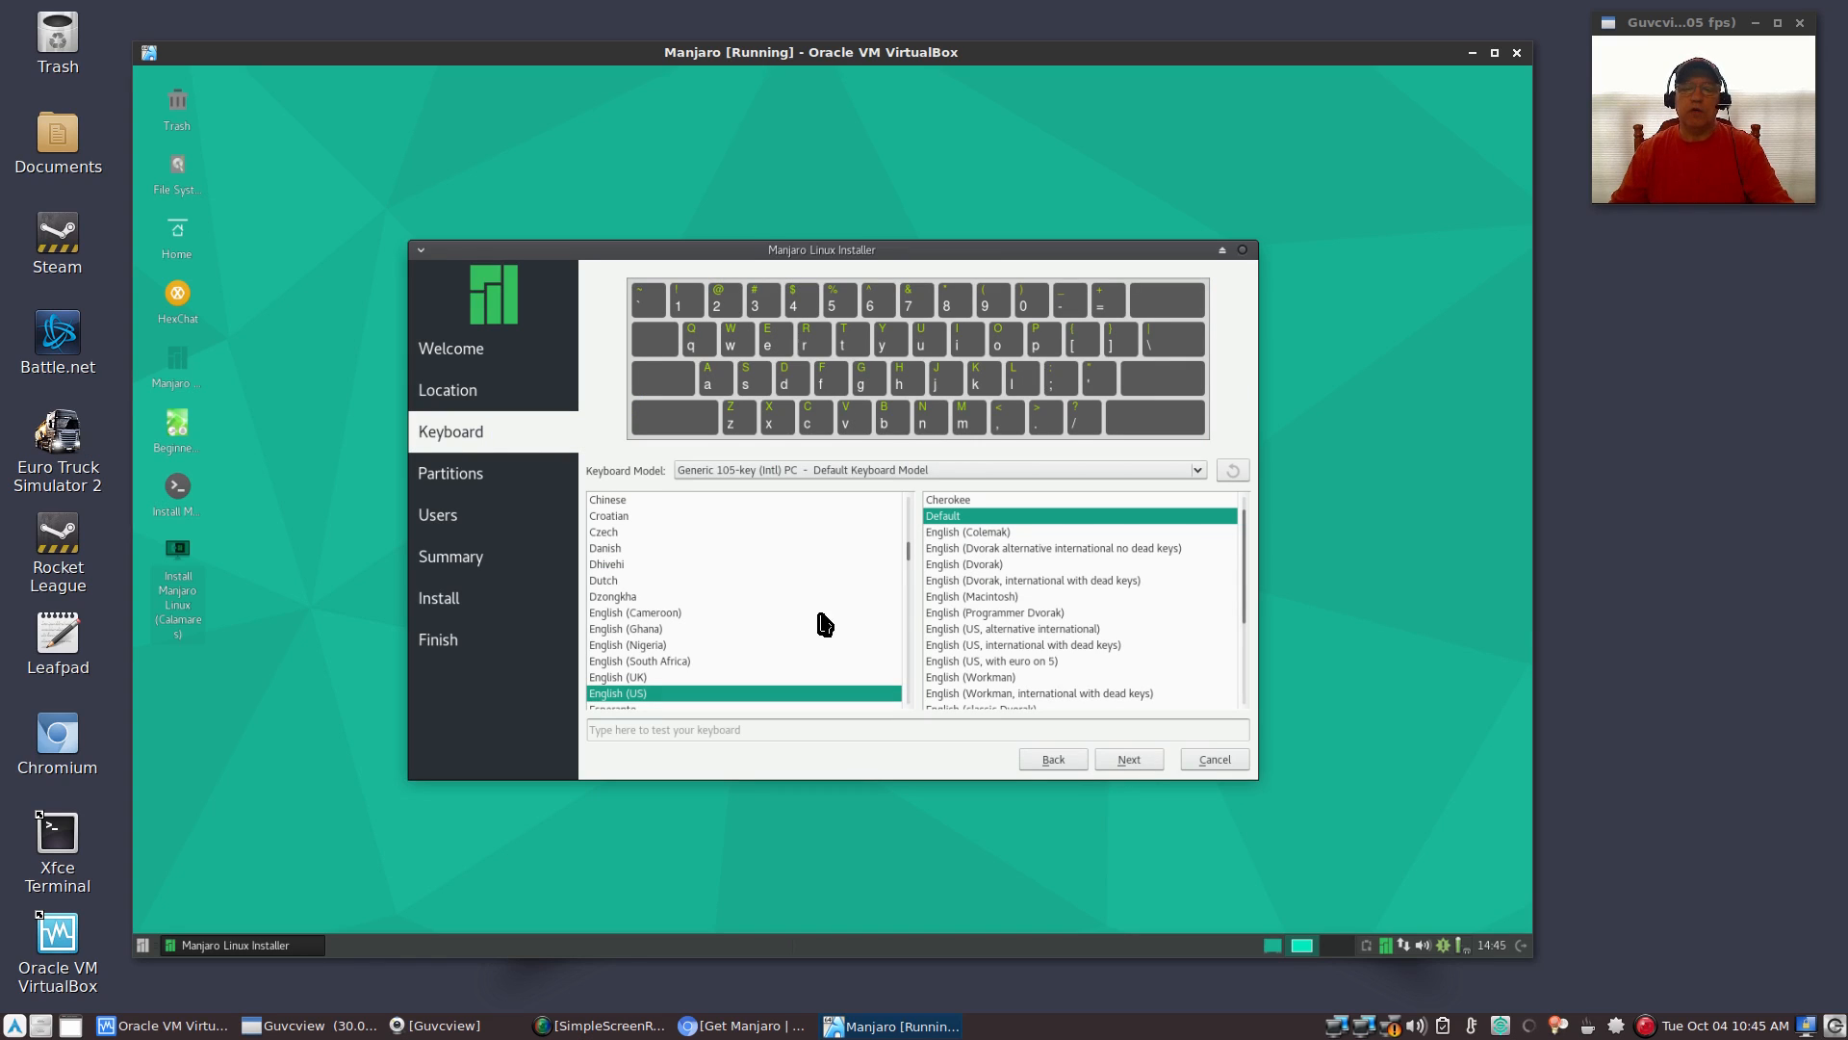
mouse_move(730, 567)
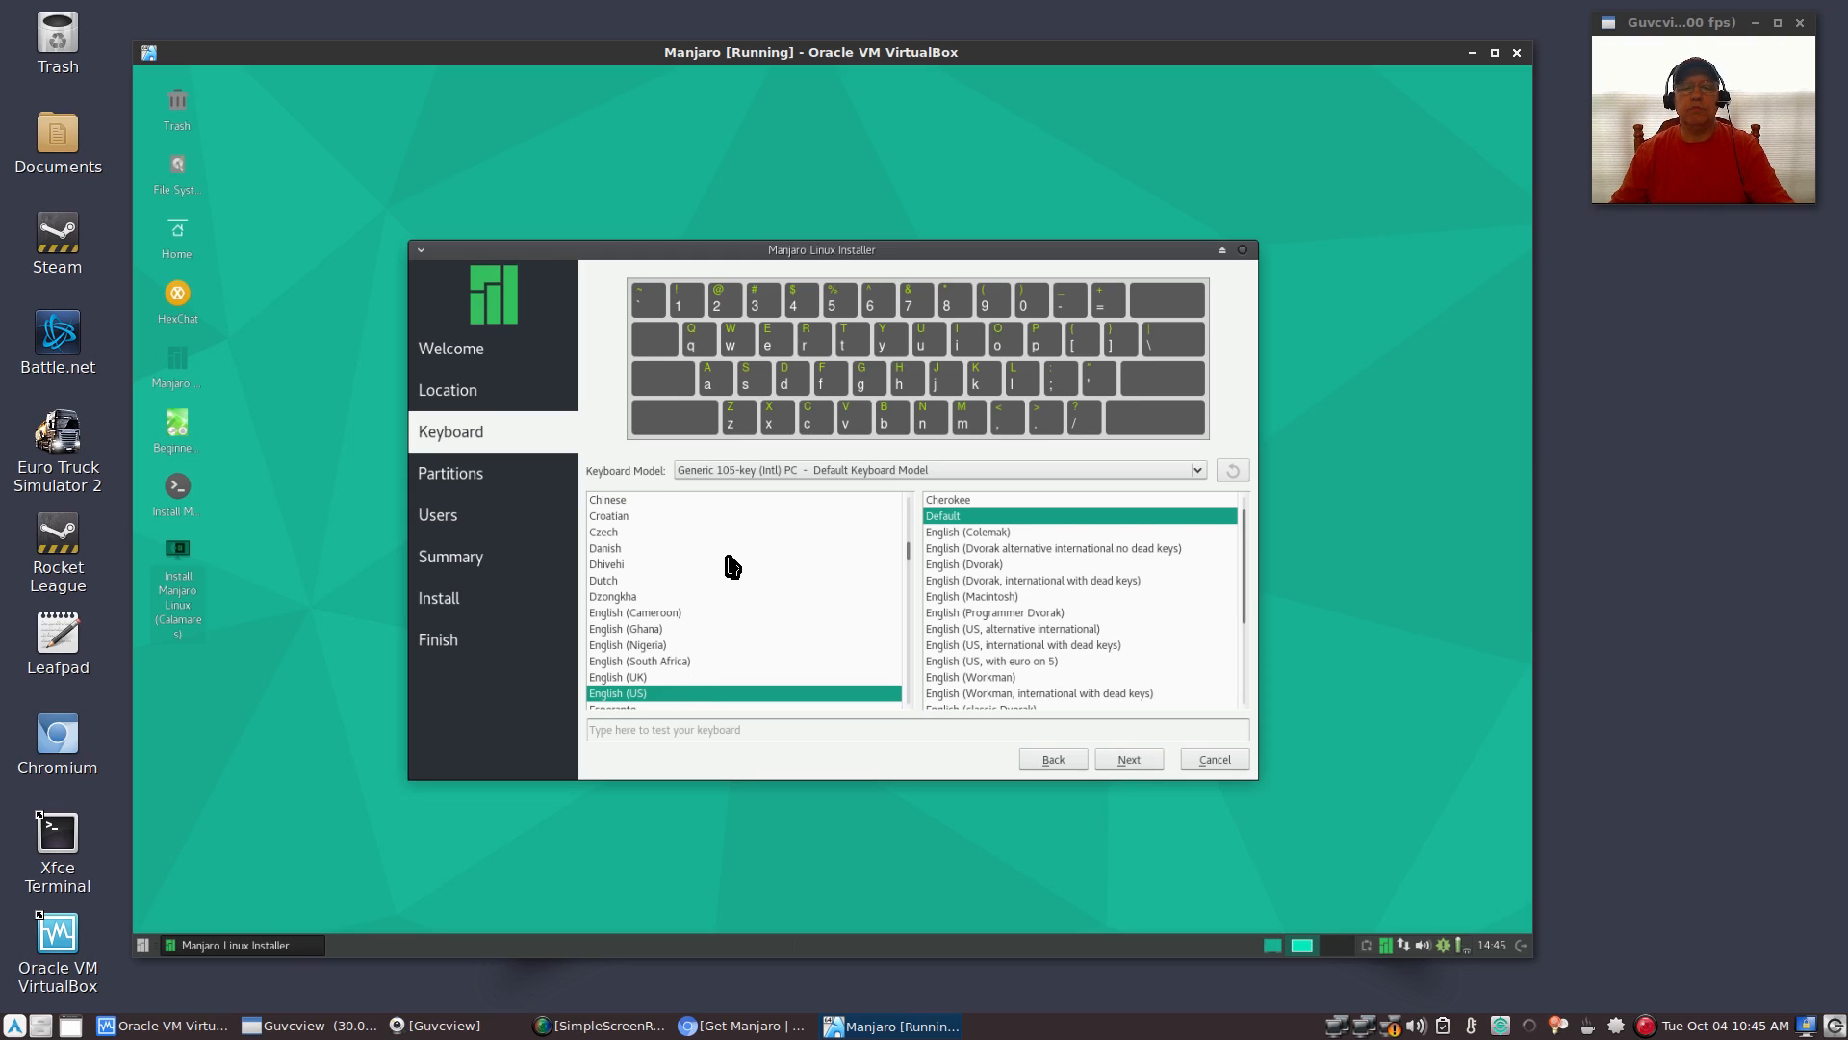
mouse_move(749, 488)
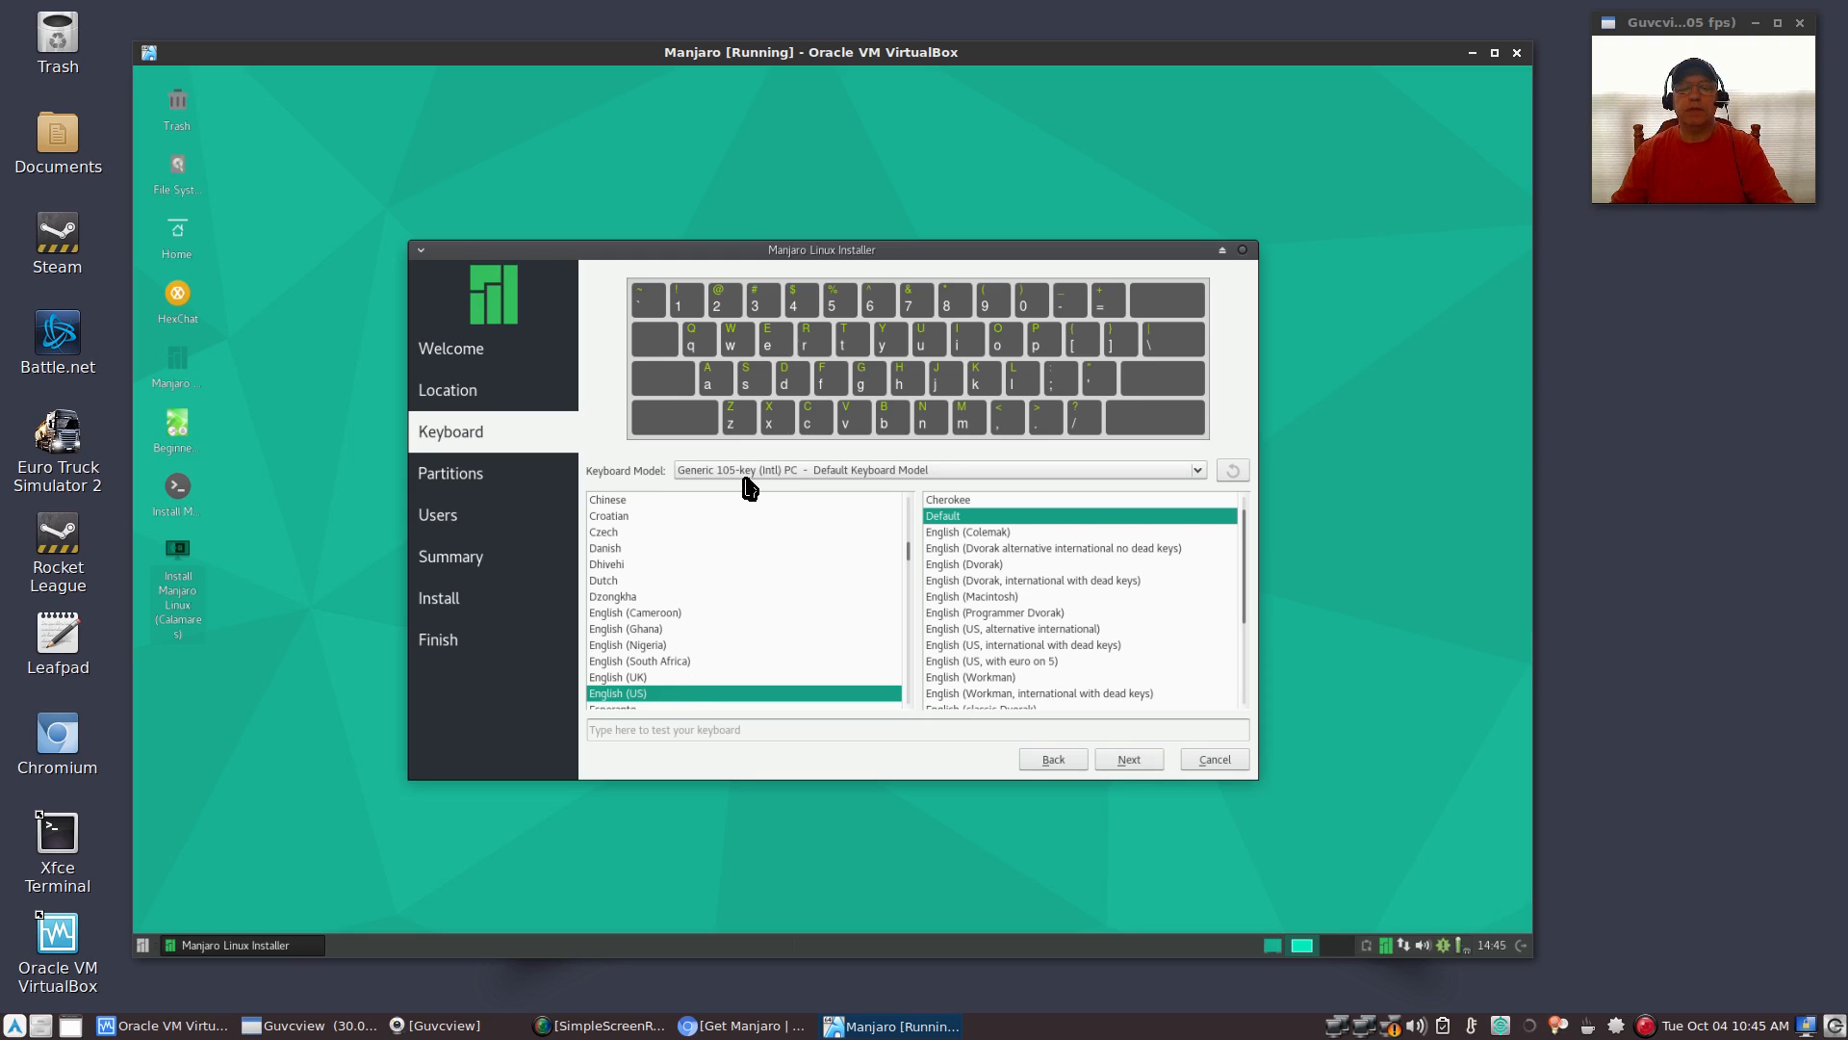
mouse_move(797, 482)
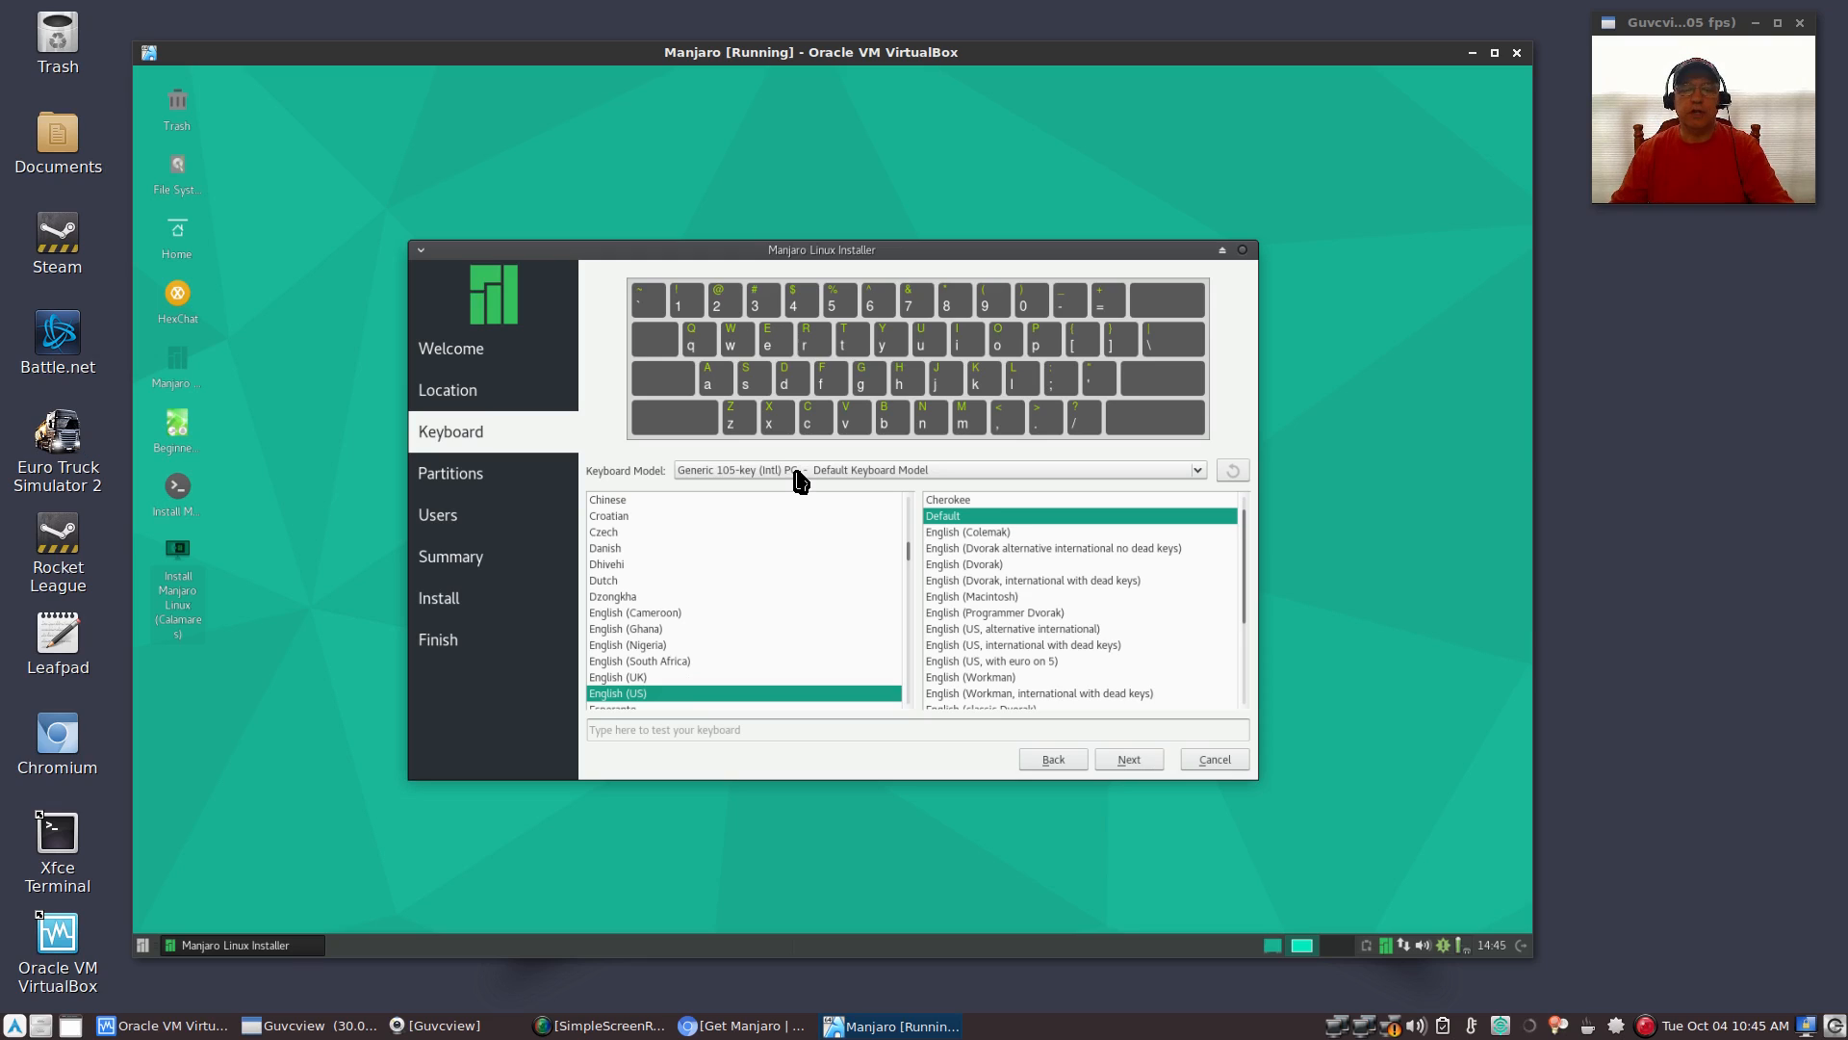
mouse_move(867, 481)
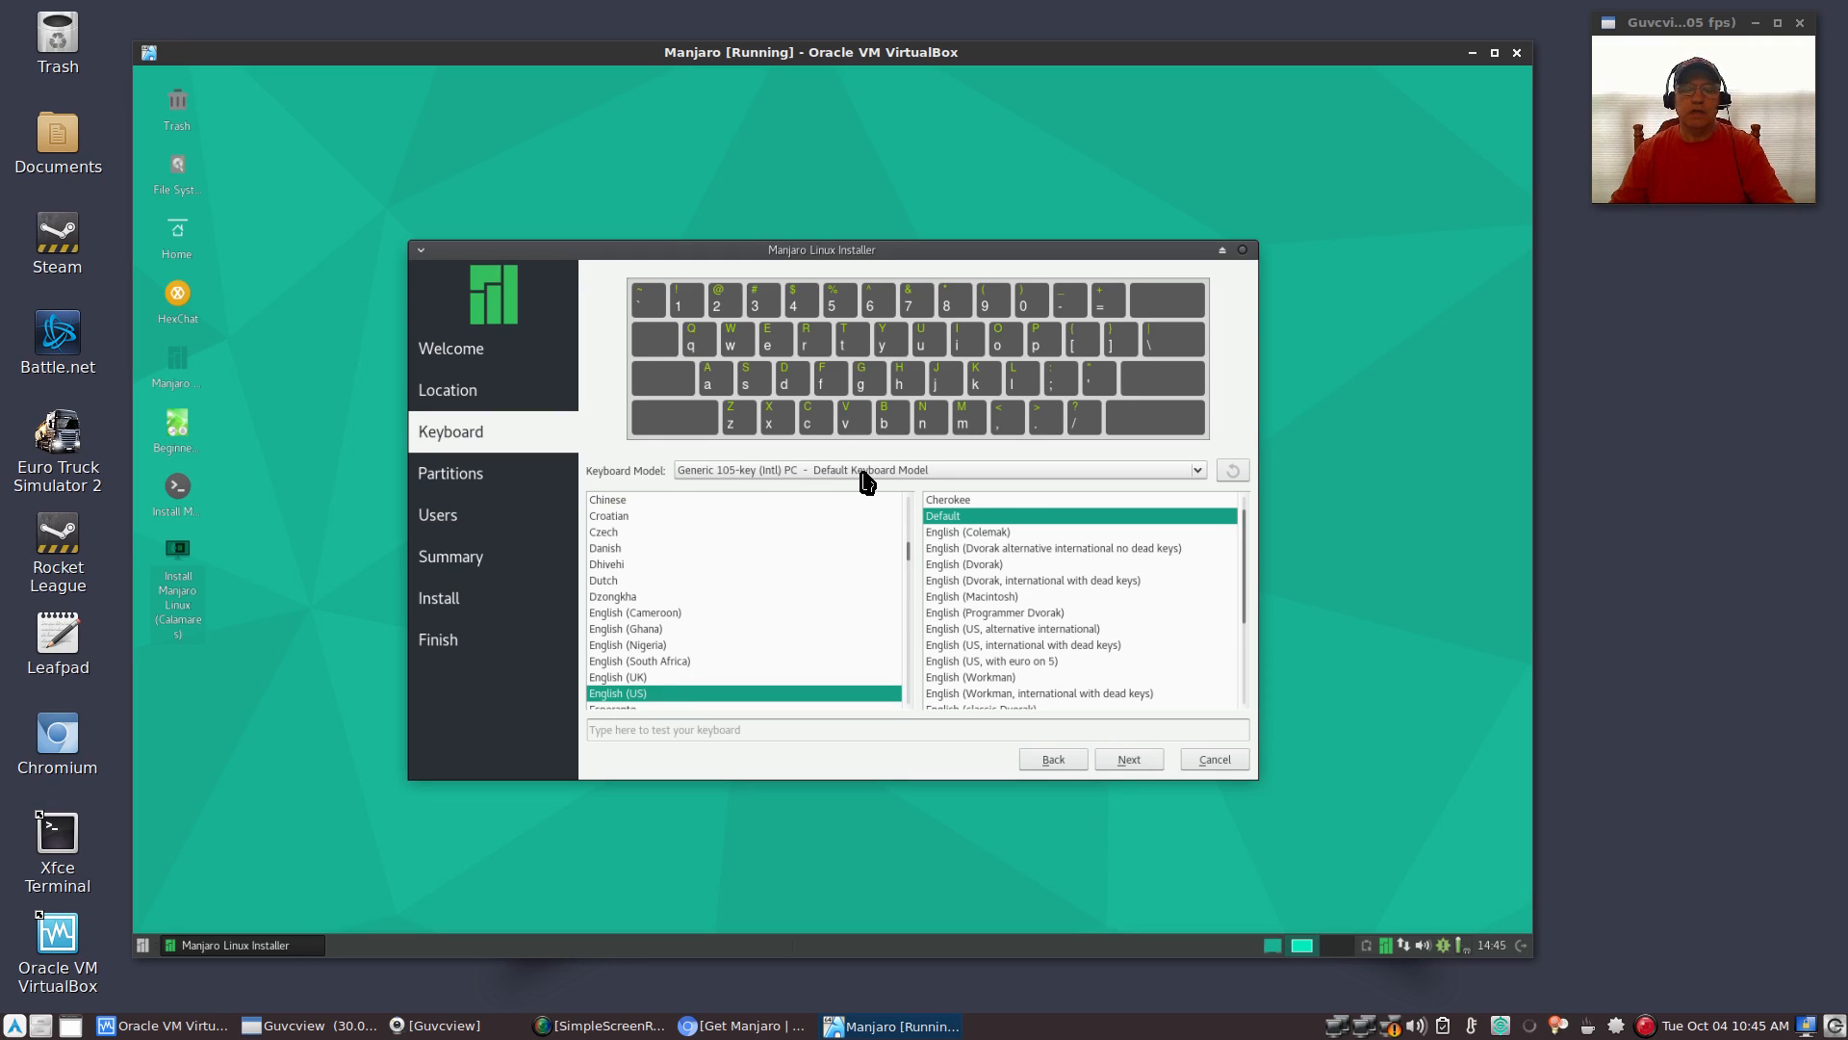
mouse_move(1004, 522)
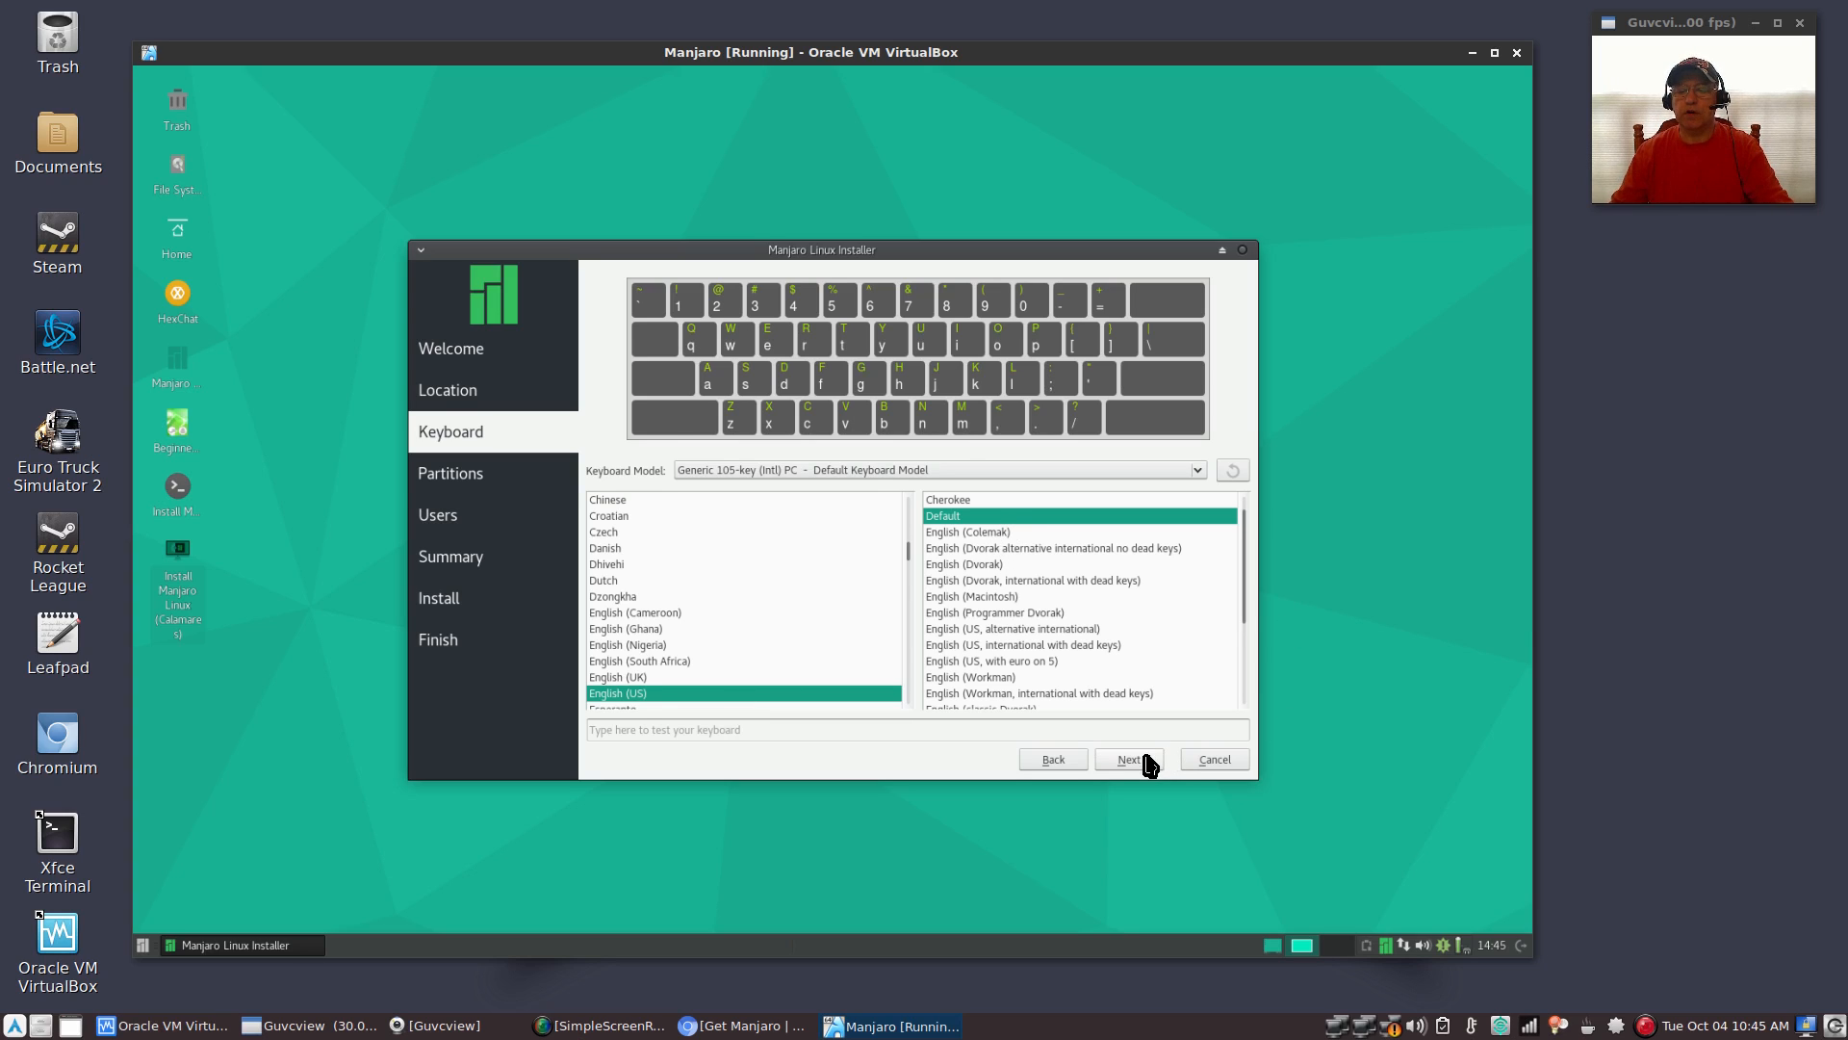
Keep the English (US) keyboard layout and advance to the Partitions page
click(1126, 758)
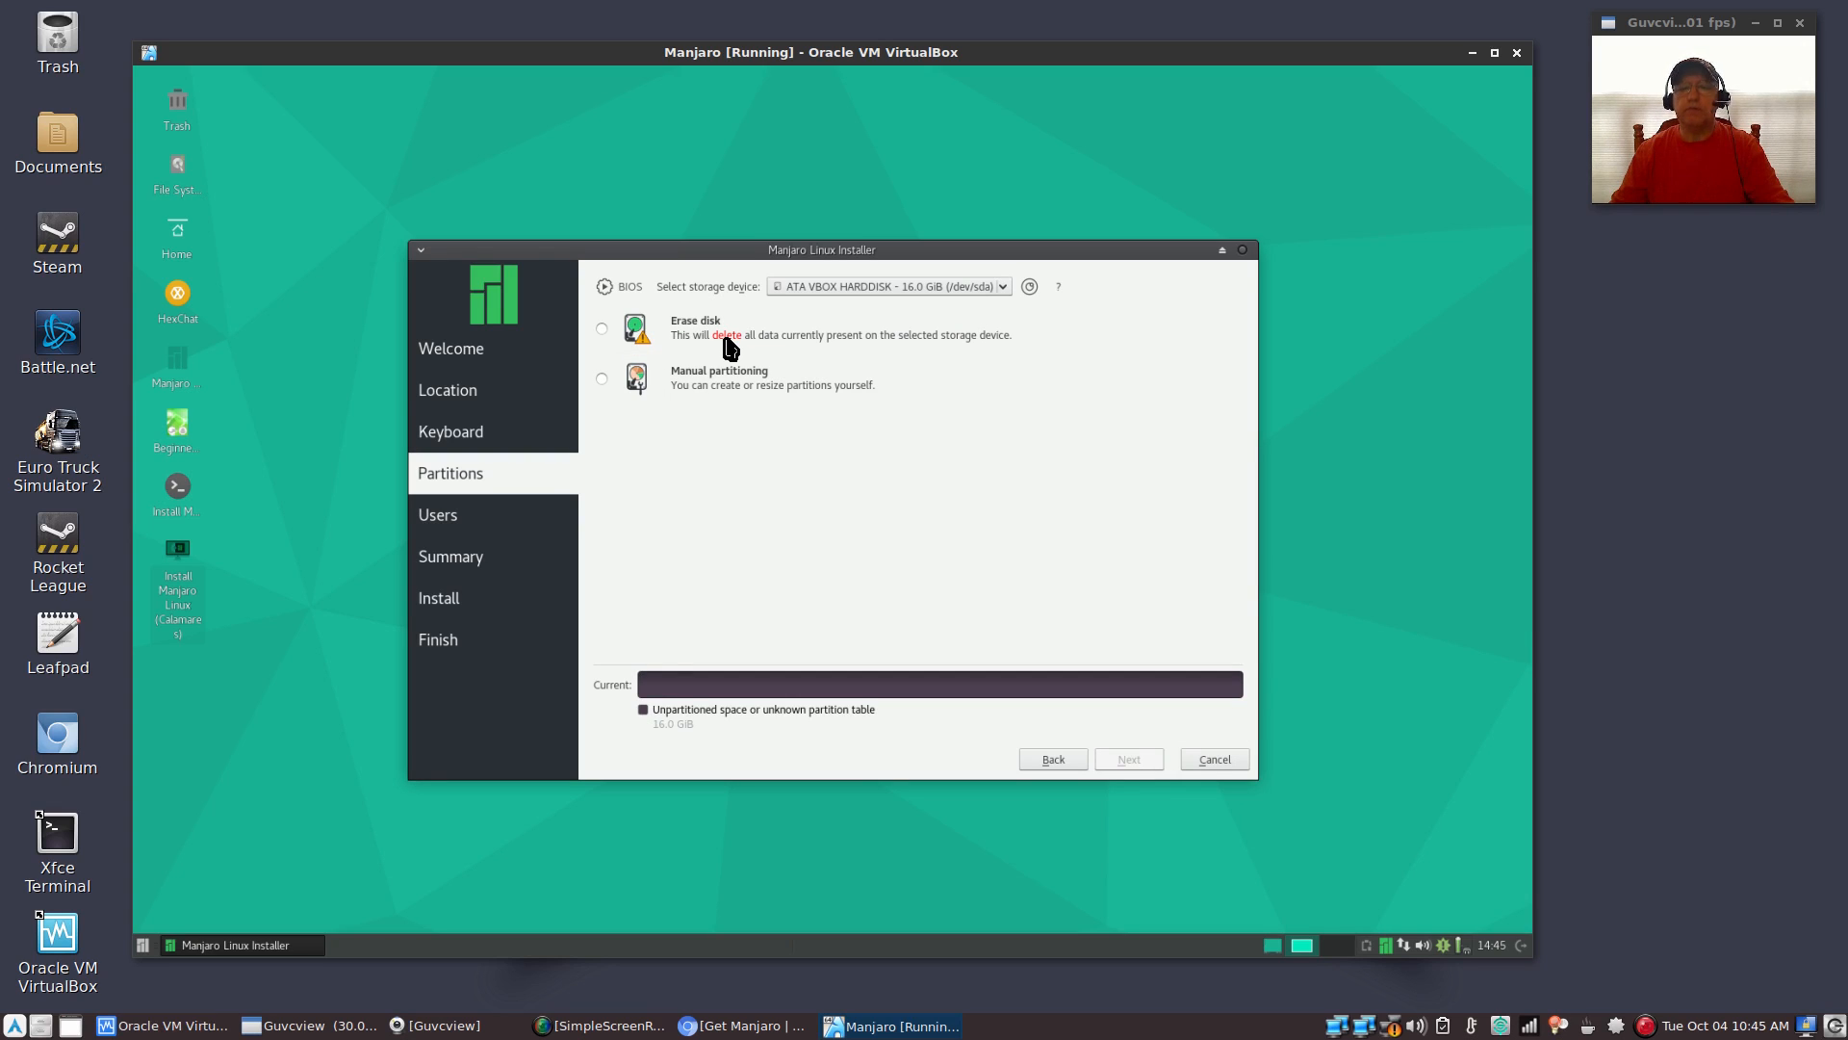
mouse_move(810, 341)
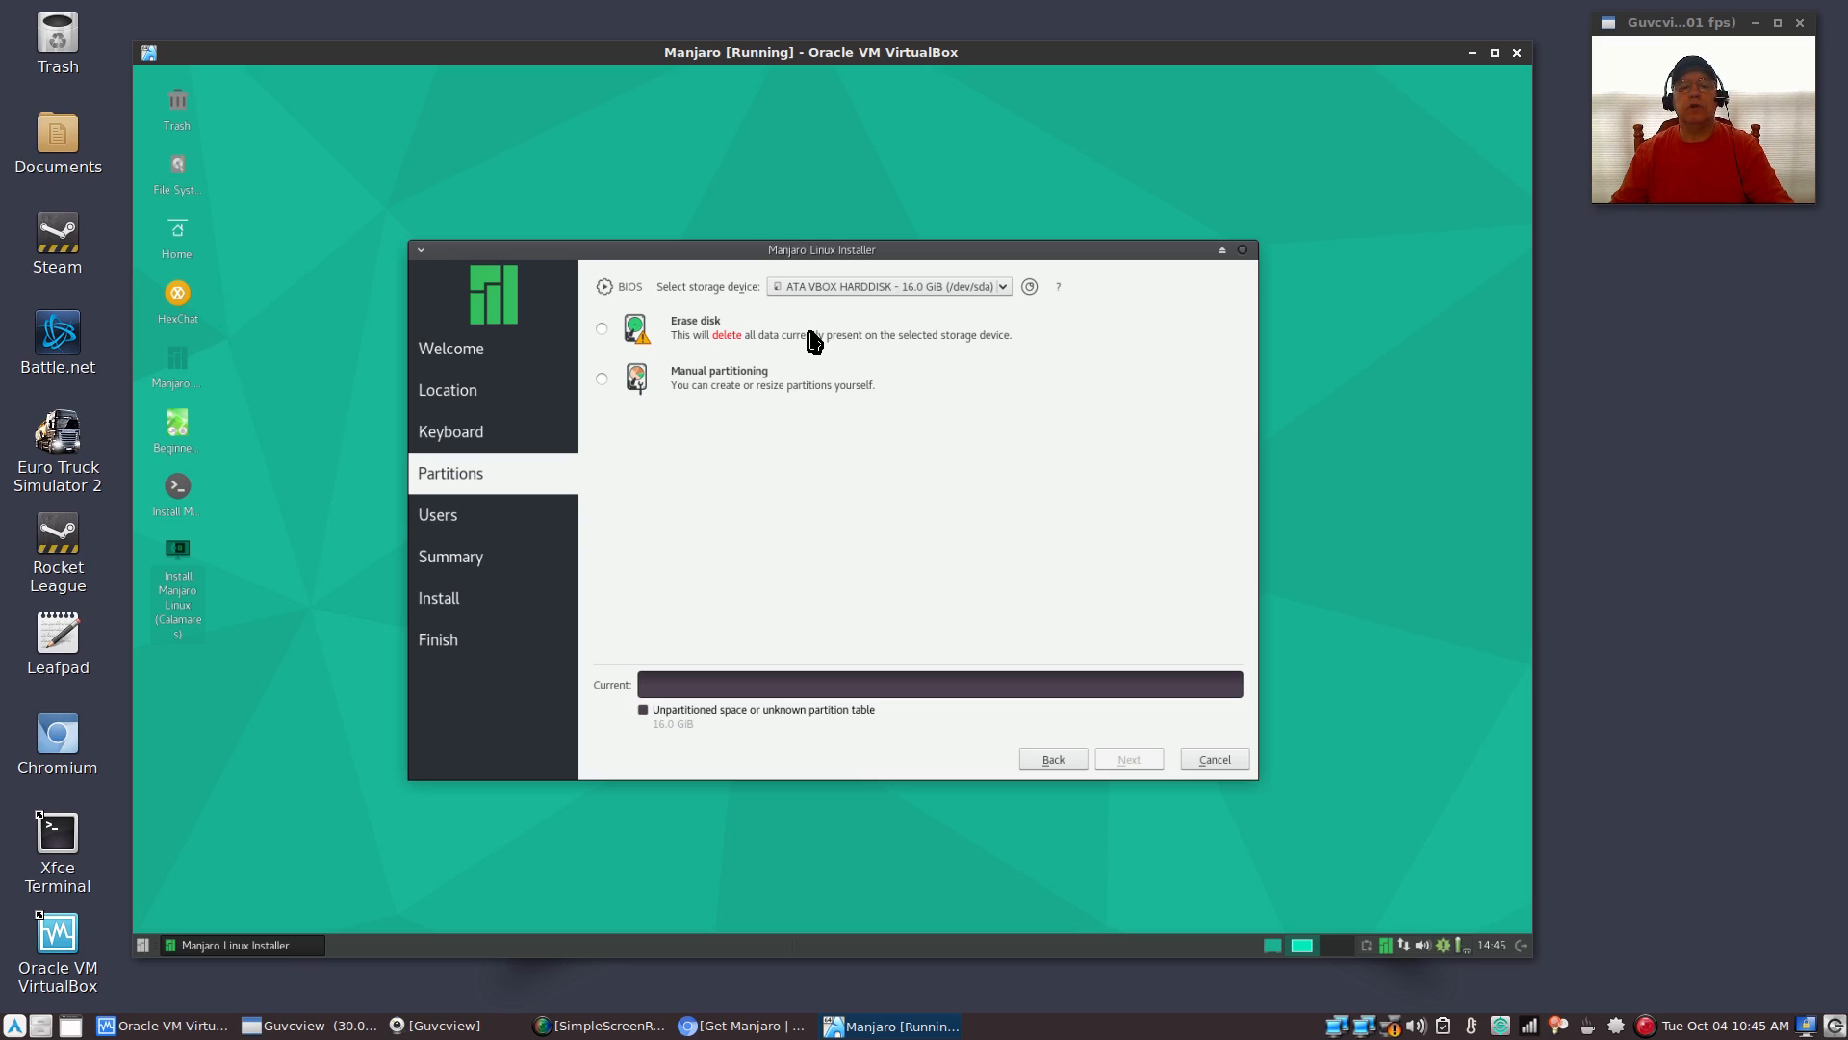
mouse_move(829, 347)
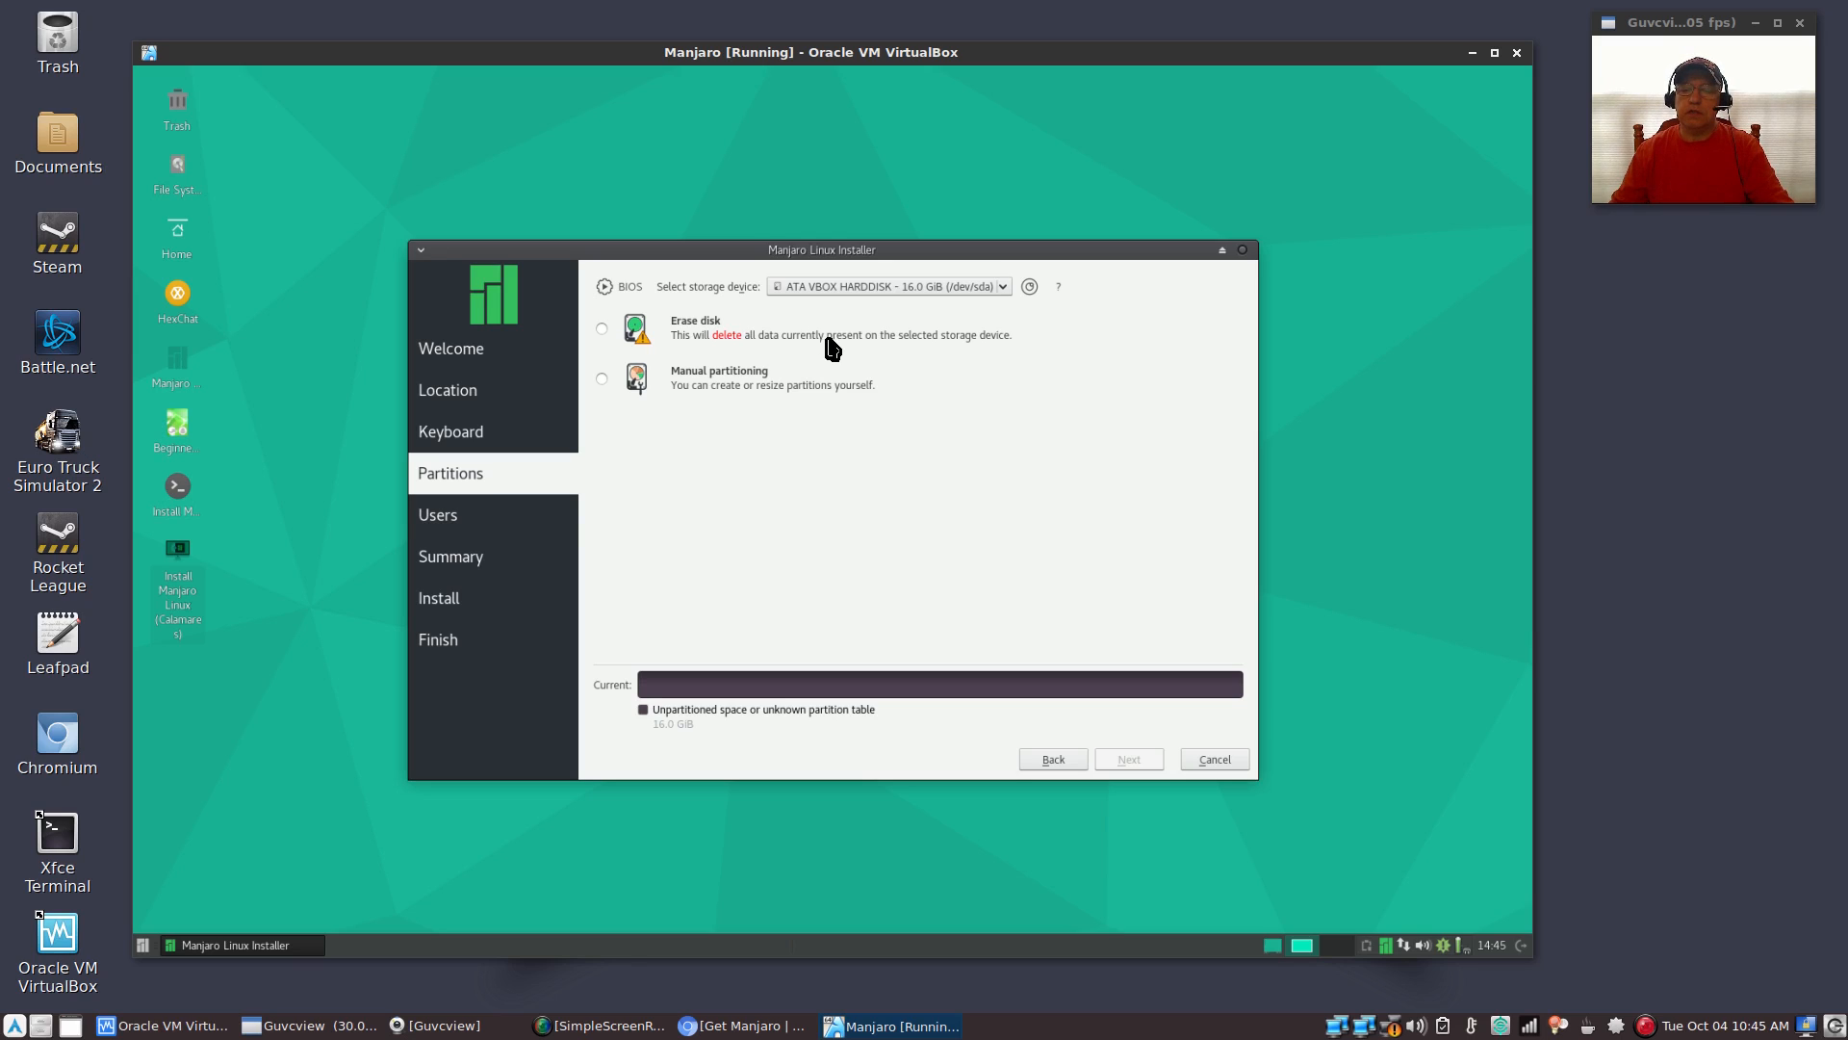
mouse_move(918, 327)
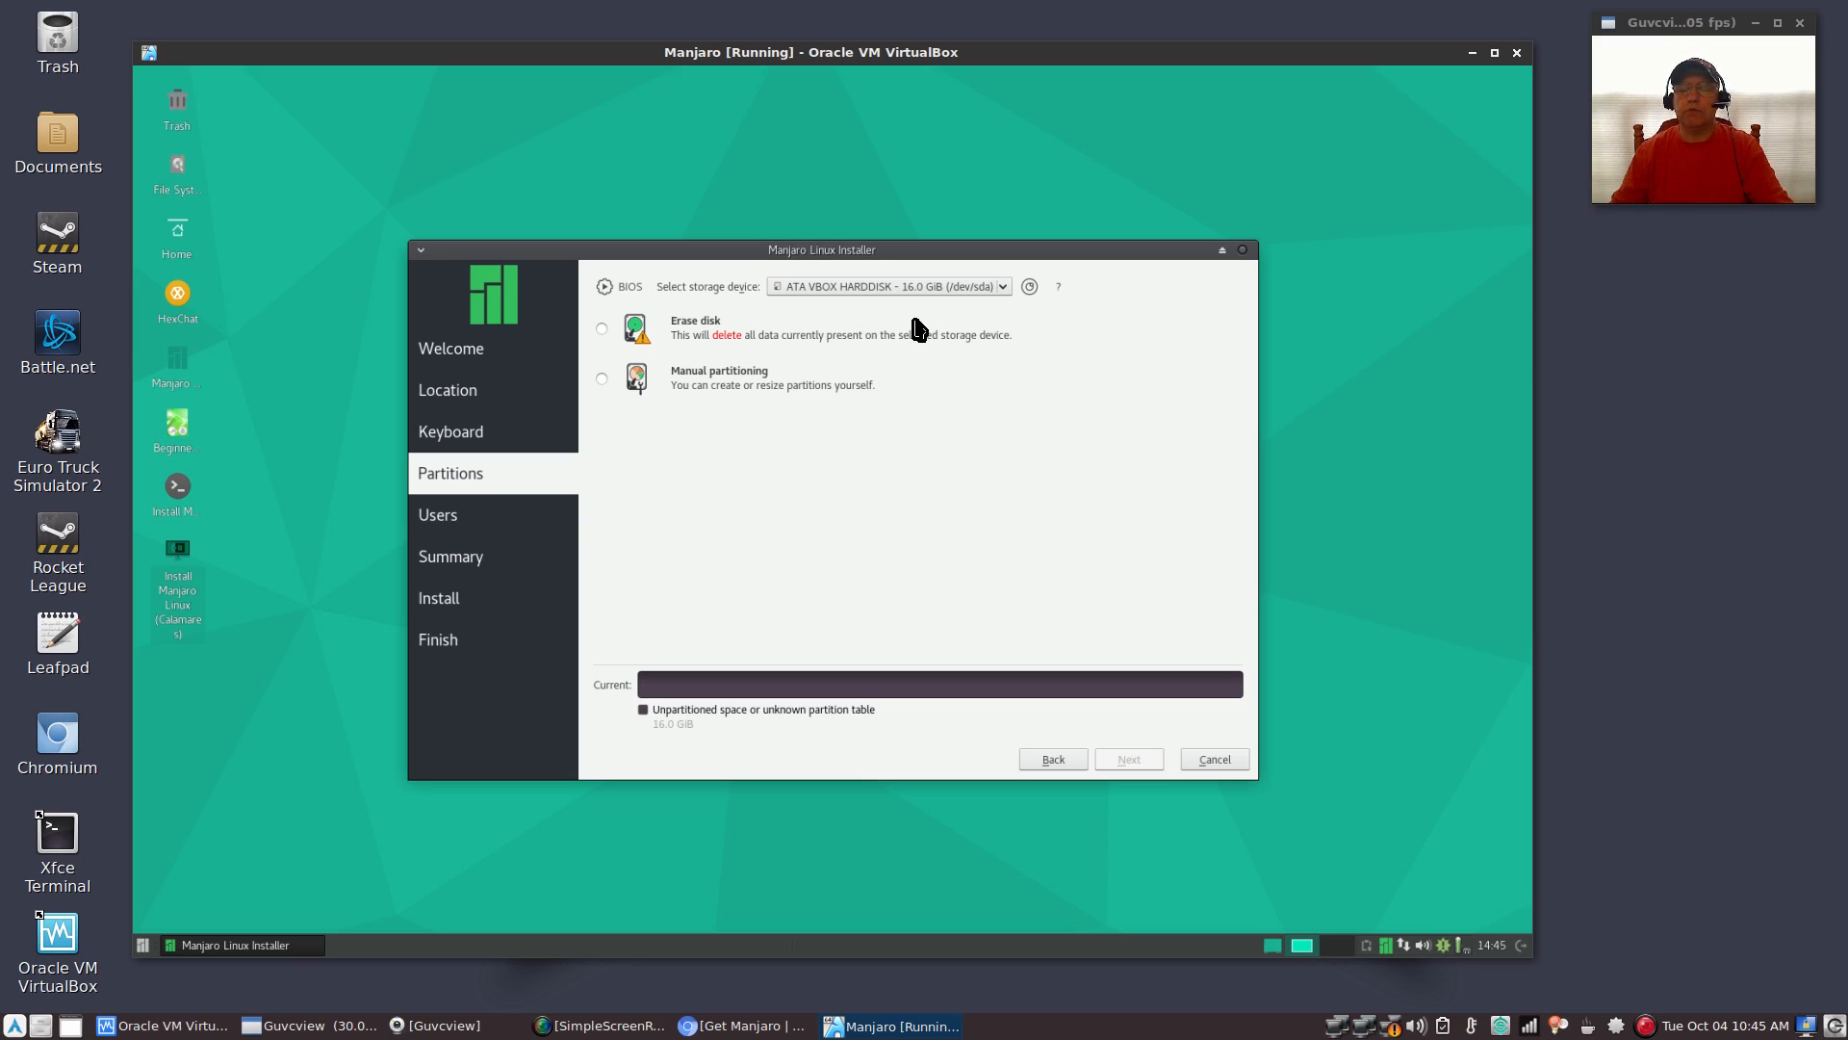
mouse_move(893, 368)
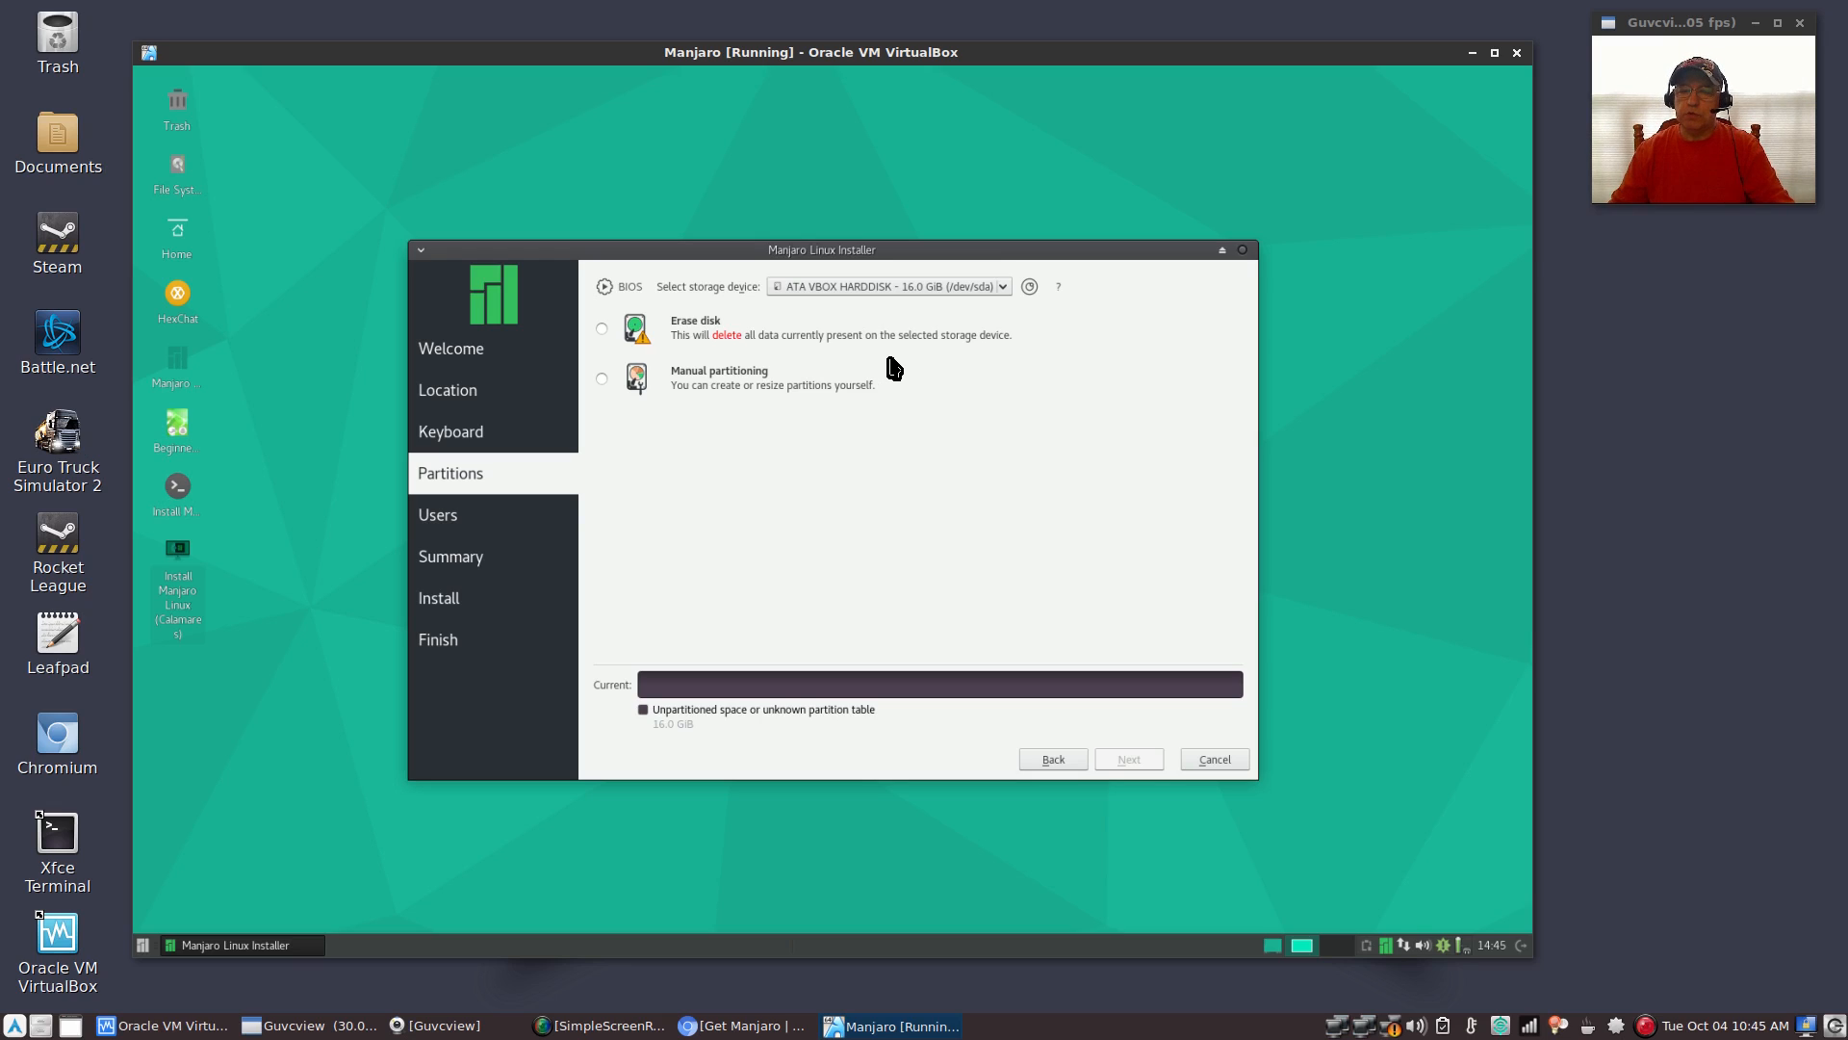
mouse_move(807, 367)
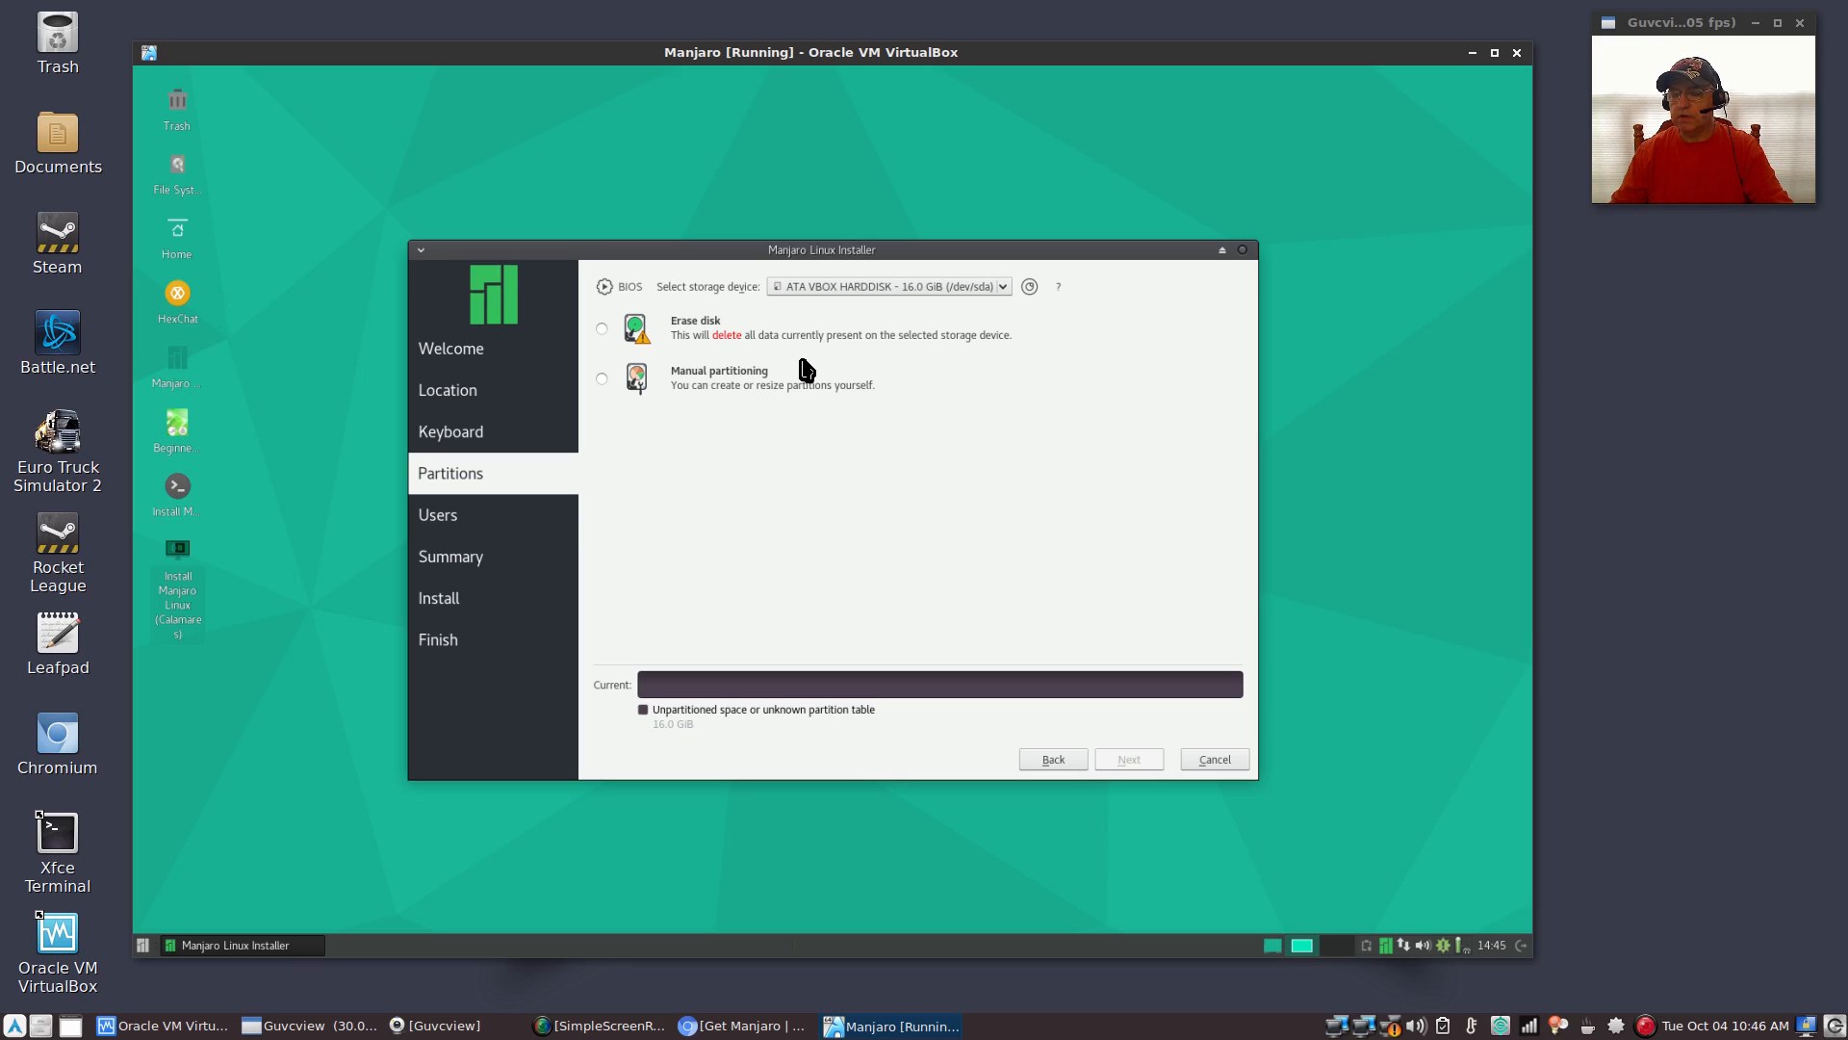
mouse_move(716, 363)
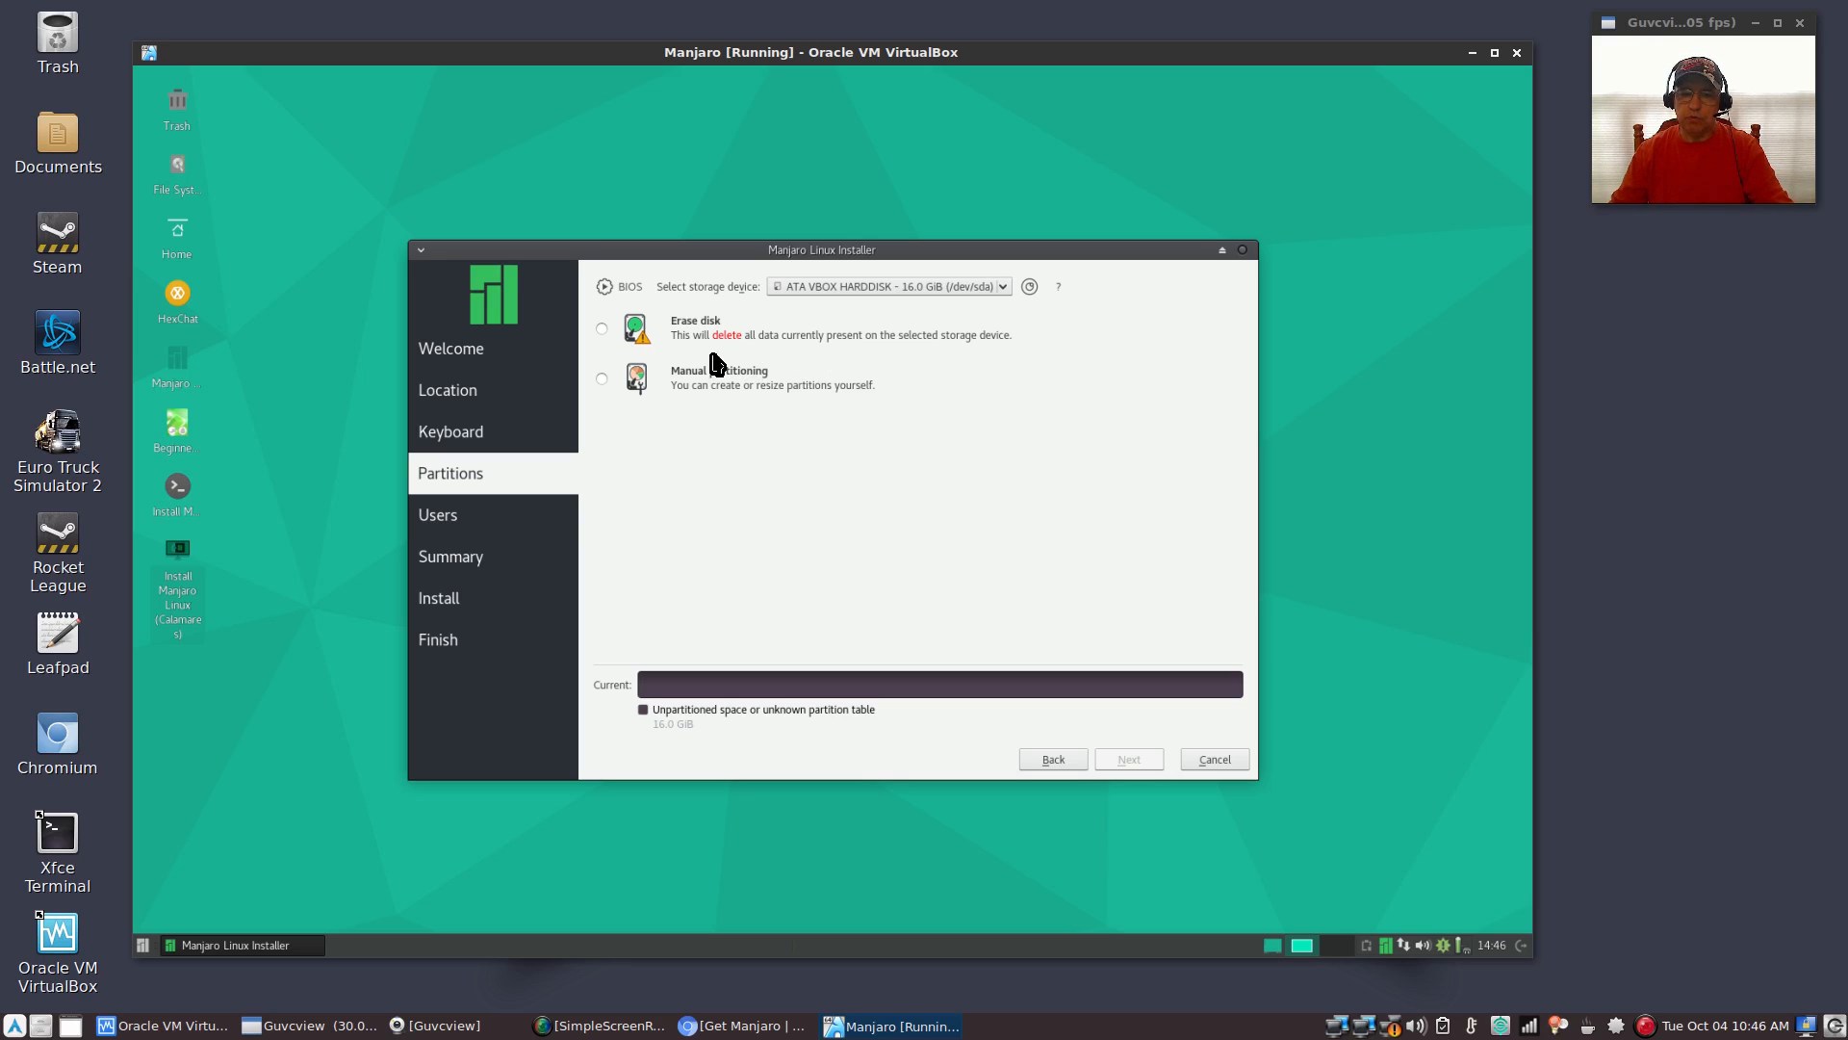
mouse_move(682, 342)
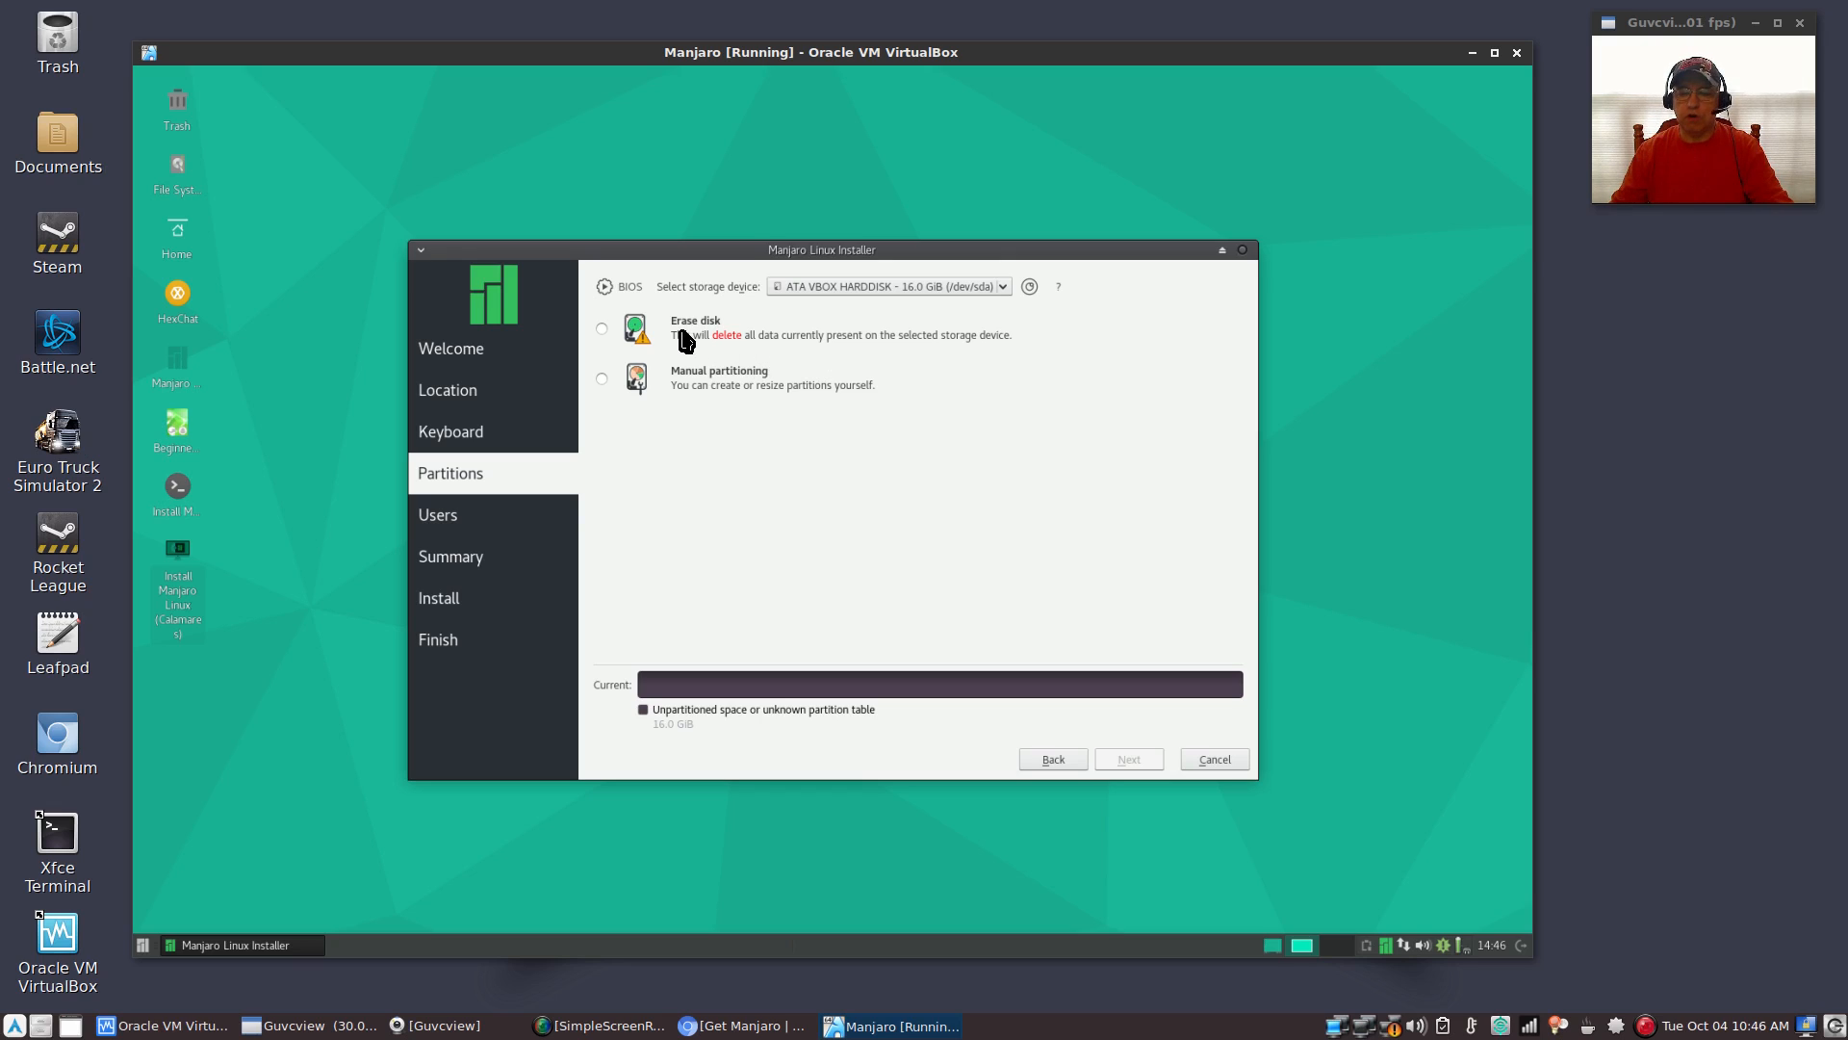
mouse_move(695, 342)
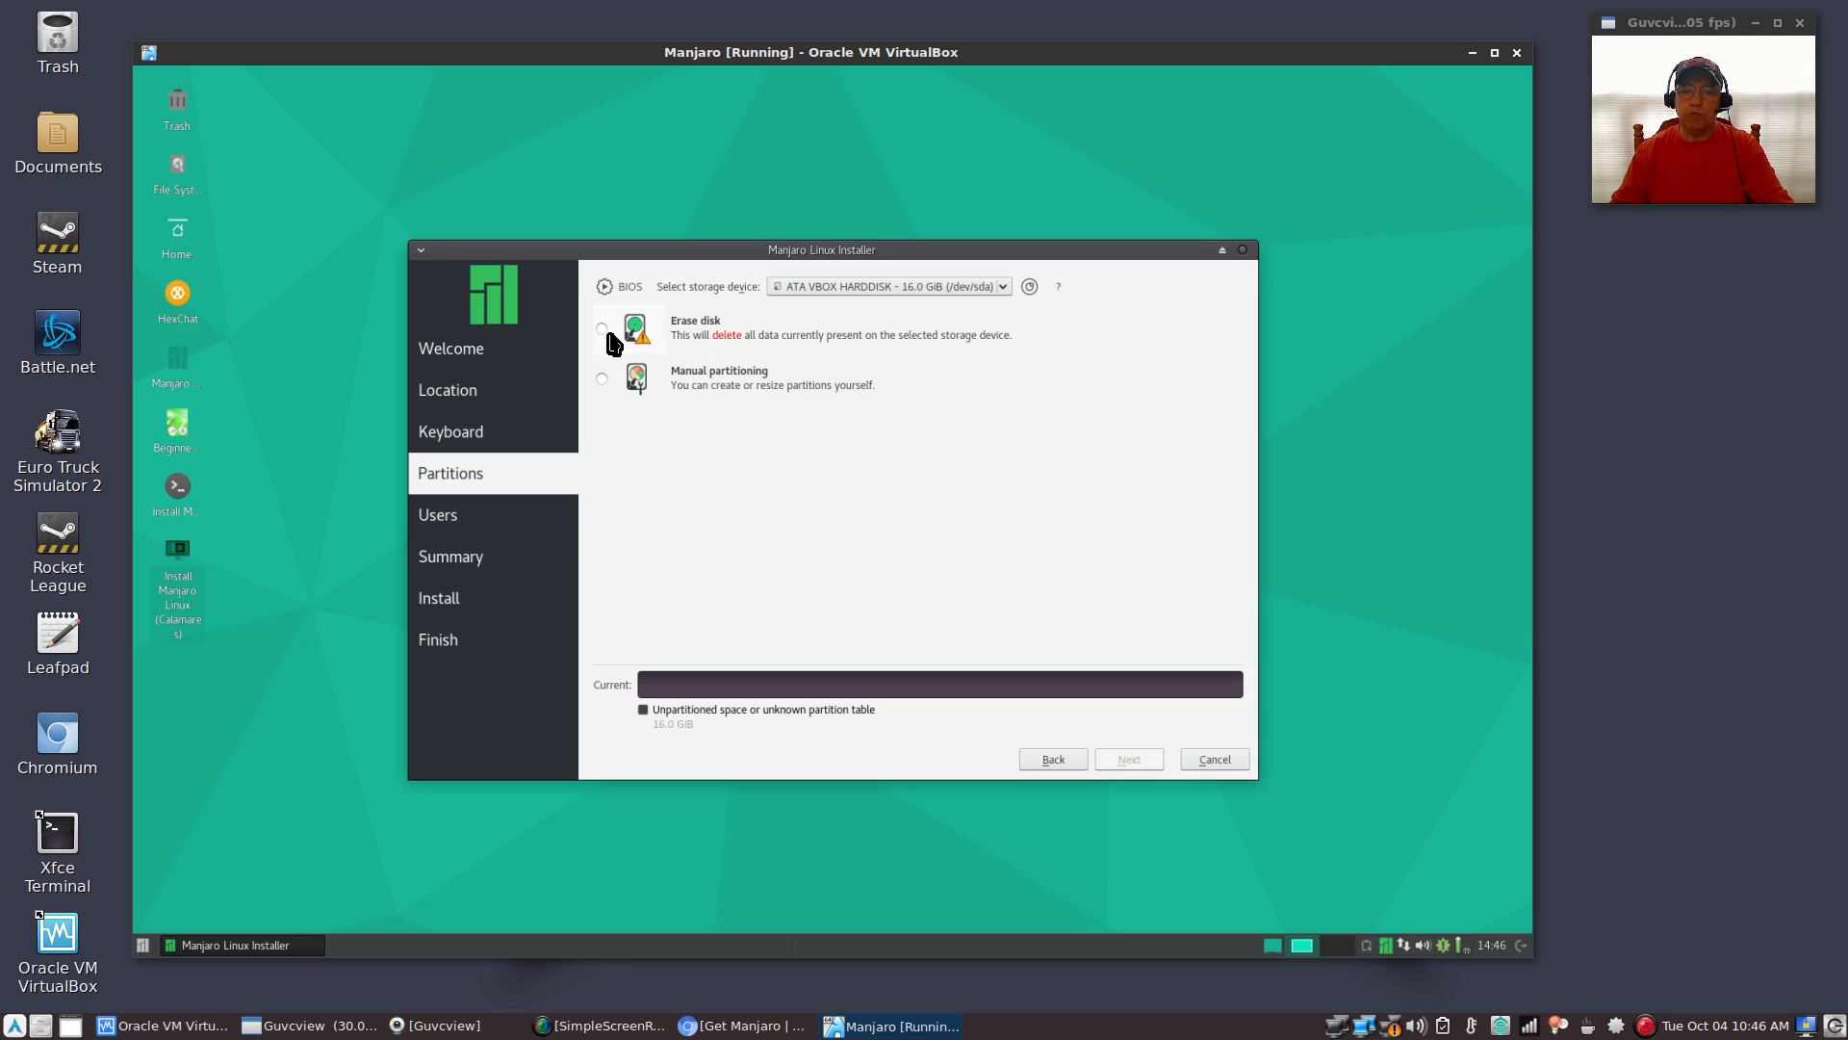
mouse_move(771, 343)
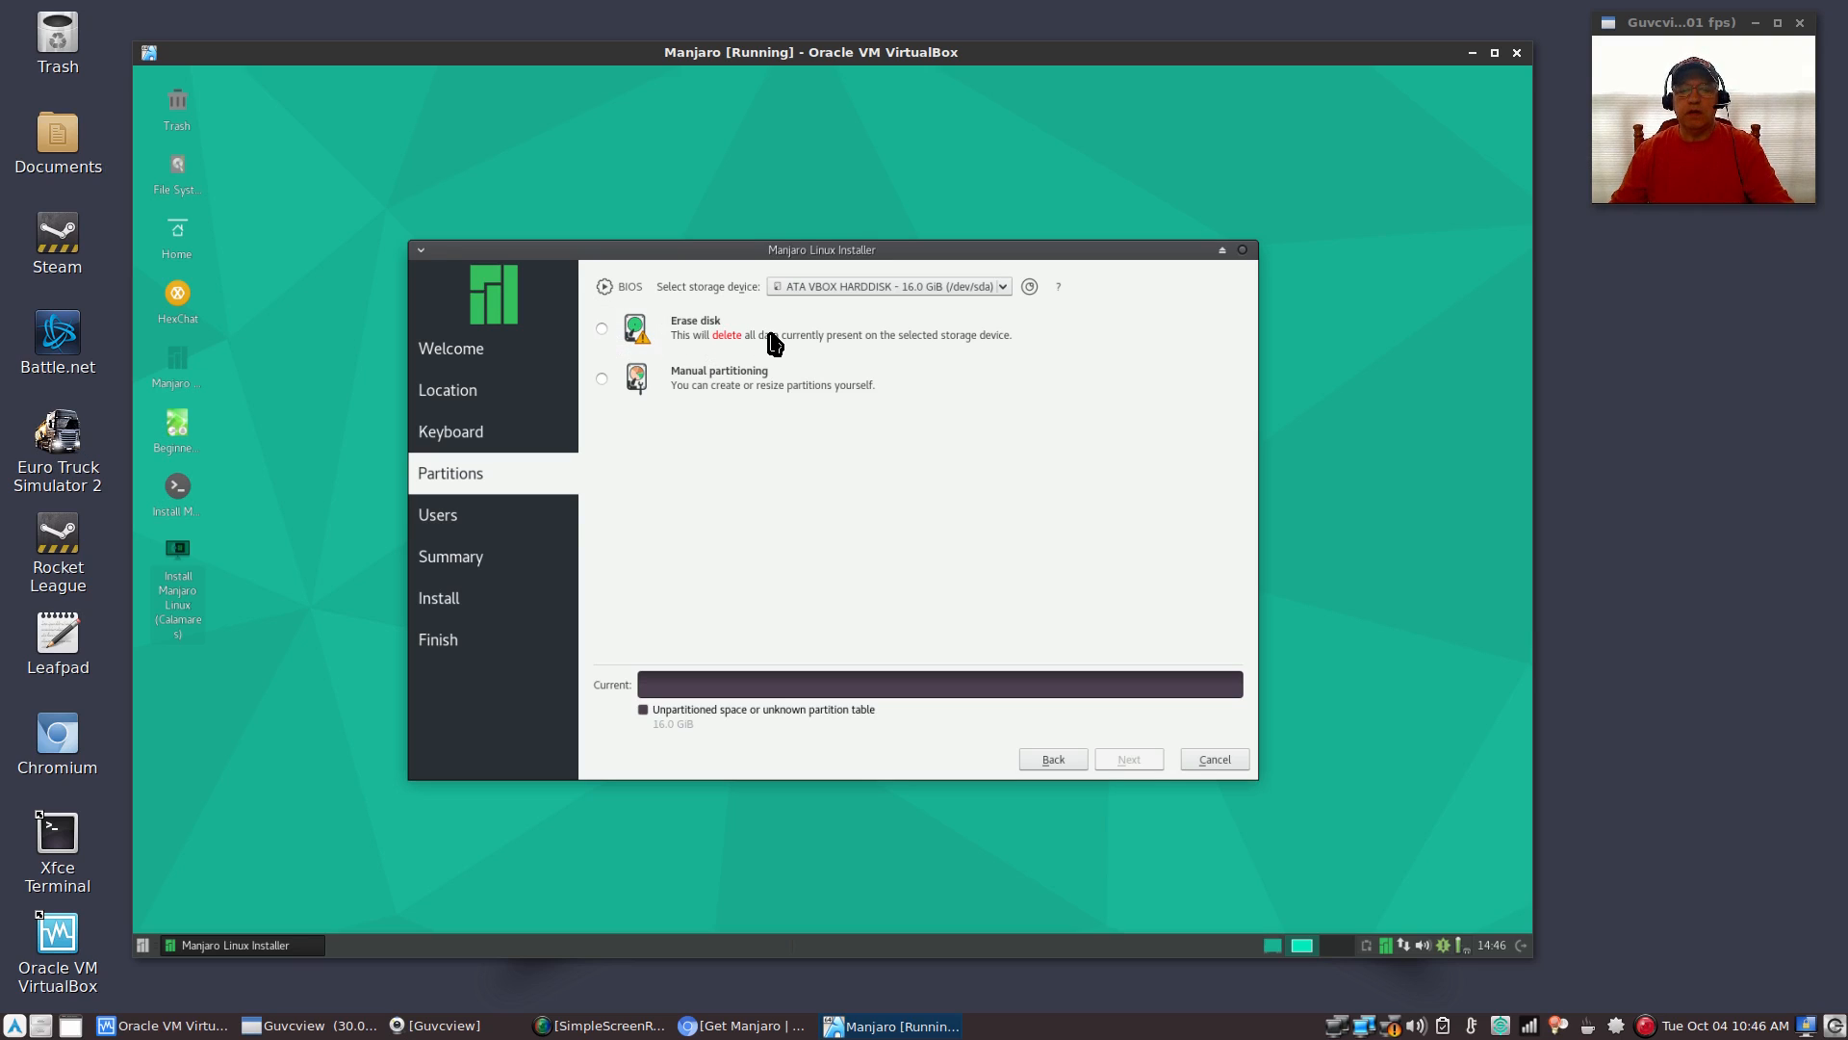
mouse_move(793, 404)
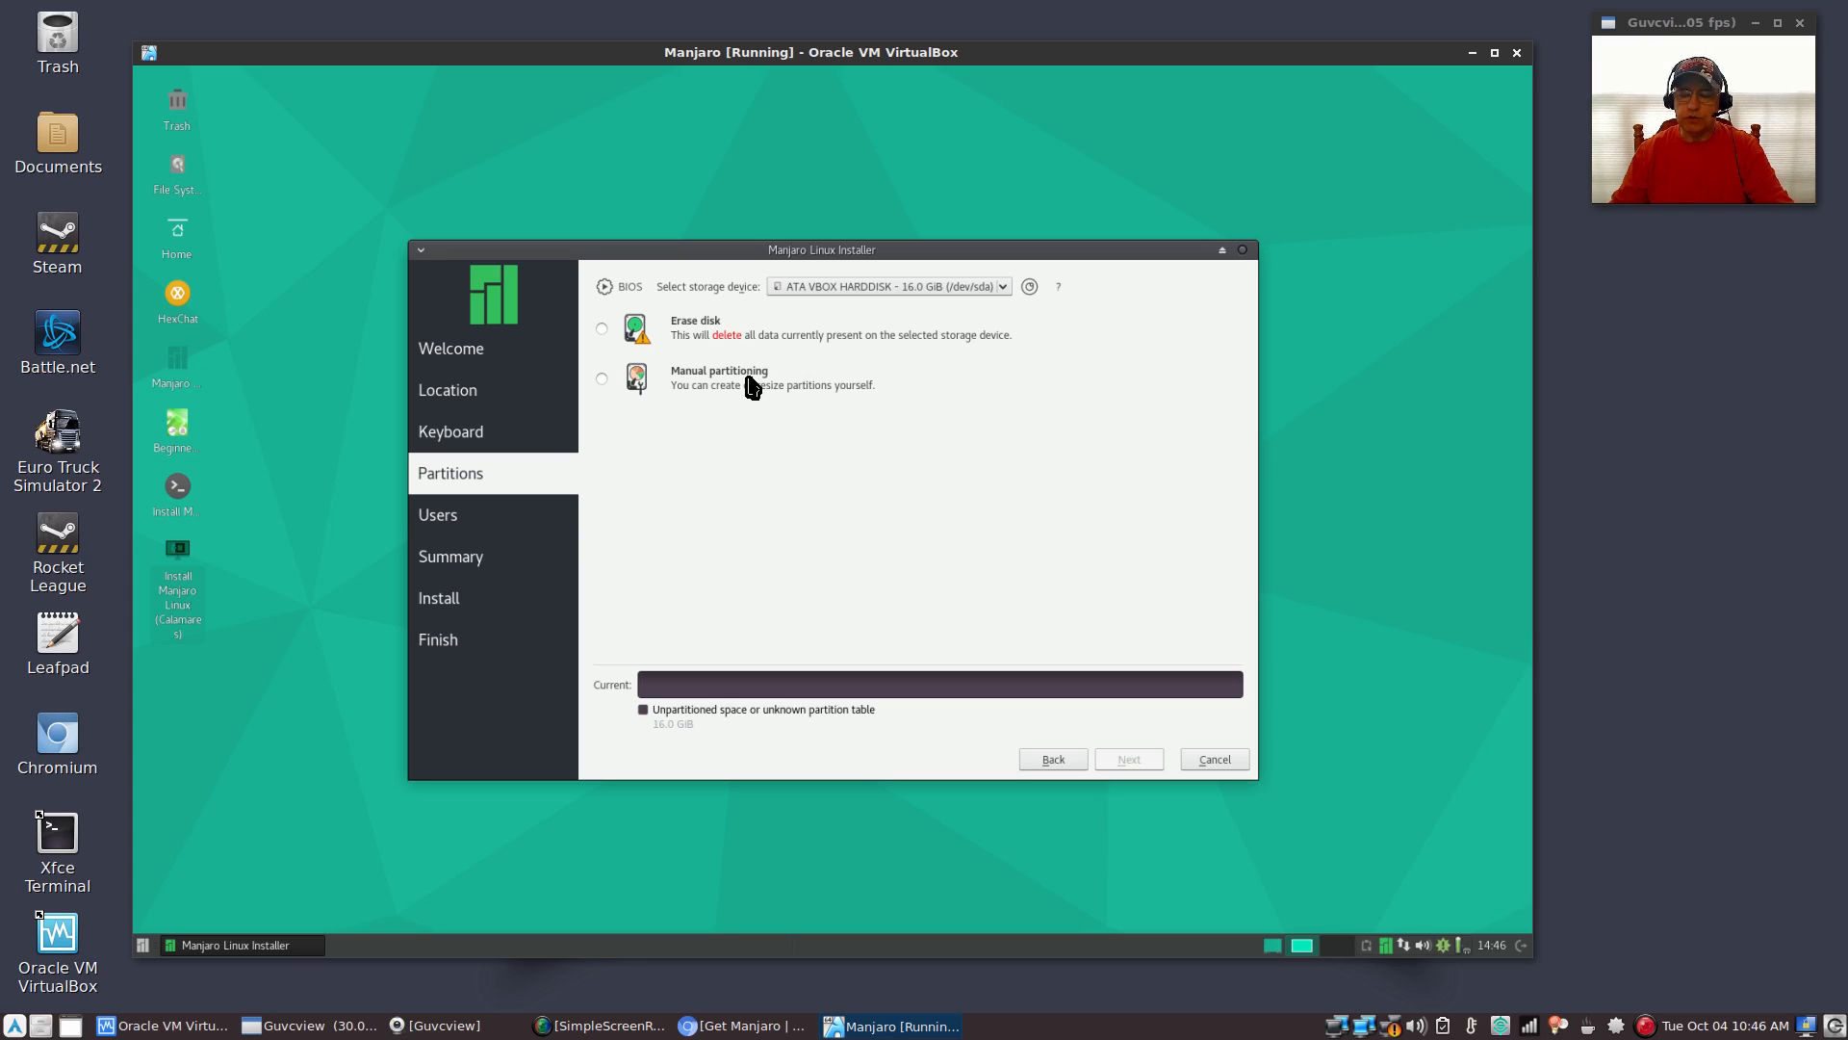
mouse_move(865, 485)
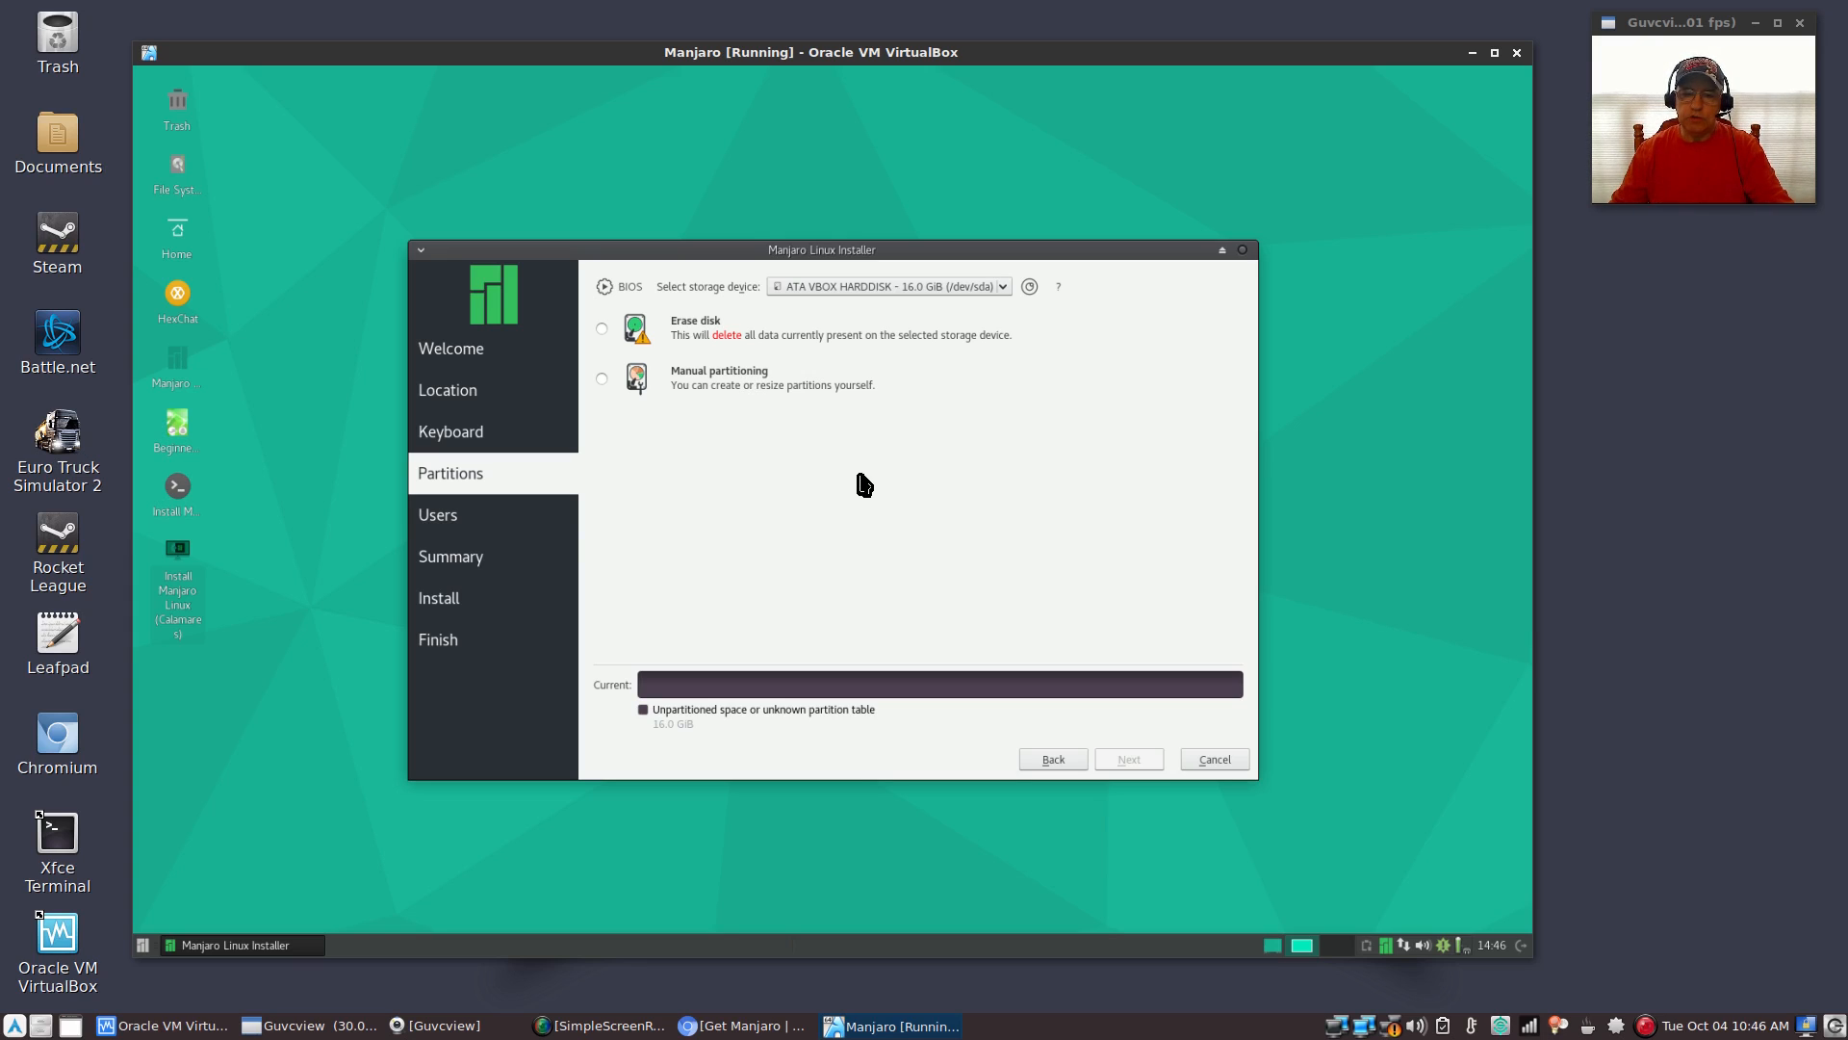
mouse_move(835, 397)
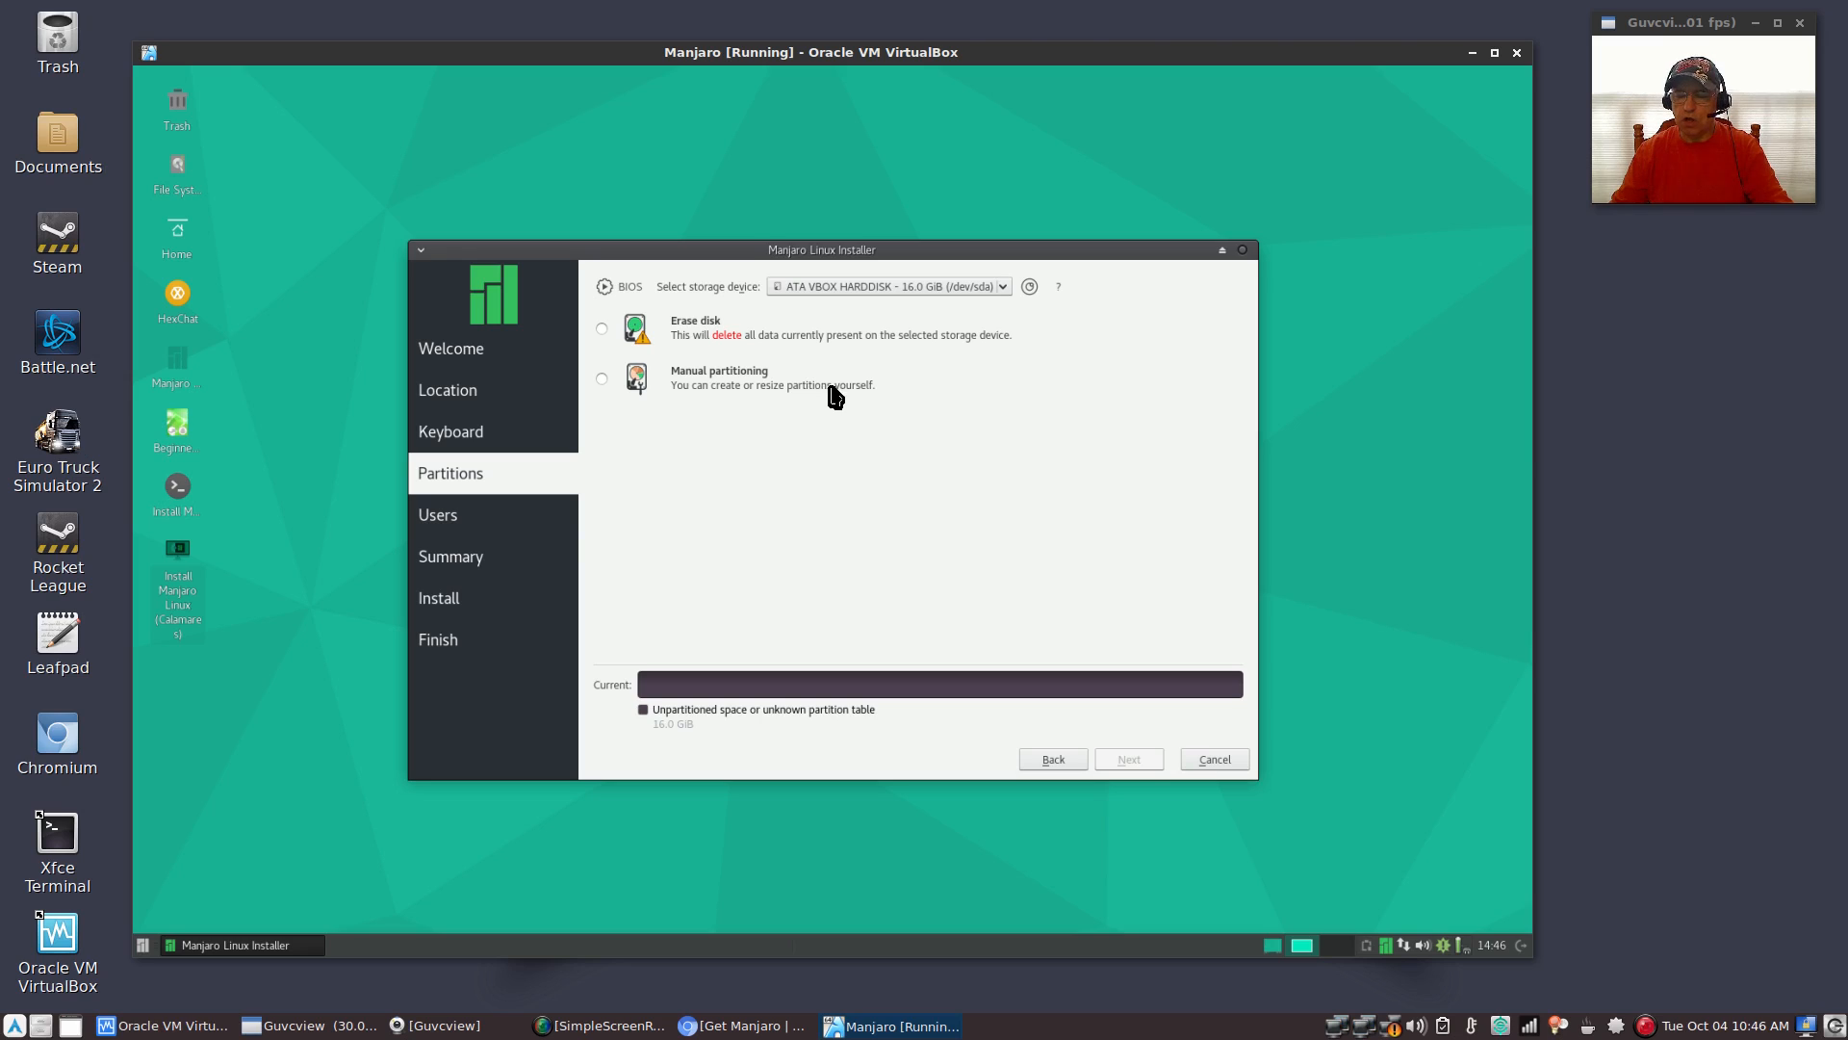
mouse_move(888, 447)
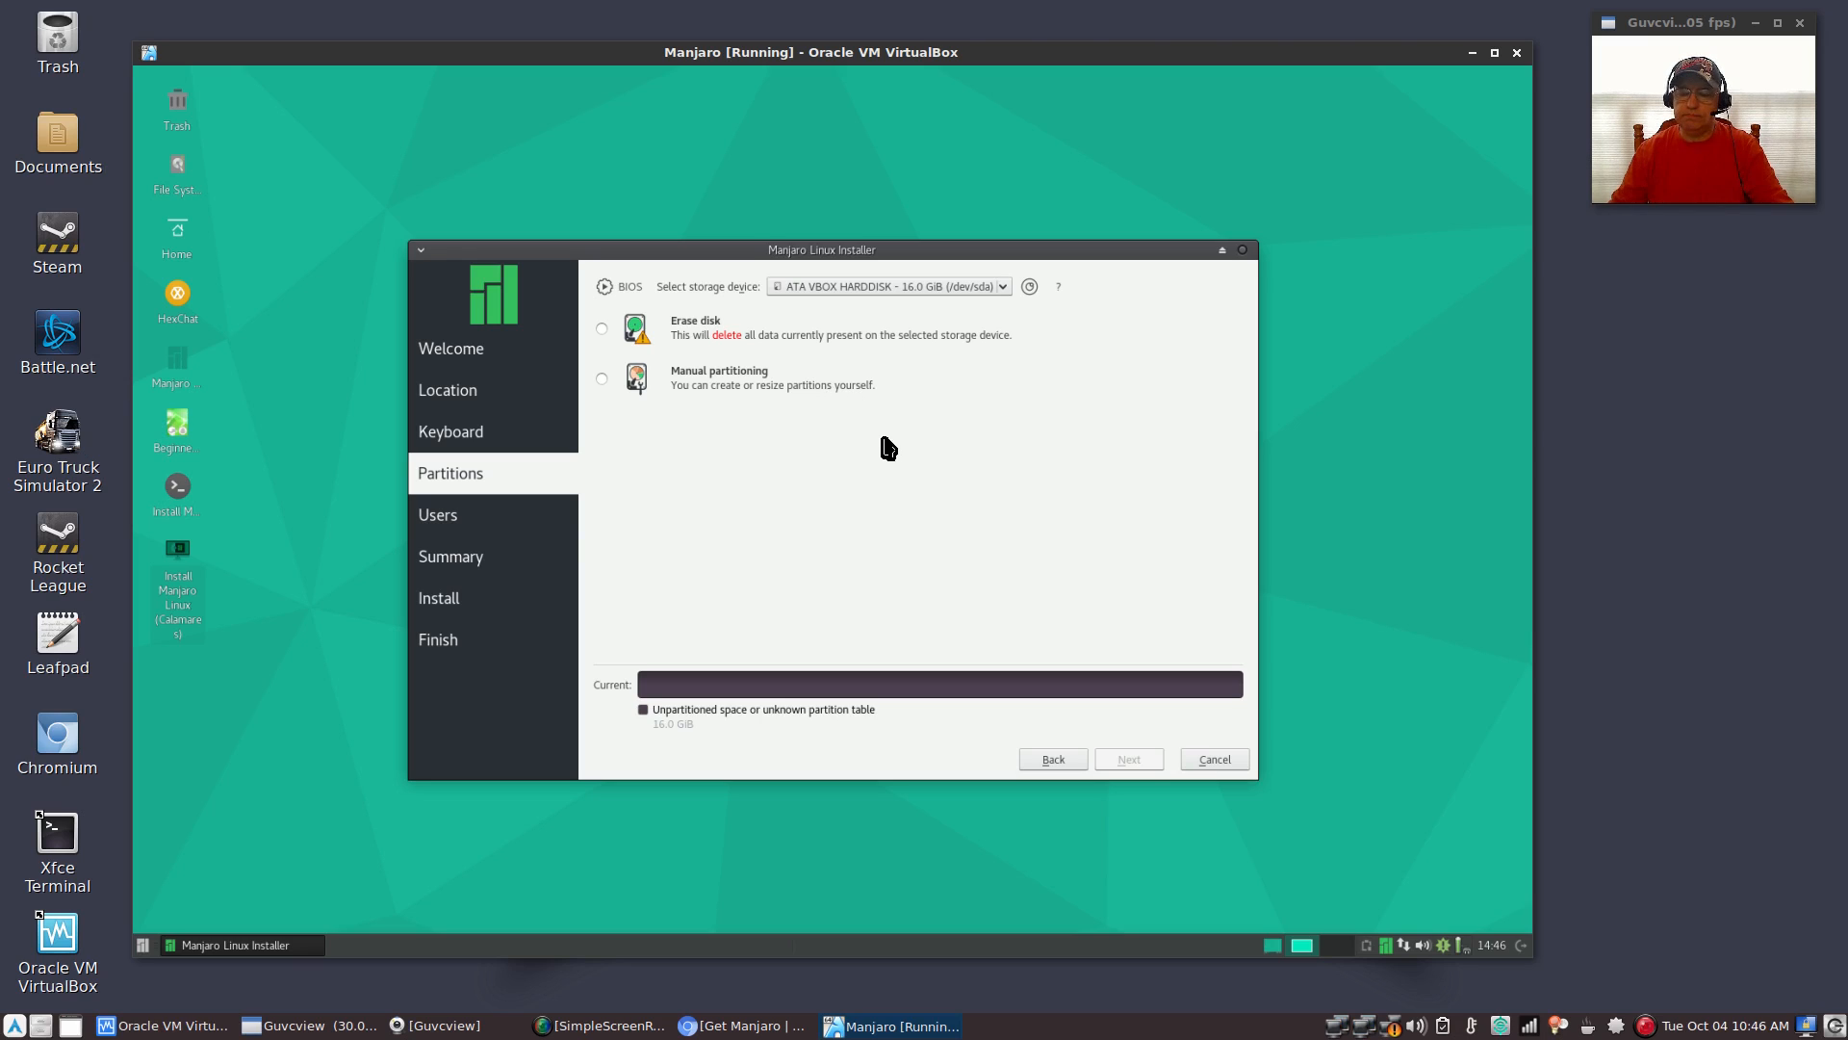
mouse_move(821, 450)
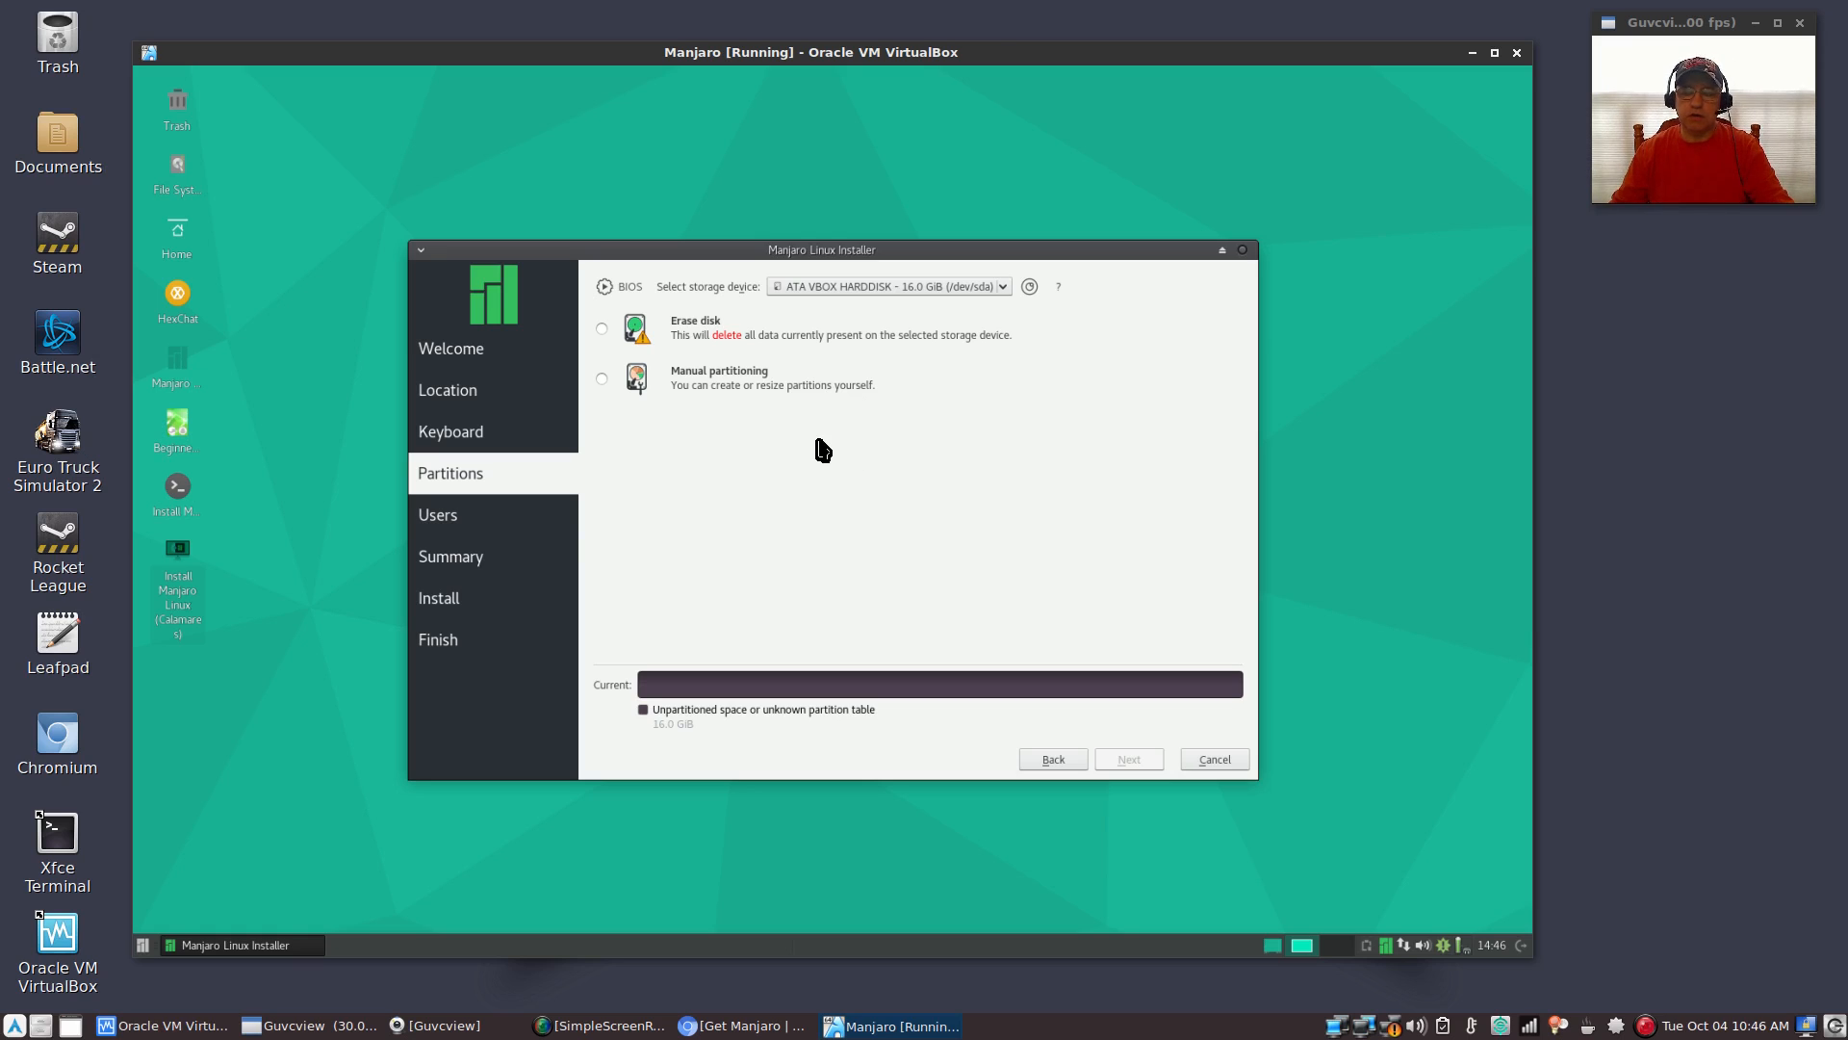
mouse_move(734, 421)
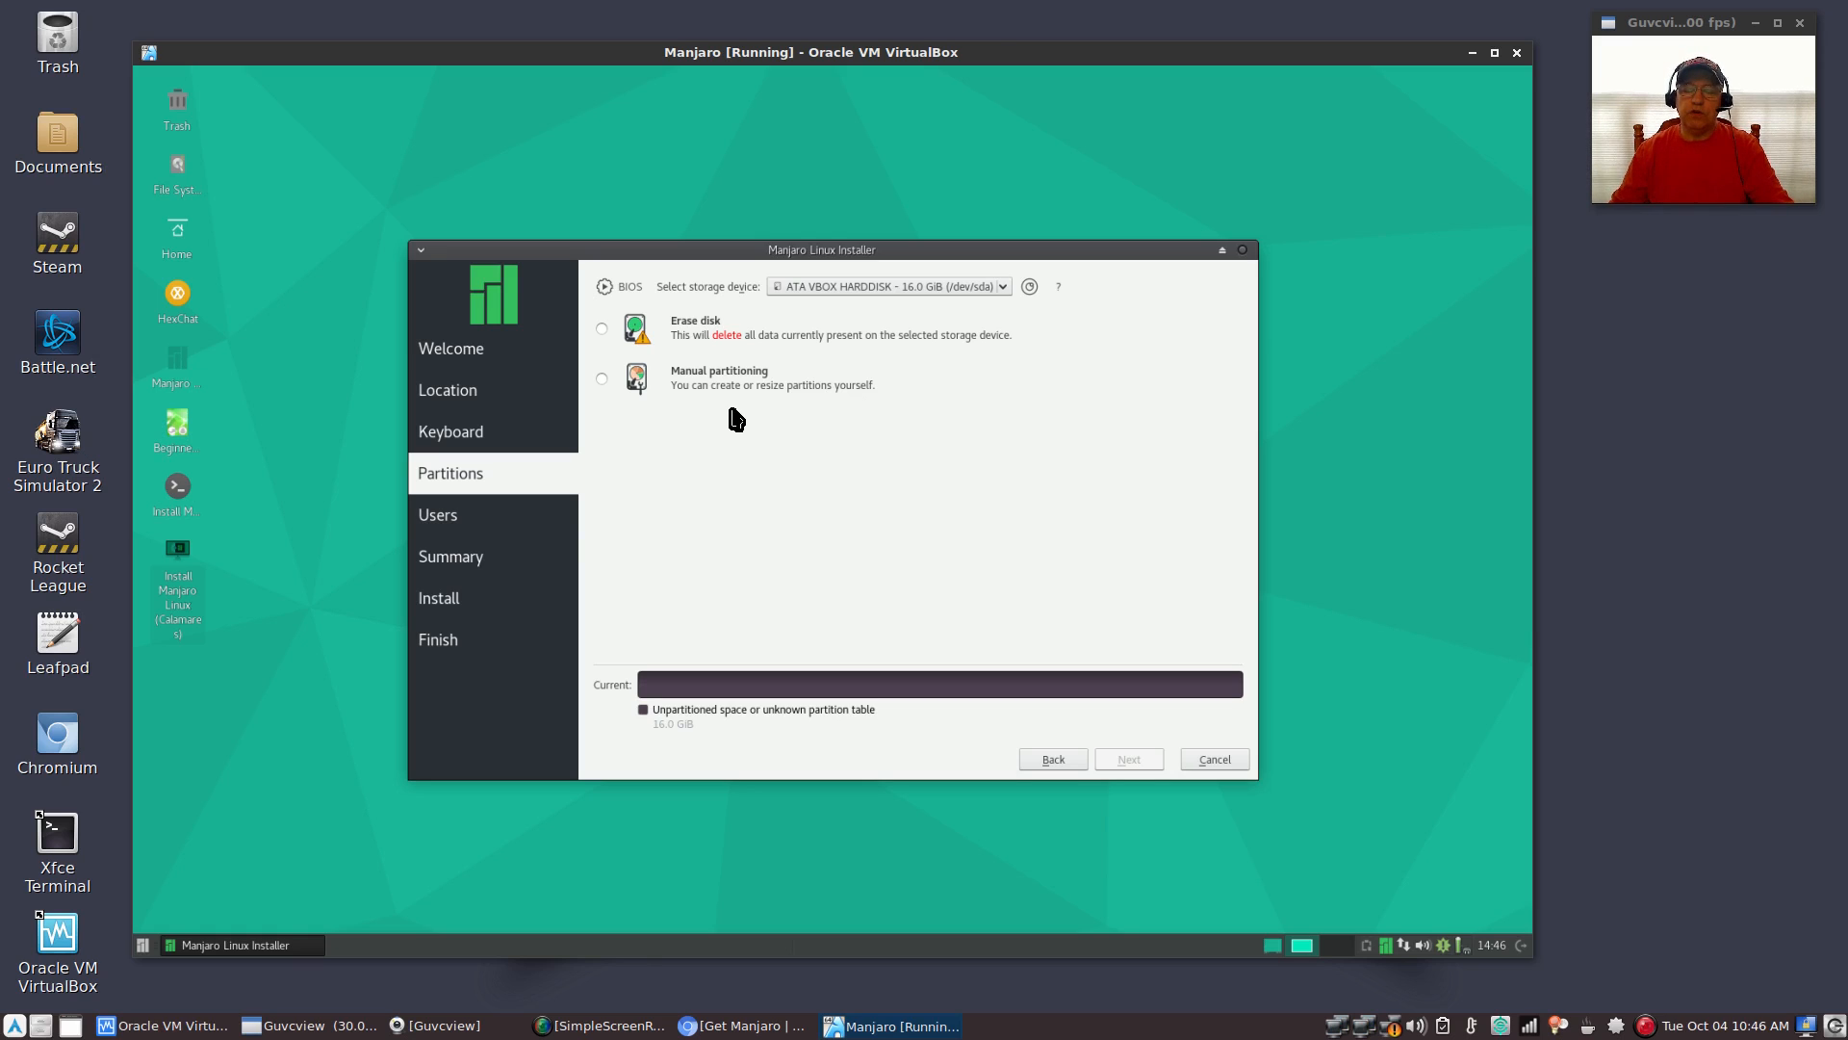
mouse_move(877, 431)
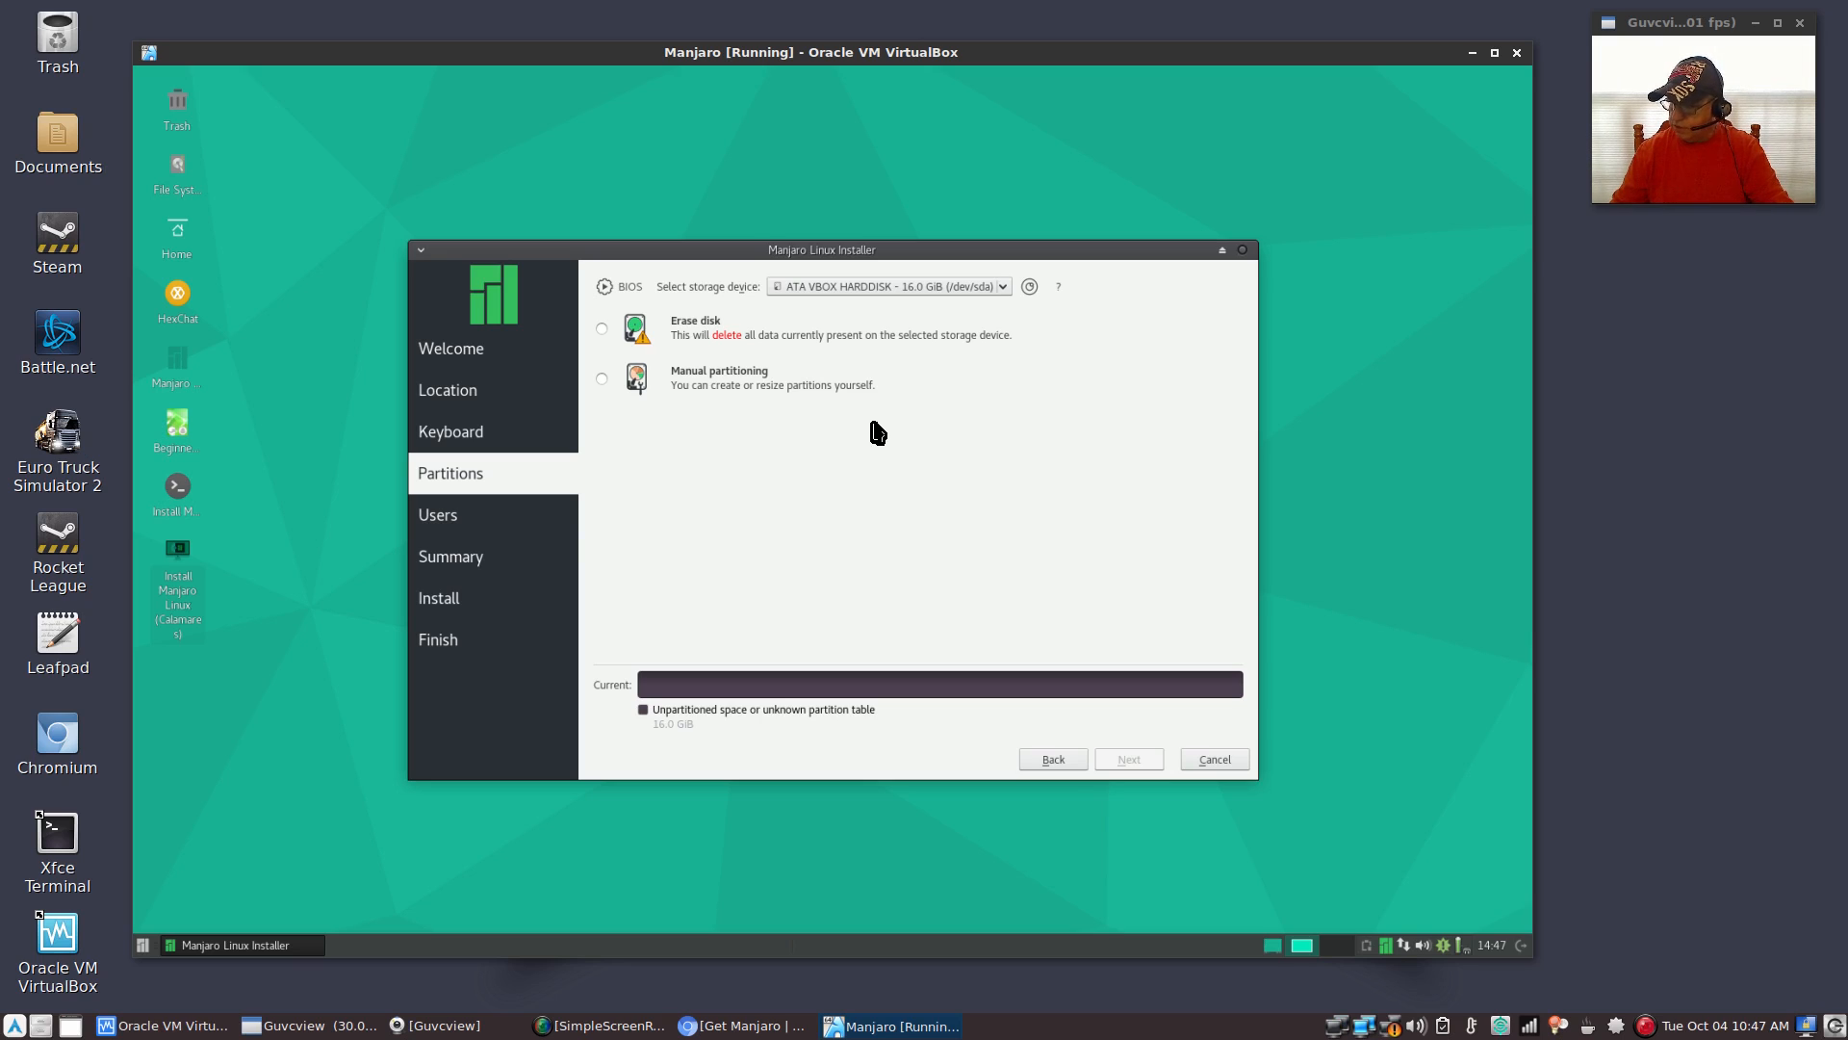
mouse_move(807, 425)
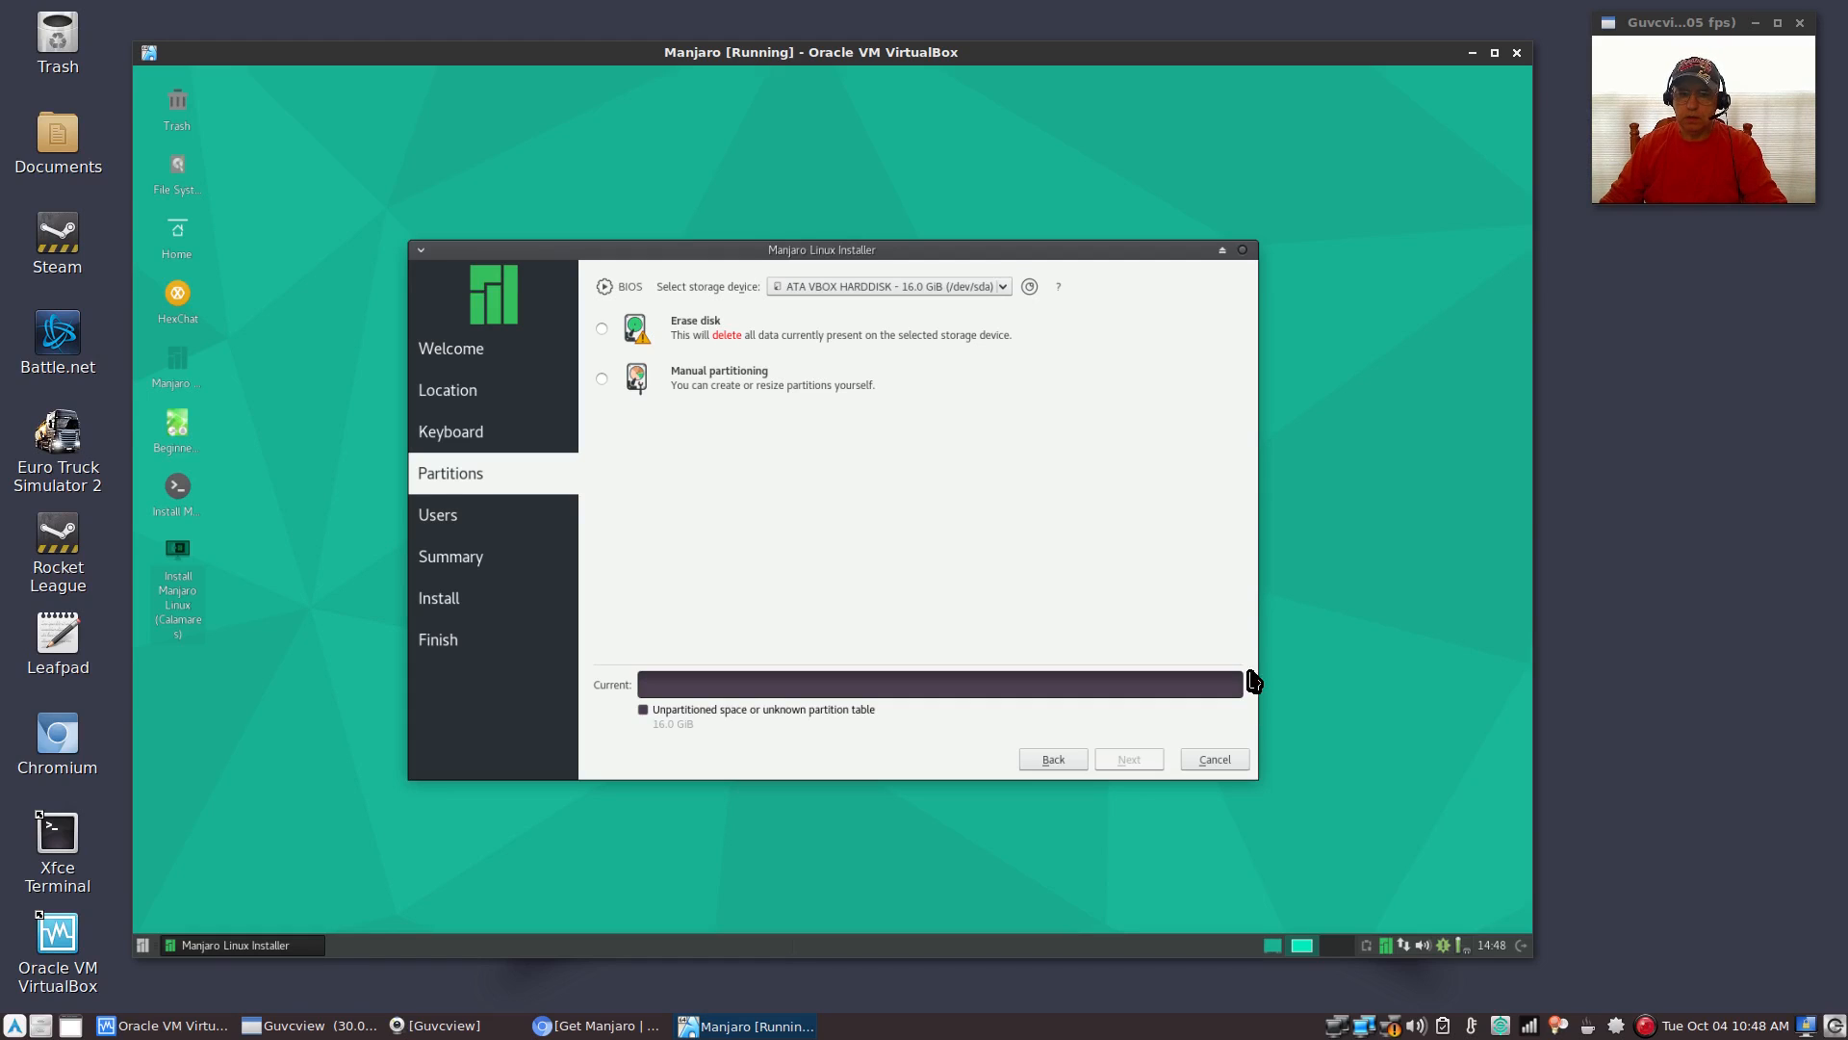
mouse_move(782, 342)
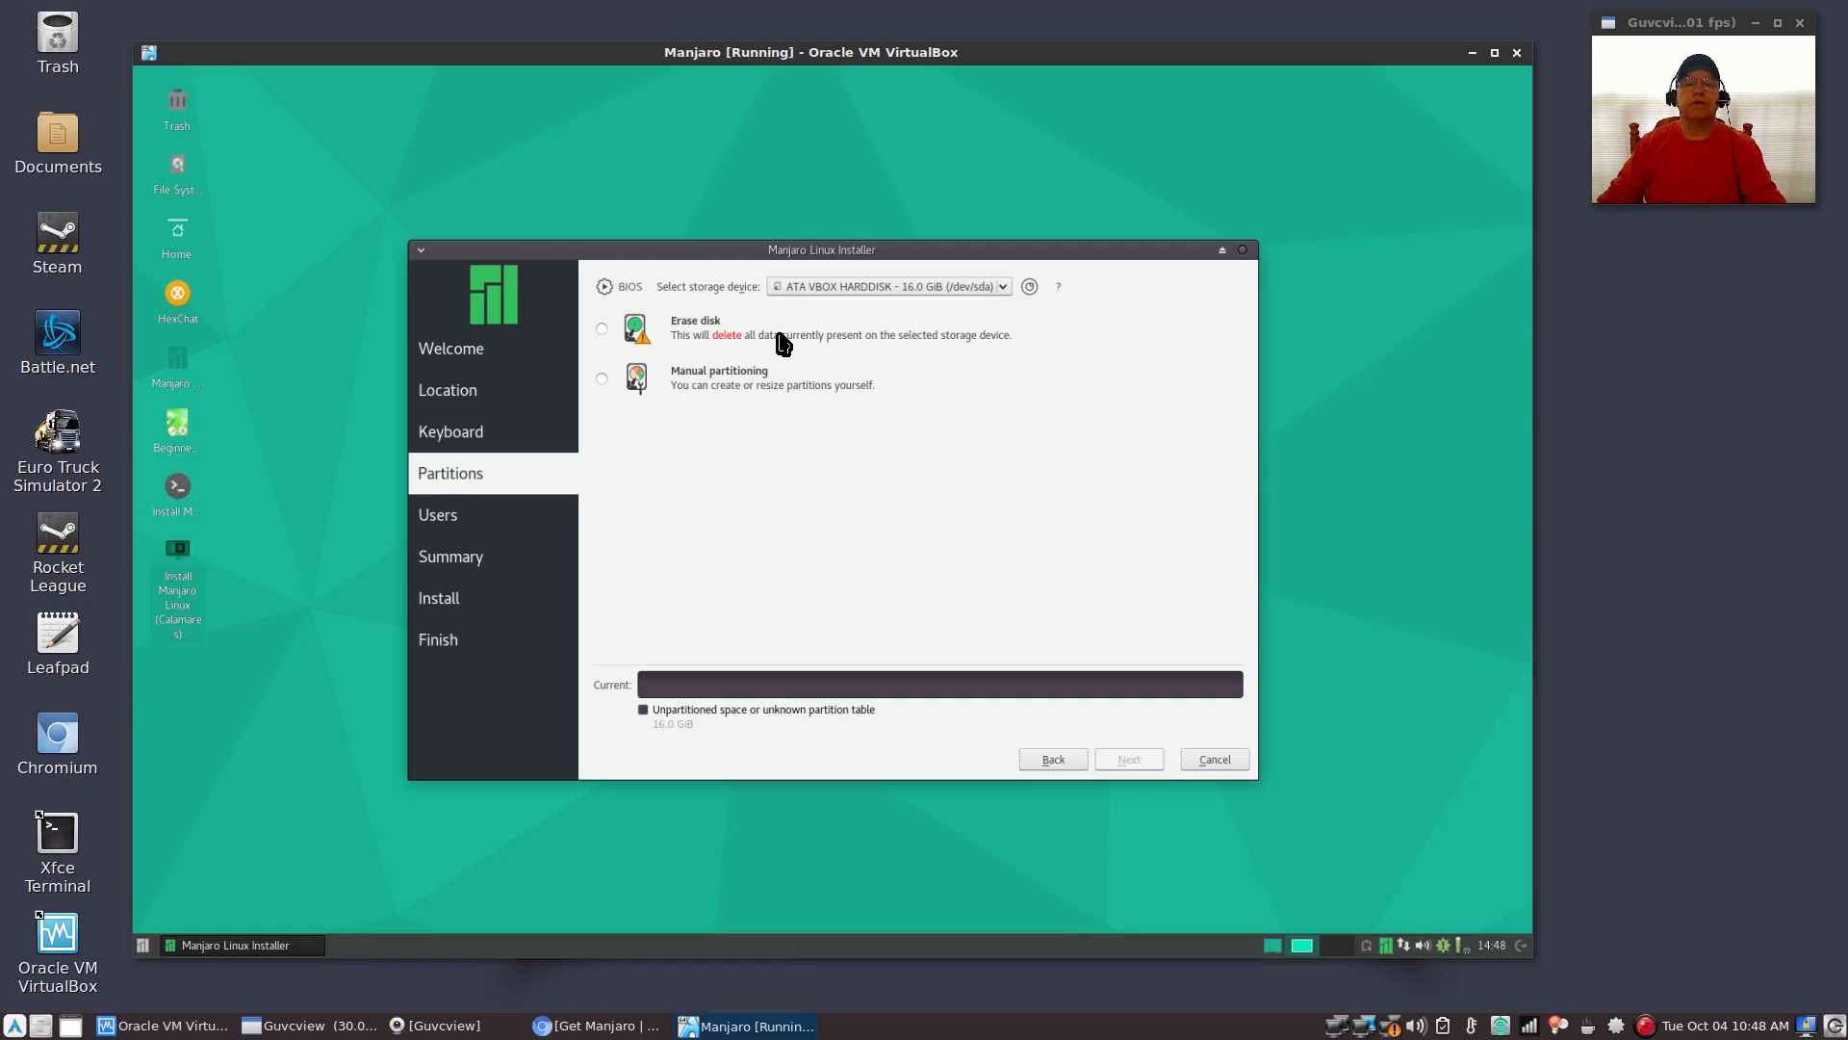
mouse_move(790, 363)
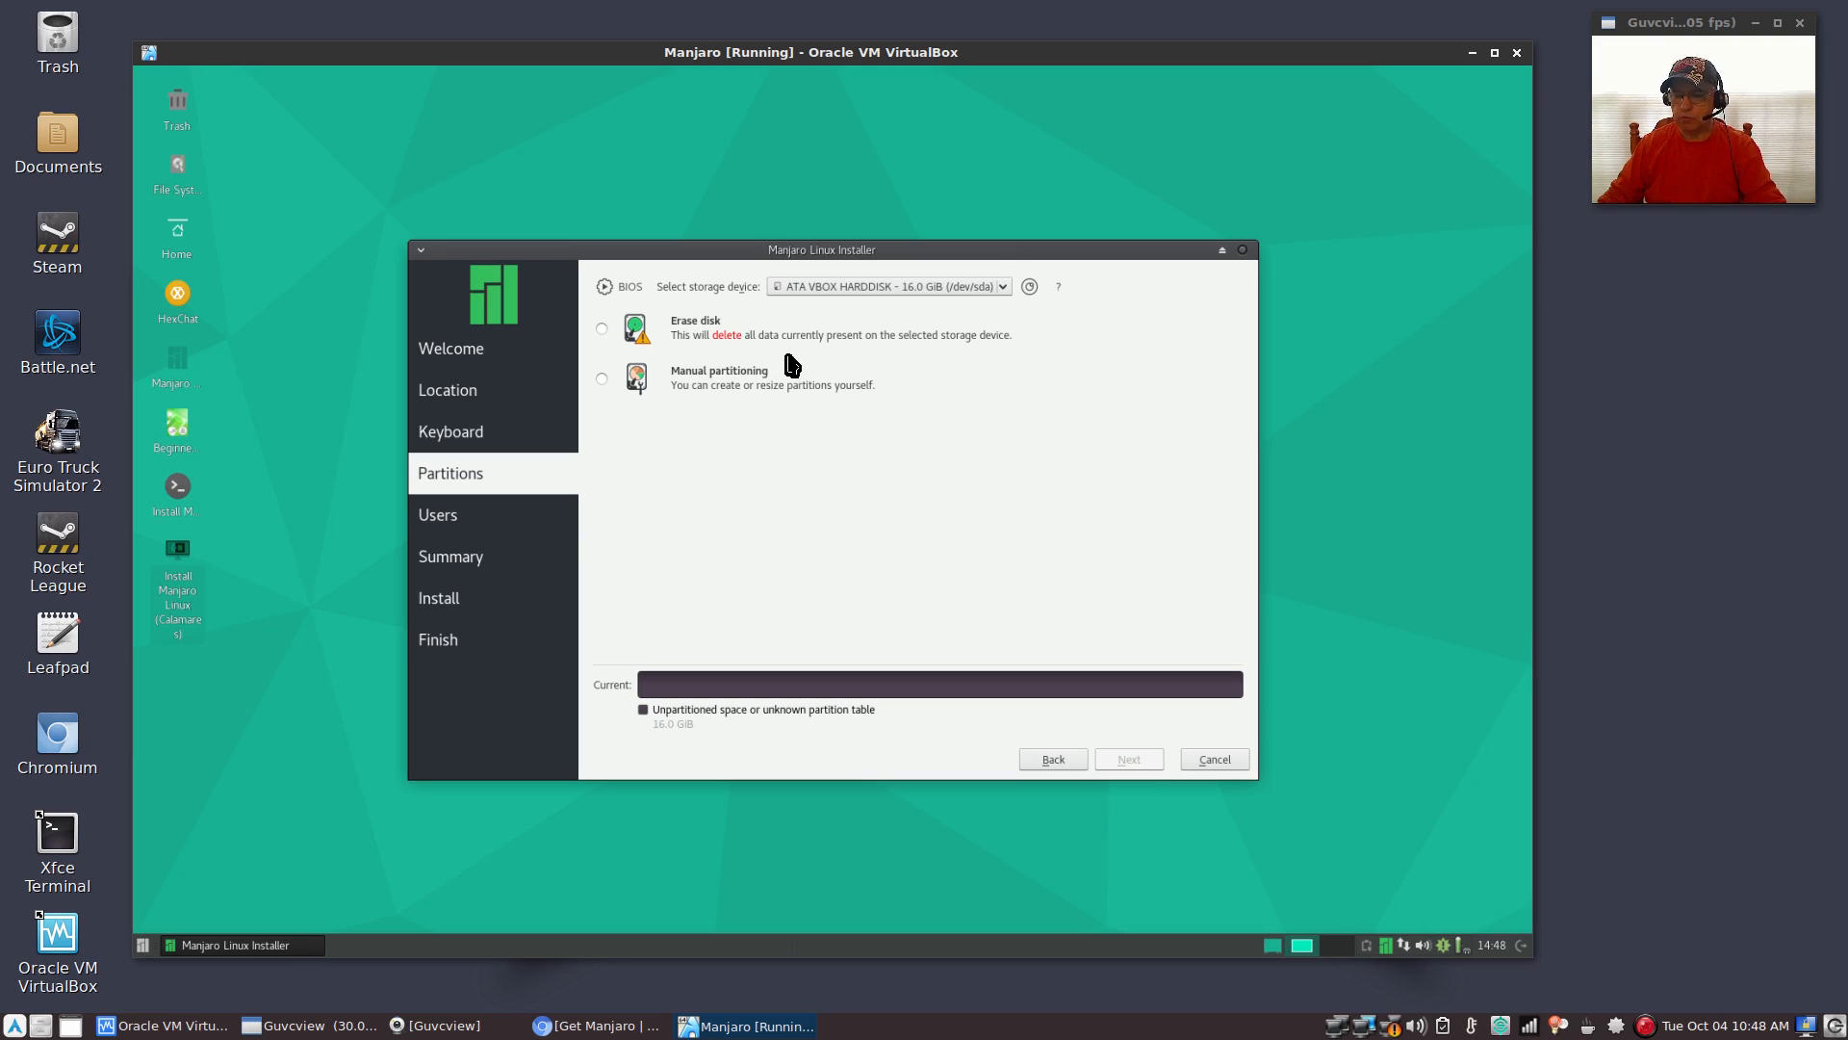
mouse_move(749, 394)
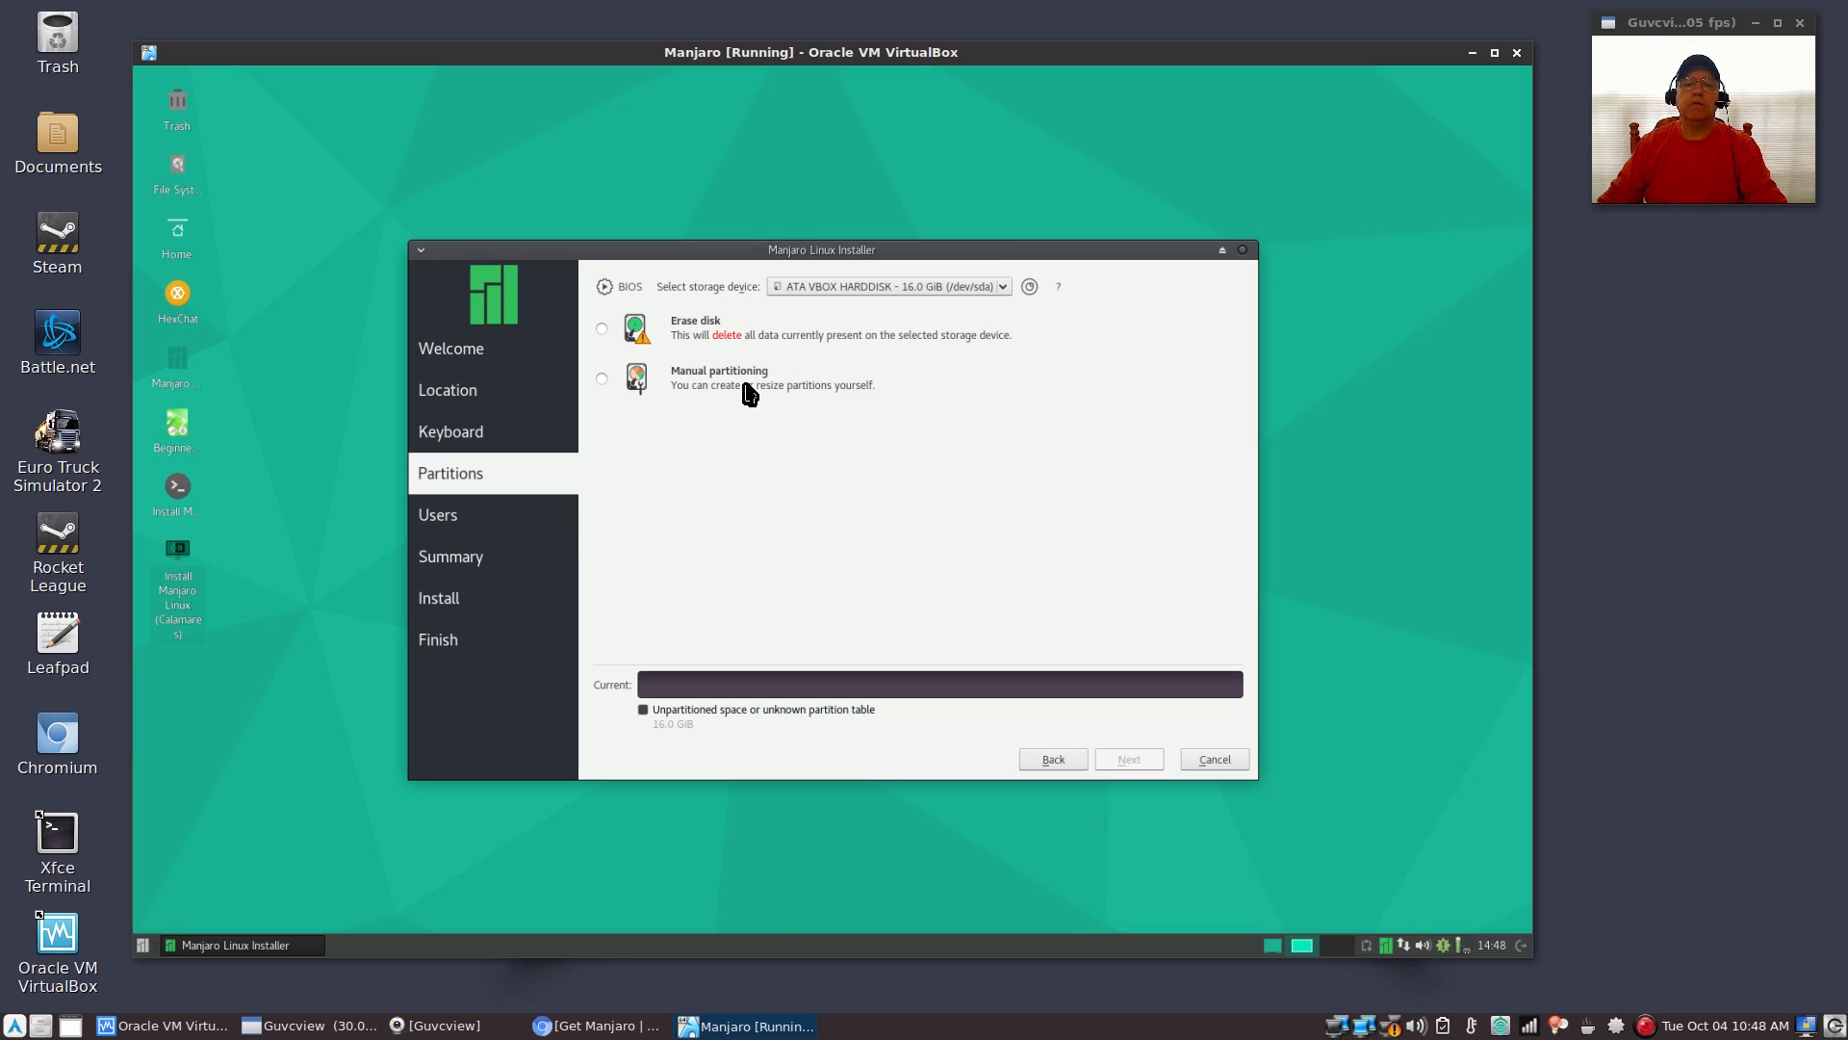
mouse_move(697, 336)
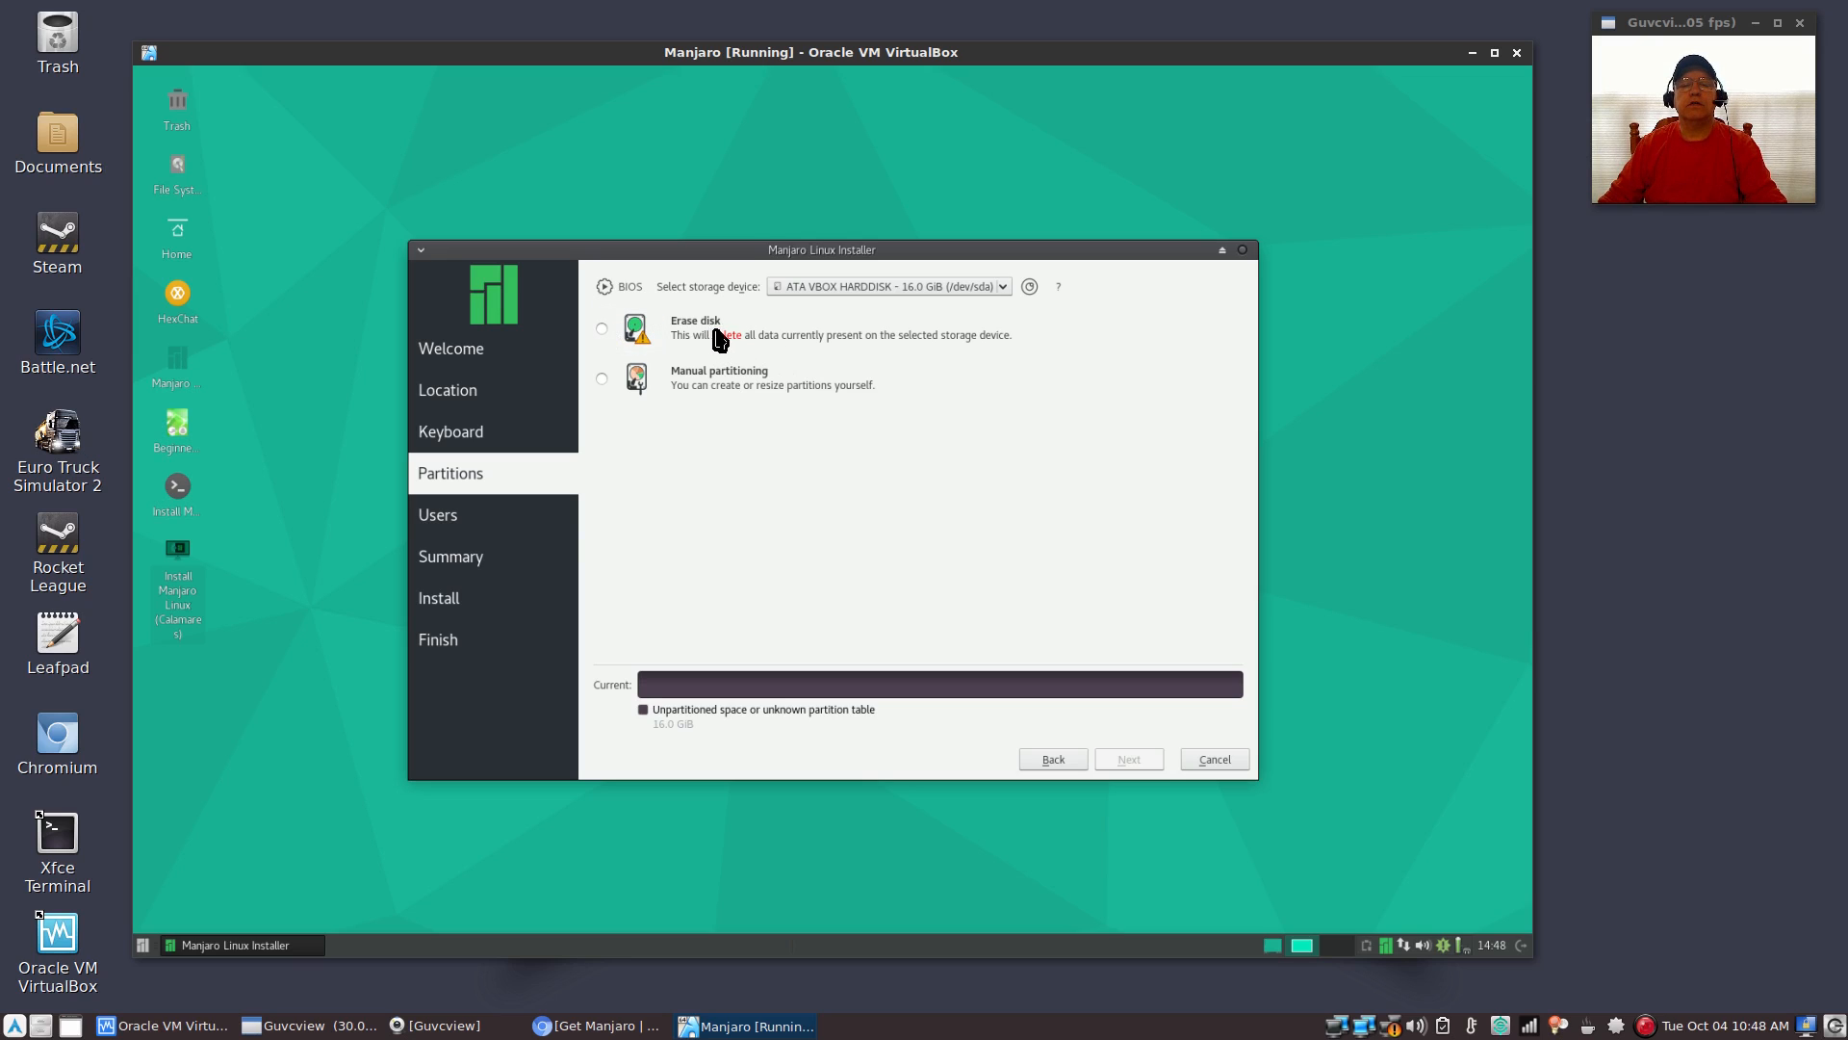
mouse_move(840, 334)
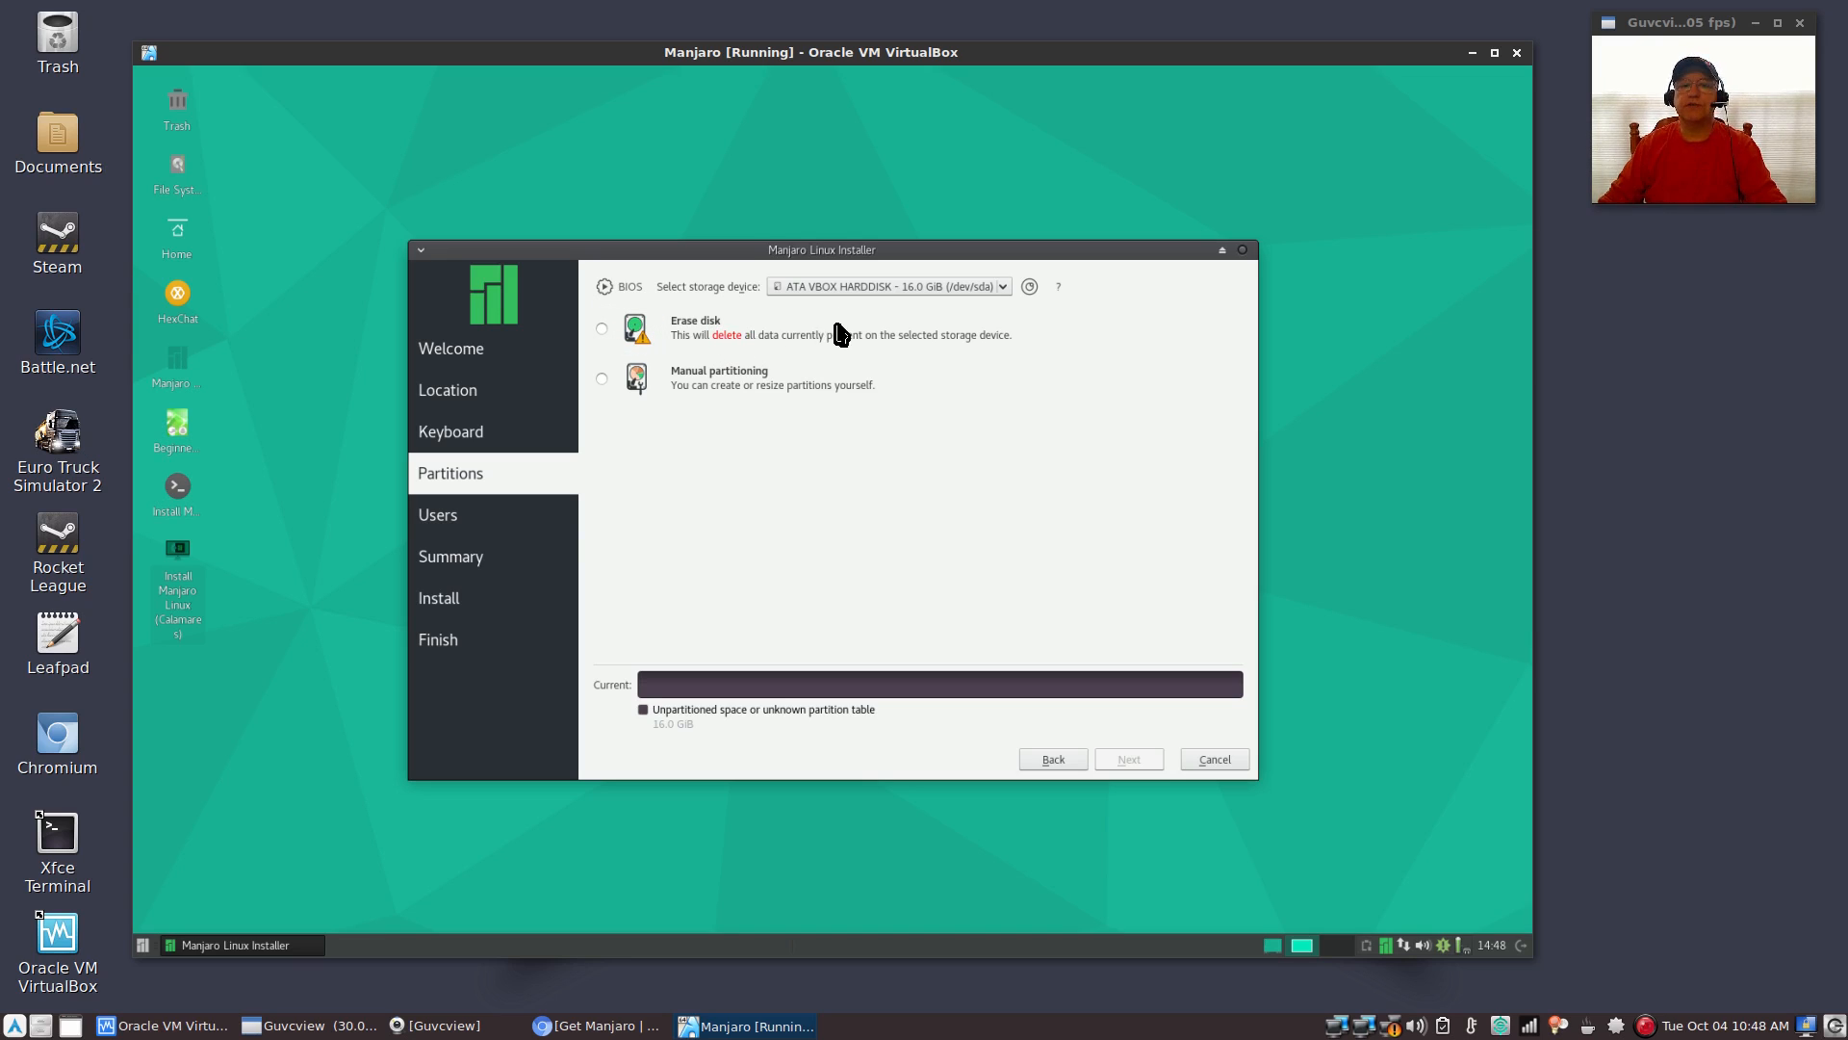
mouse_move(872, 299)
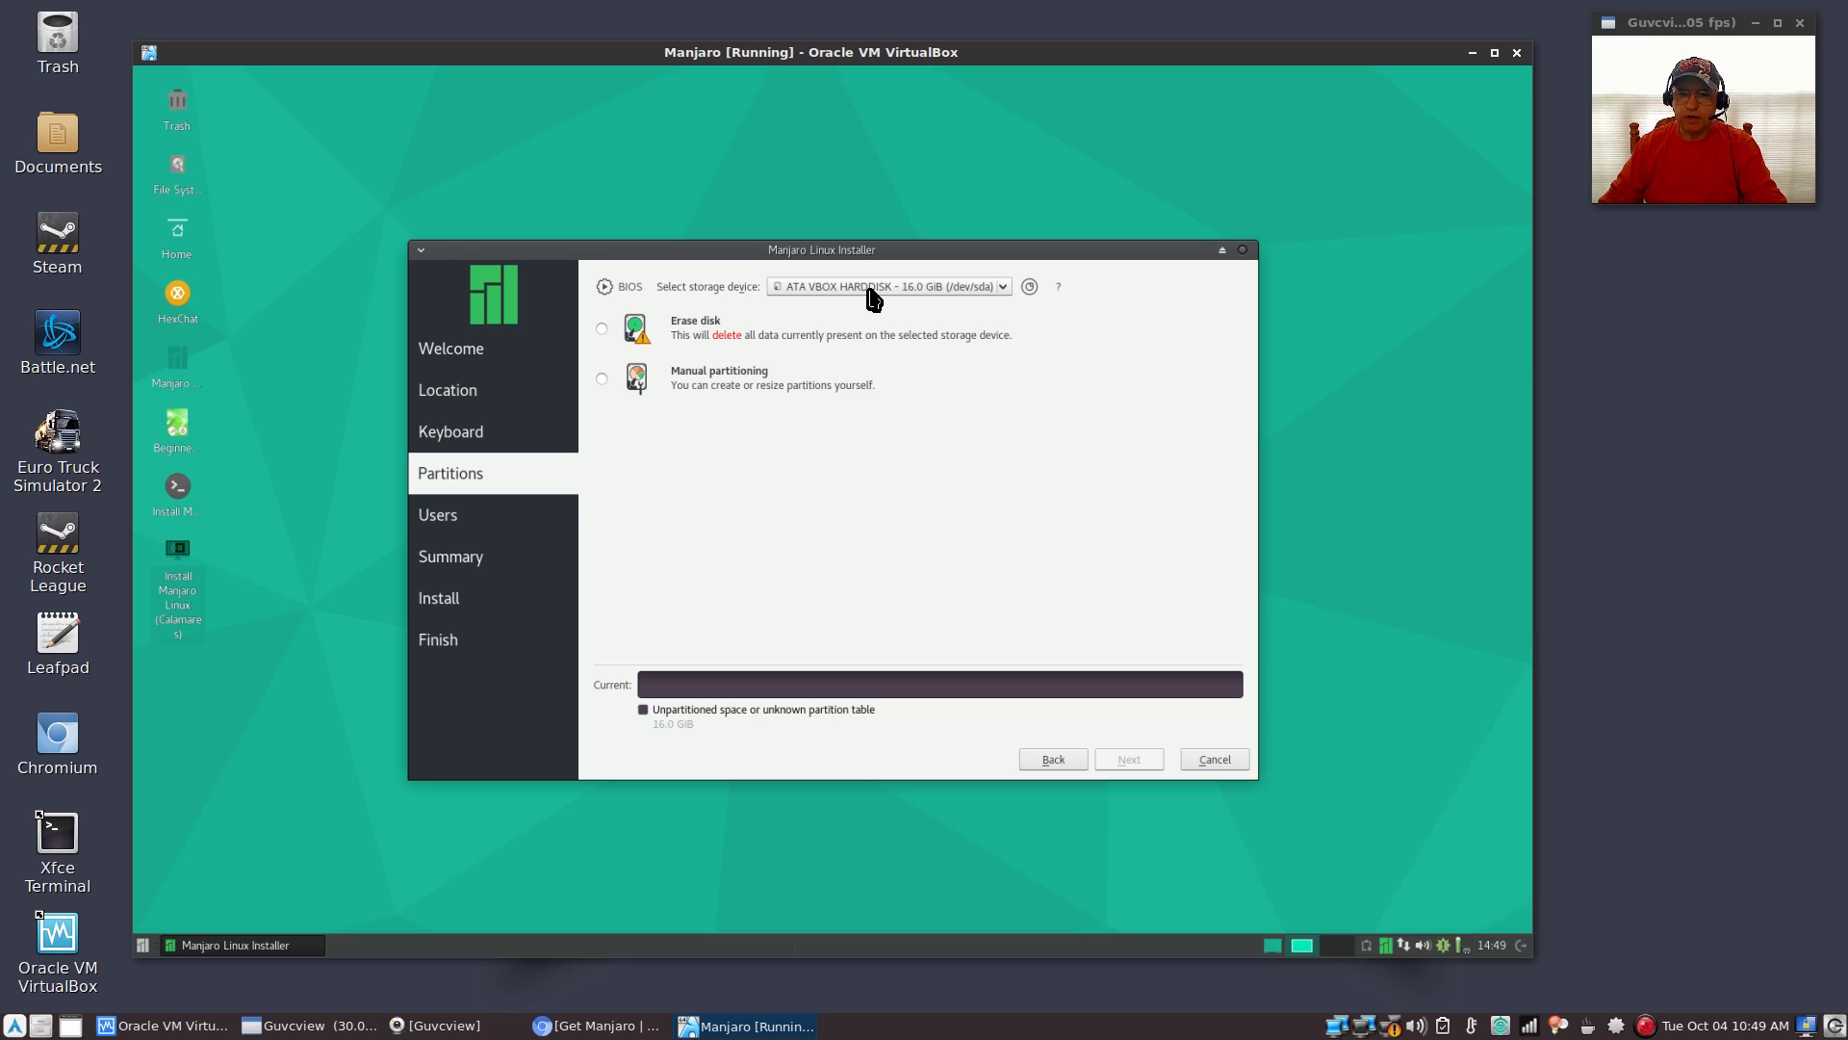
mouse_move(860, 305)
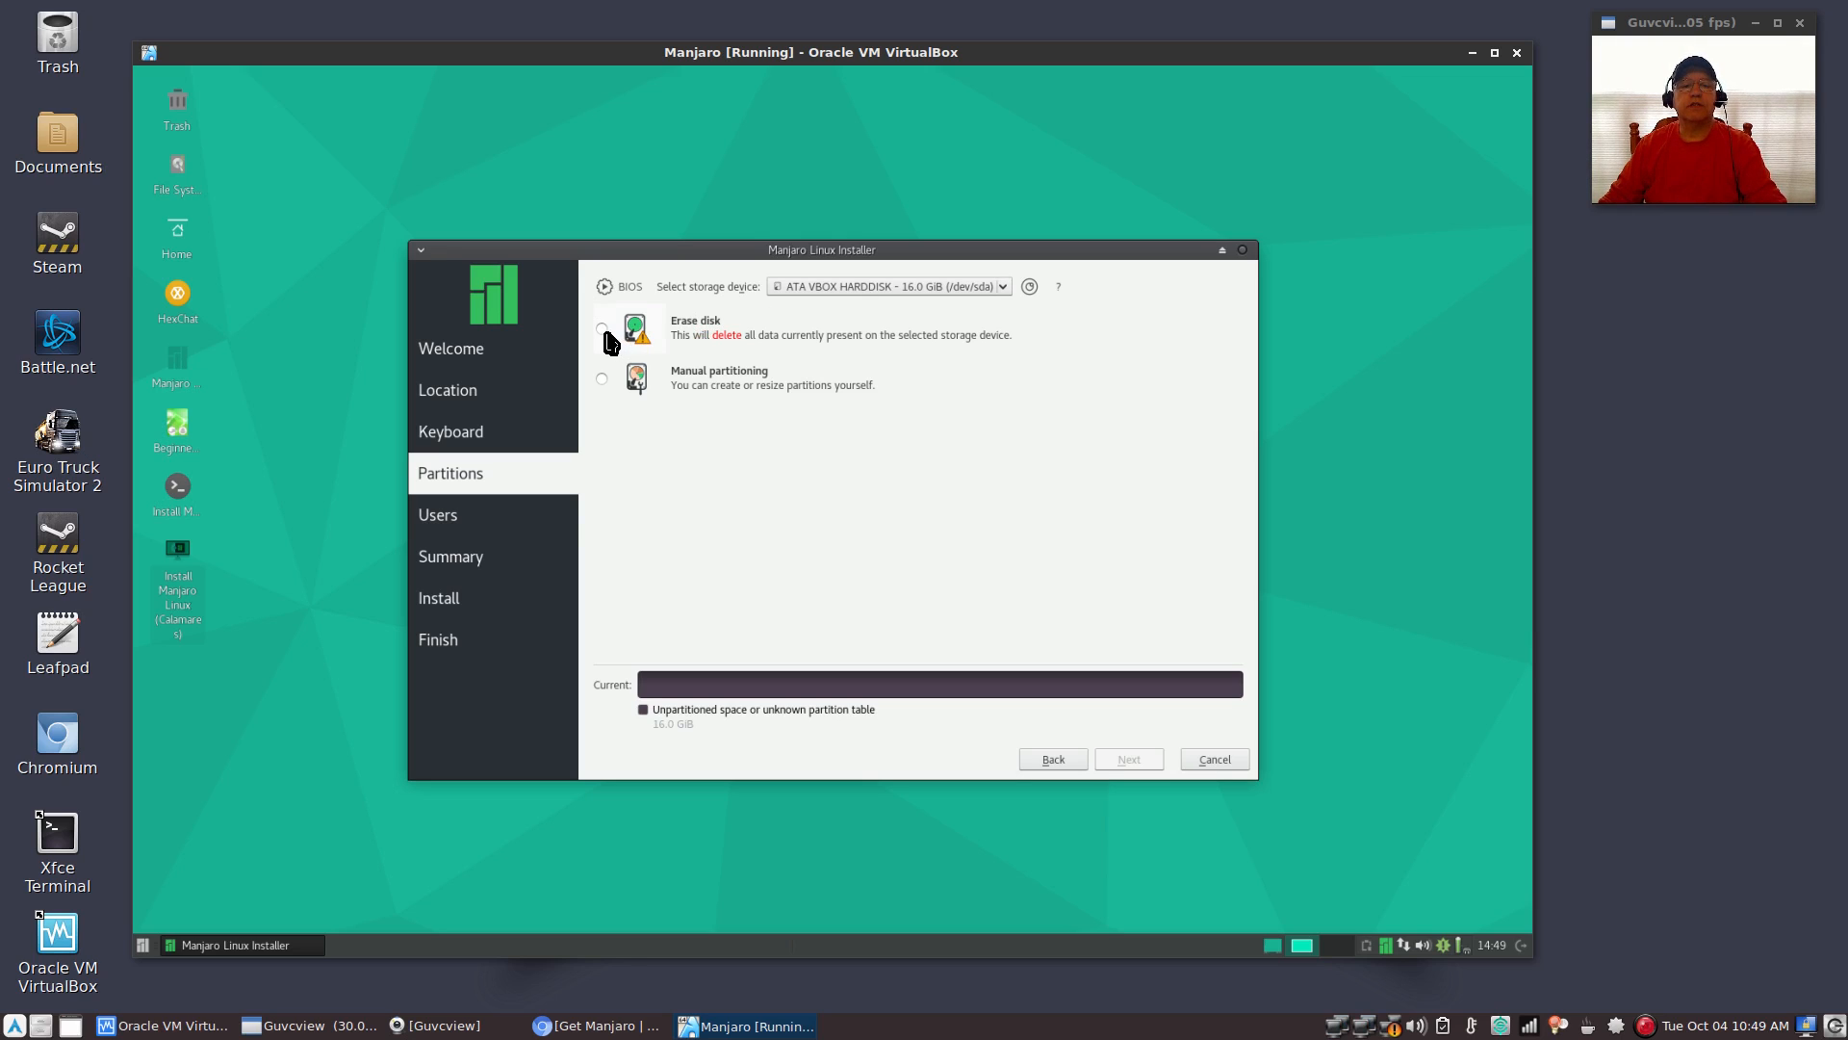
click(603, 327)
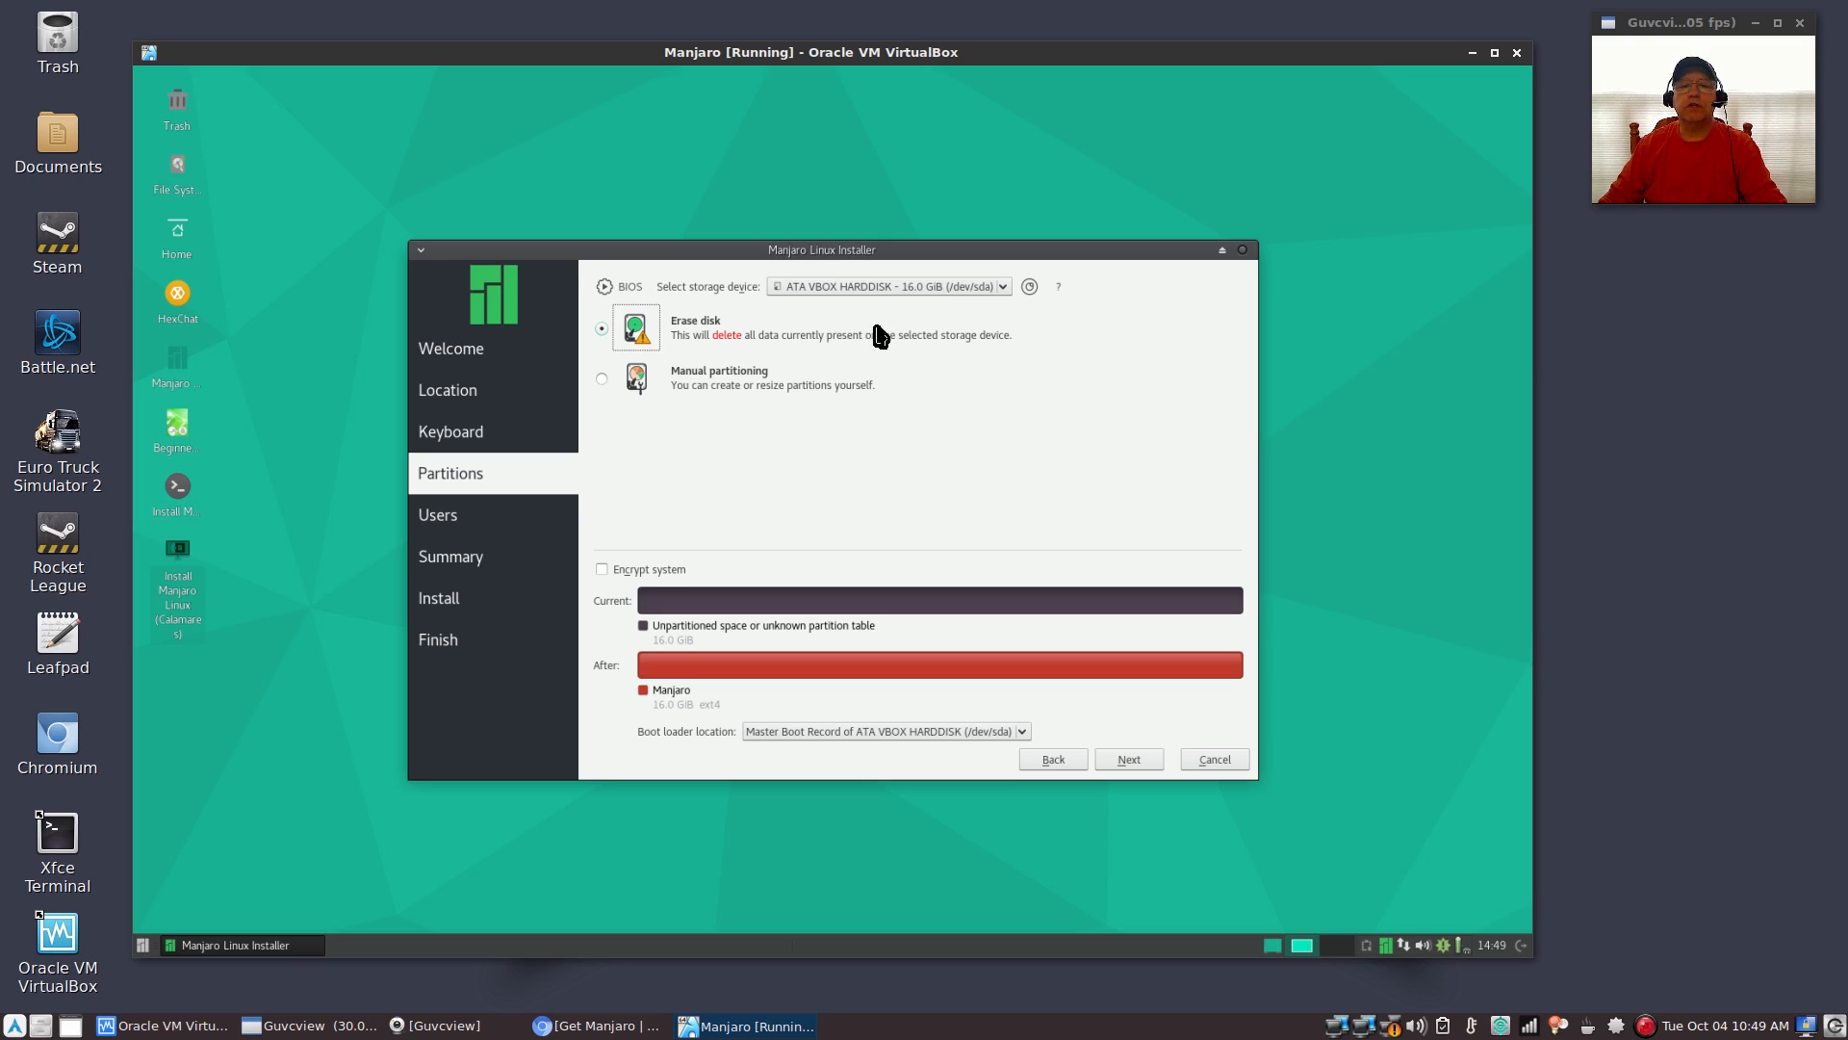
mouse_move(935, 310)
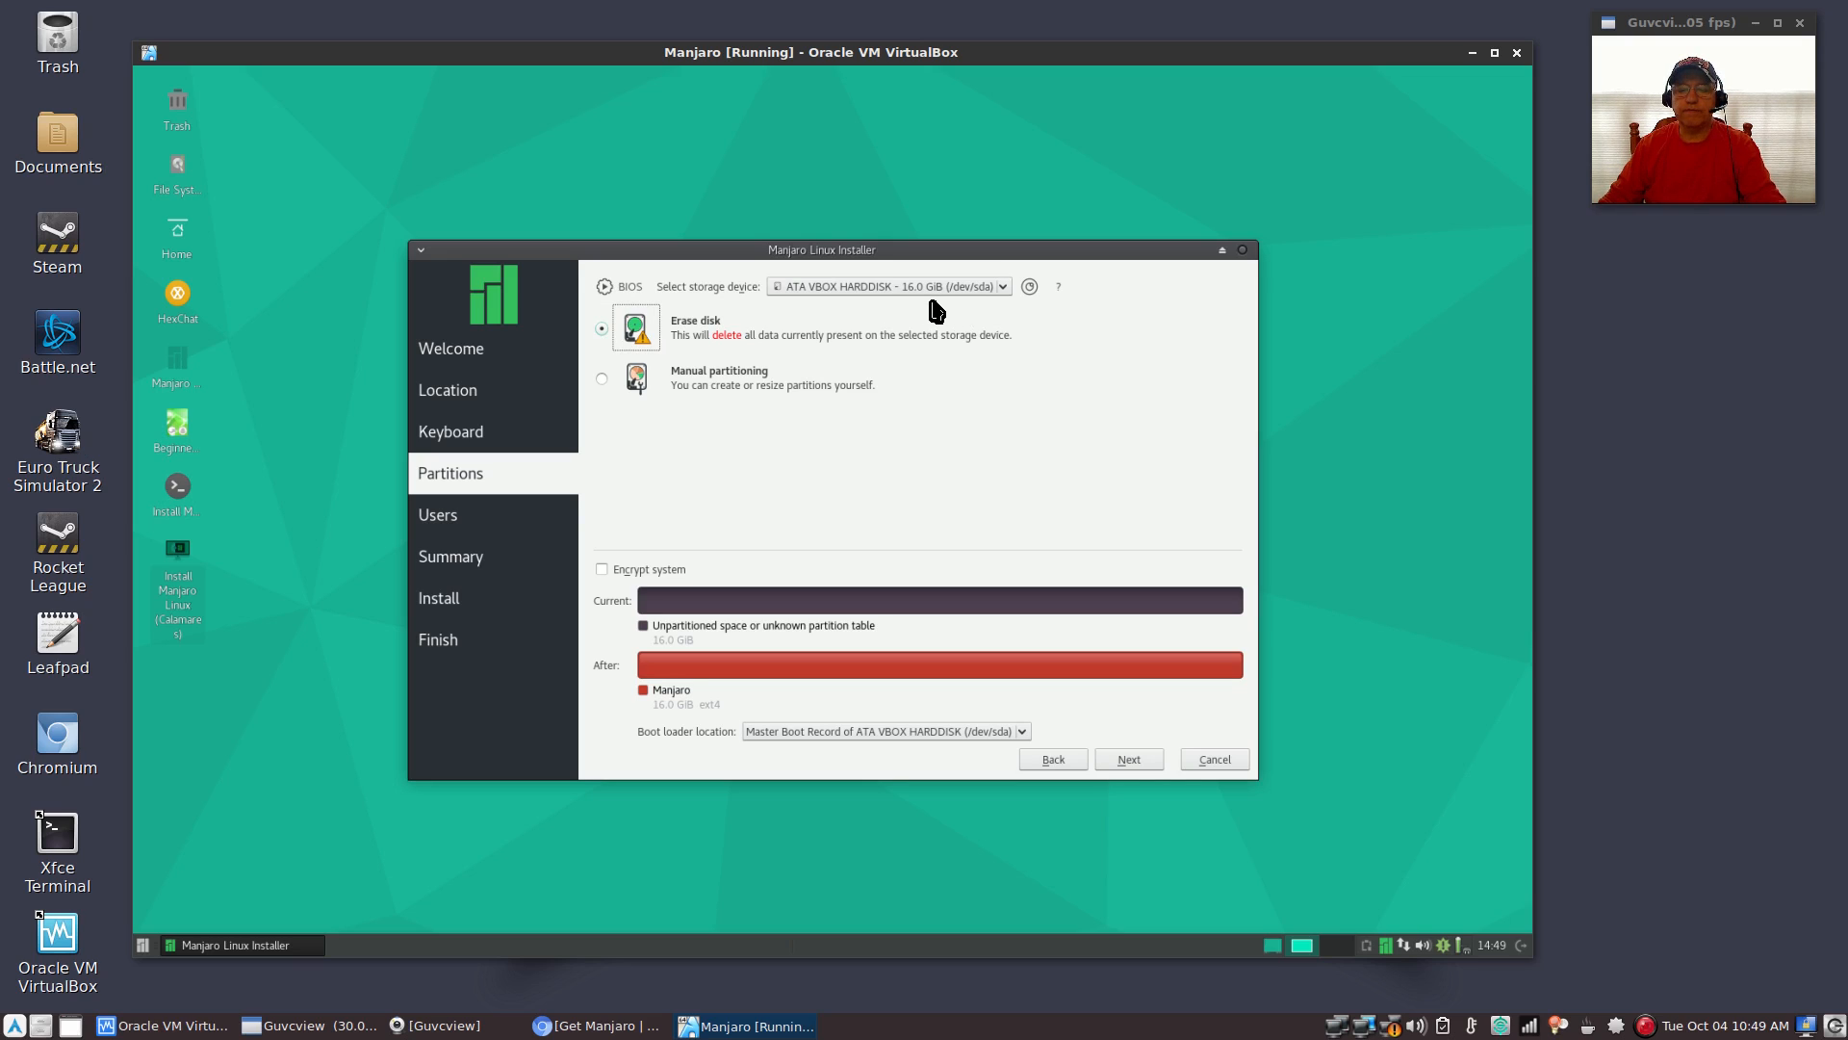
mouse_move(907, 326)
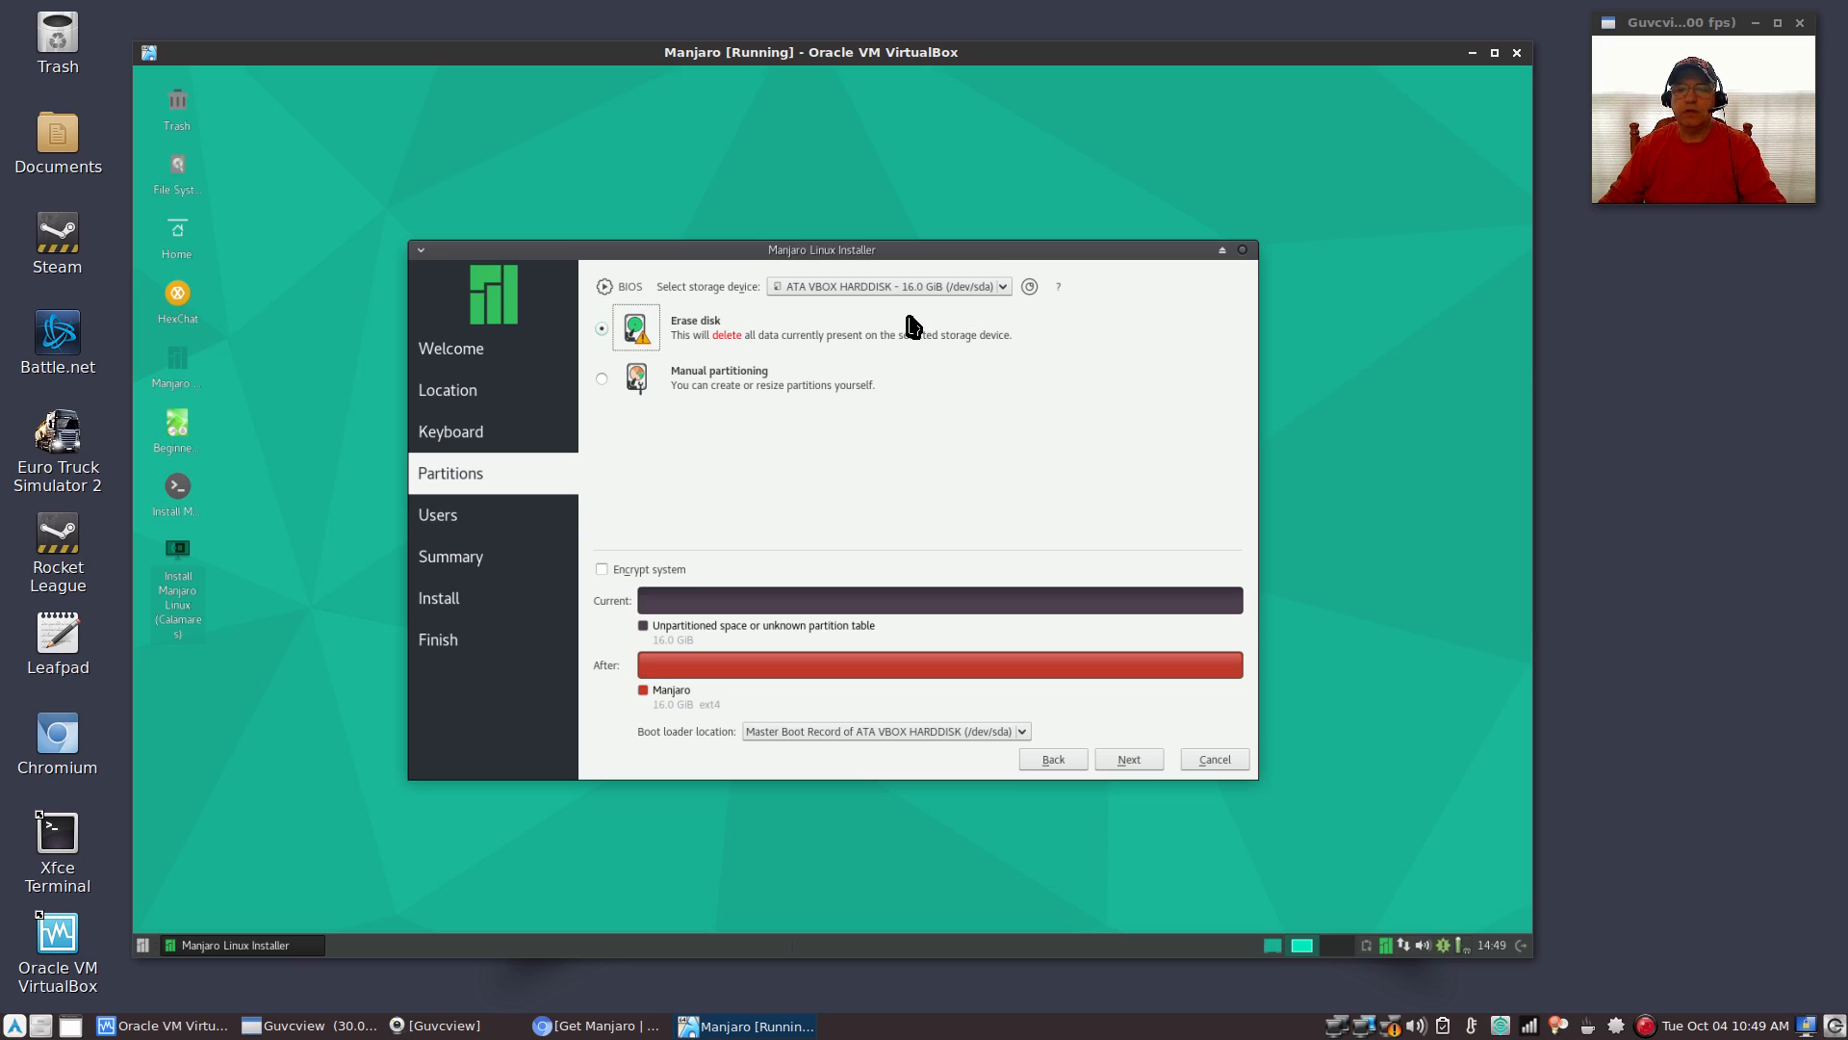
mouse_move(770, 394)
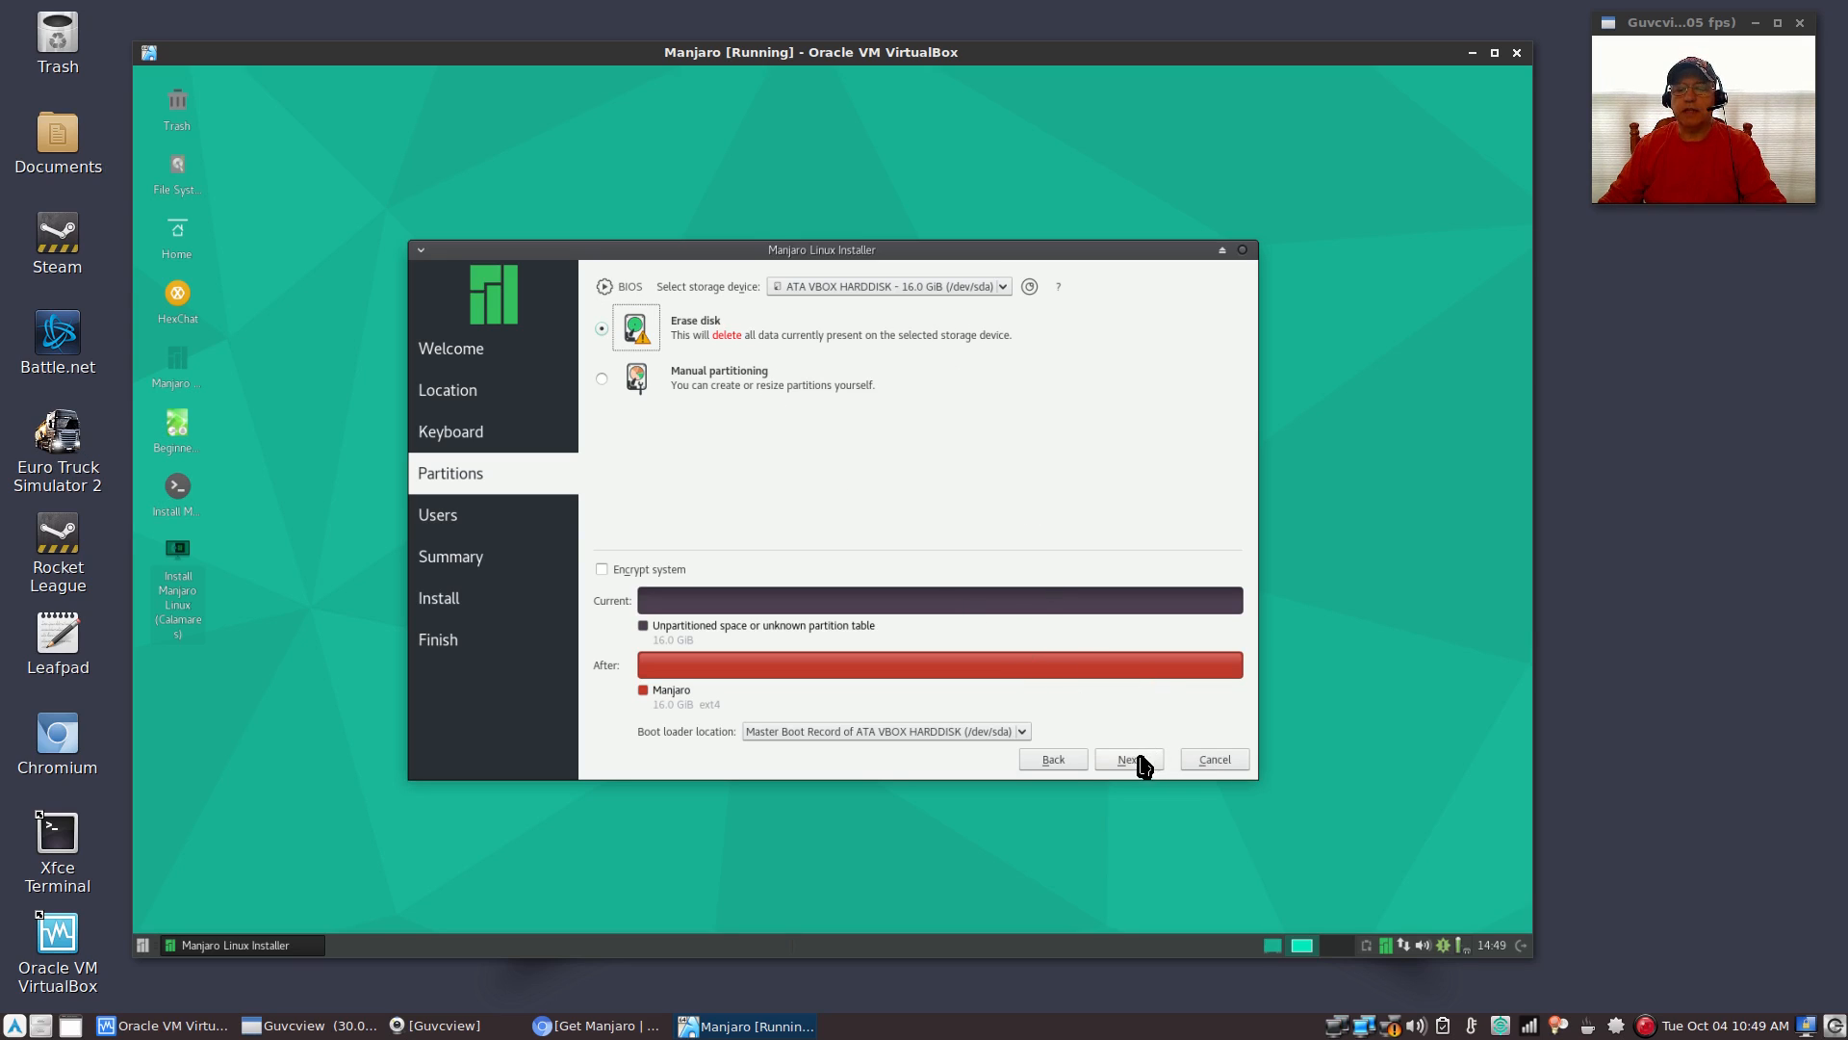
mouse_move(644, 582)
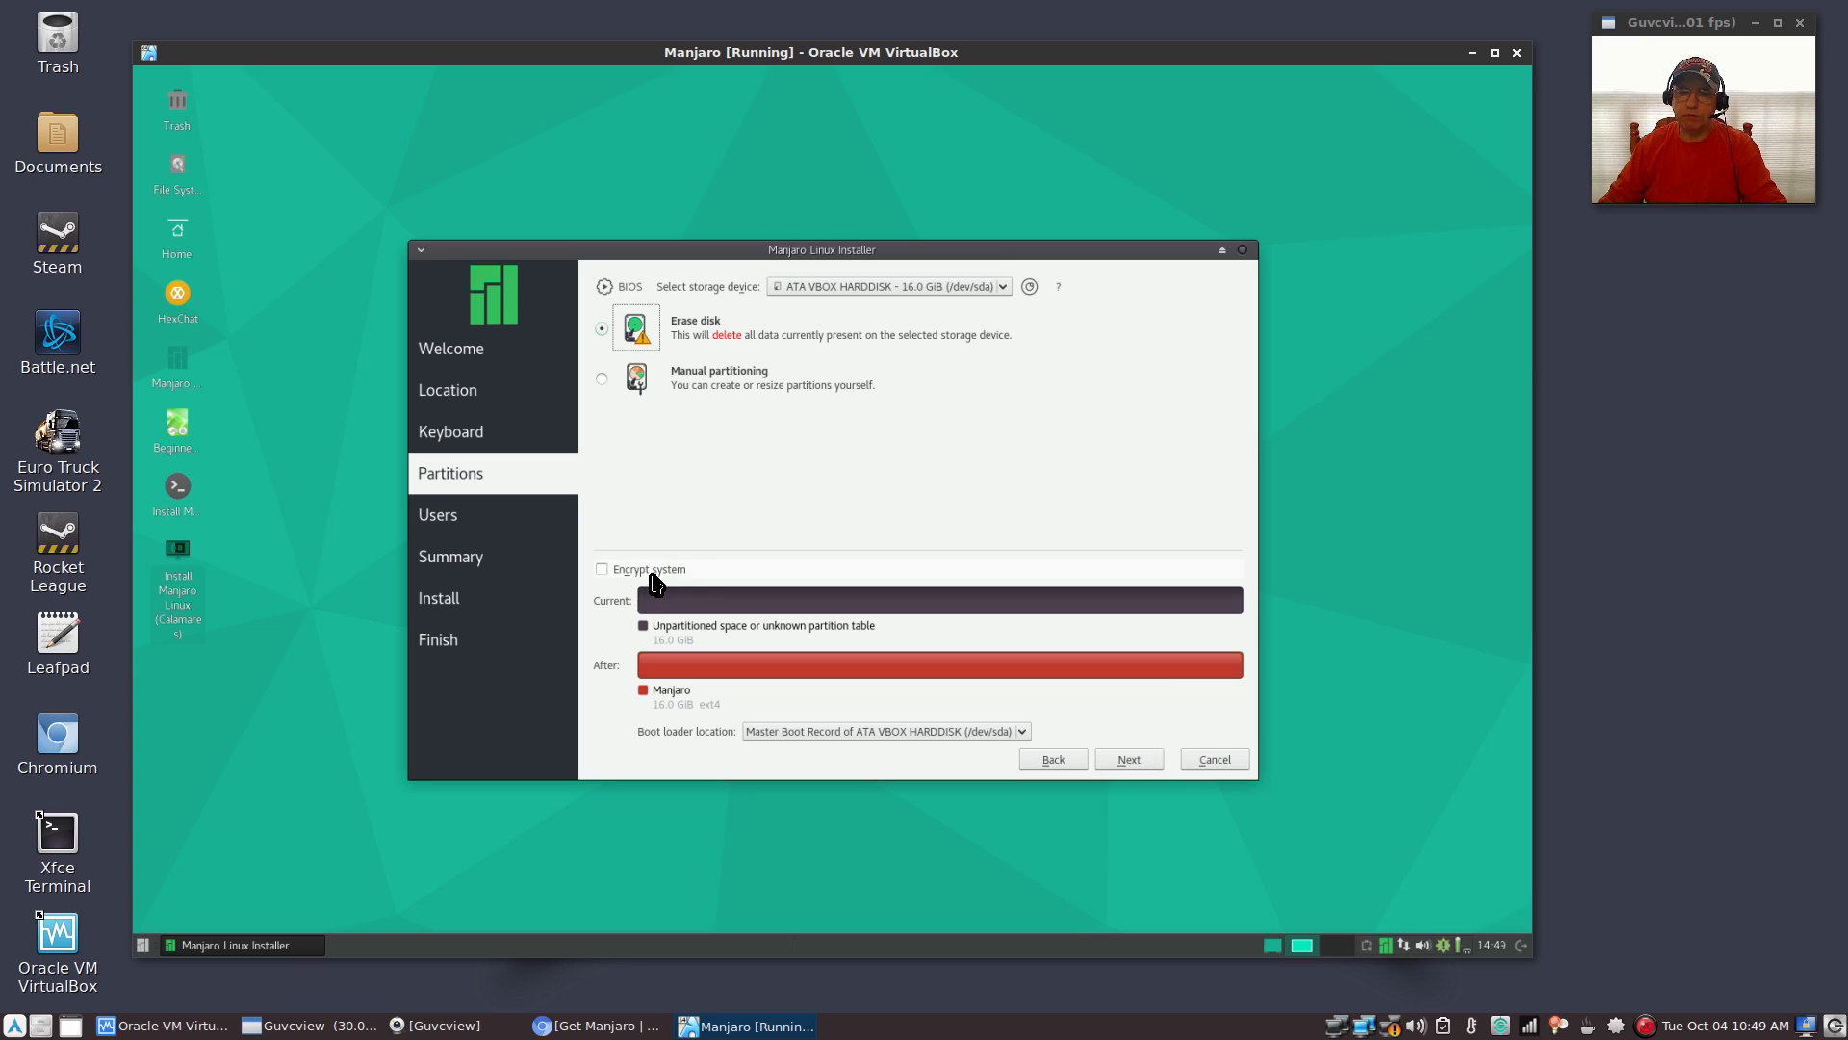
mouse_move(655, 578)
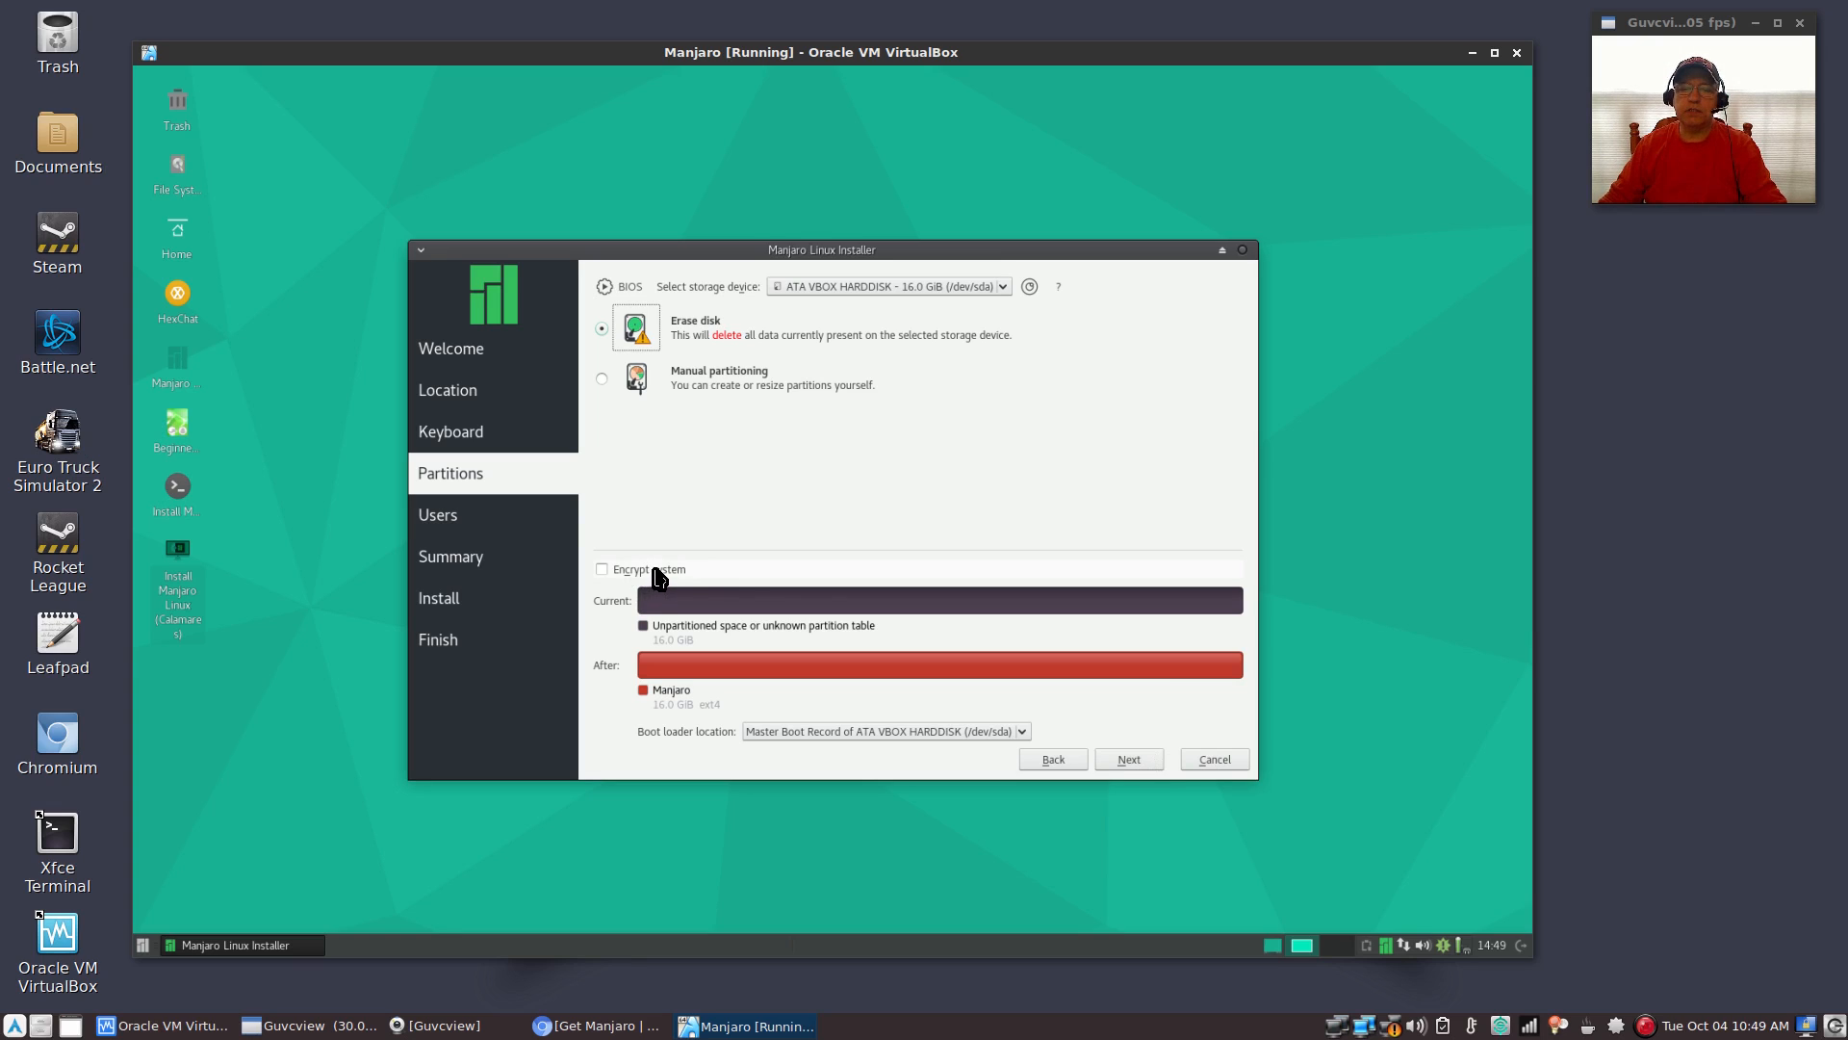
mouse_move(831, 604)
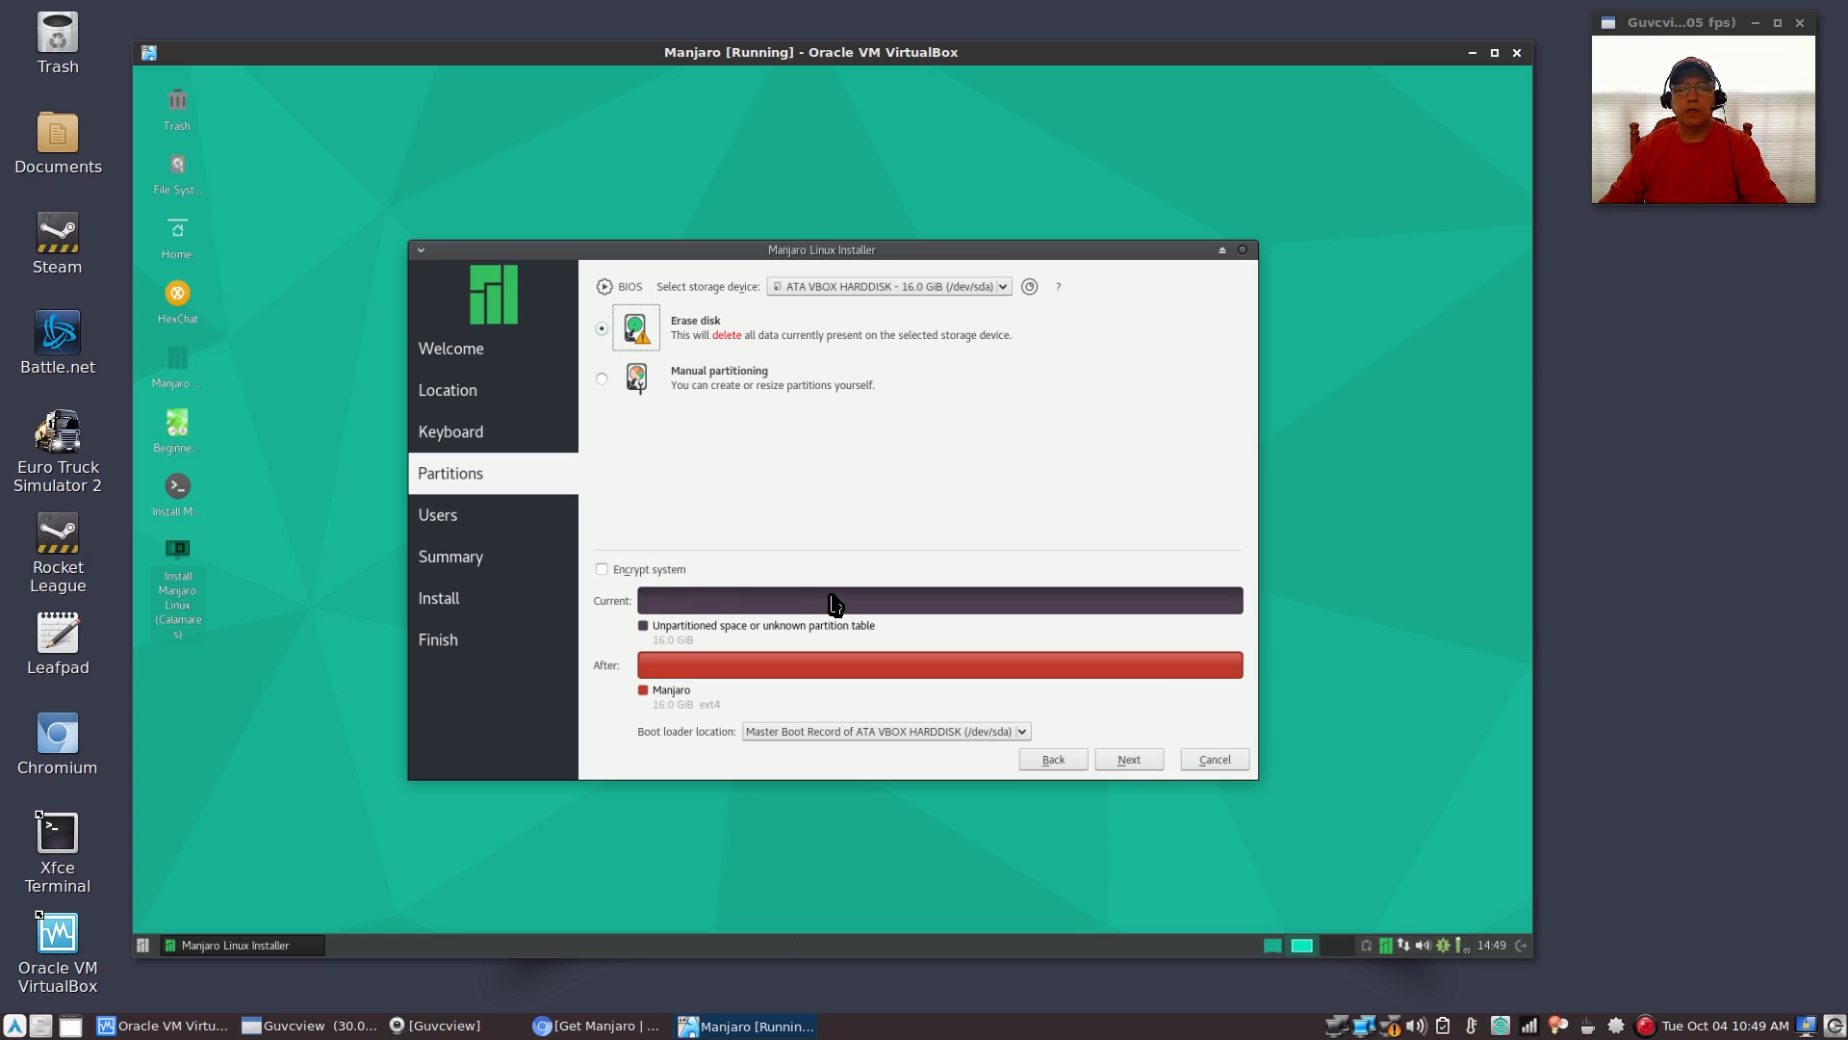
mouse_move(700, 751)
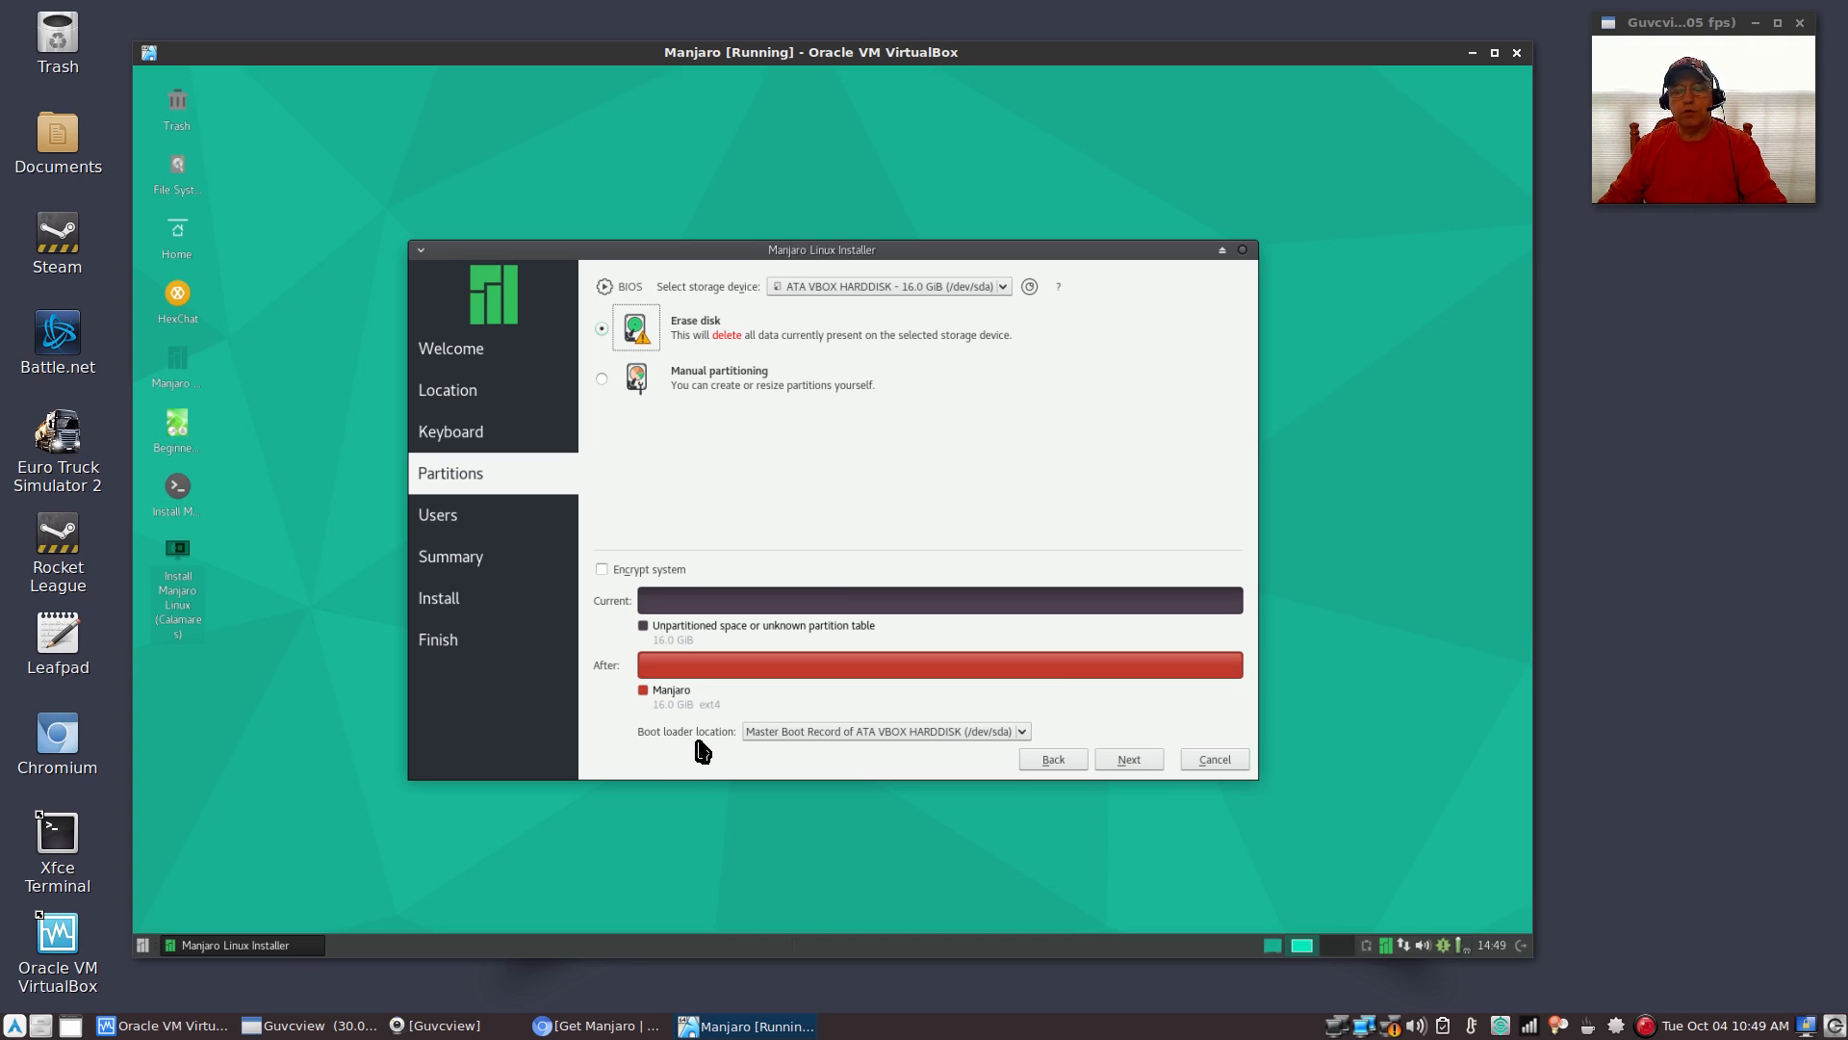
mouse_move(715, 751)
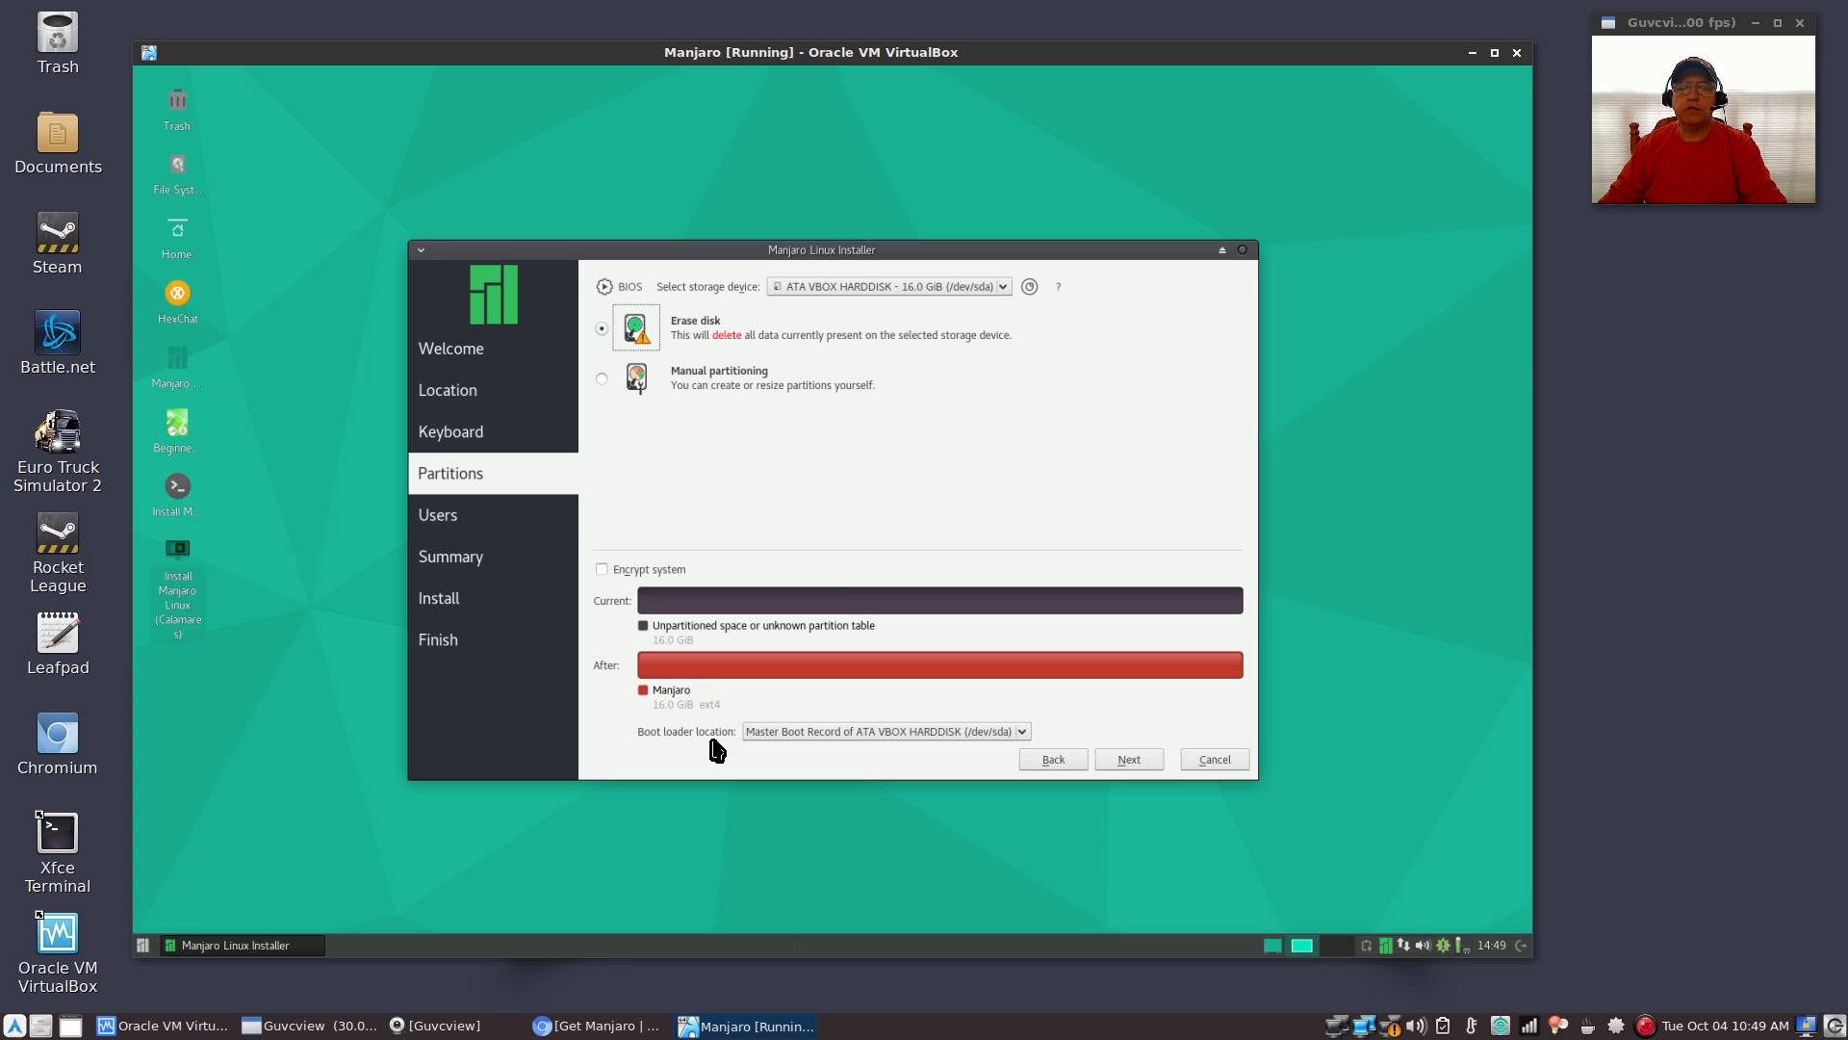
mouse_move(870, 743)
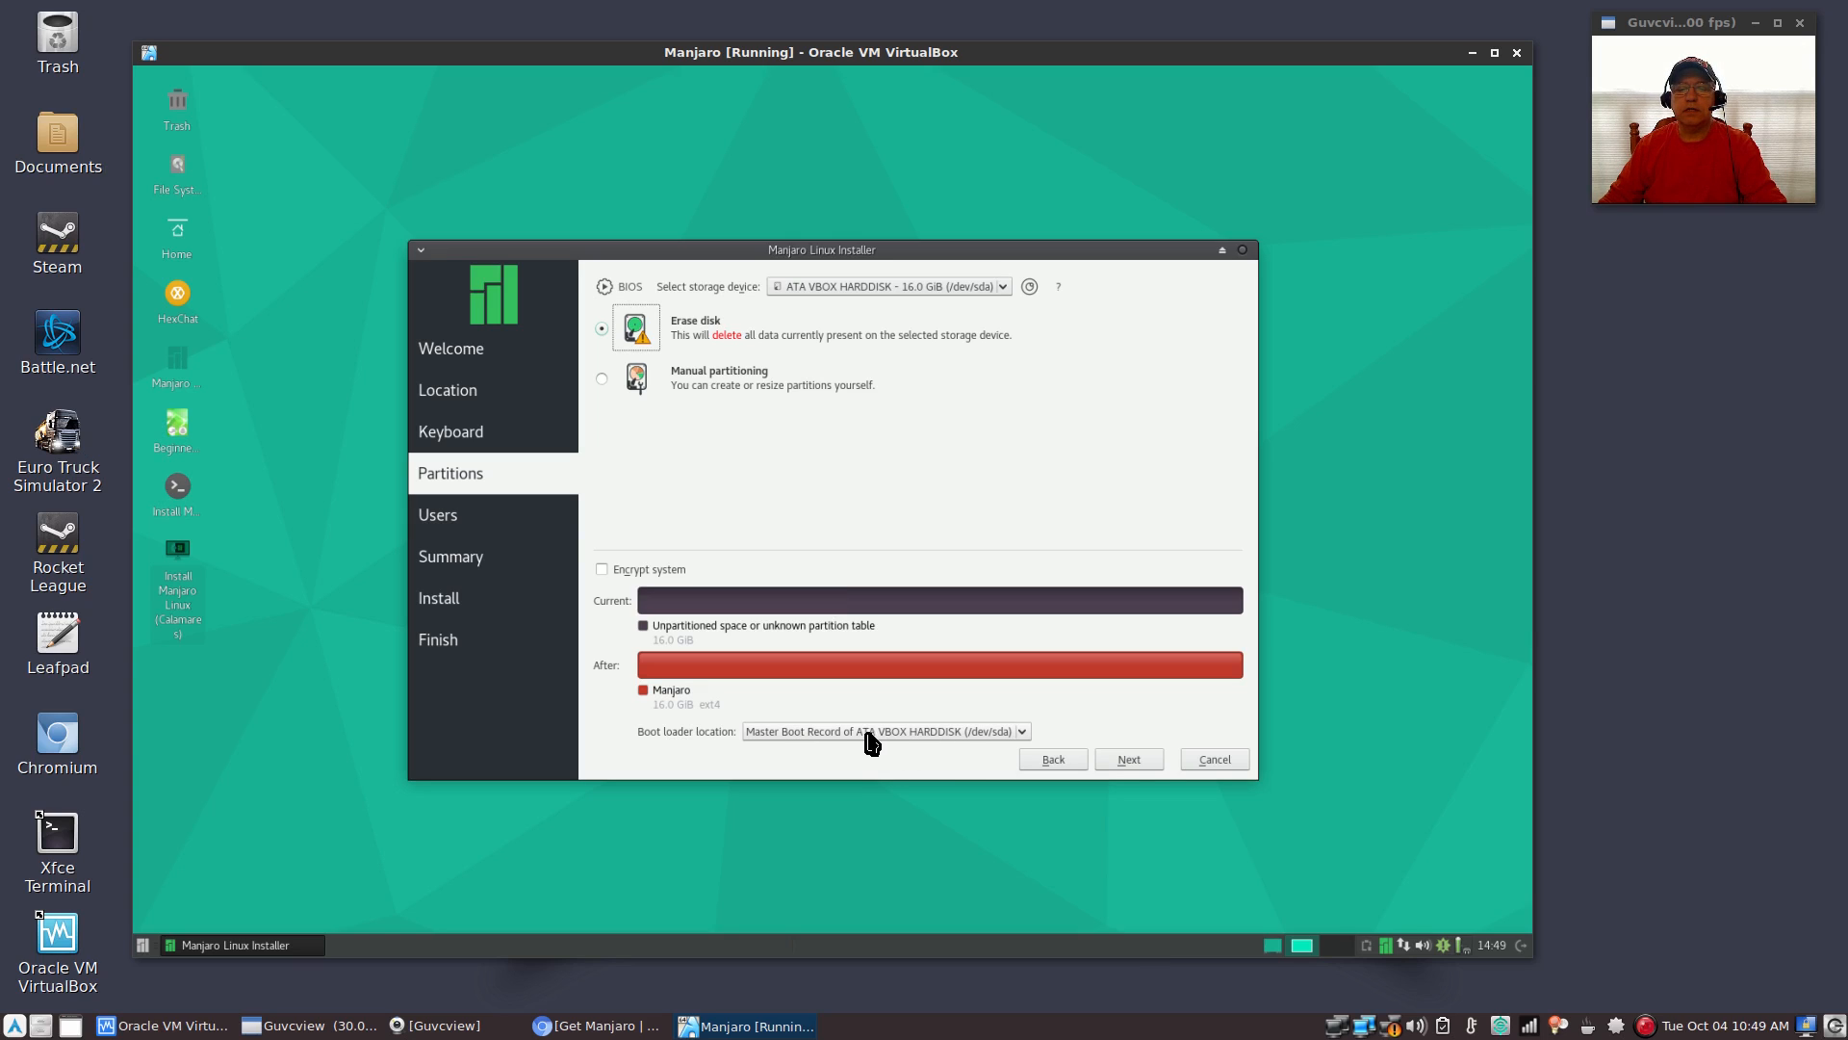
mouse_move(873, 318)
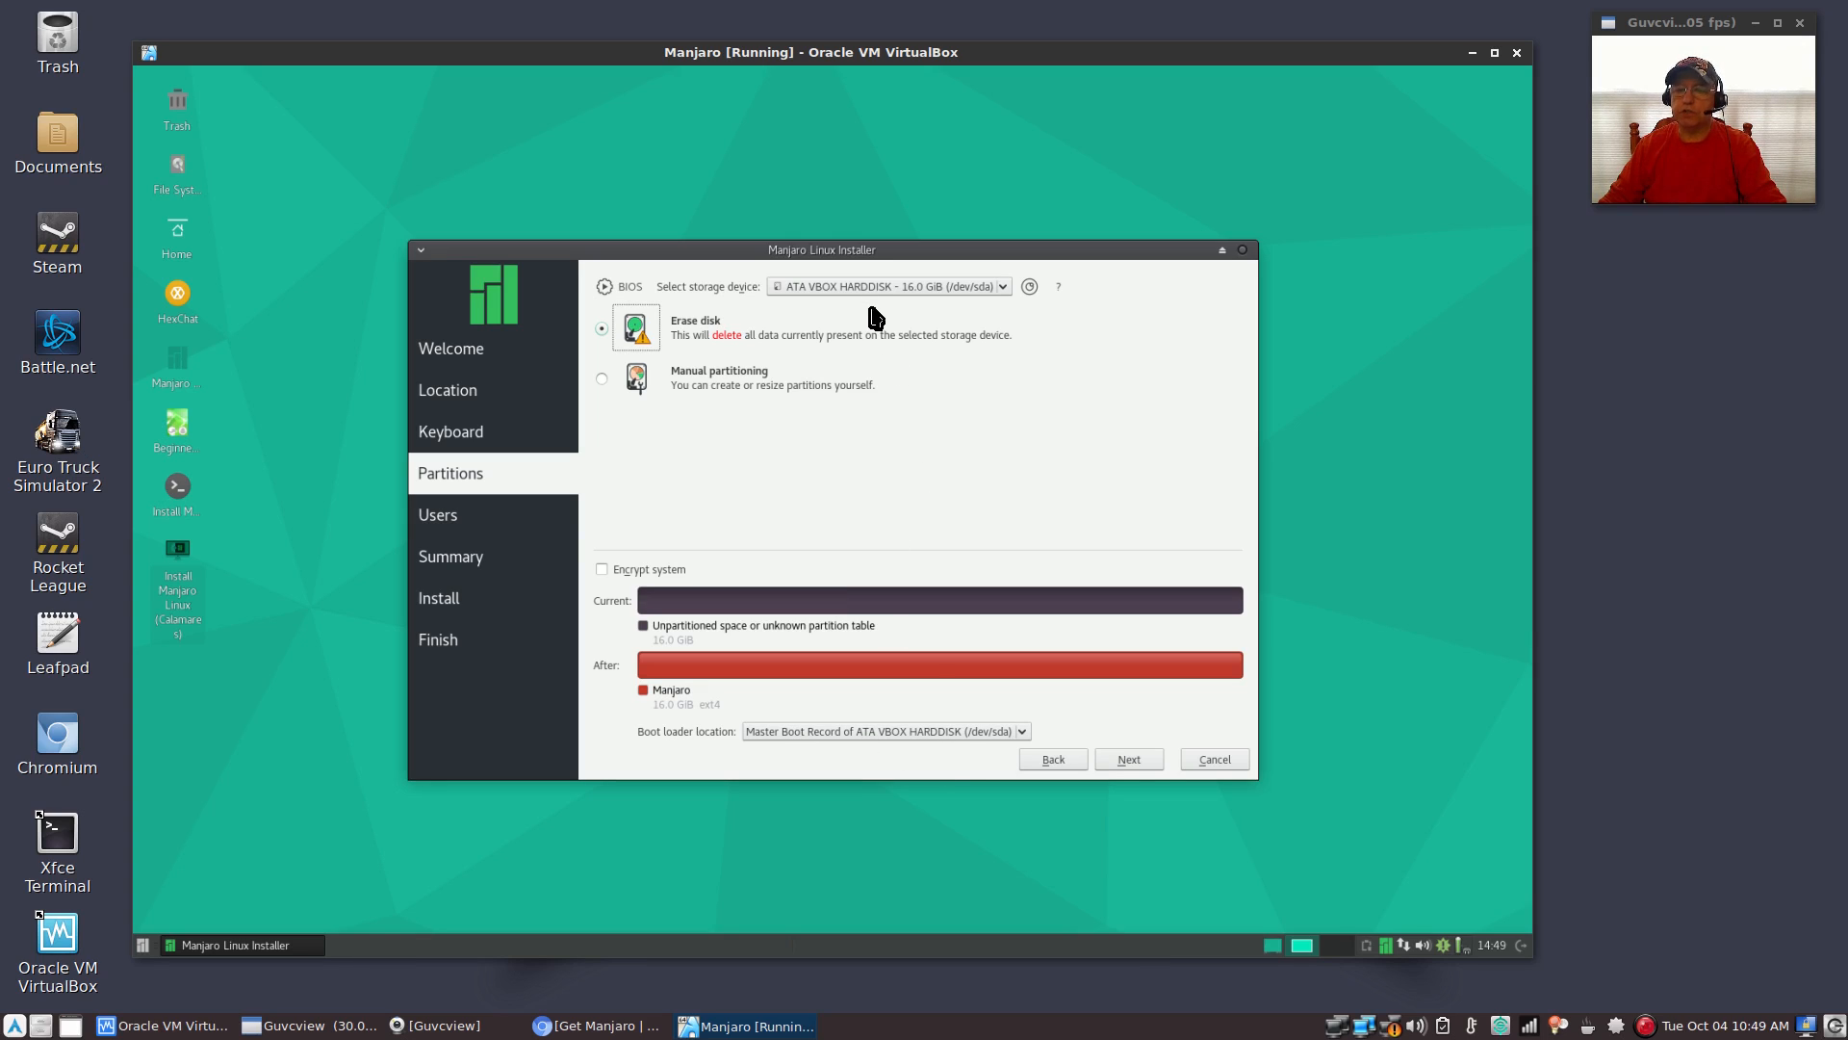
mouse_move(849, 752)
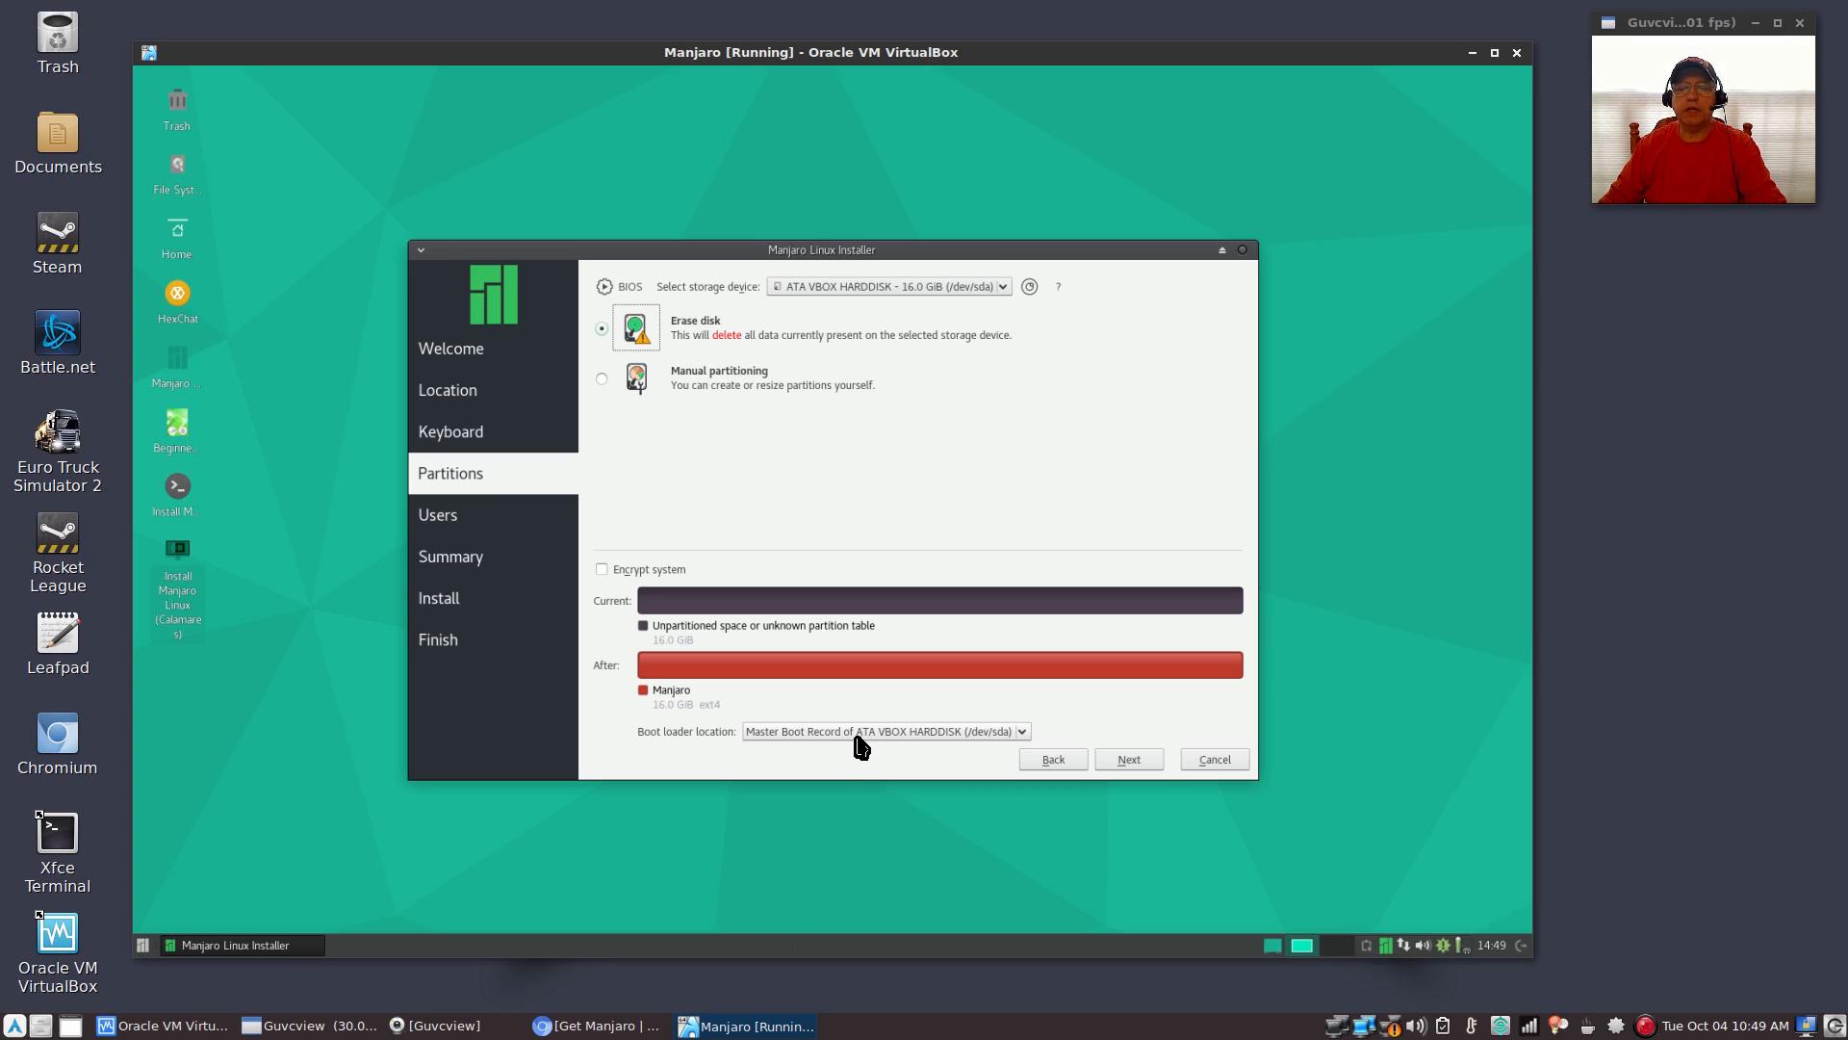
mouse_move(829, 745)
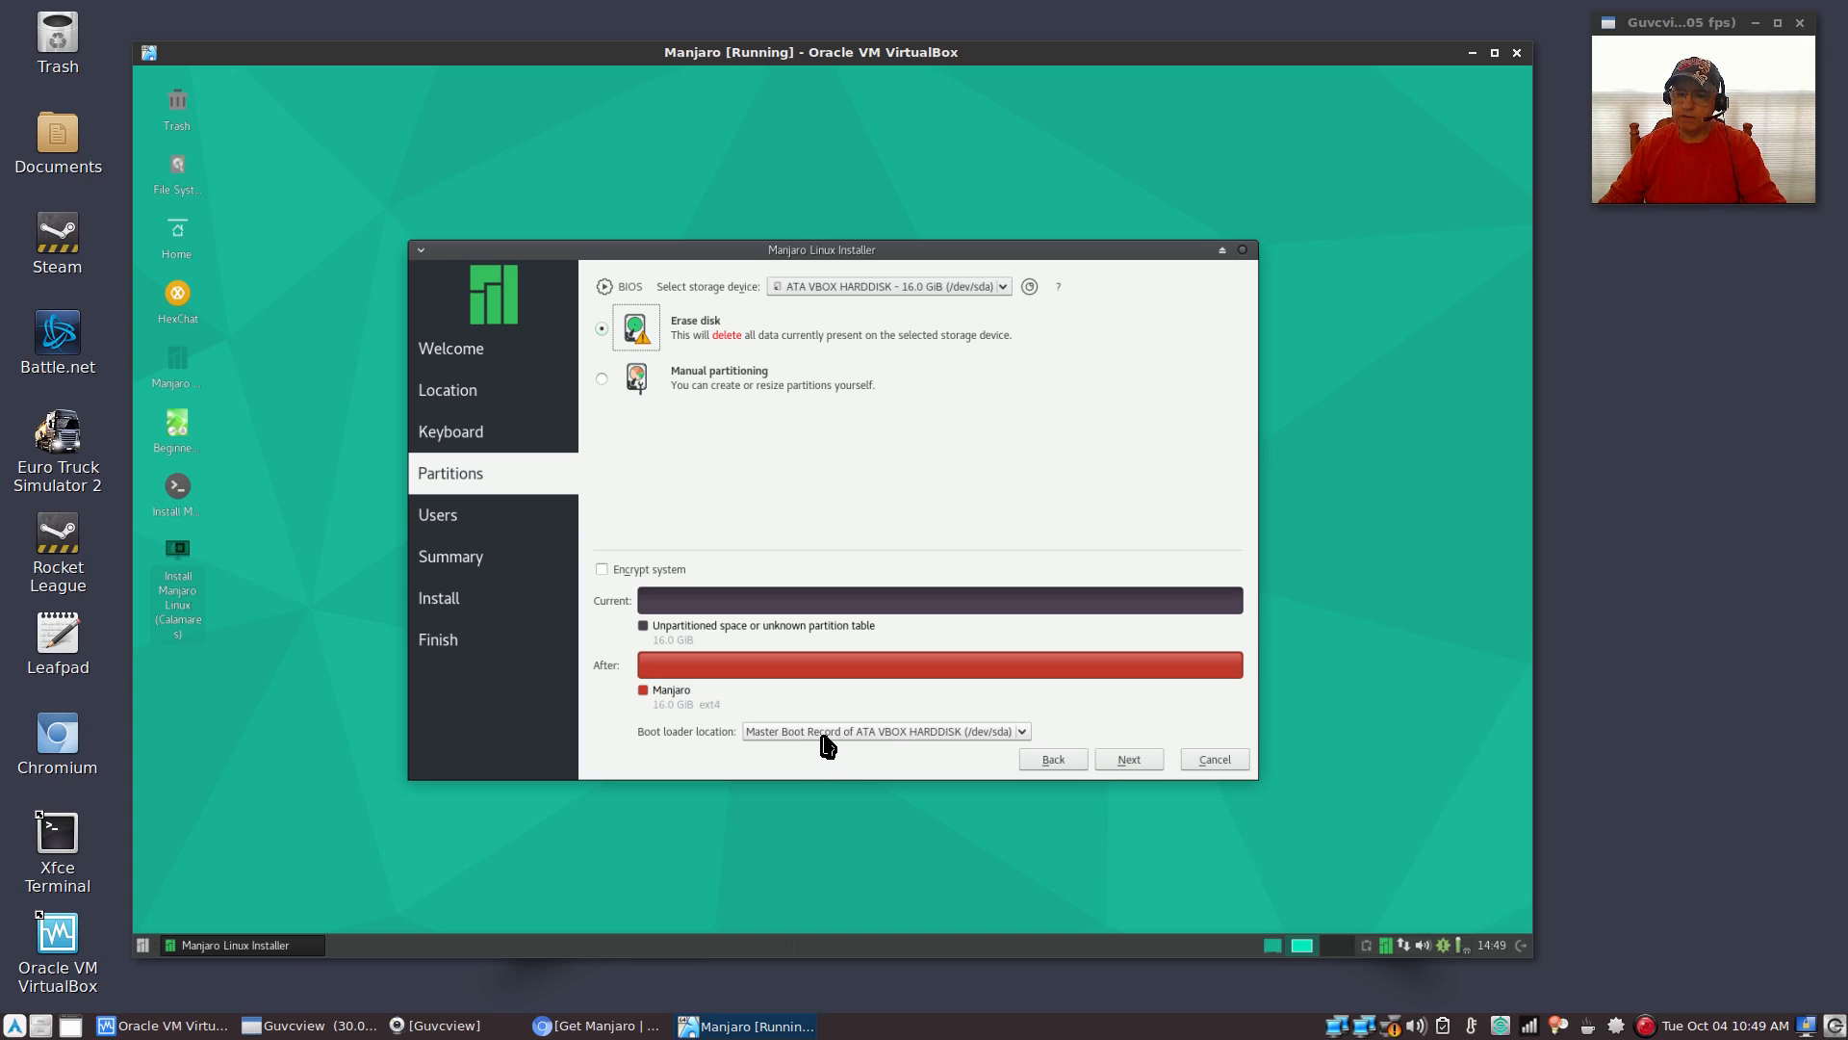
mouse_move(951, 542)
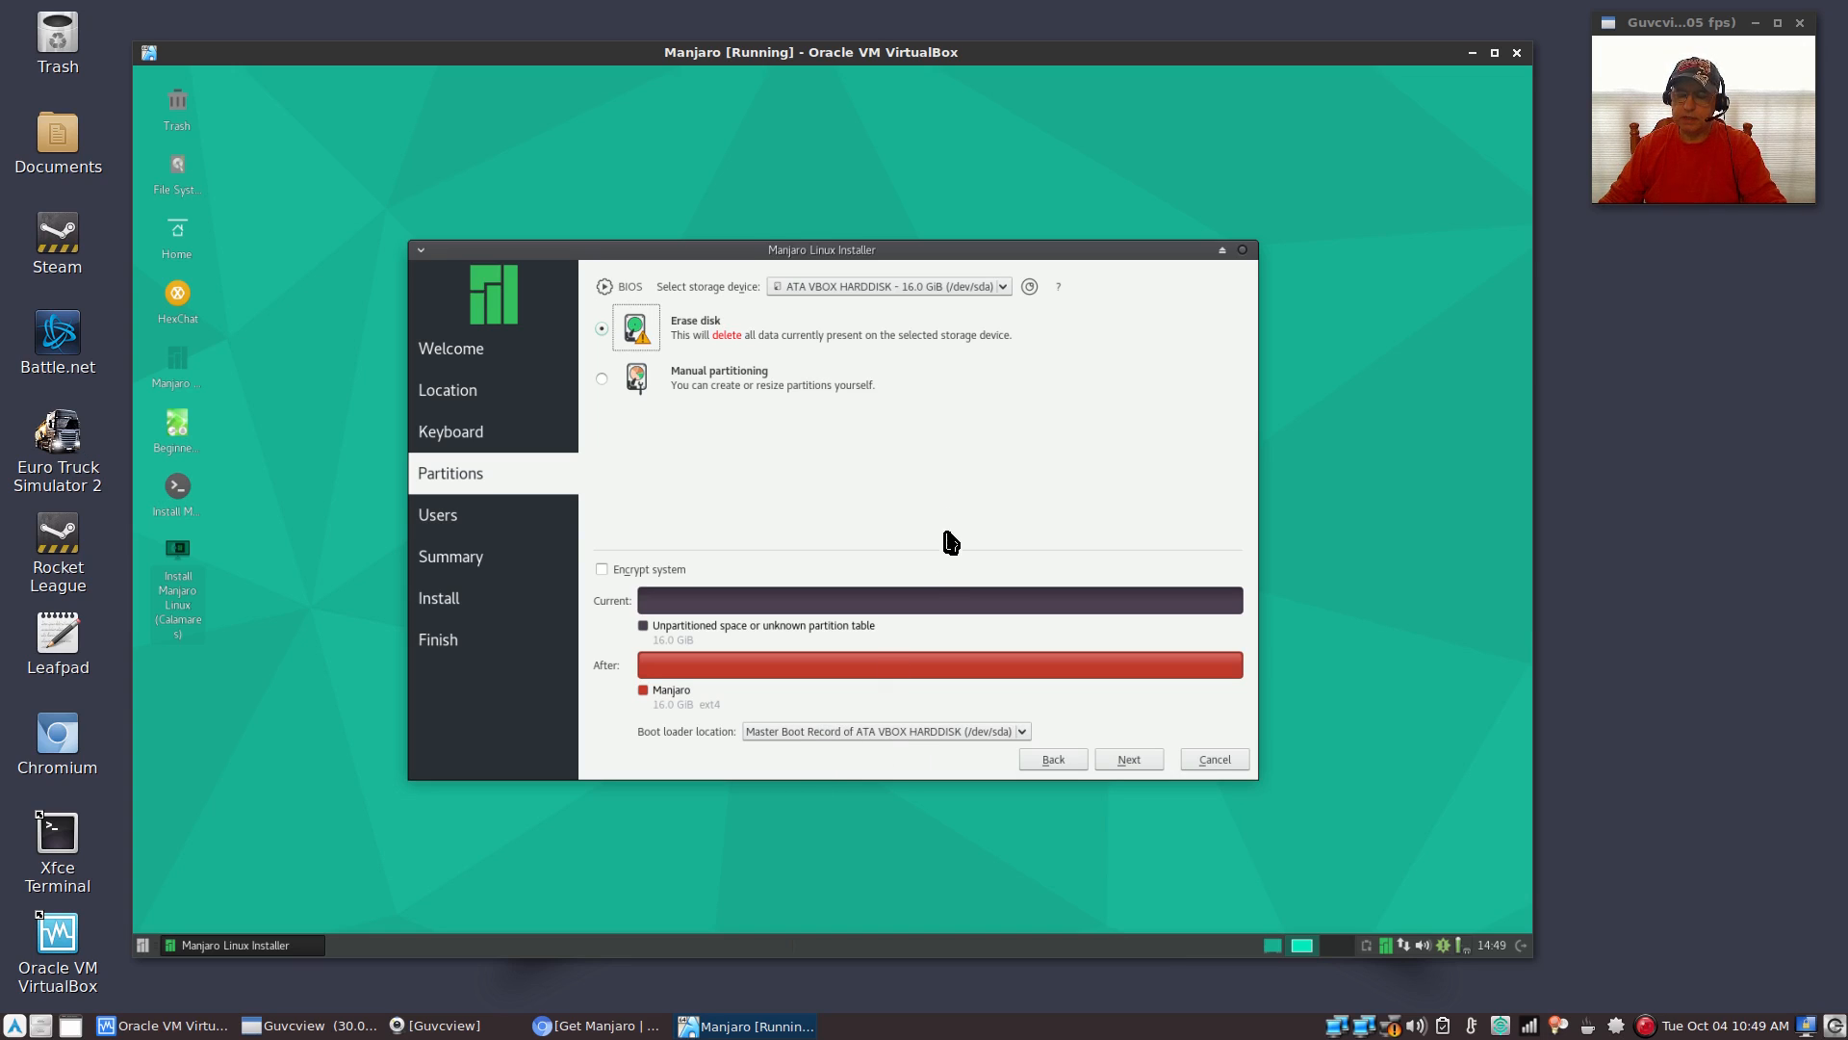
mouse_move(922, 468)
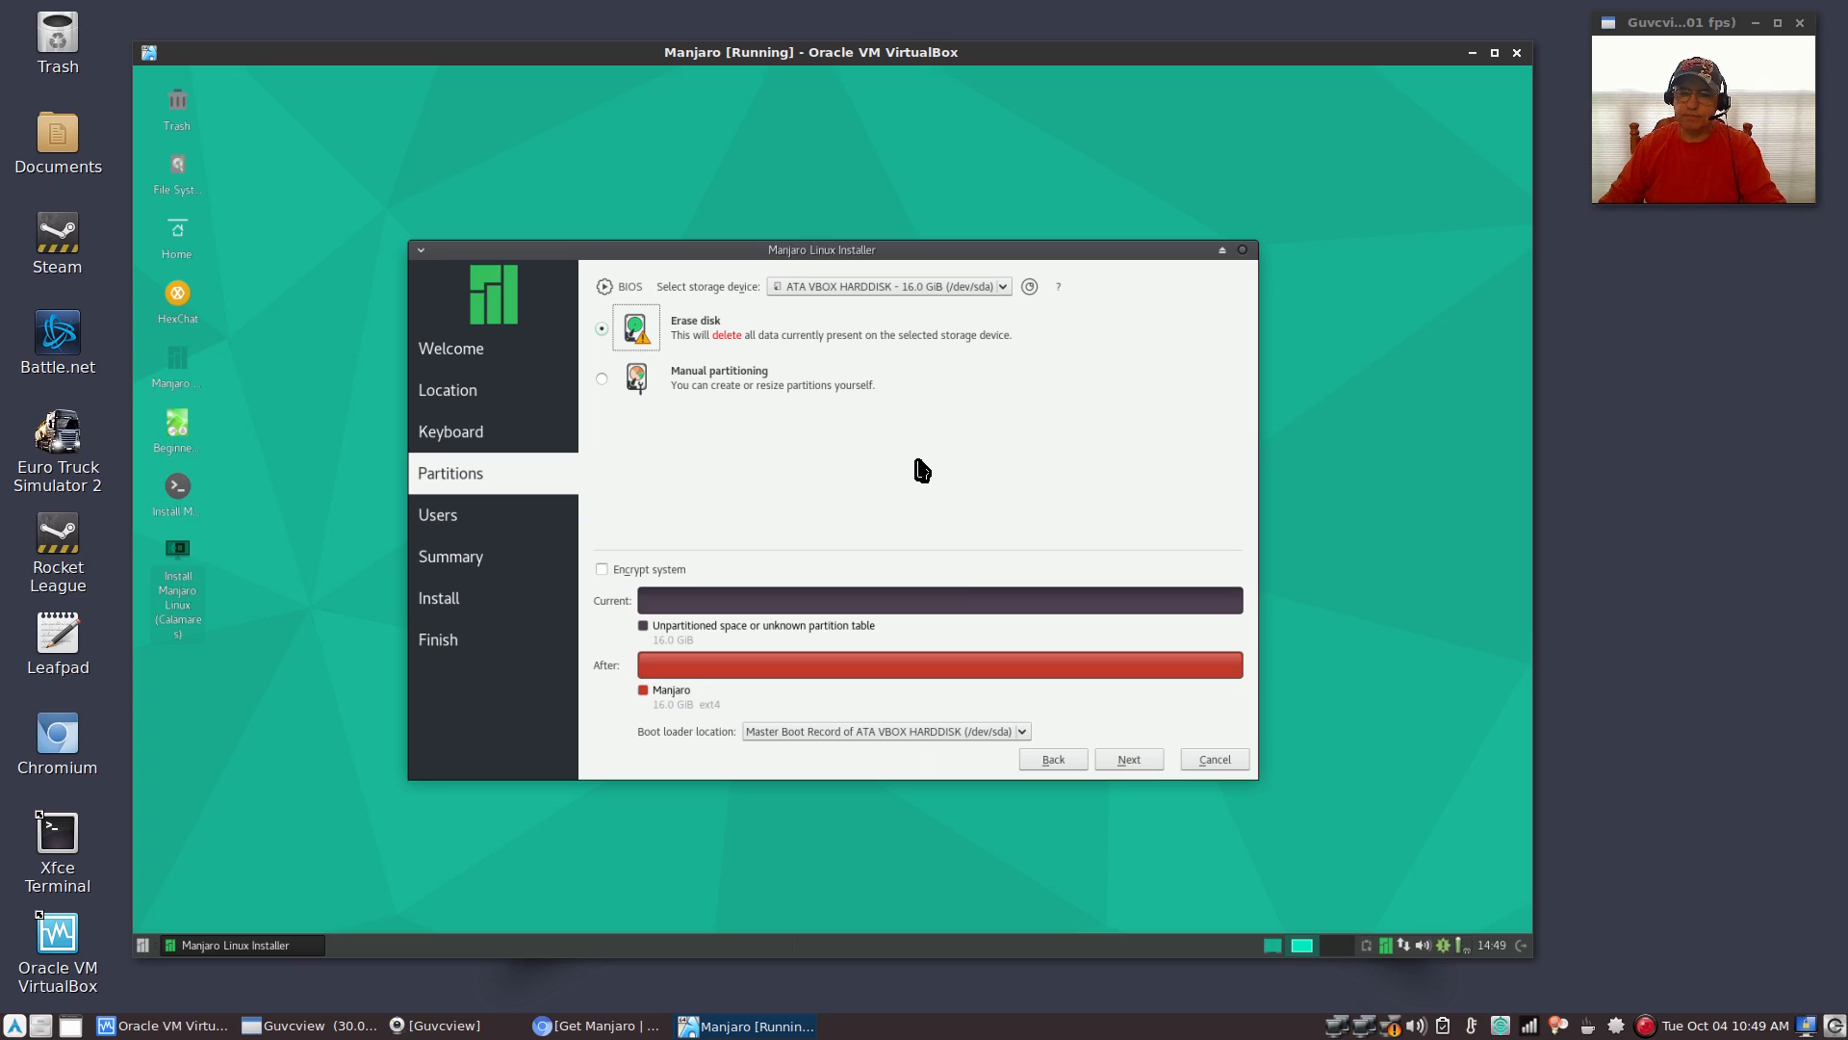
mouse_move(923, 457)
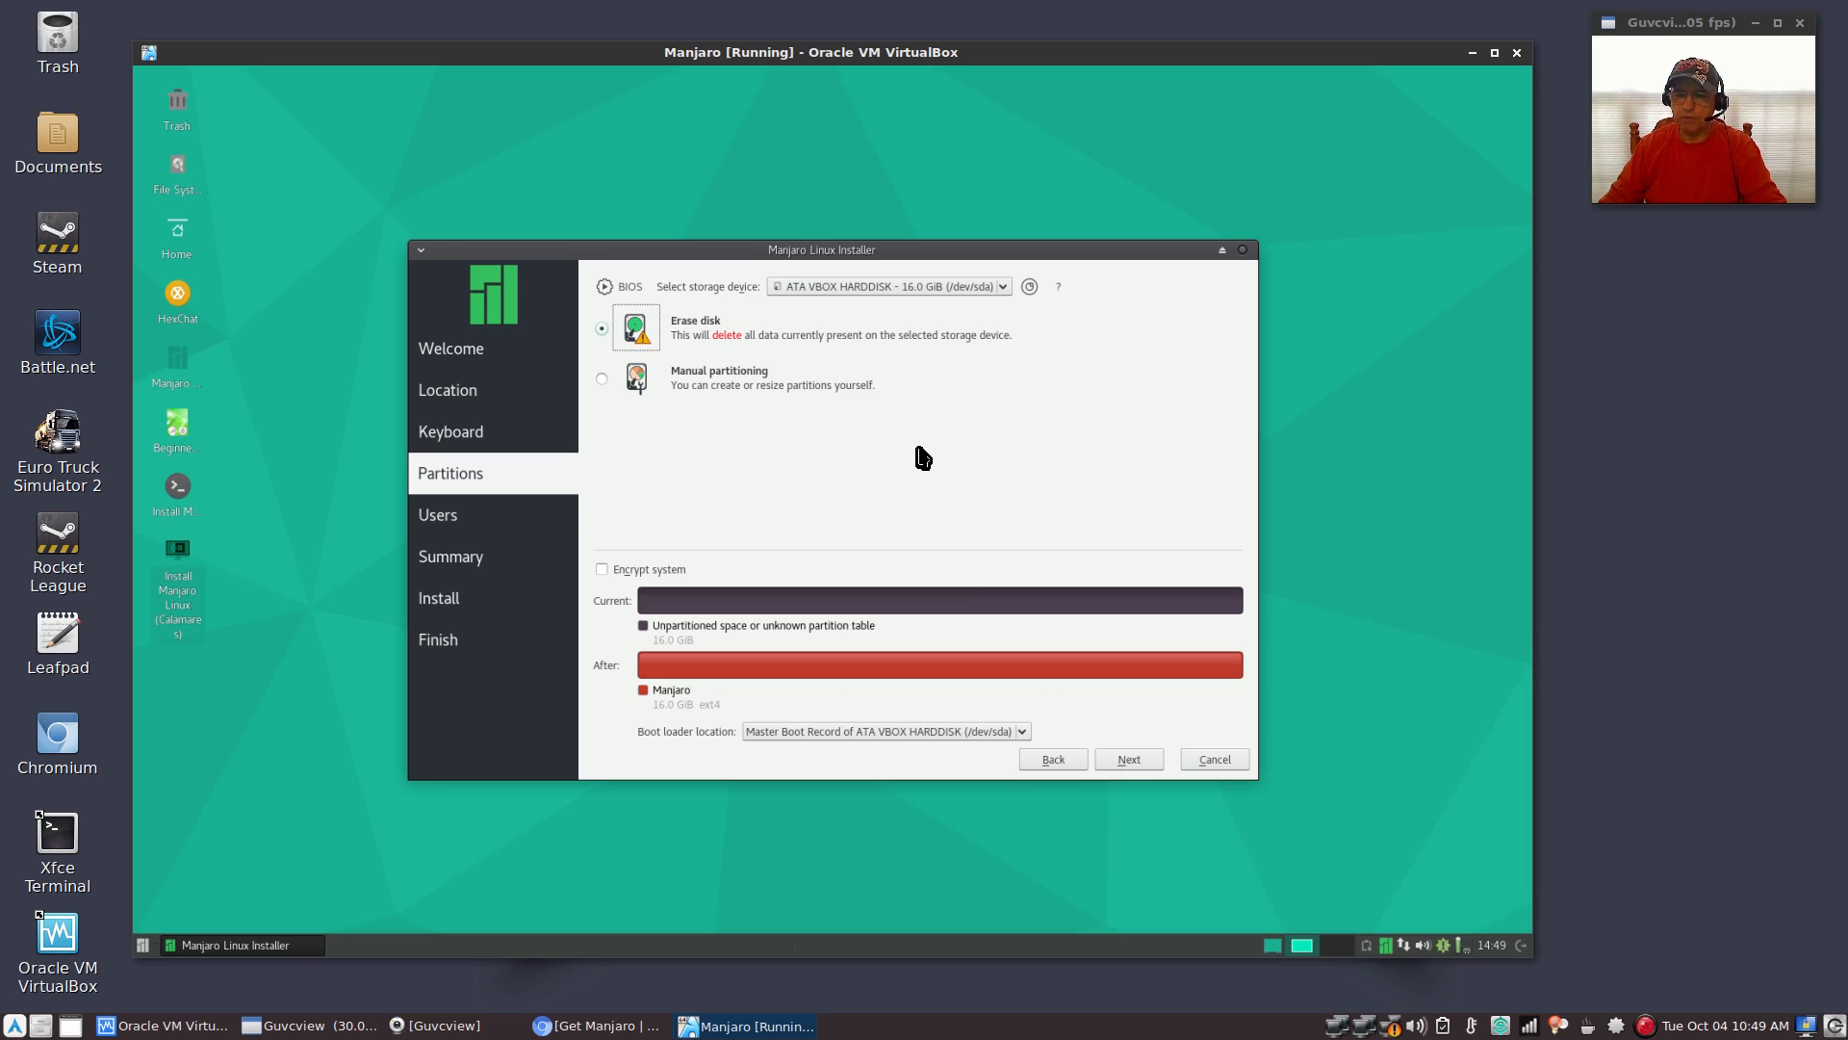
mouse_move(916, 458)
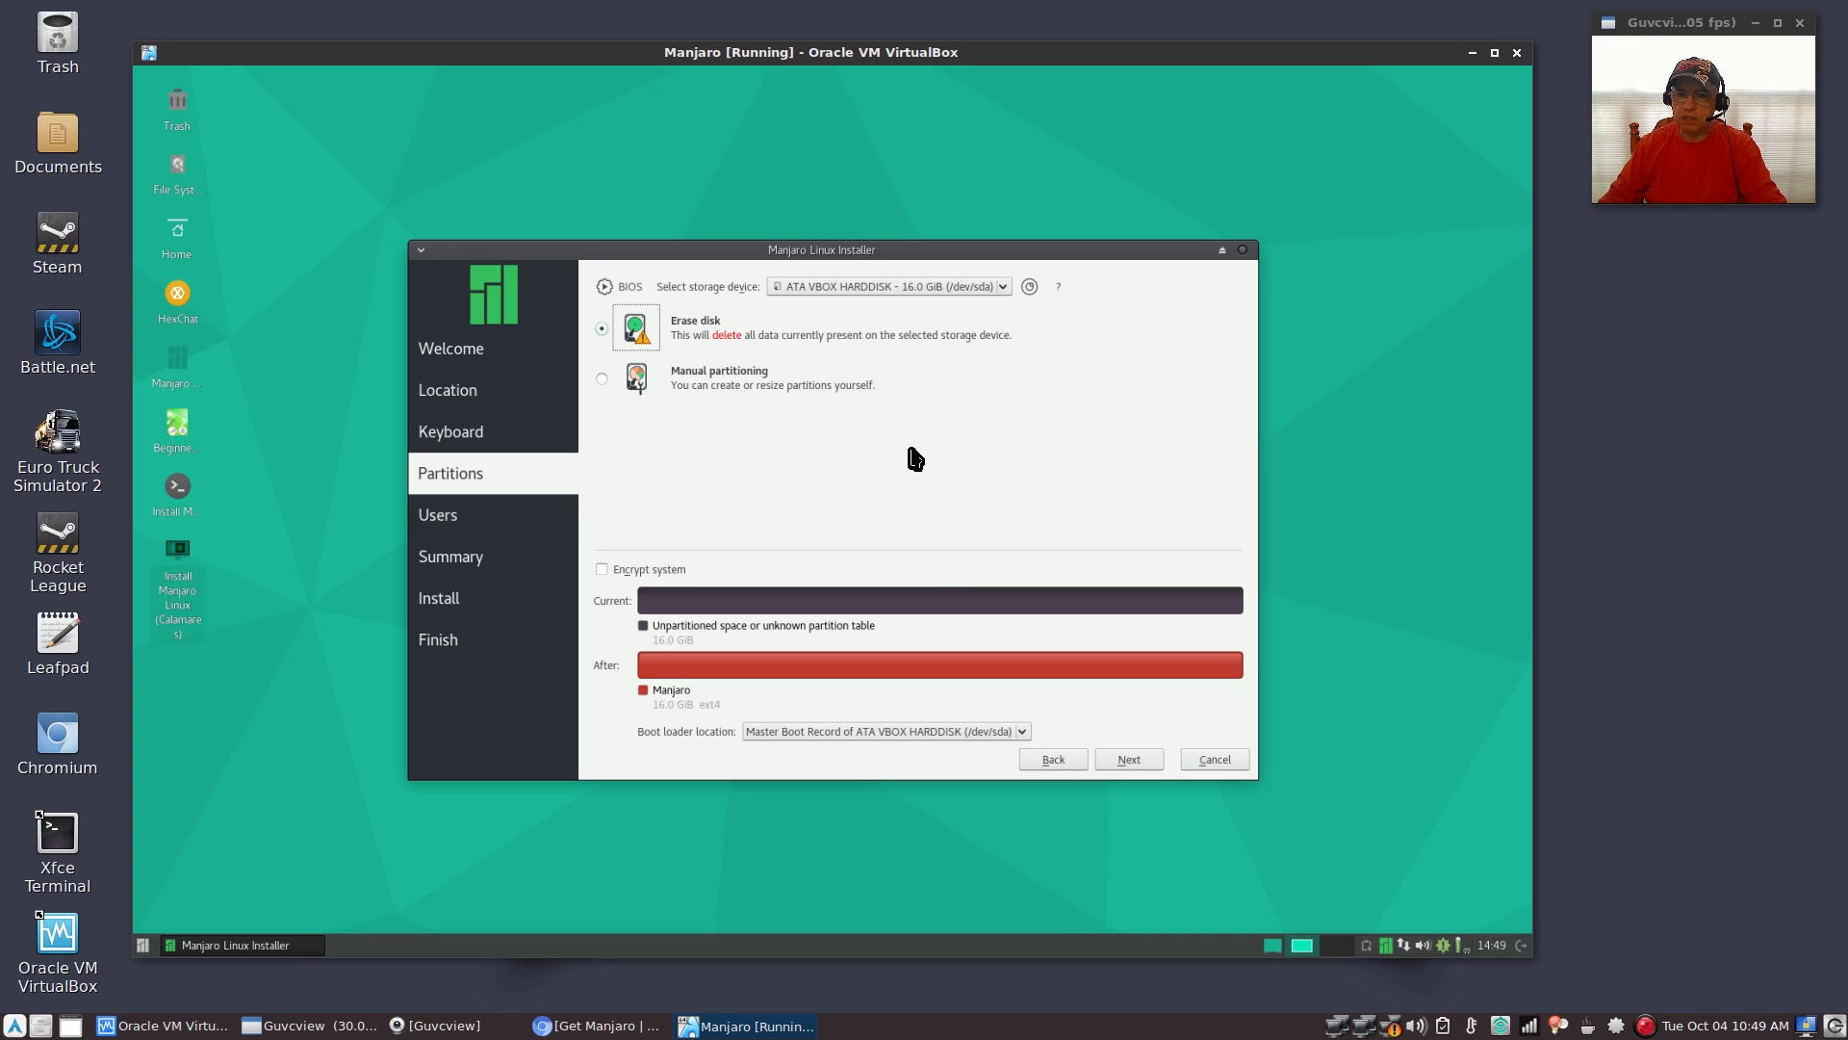
mouse_move(913, 474)
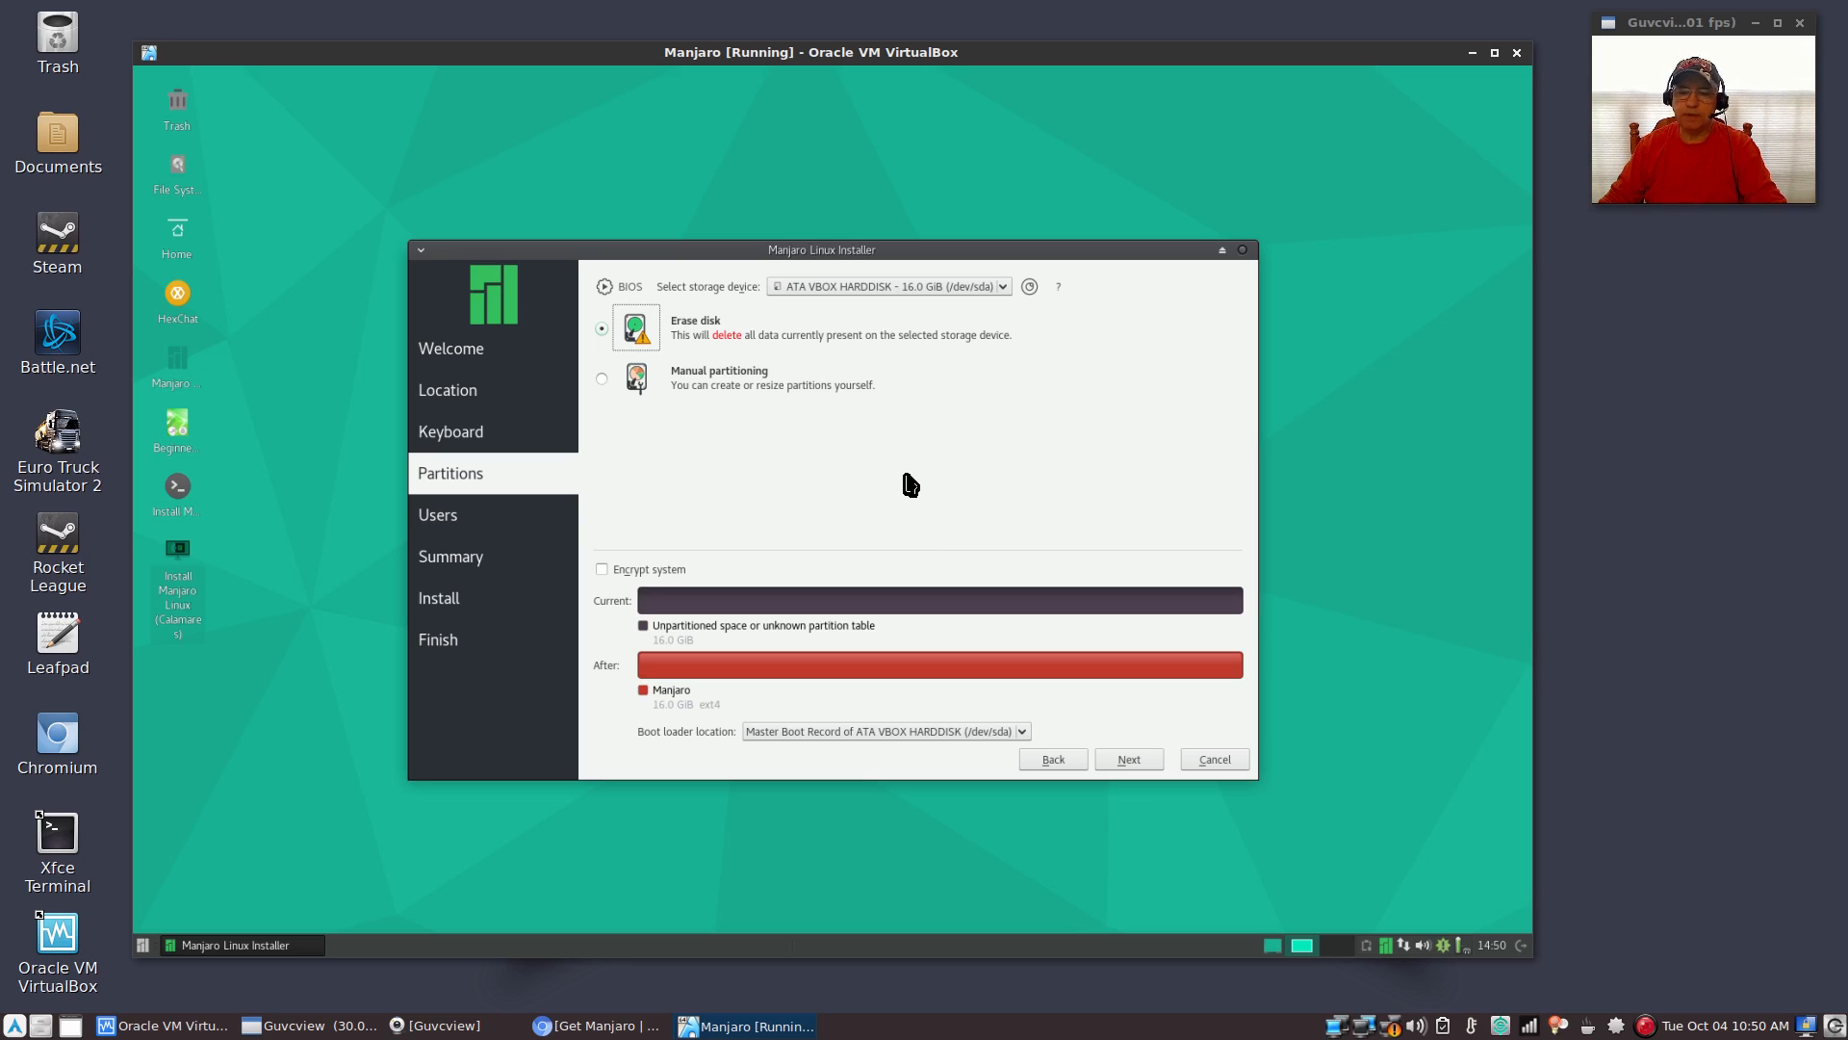
mouse_move(1128, 766)
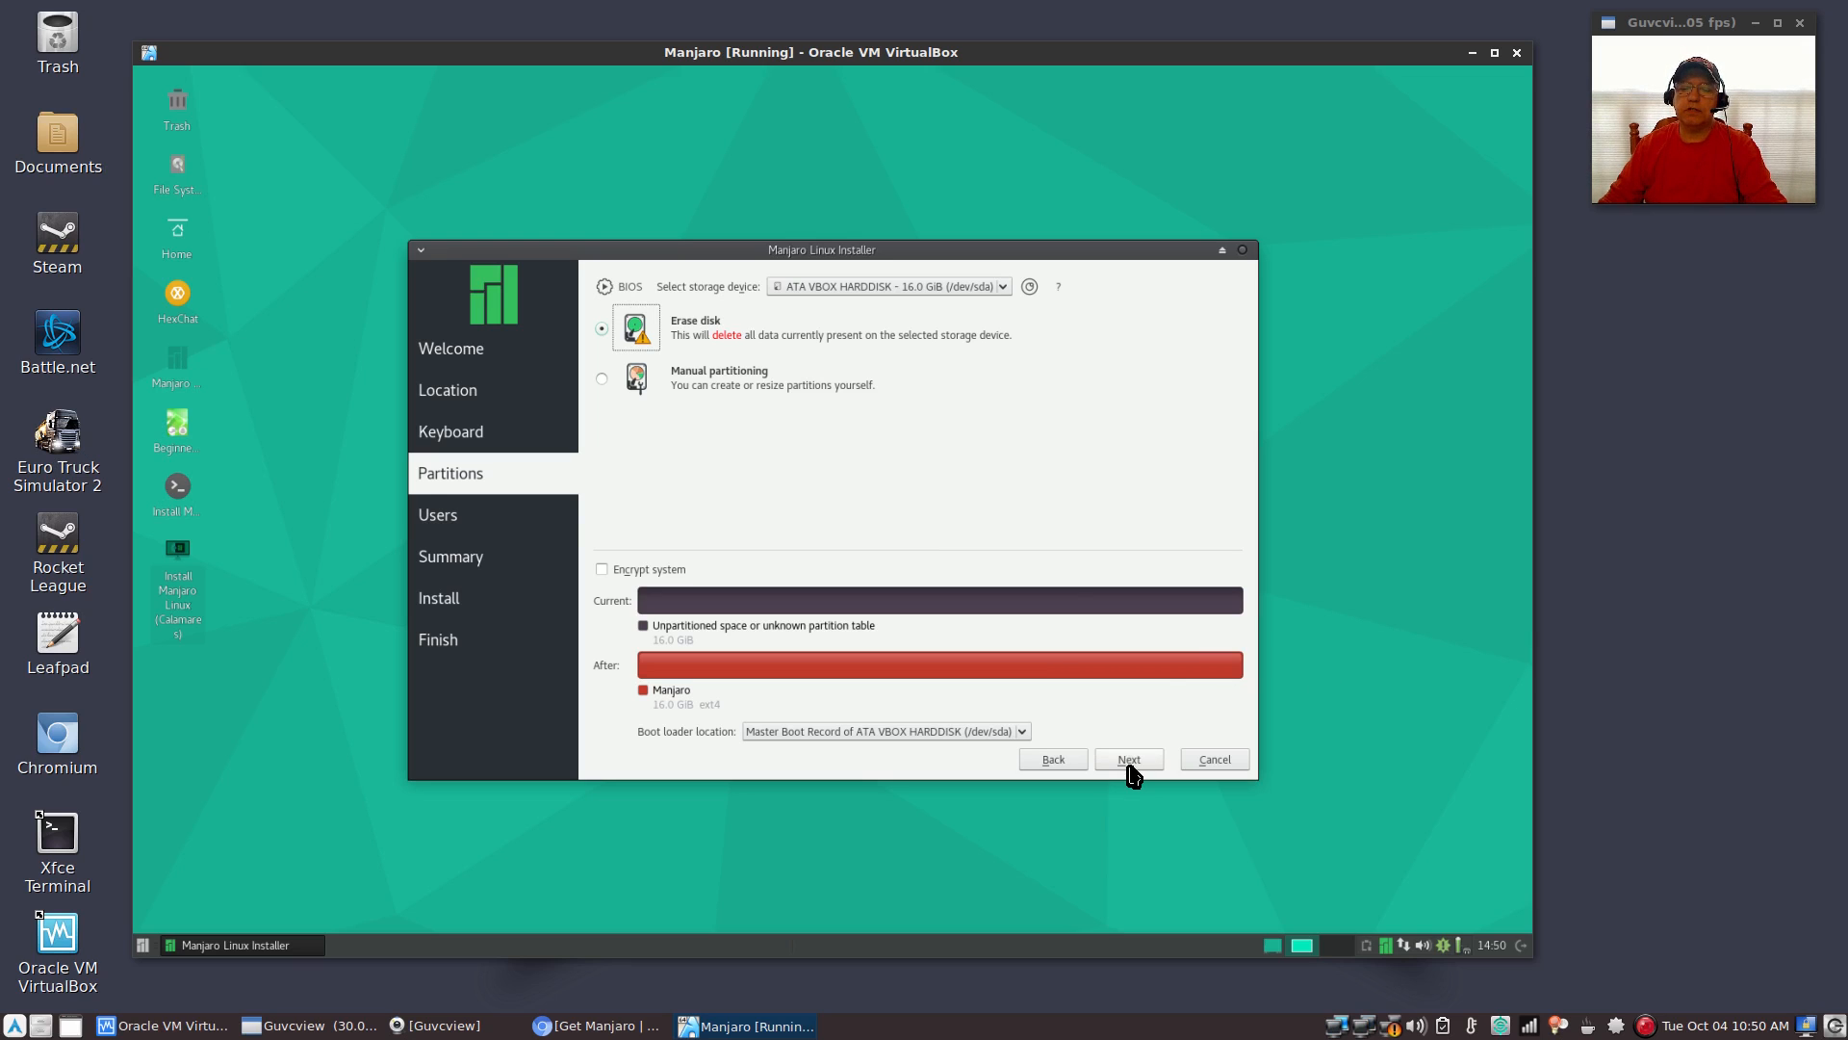
On the Users page, type the user name 'Len' and a password
click(1125, 757)
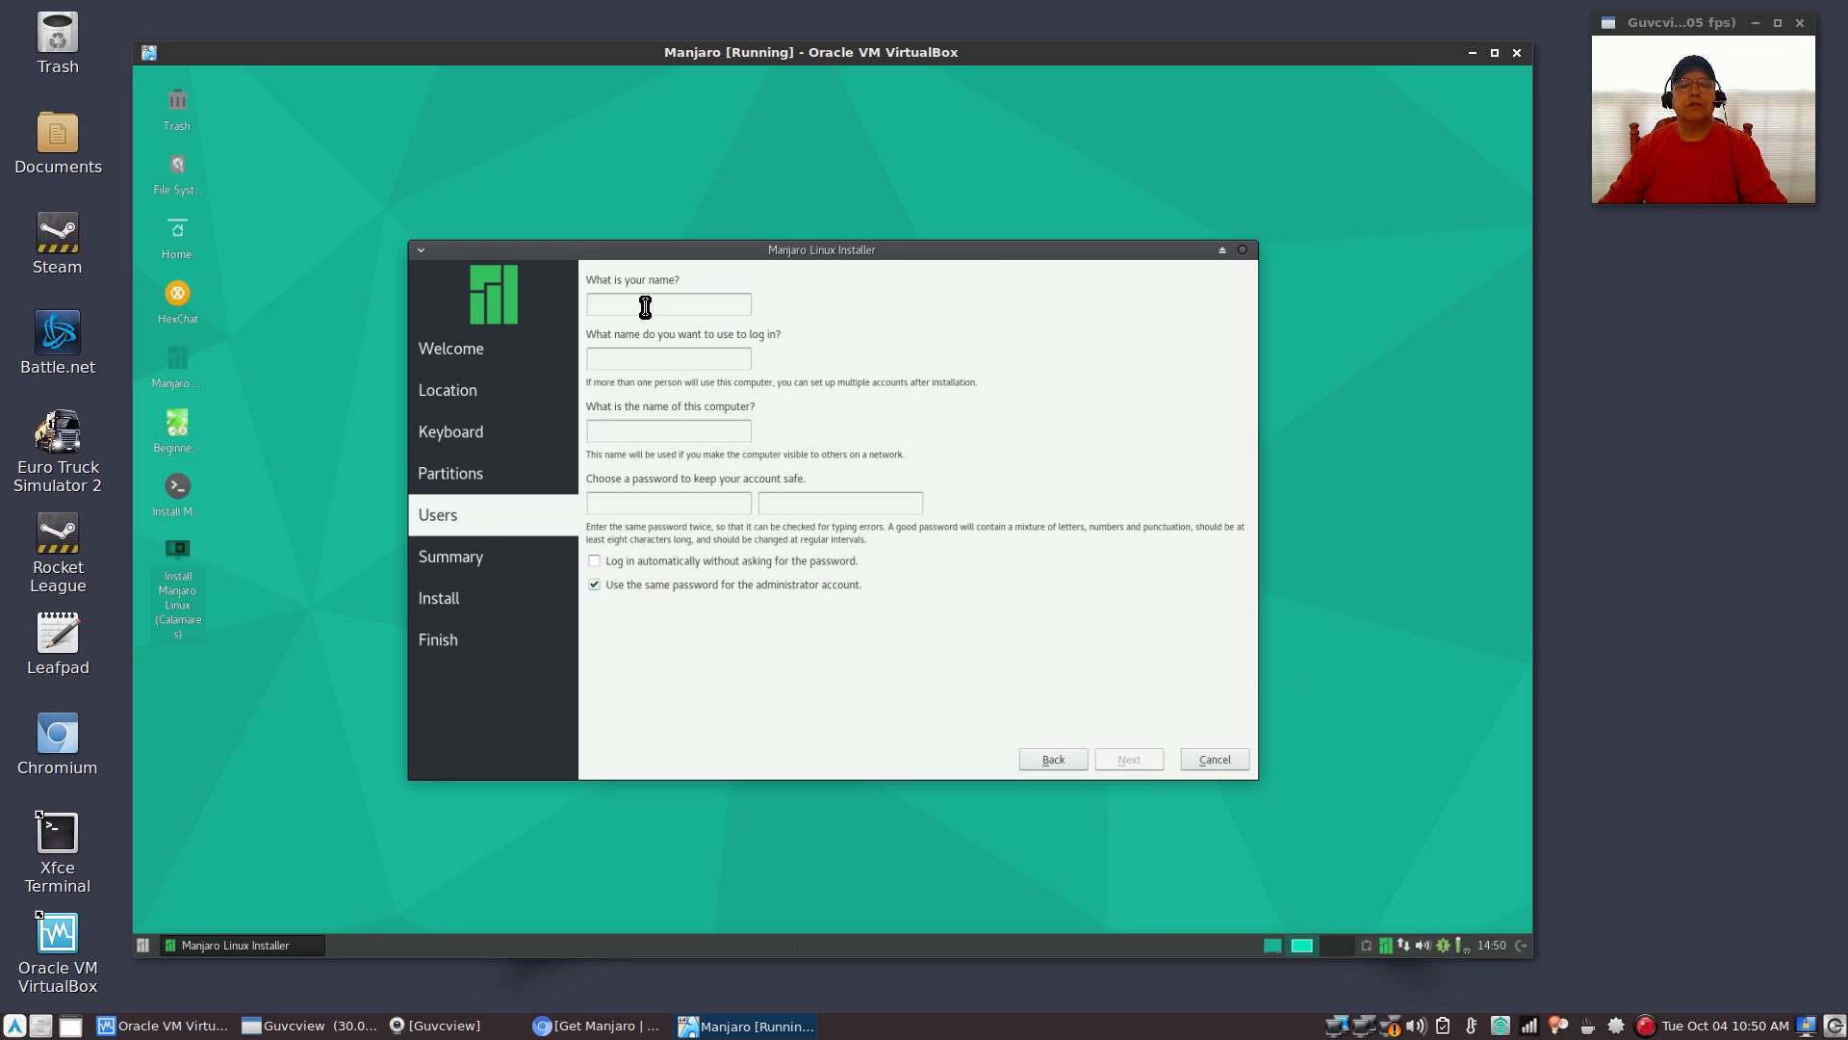
text(Le)
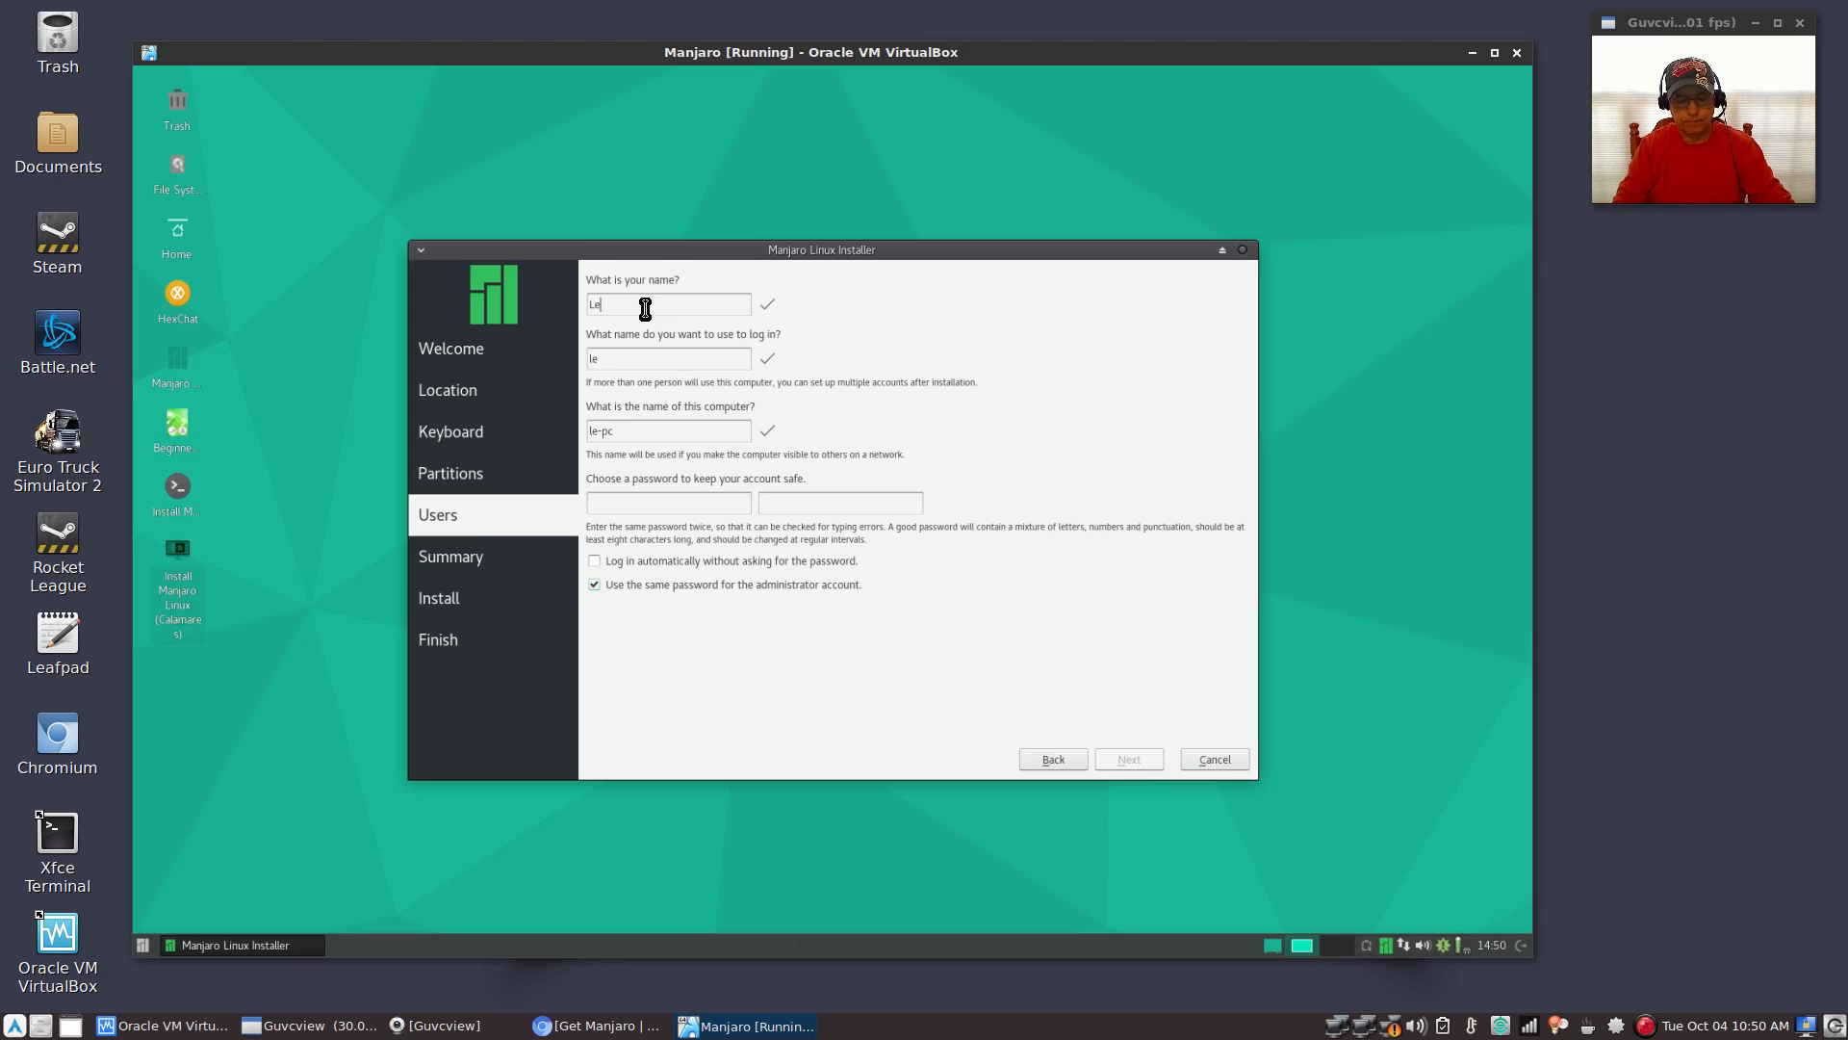
text(n)
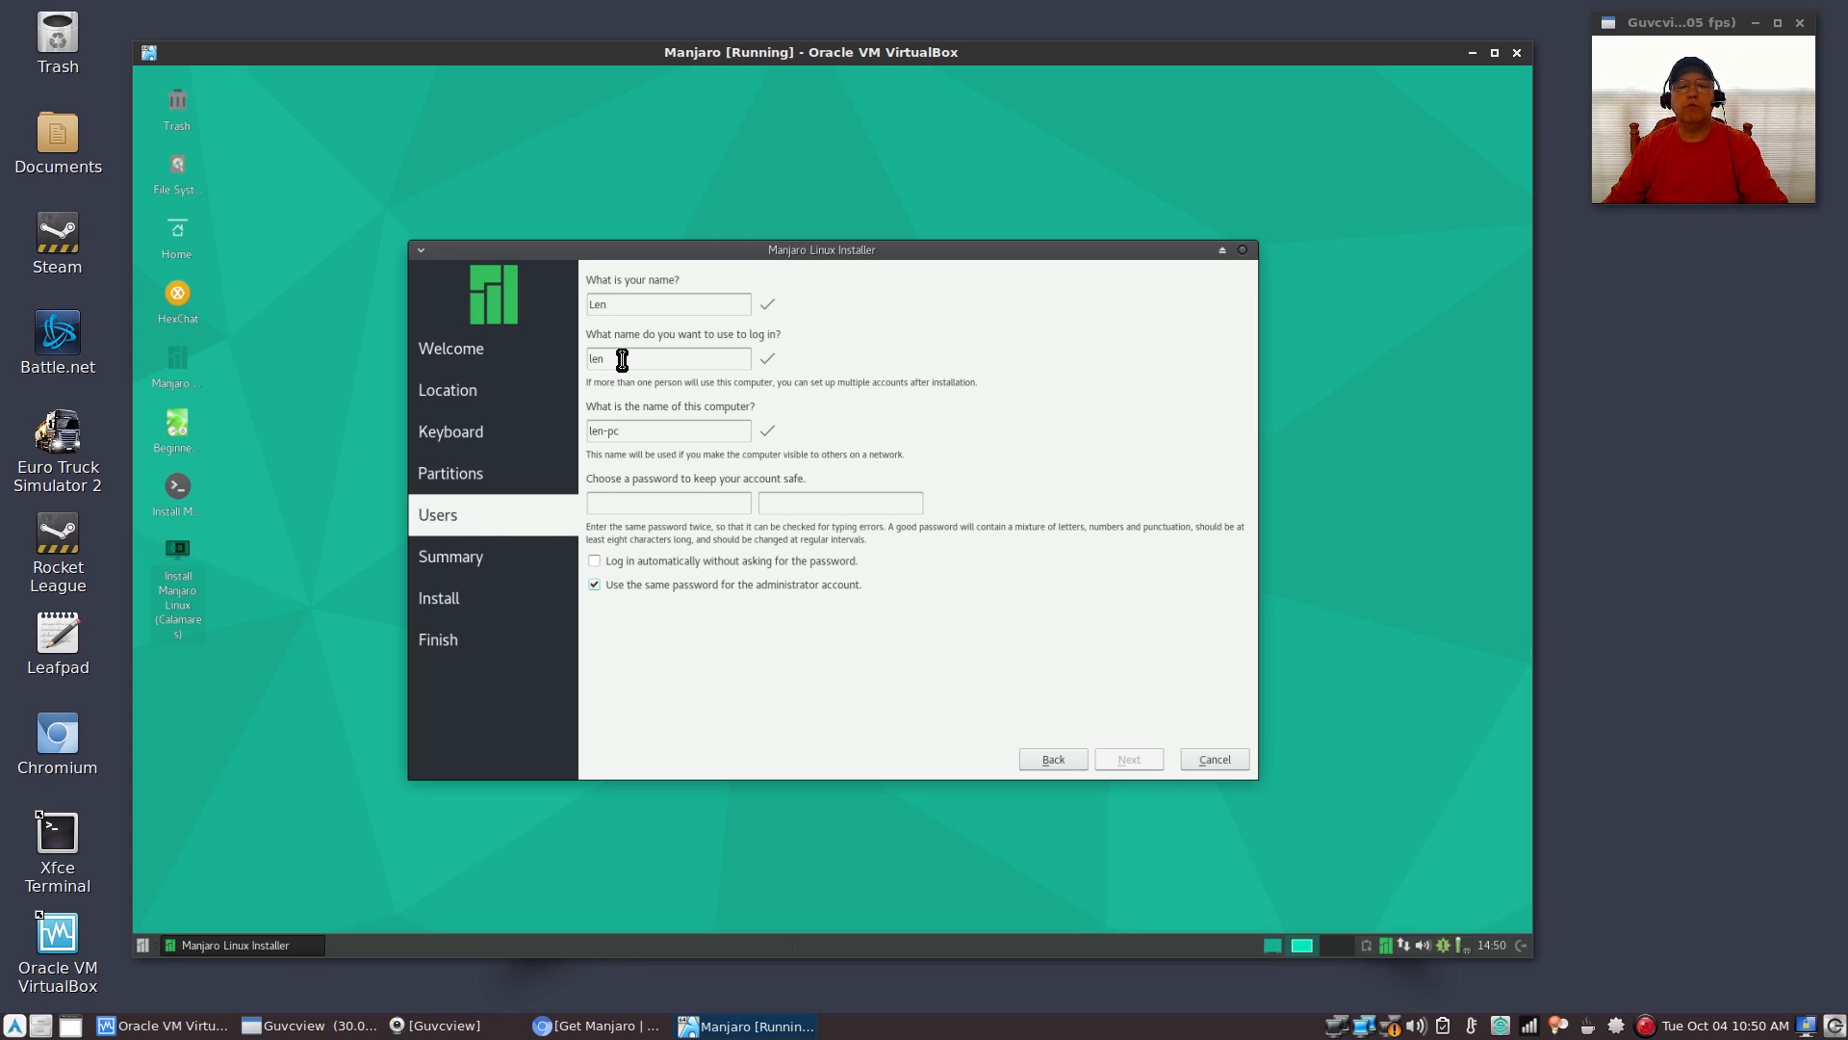
mouse_move(656, 439)
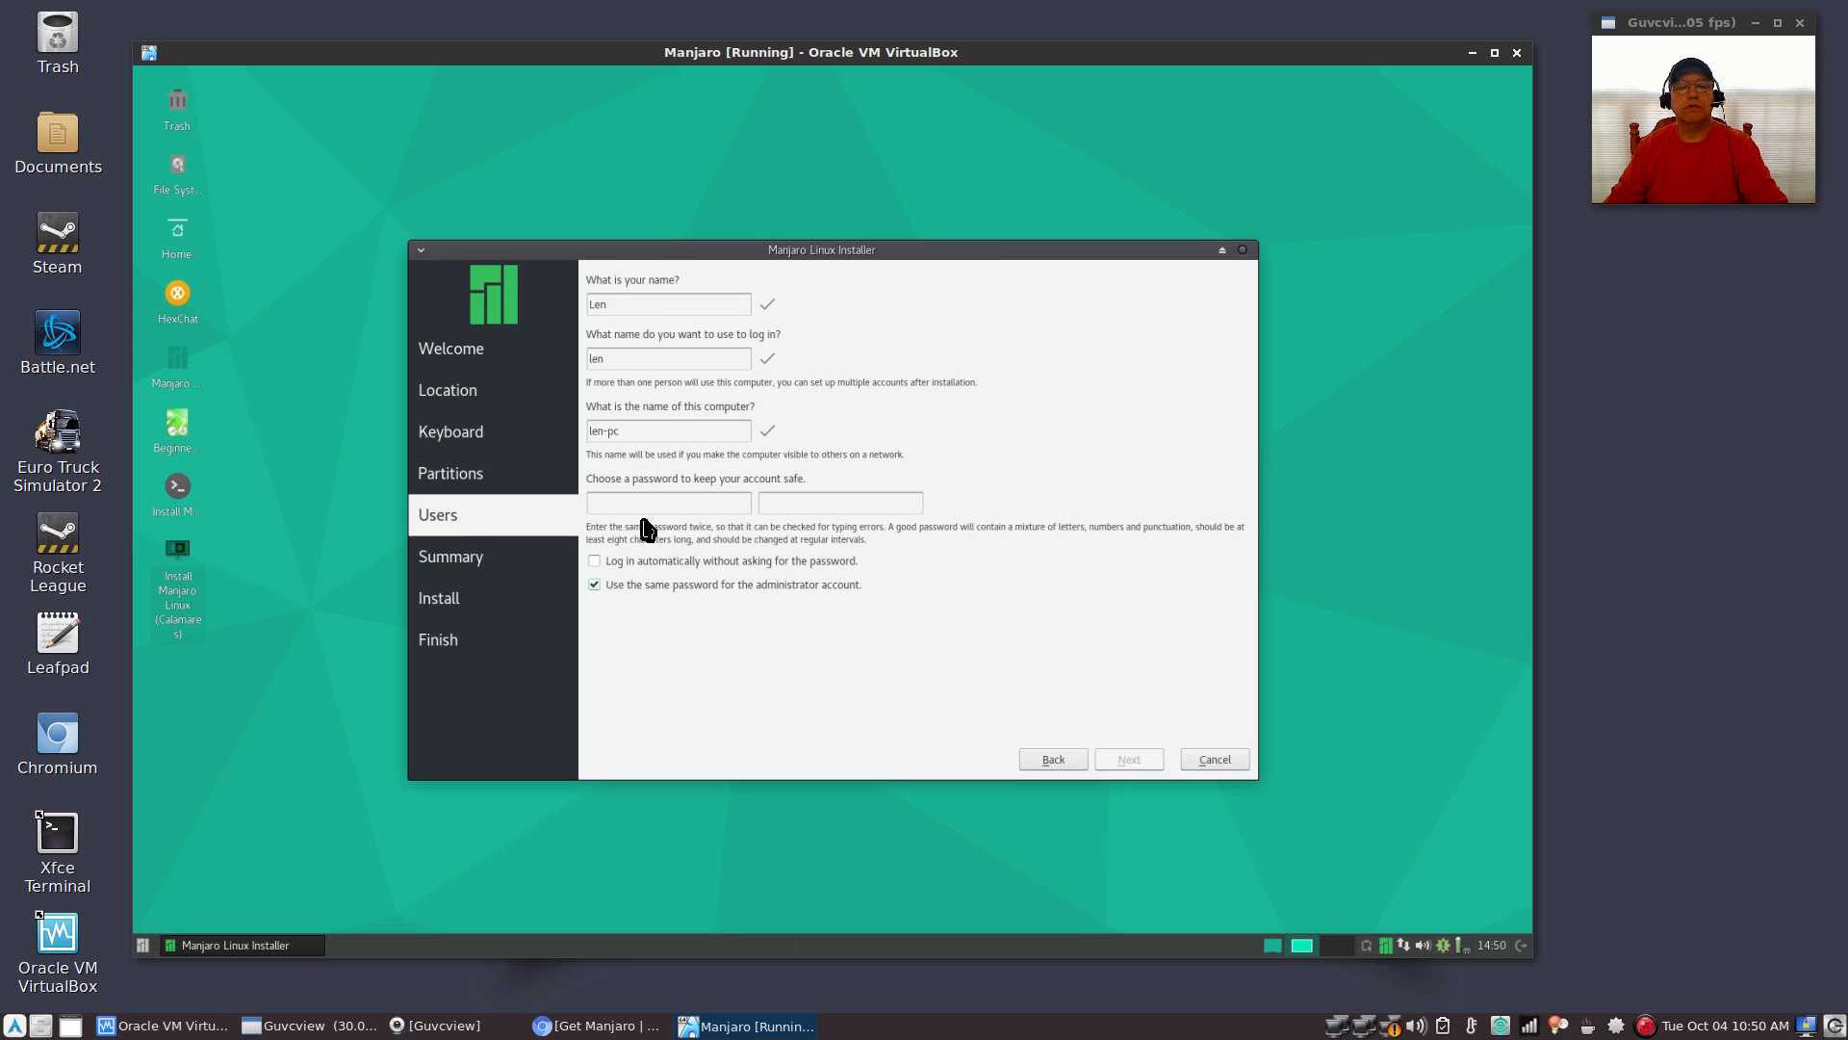
mouse_move(637, 442)
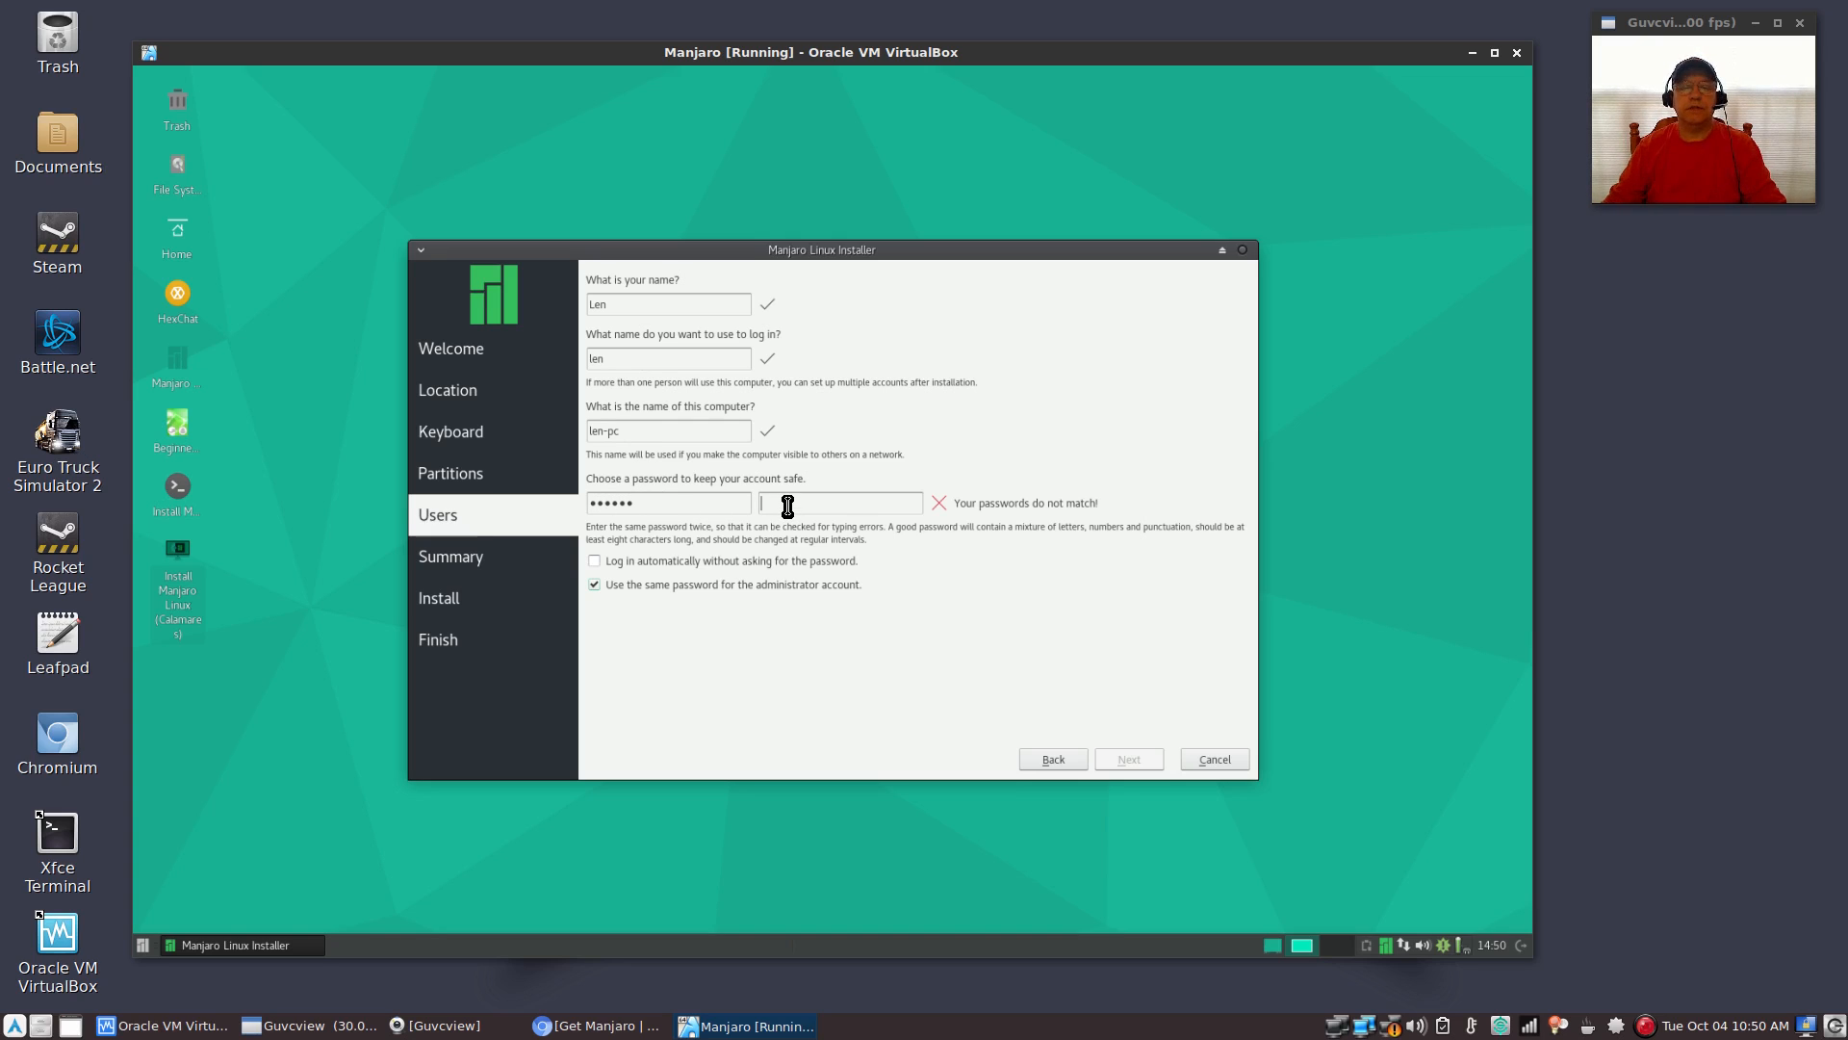
text(••••••)
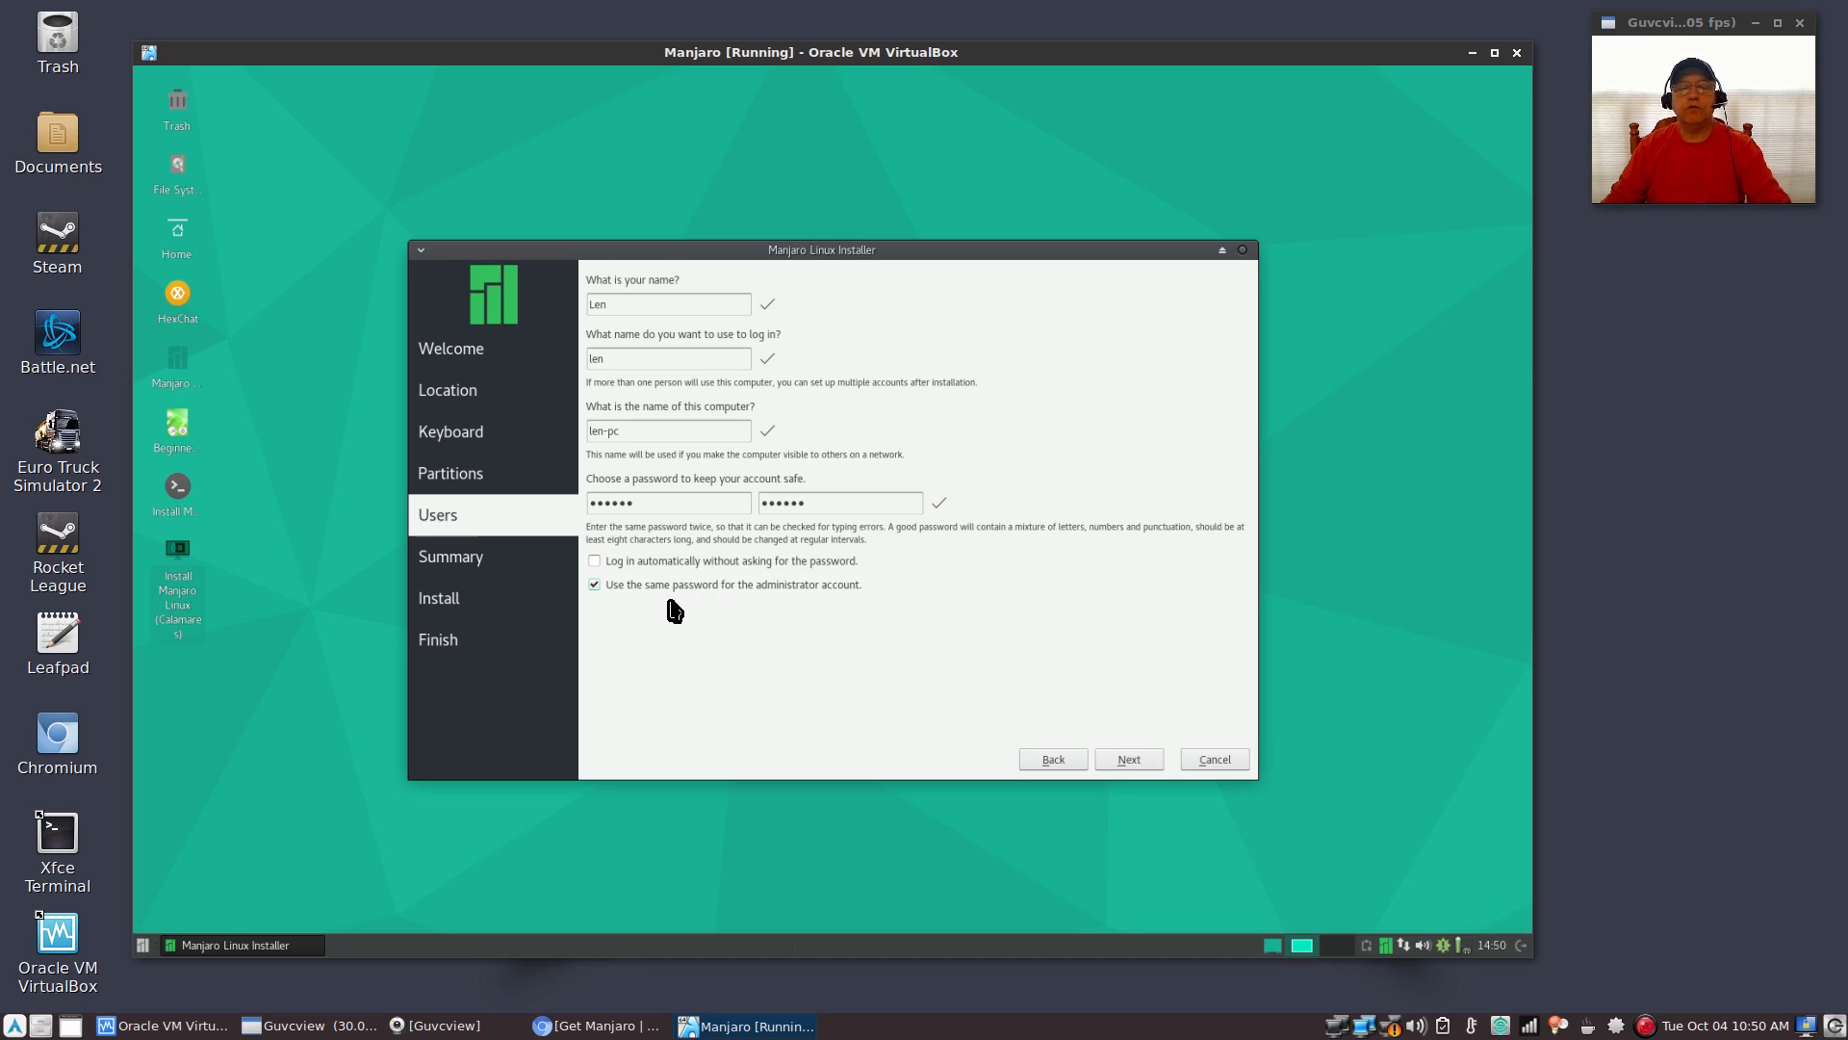
mouse_move(676, 580)
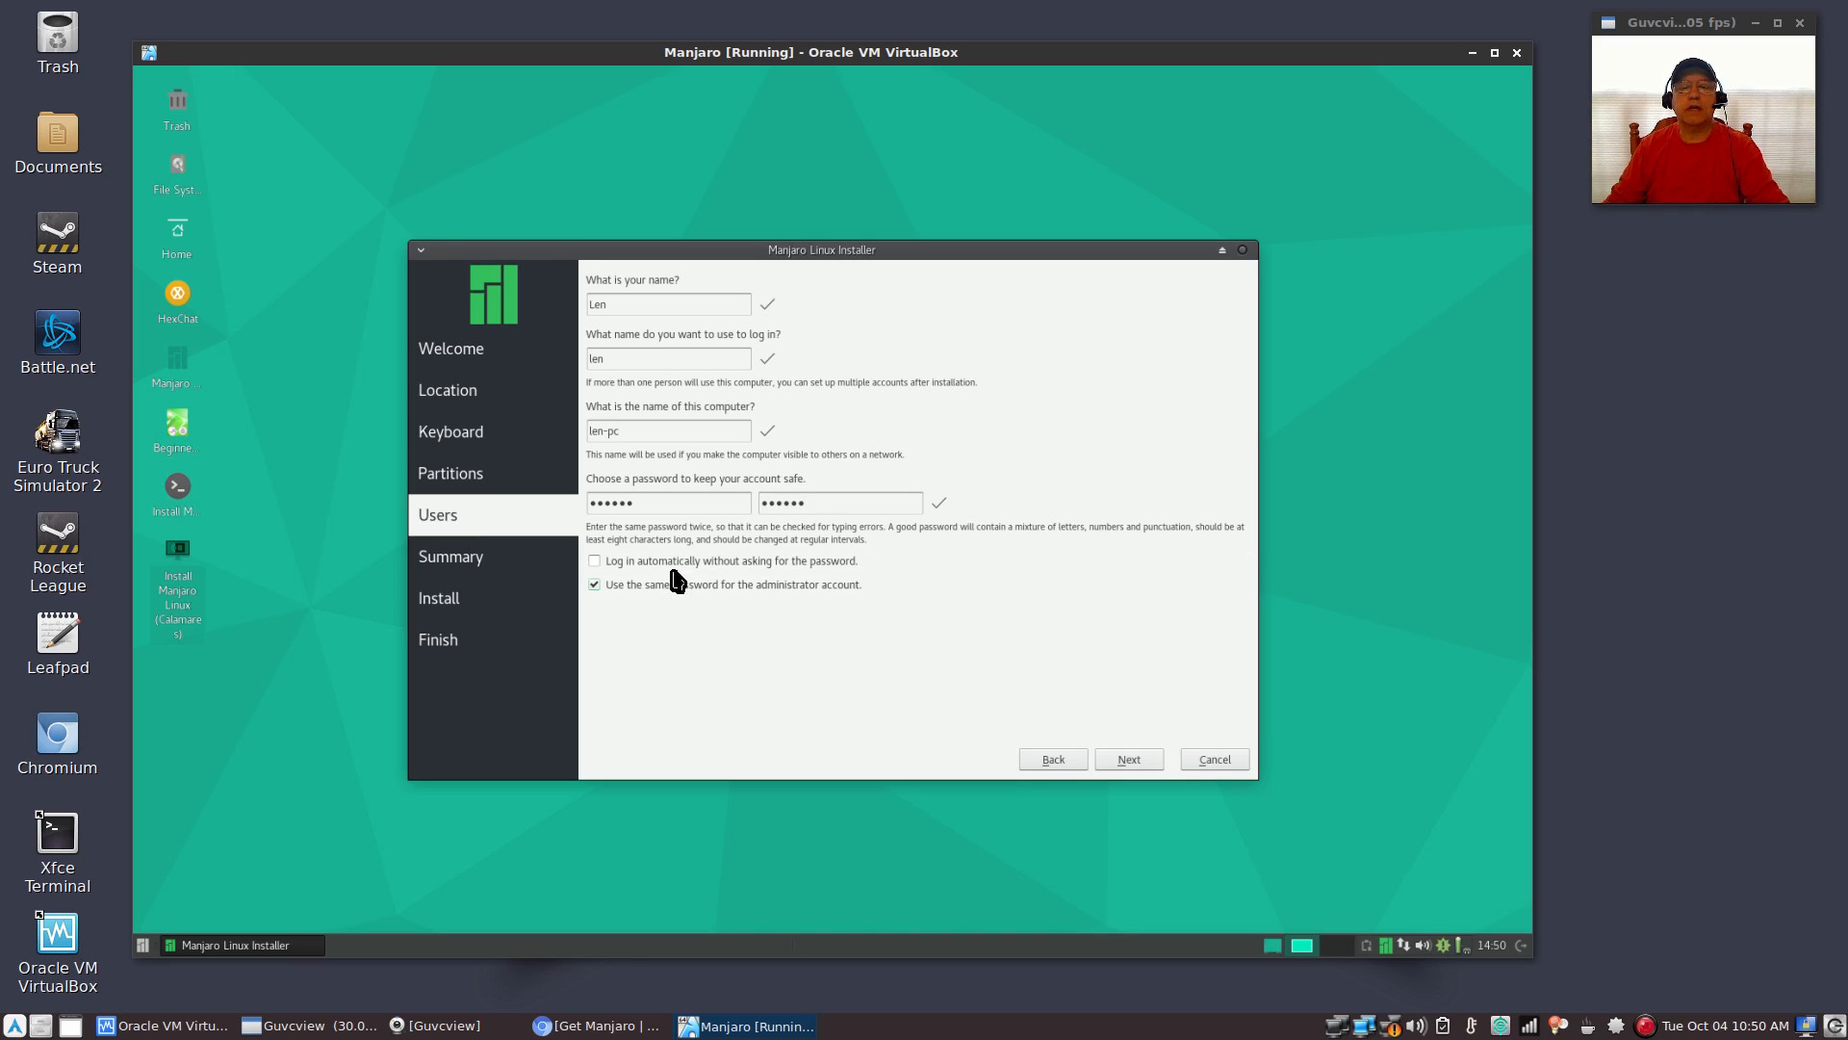
mouse_move(920, 586)
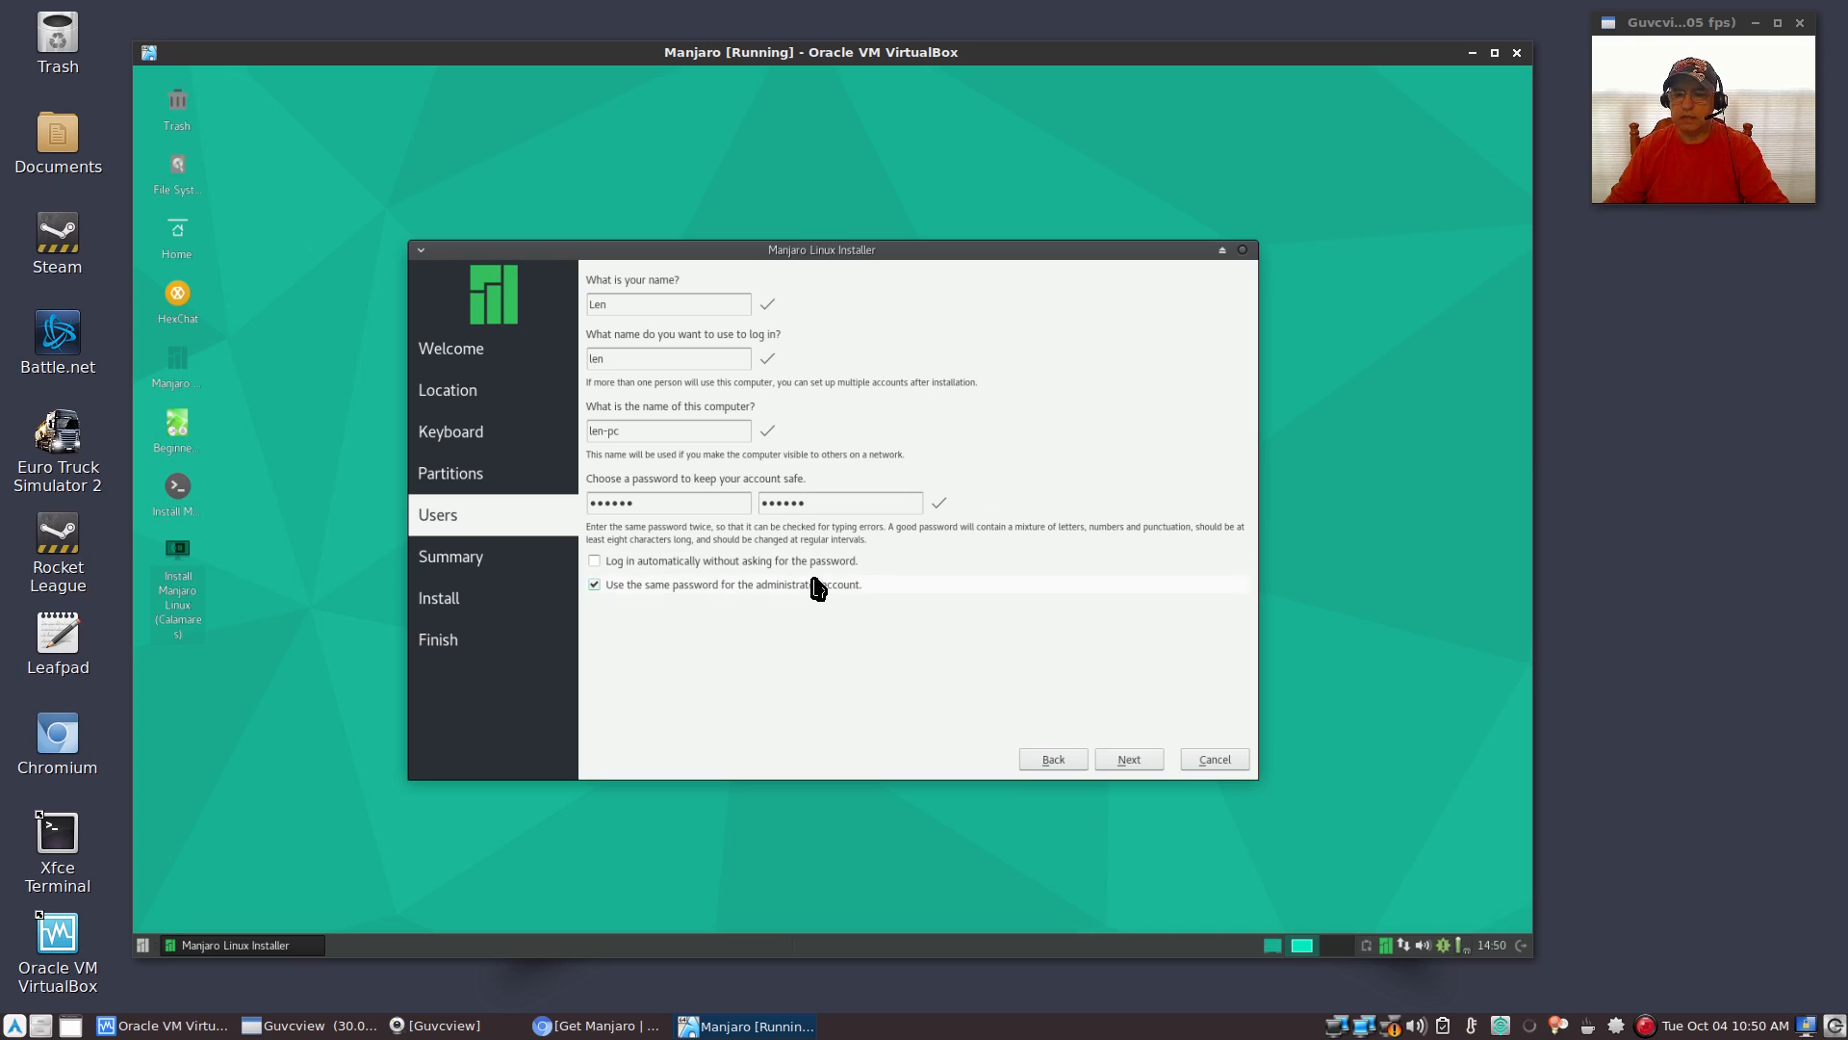
mouse_move(857, 588)
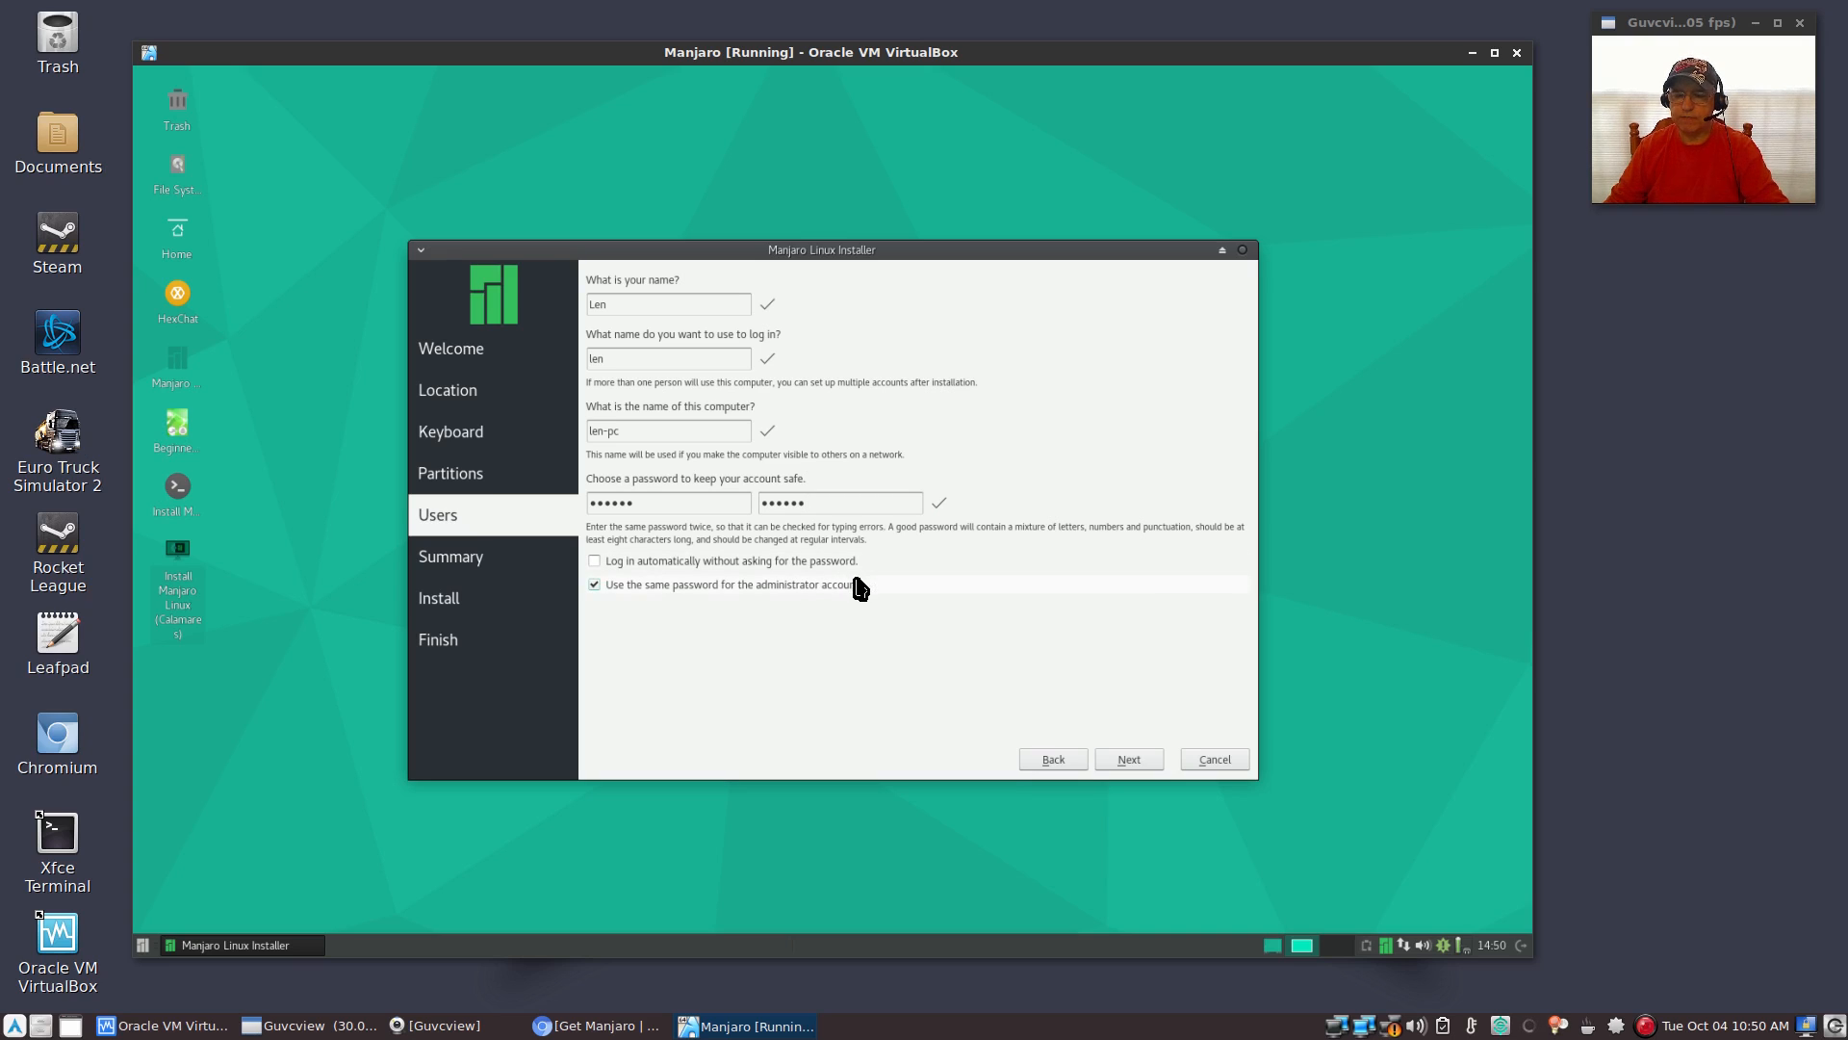
mouse_move(887, 588)
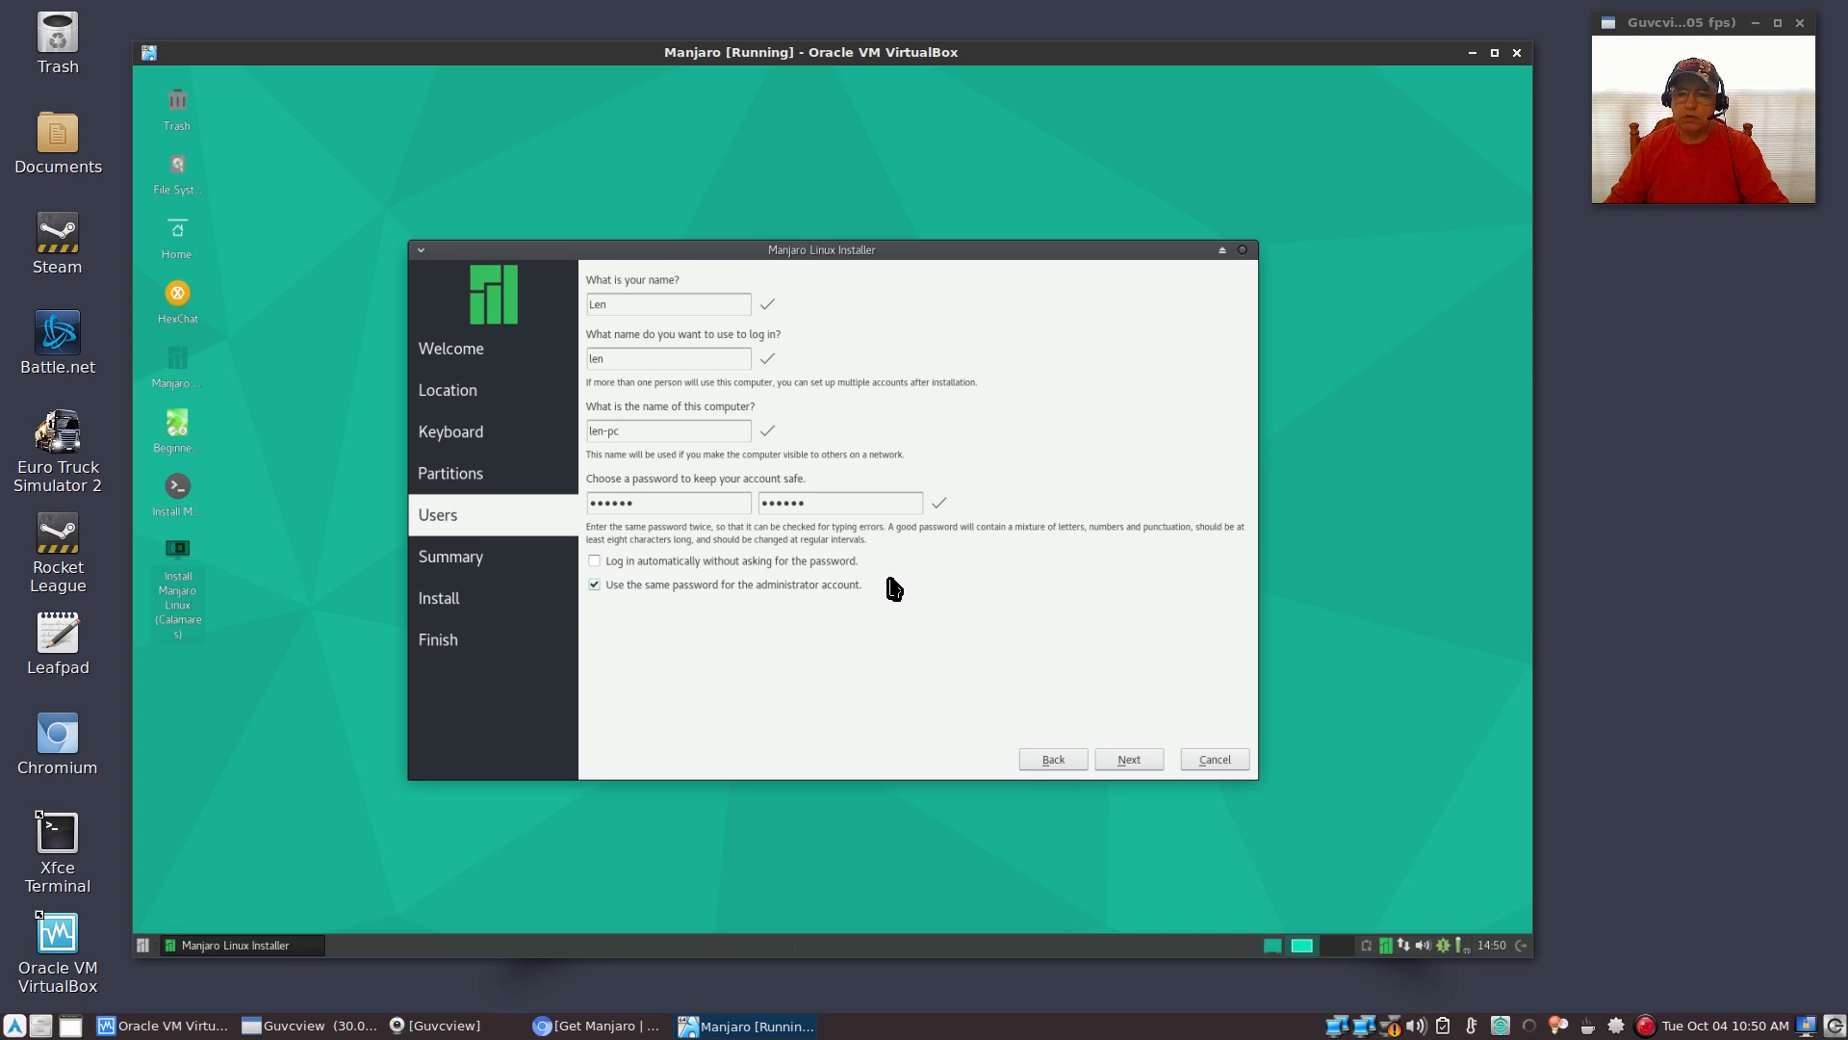
mouse_move(657, 577)
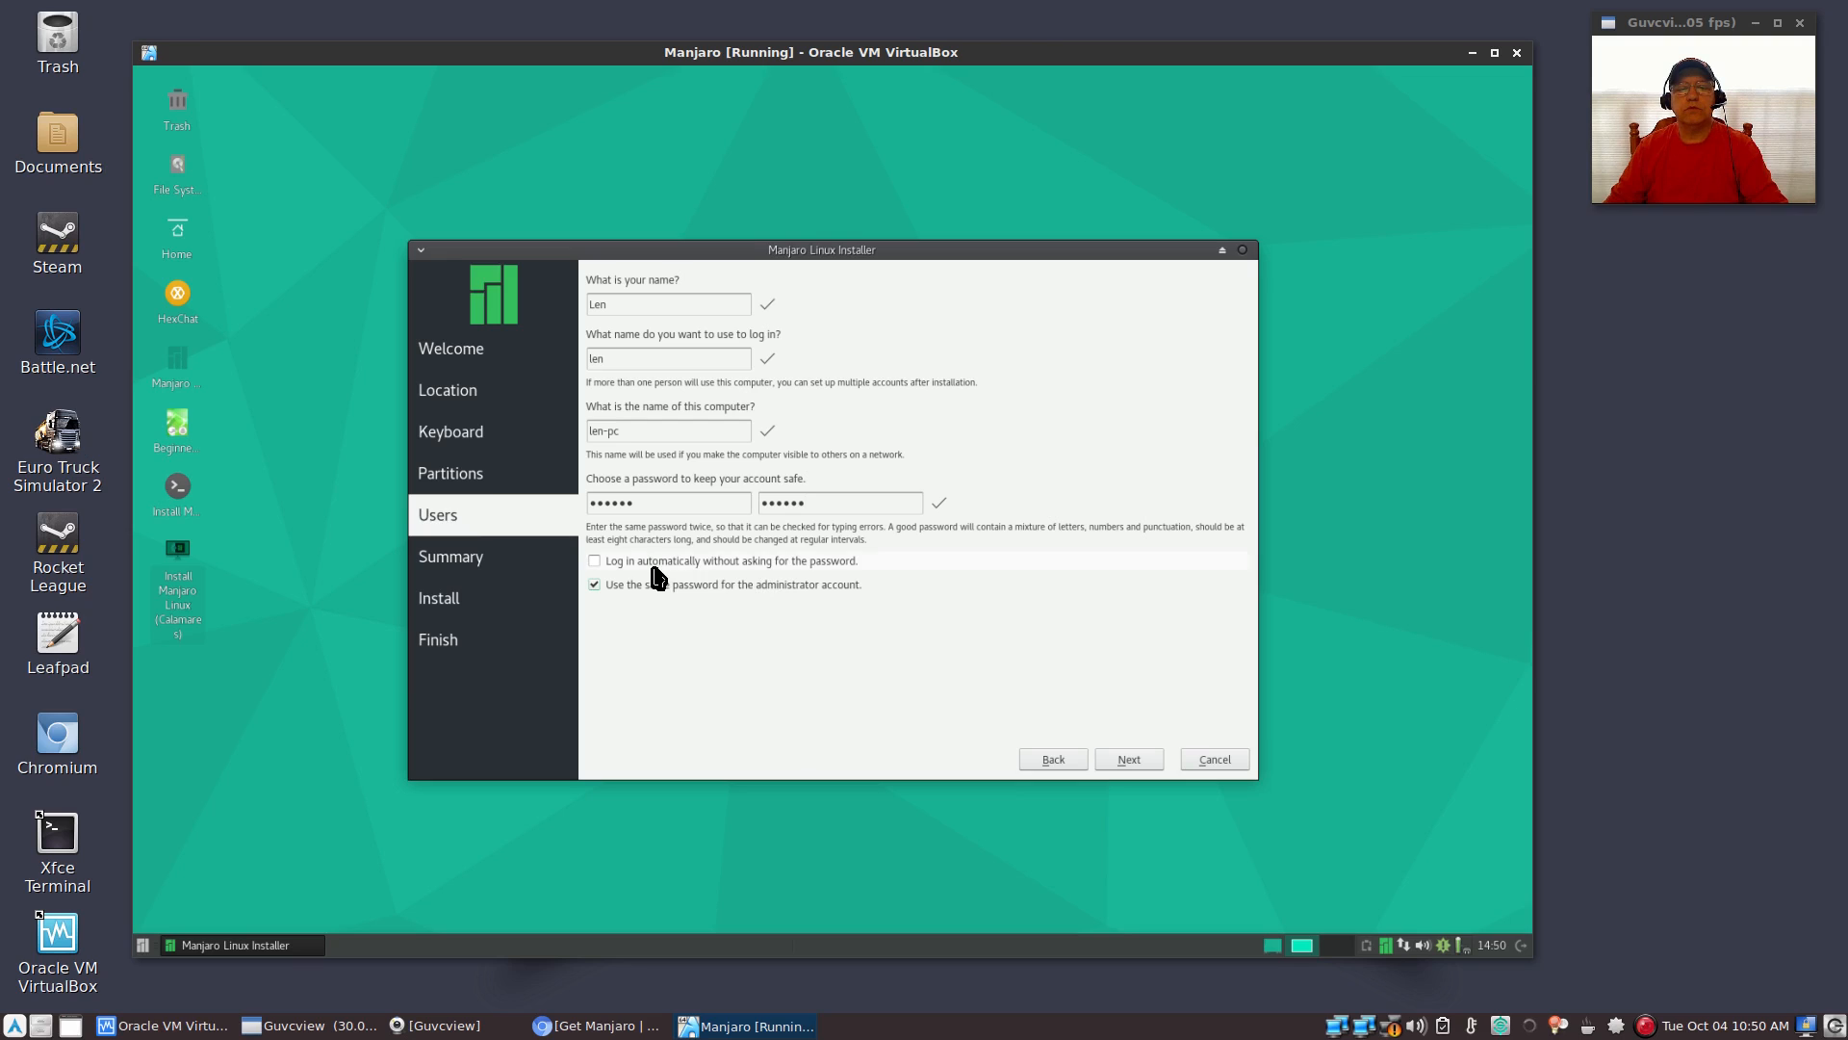
Tick automatic login and same password for the administrator account
click(593, 583)
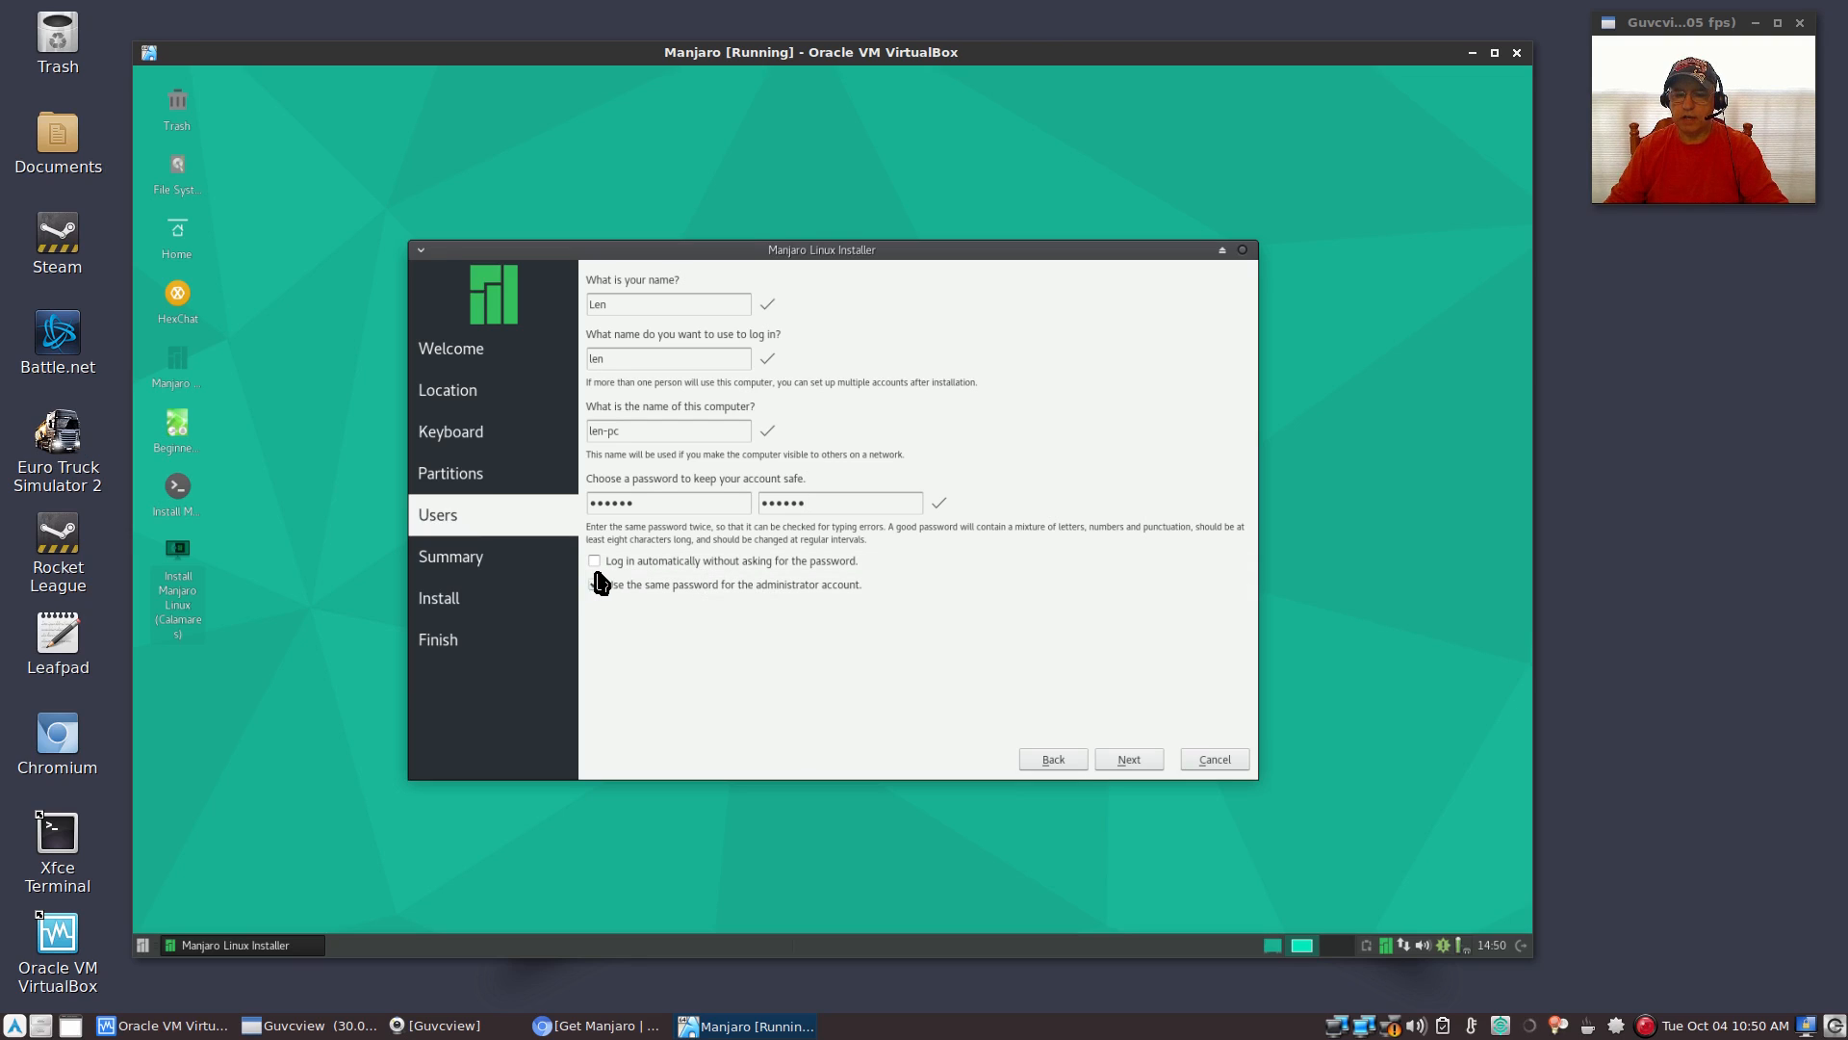
click(593, 584)
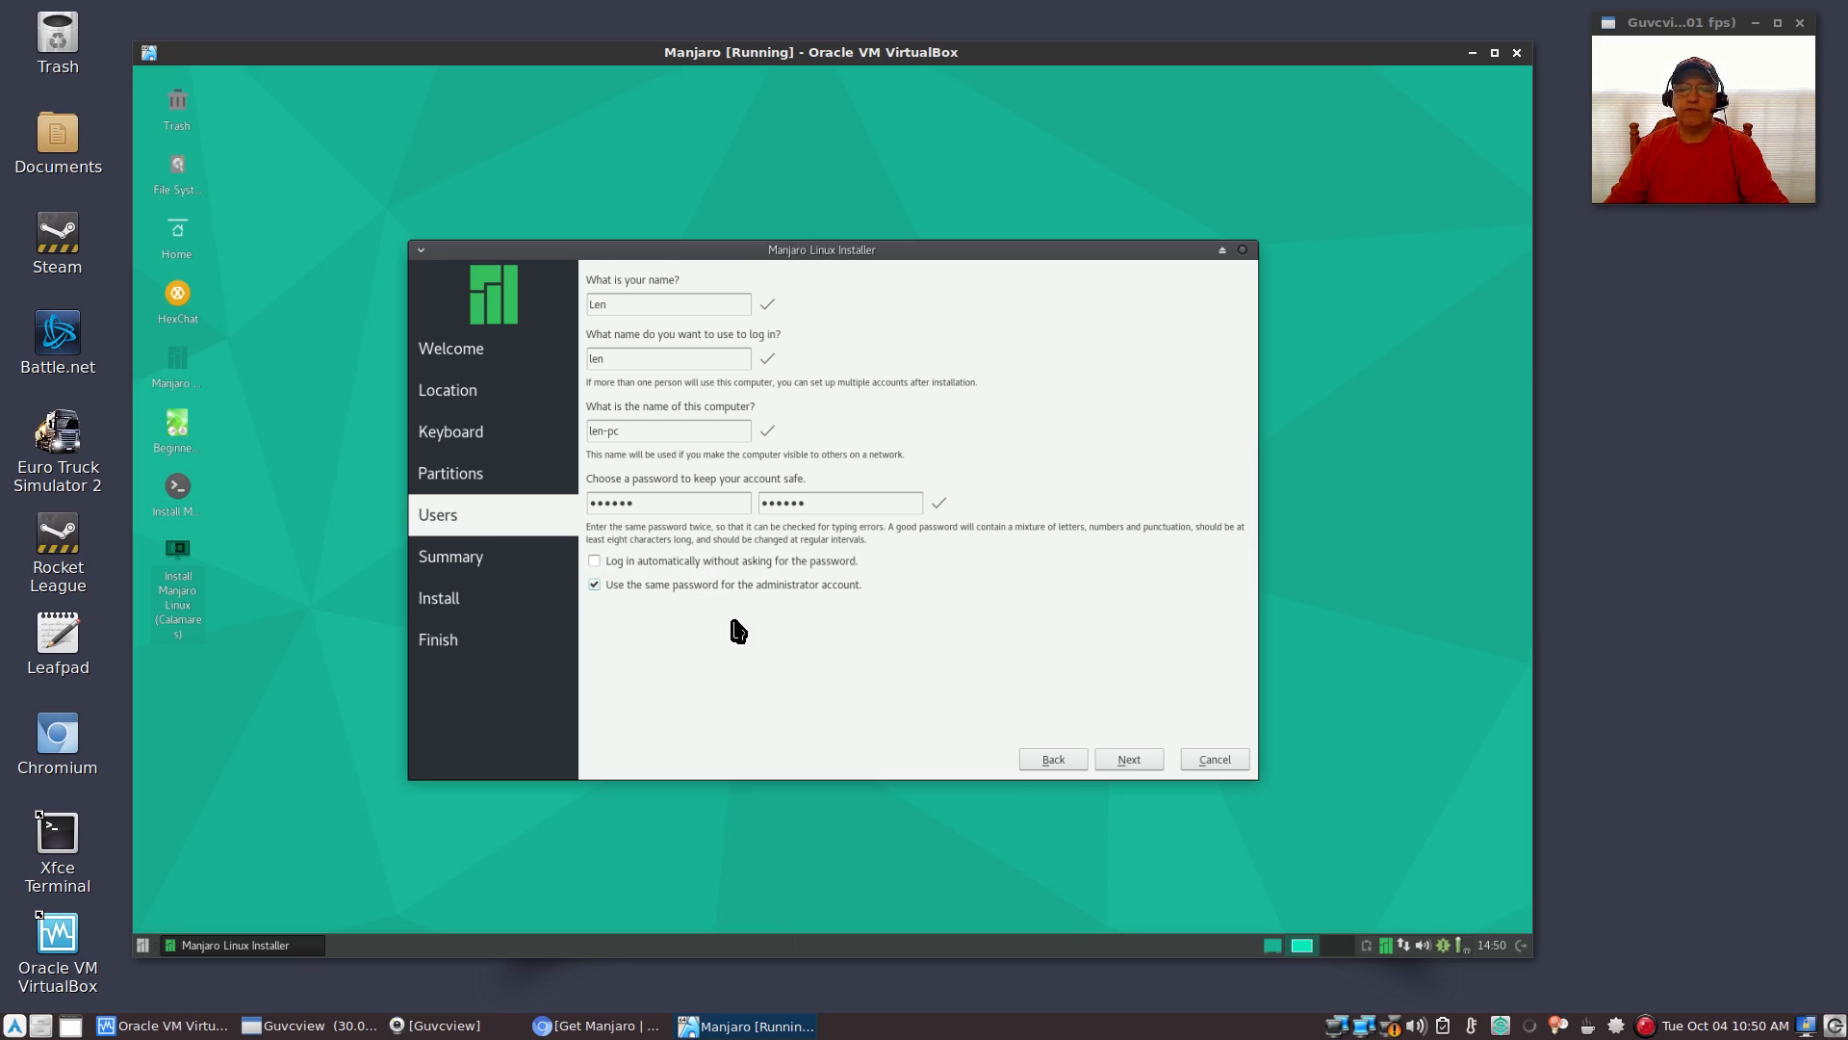
mouse_move(719, 598)
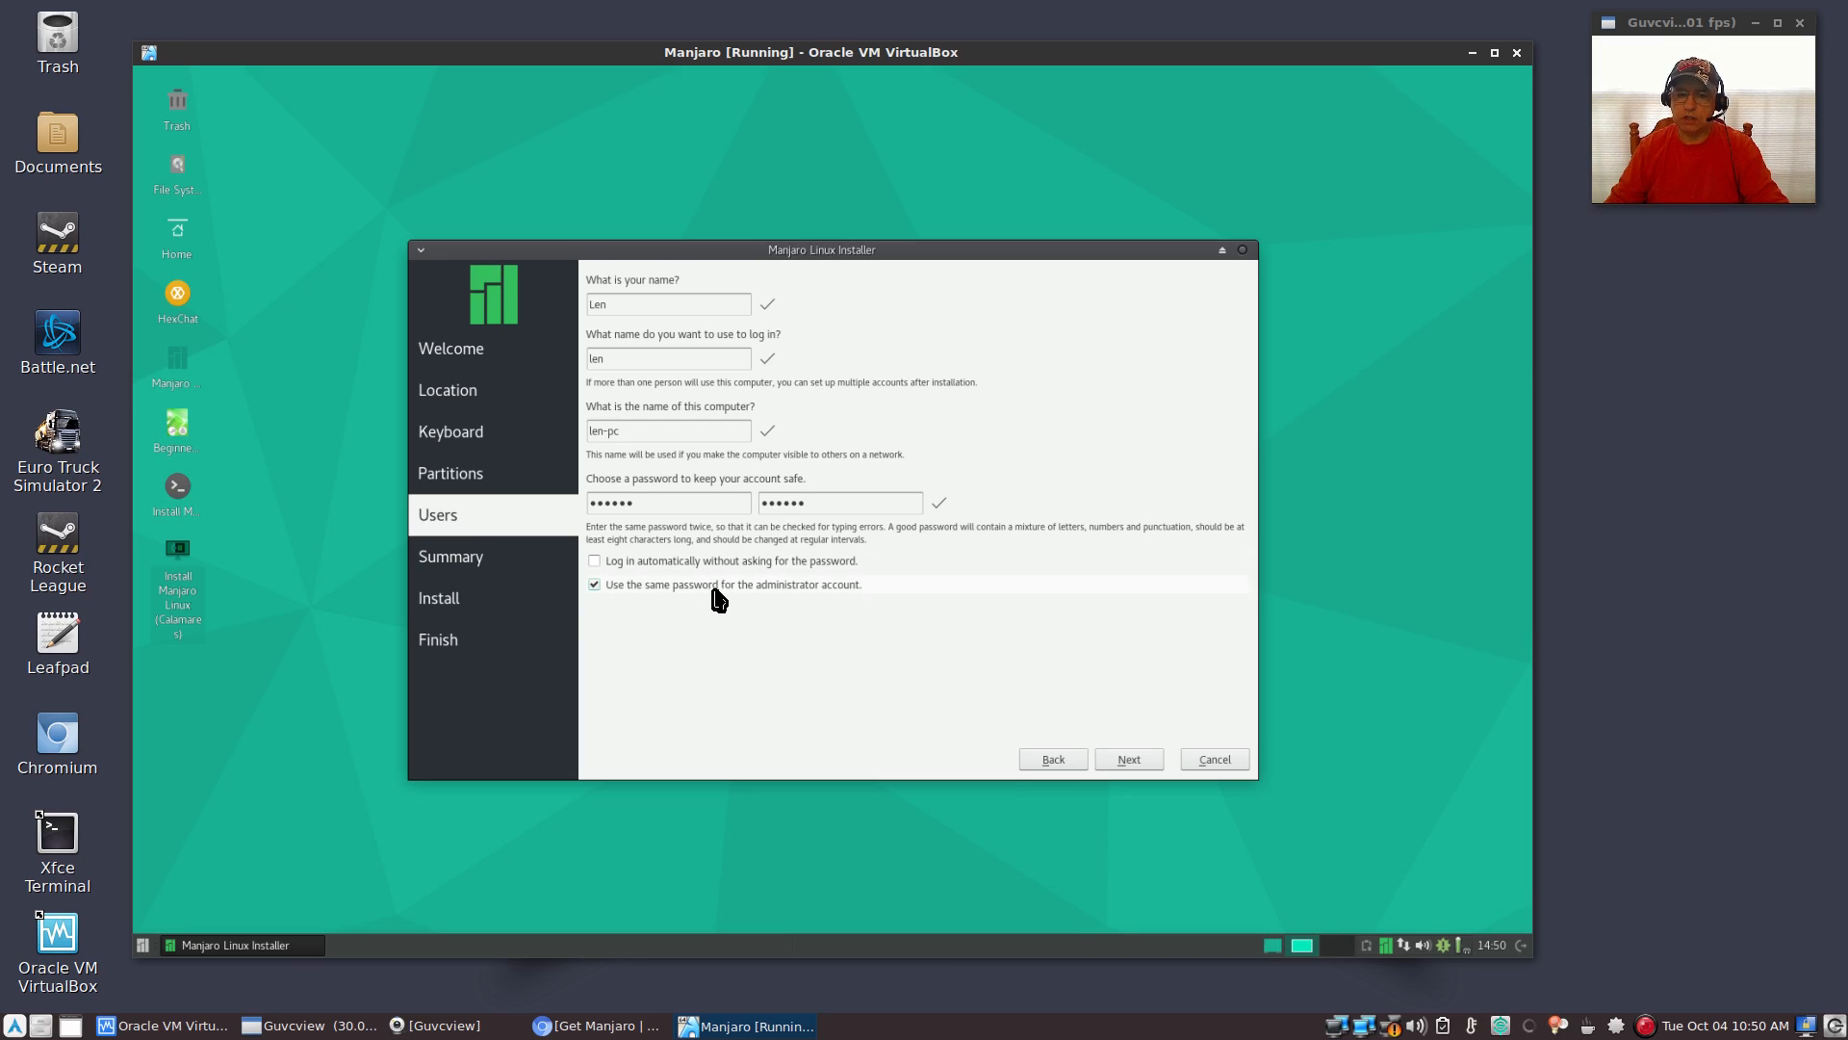
mouse_move(763, 586)
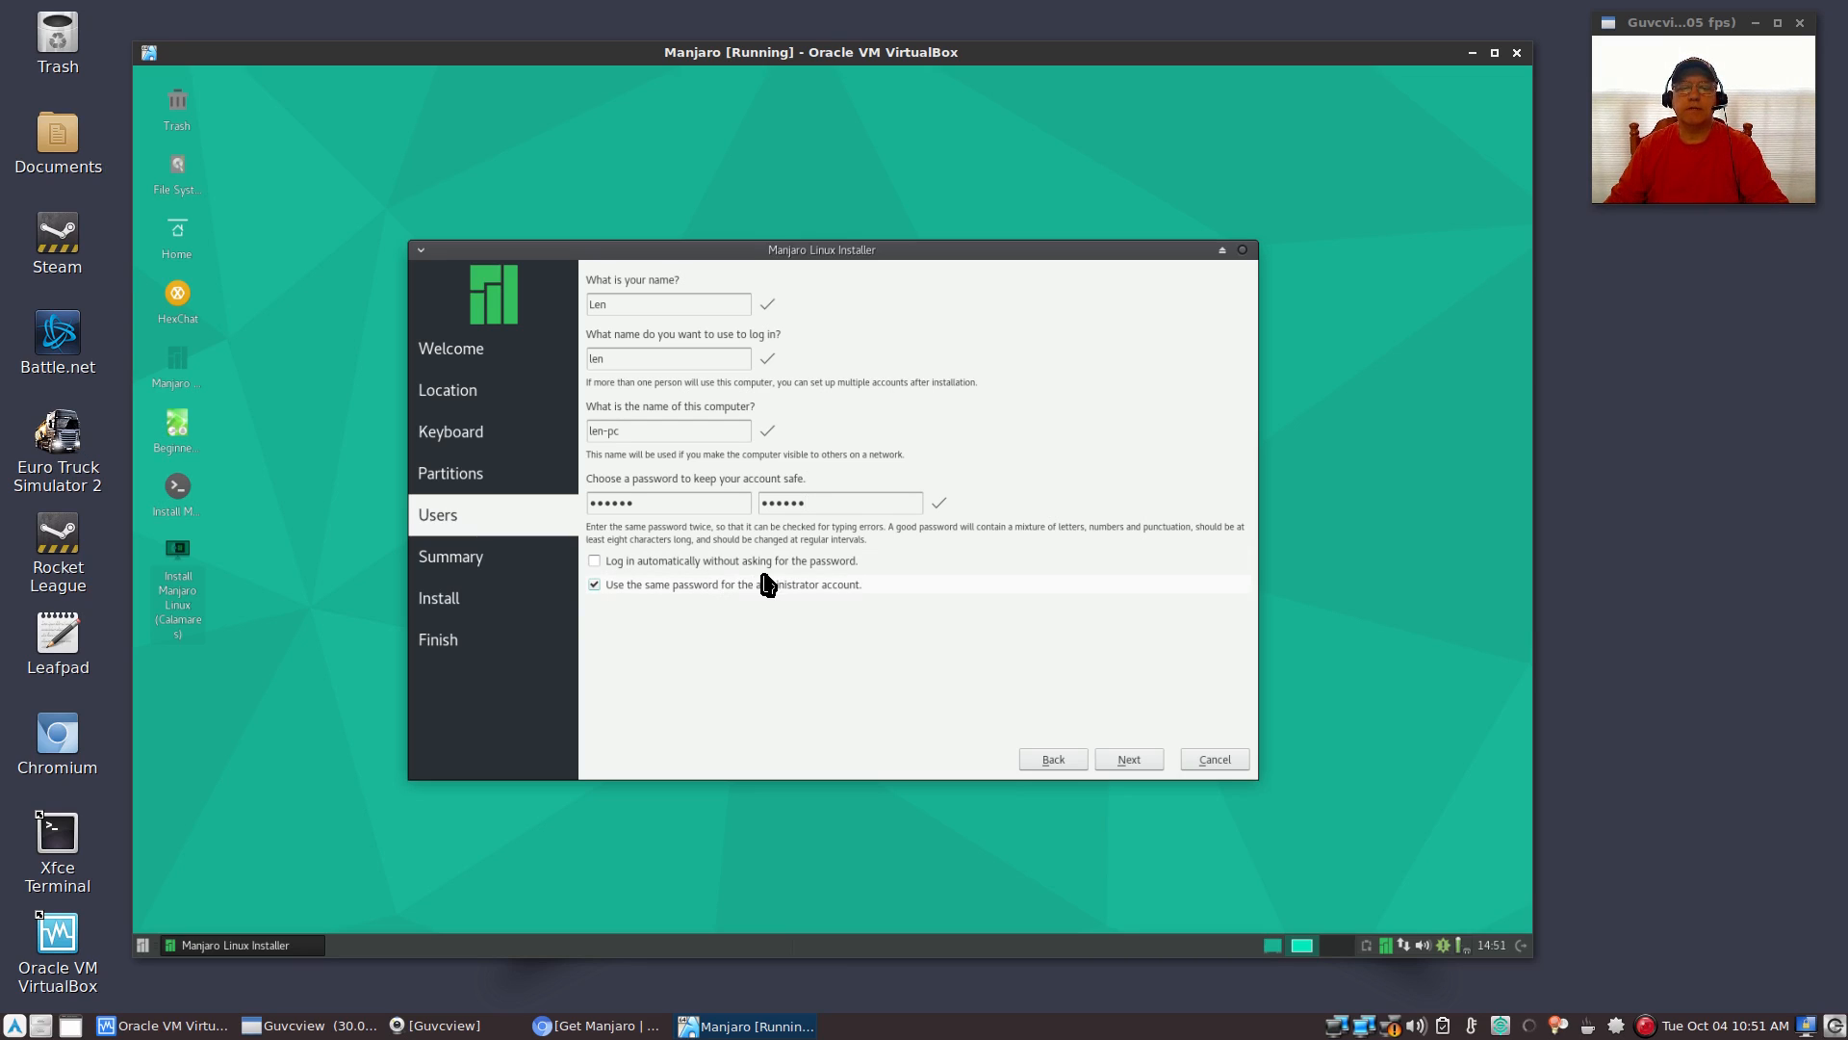
click(594, 583)
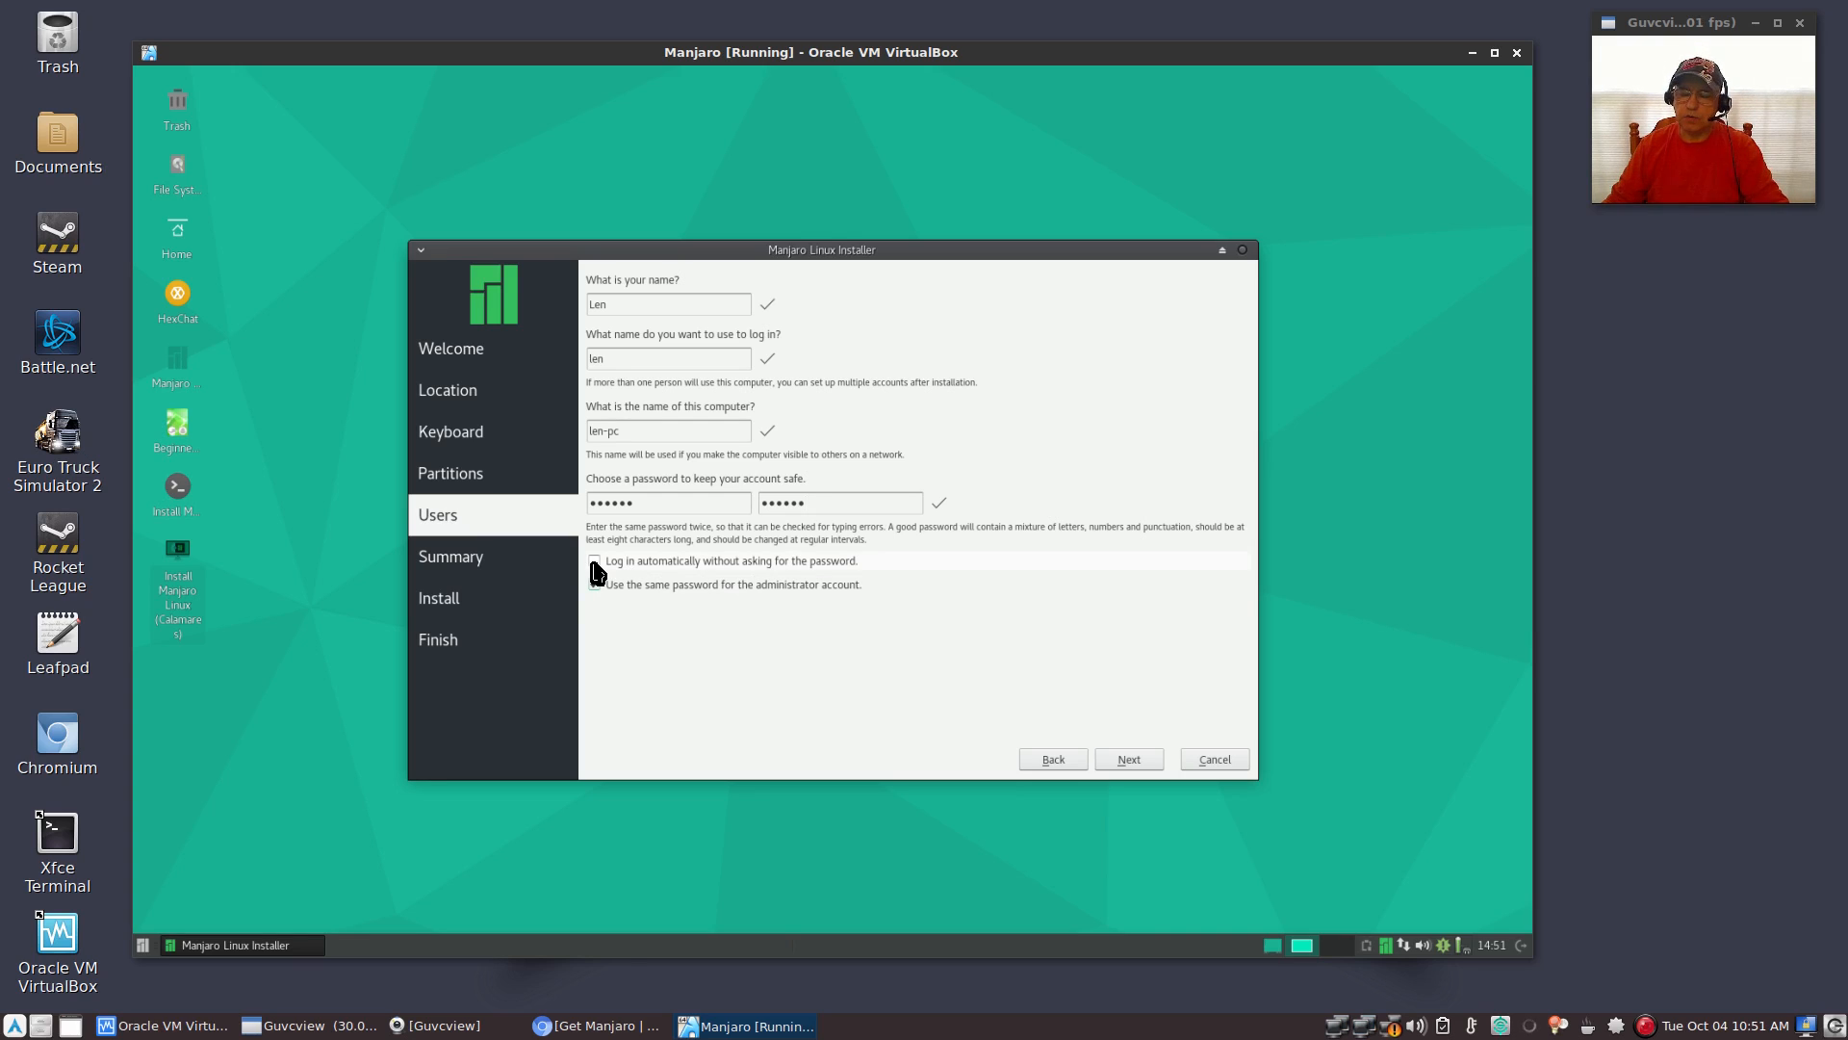
click(595, 584)
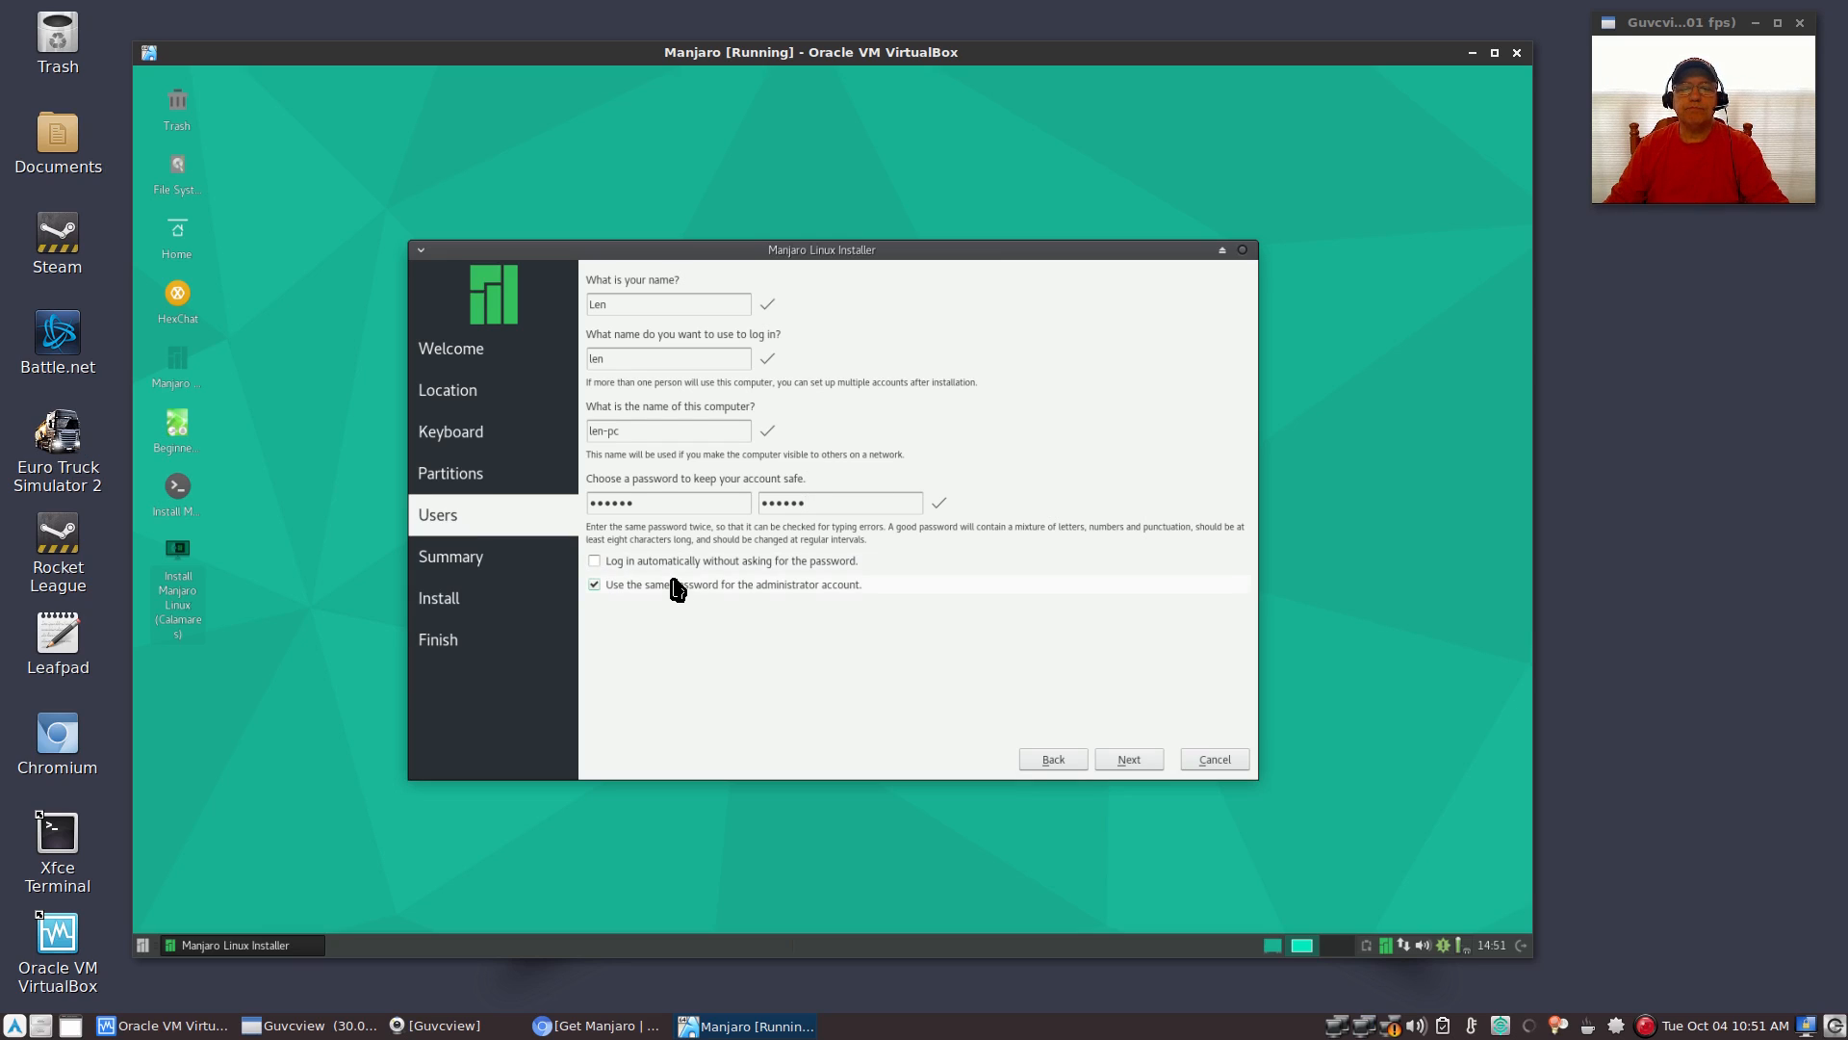
click(594, 583)
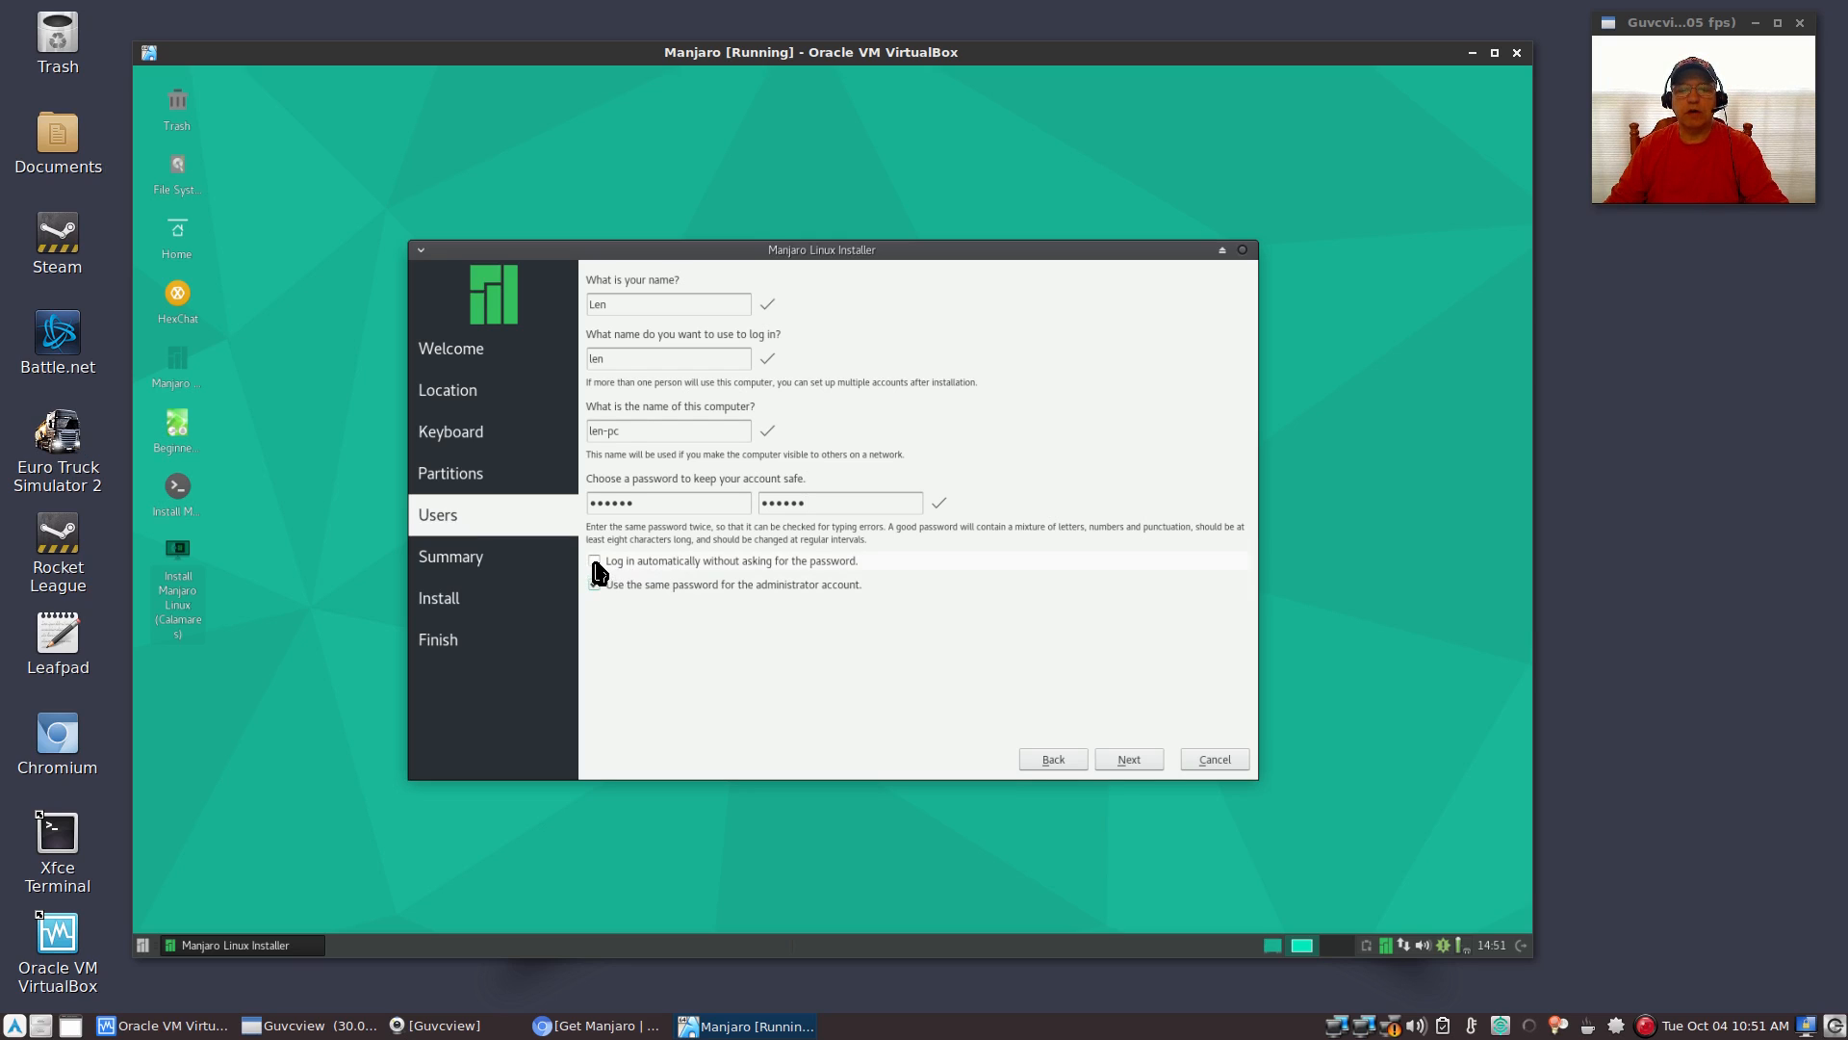
click(595, 561)
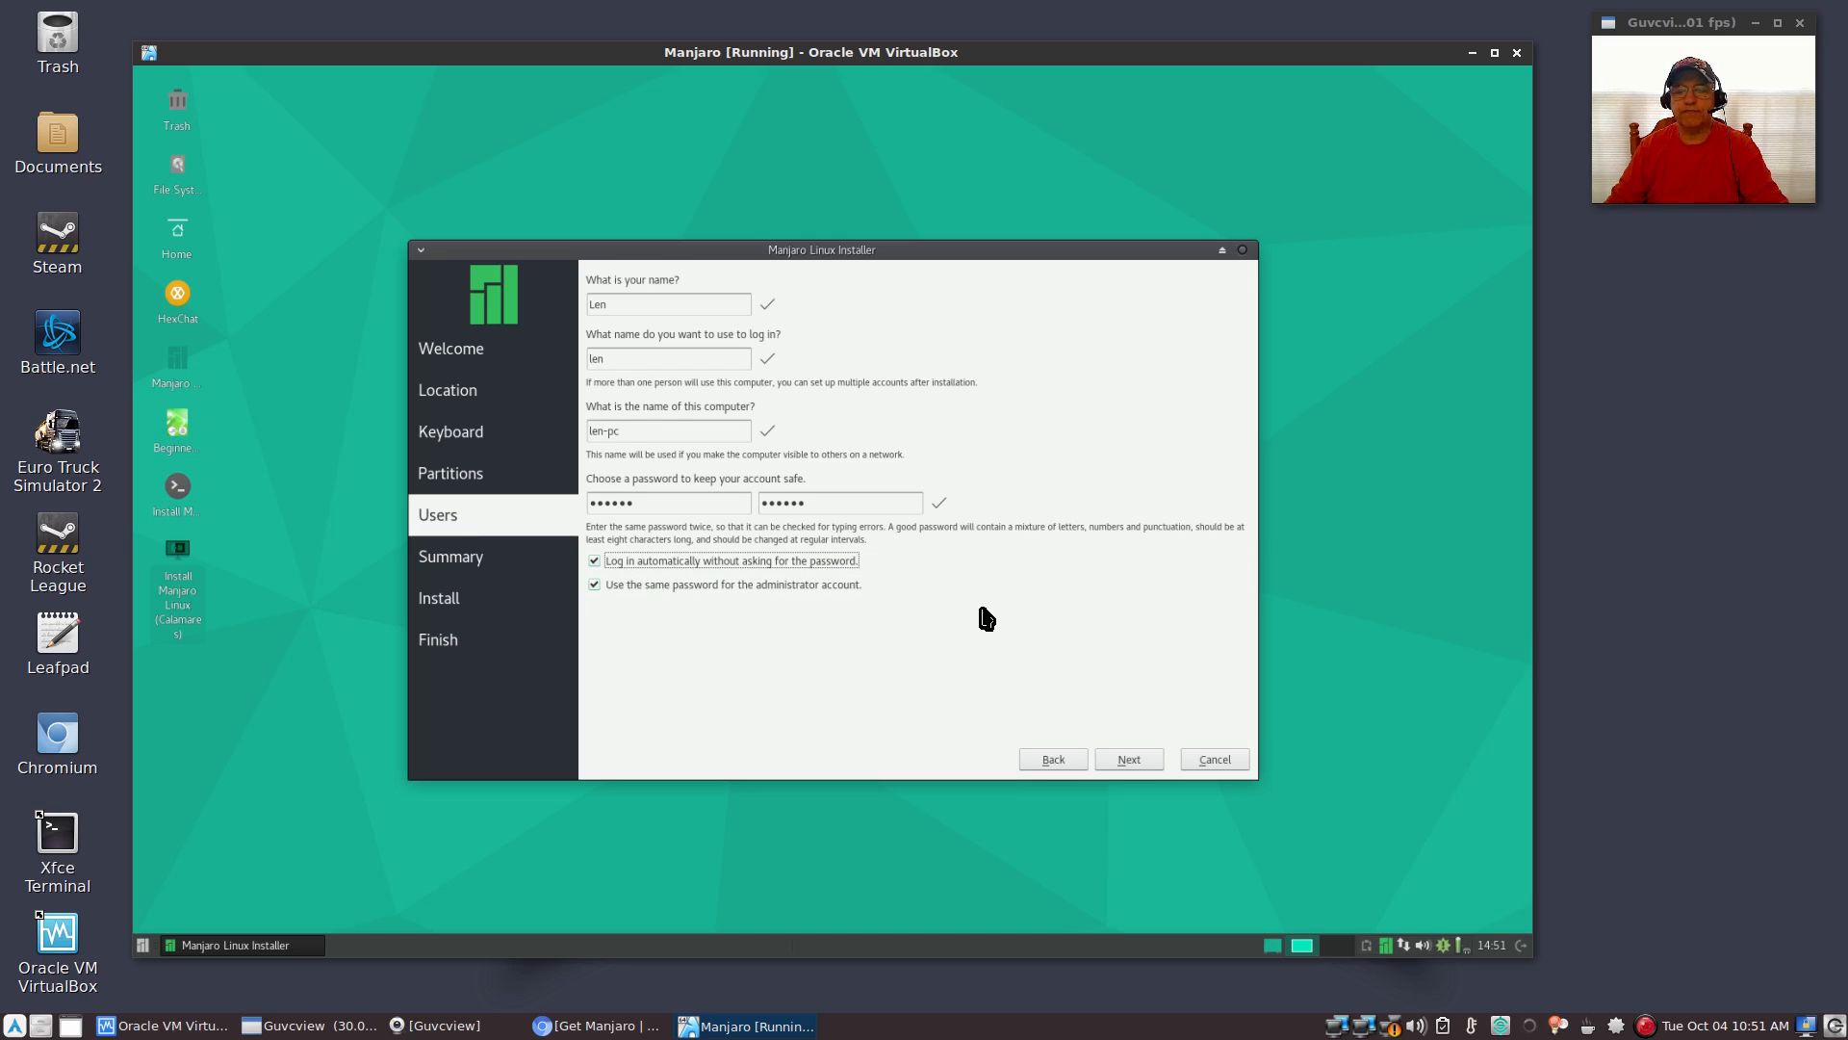
mouse_move(679, 615)
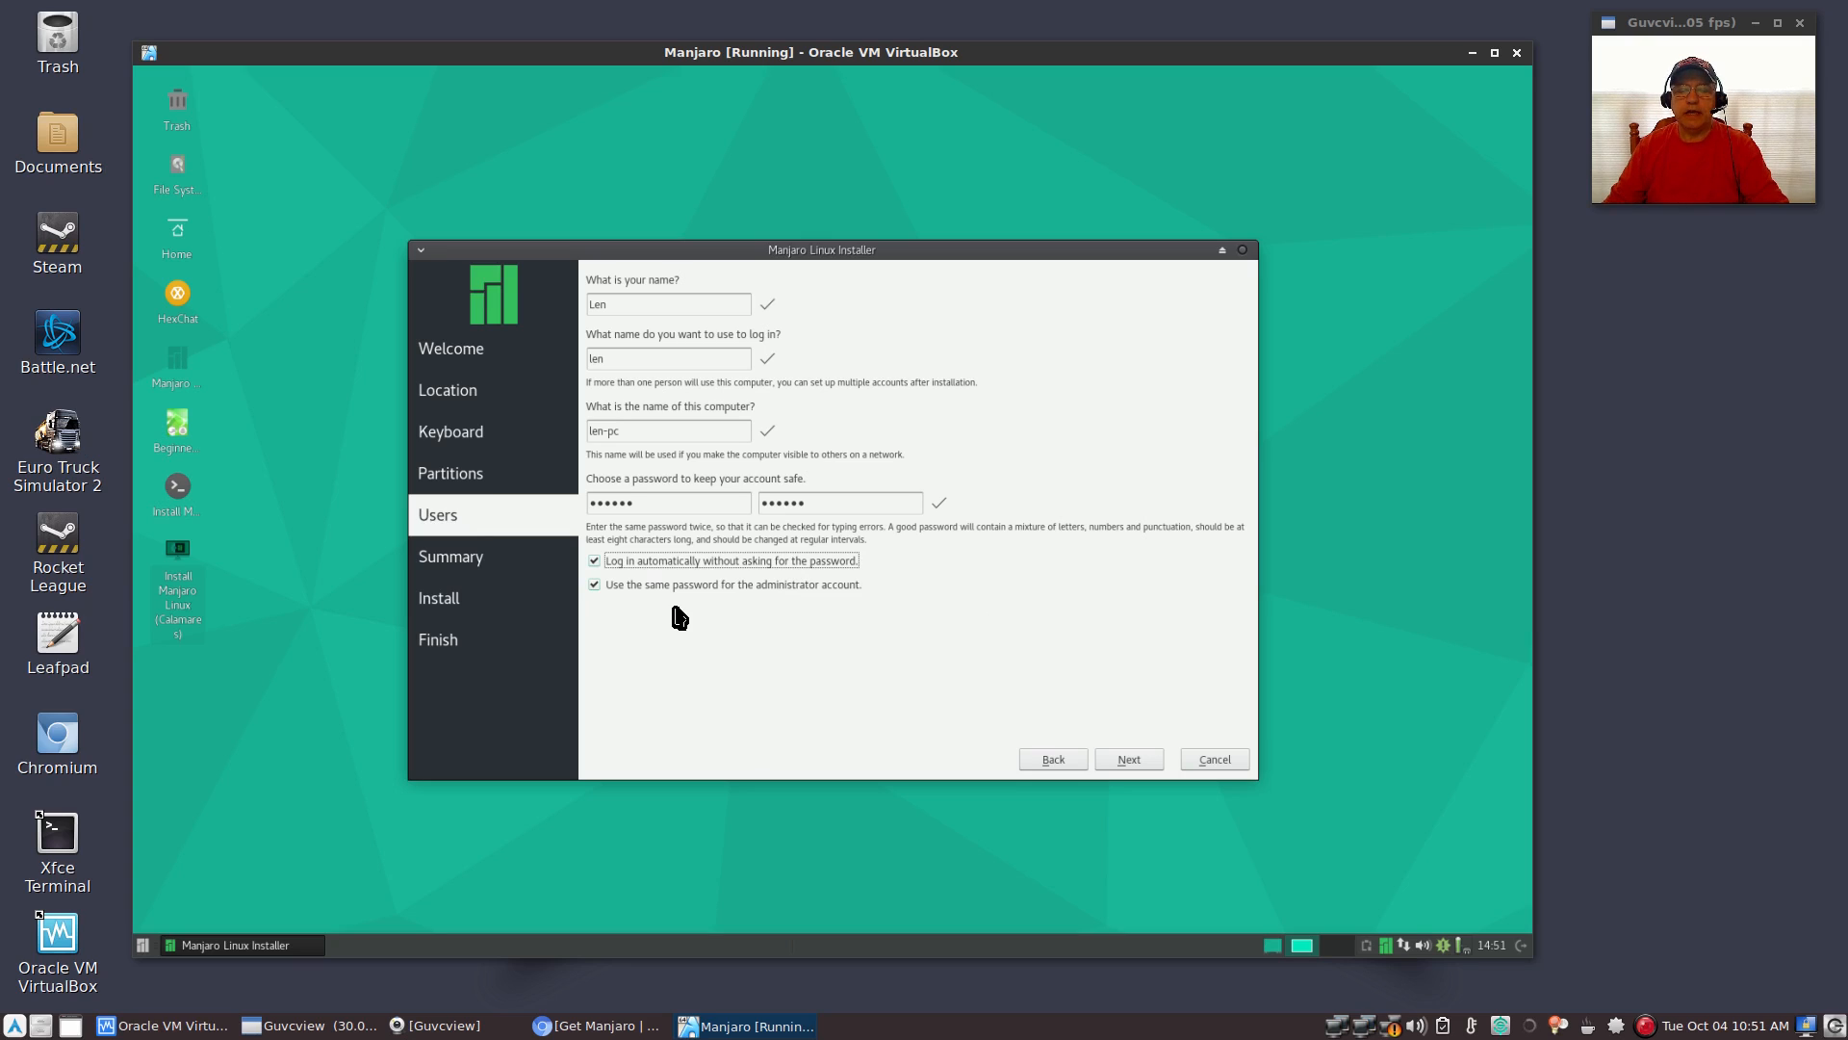
mouse_move(781, 616)
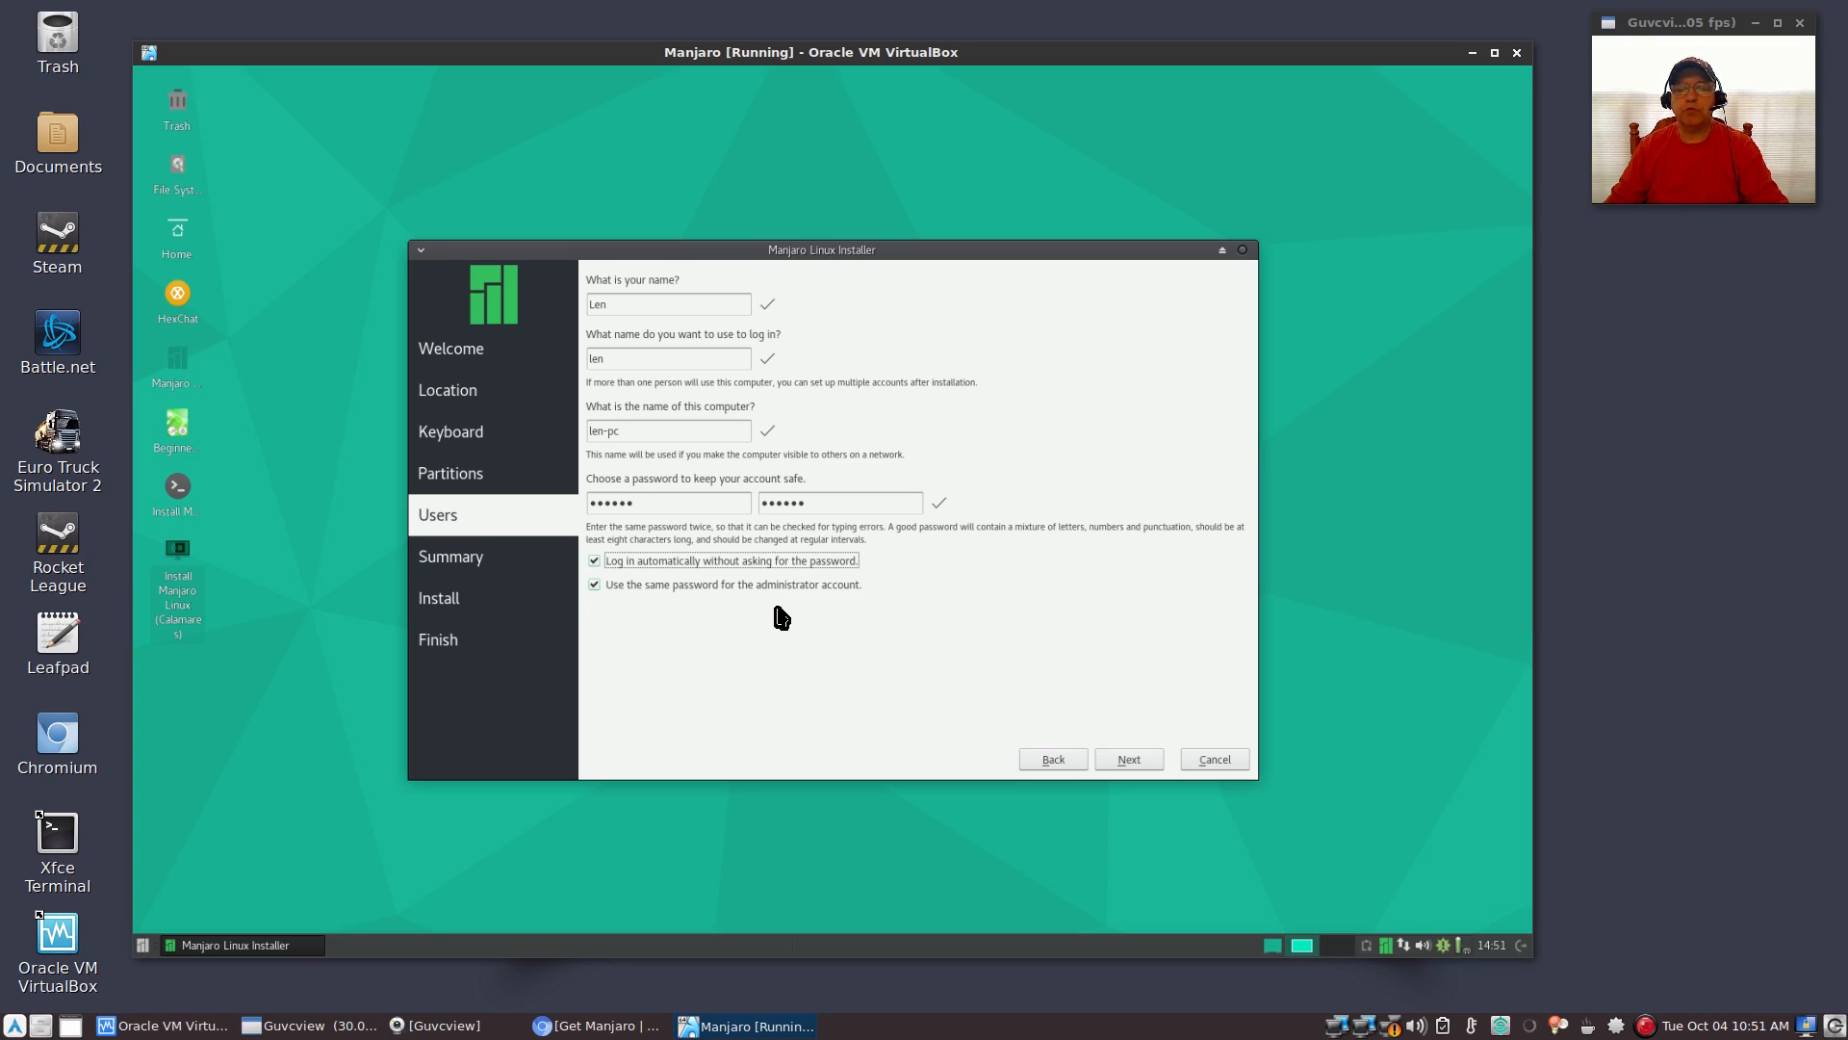
mouse_move(830, 609)
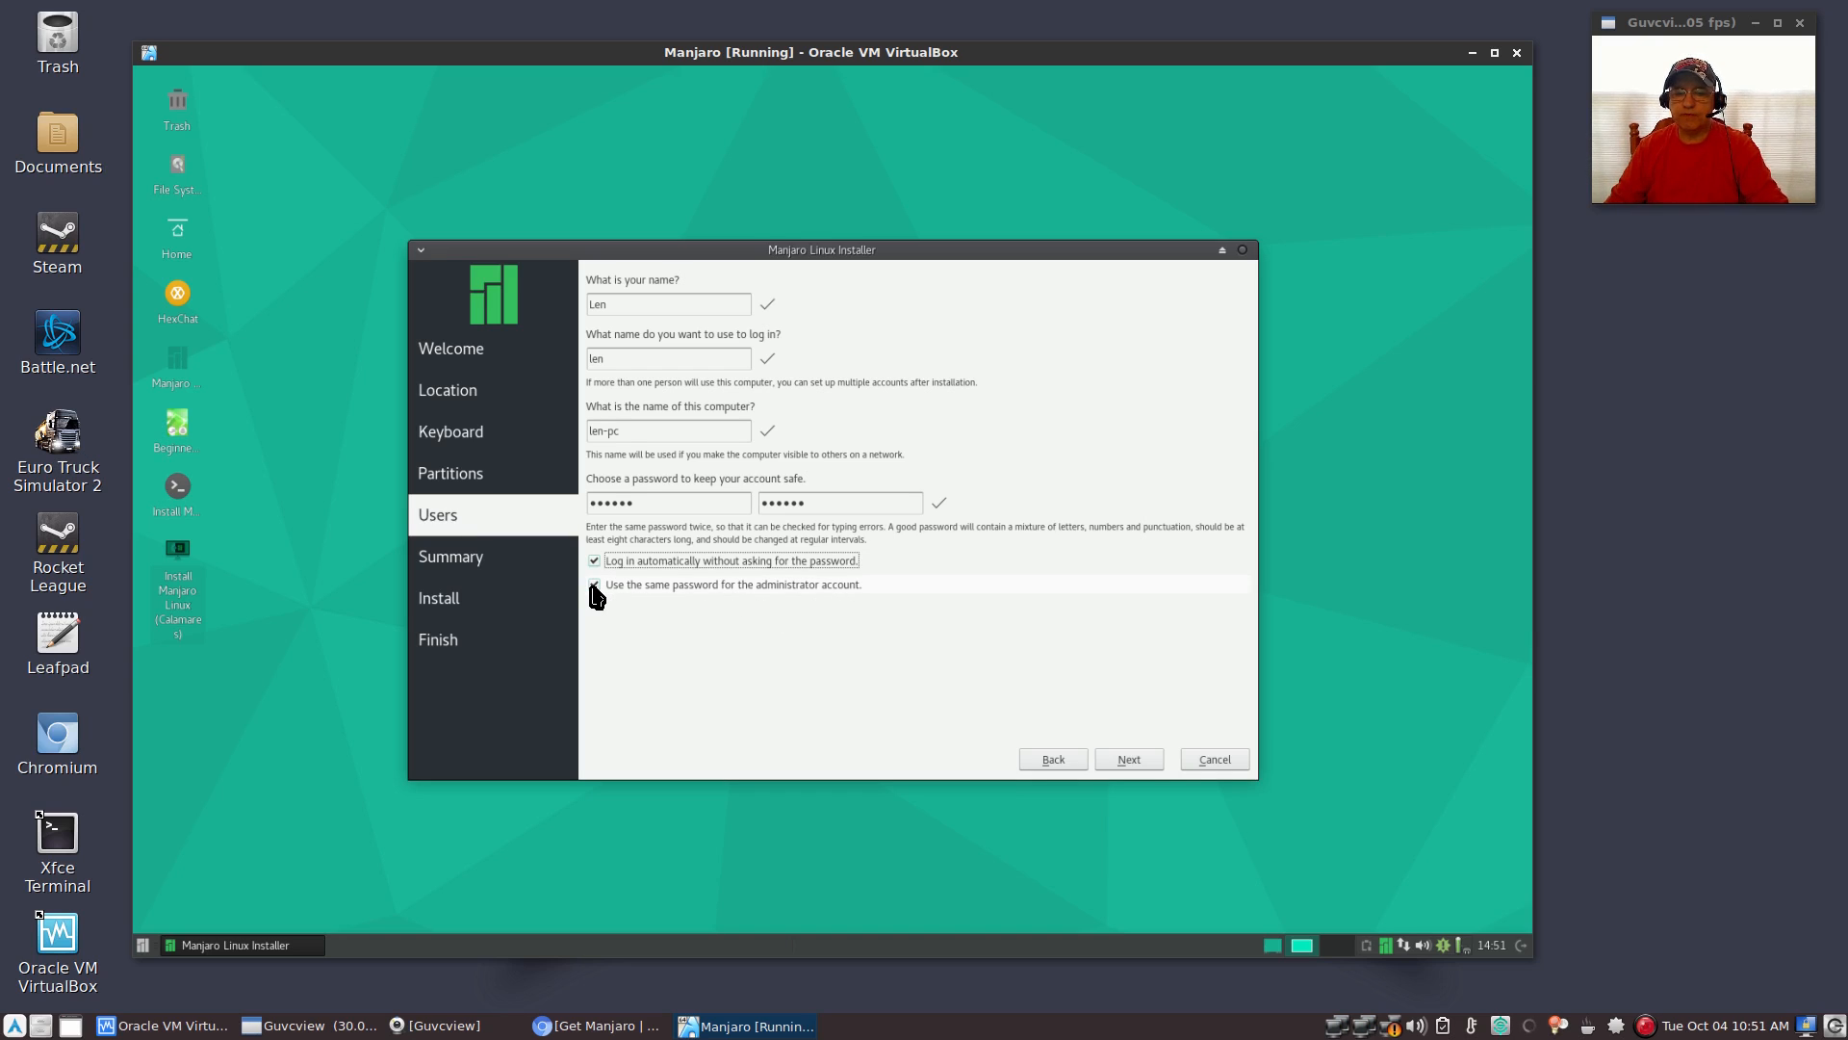
click(594, 583)
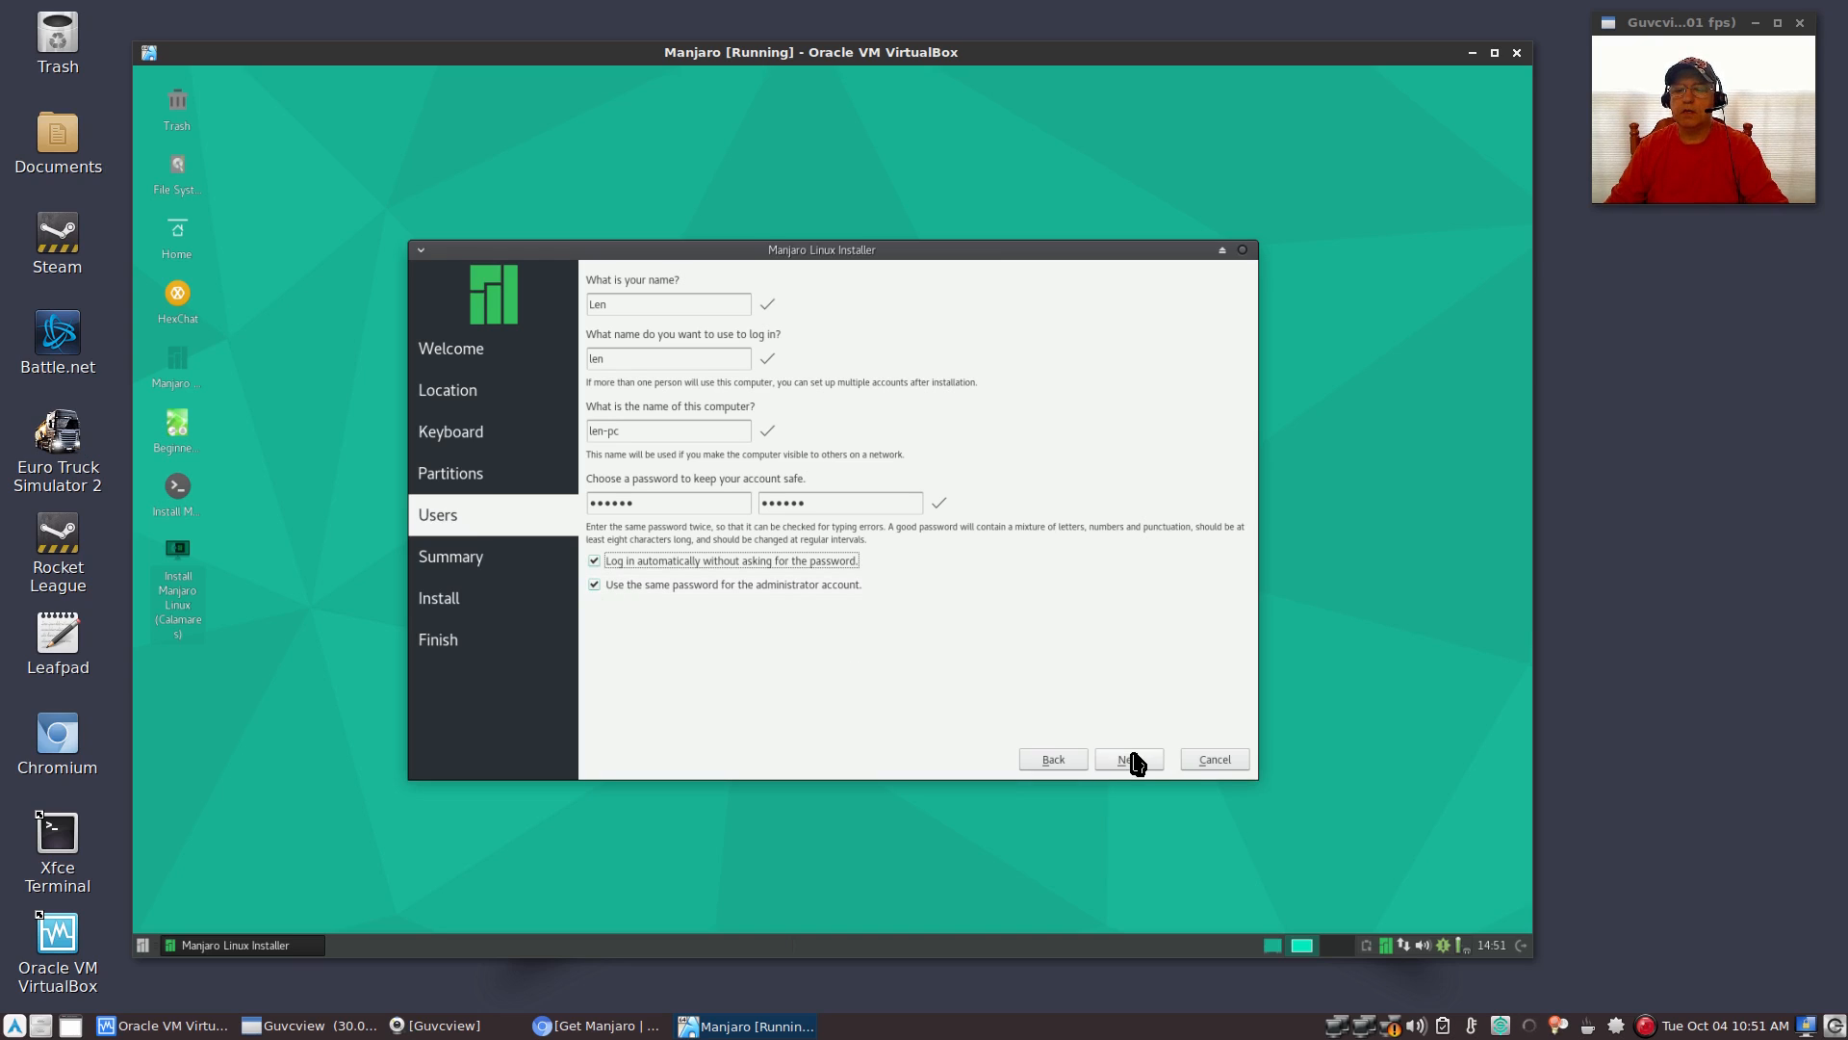
Accept the account settings and advance to the installer's Summary page
click(1125, 757)
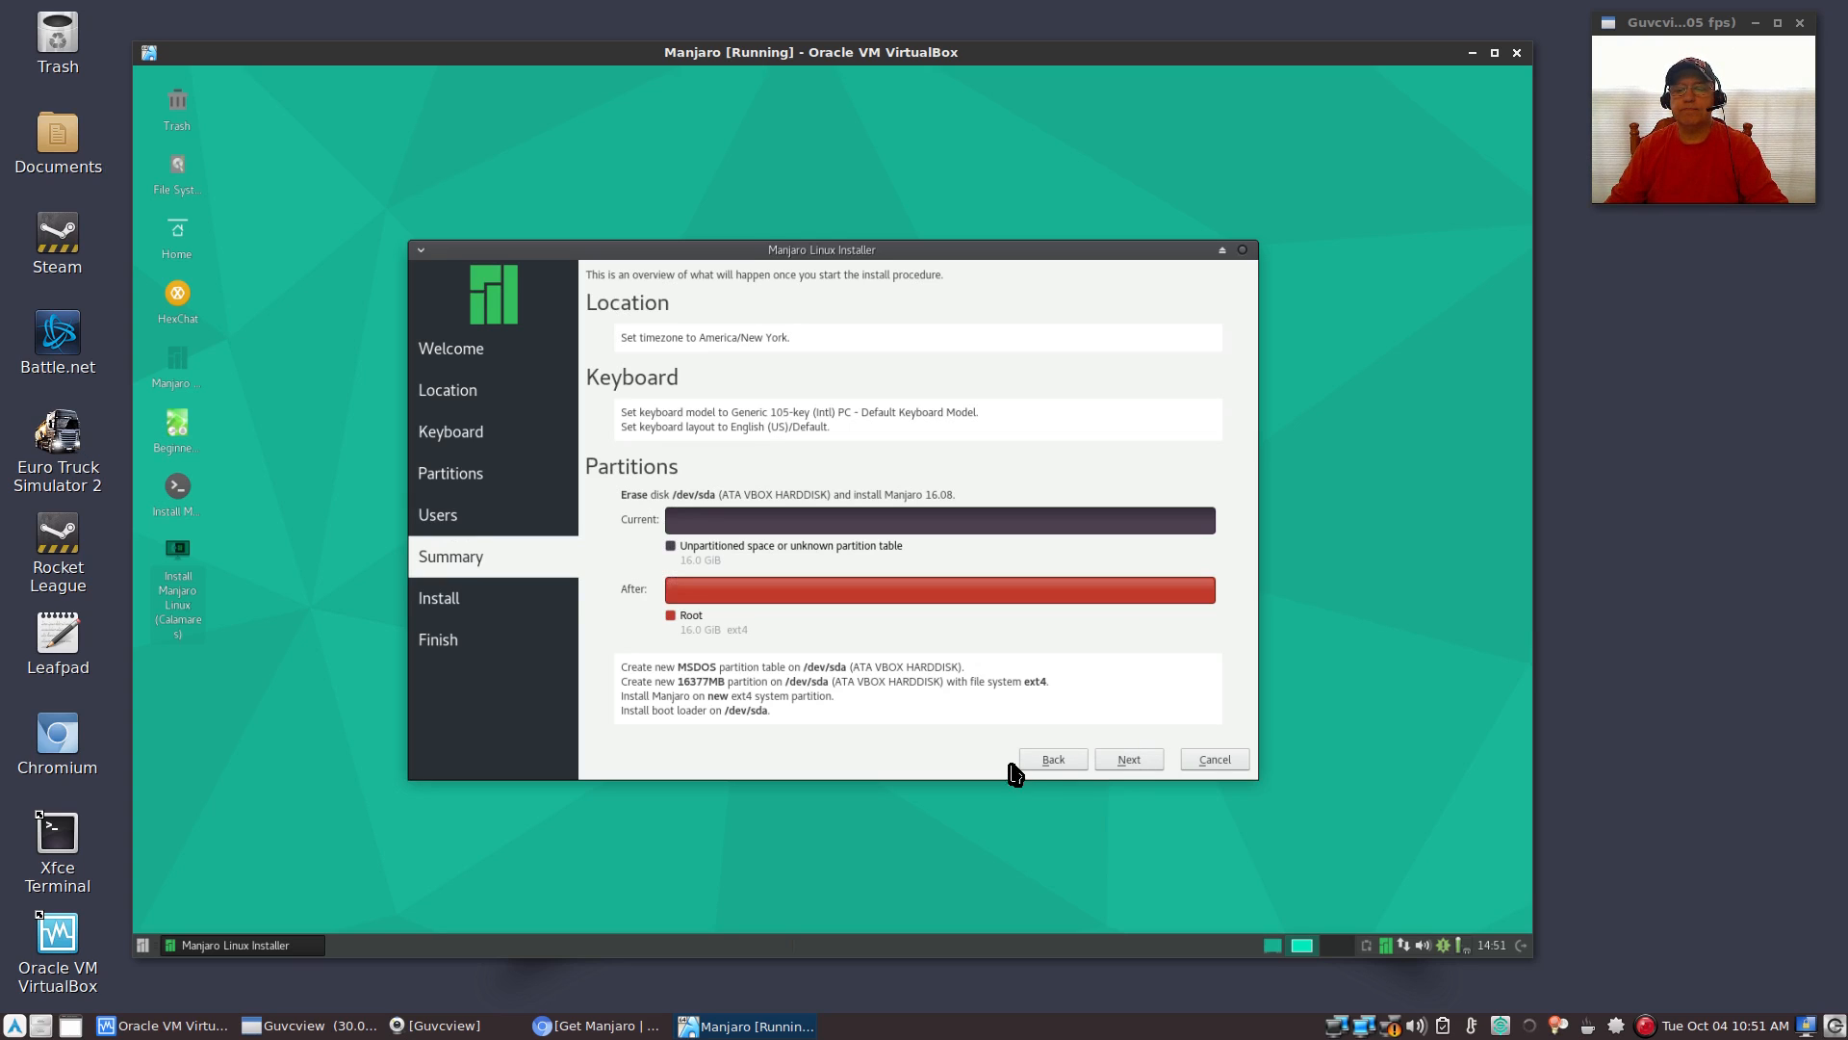
mouse_move(751, 655)
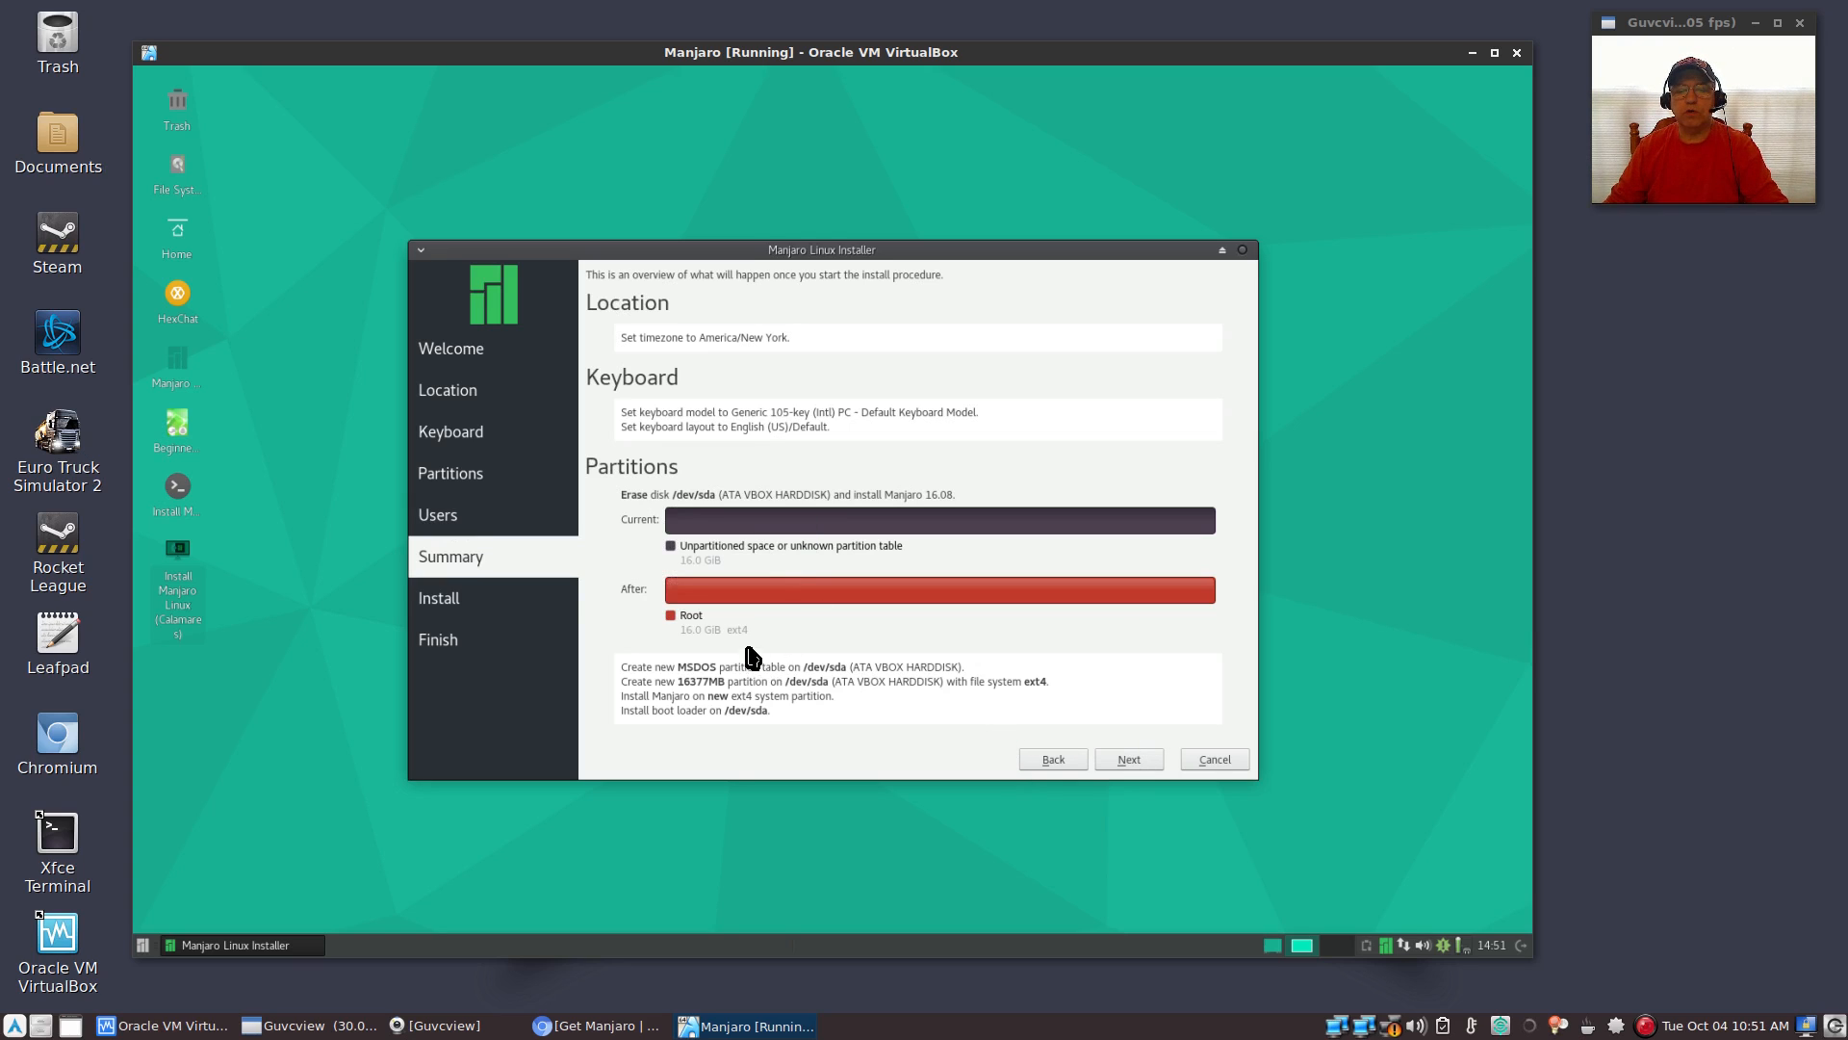
mouse_move(821, 715)
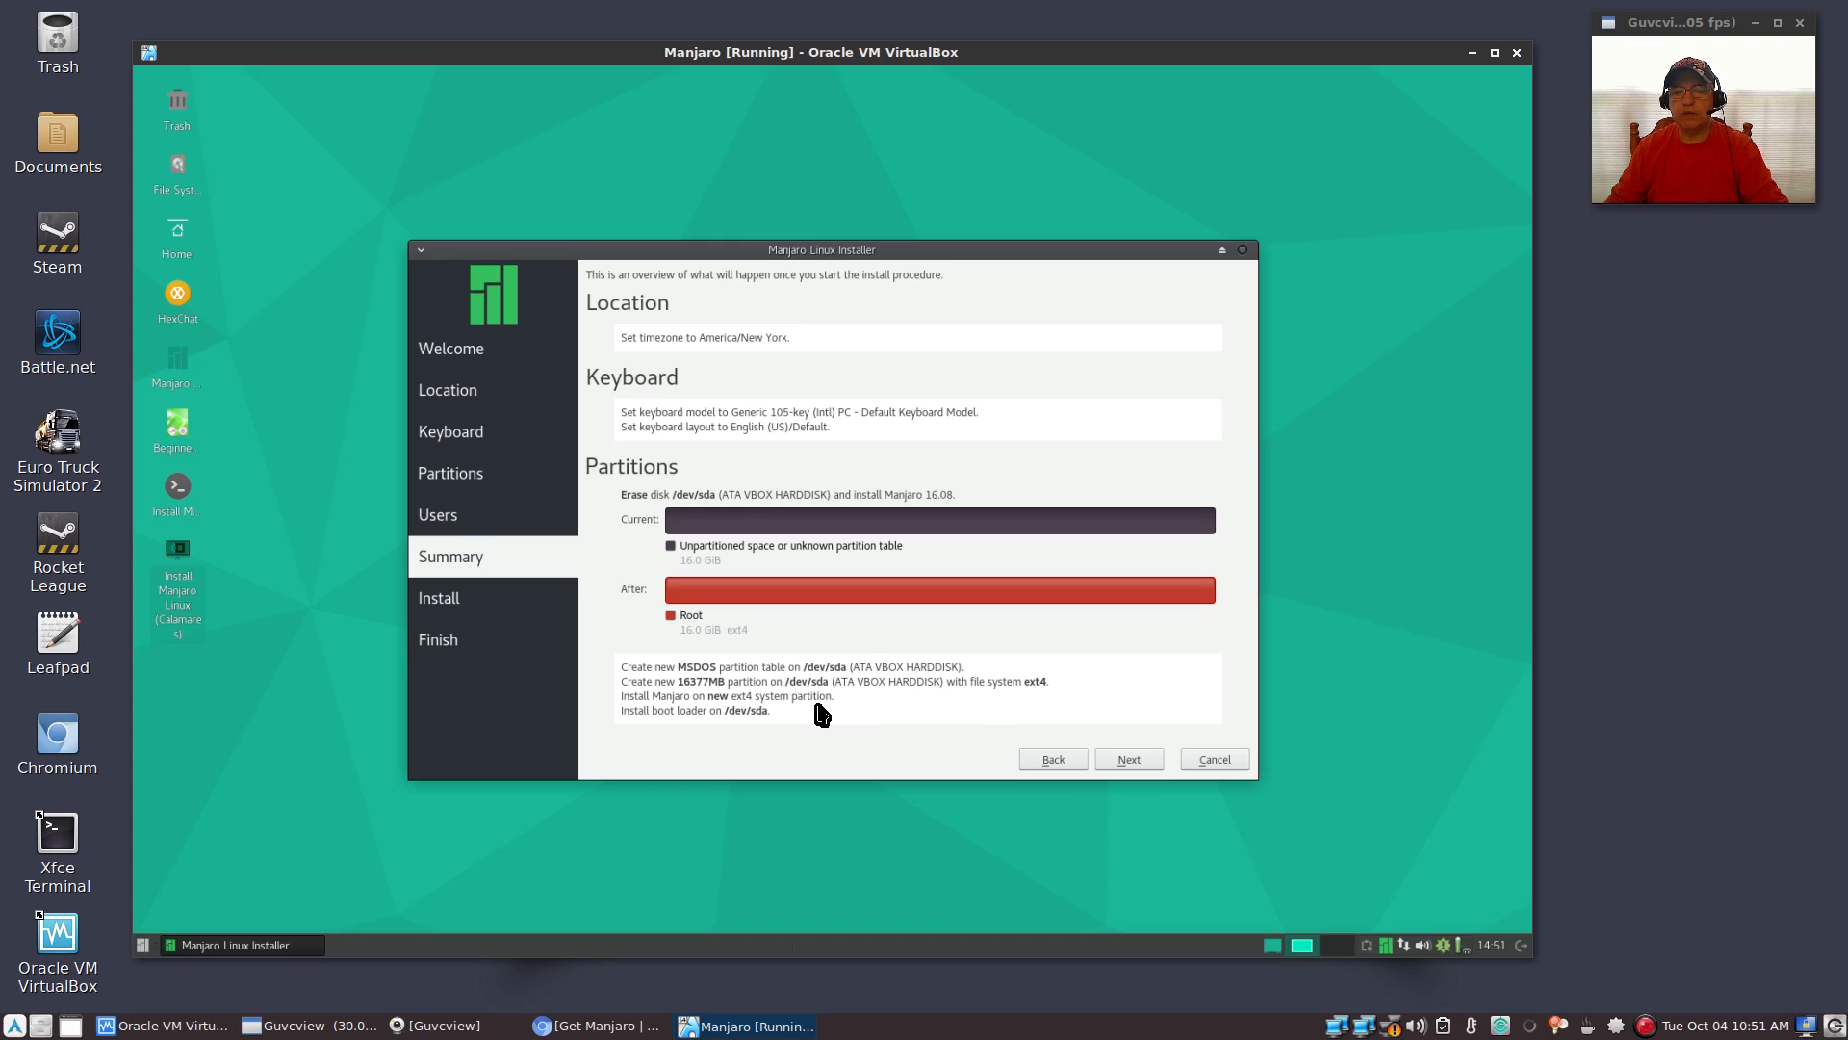
mouse_move(808, 719)
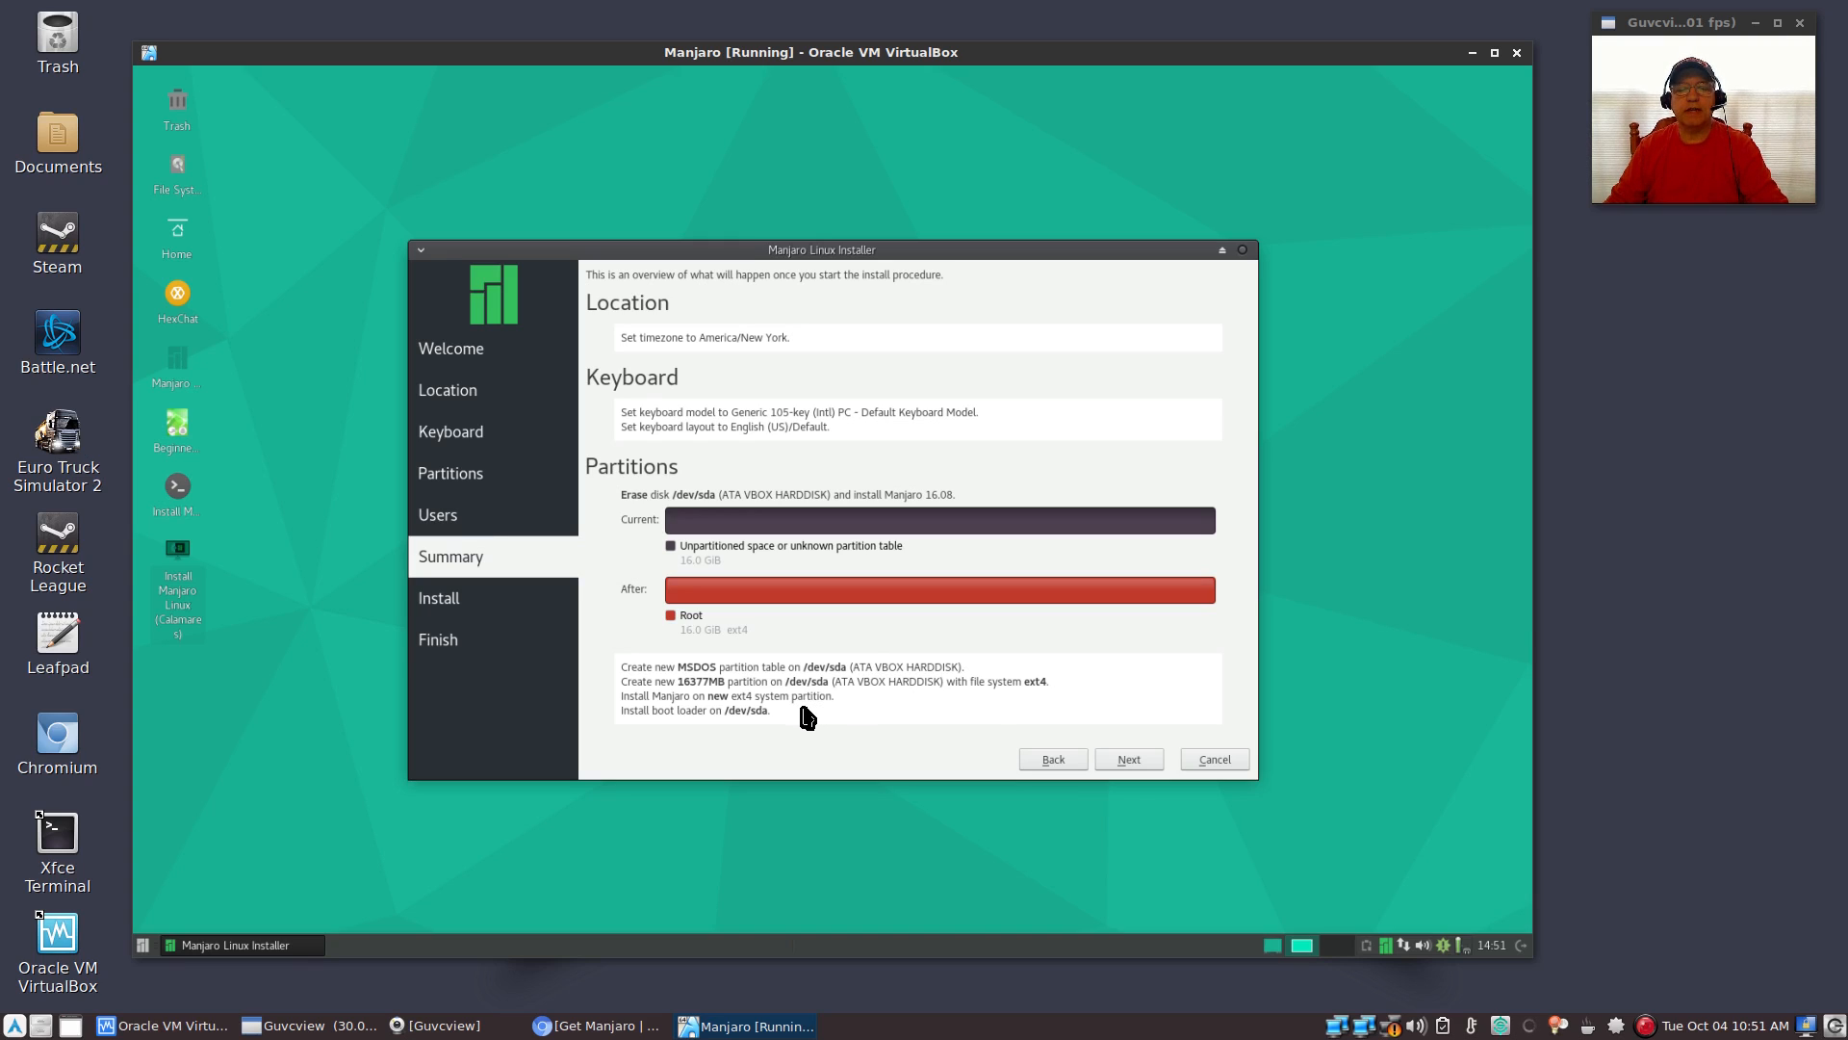
mouse_move(813, 678)
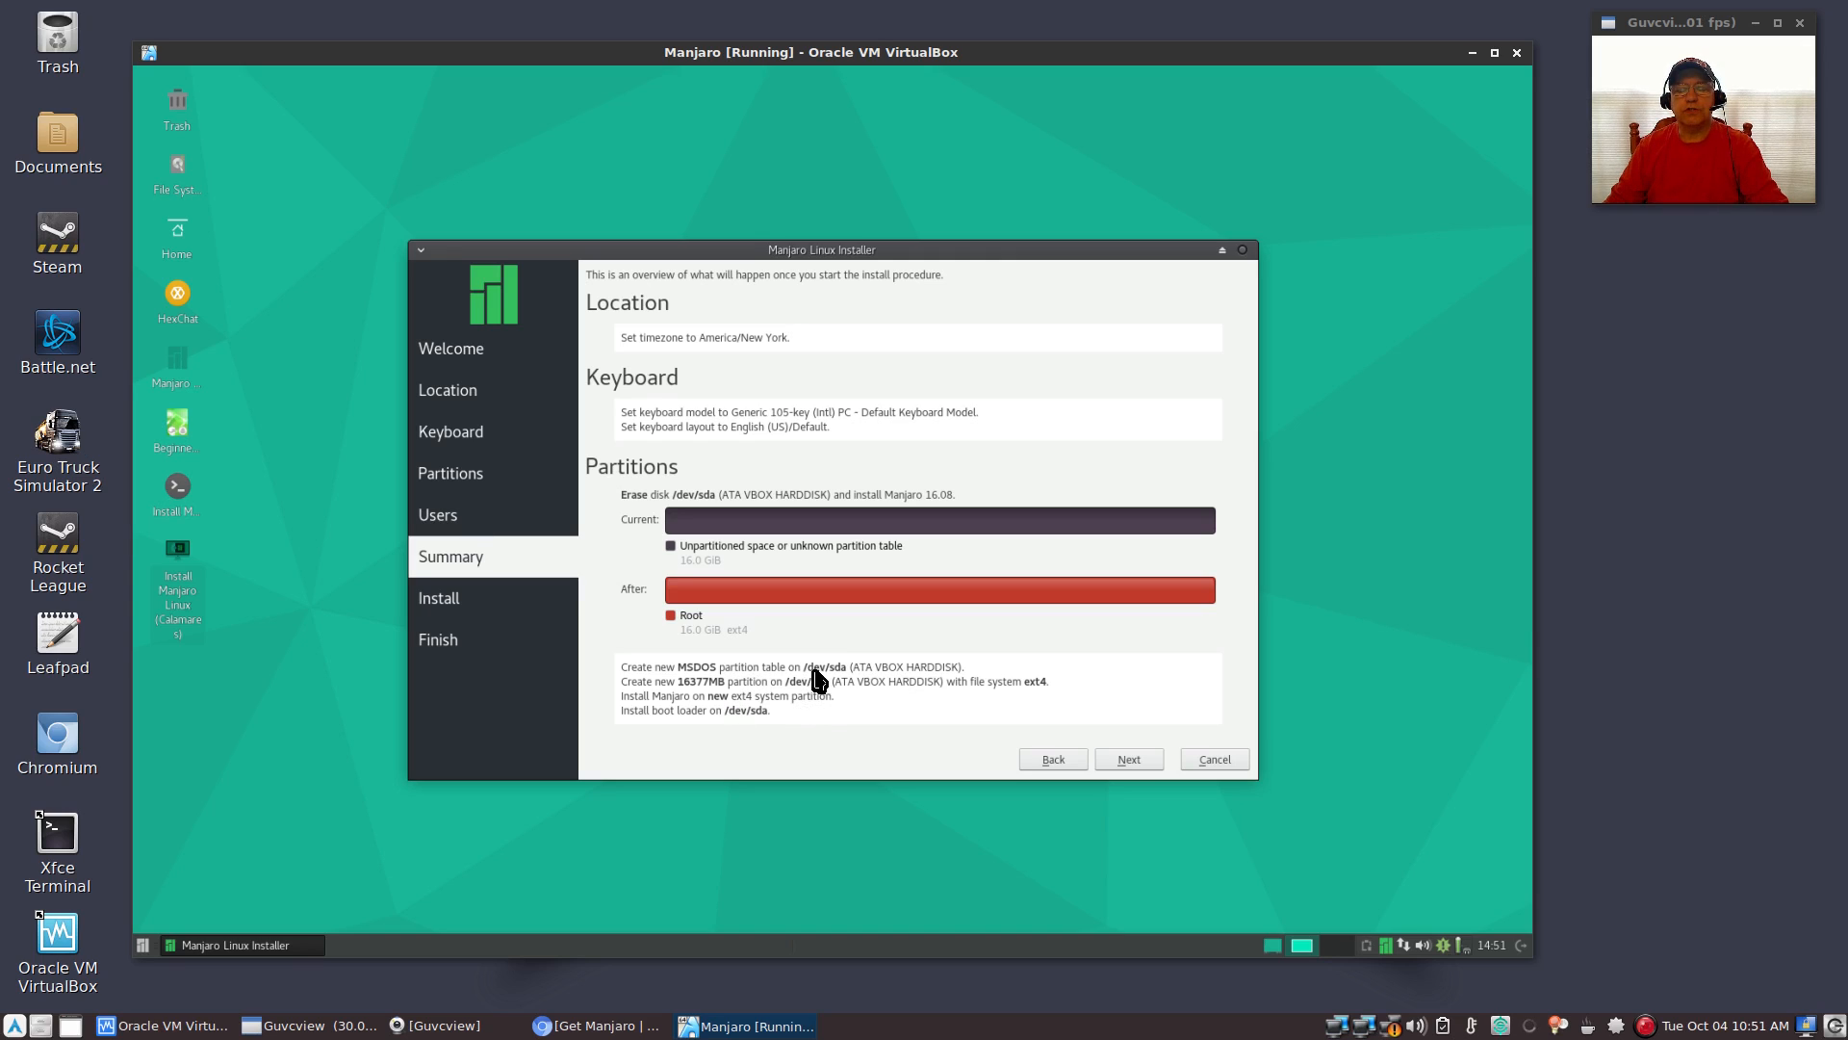
mouse_move(907, 681)
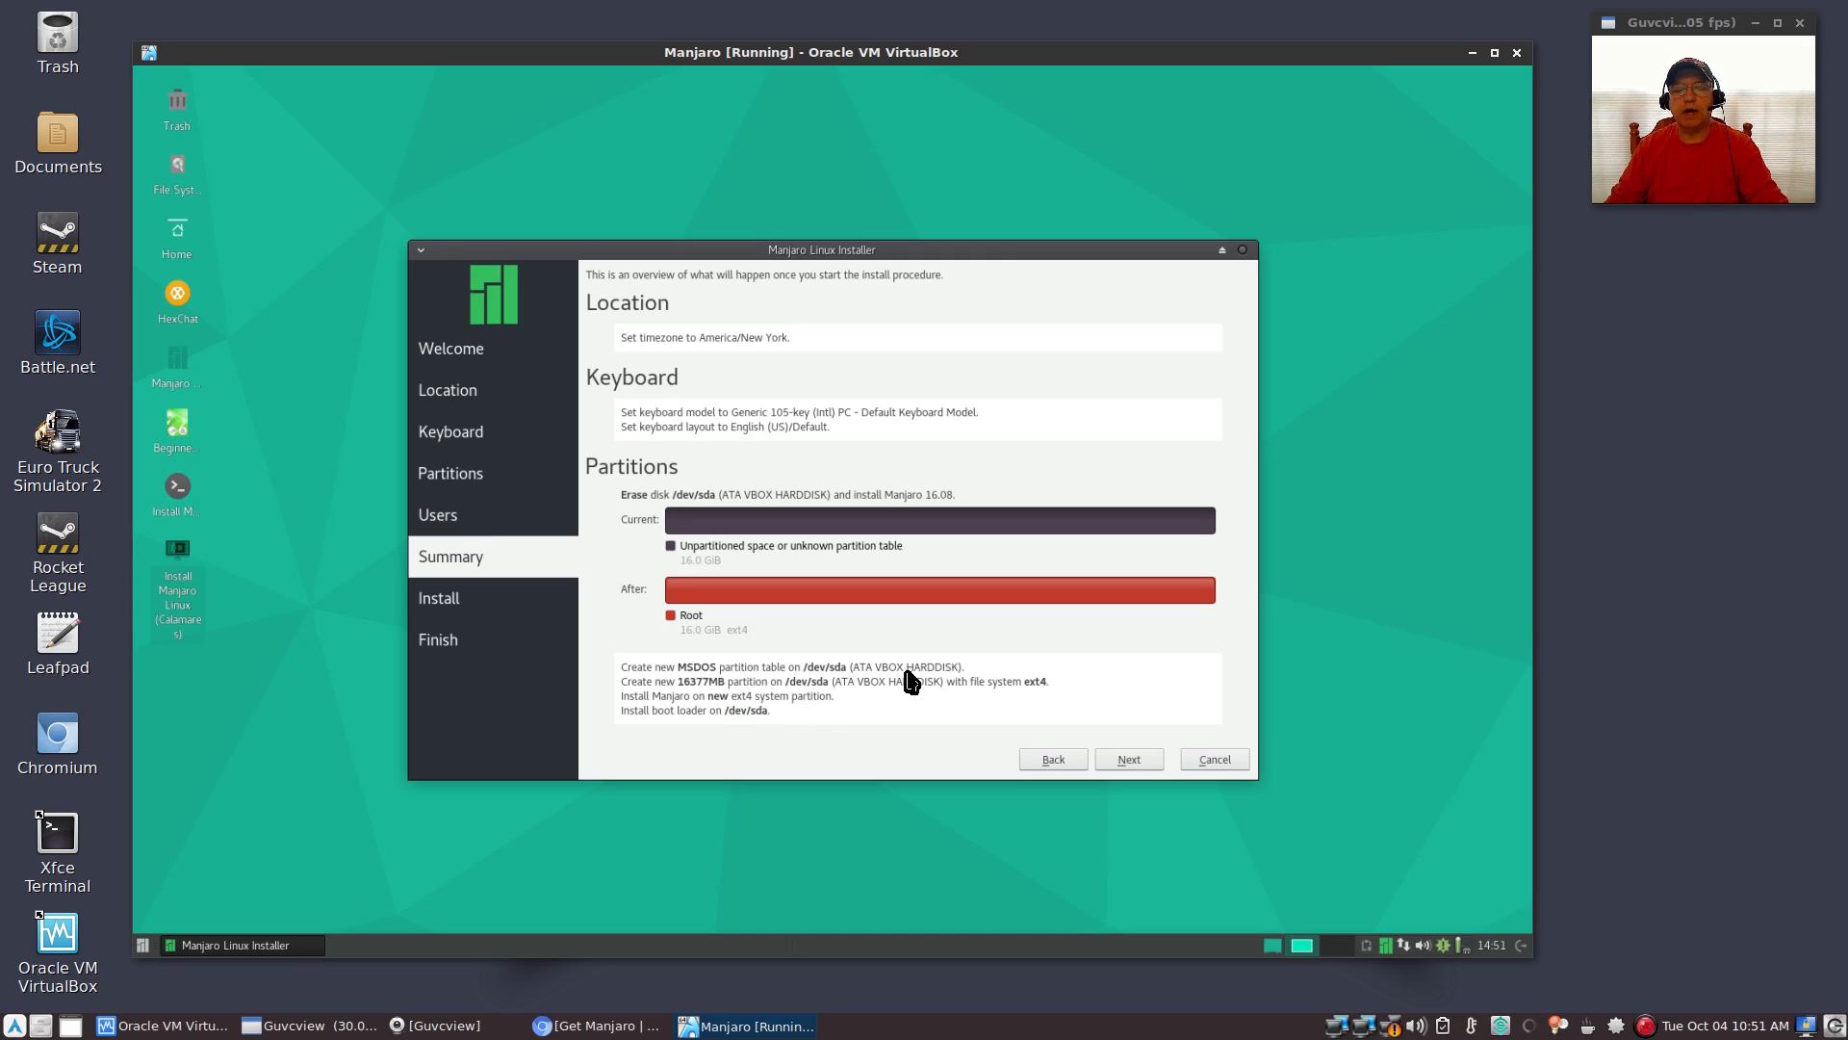
mouse_move(1035, 698)
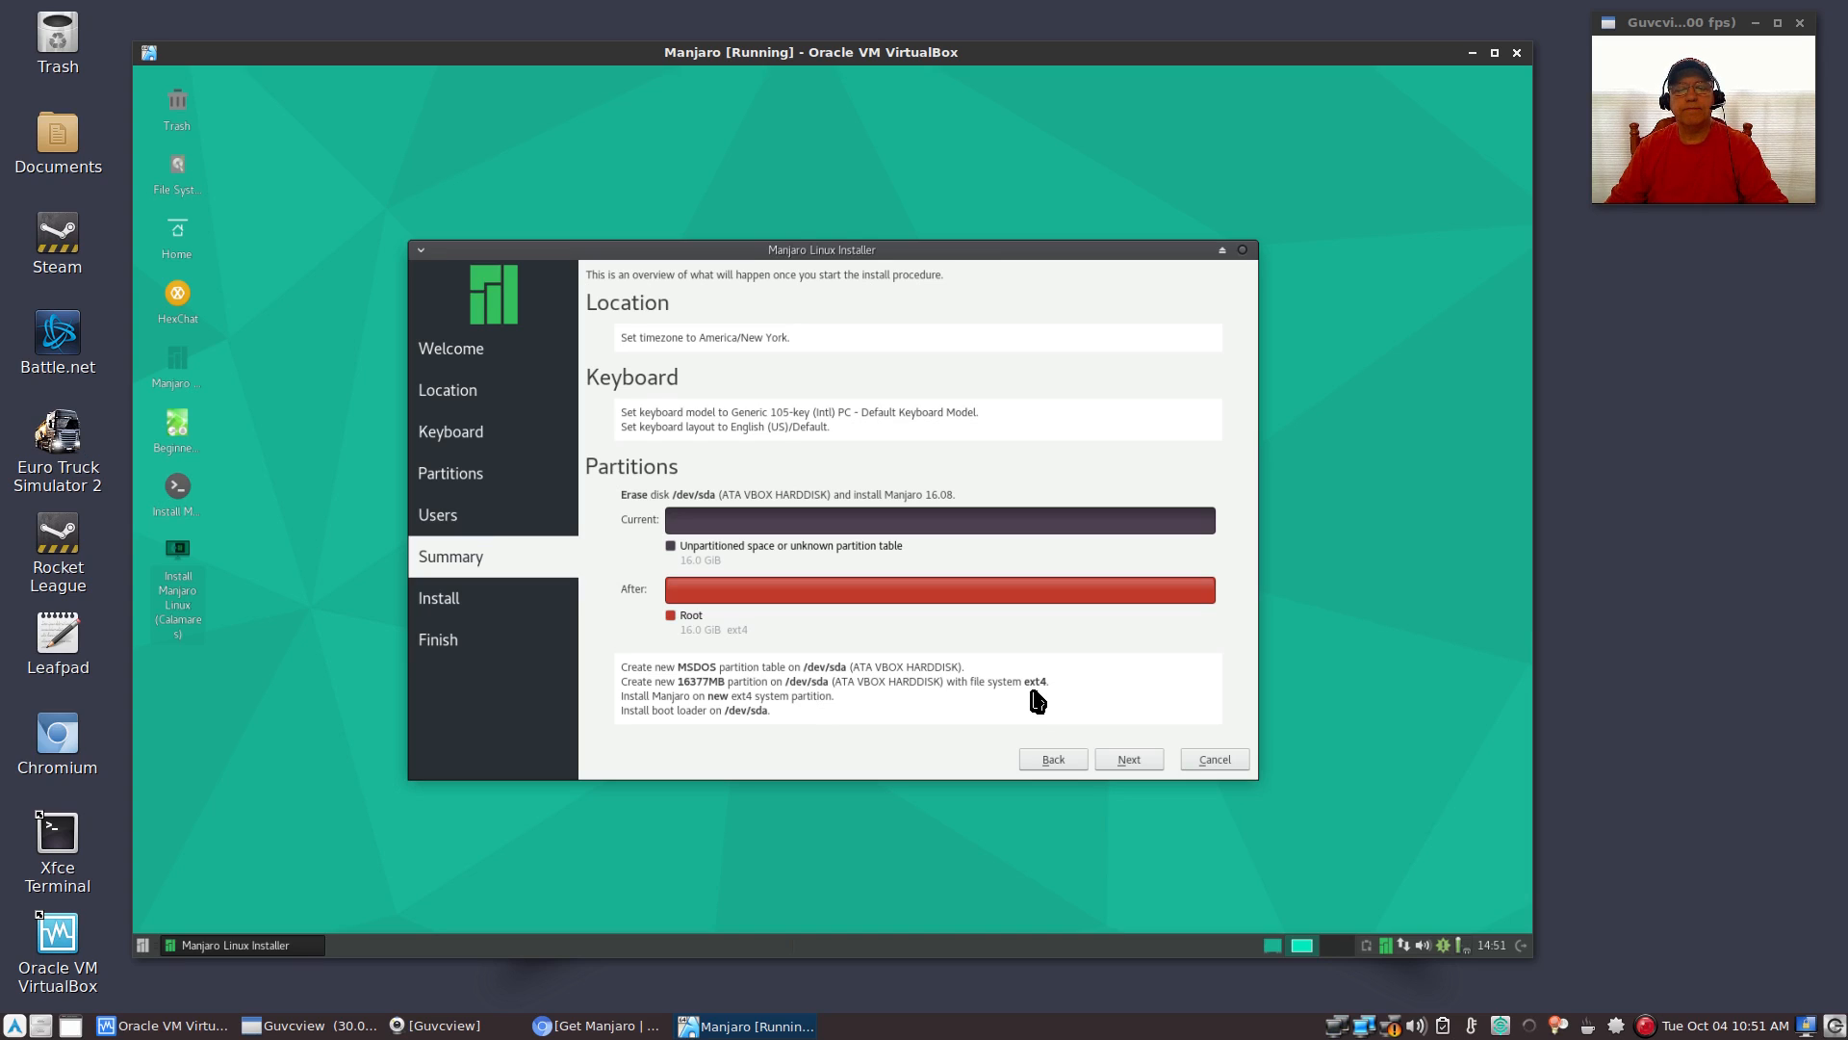
mouse_move(687, 709)
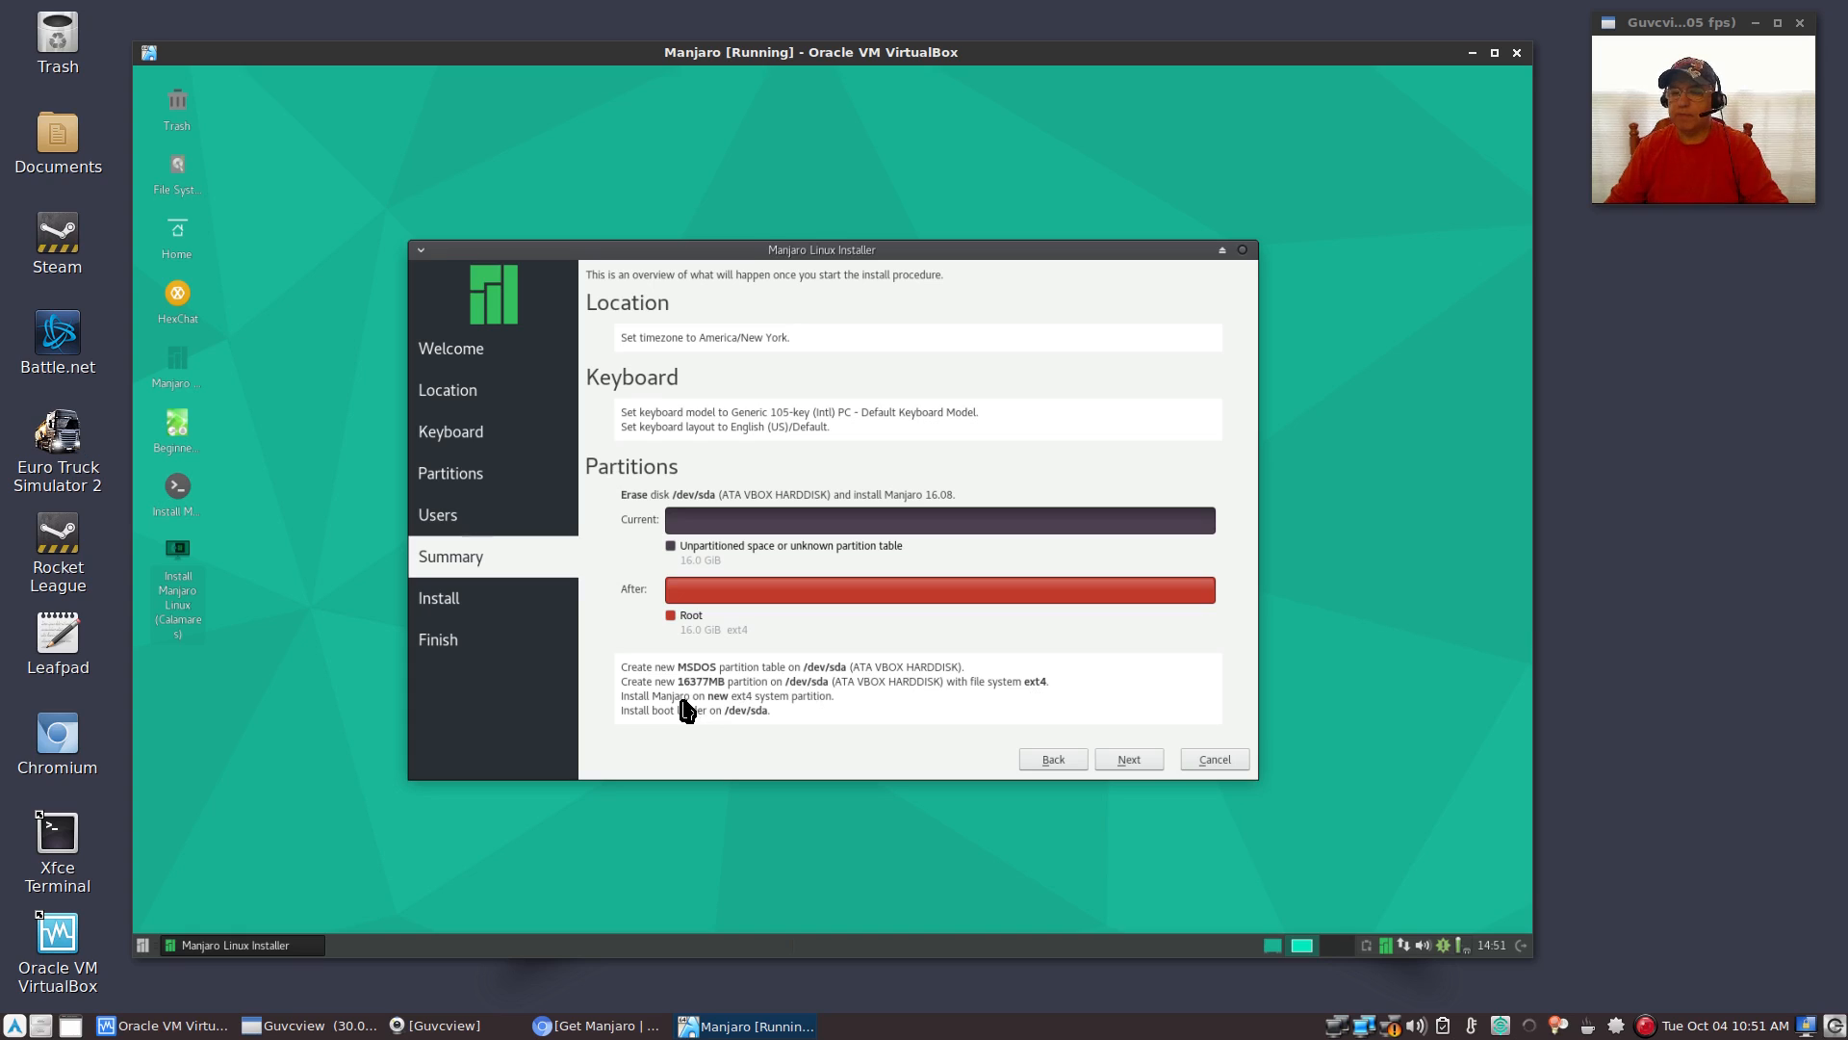
mouse_move(707, 728)
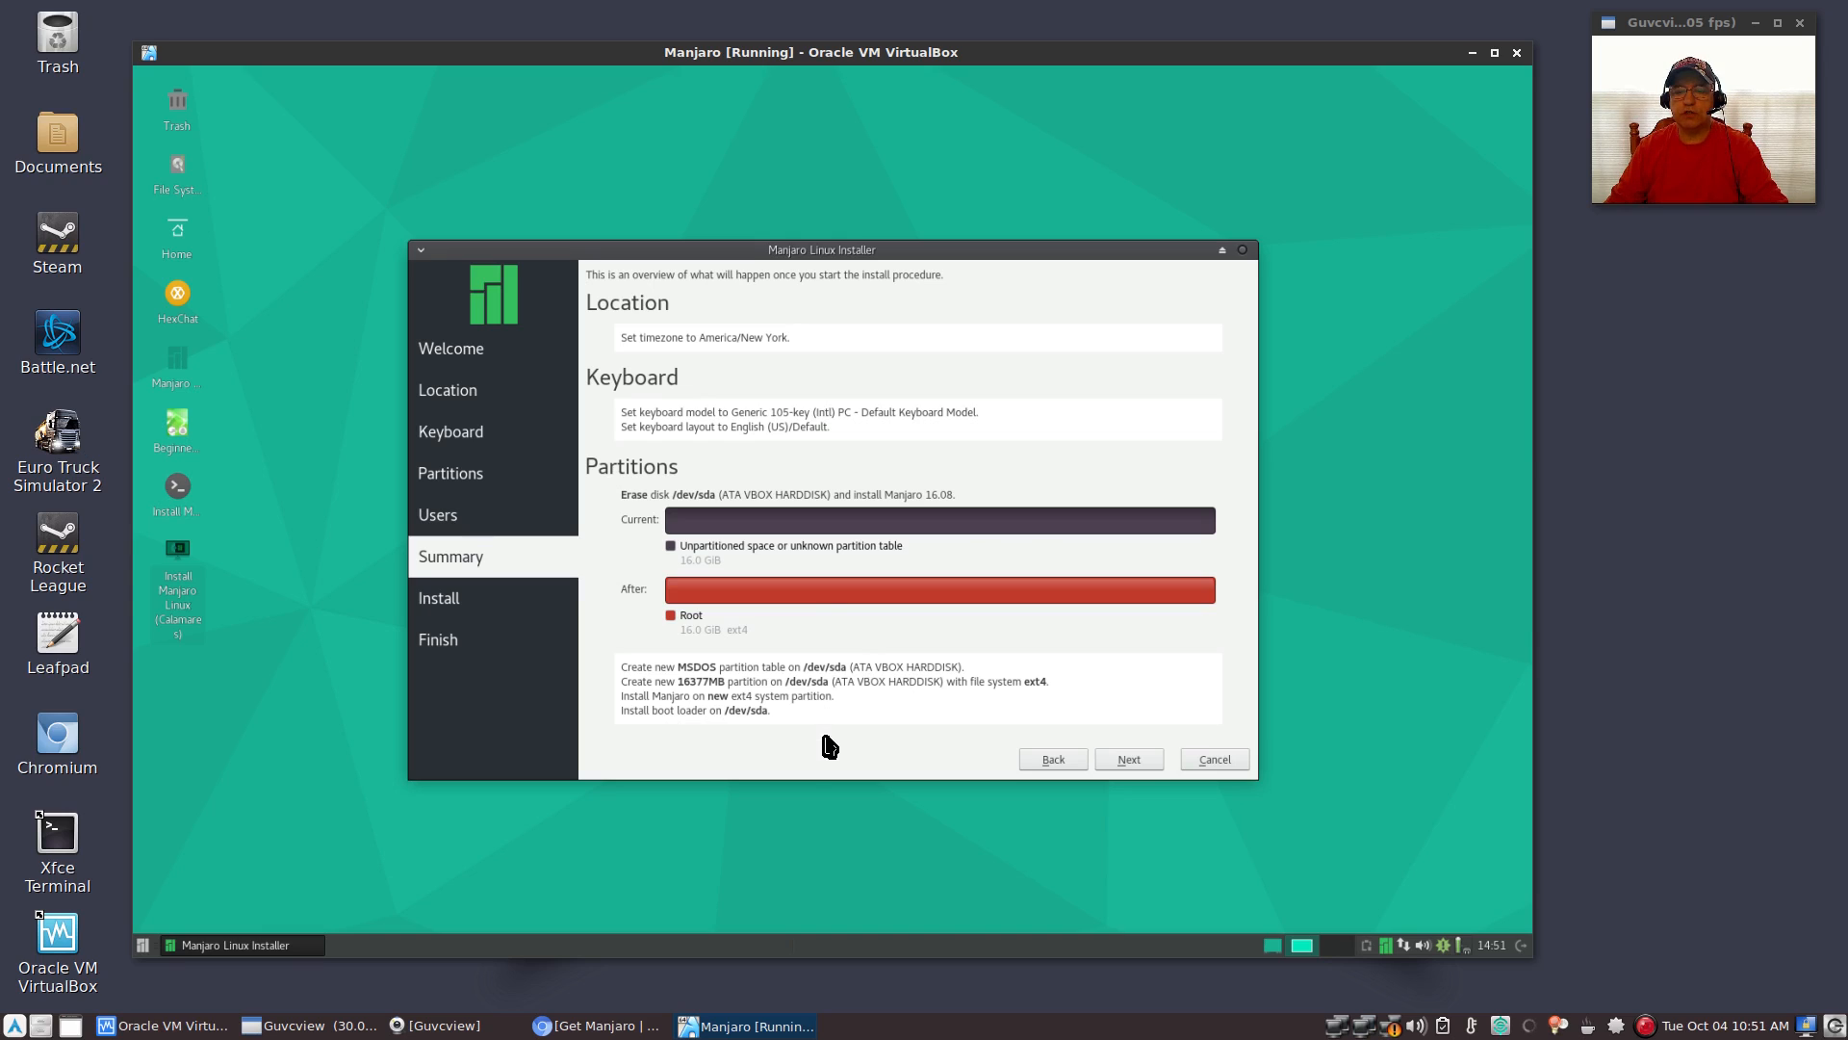
mouse_move(828, 709)
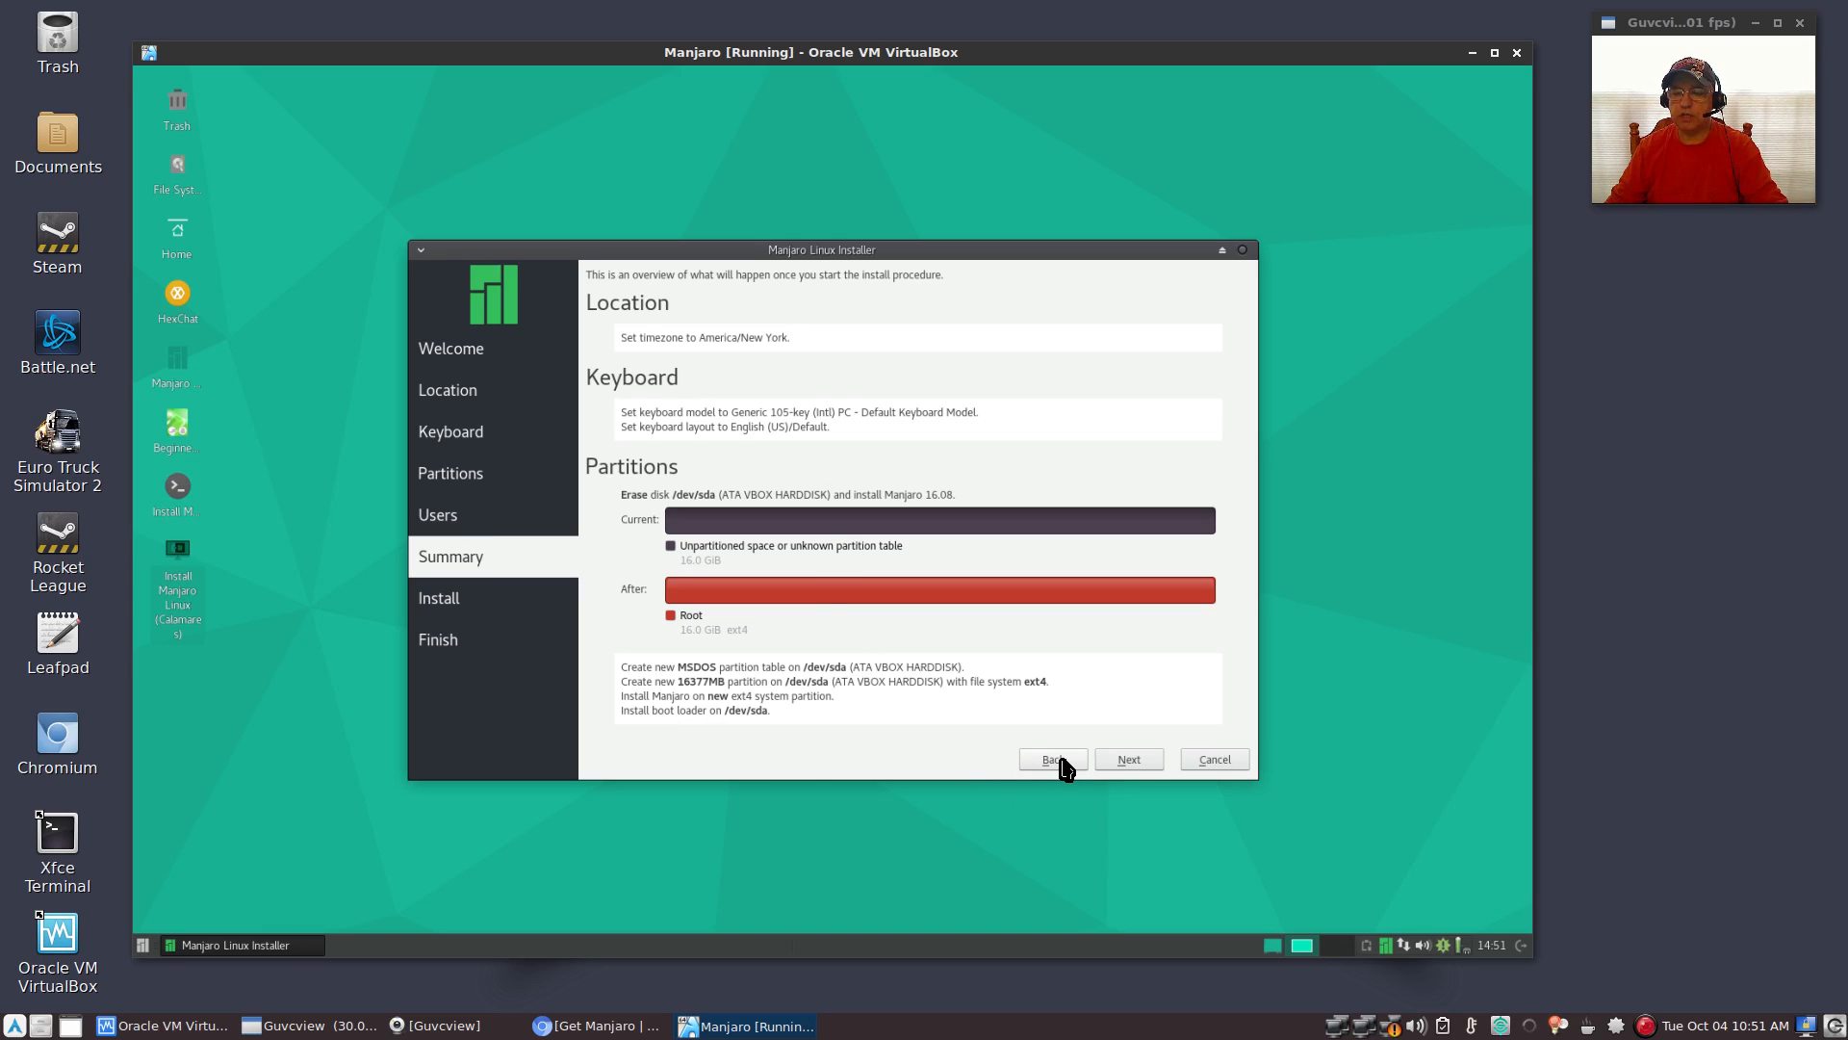
mouse_move(1128, 758)
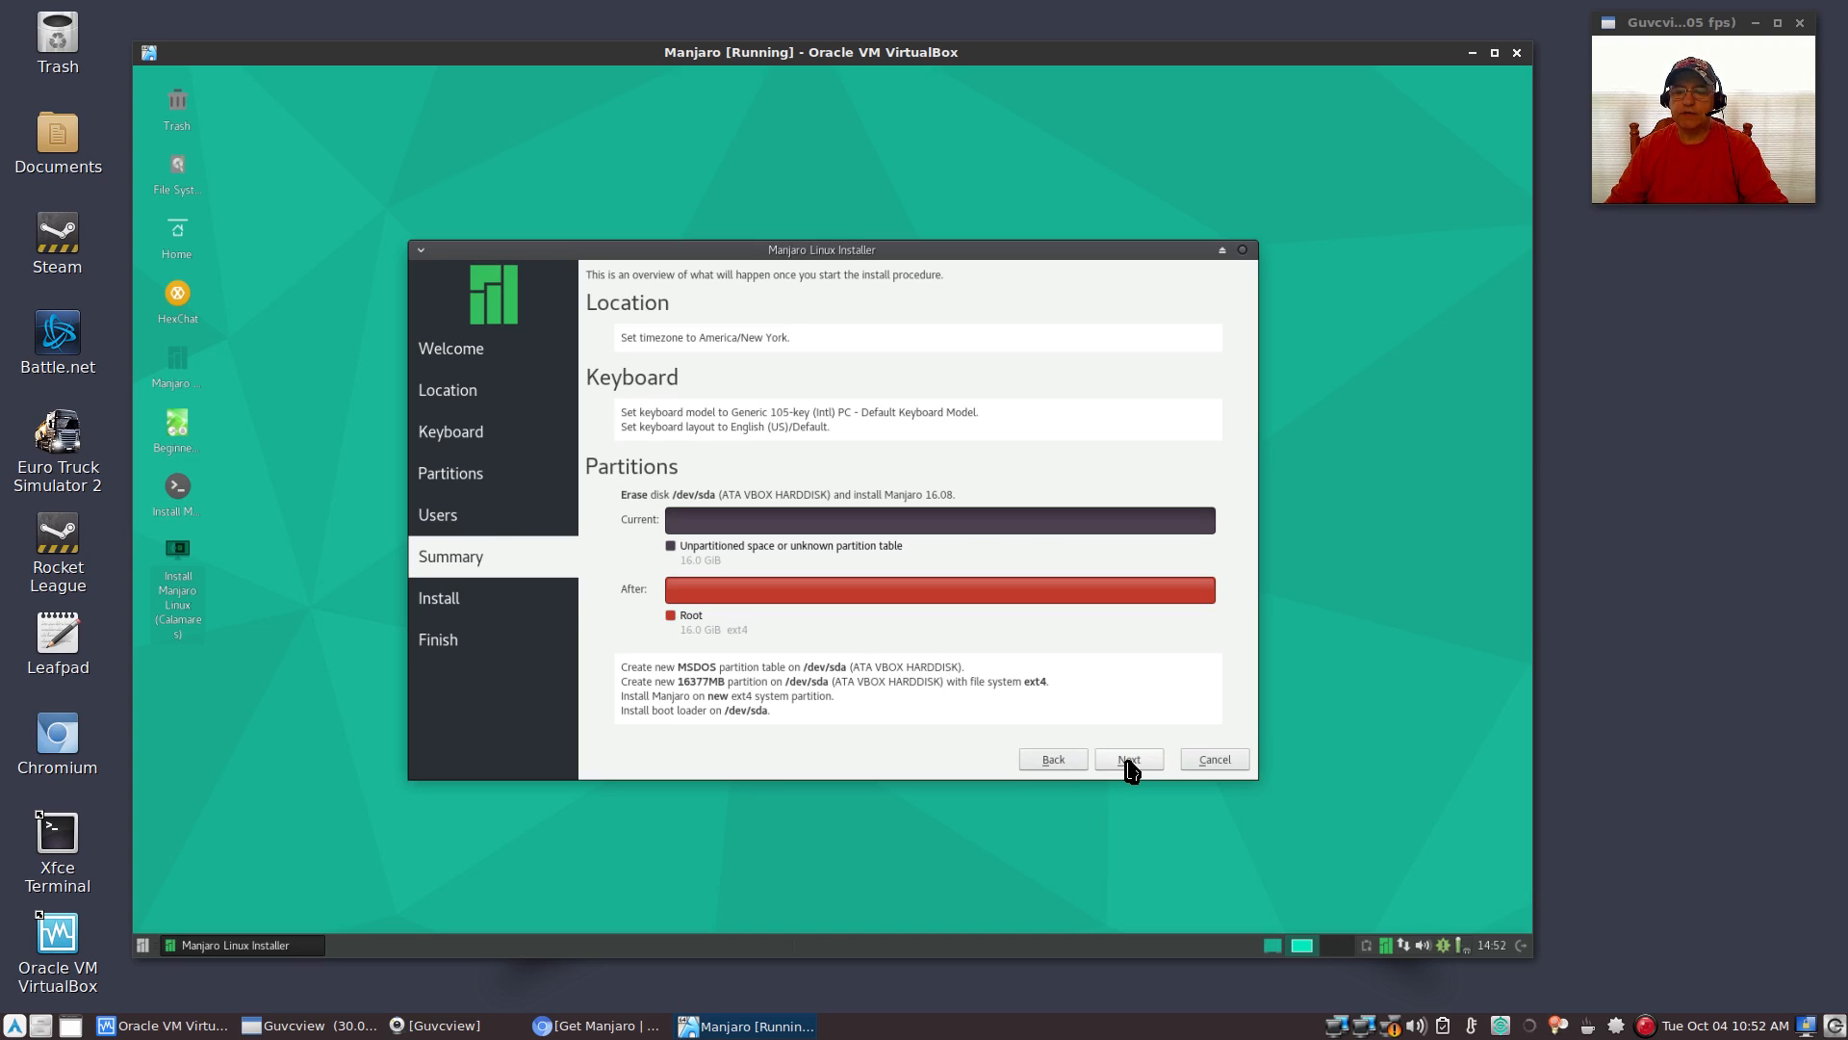
Confirm the Summary page to begin installing Manjaro on /dev/sda
click(1125, 757)
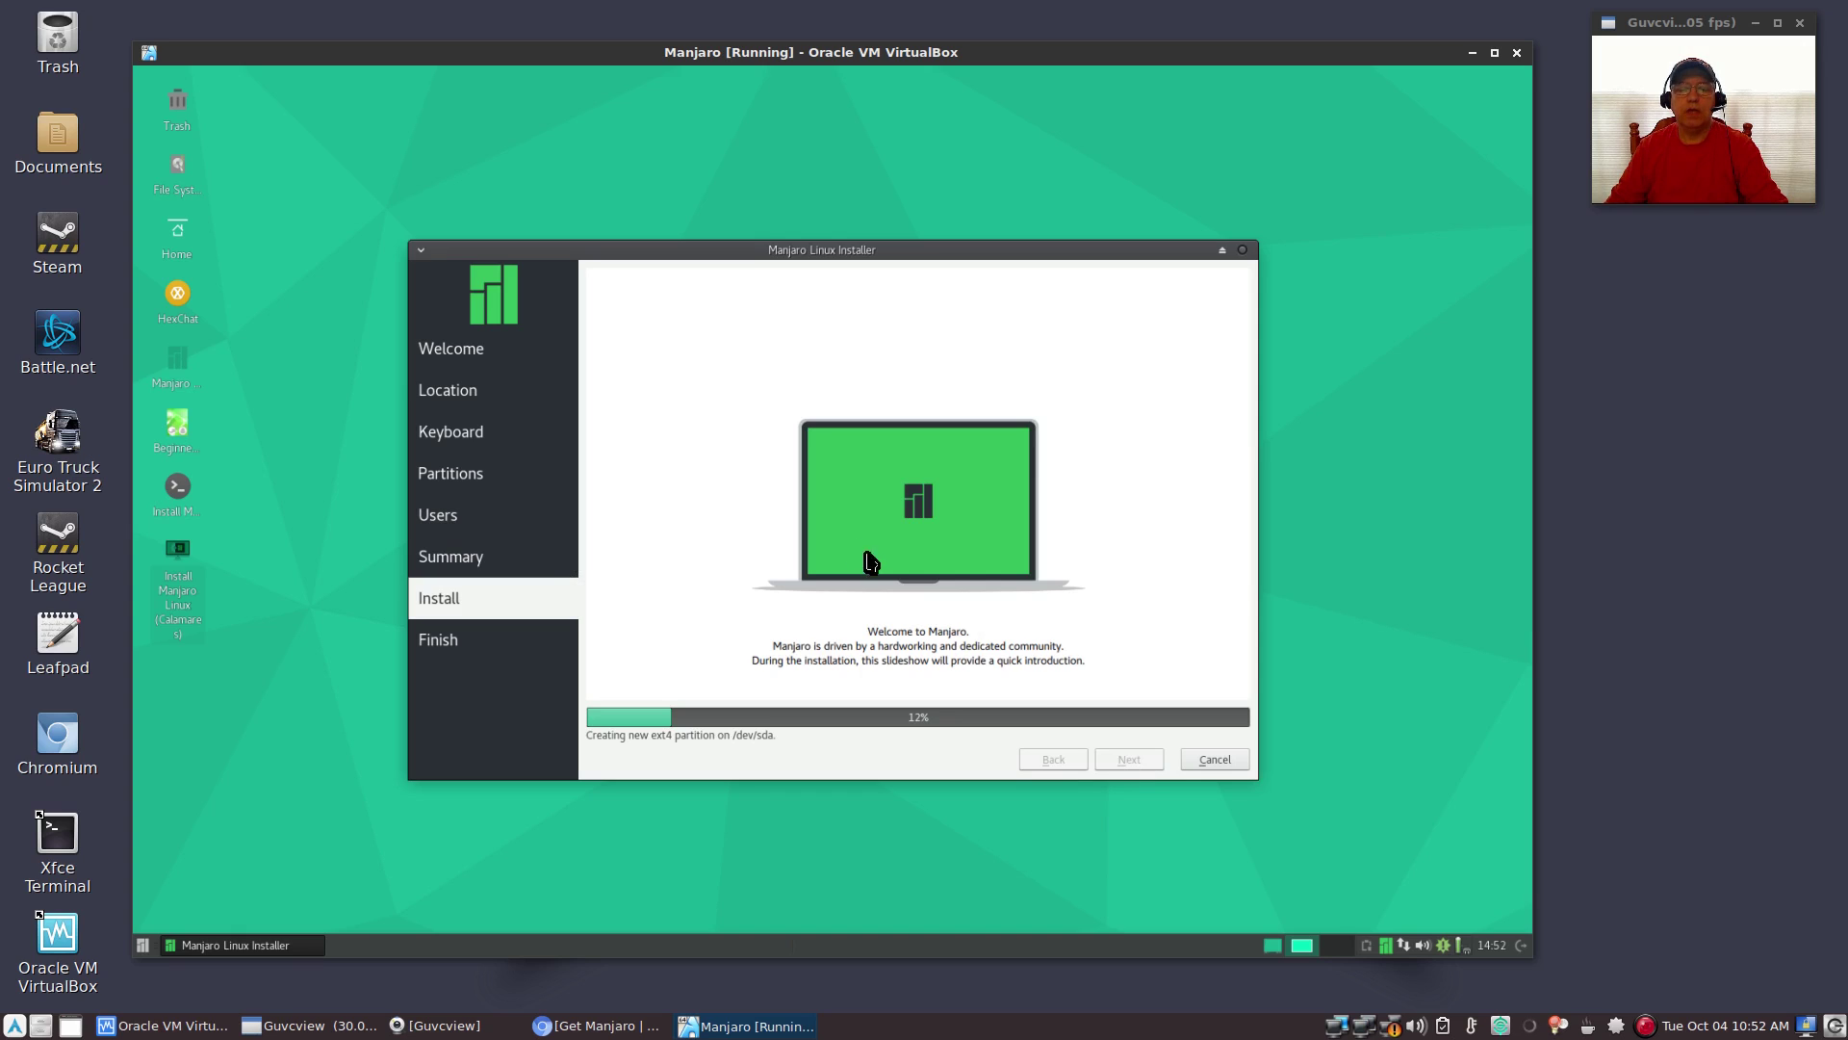
mouse_move(925, 556)
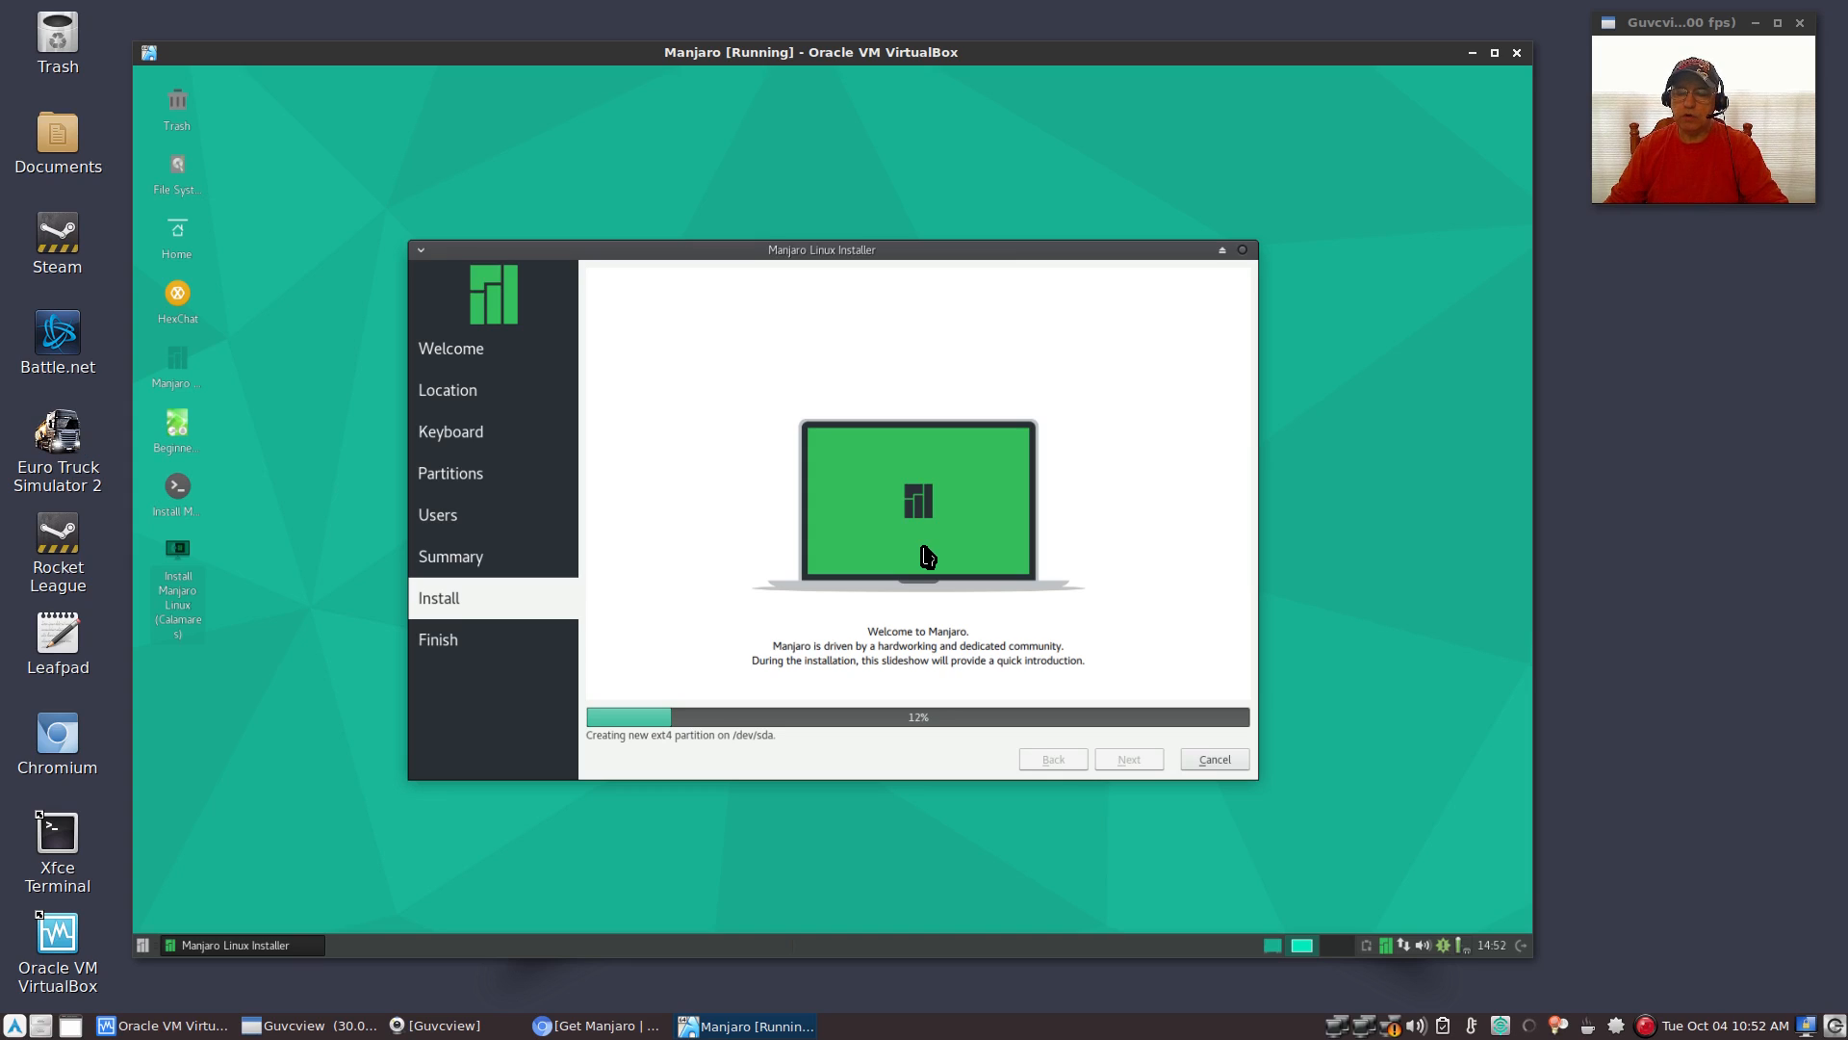
mouse_move(1371, 659)
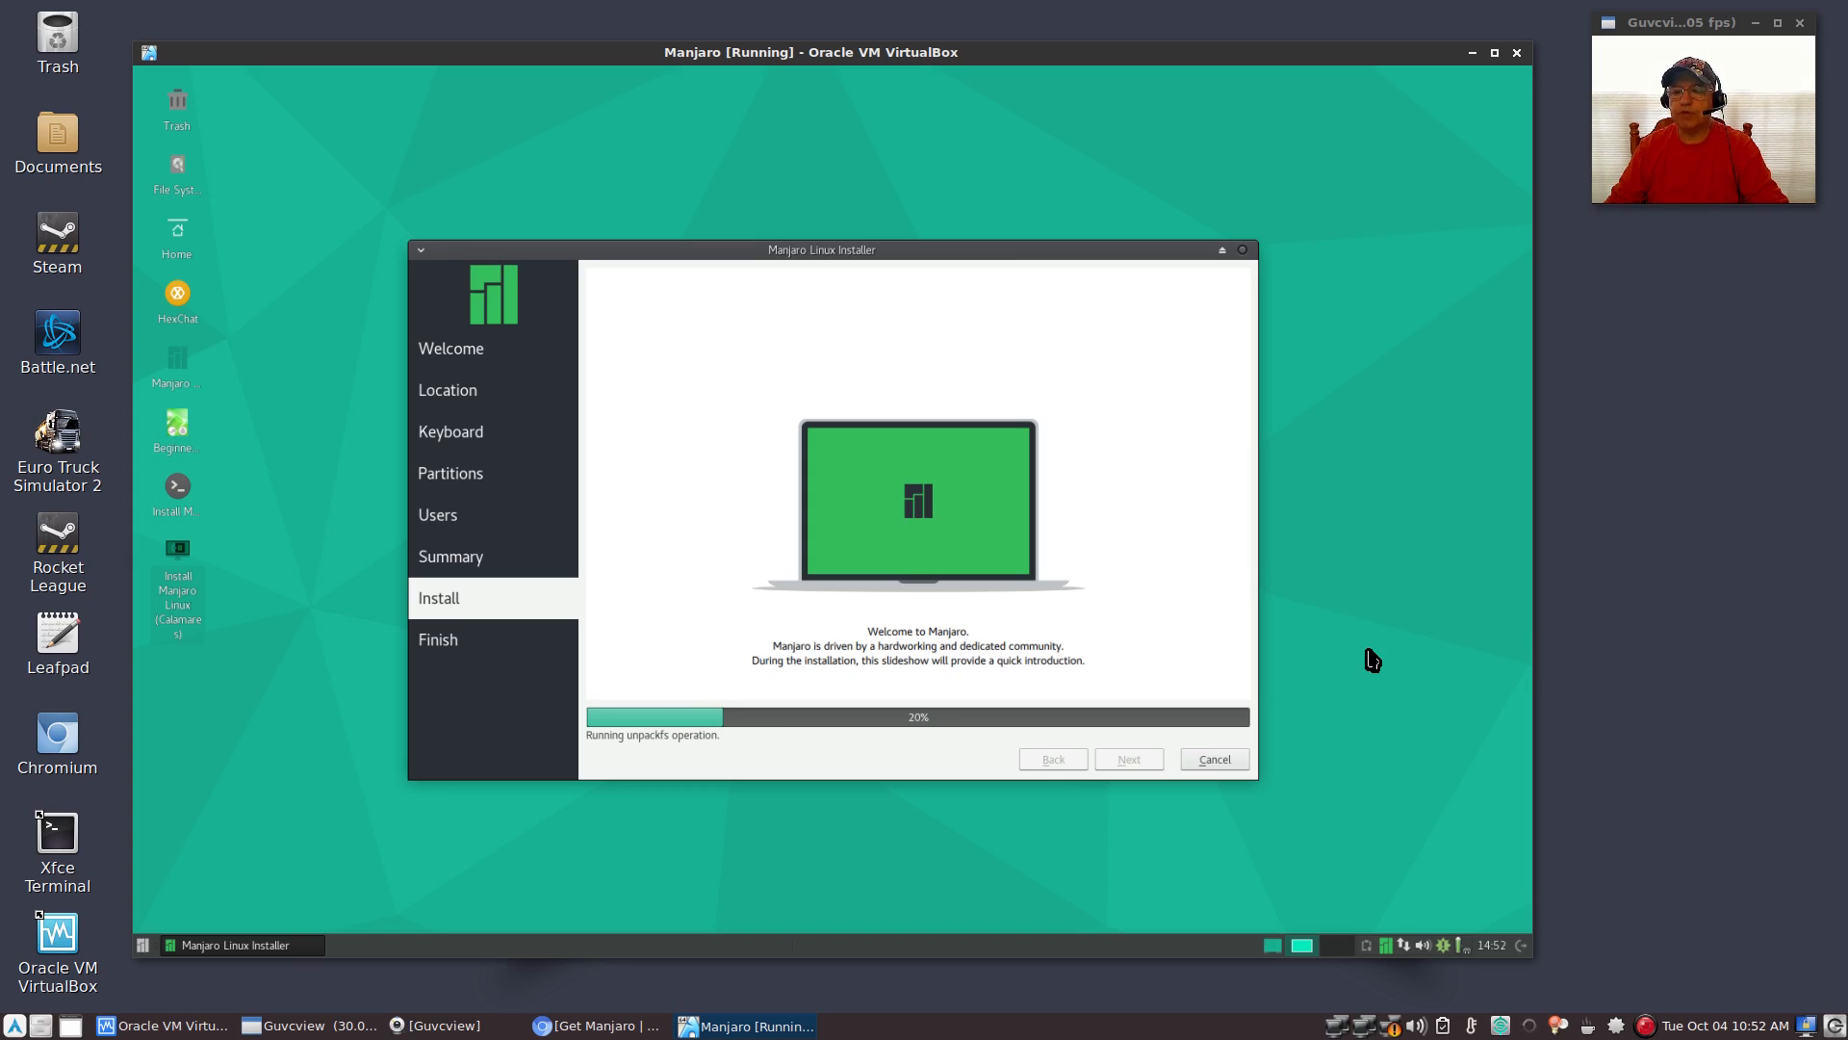
mouse_move(1655, 1034)
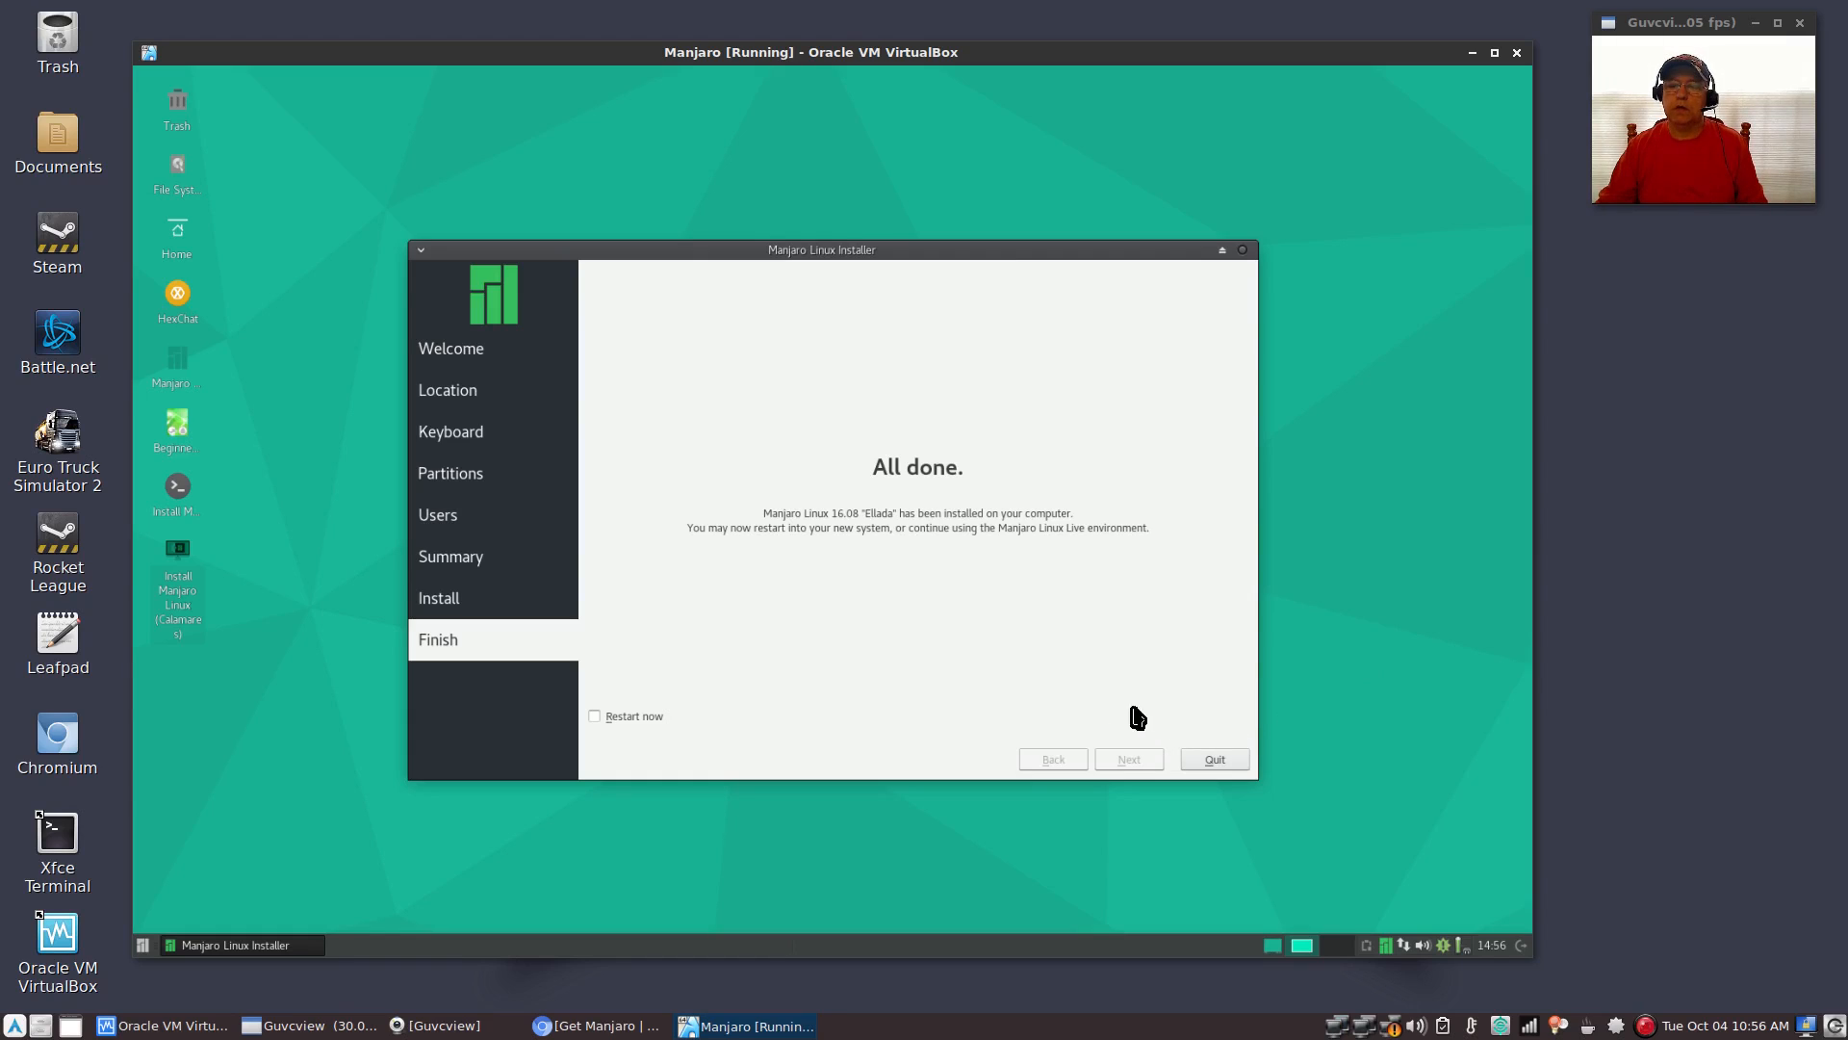
mouse_move(860, 613)
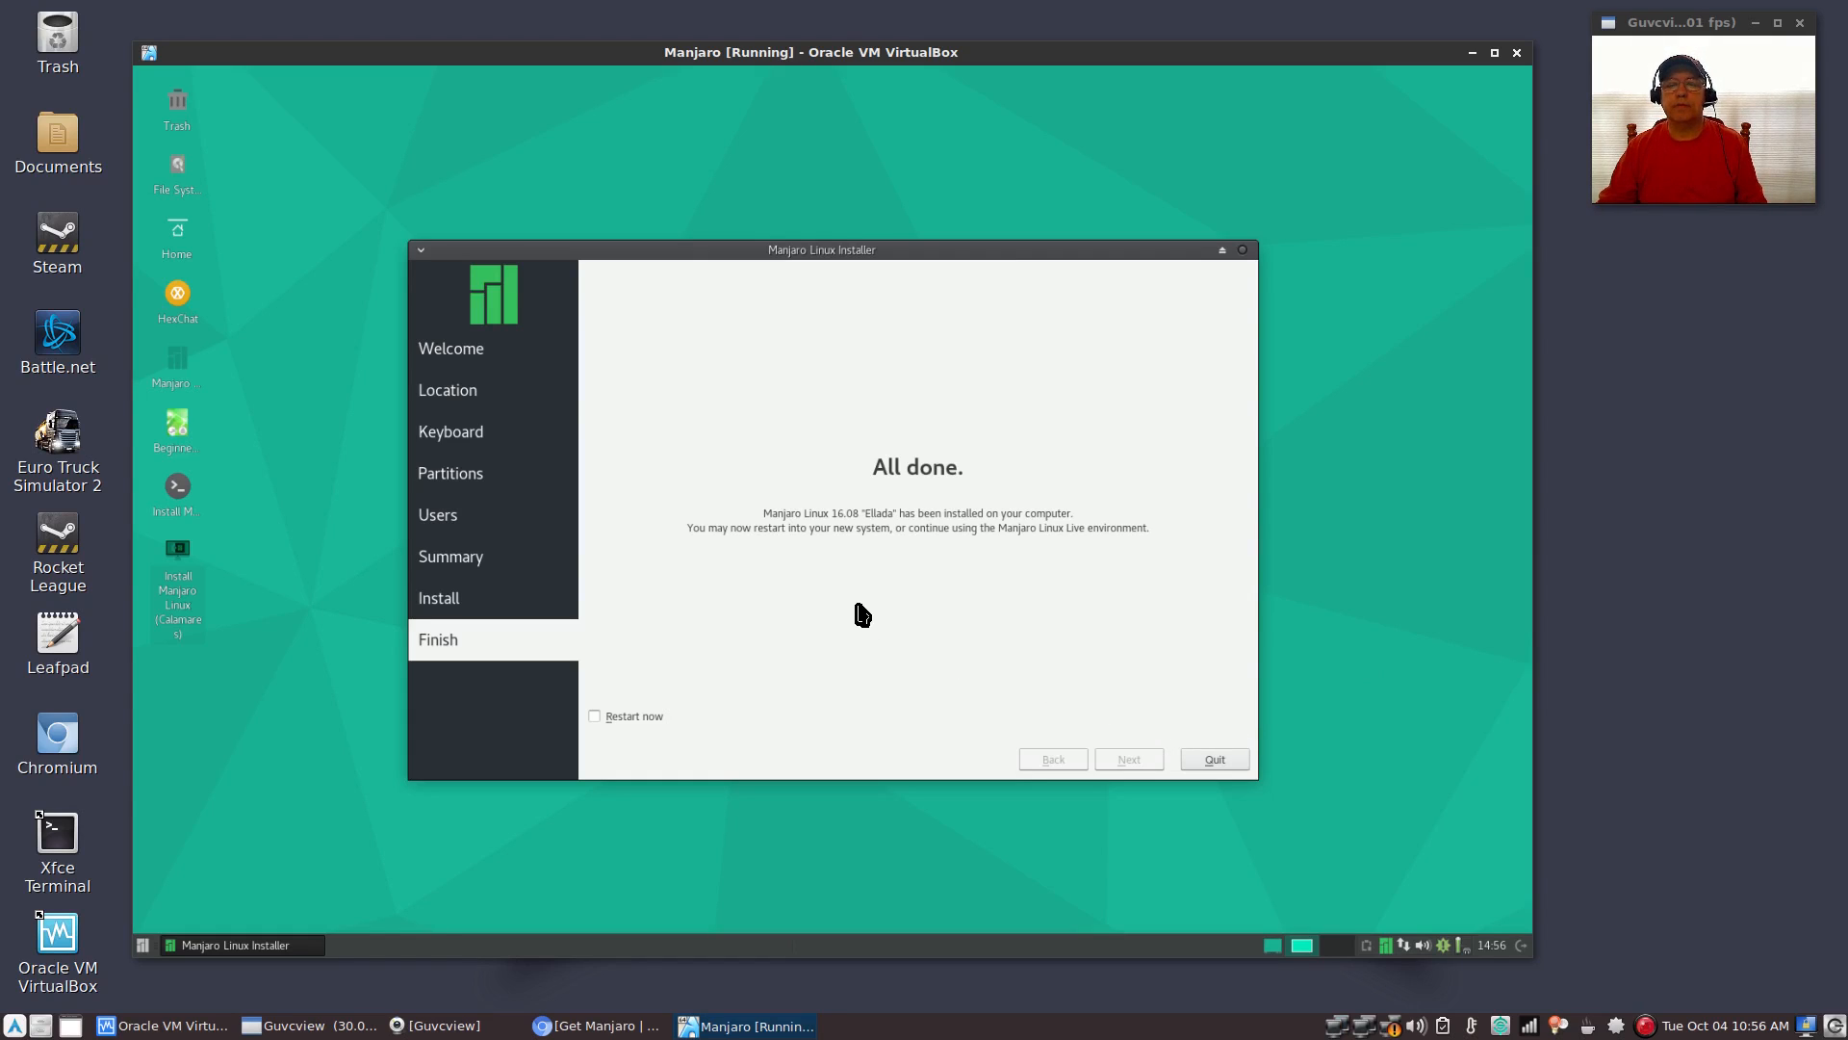
mouse_move(915, 626)
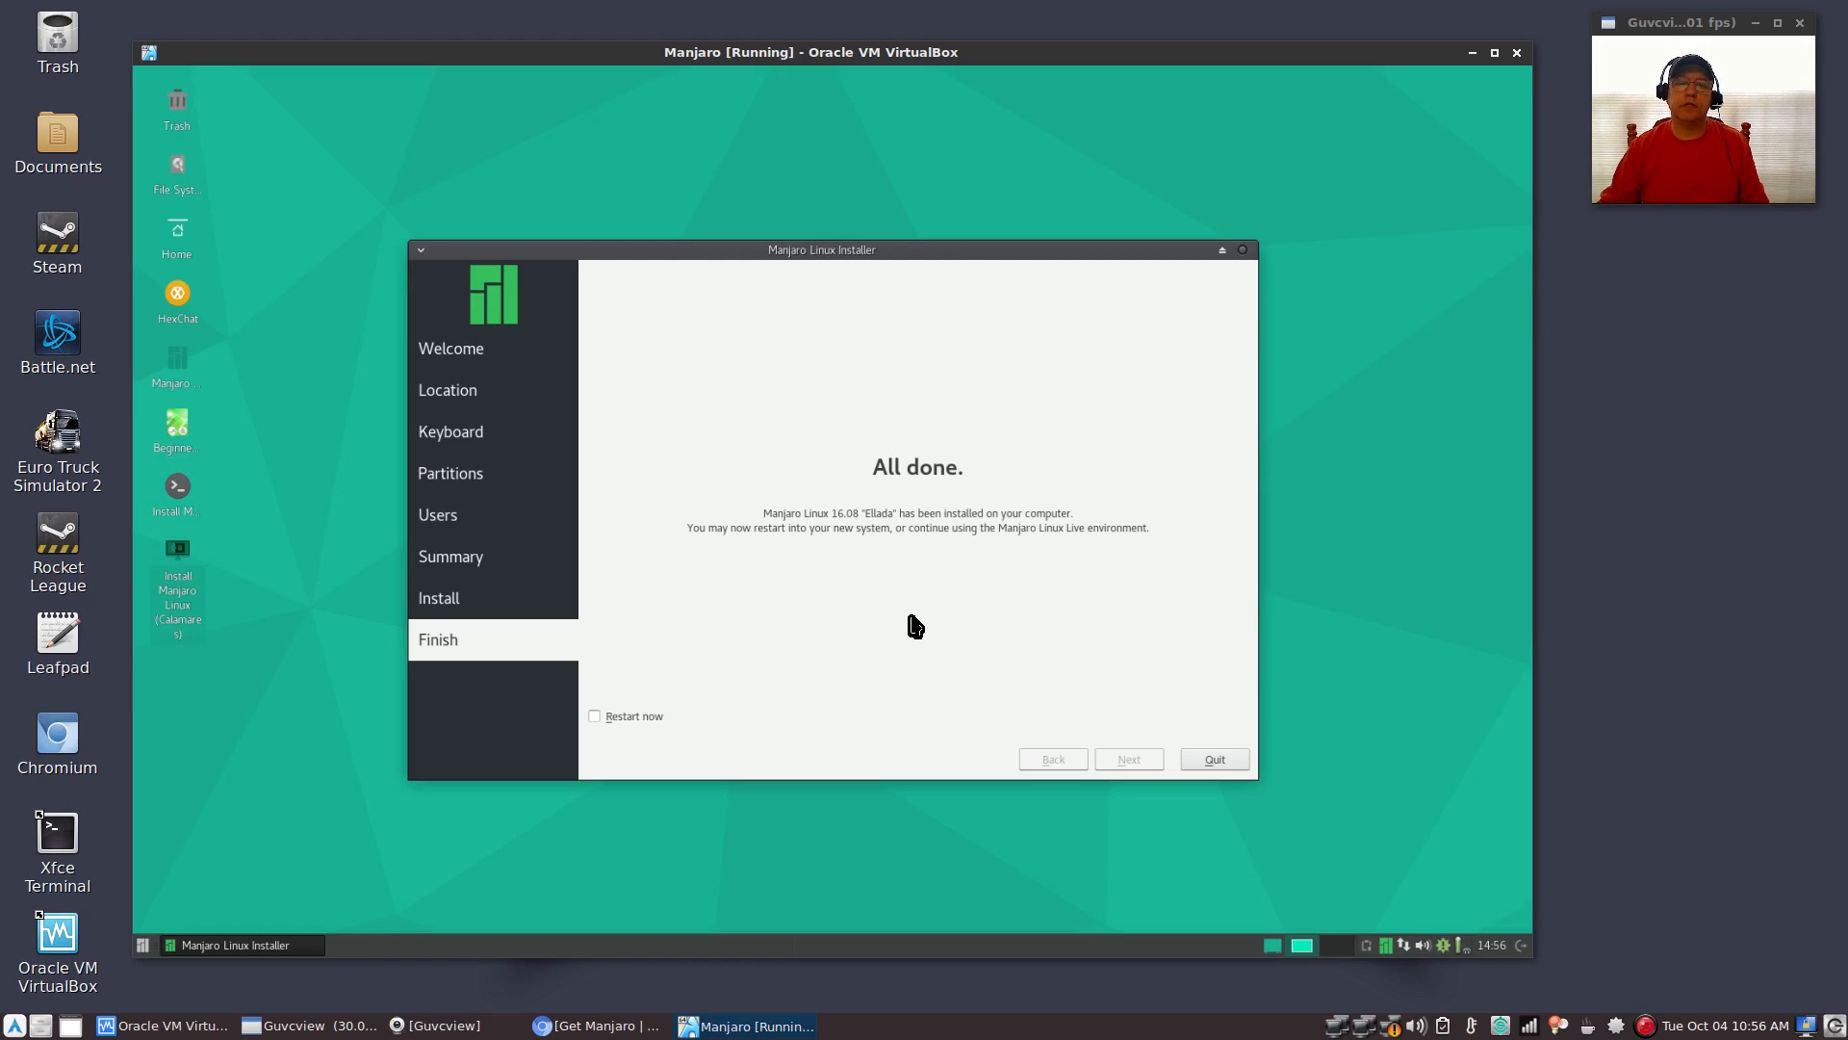
mouse_move(898, 518)
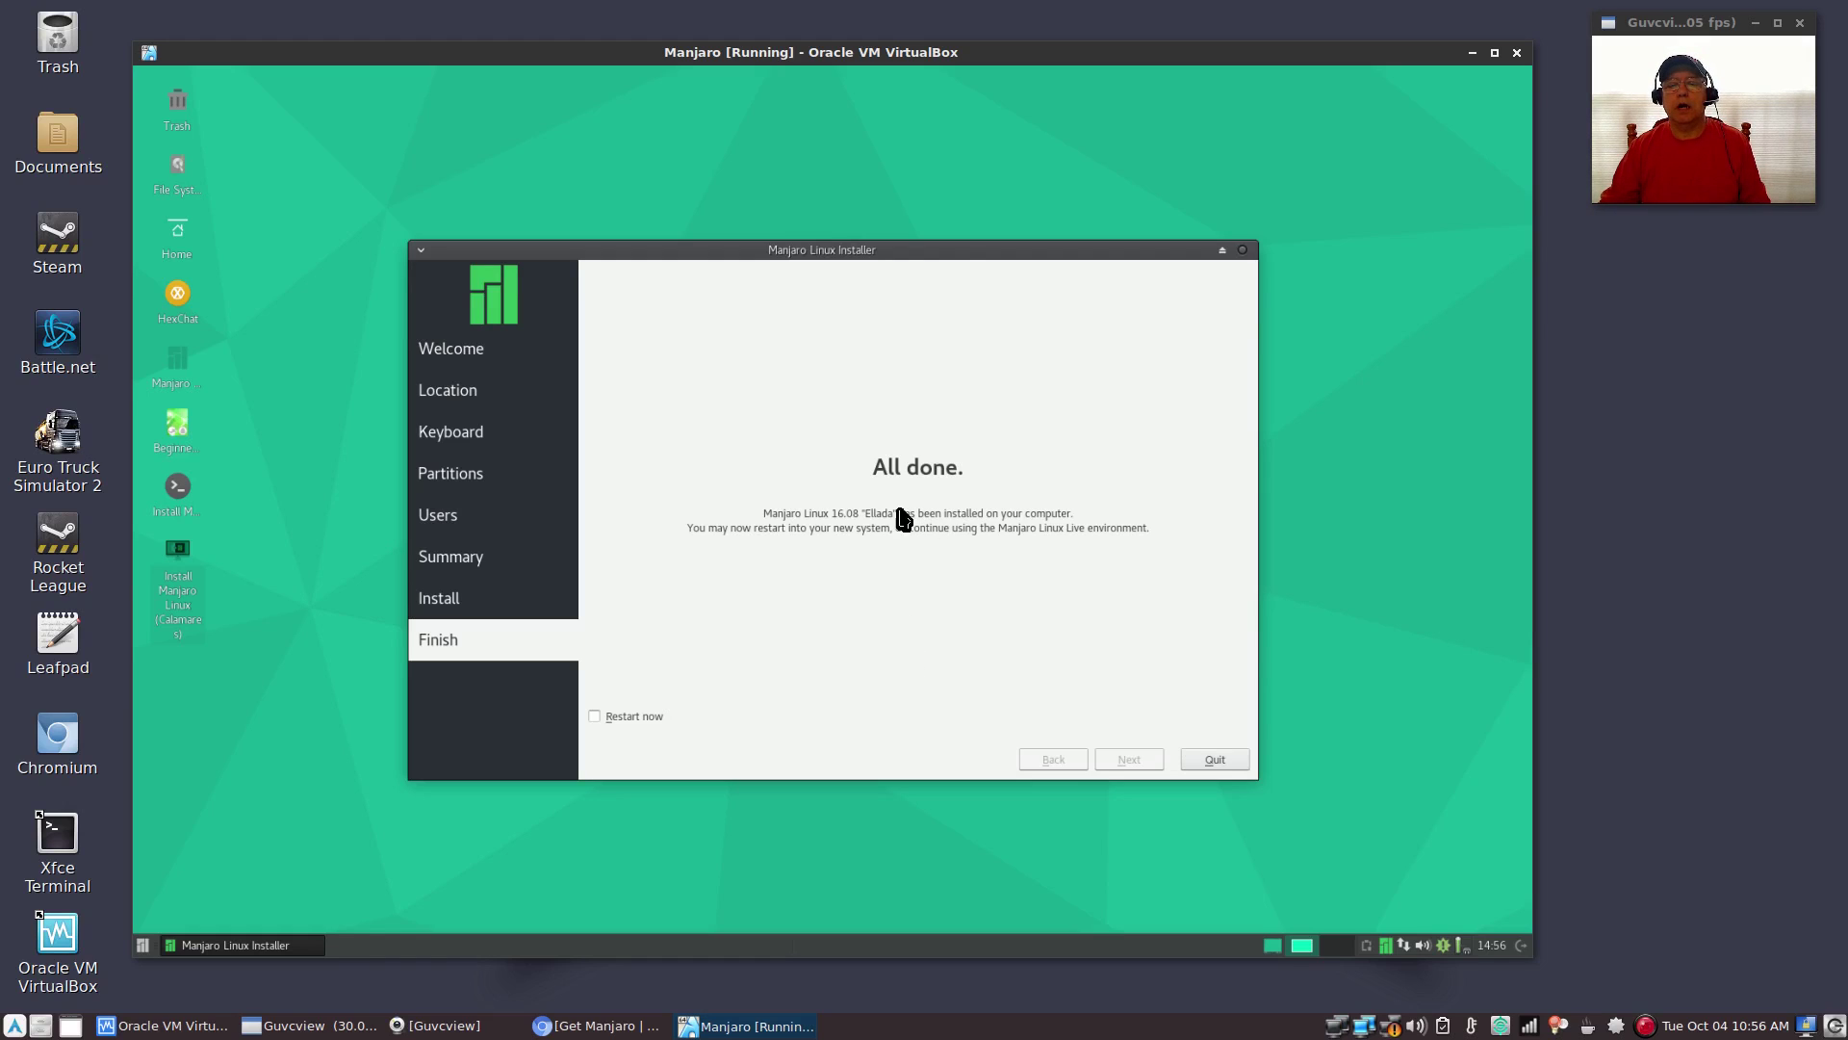
mouse_move(846, 610)
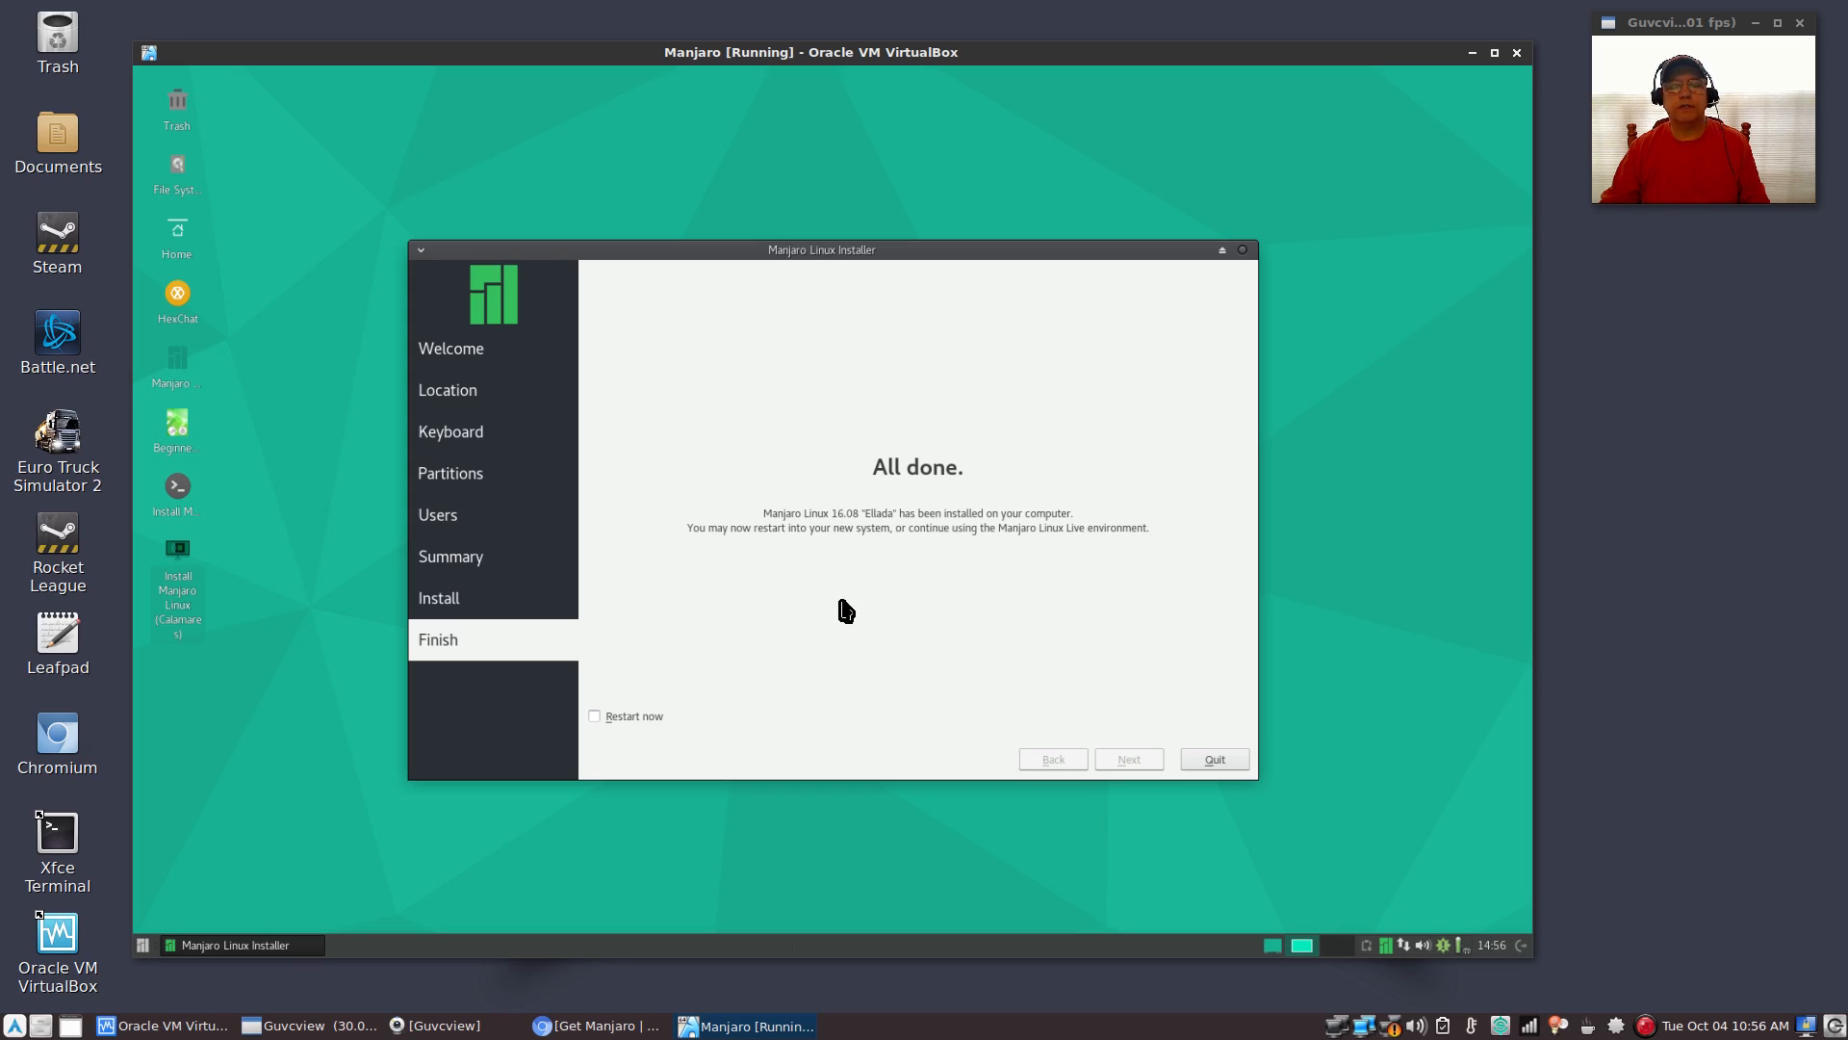
mouse_move(671, 656)
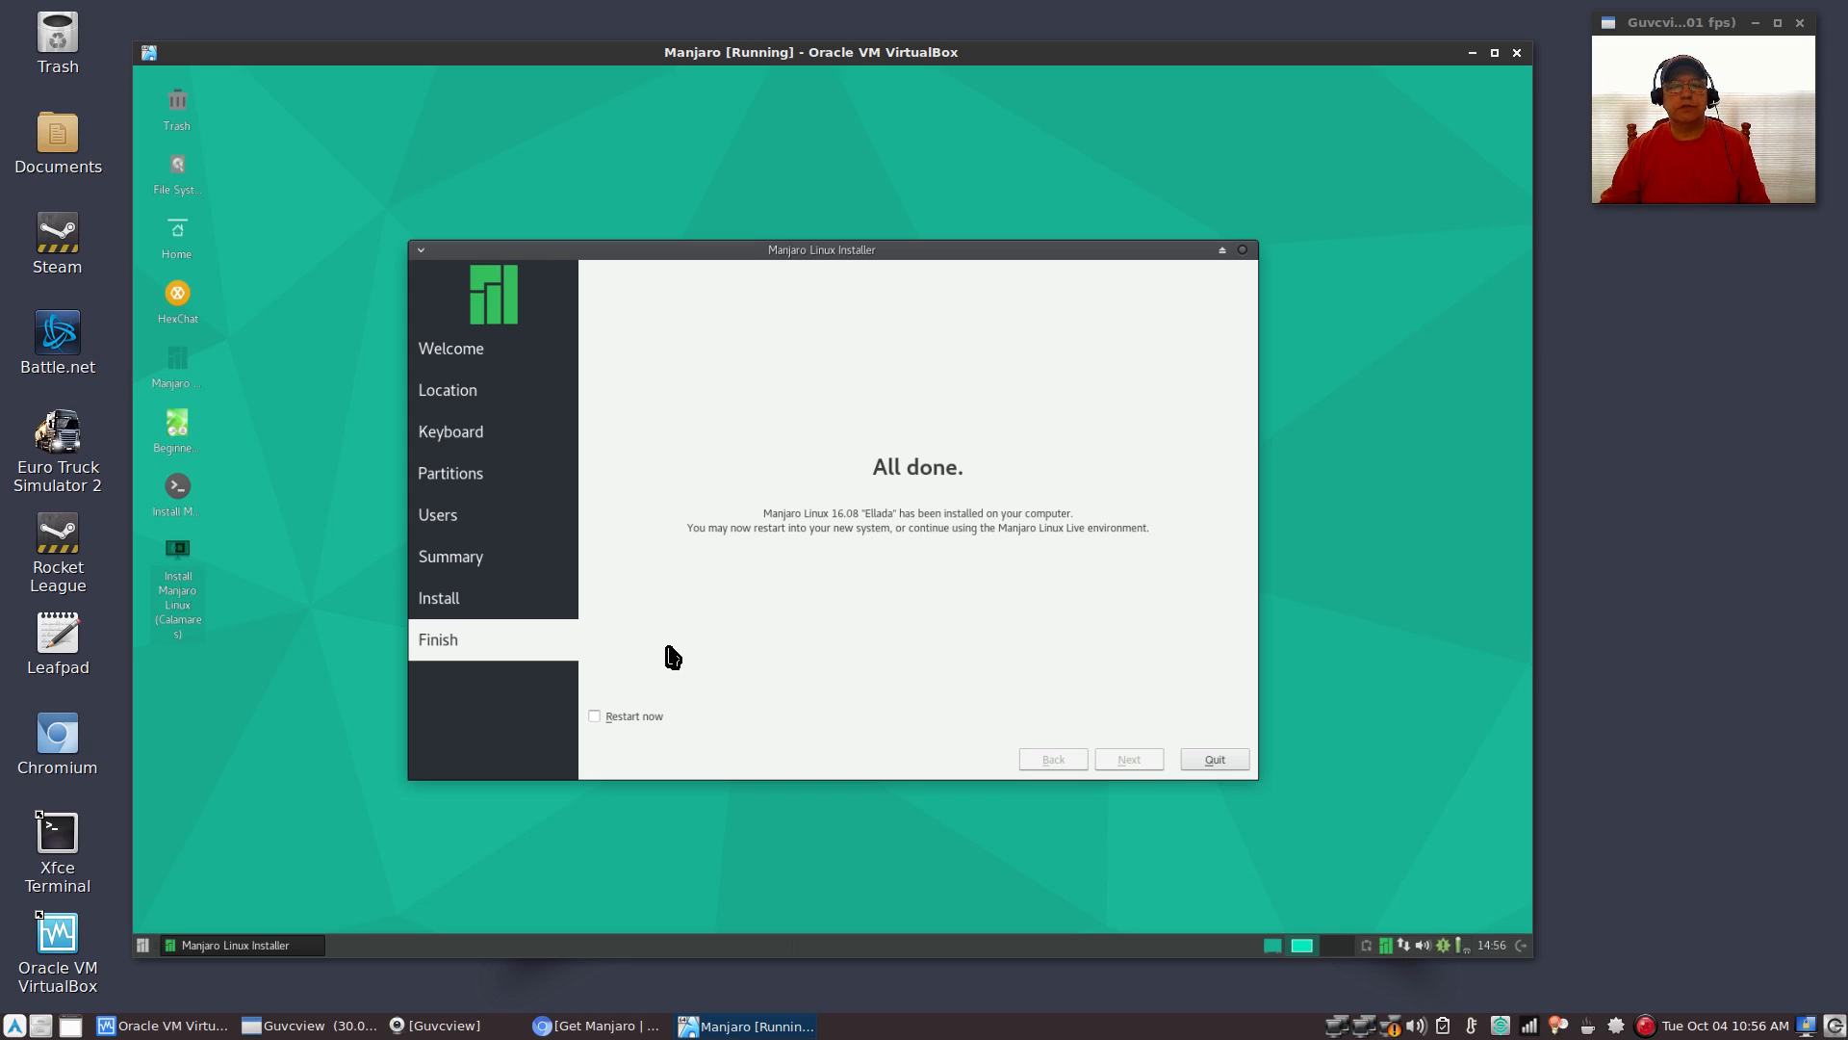
mouse_move(799, 662)
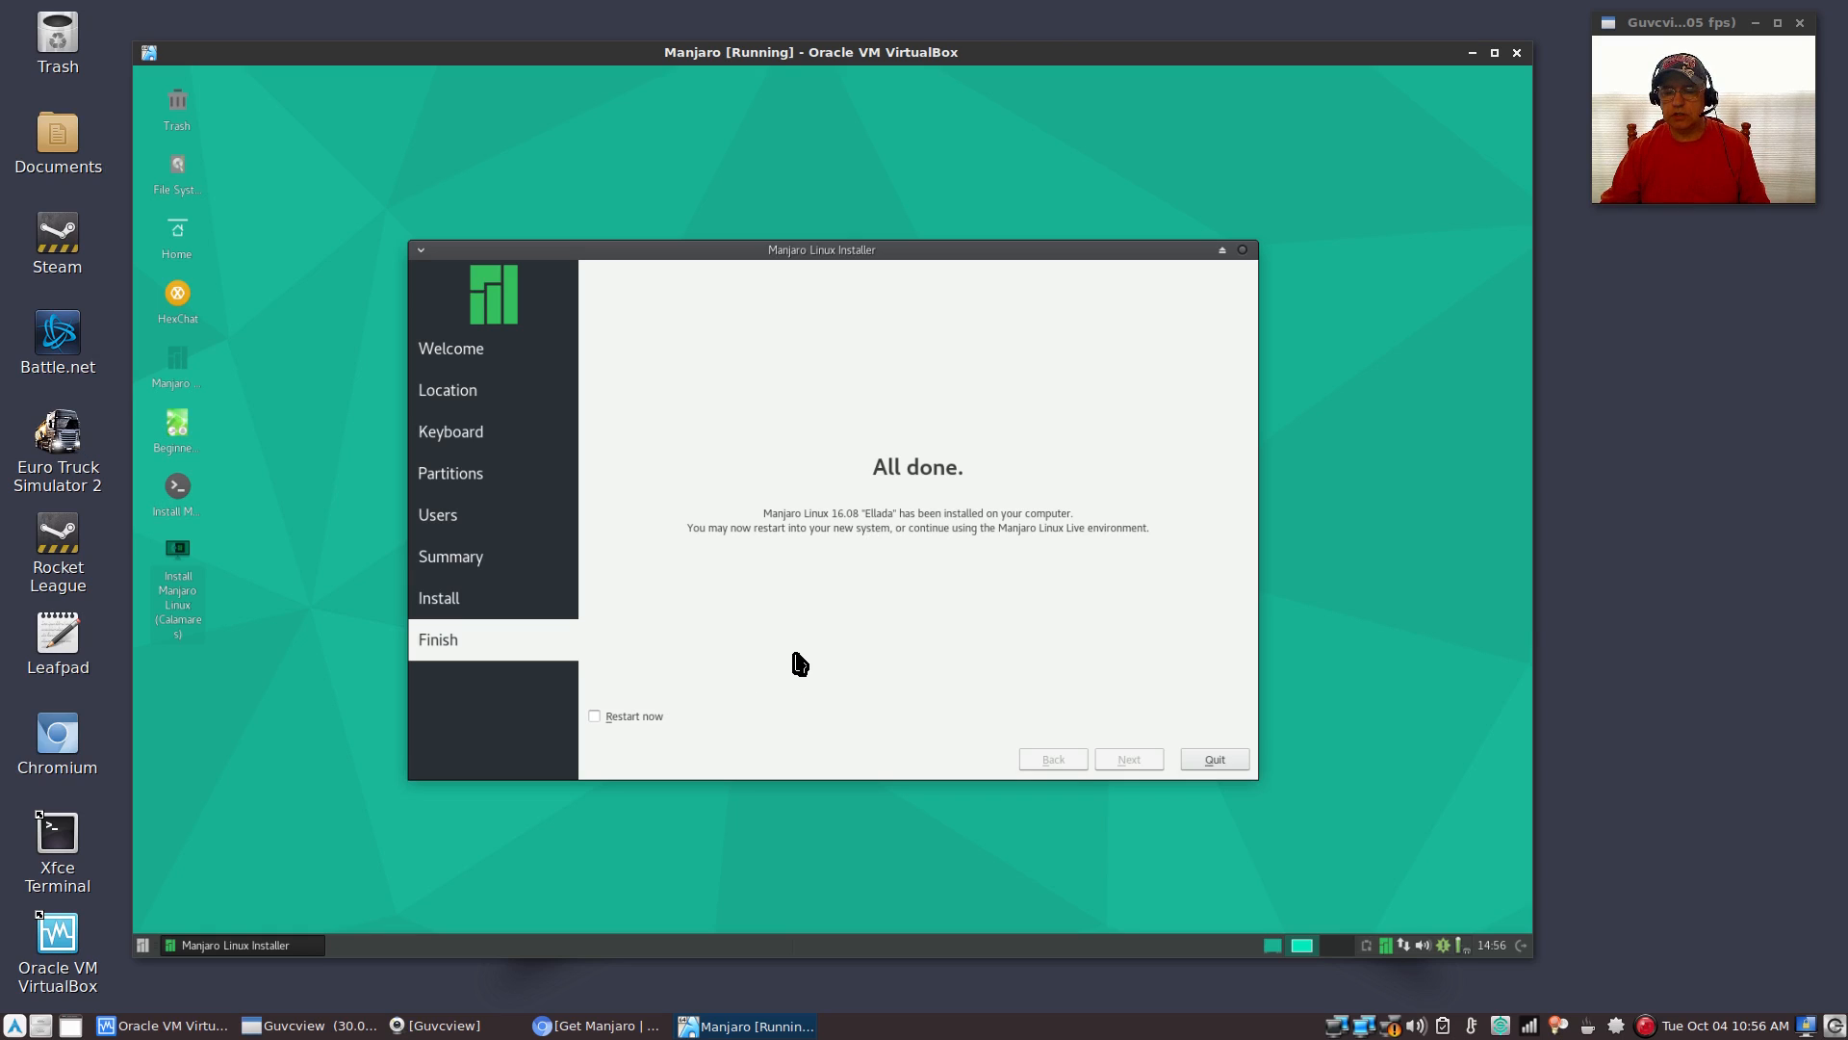
mouse_move(641, 694)
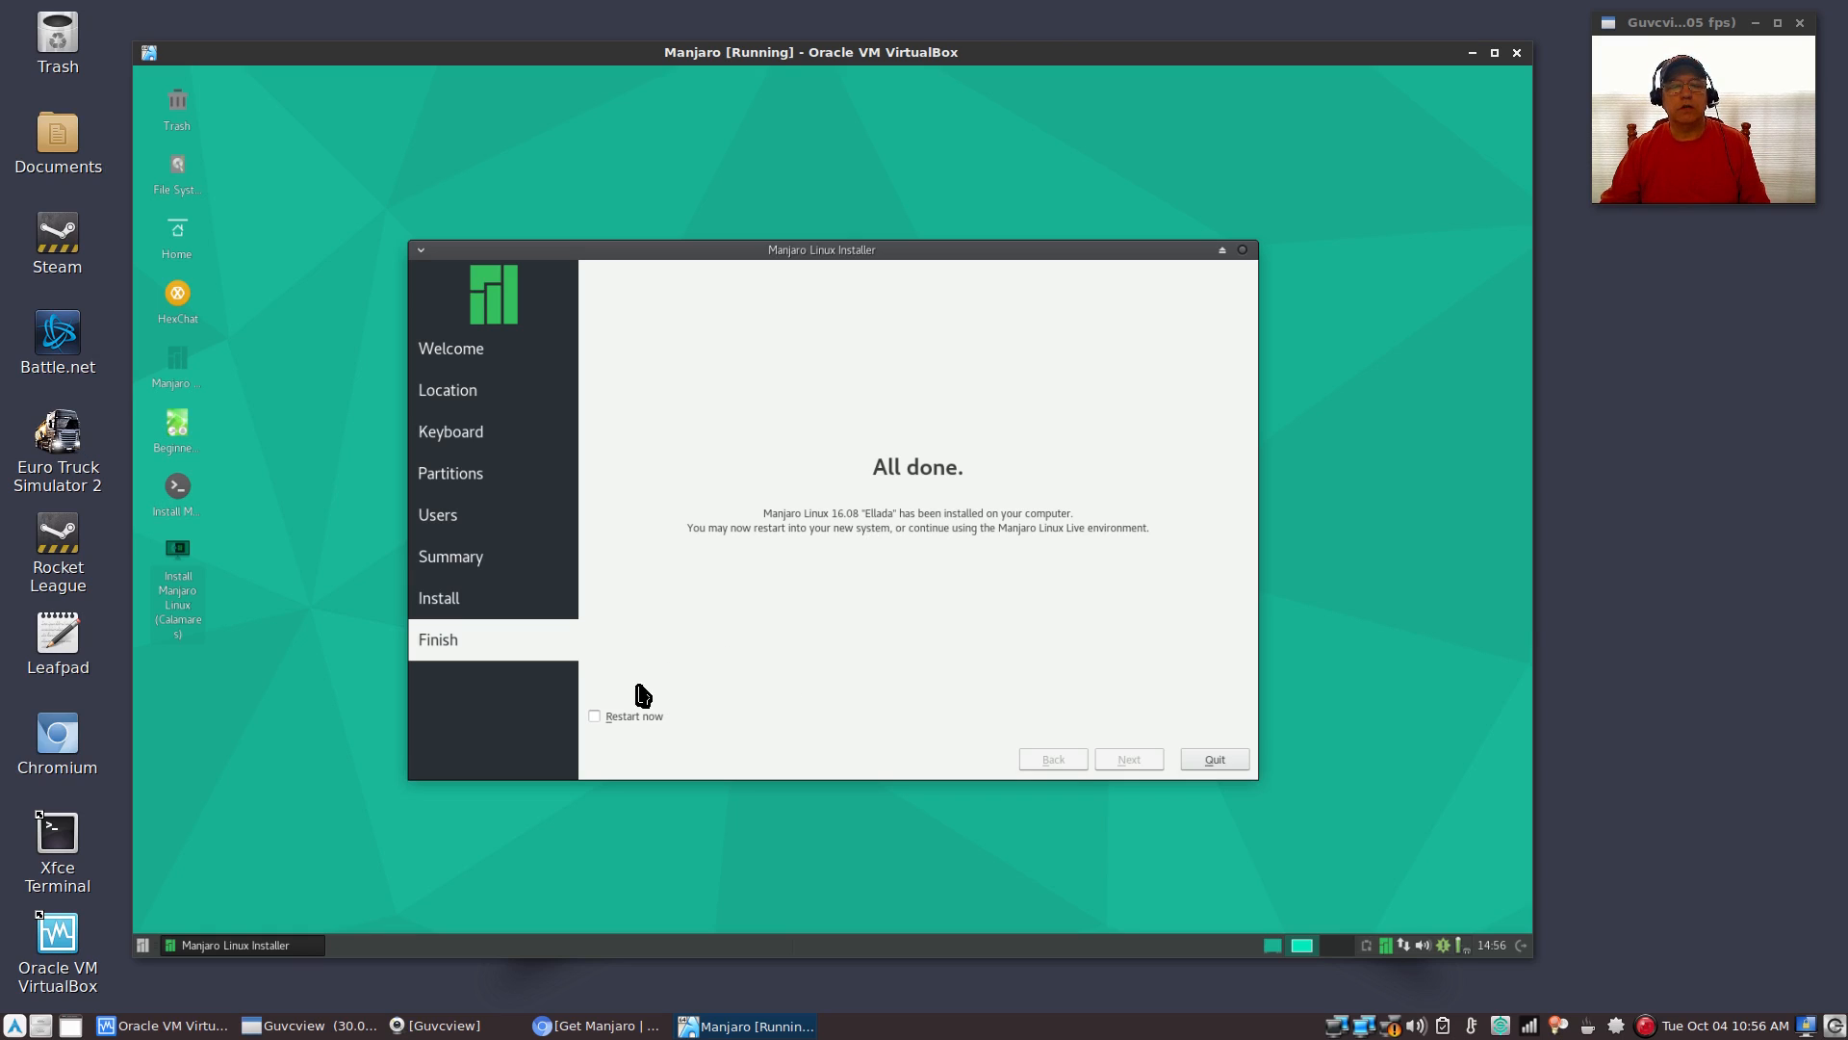
Tick Restart now on the installer's All done page and quit to reboot the VM
click(593, 715)
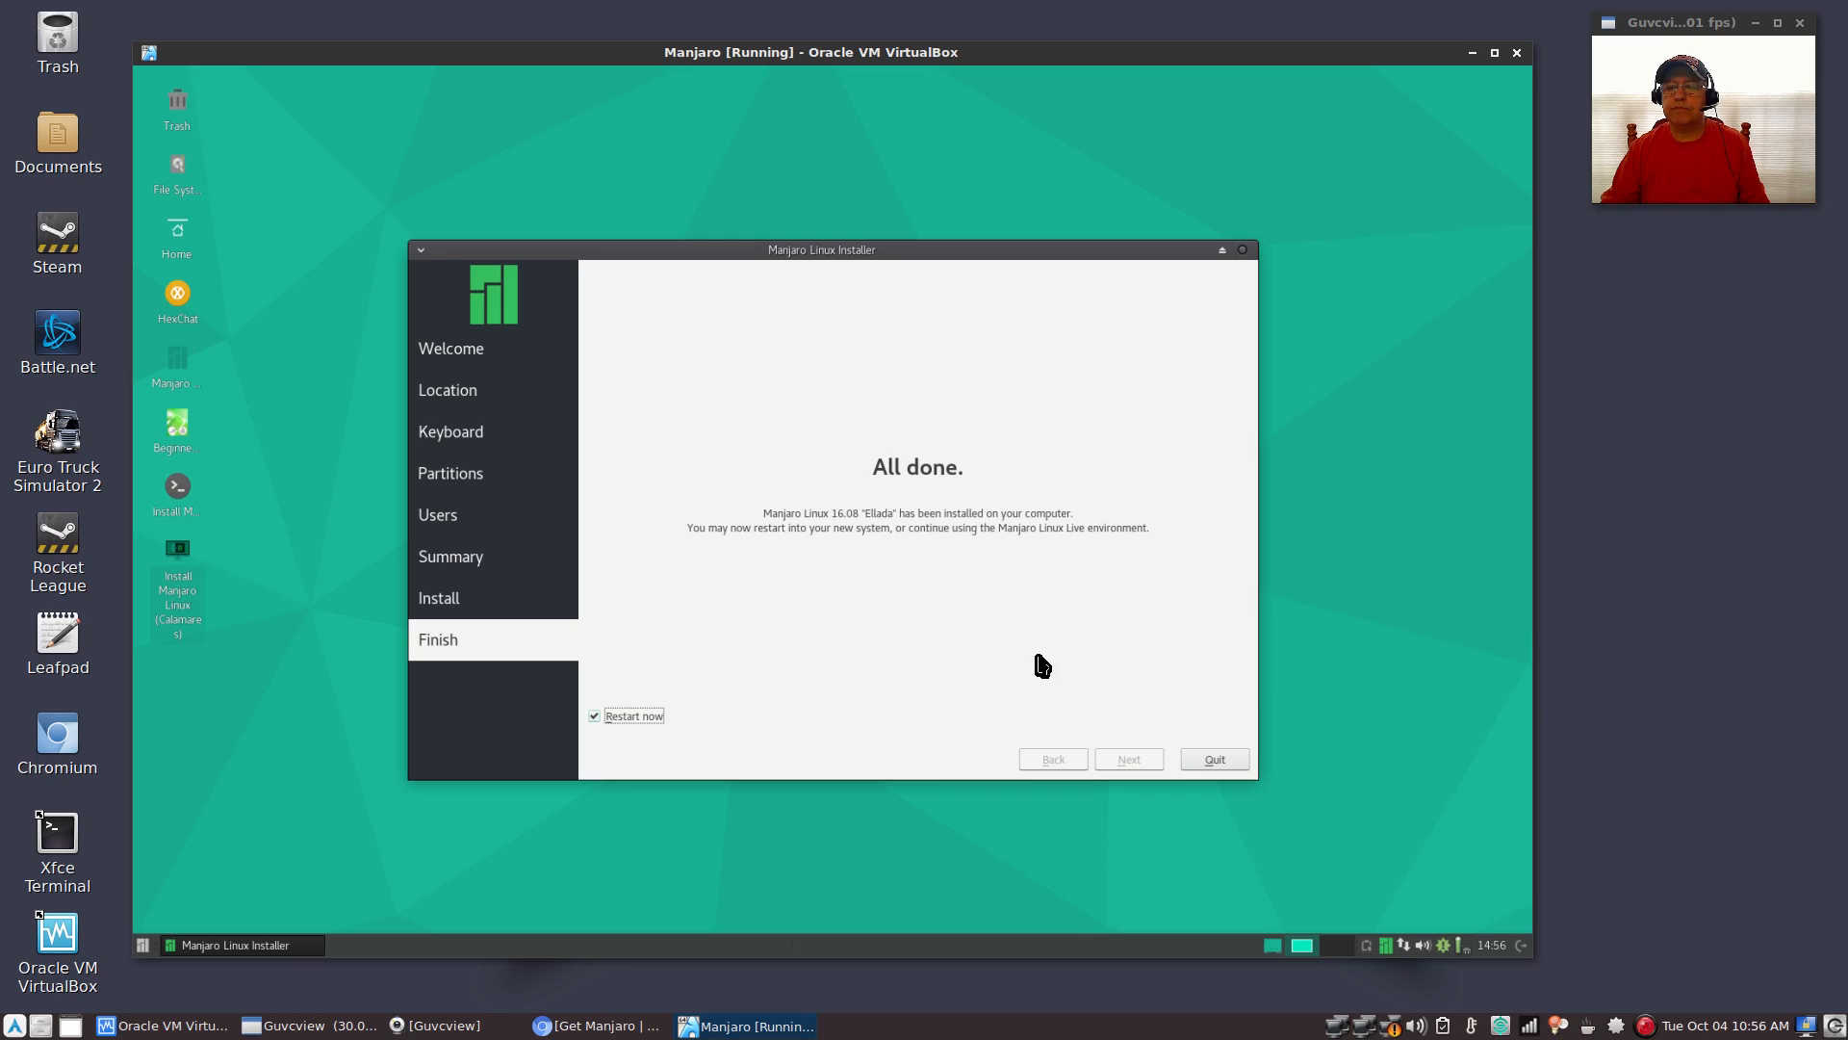
click(1212, 757)
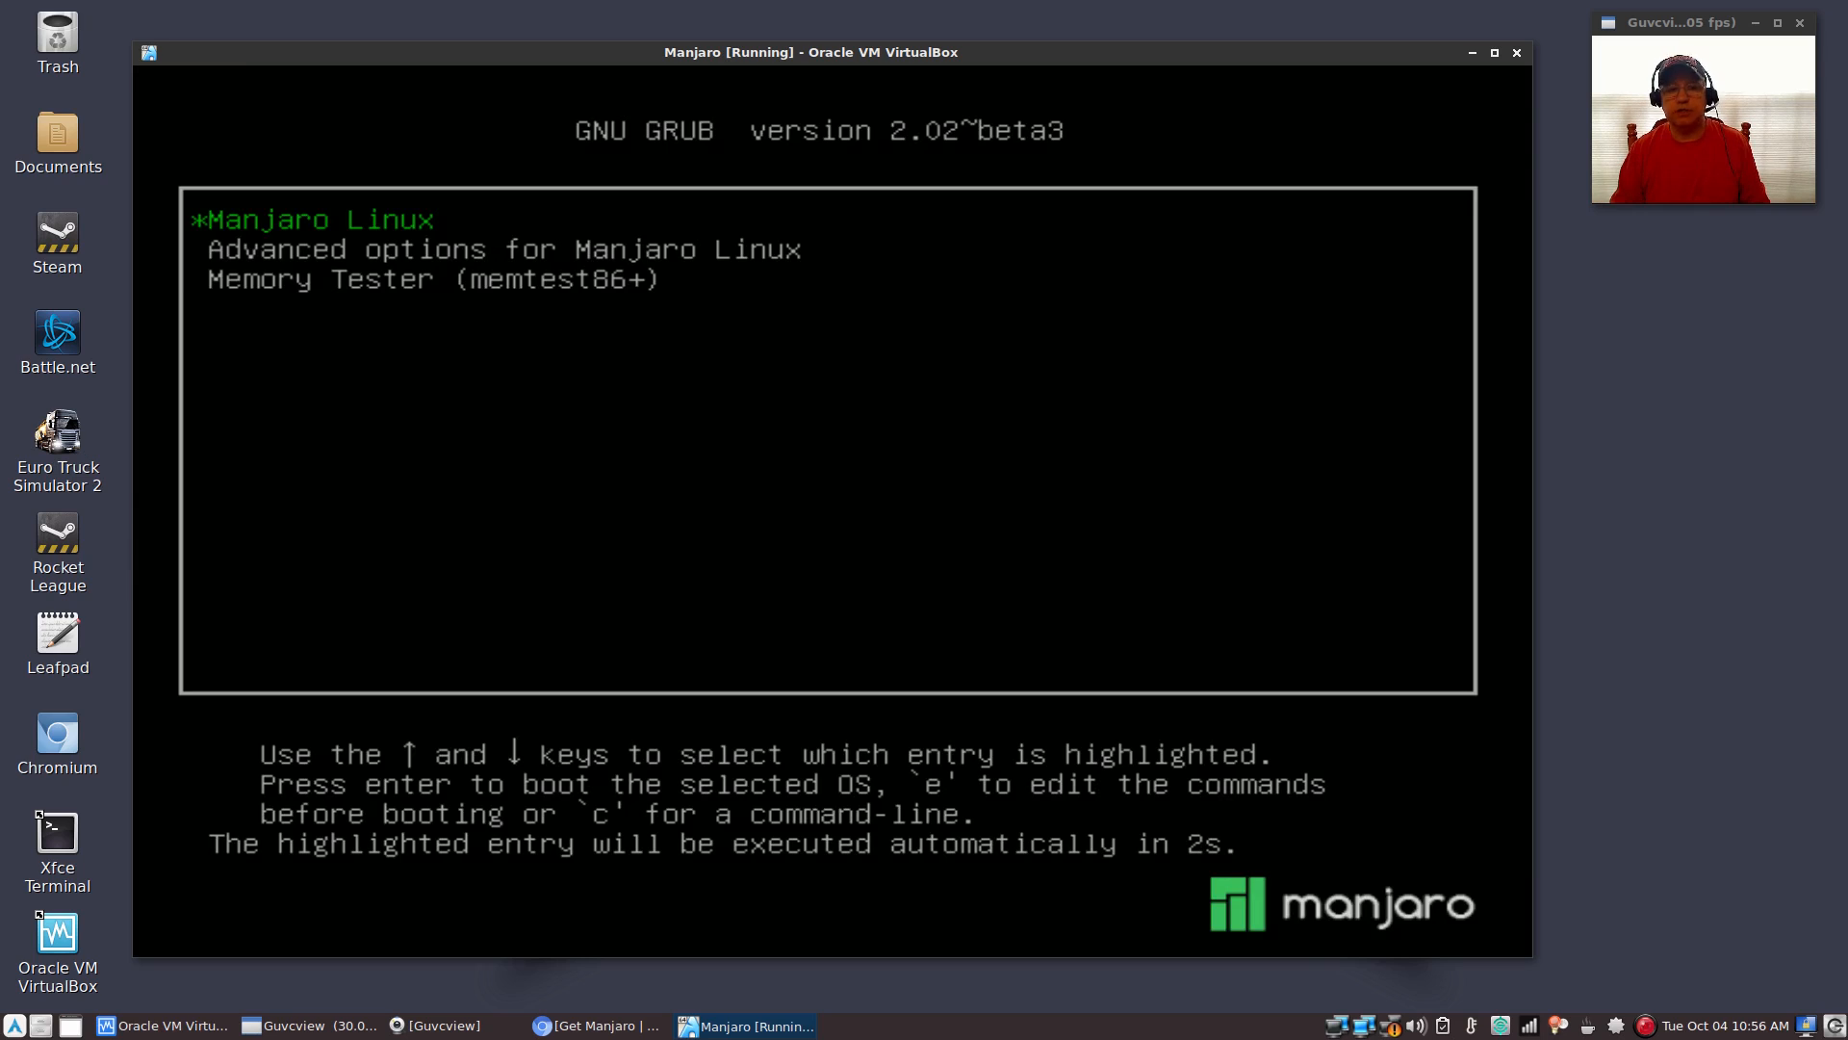
Boot the Manjaro Linux entry from the GRUB menu
key(Return)
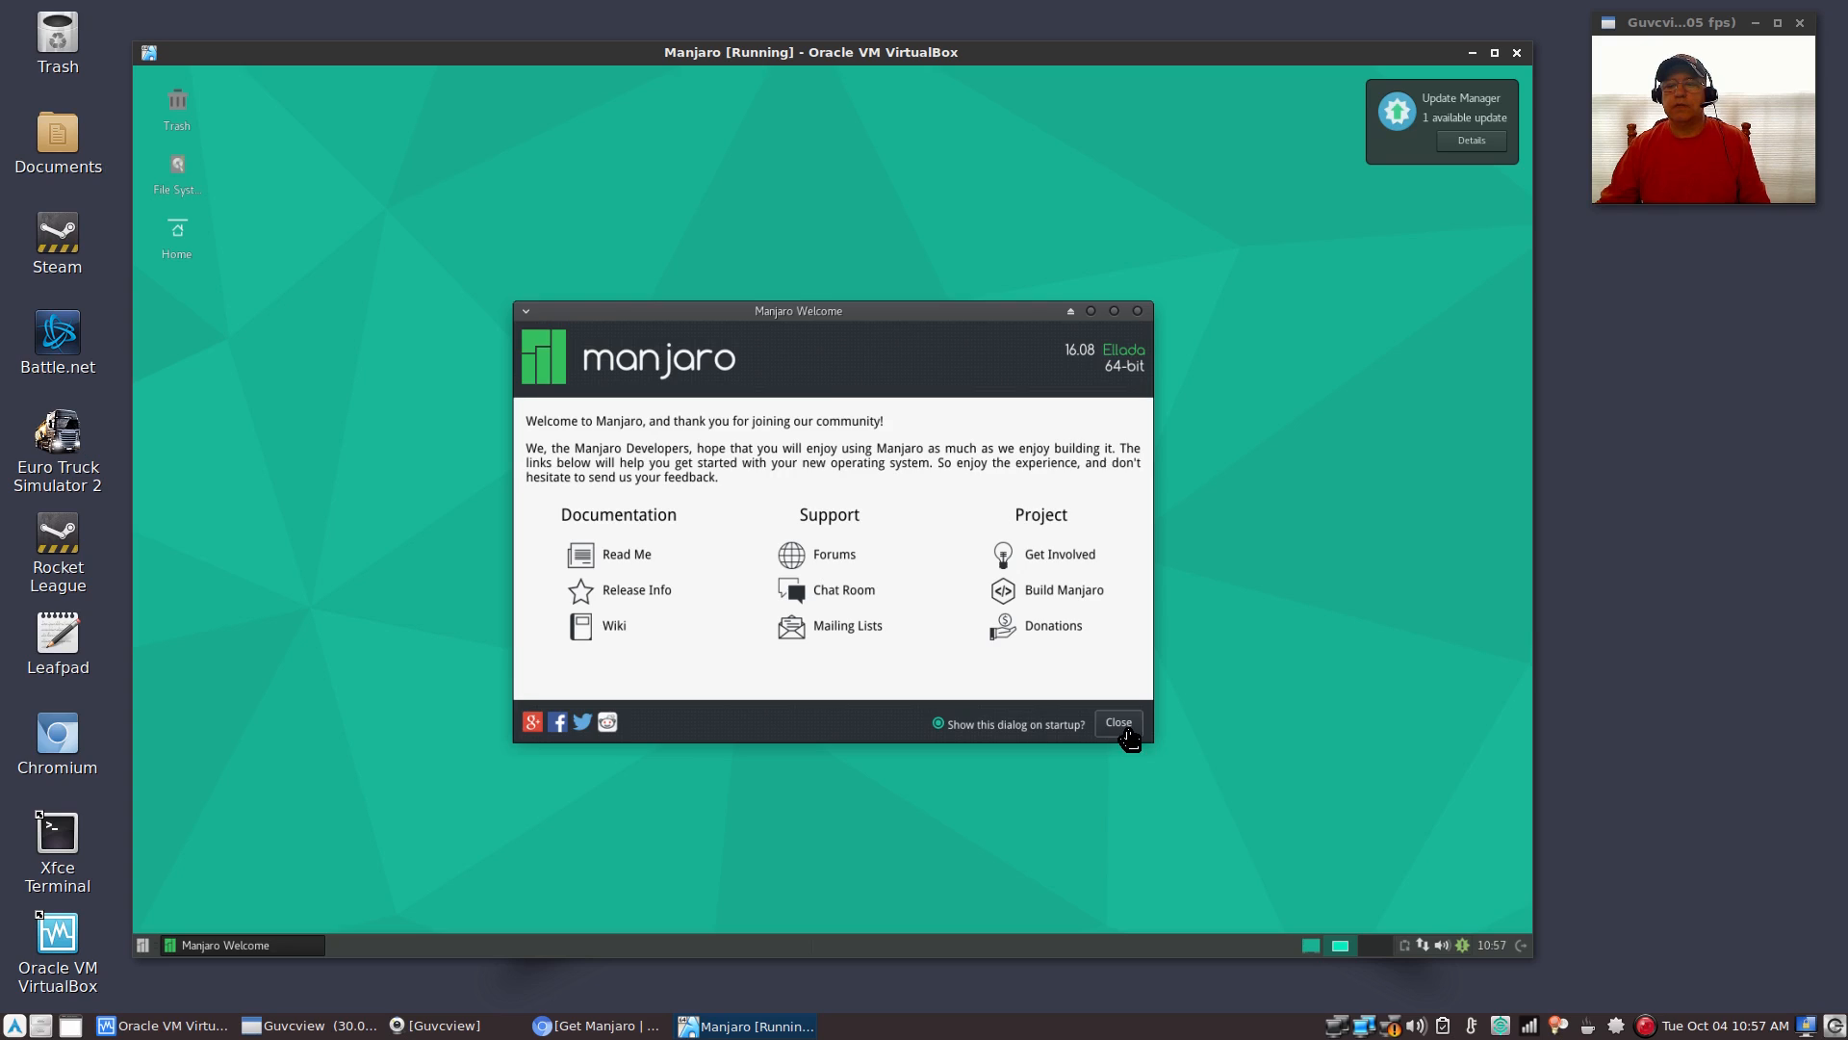
Close the Manjaro Welcome dialog, leaving the update notification on the desktop
click(1115, 721)
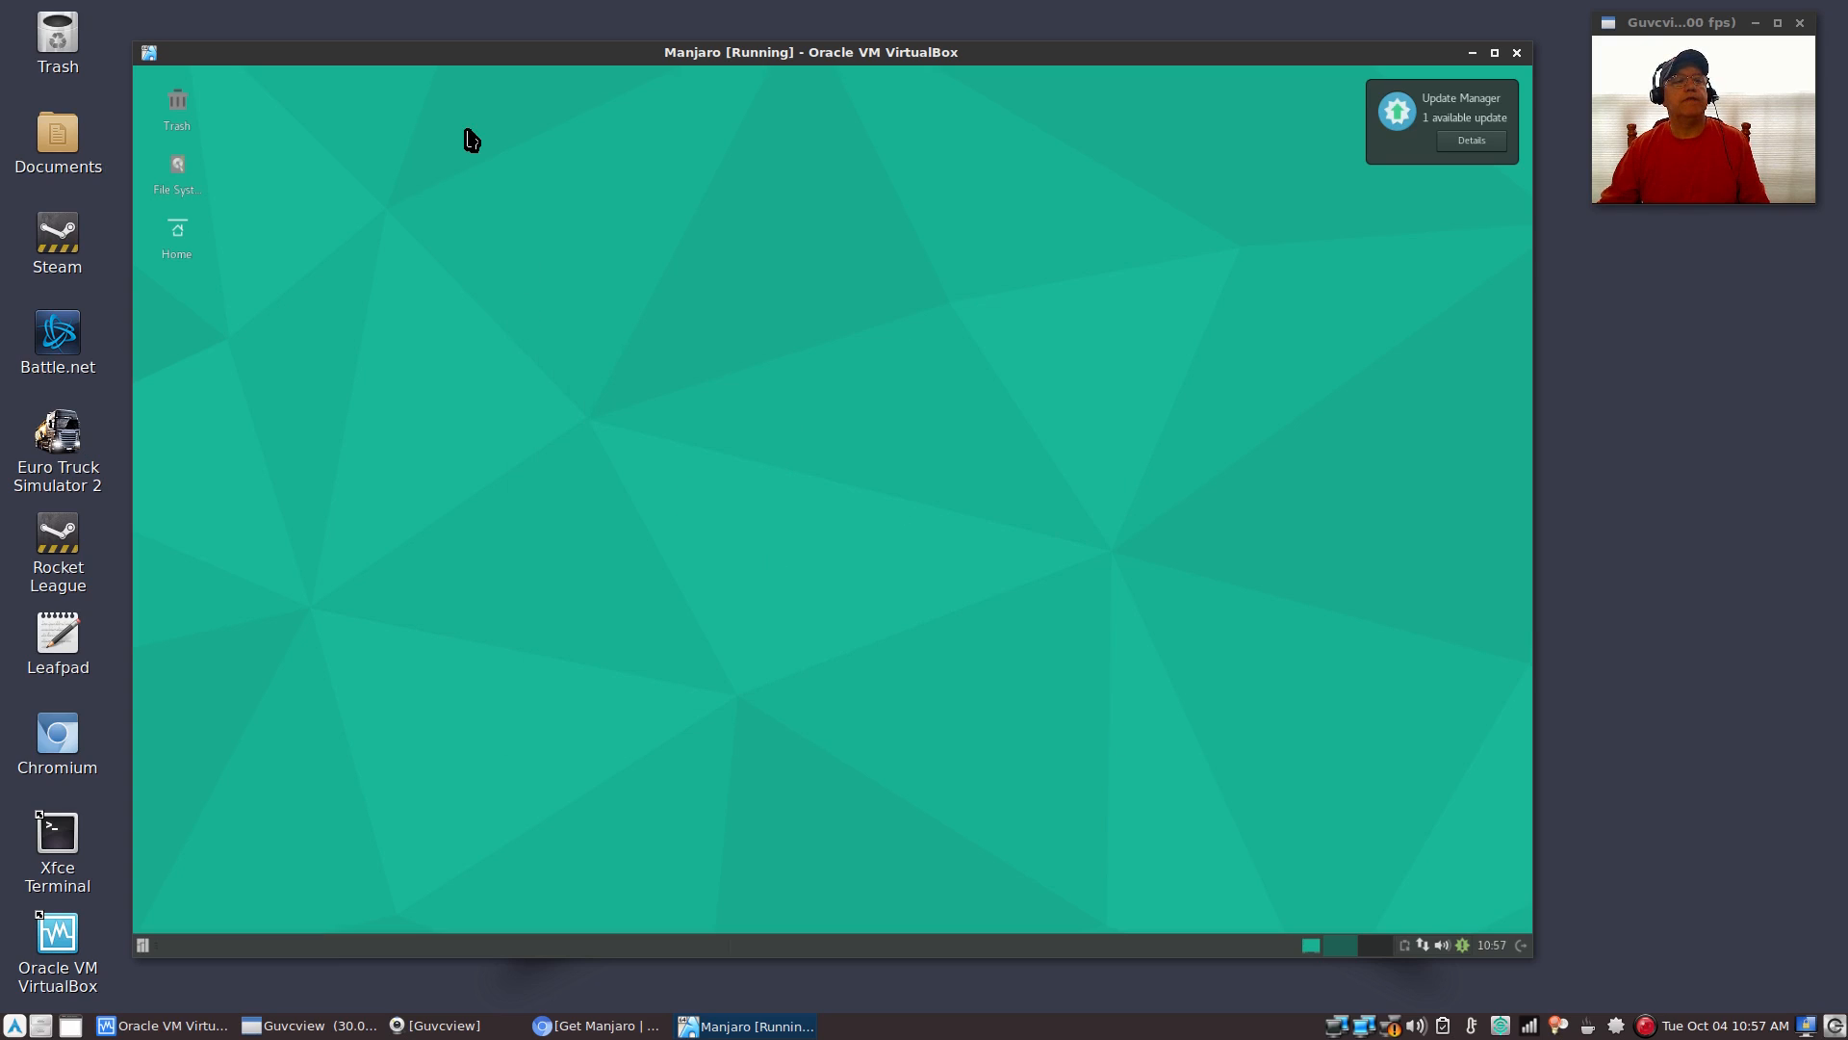
mouse_move(729, 306)
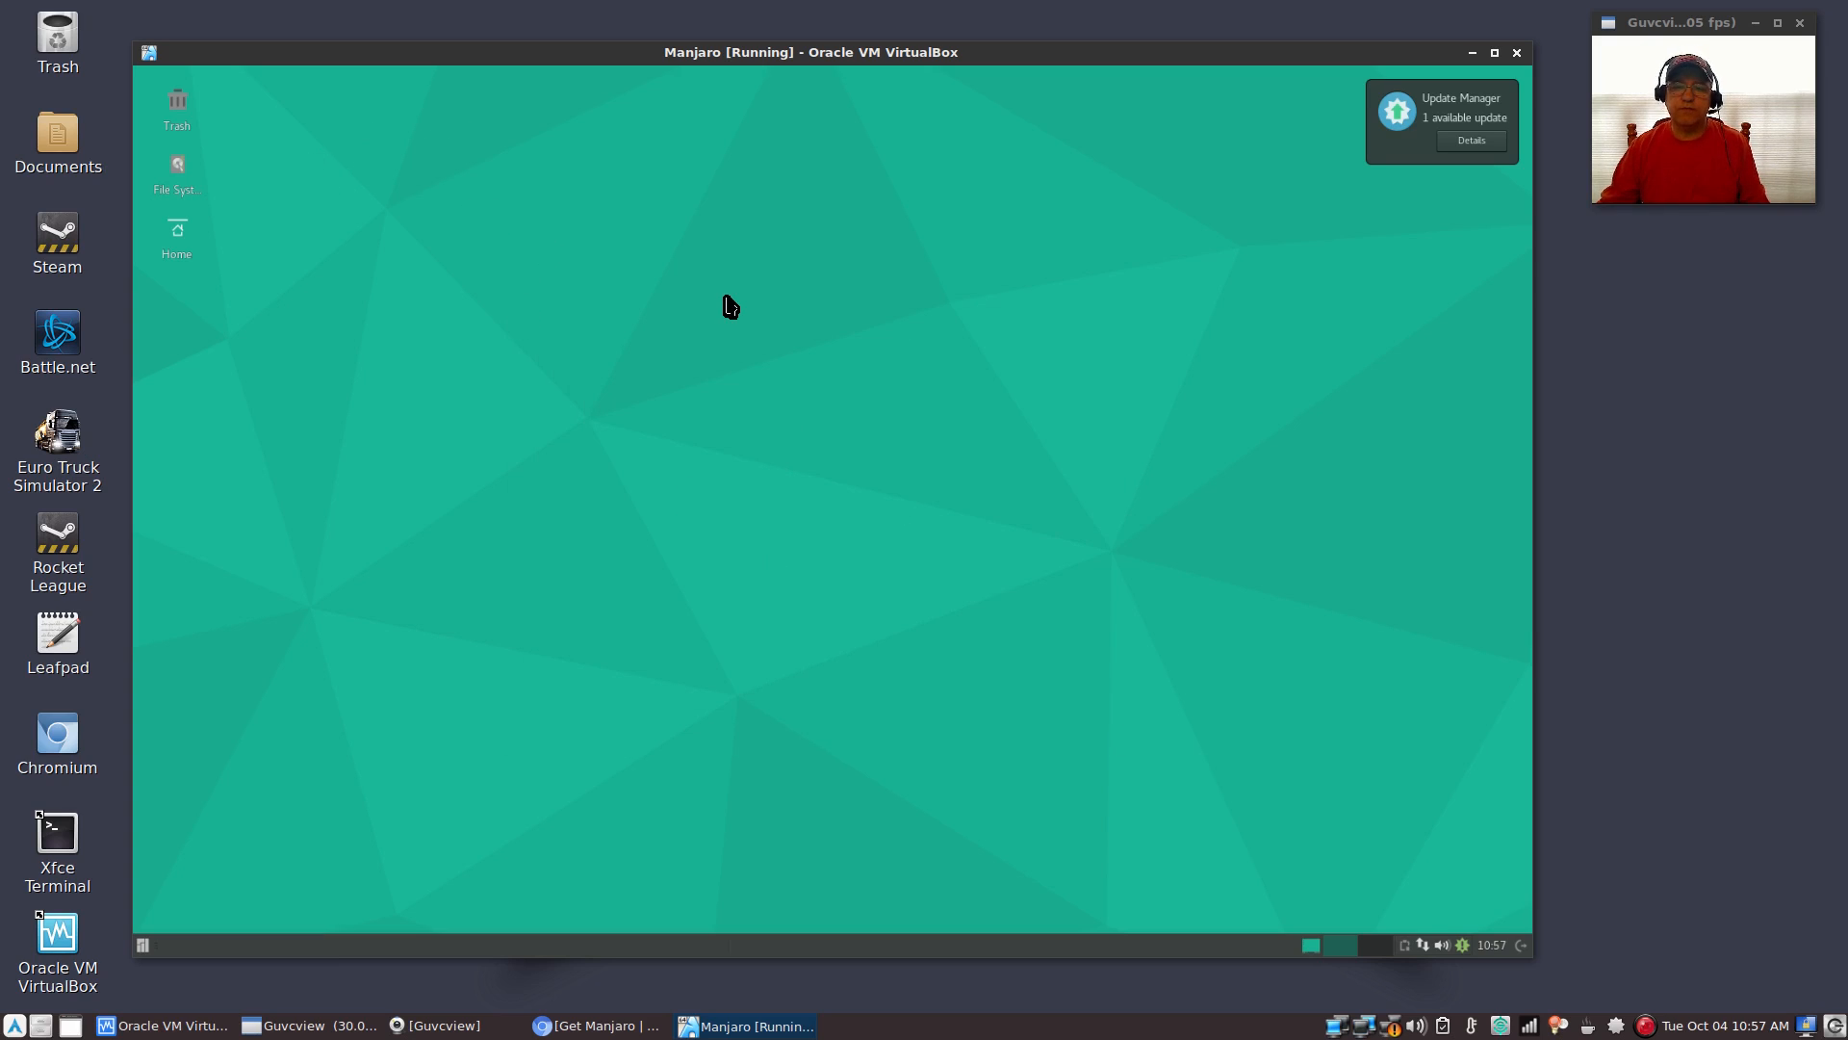
mouse_move(743, 383)
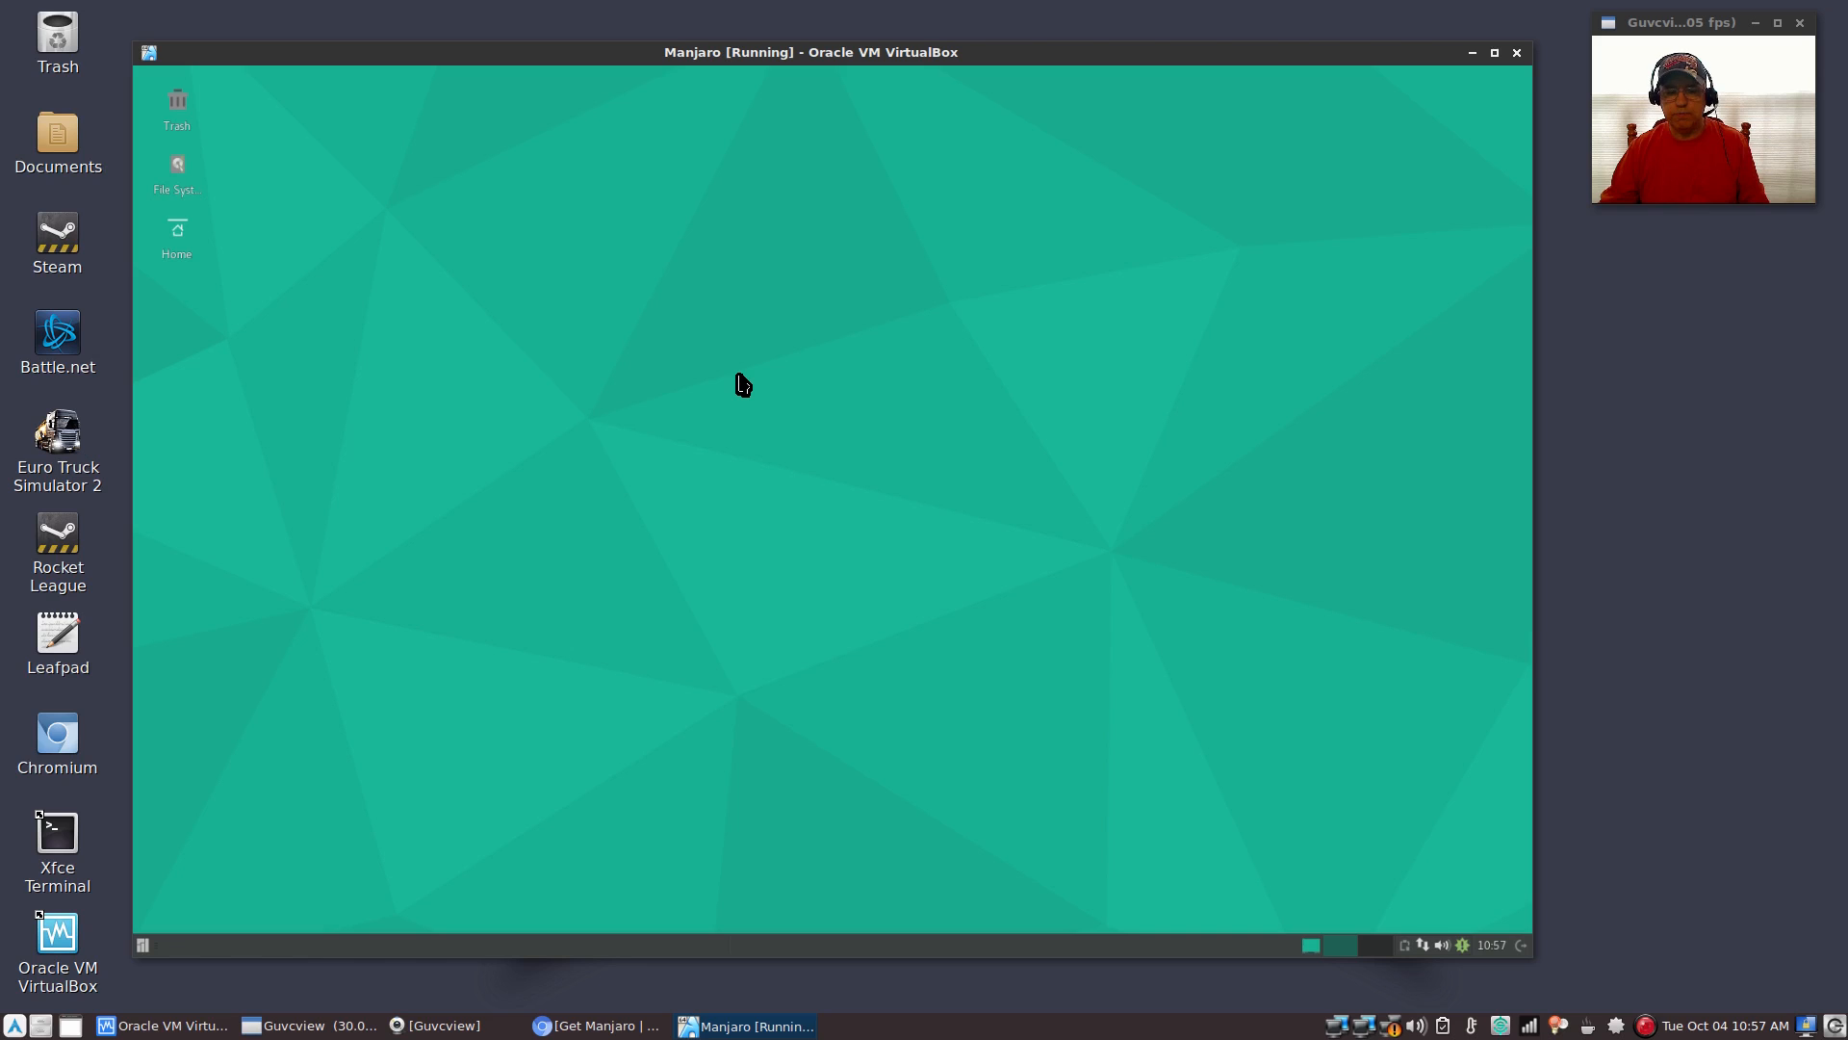
mouse_move(197, 177)
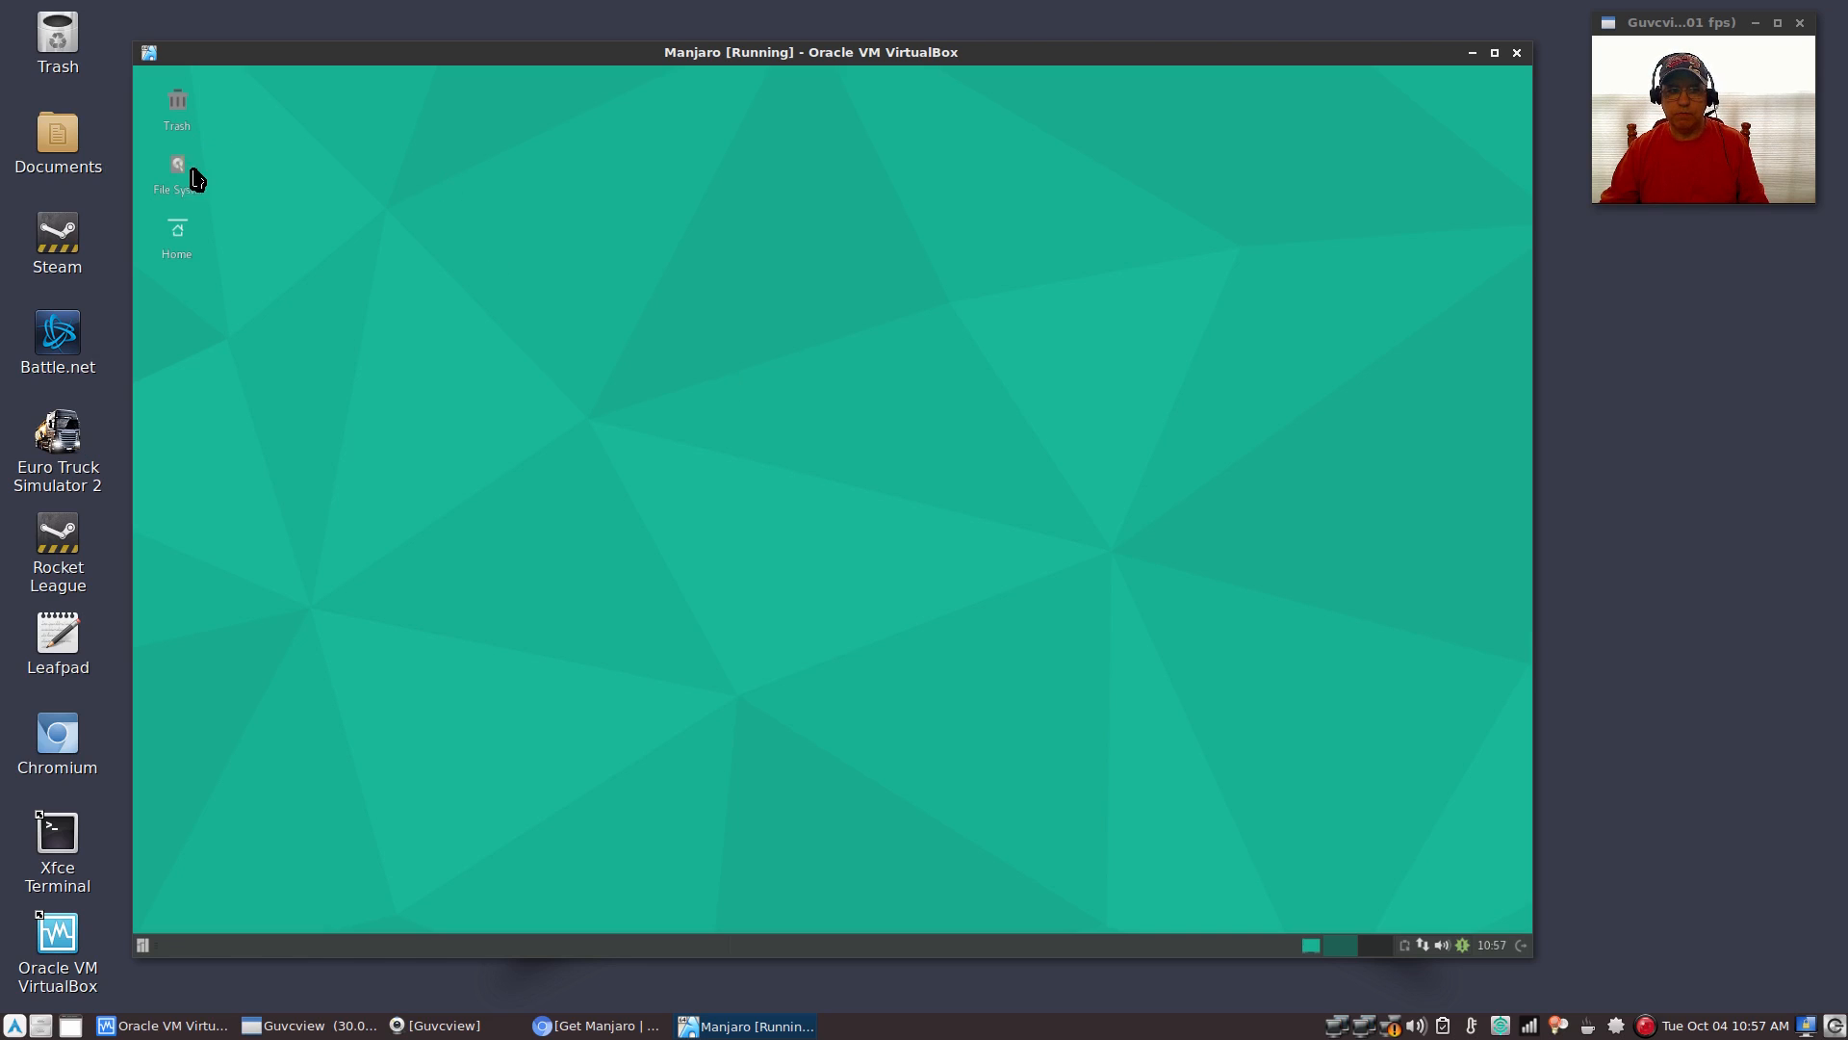
mouse_move(203, 573)
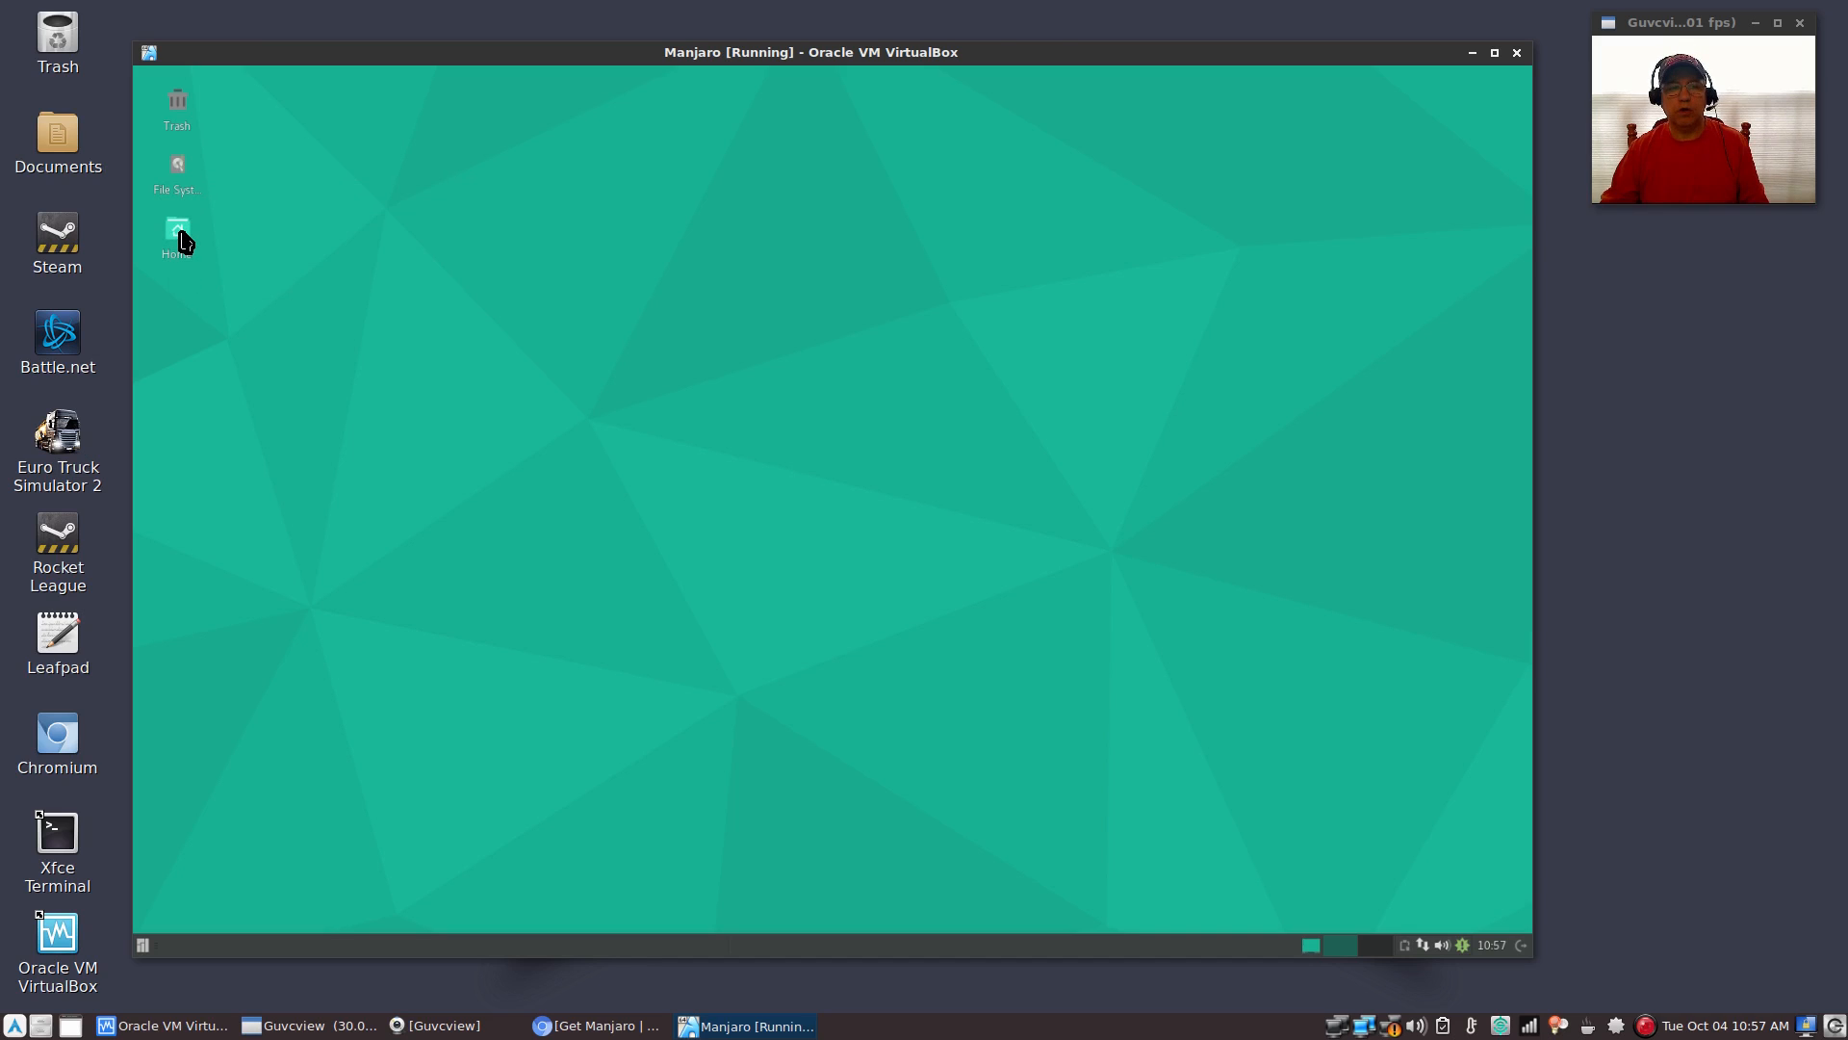
Open Home, browse File System and /home, then return to the user's folder
double_click(177, 236)
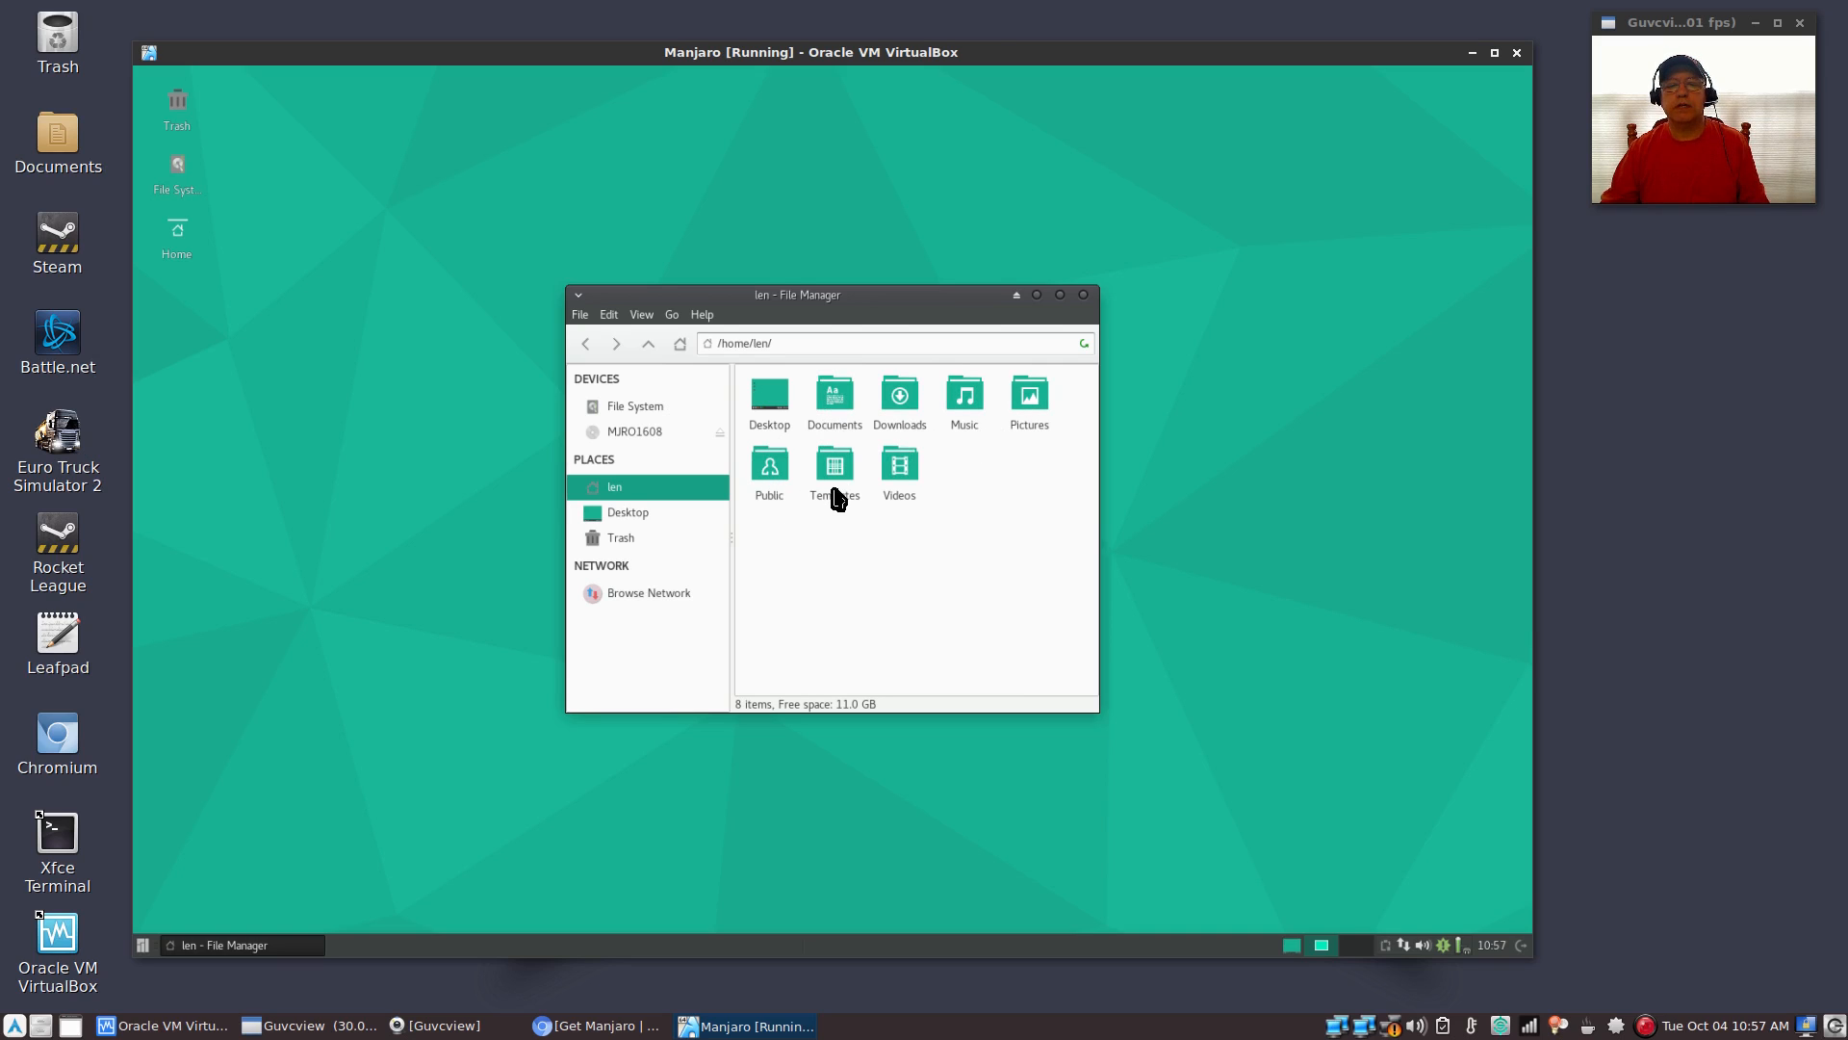
mouse_move(899, 466)
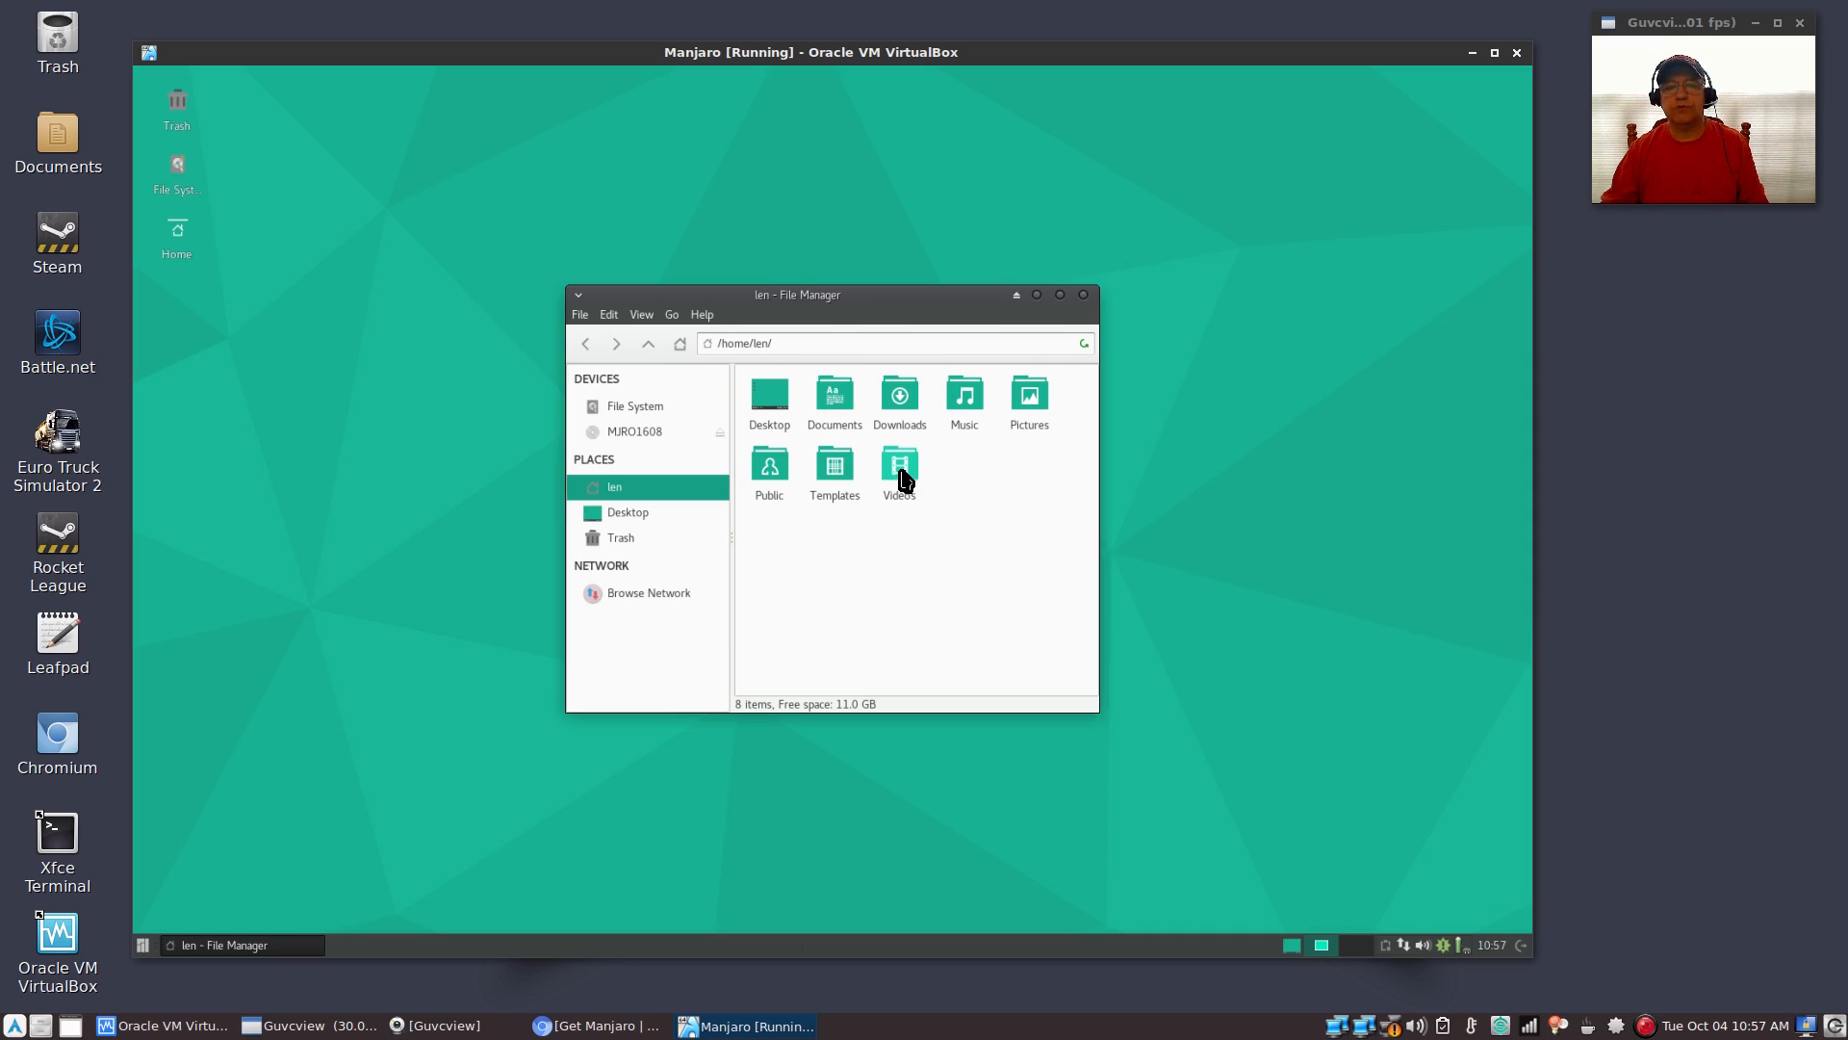
mouse_move(952, 598)
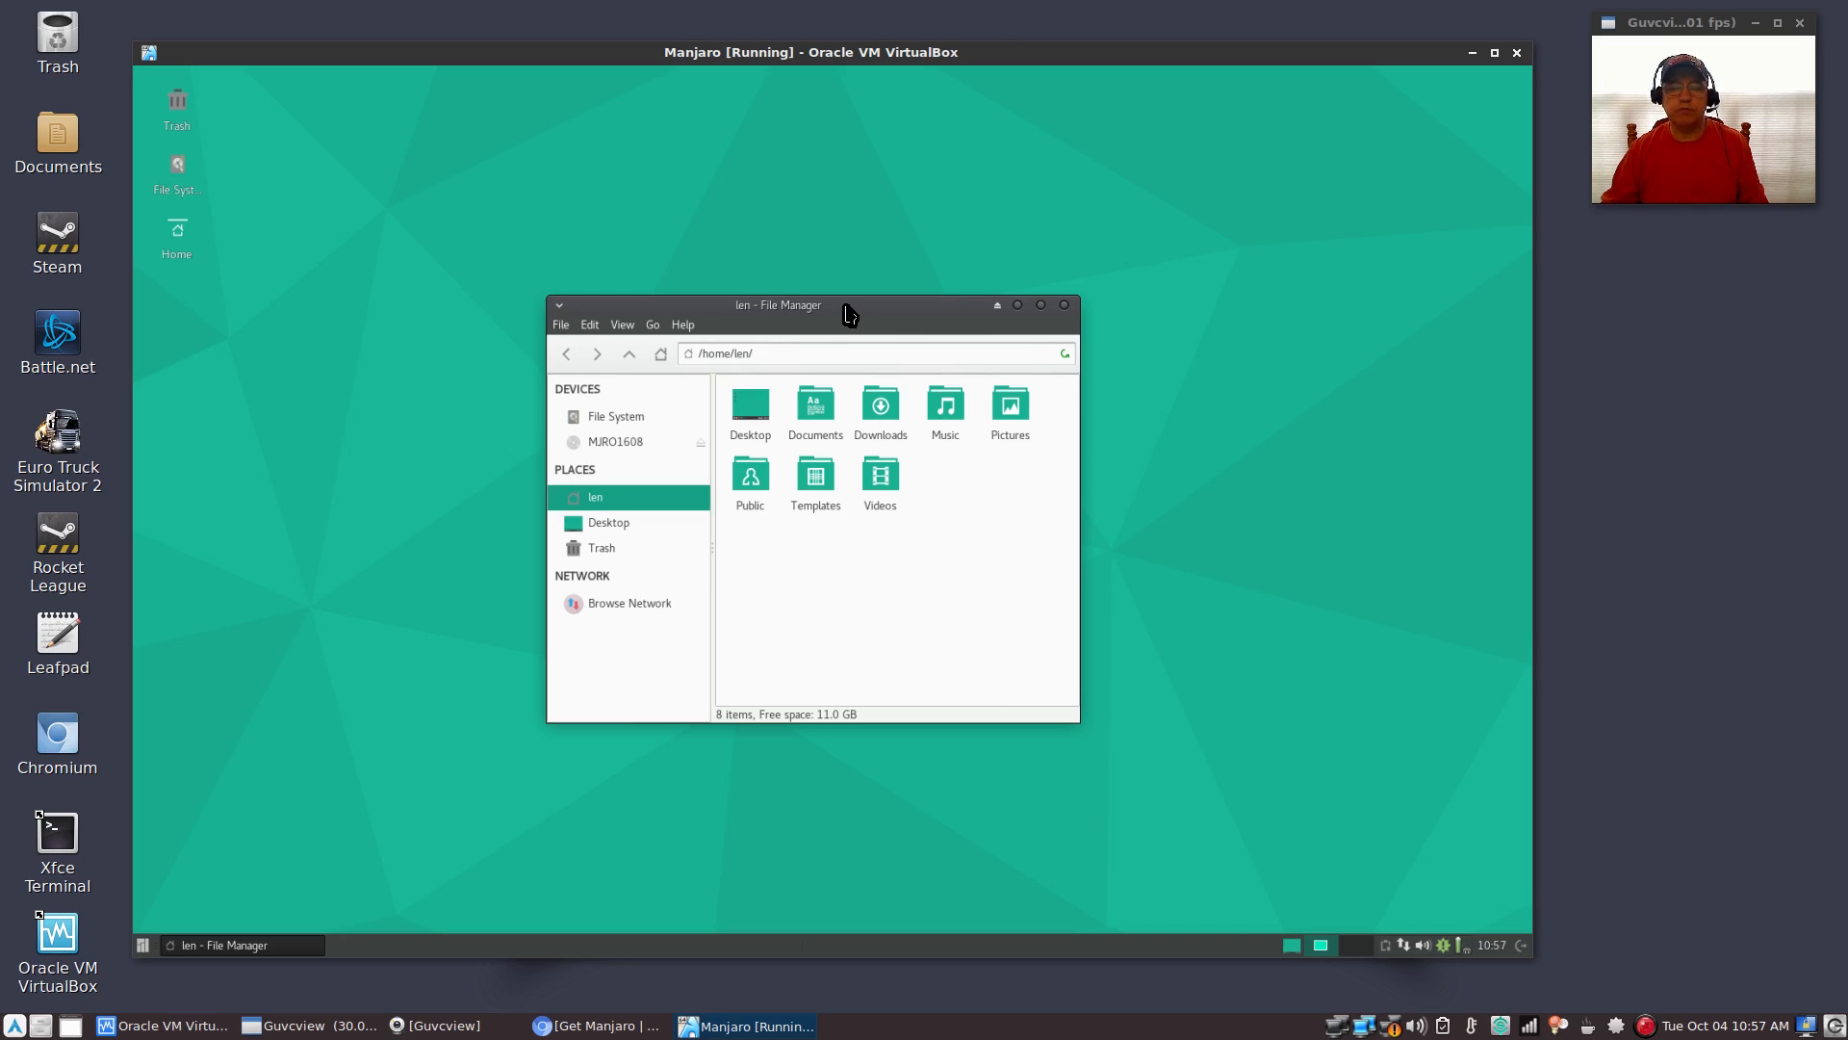
mouse_move(813, 552)
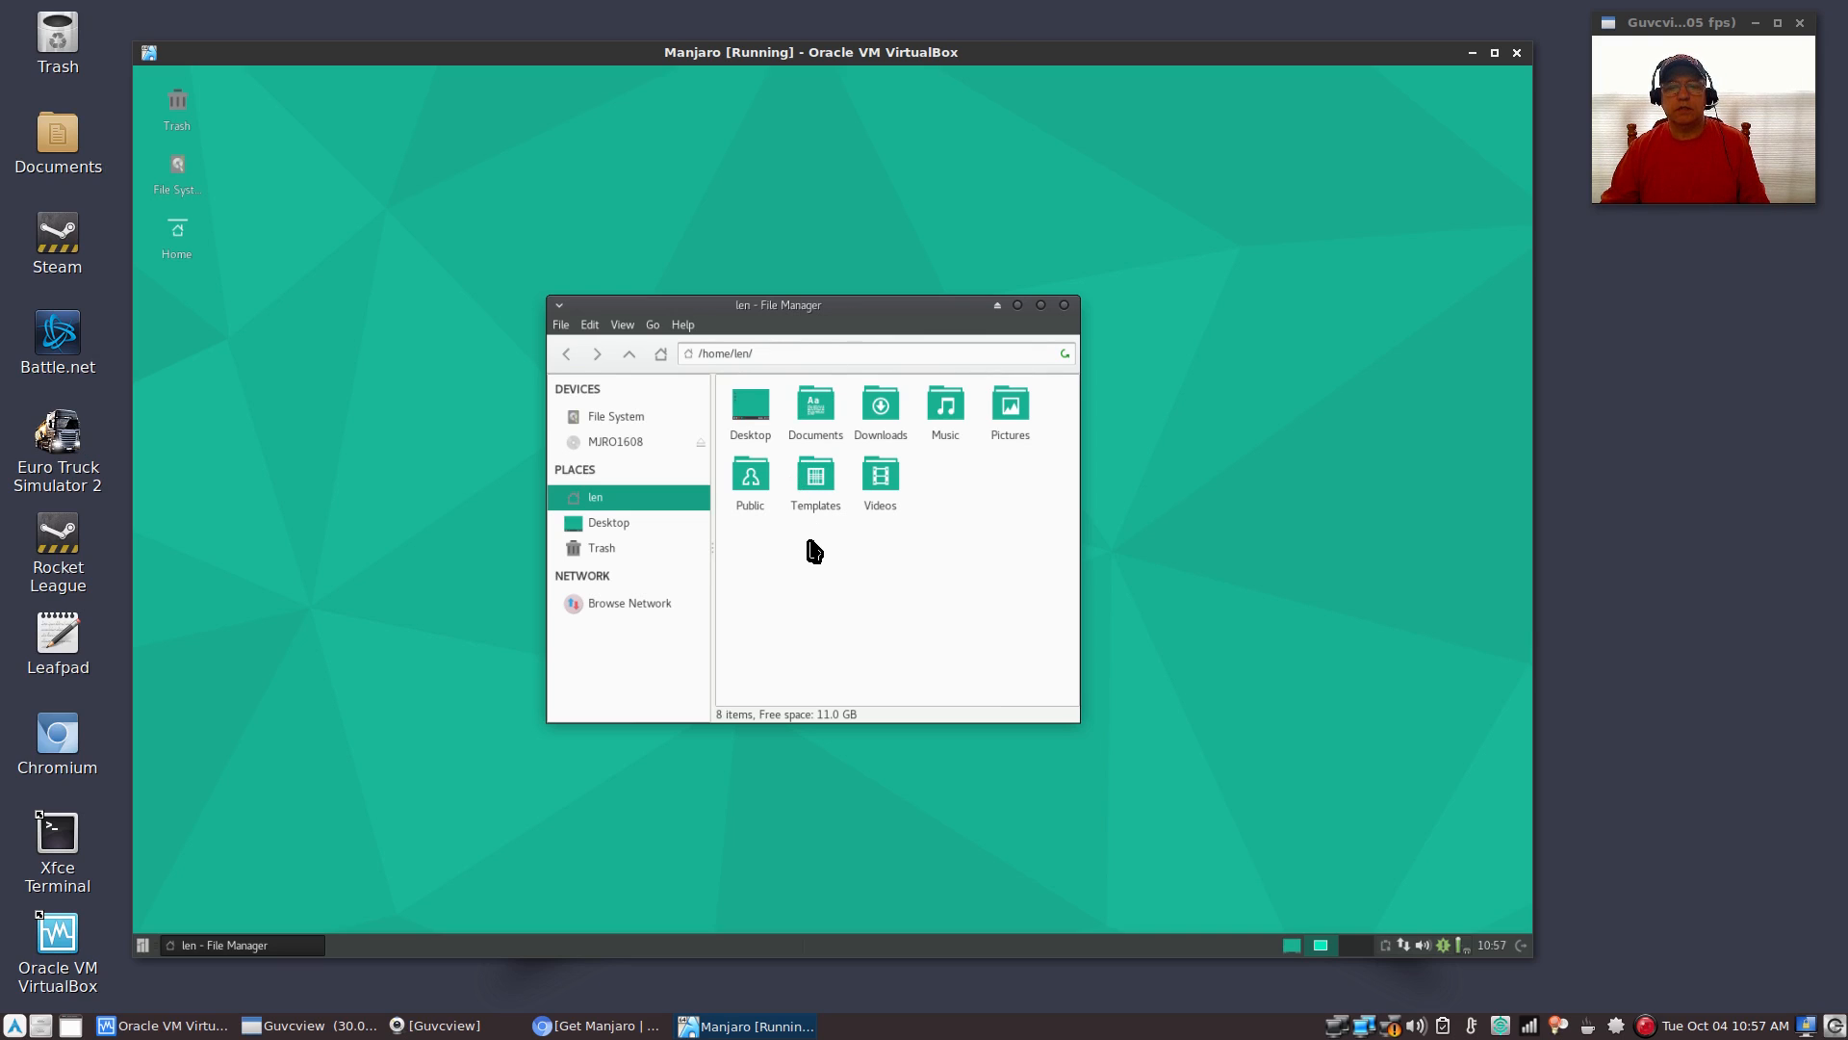
mouse_move(752, 485)
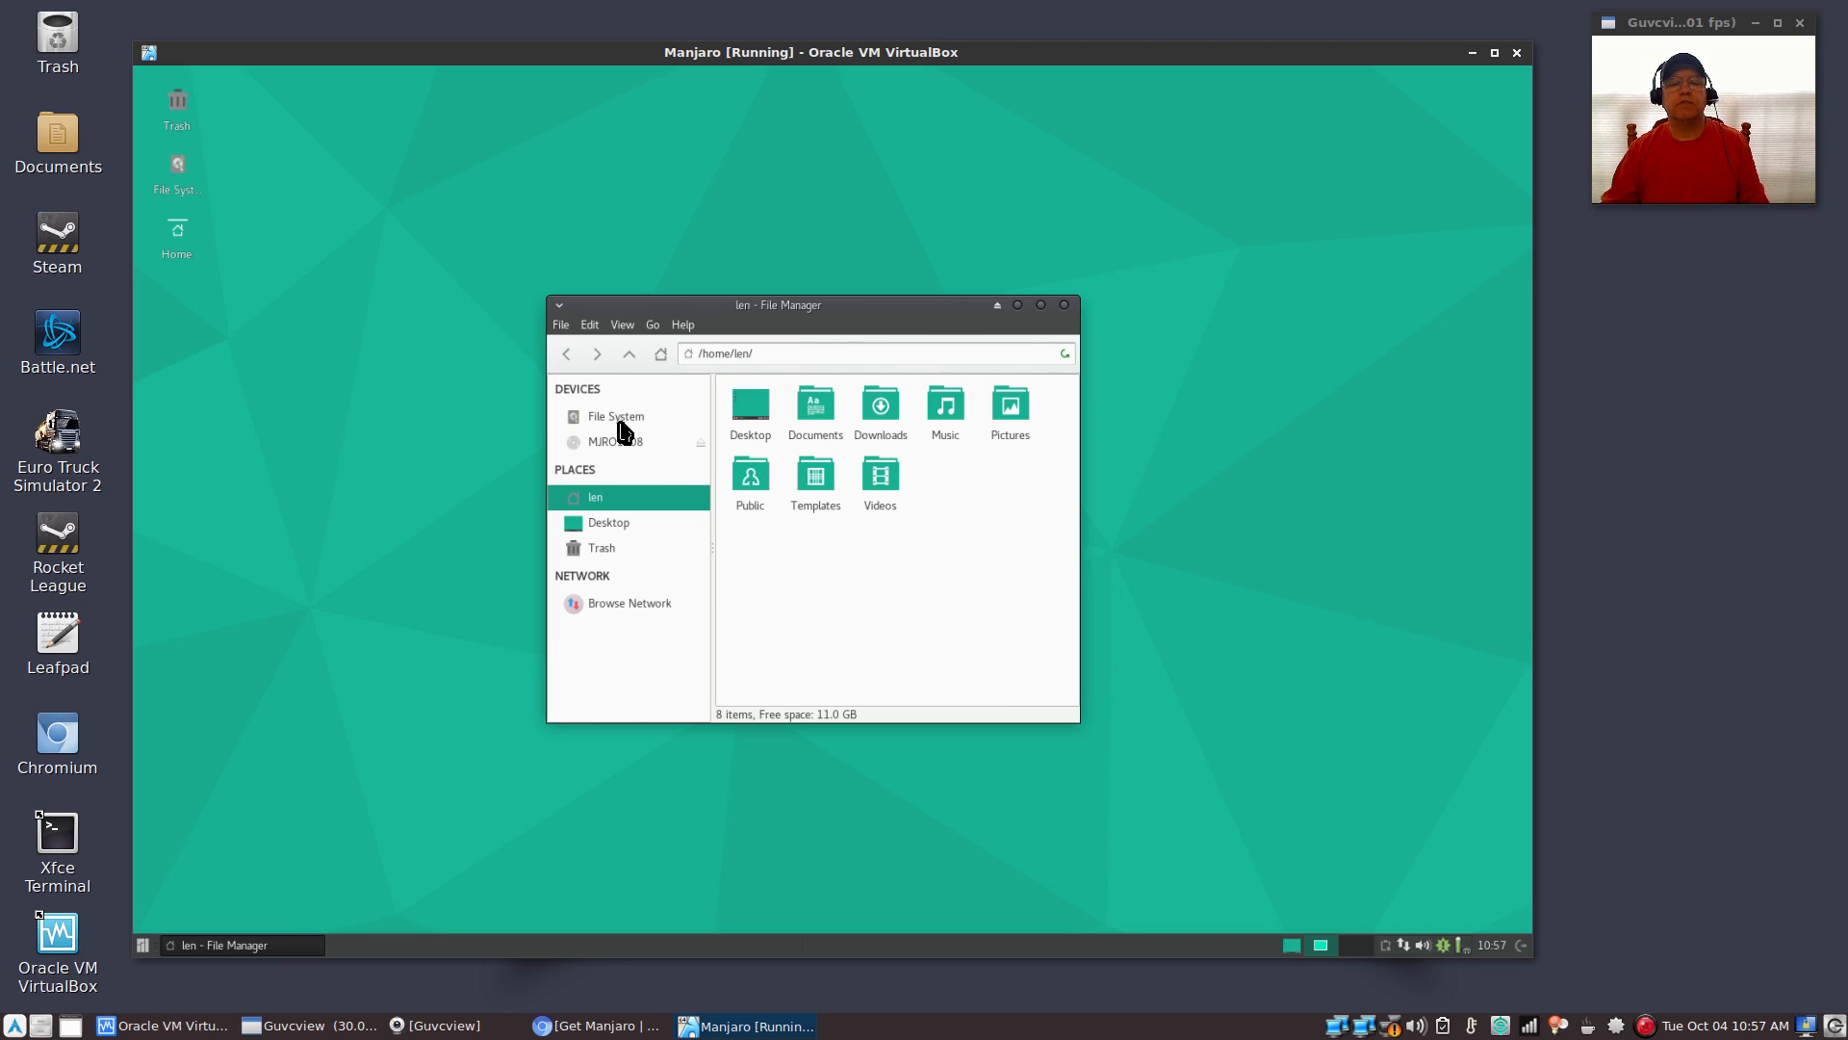
click(615, 416)
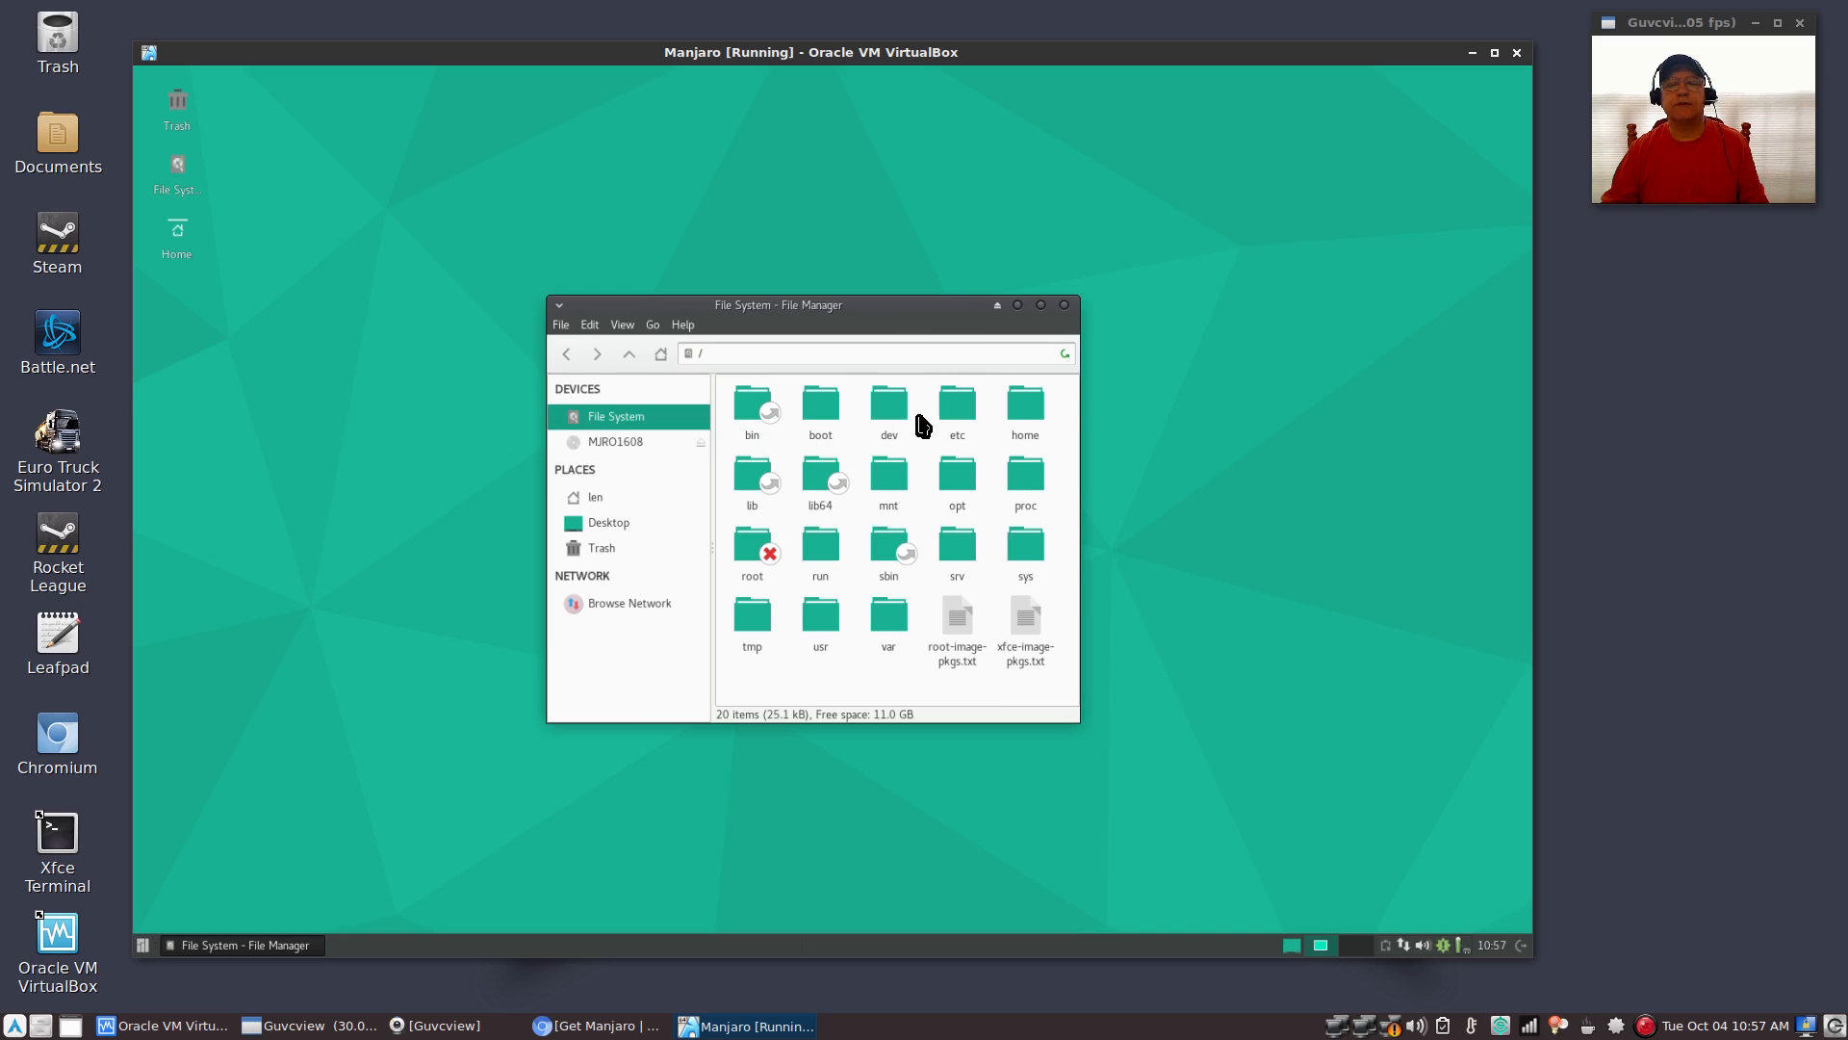
mouse_move(1072, 725)
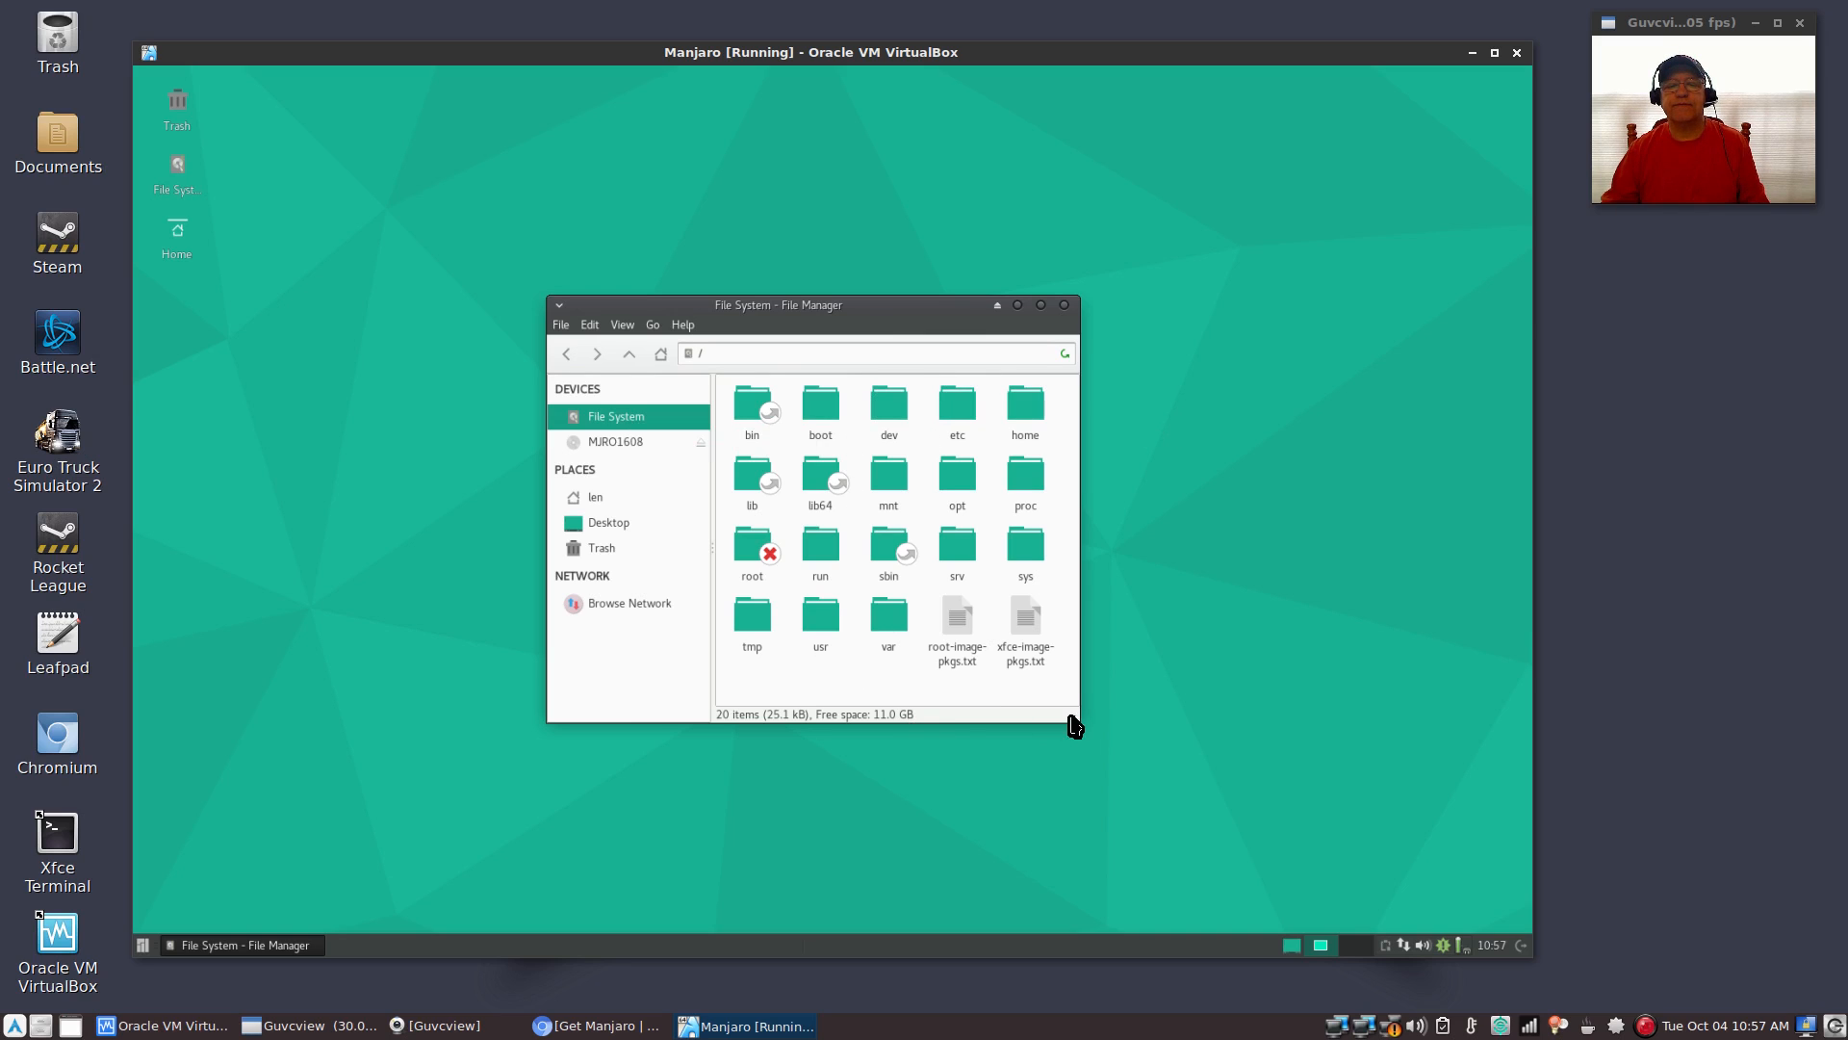
mouse_move(919, 689)
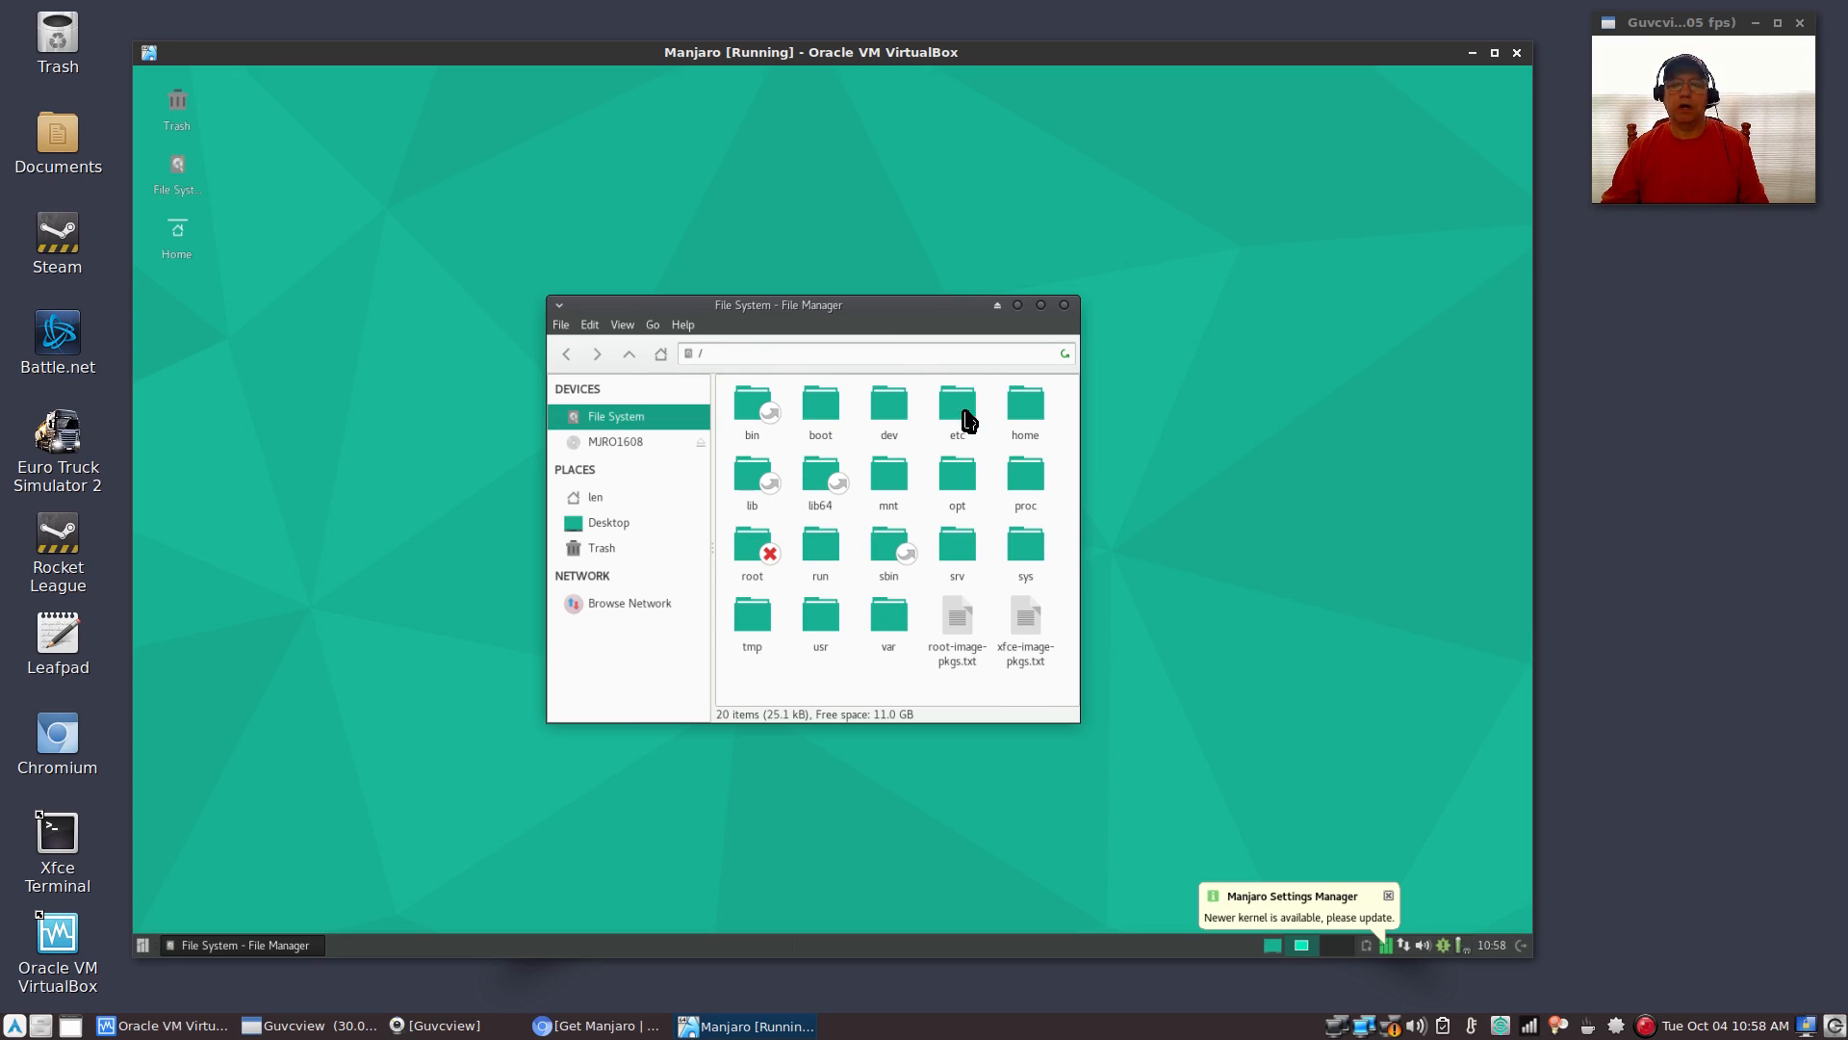
double_click(1024, 406)
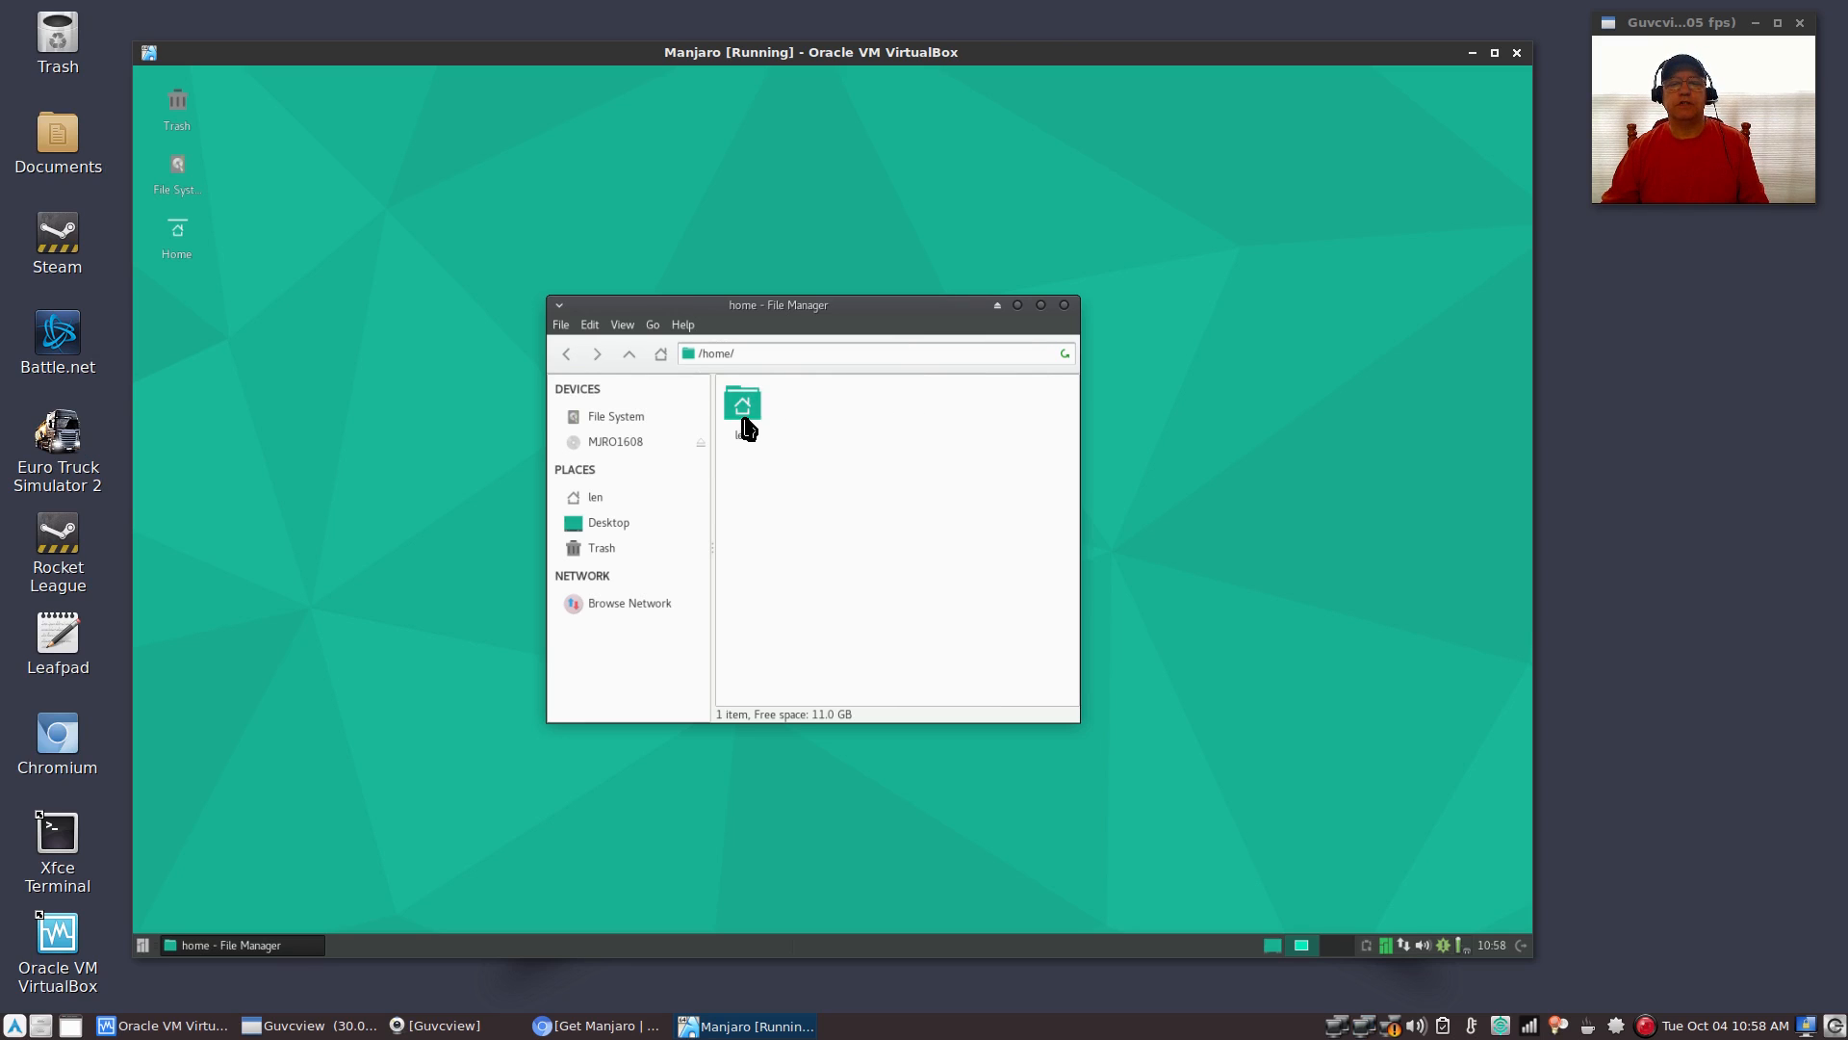
double_click(742, 403)
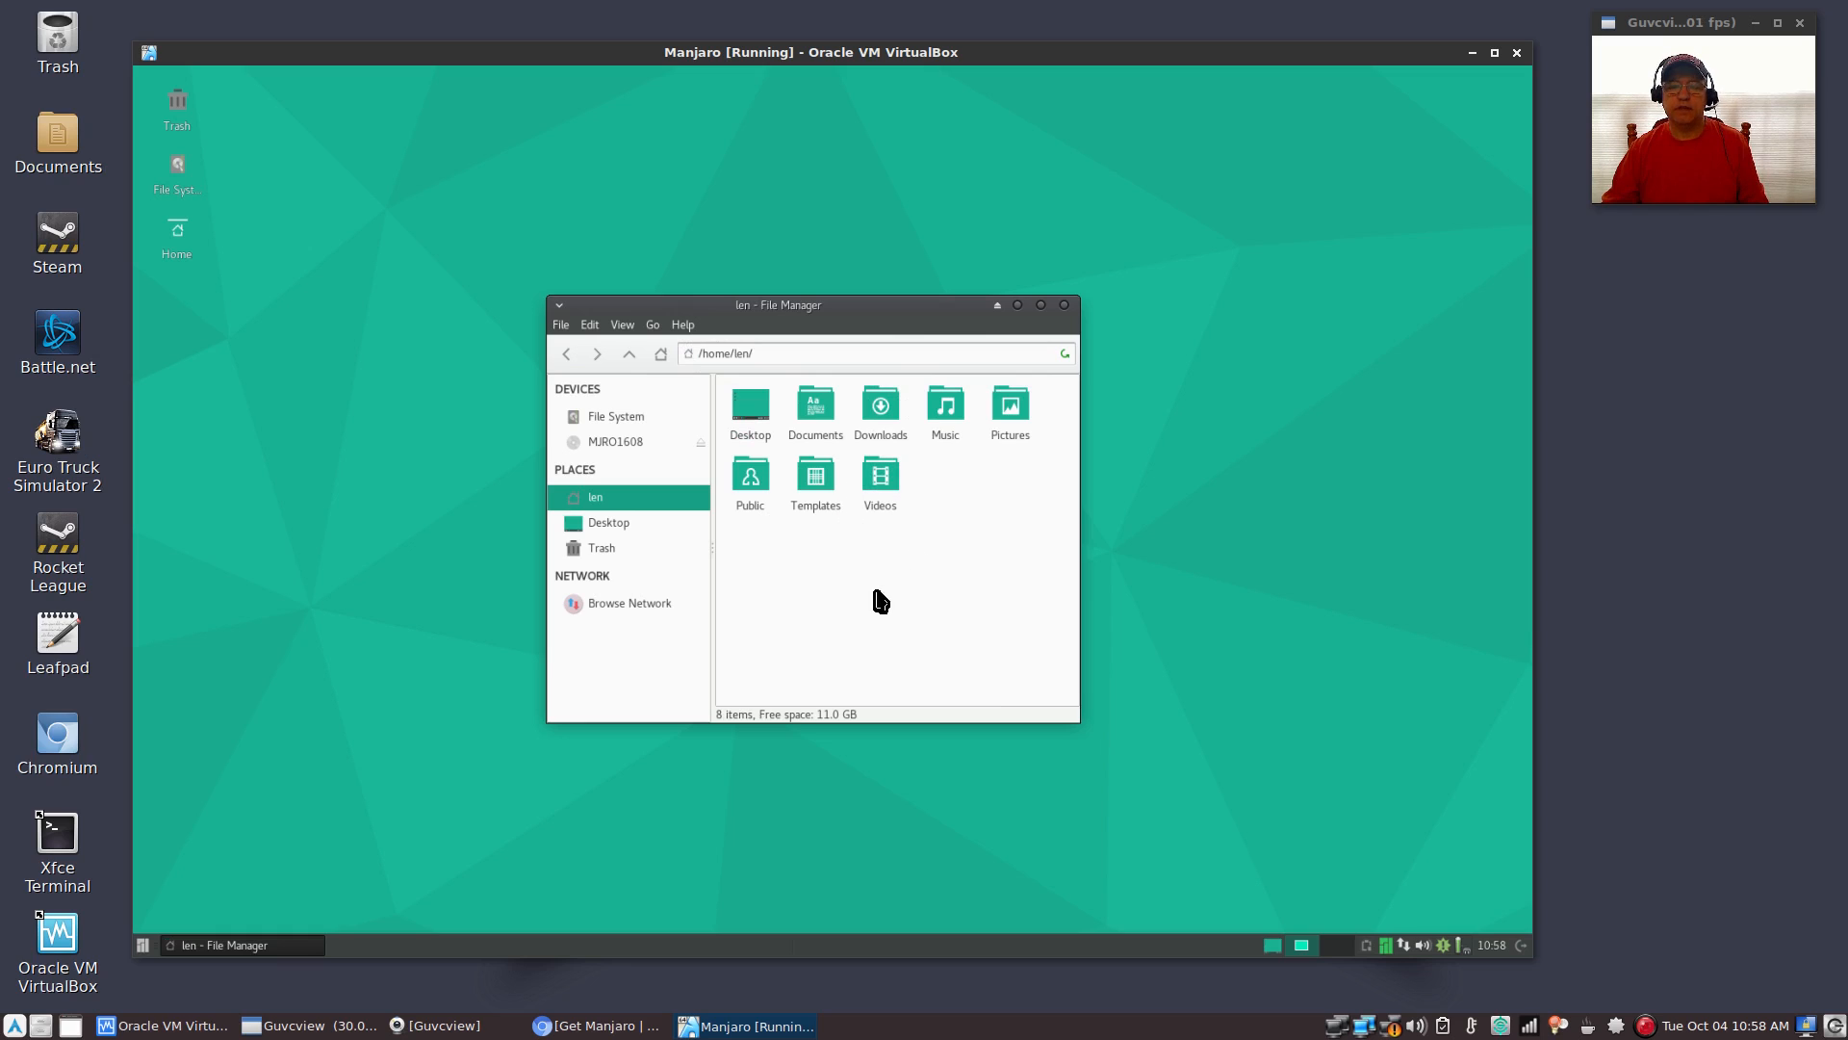
mouse_move(849, 505)
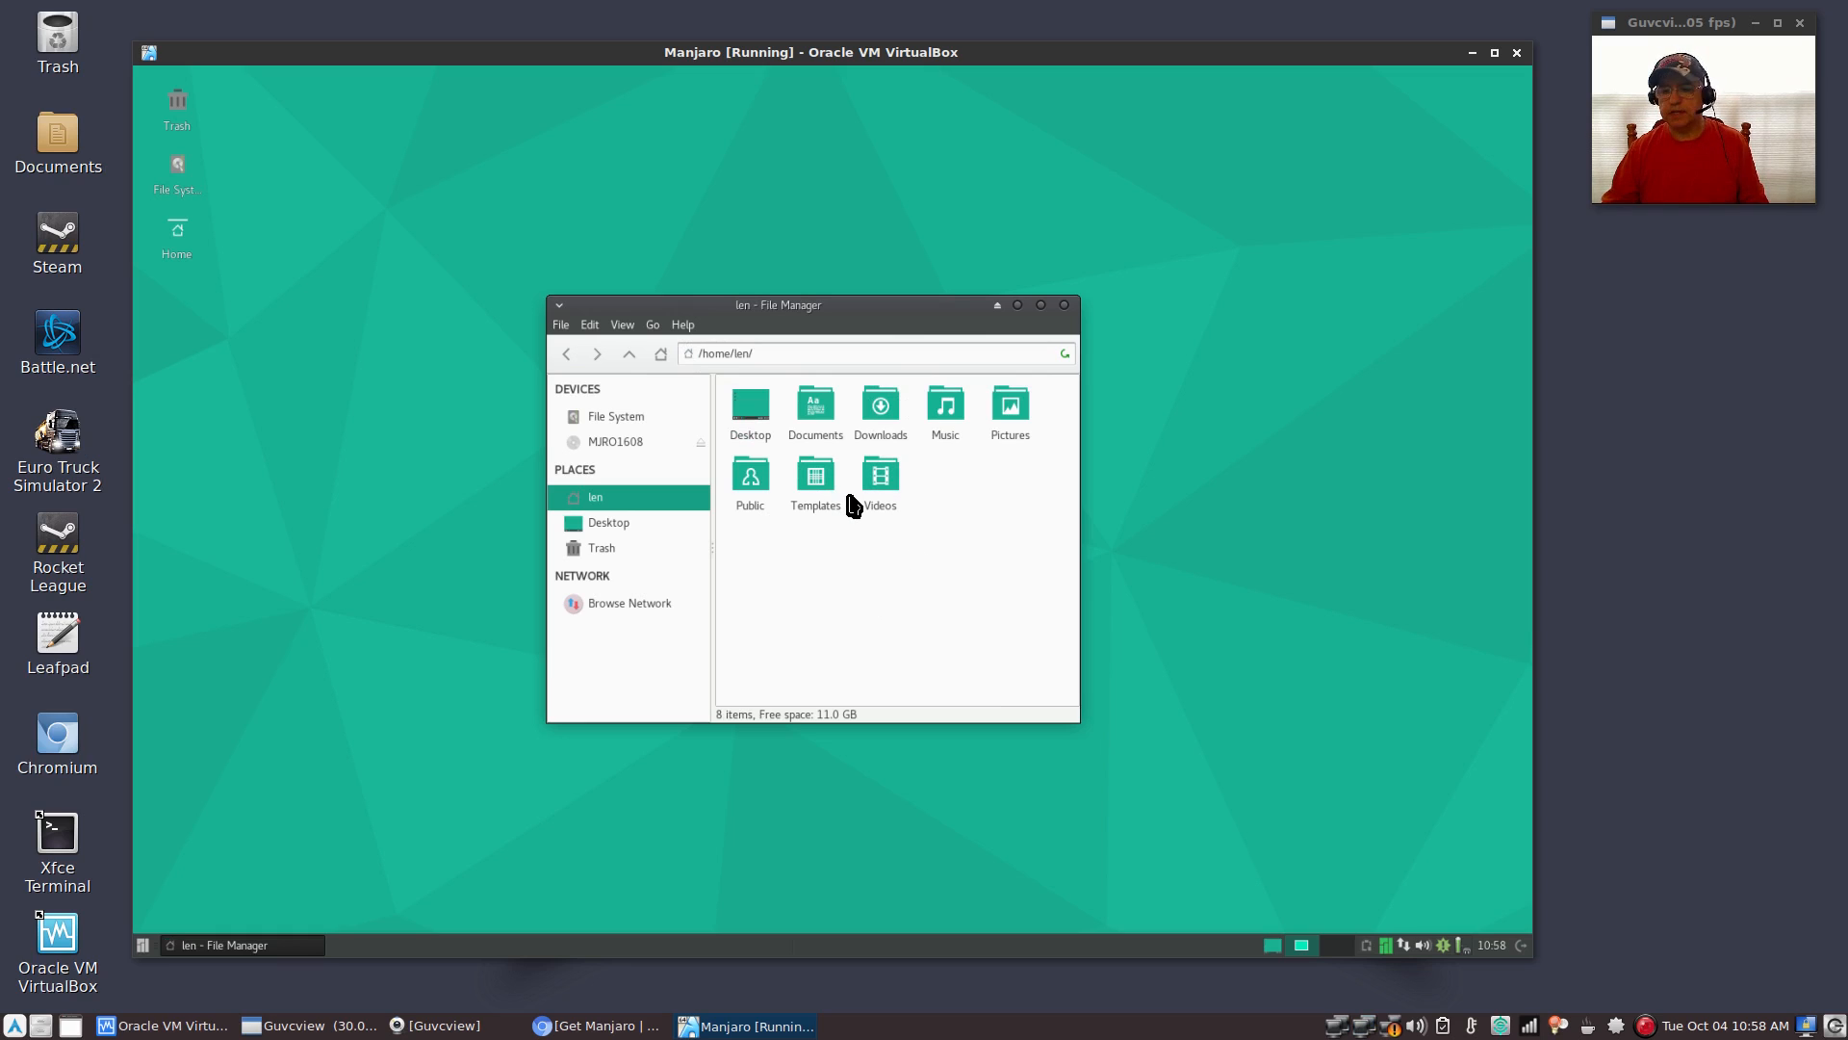
mouse_move(955, 385)
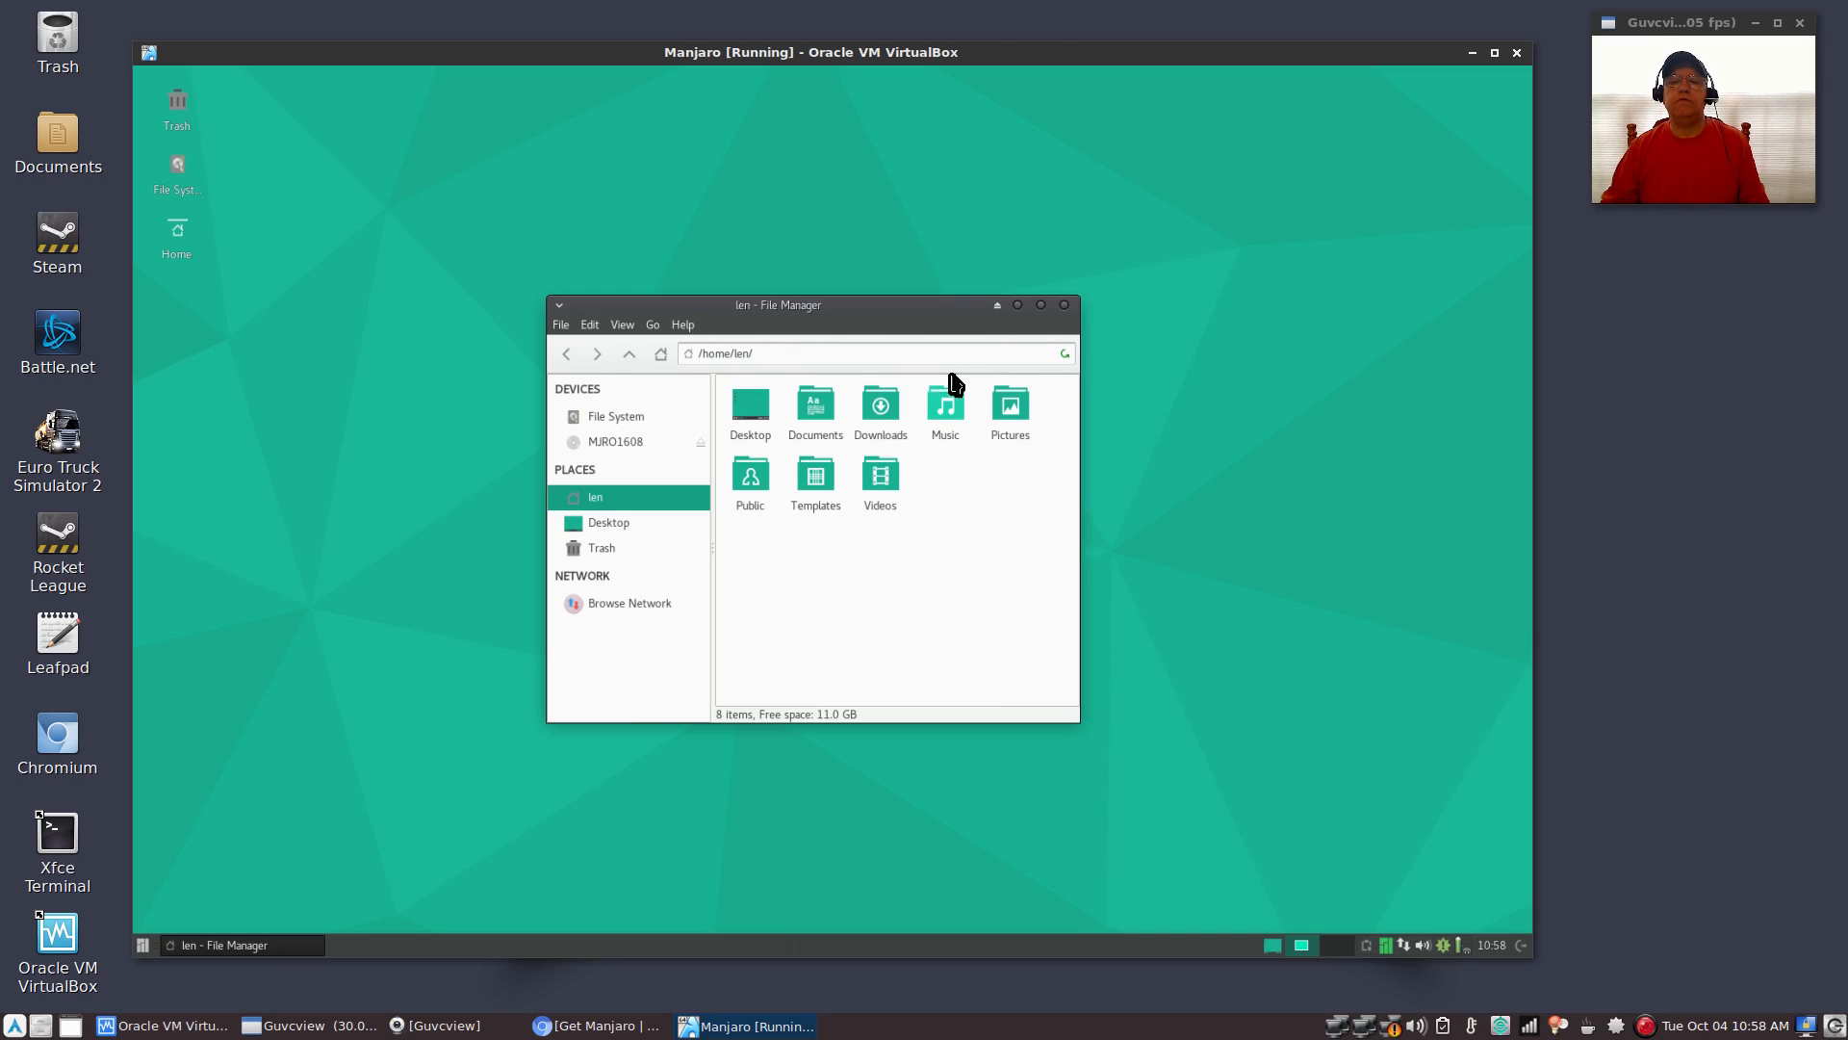
Close the file manager, browse the Whisker applications menu, then dismiss it
click(1062, 304)
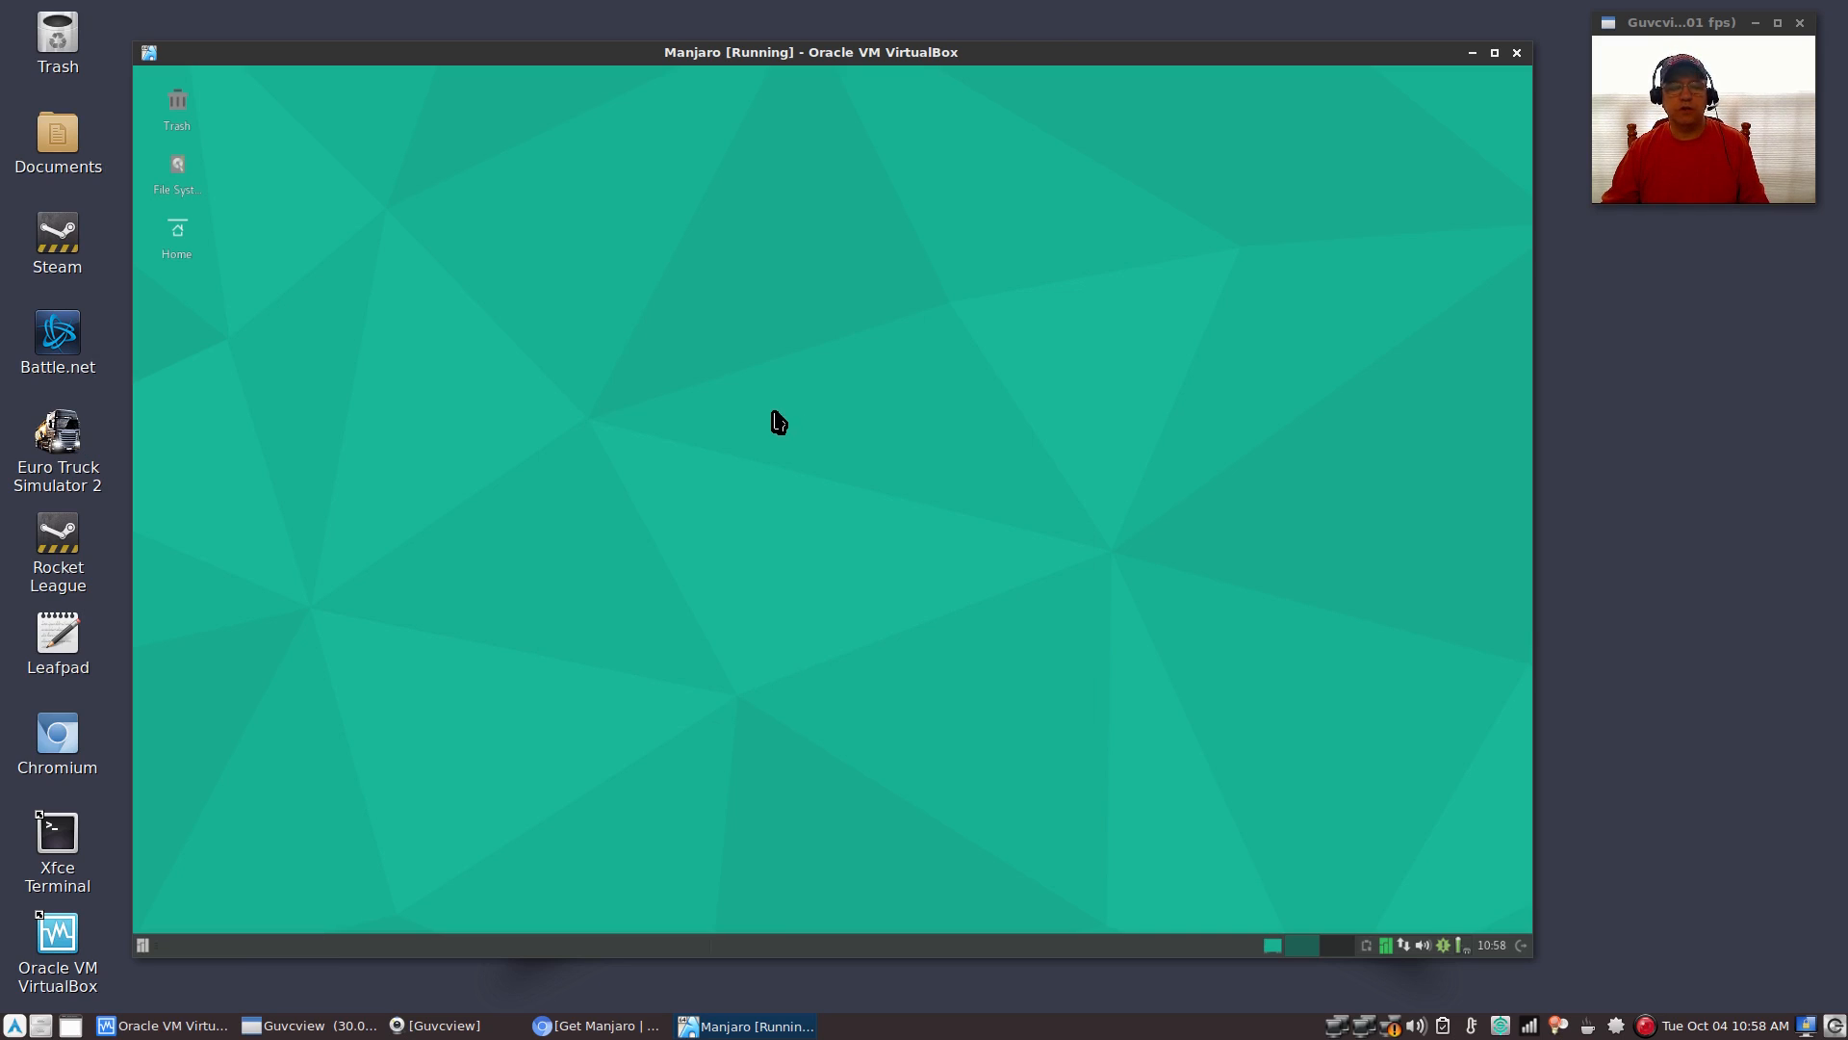
mouse_move(253, 870)
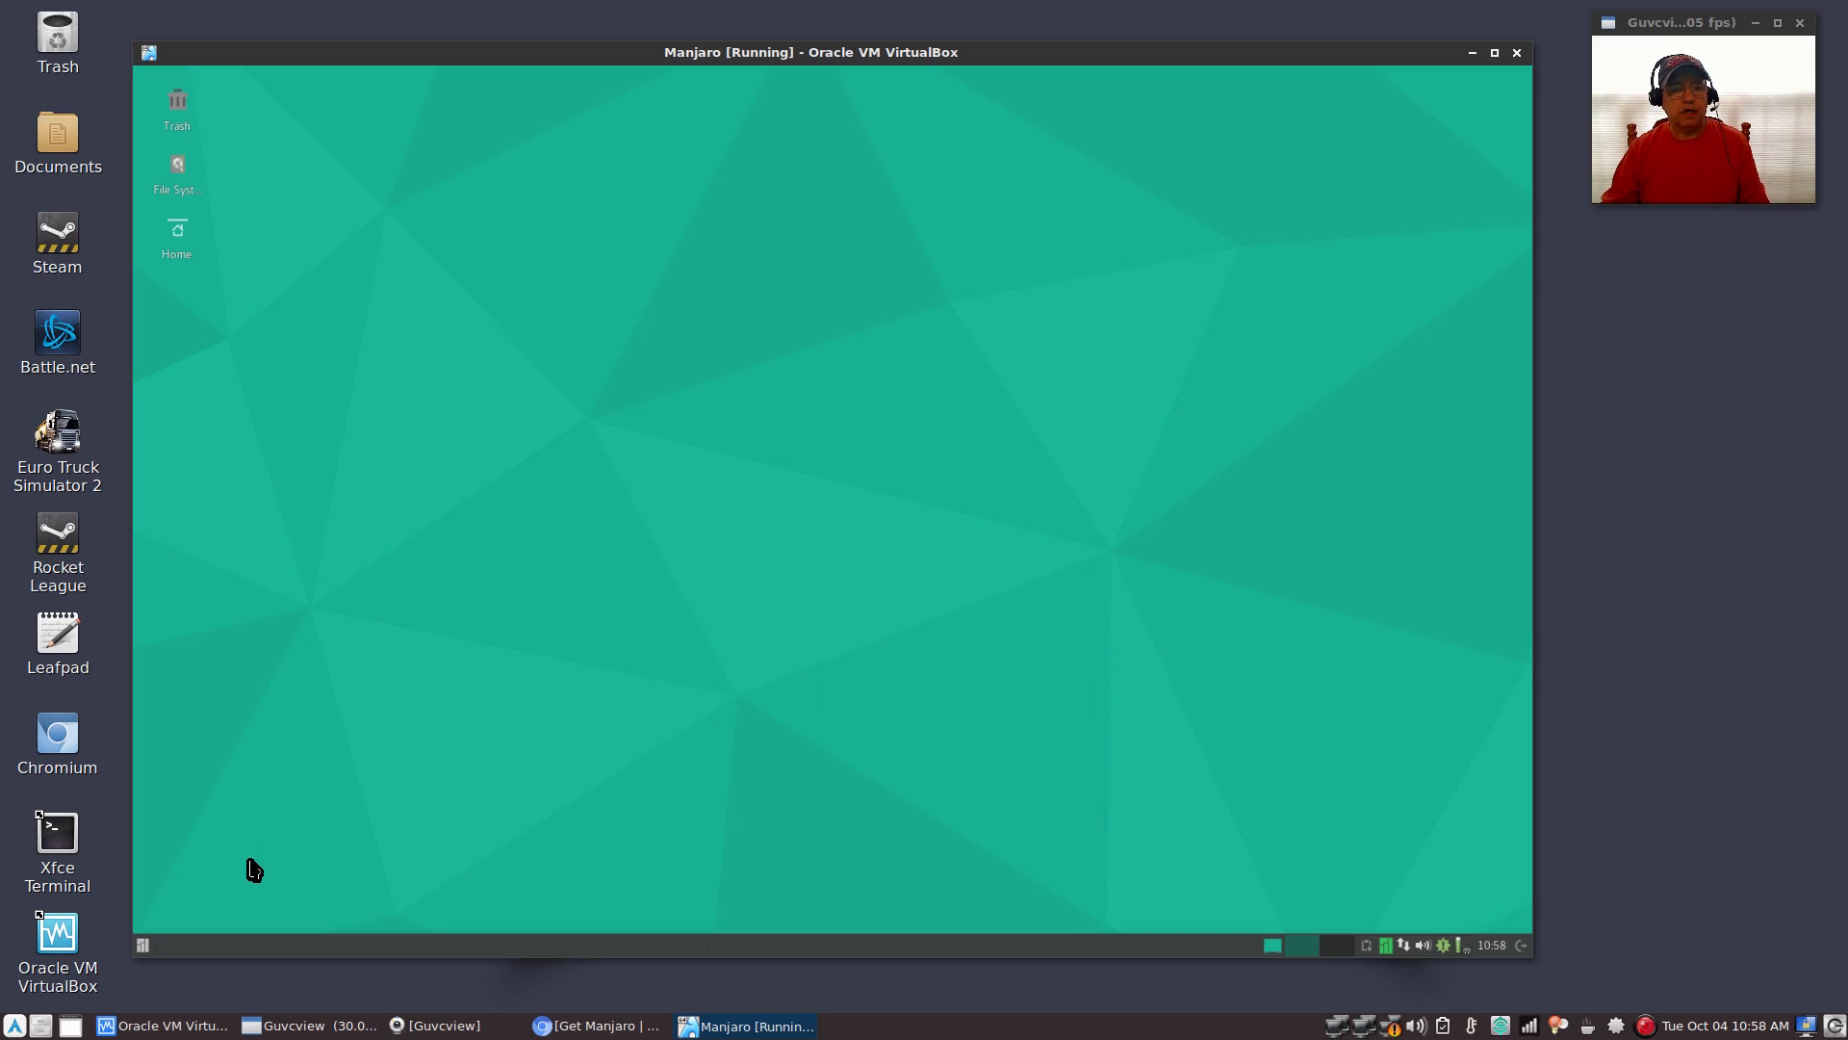
mouse_move(150, 939)
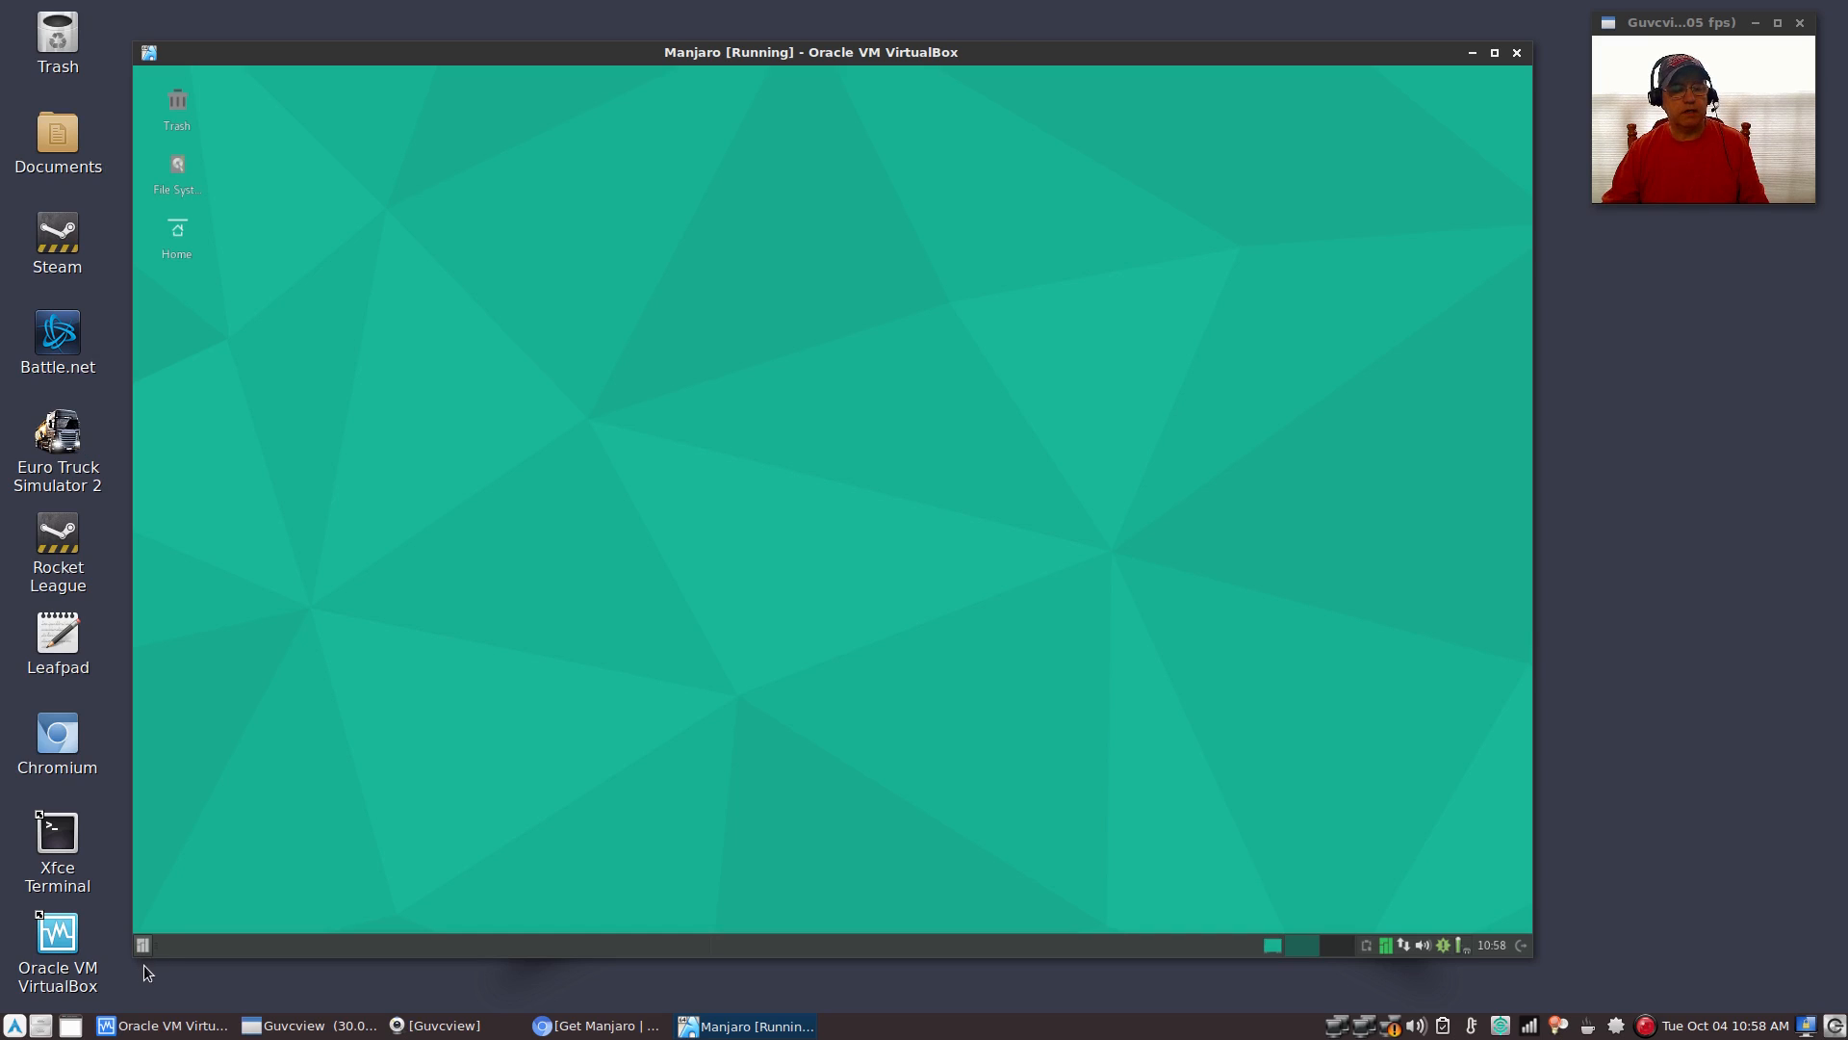
click(141, 944)
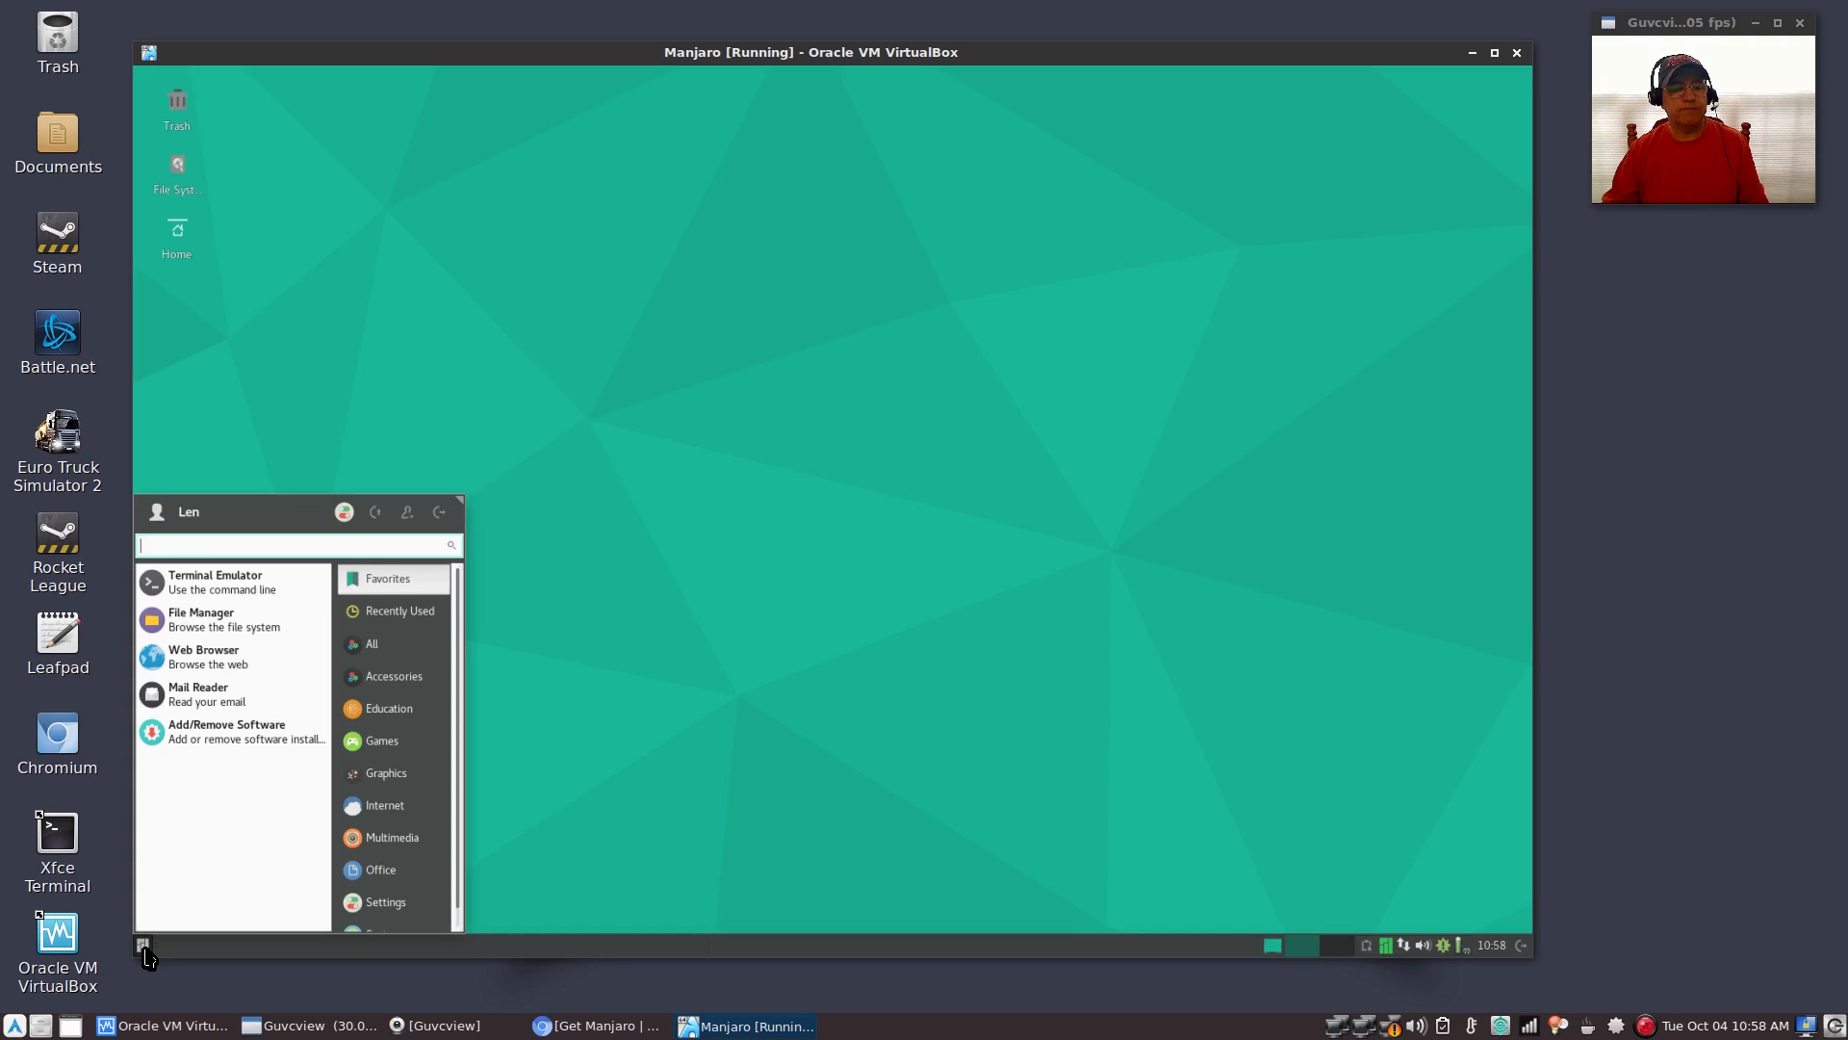
mouse_move(268, 881)
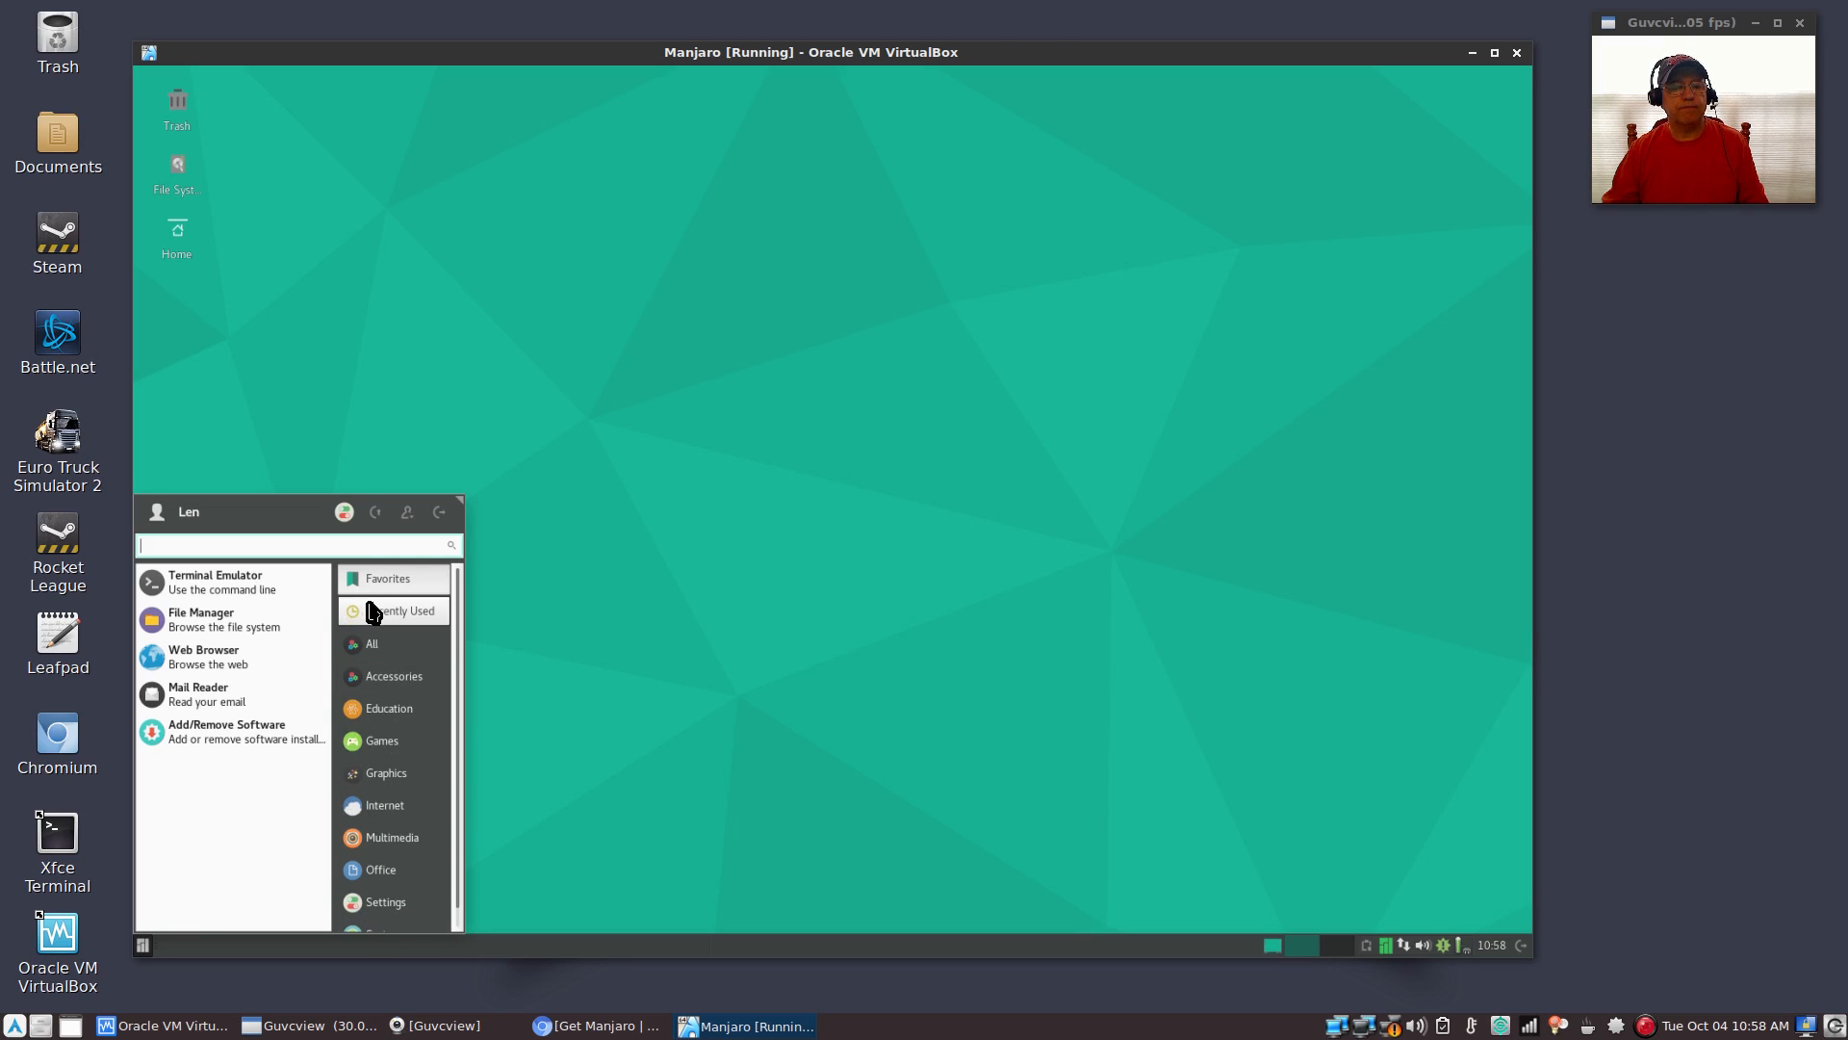
mouse_move(387, 618)
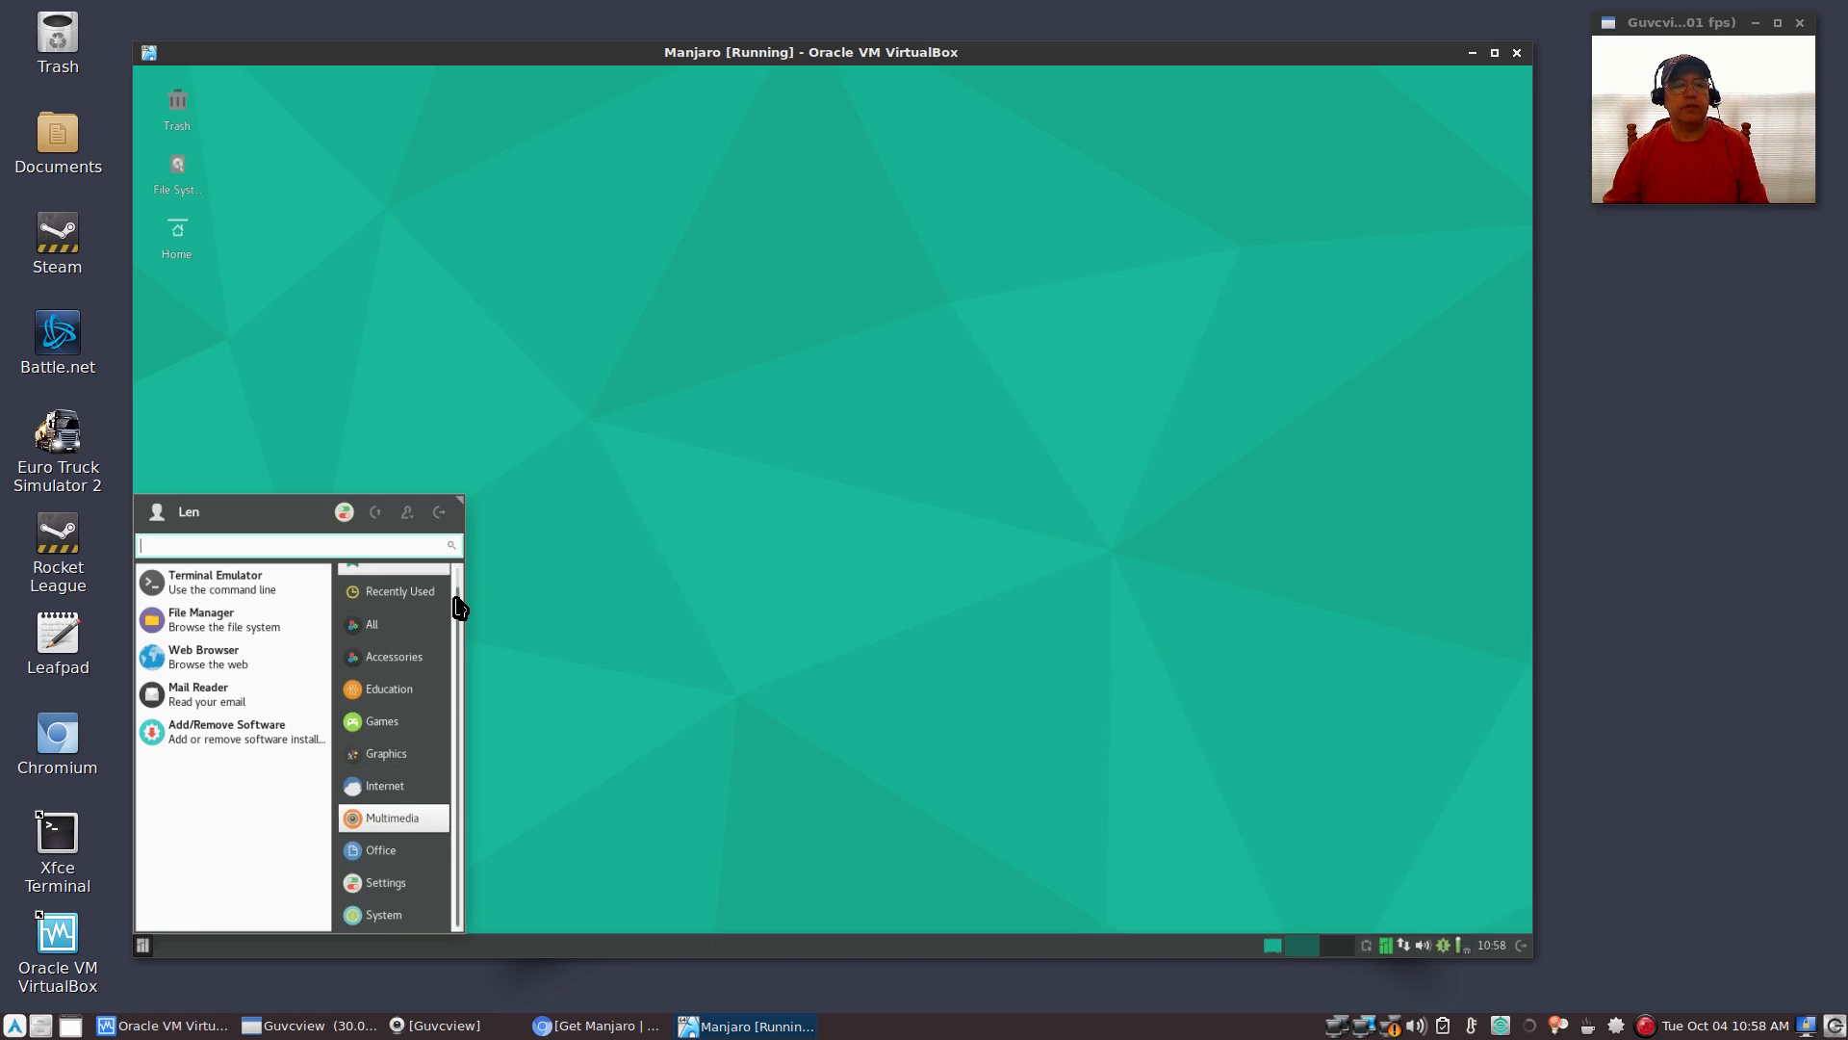
mouse_move(469, 521)
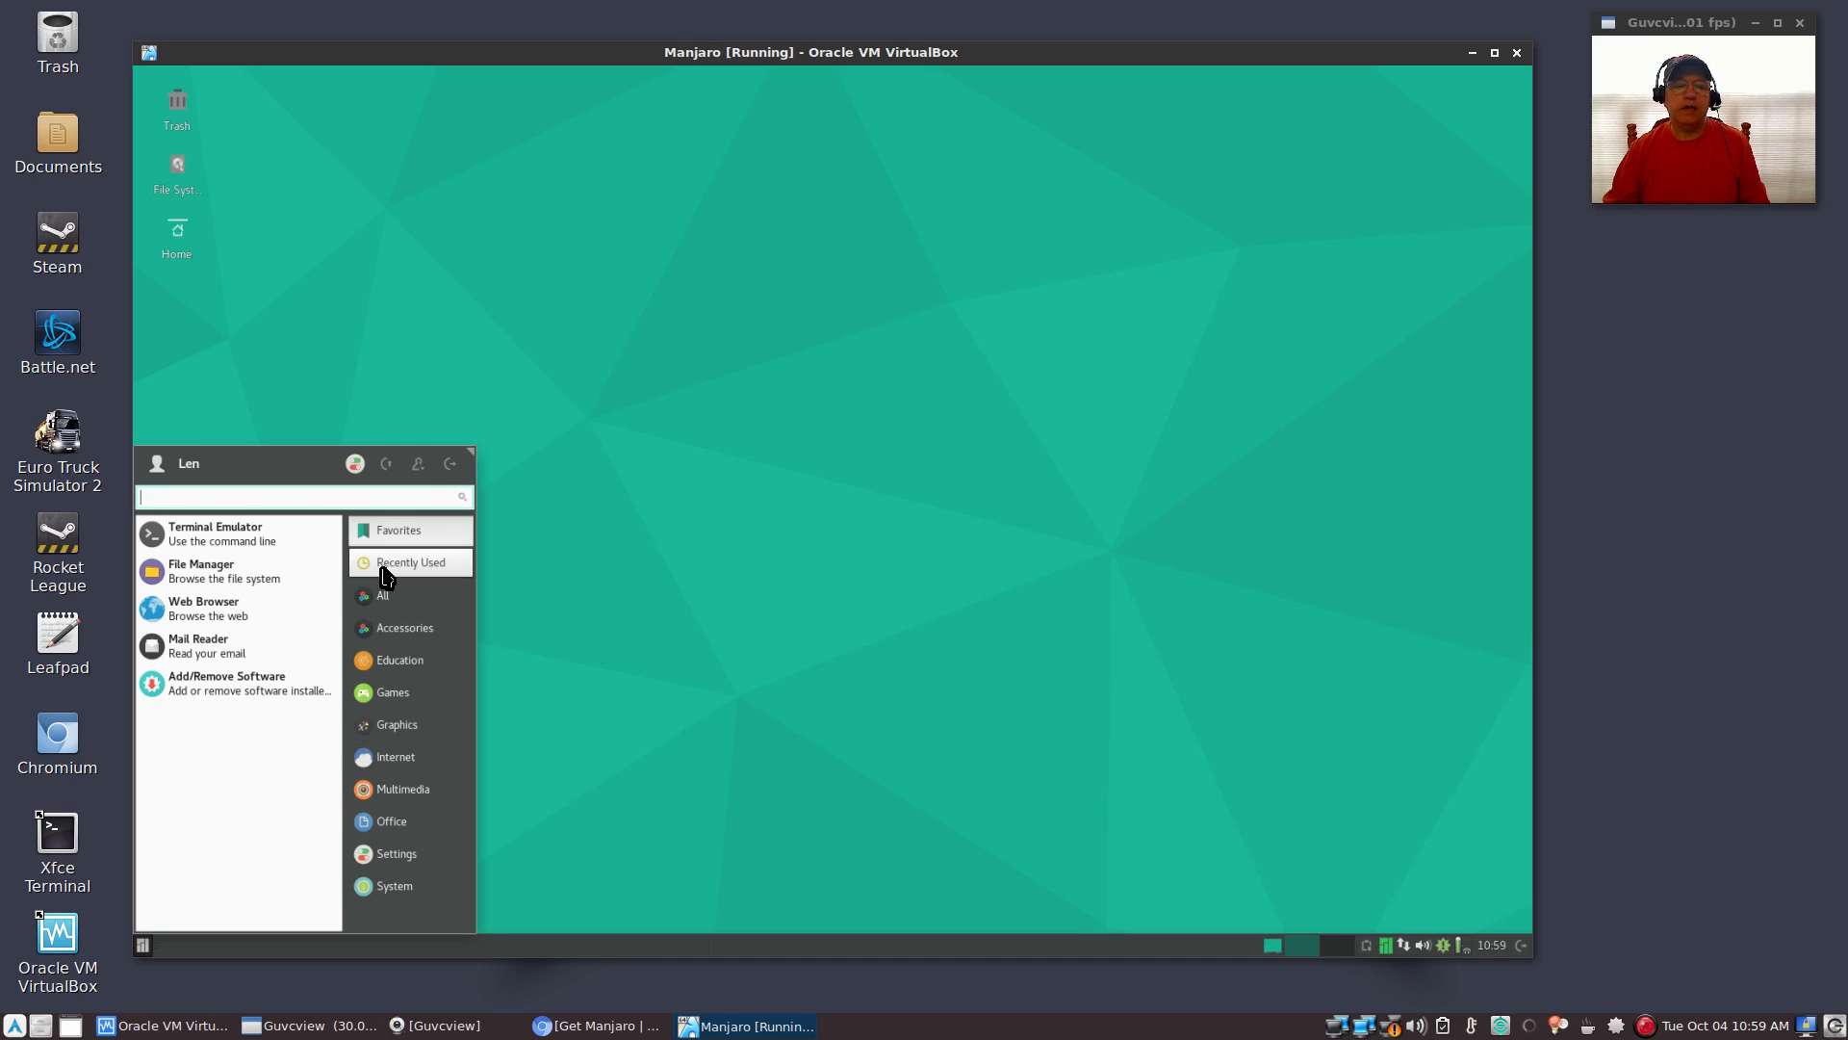
click(593, 647)
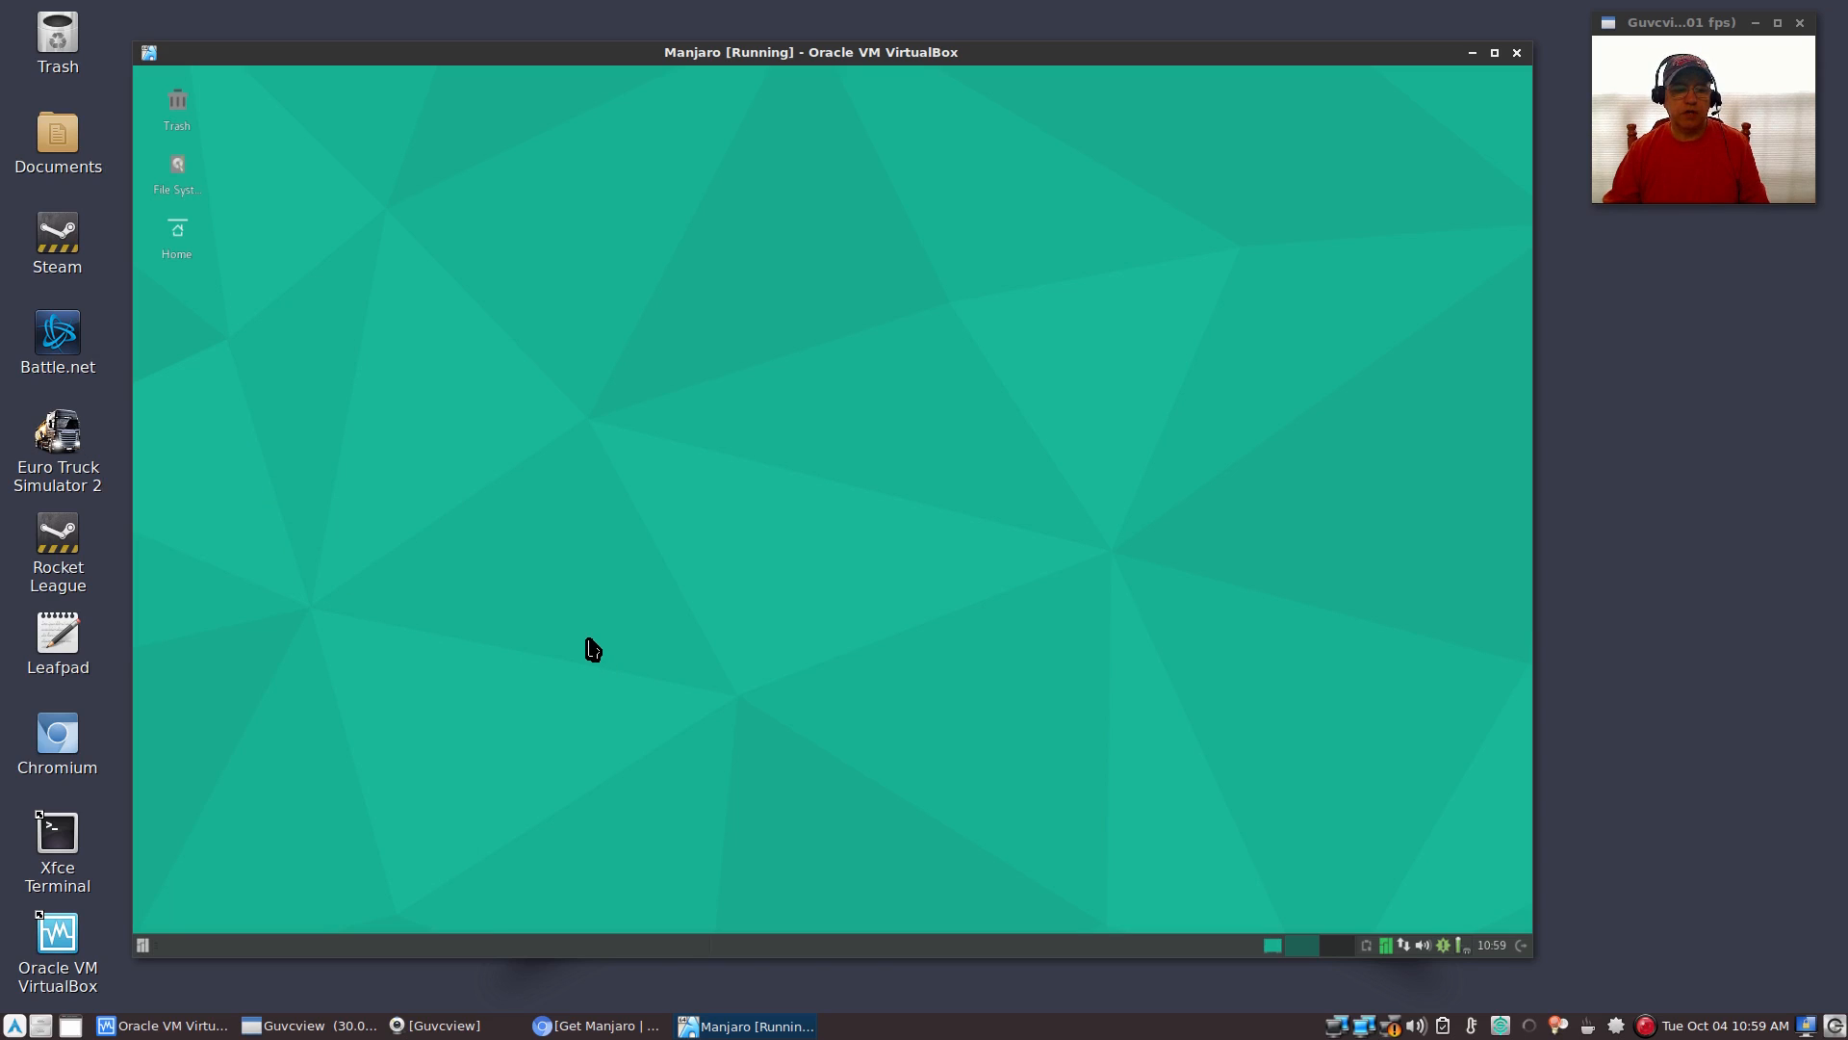
In Whisker Menu Properties Behavior, enable hover switching, categories beside panel button, and recently used by default
right_click(141, 944)
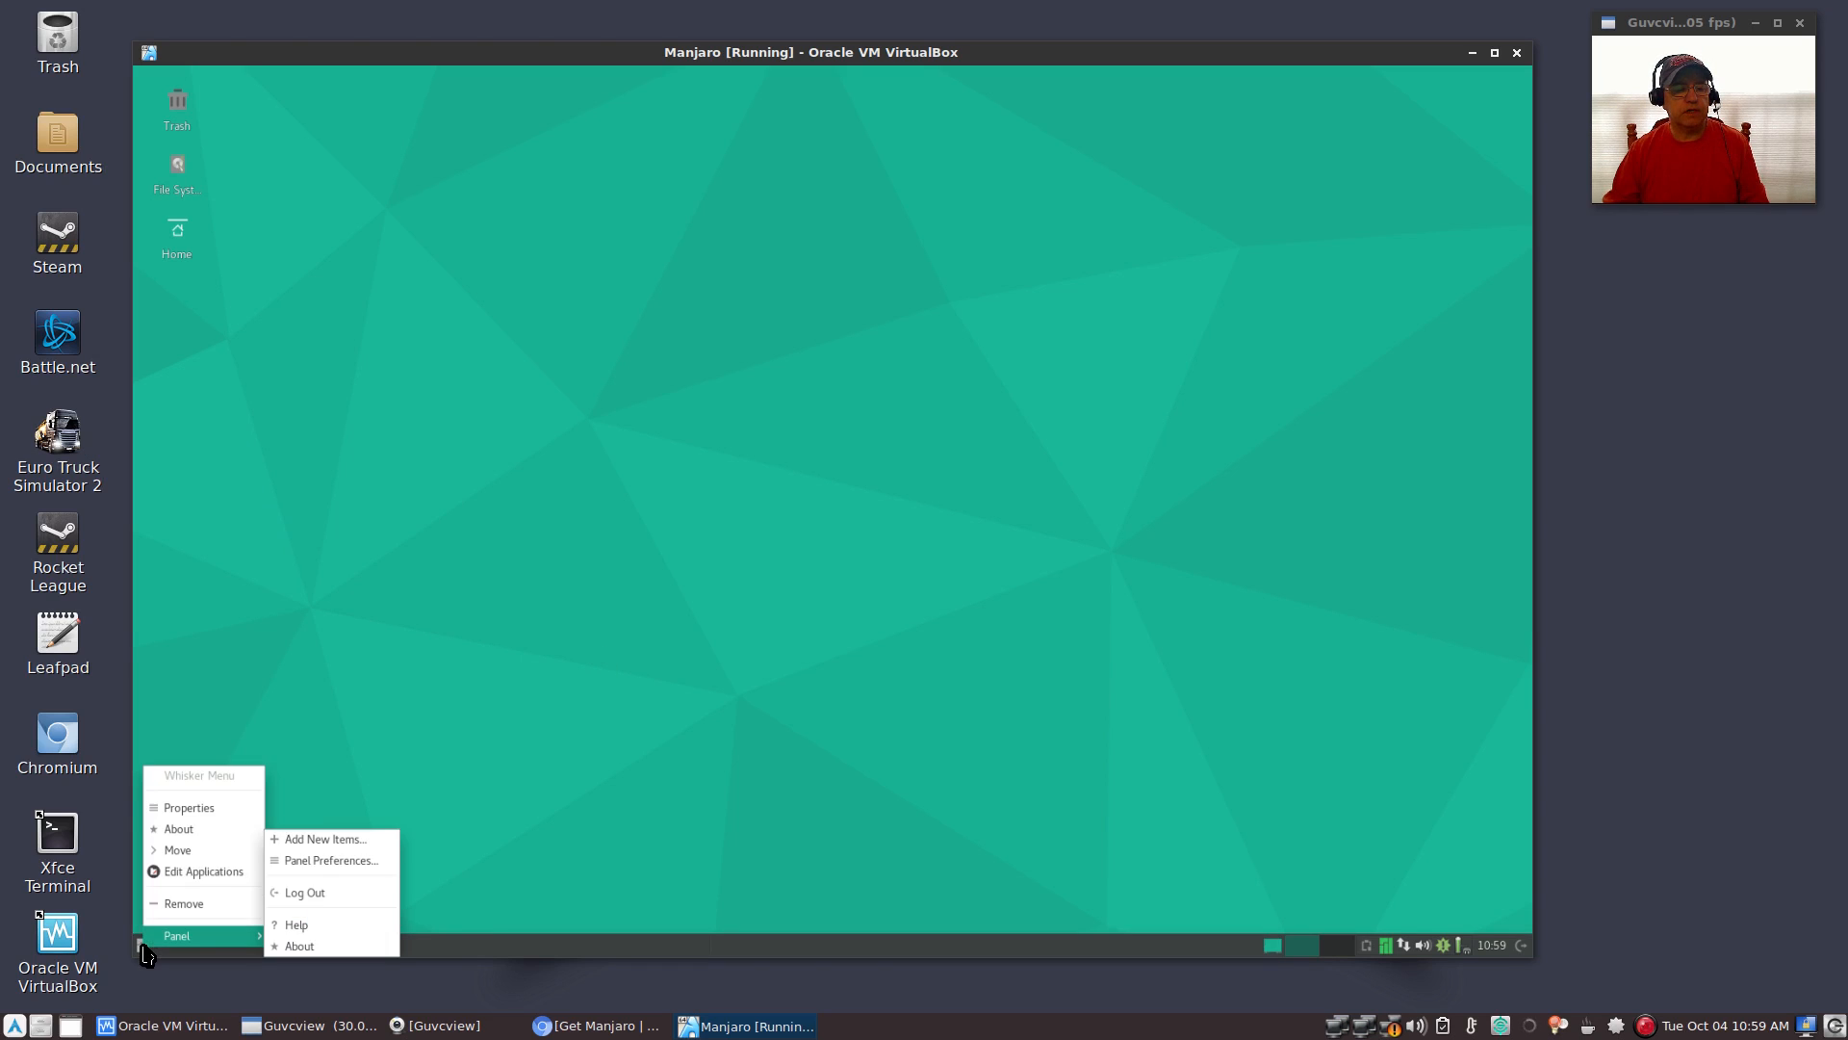
click(189, 807)
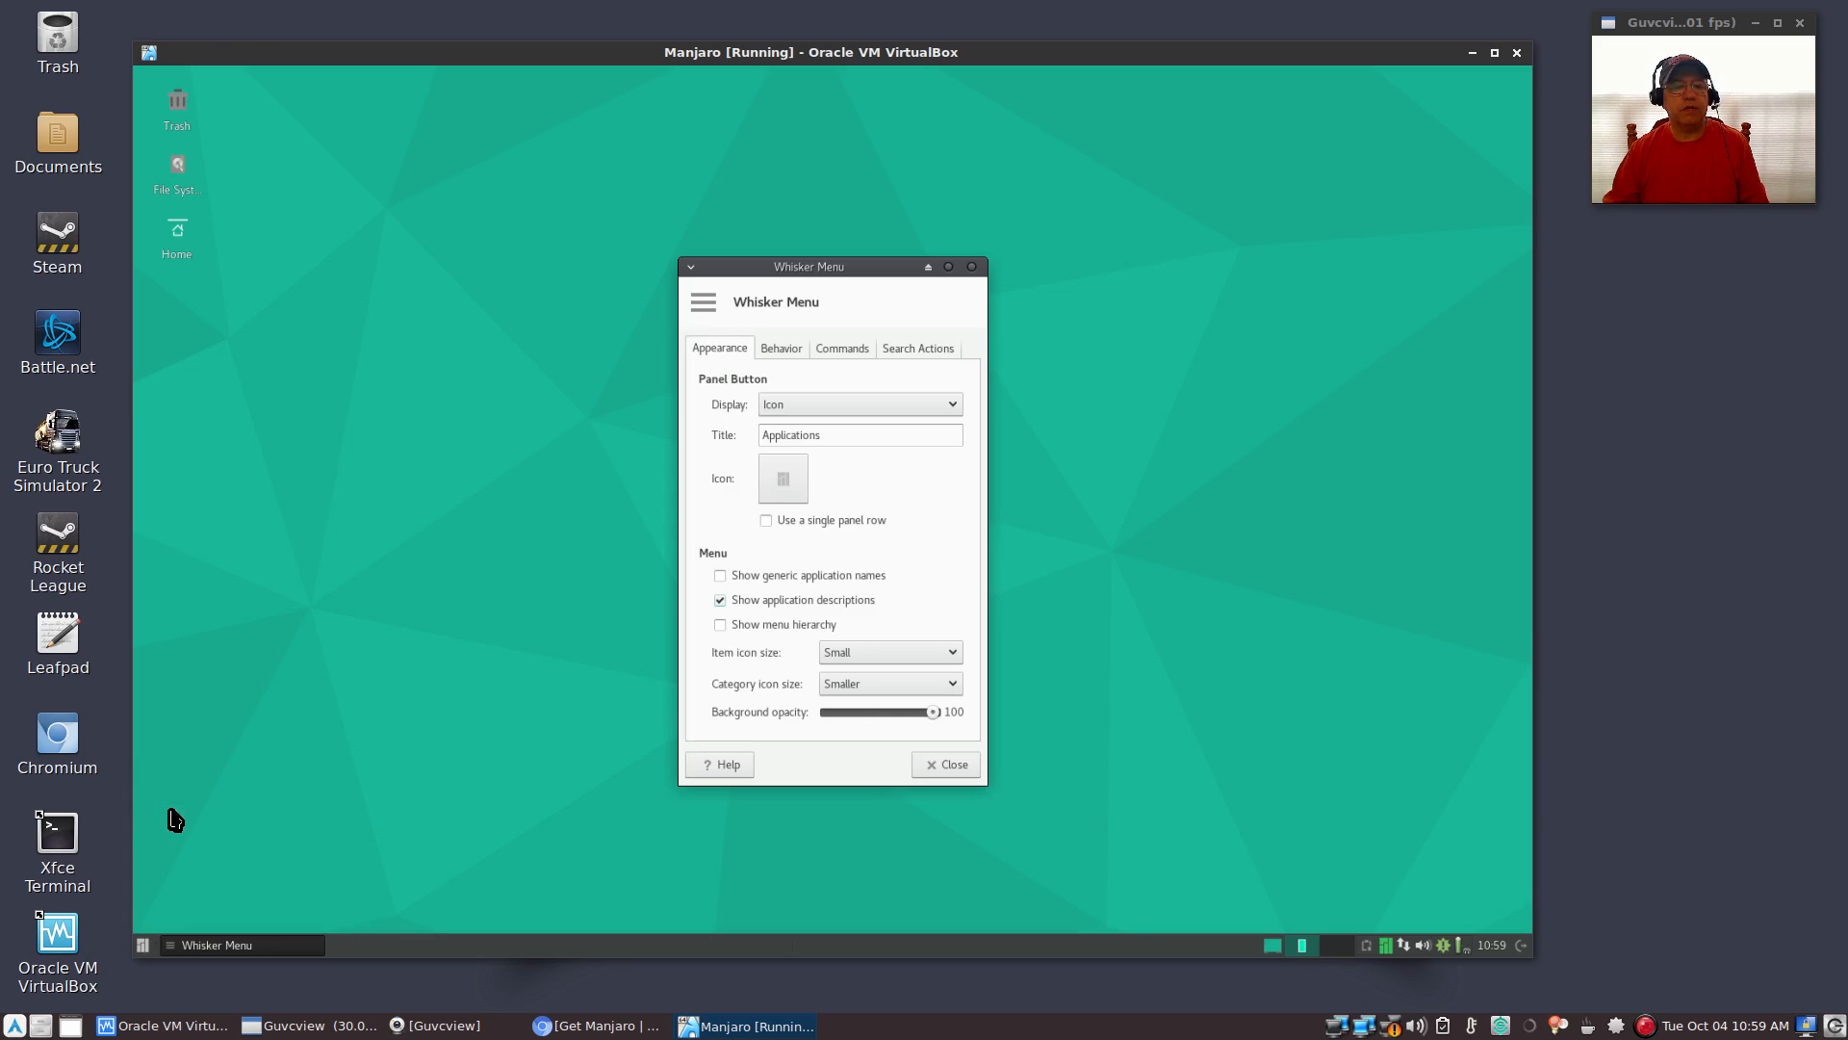
mouse_move(757, 383)
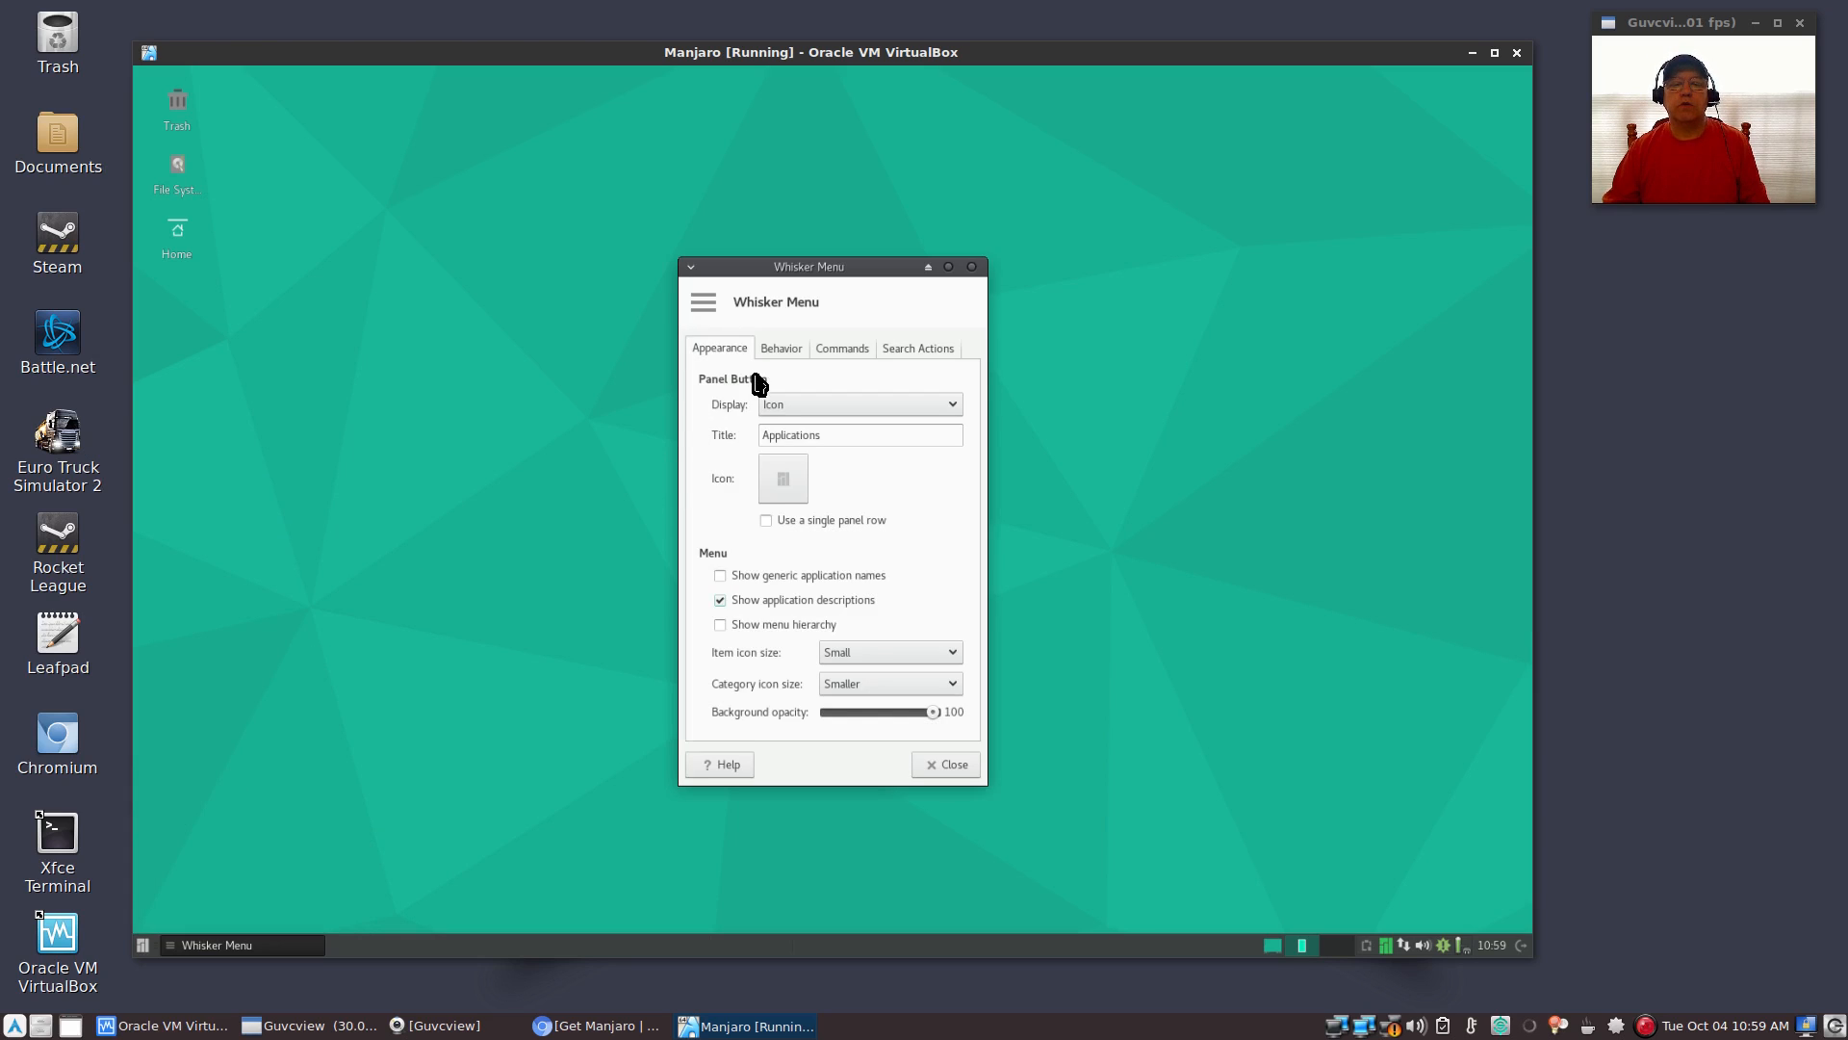
click(781, 347)
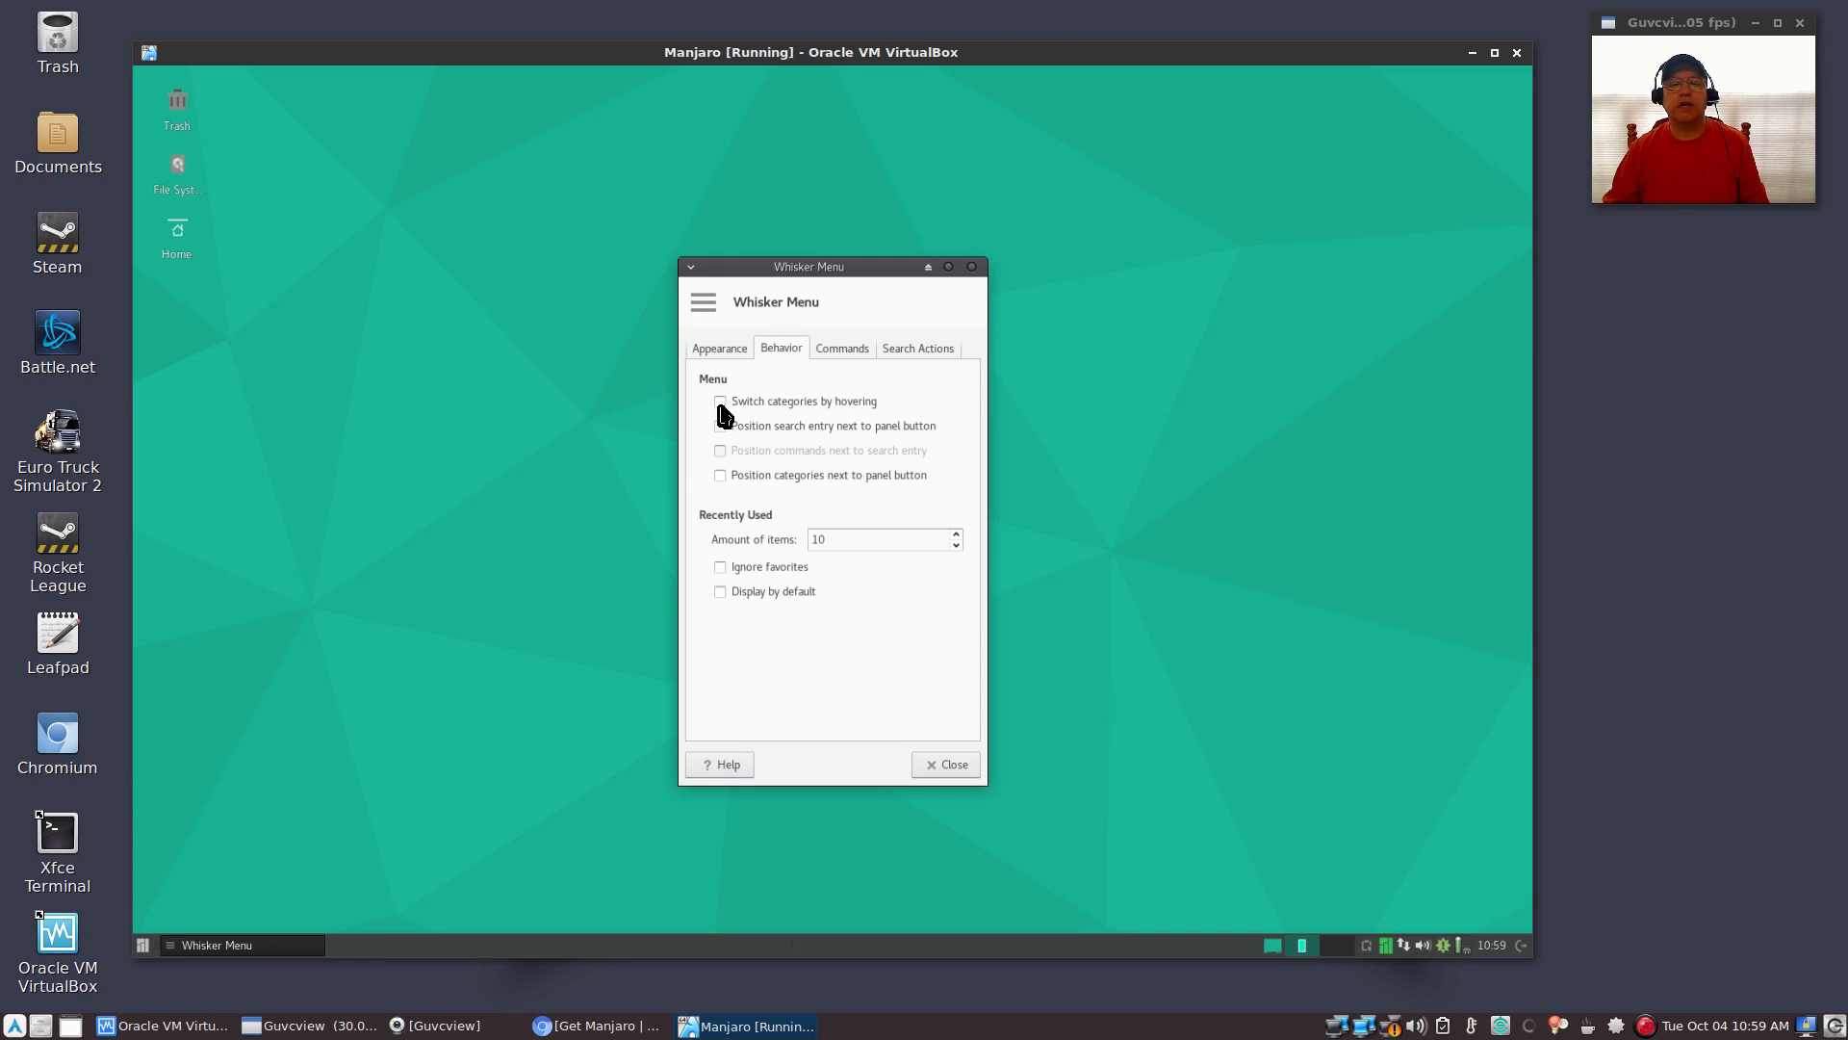
click(720, 401)
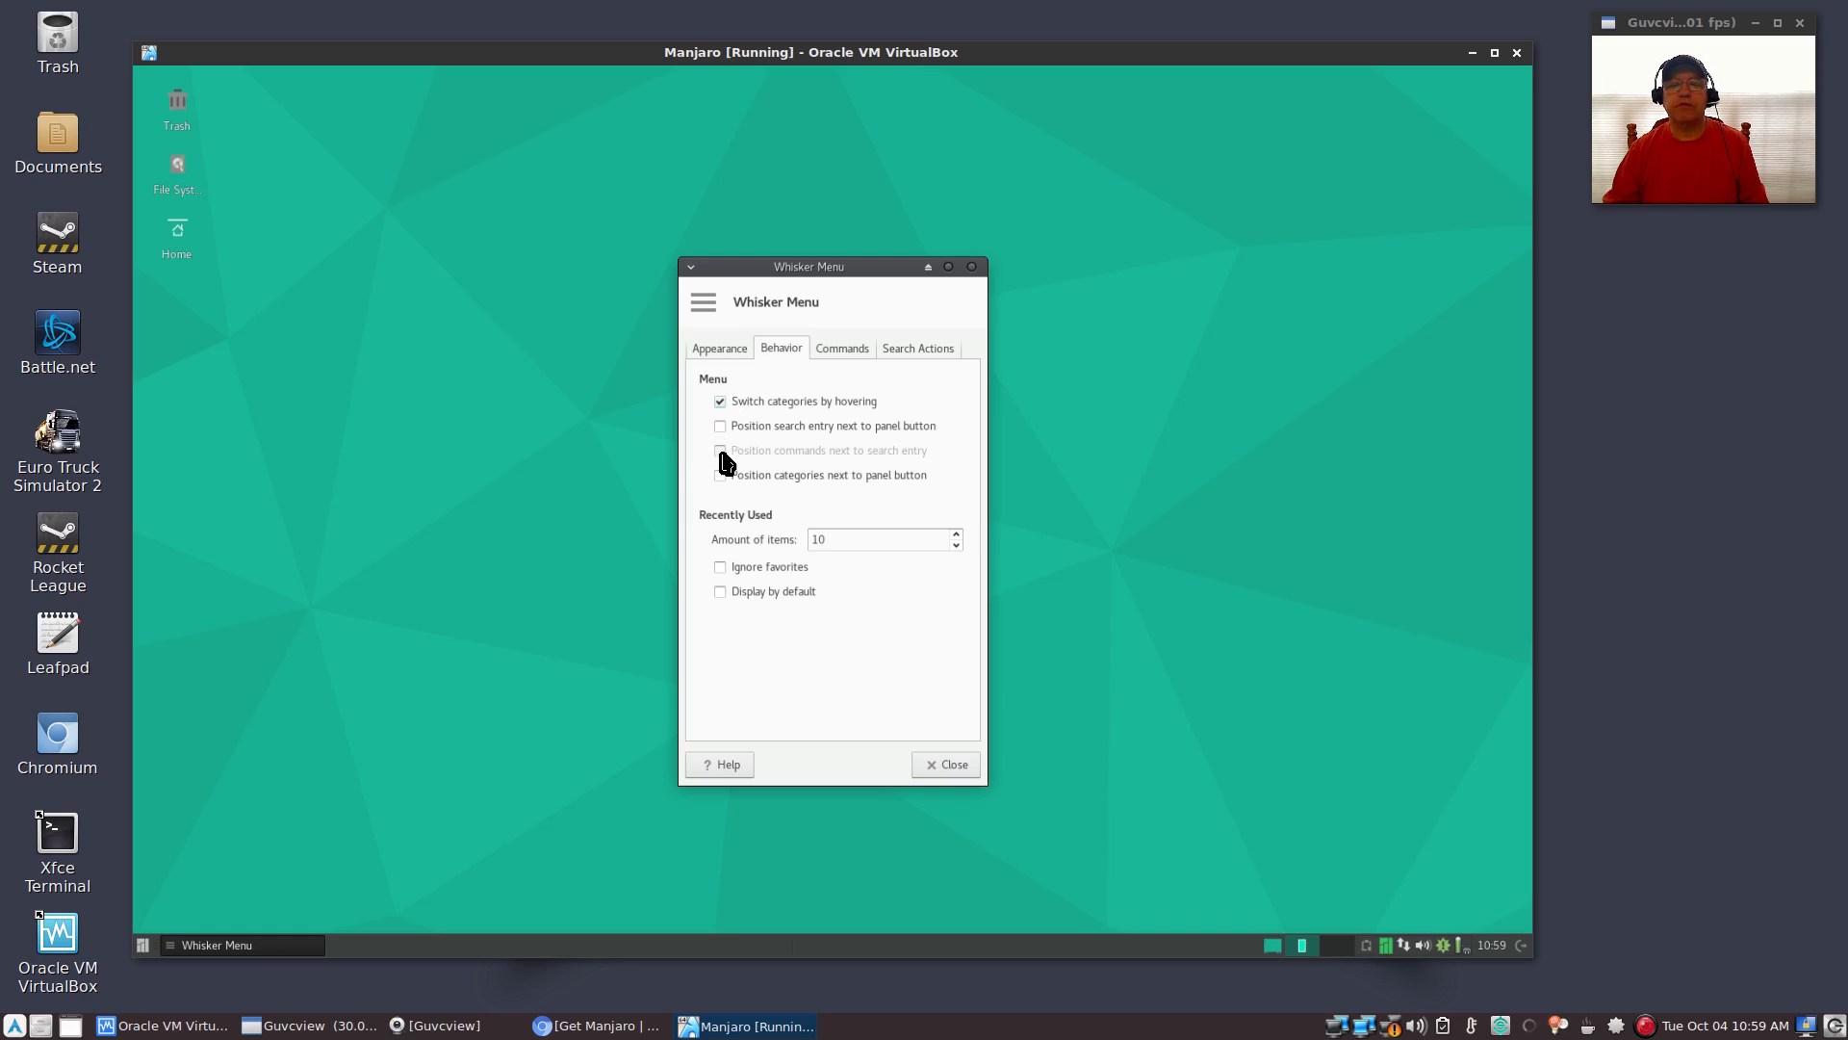
mouse_move(908, 504)
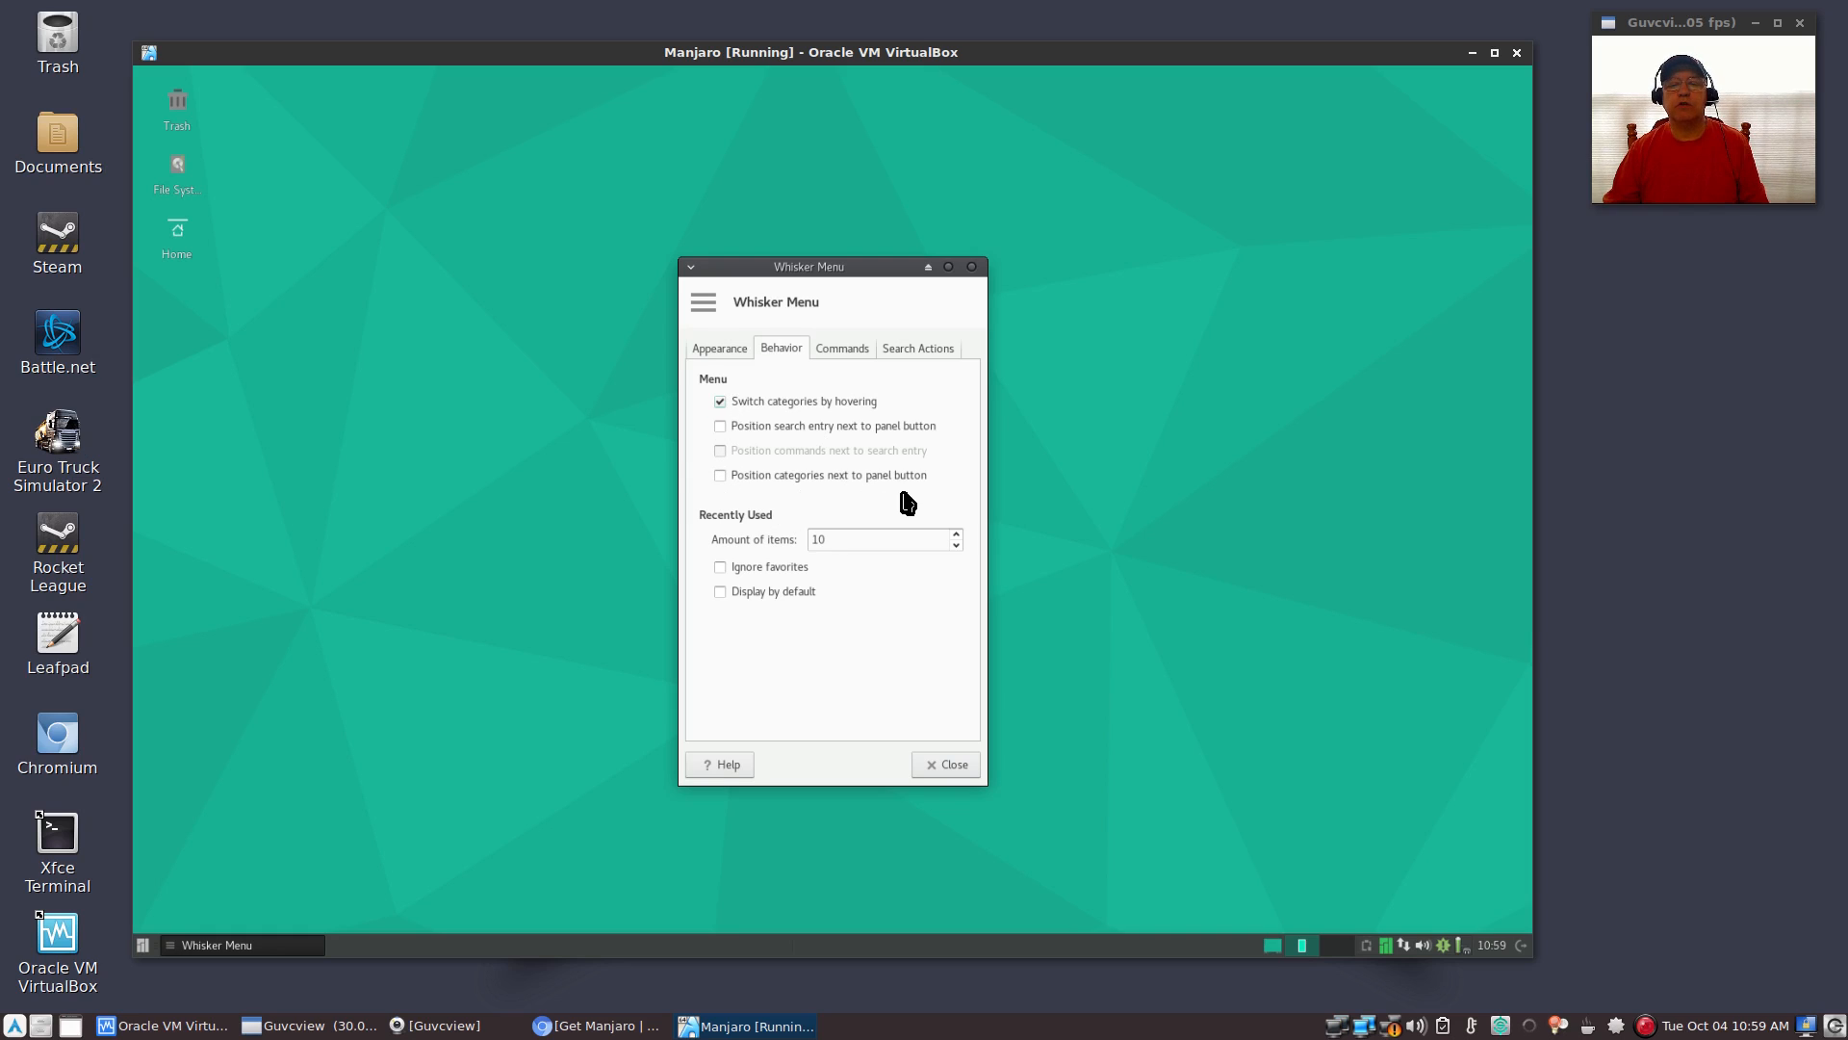
click(719, 473)
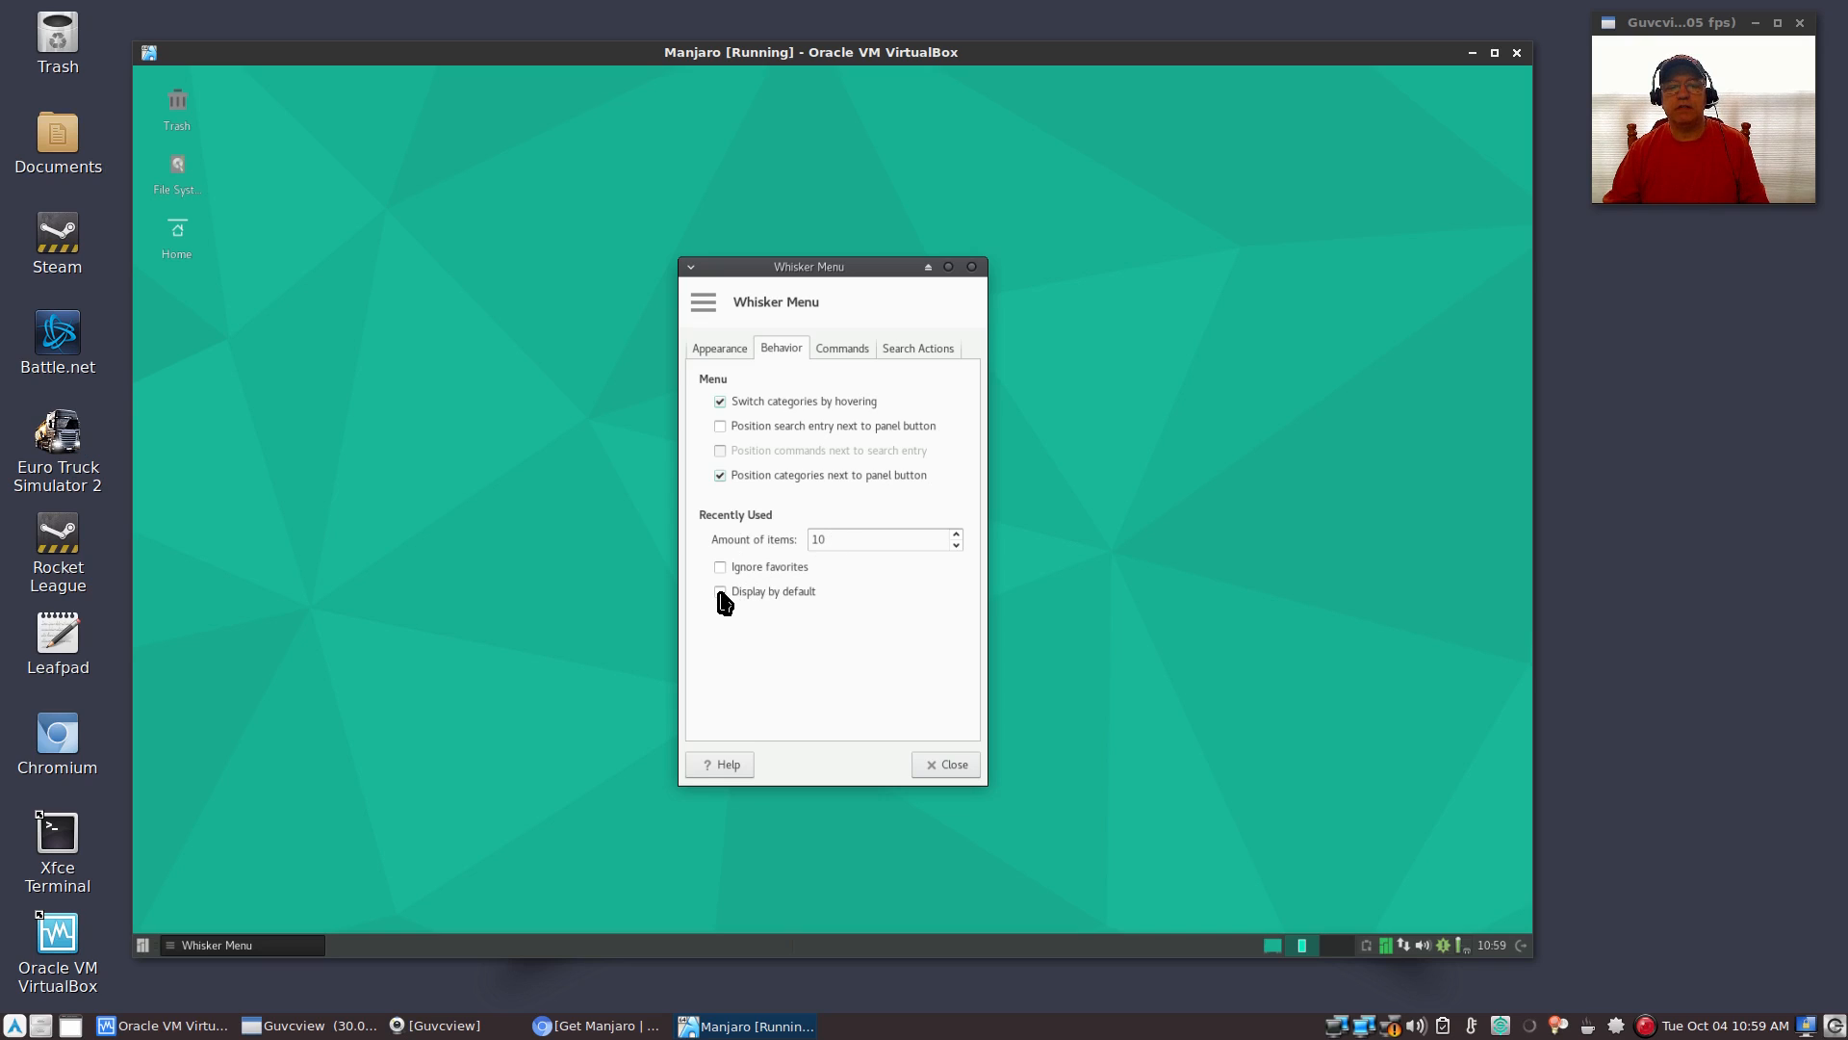
click(720, 590)
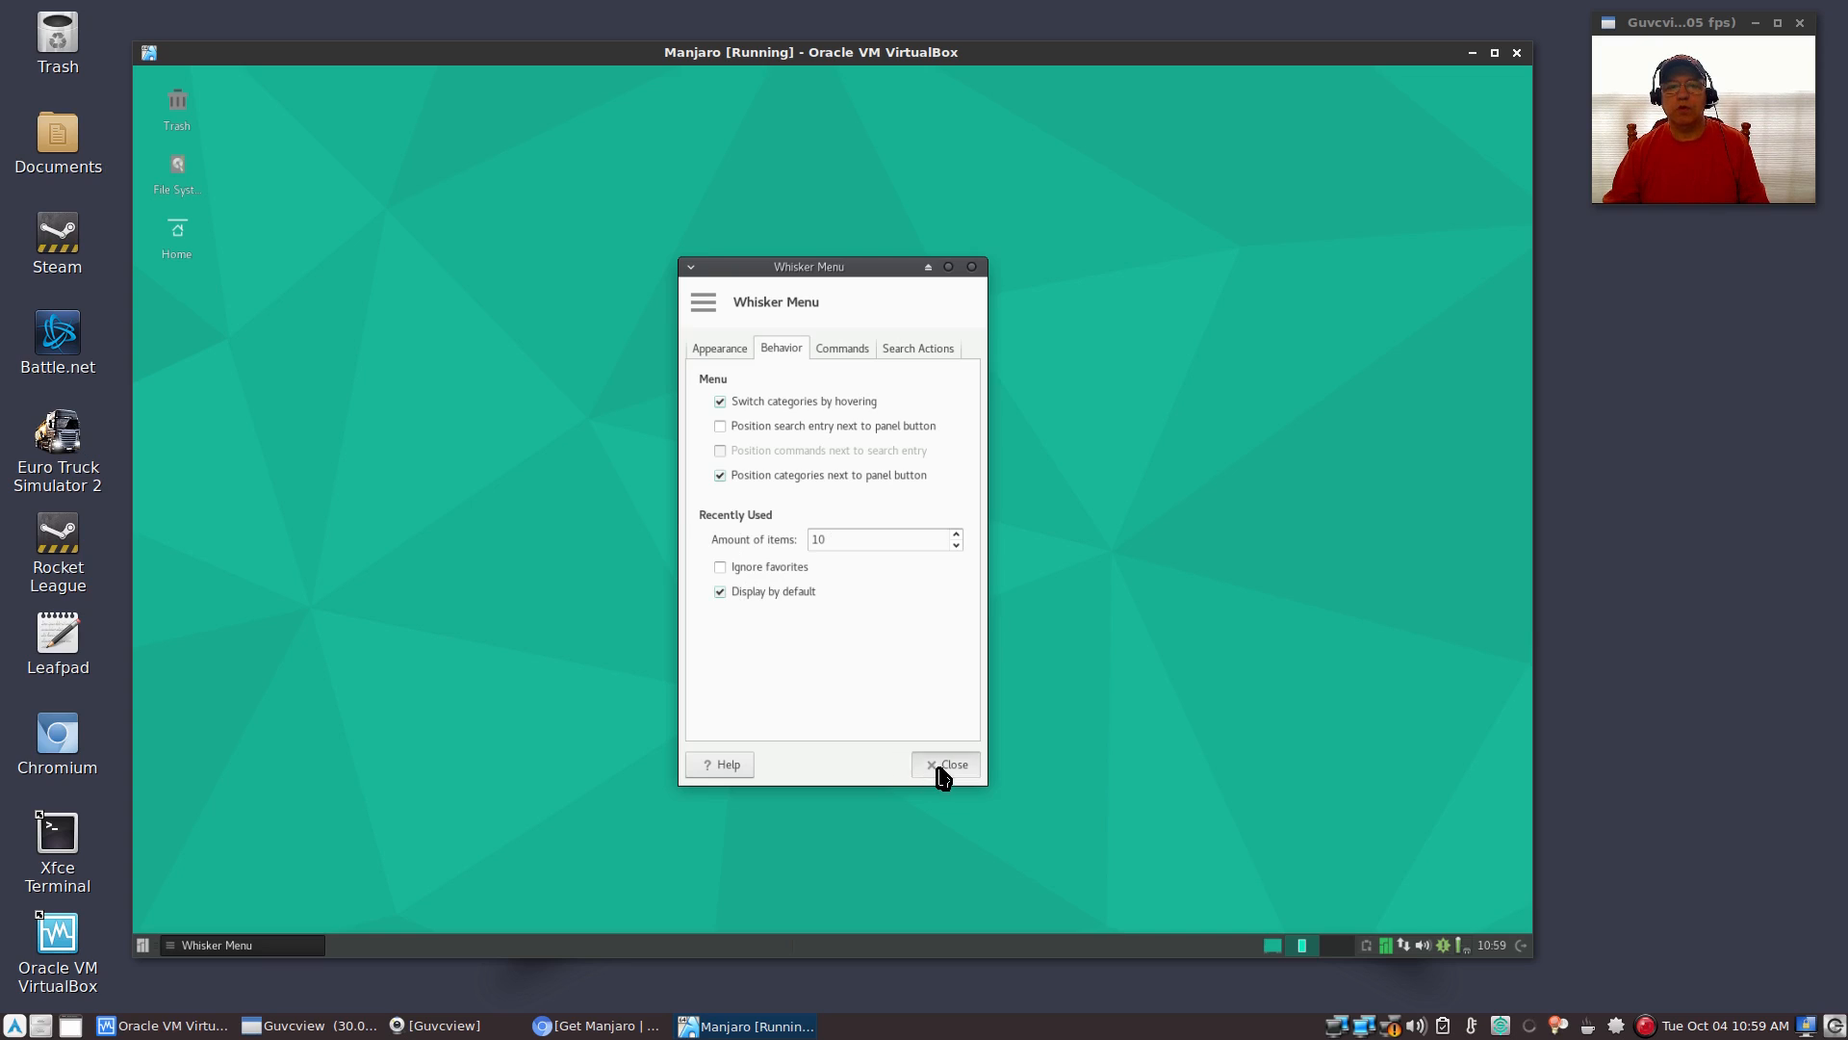
click(944, 764)
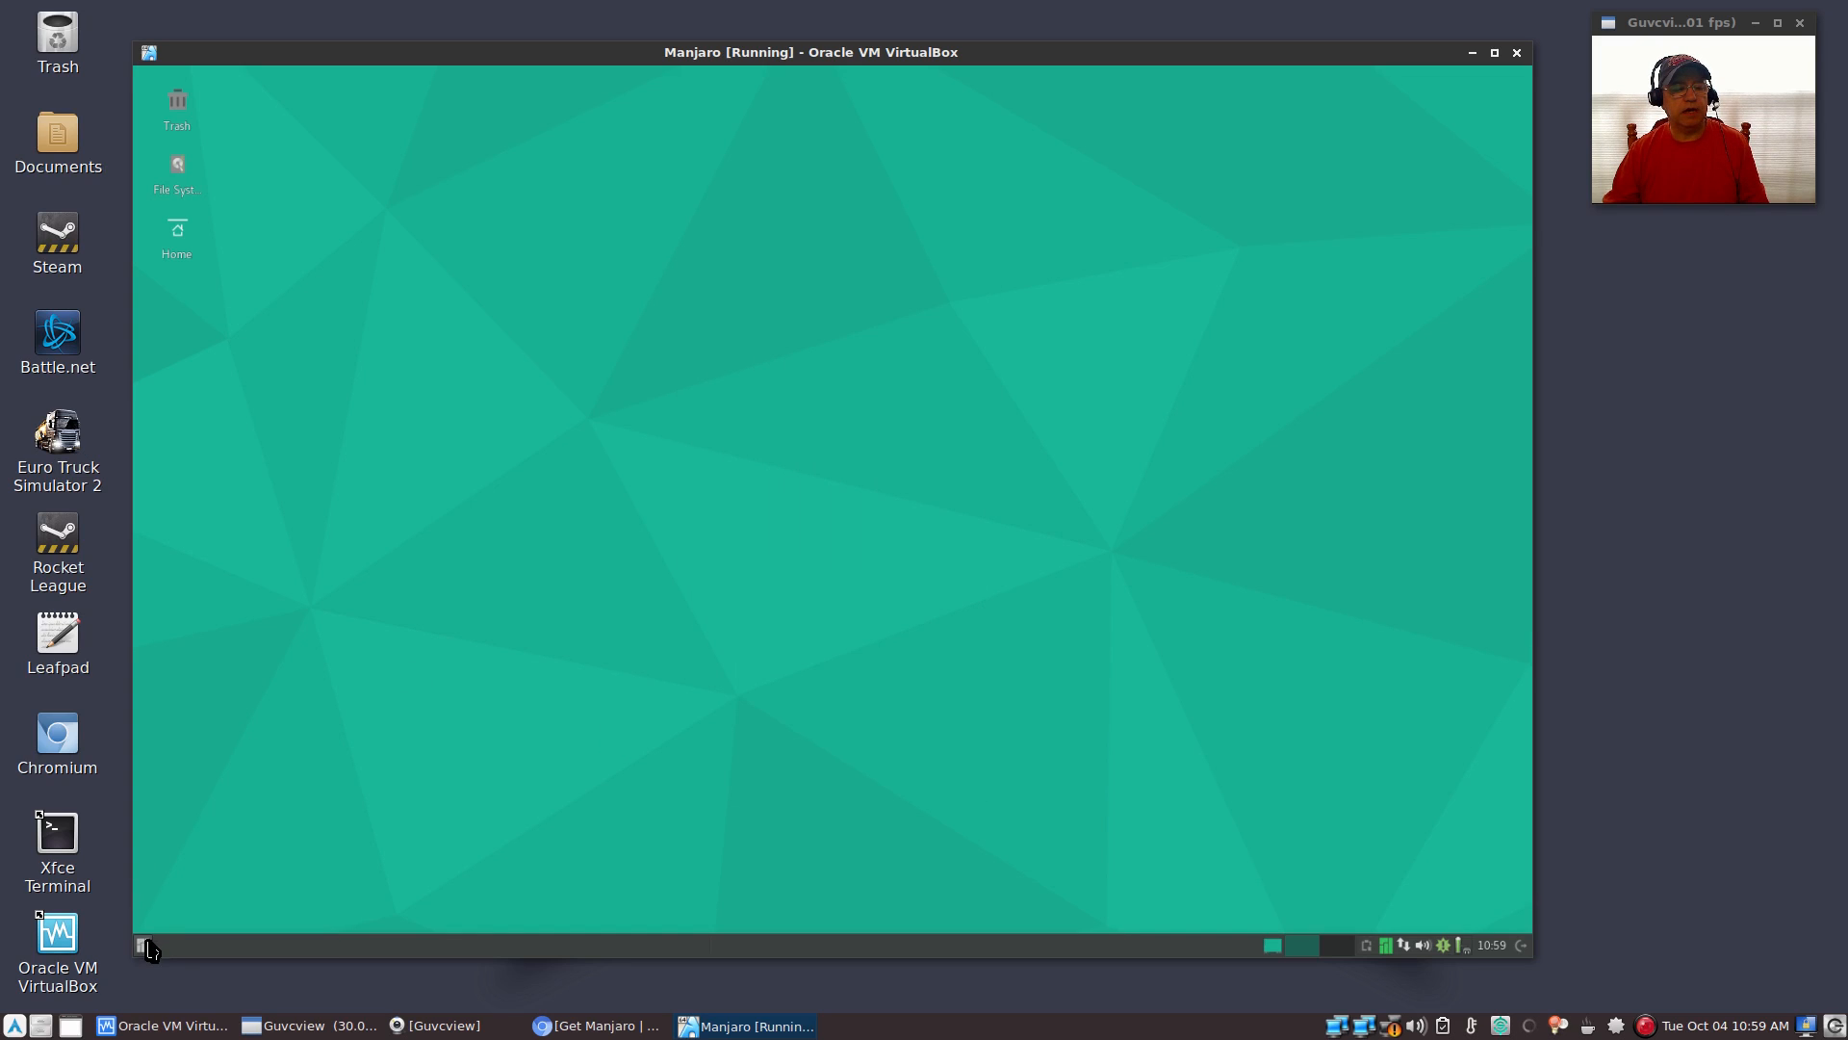
click(143, 944)
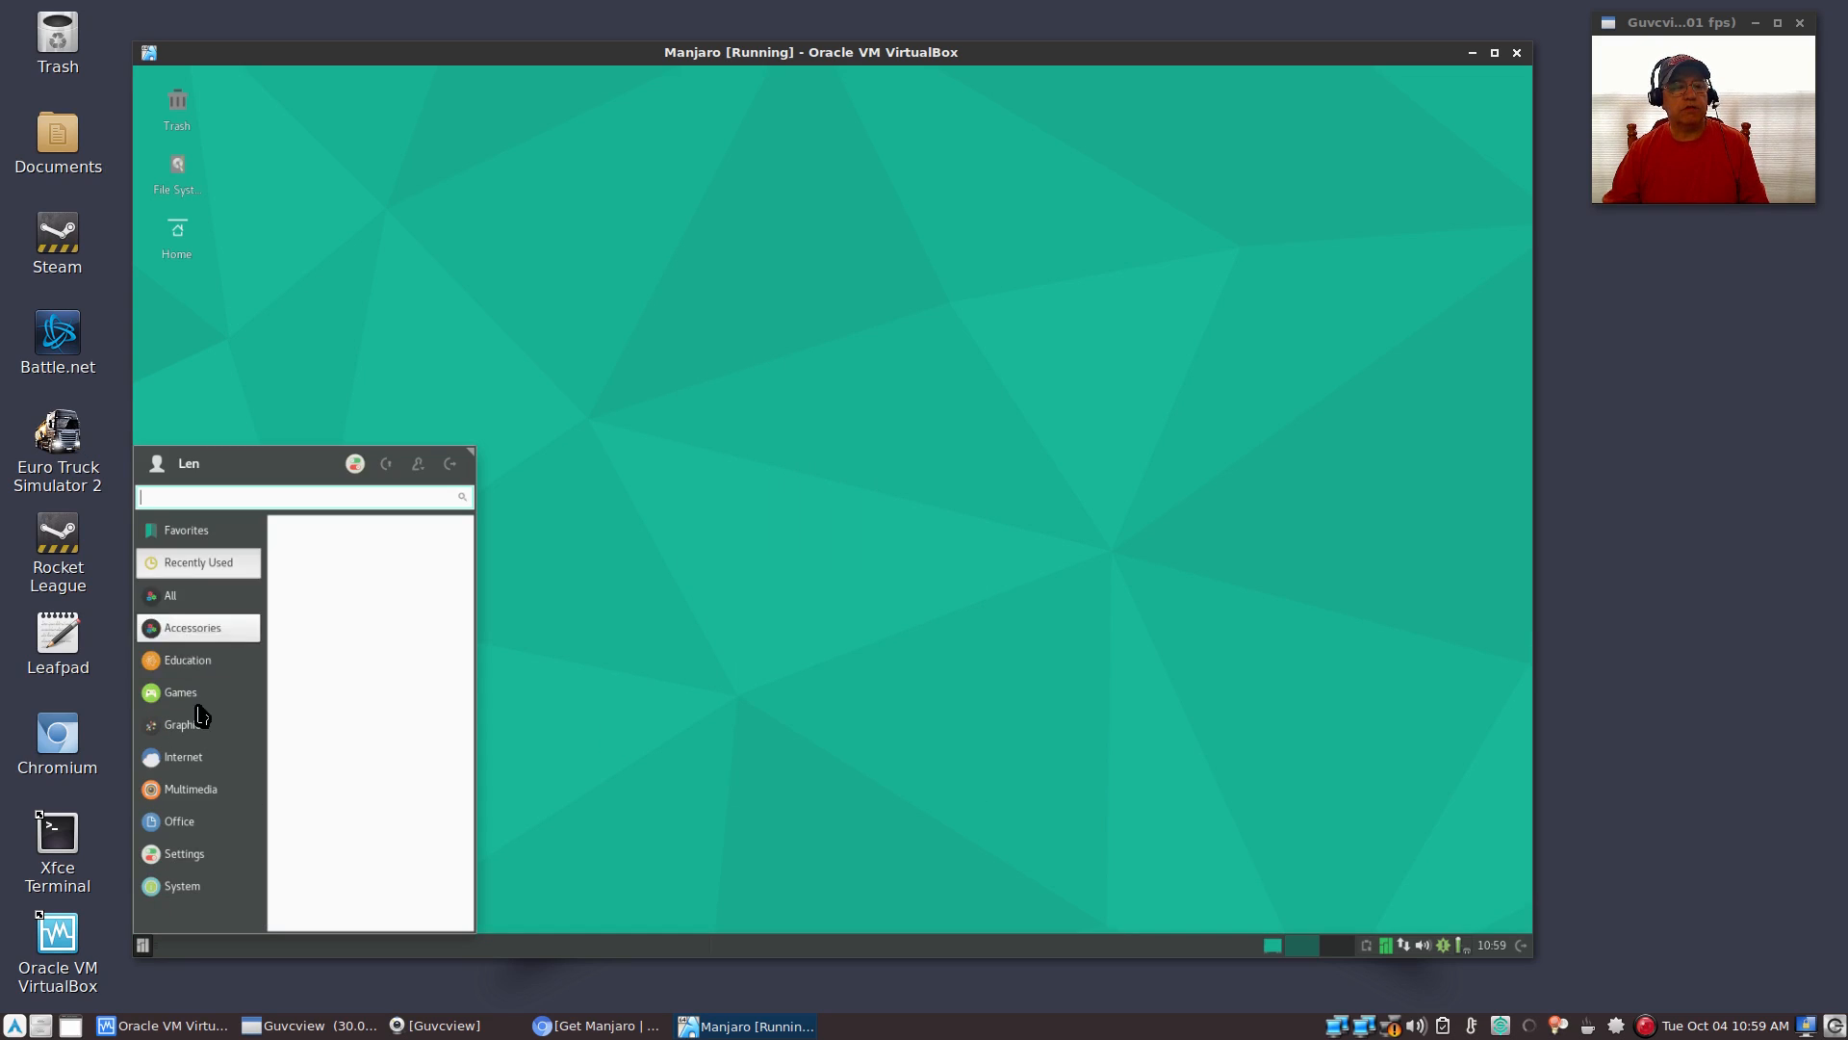
click(179, 692)
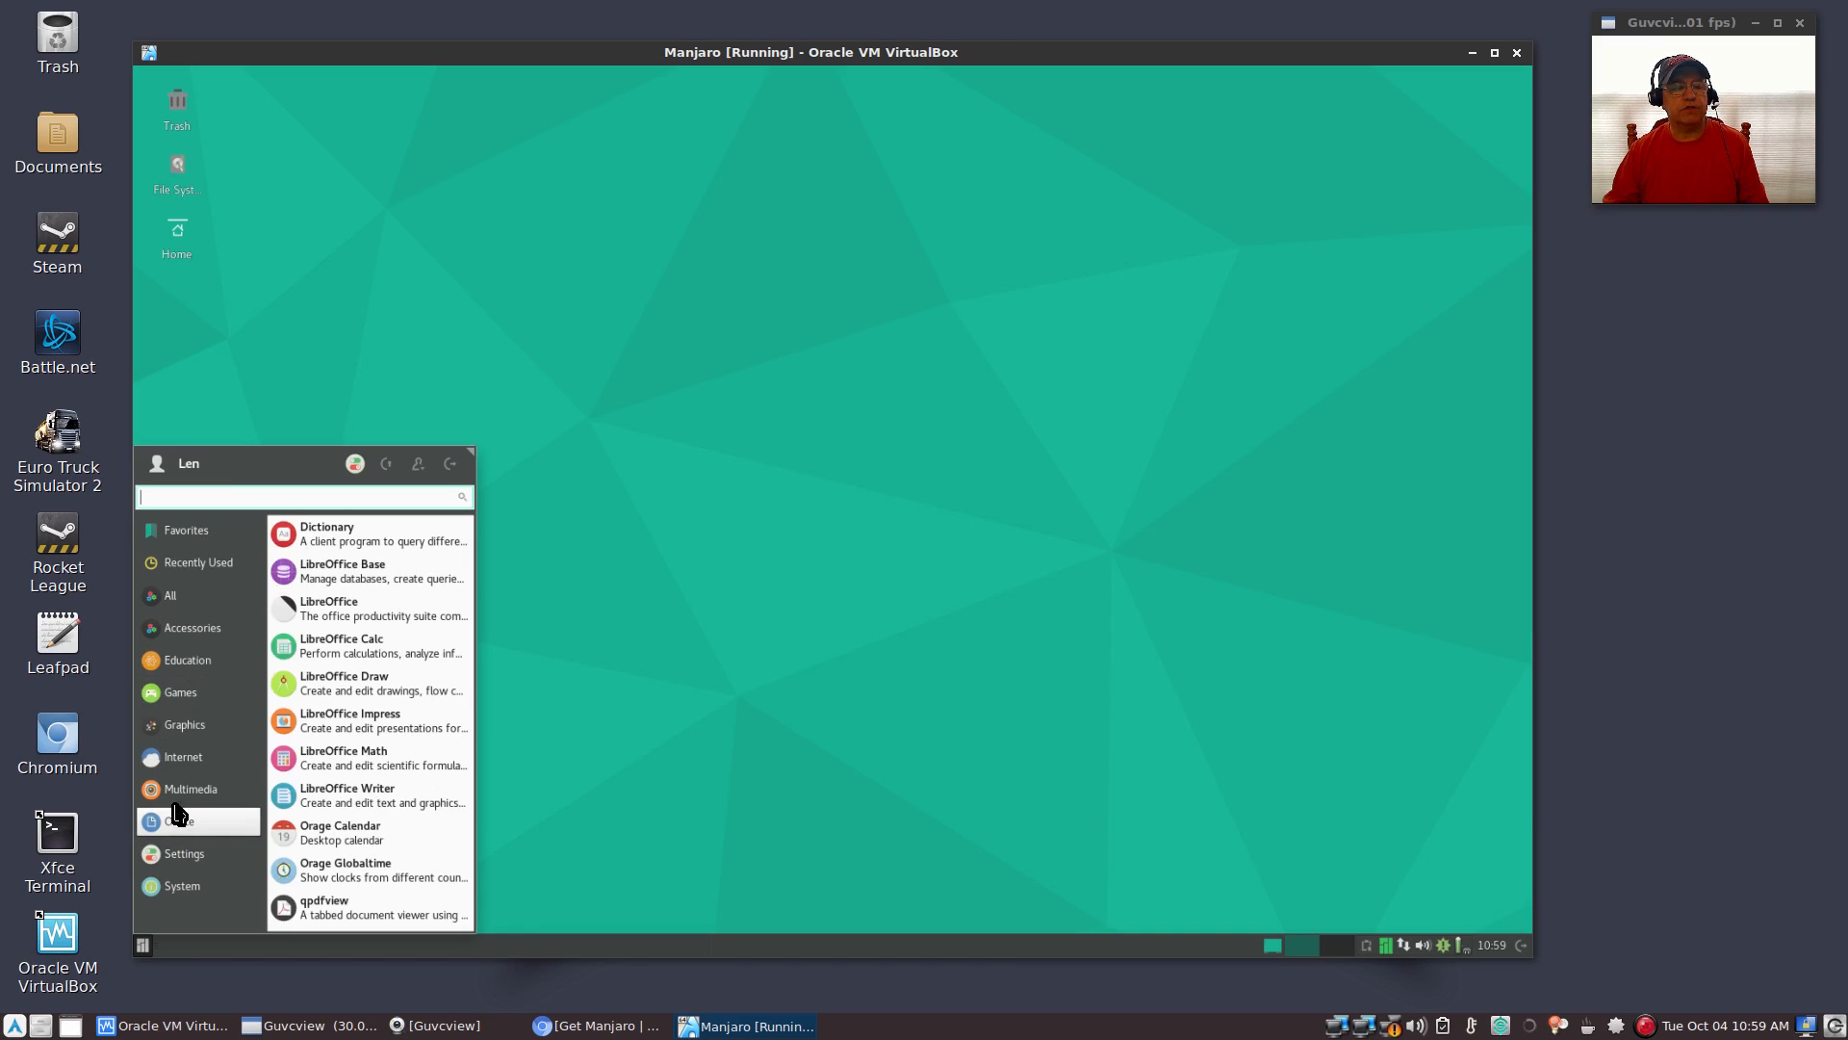
click(183, 755)
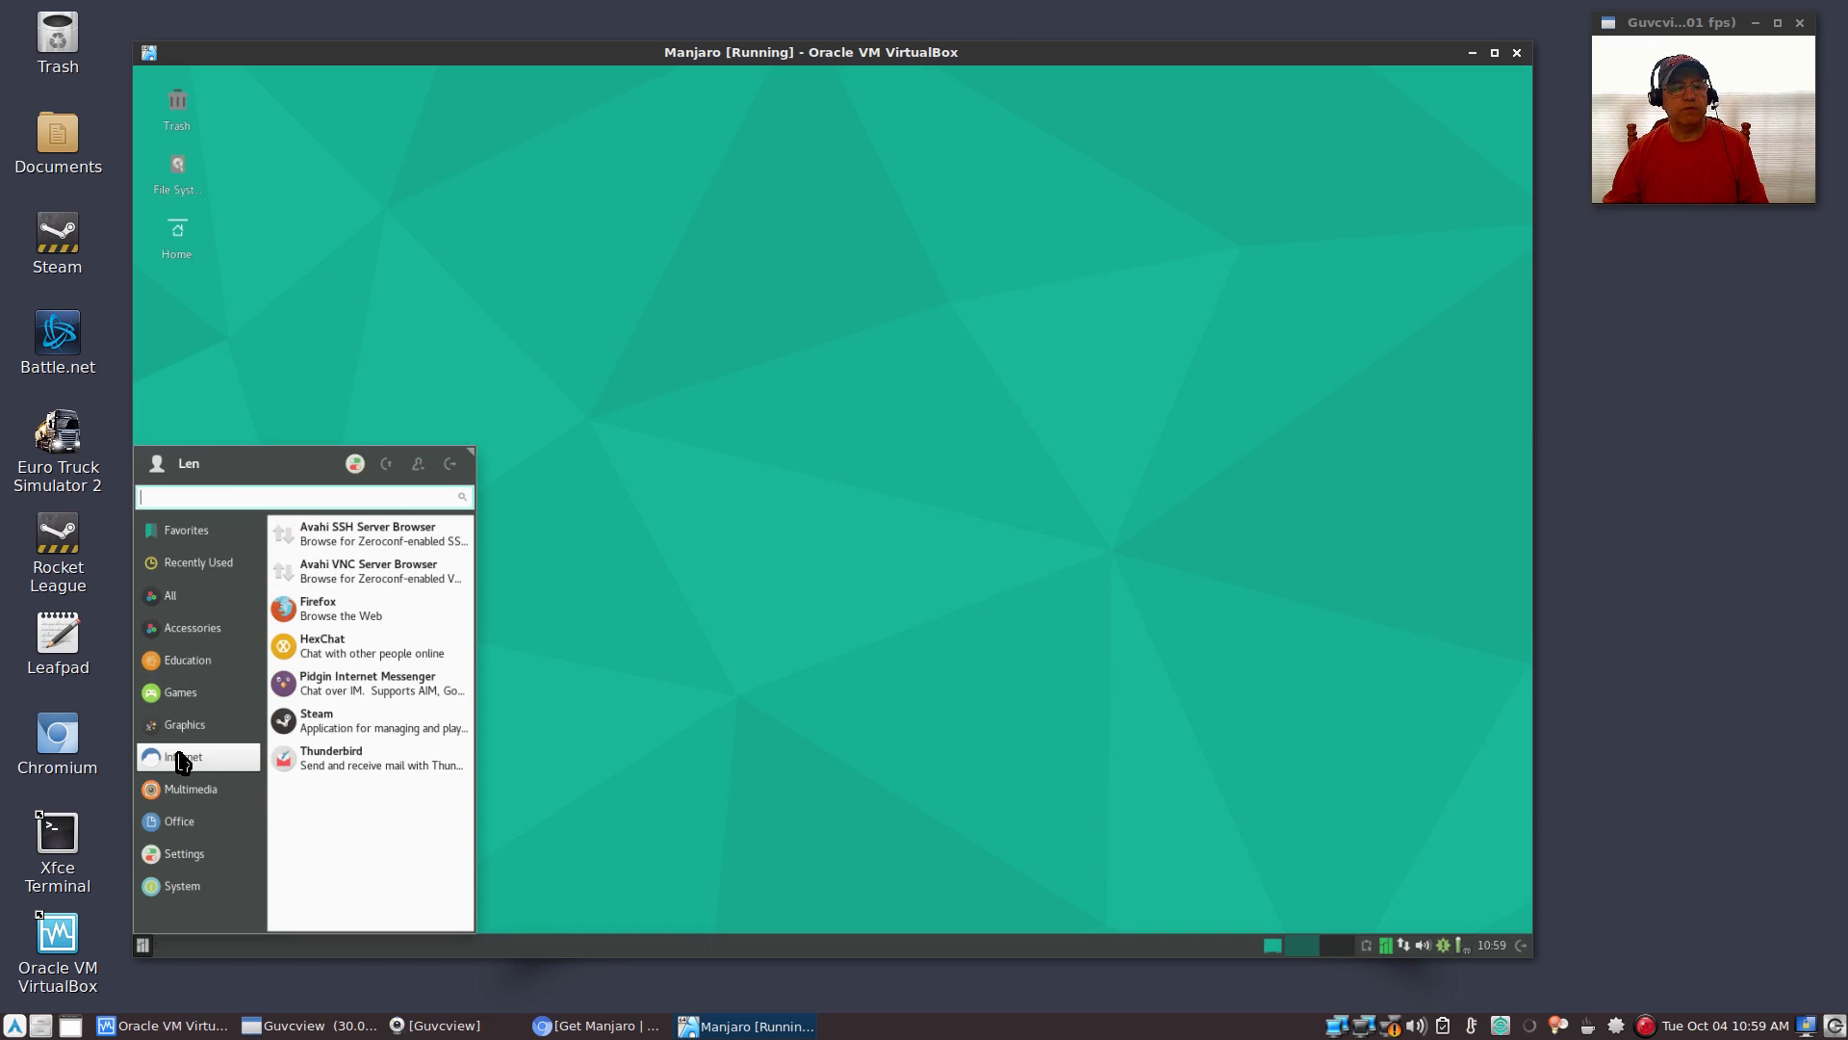
click(179, 692)
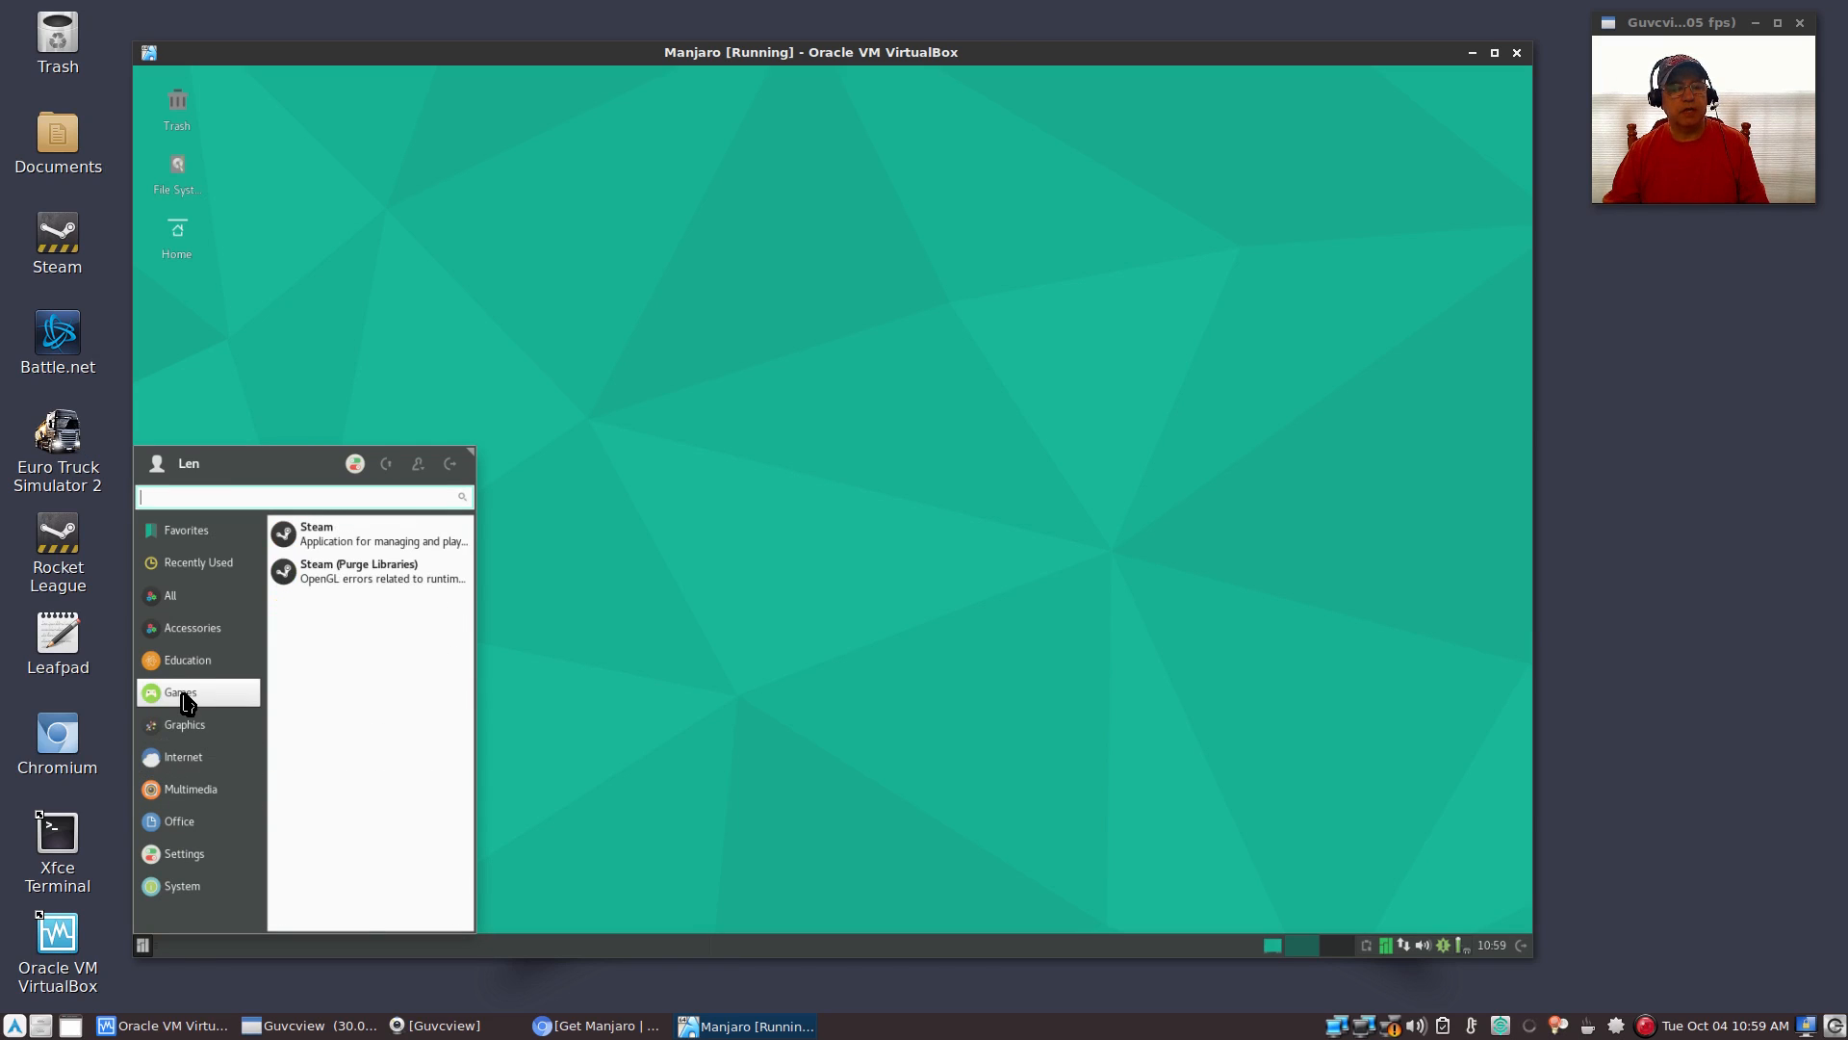
click(192, 626)
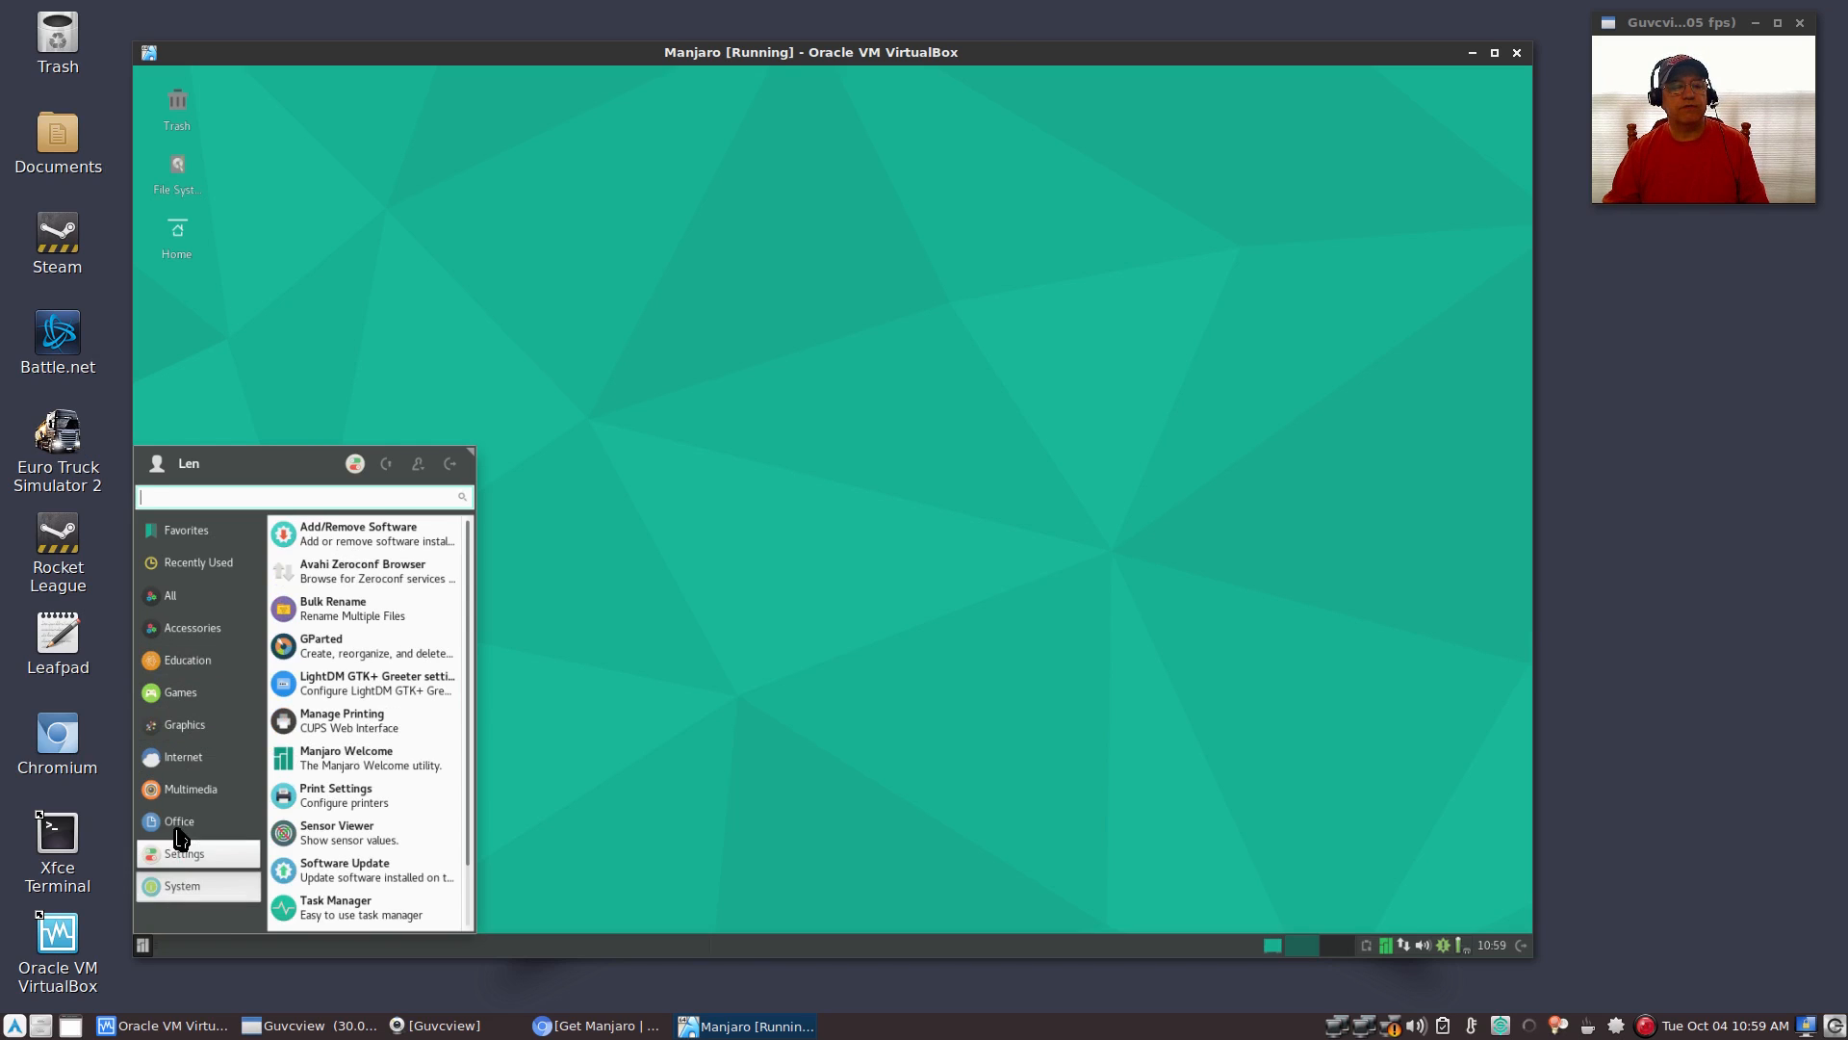
click(170, 594)
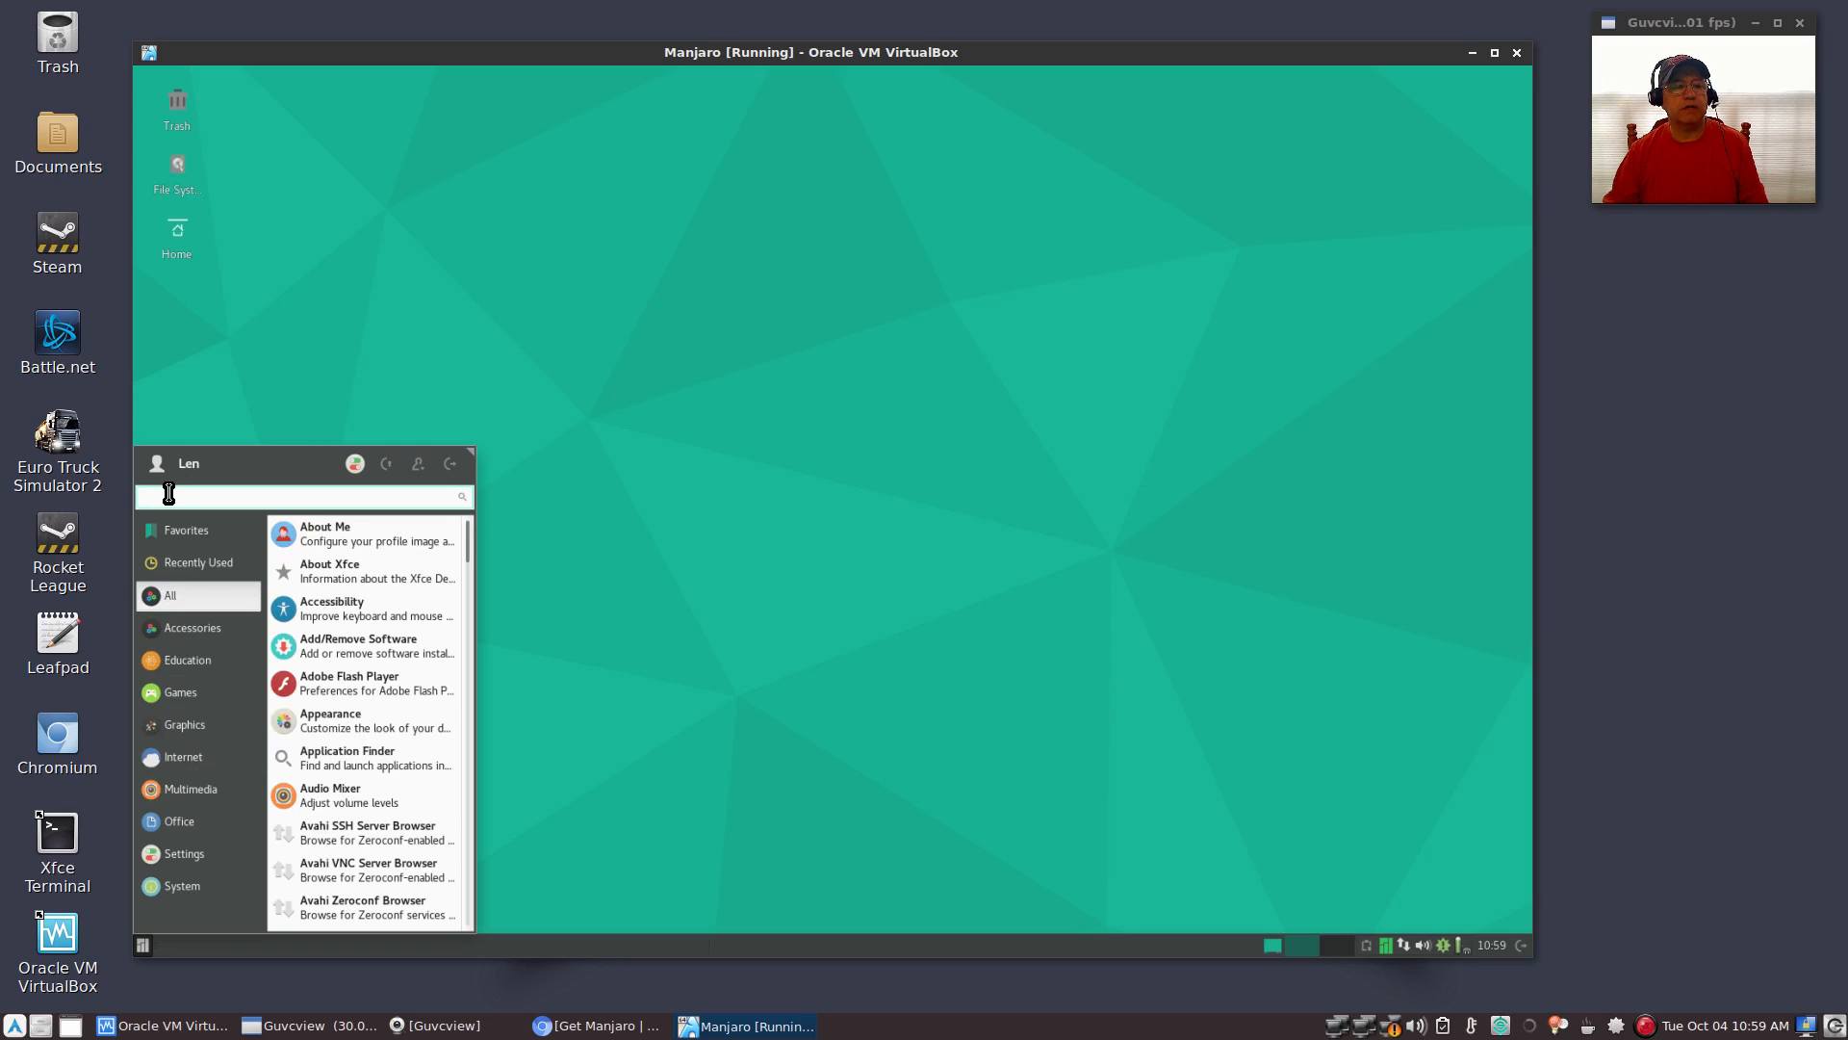
text(fir)
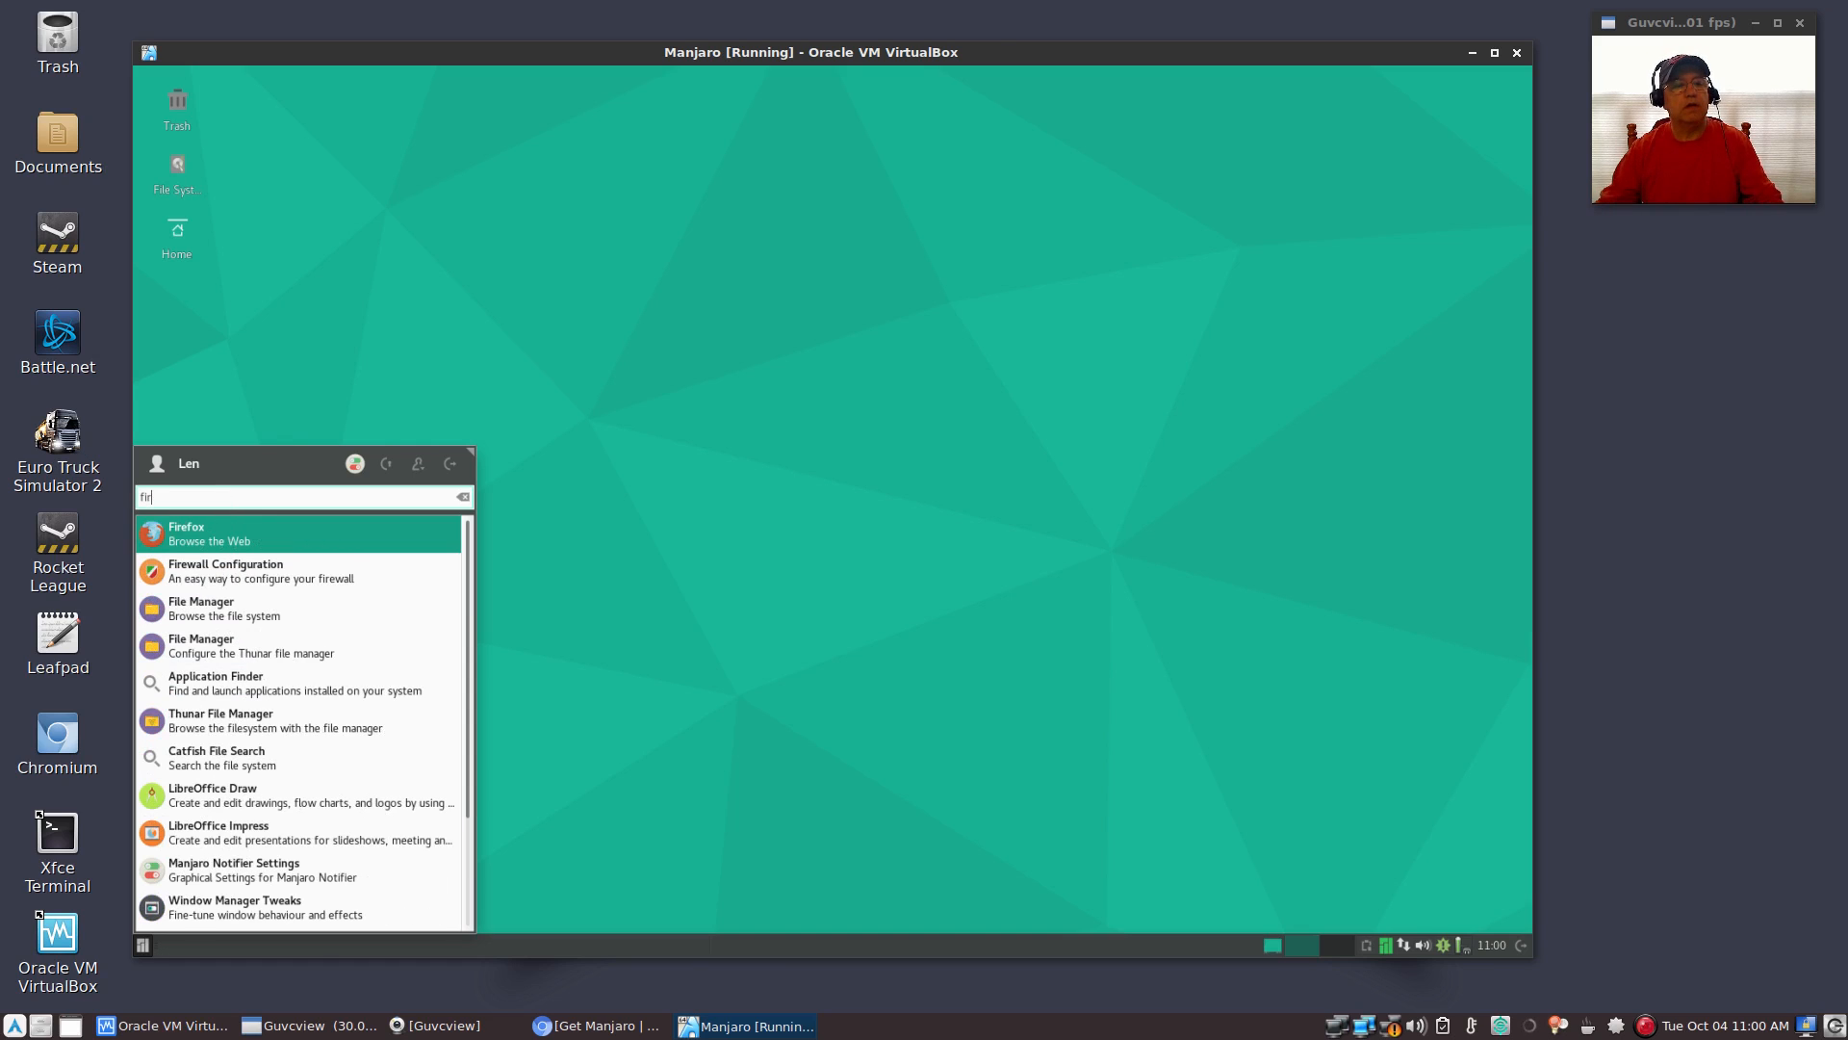
mouse_move(246, 547)
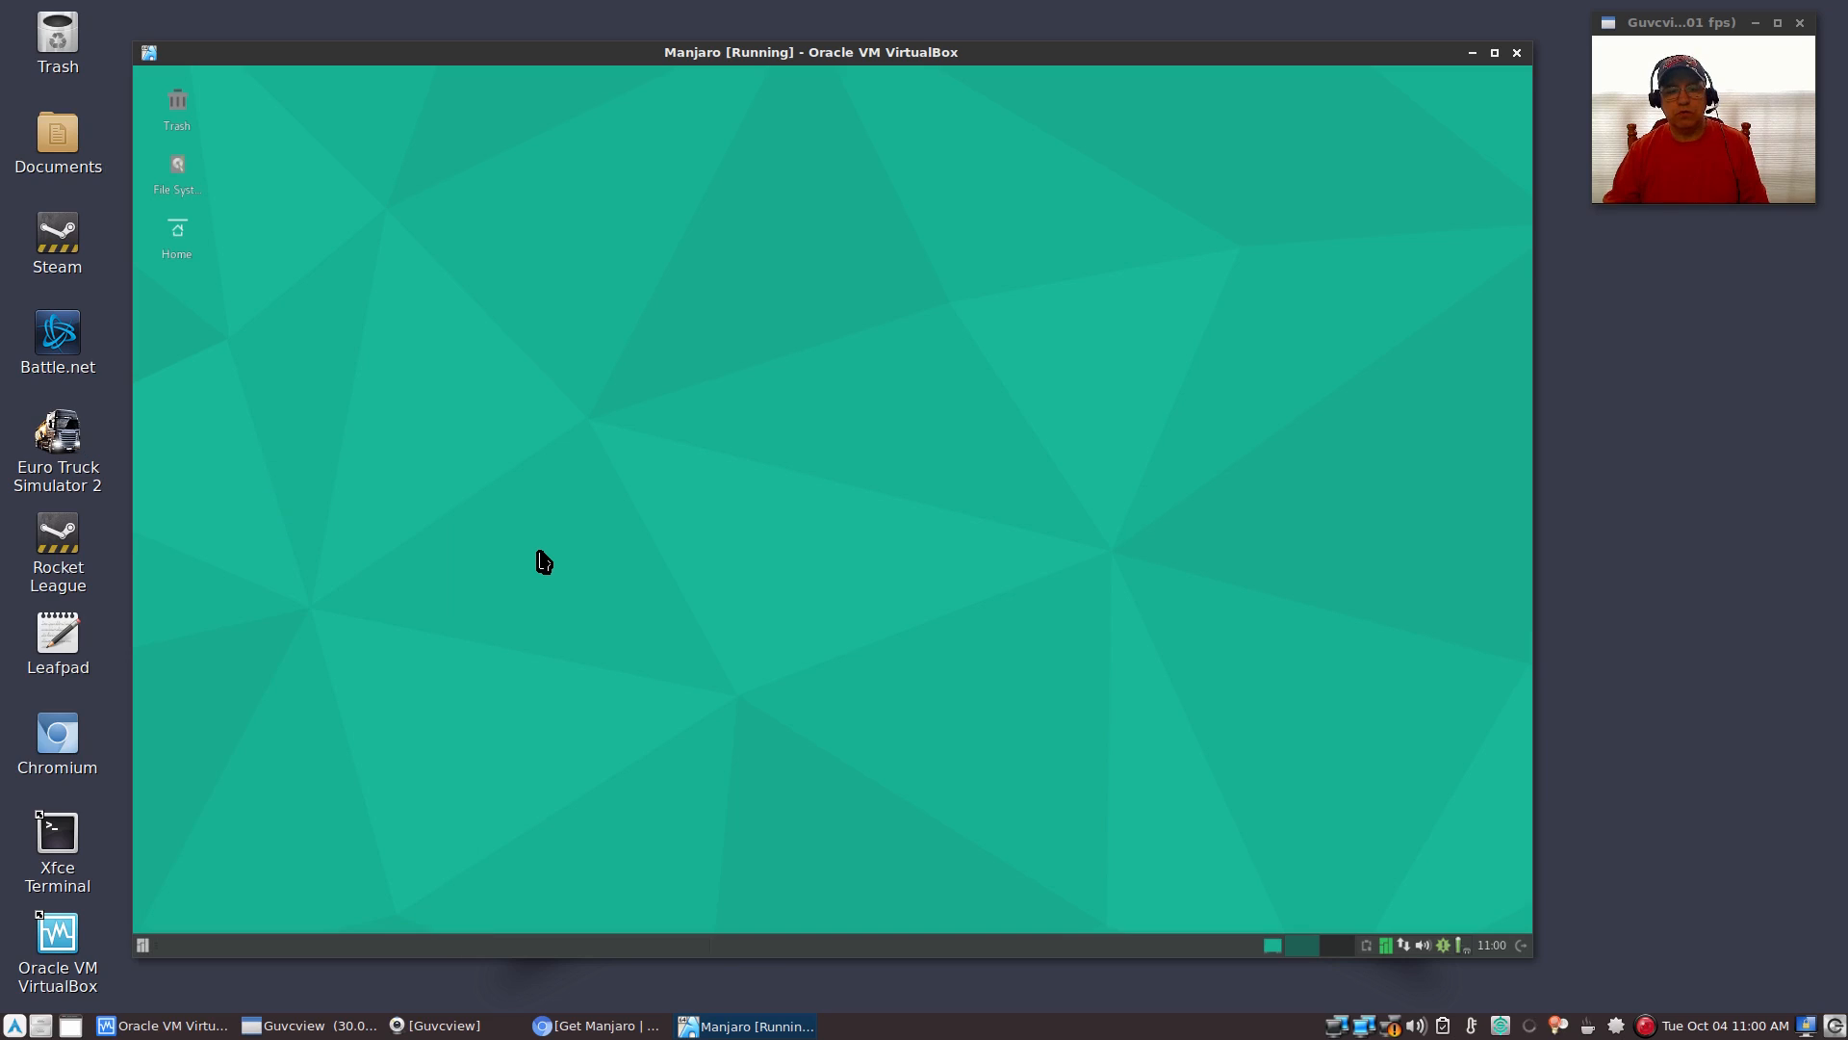
mouse_move(1075, 690)
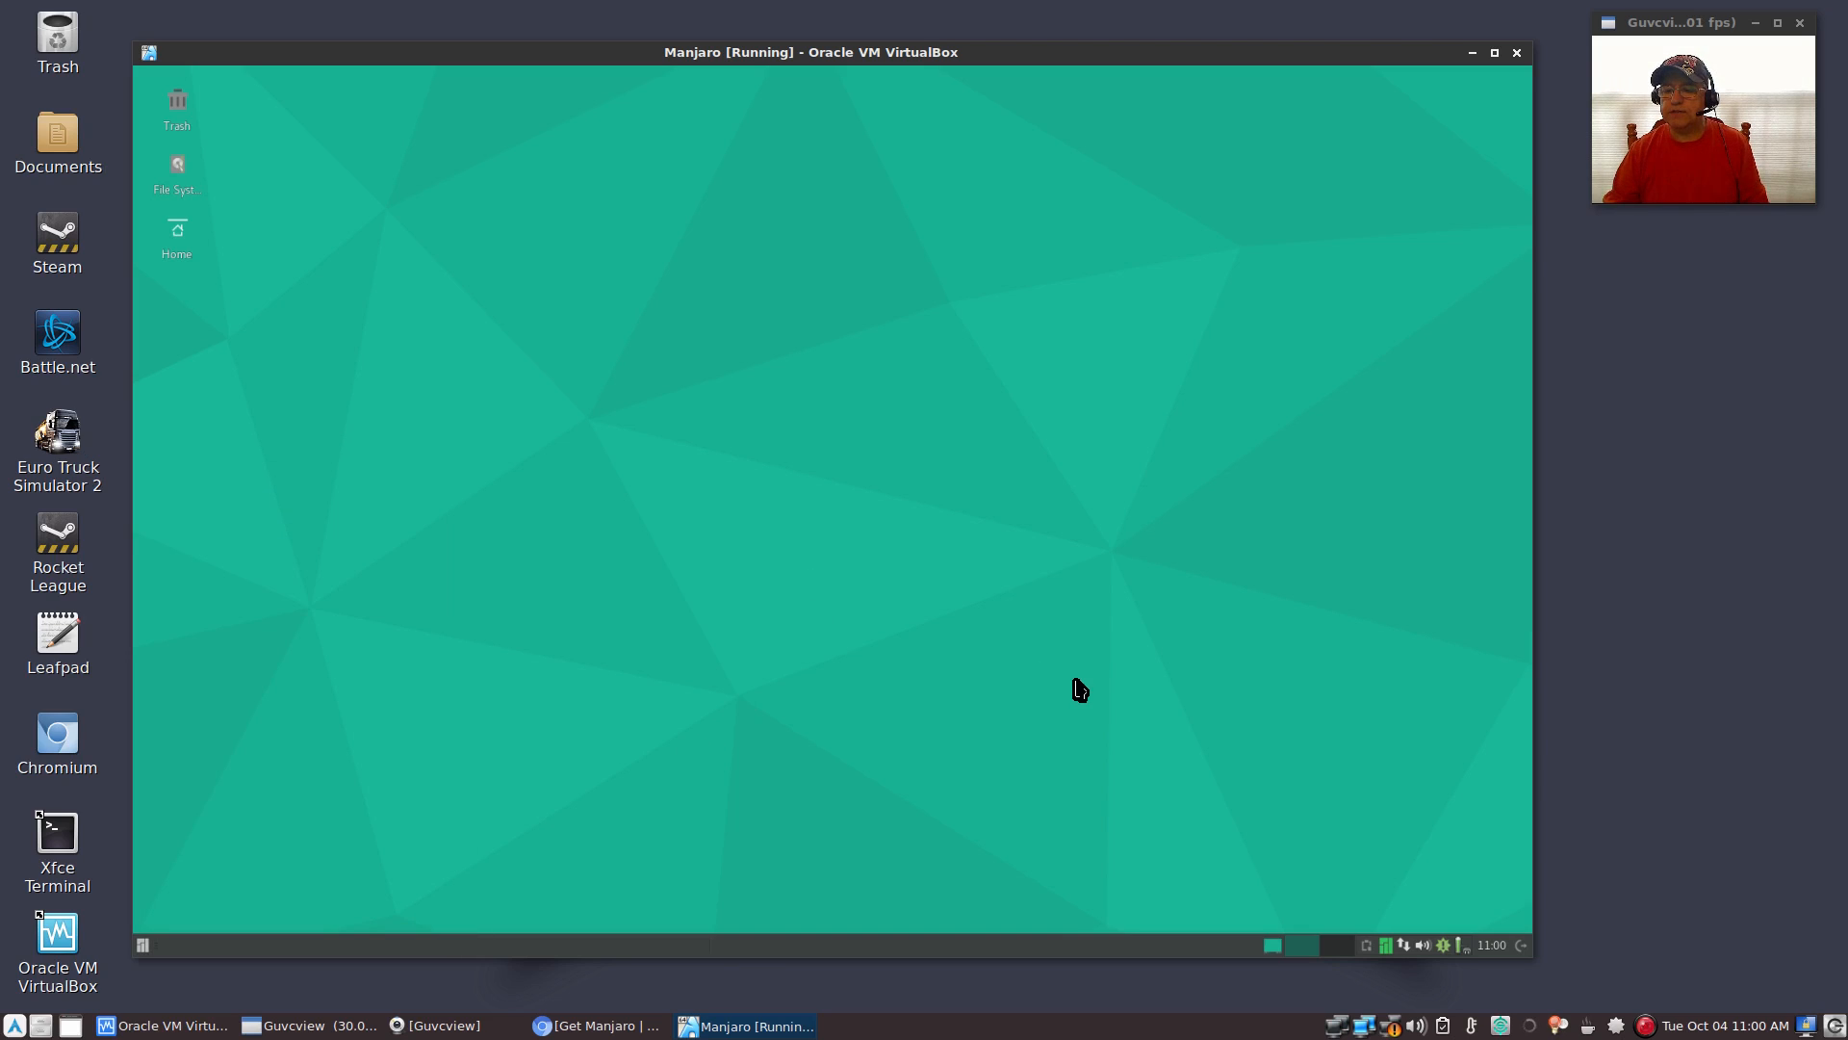
mouse_move(861, 520)
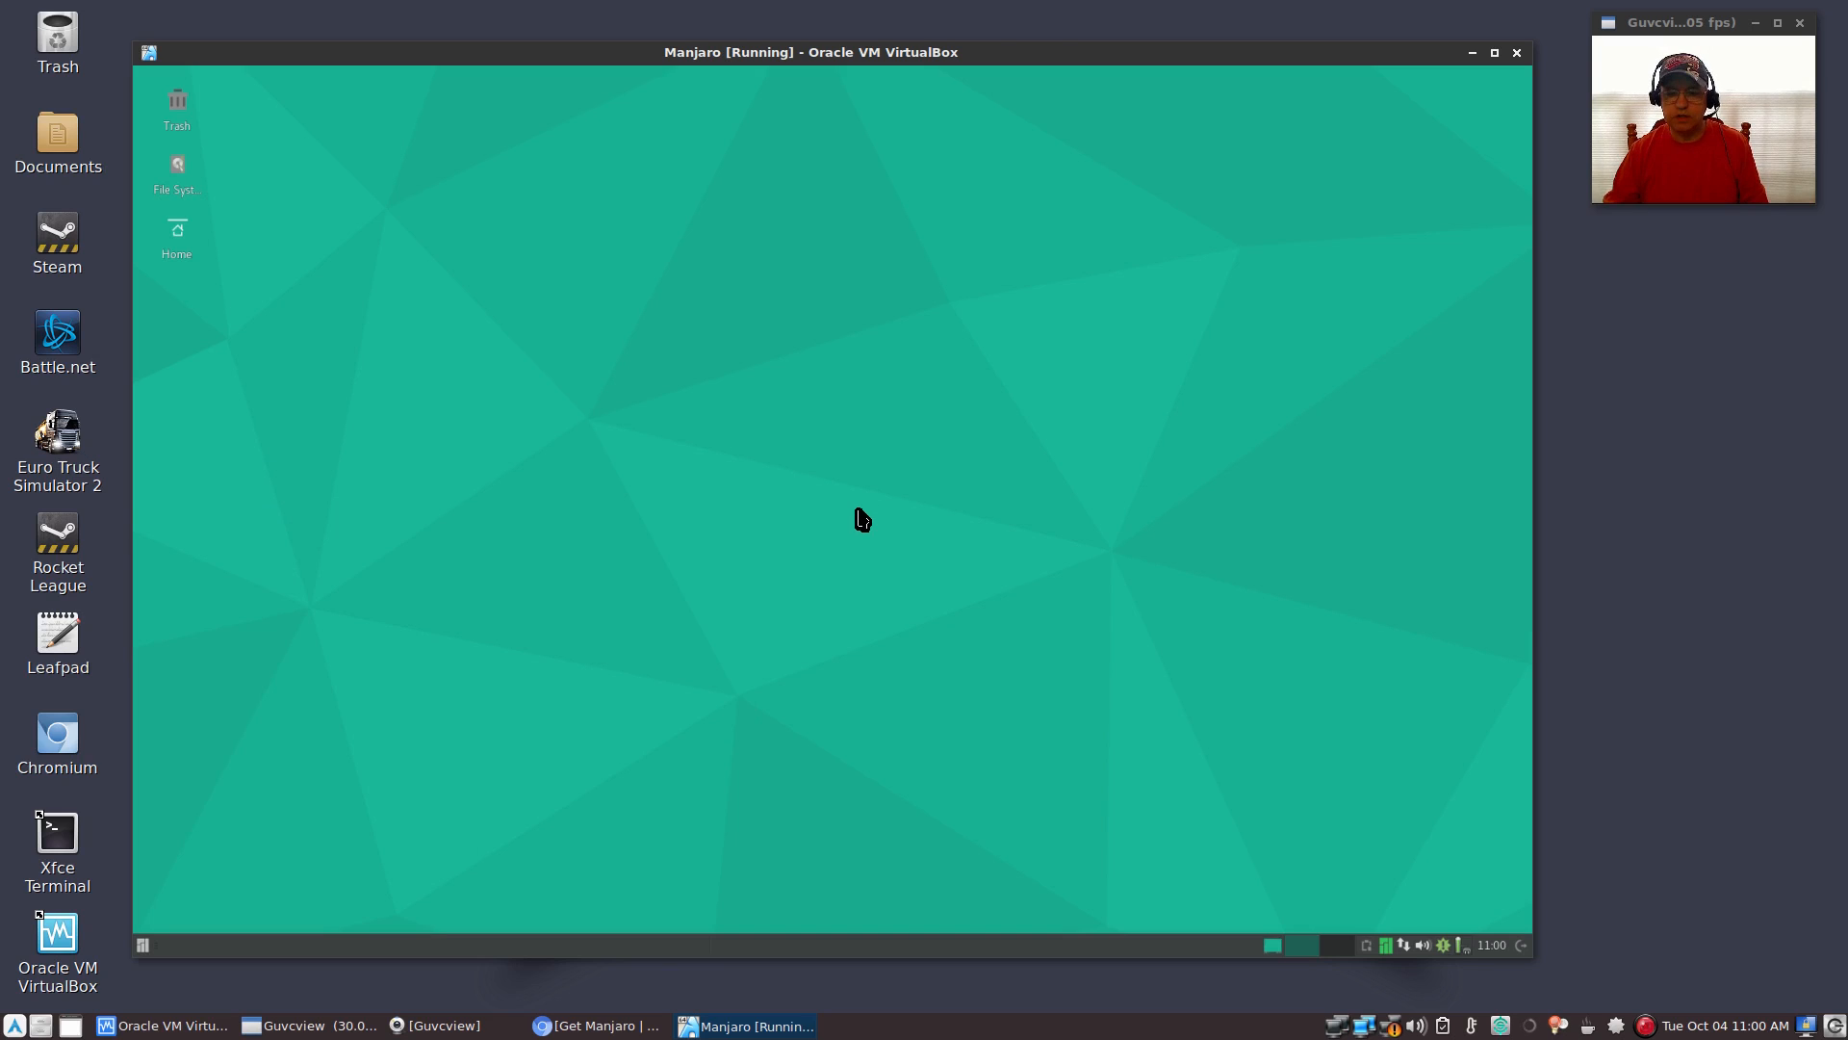
mouse_move(825, 477)
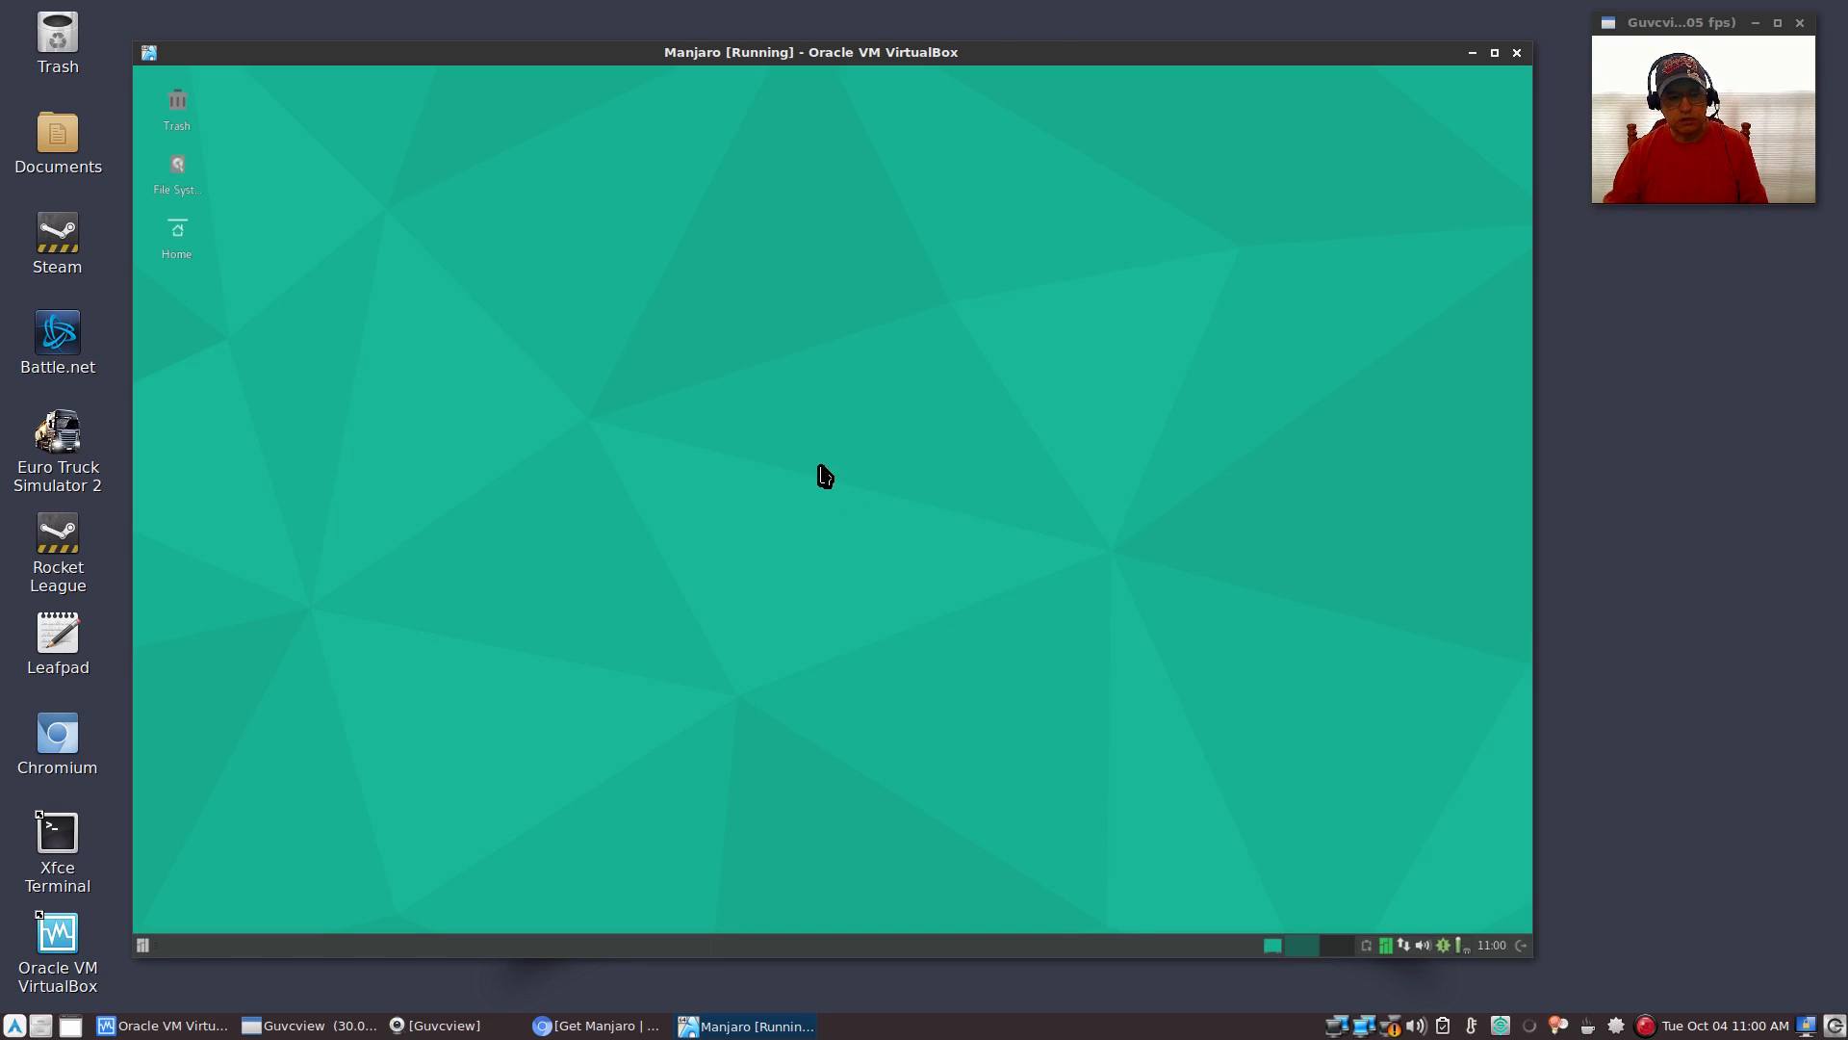
mouse_move(811, 495)
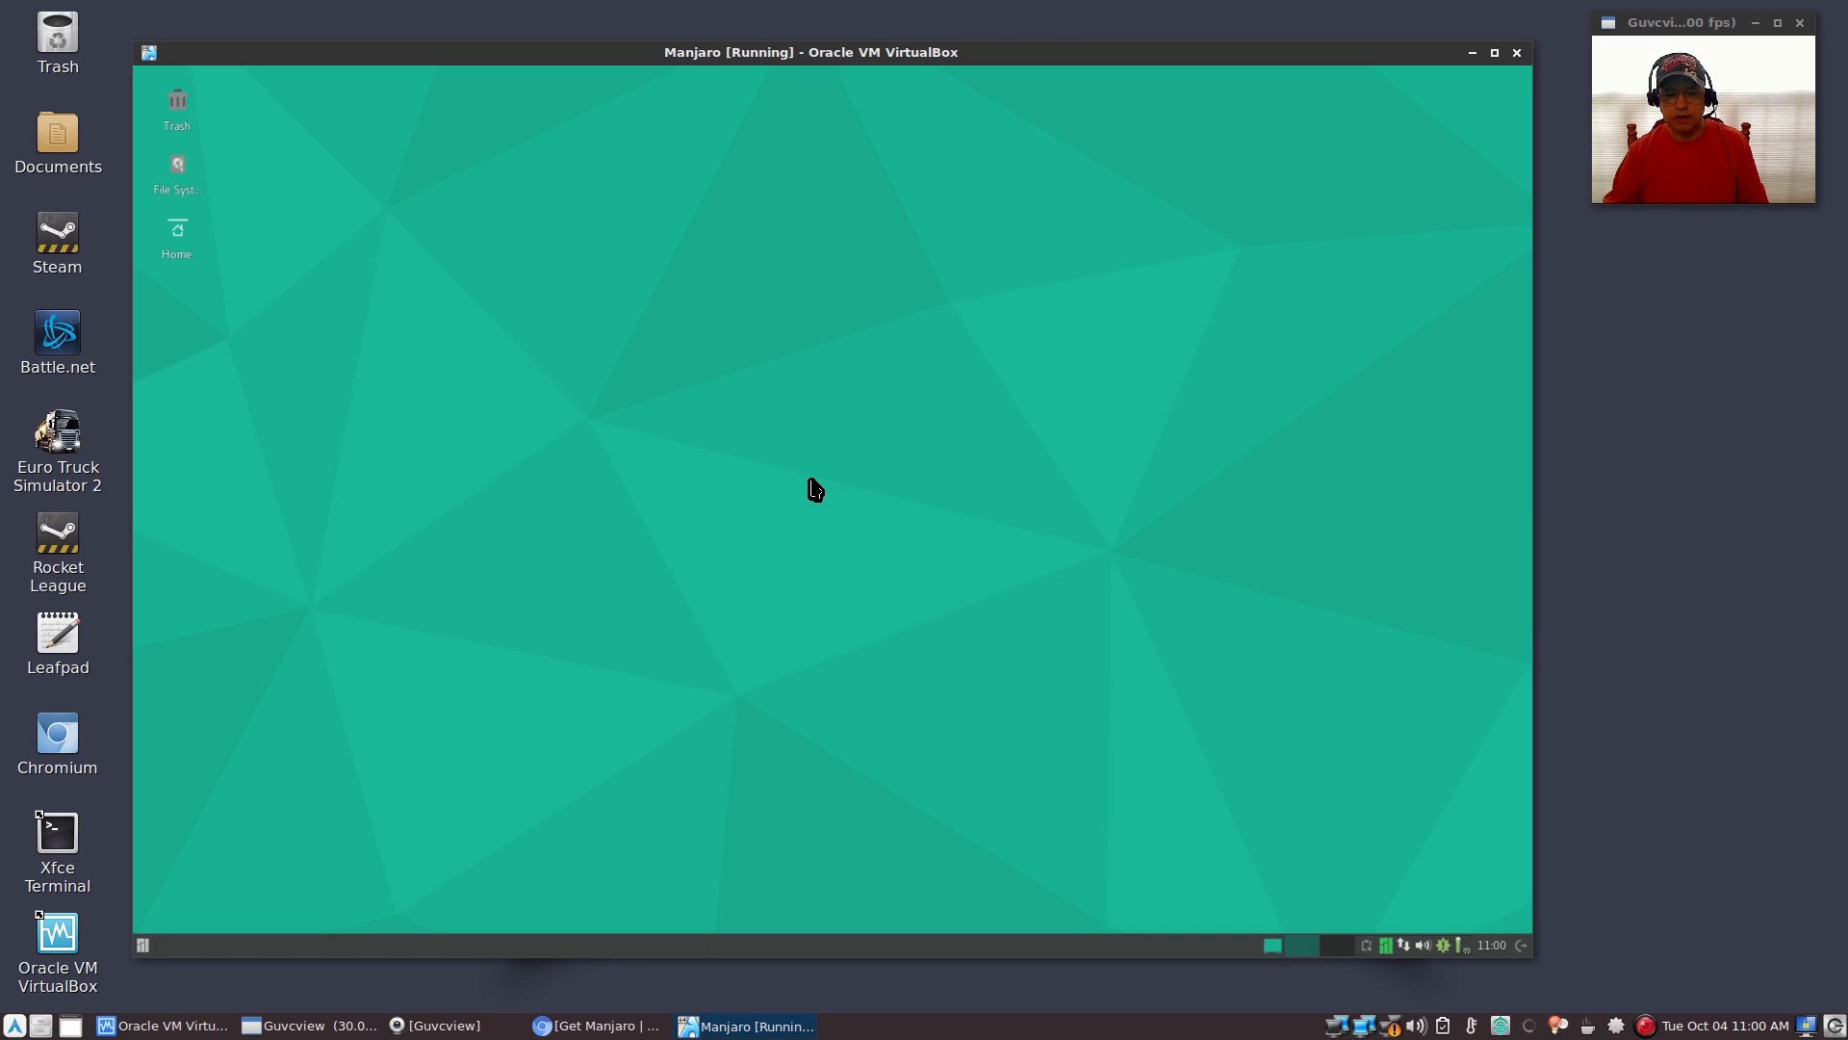
mouse_move(829, 497)
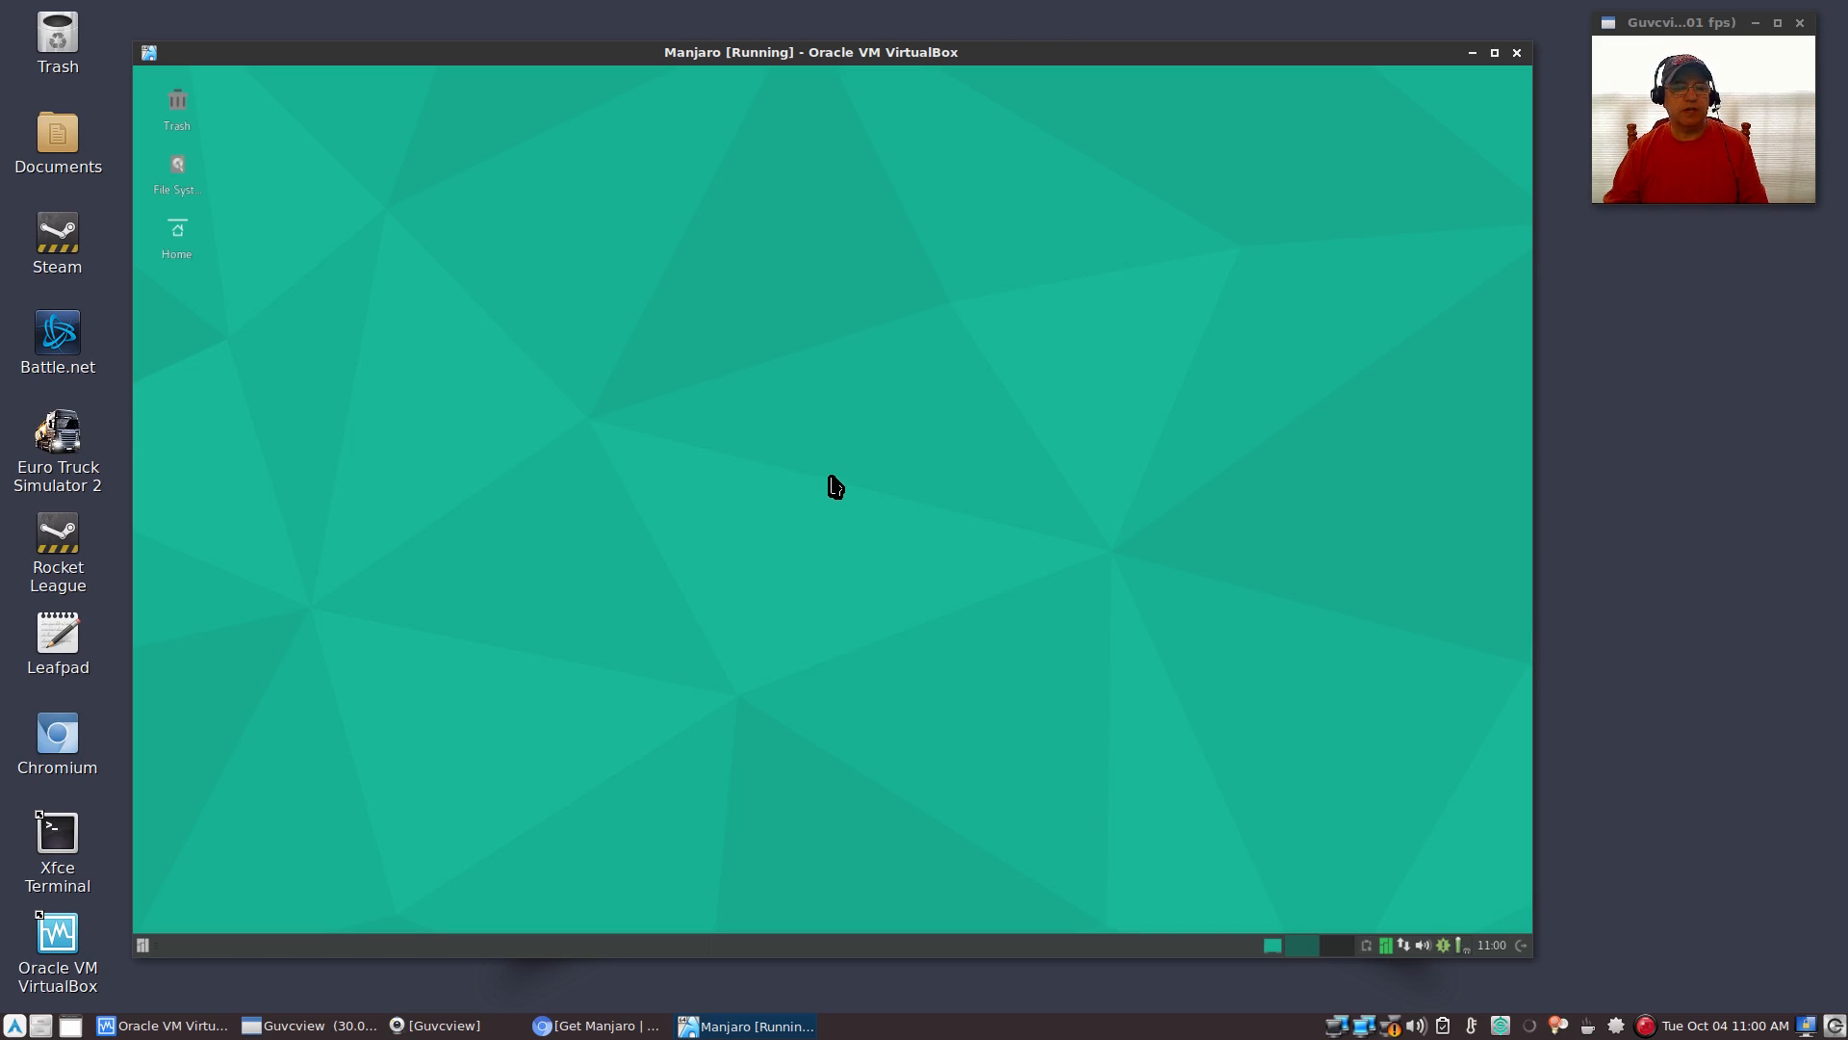
mouse_move(839, 494)
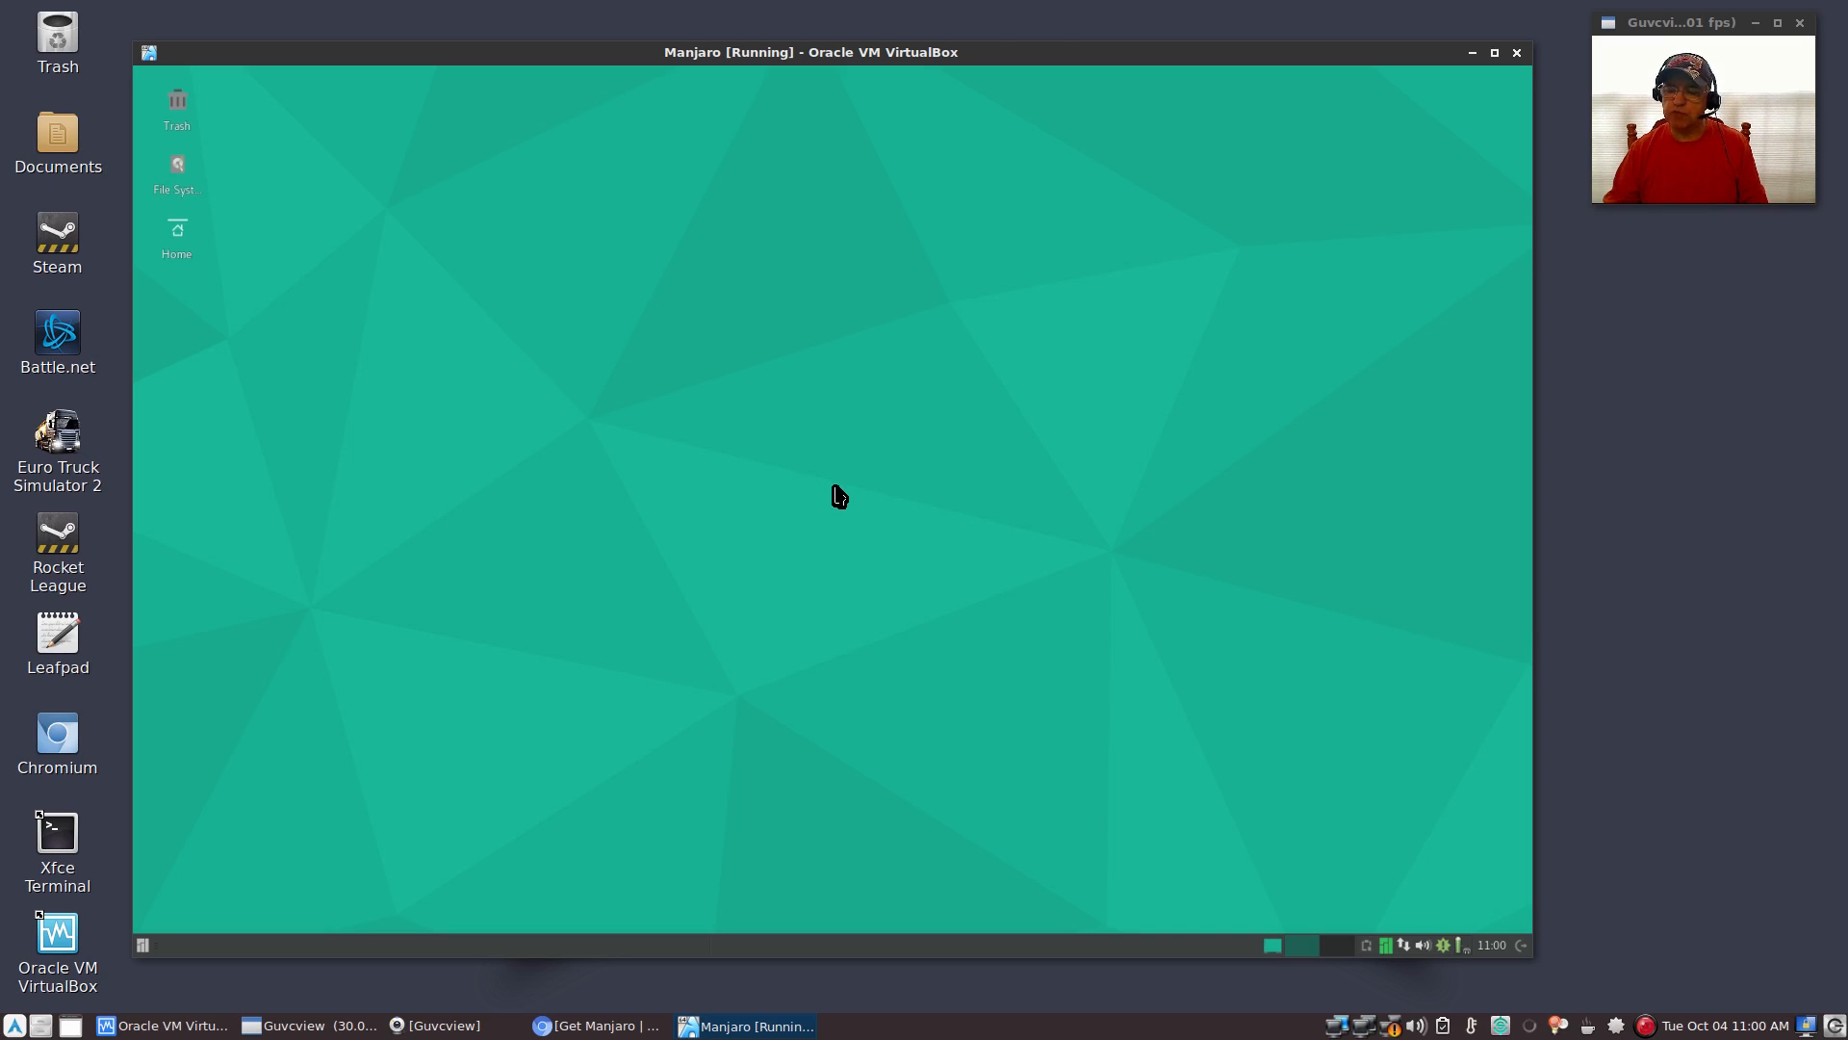